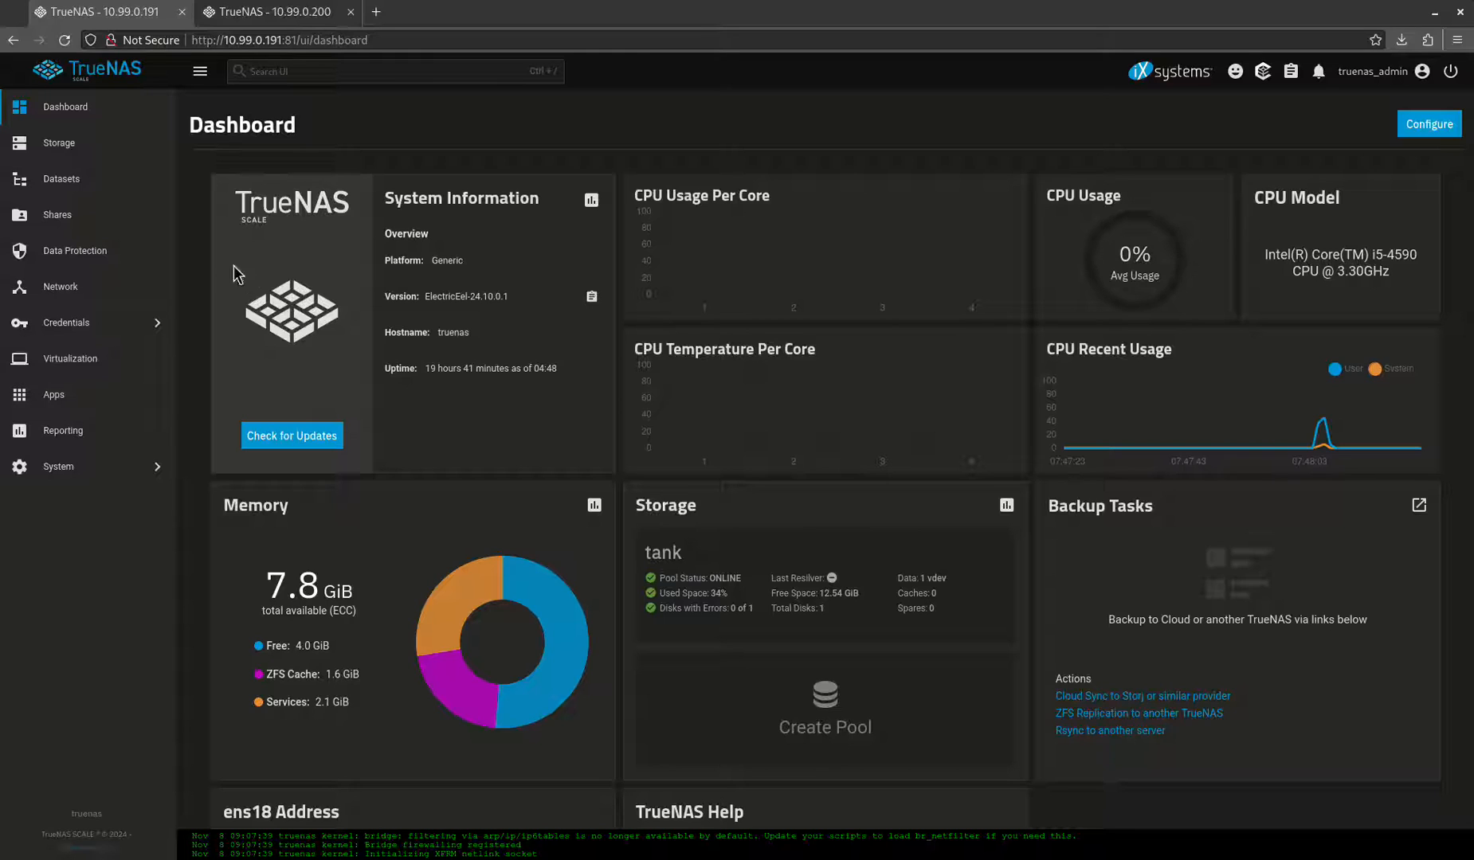
# Return to the first server and list the tank pool's datasets: configs, media and stacks
pyautogui.click(263, 11)
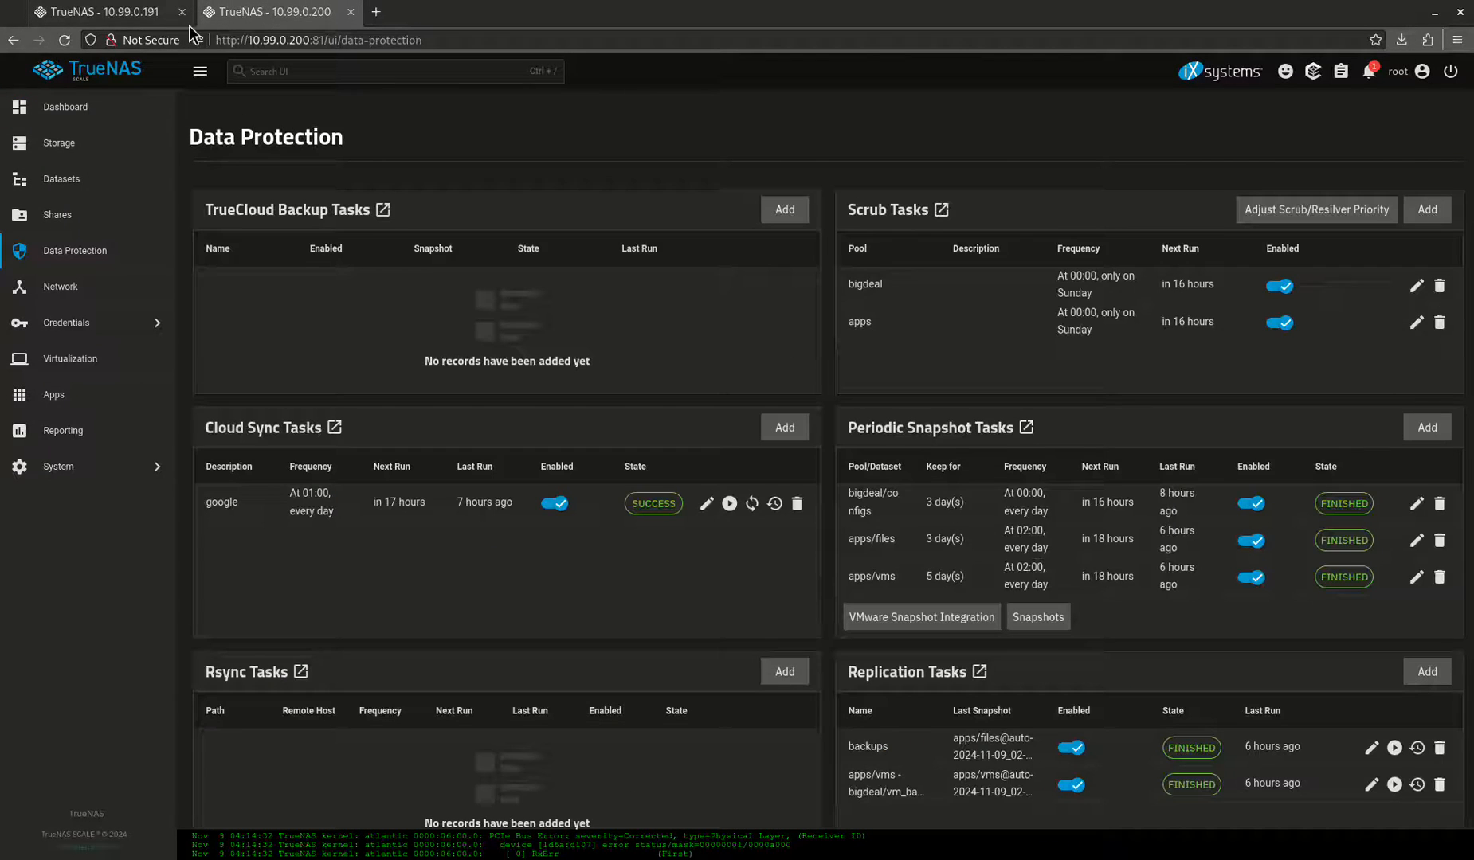
pyautogui.click(94, 11)
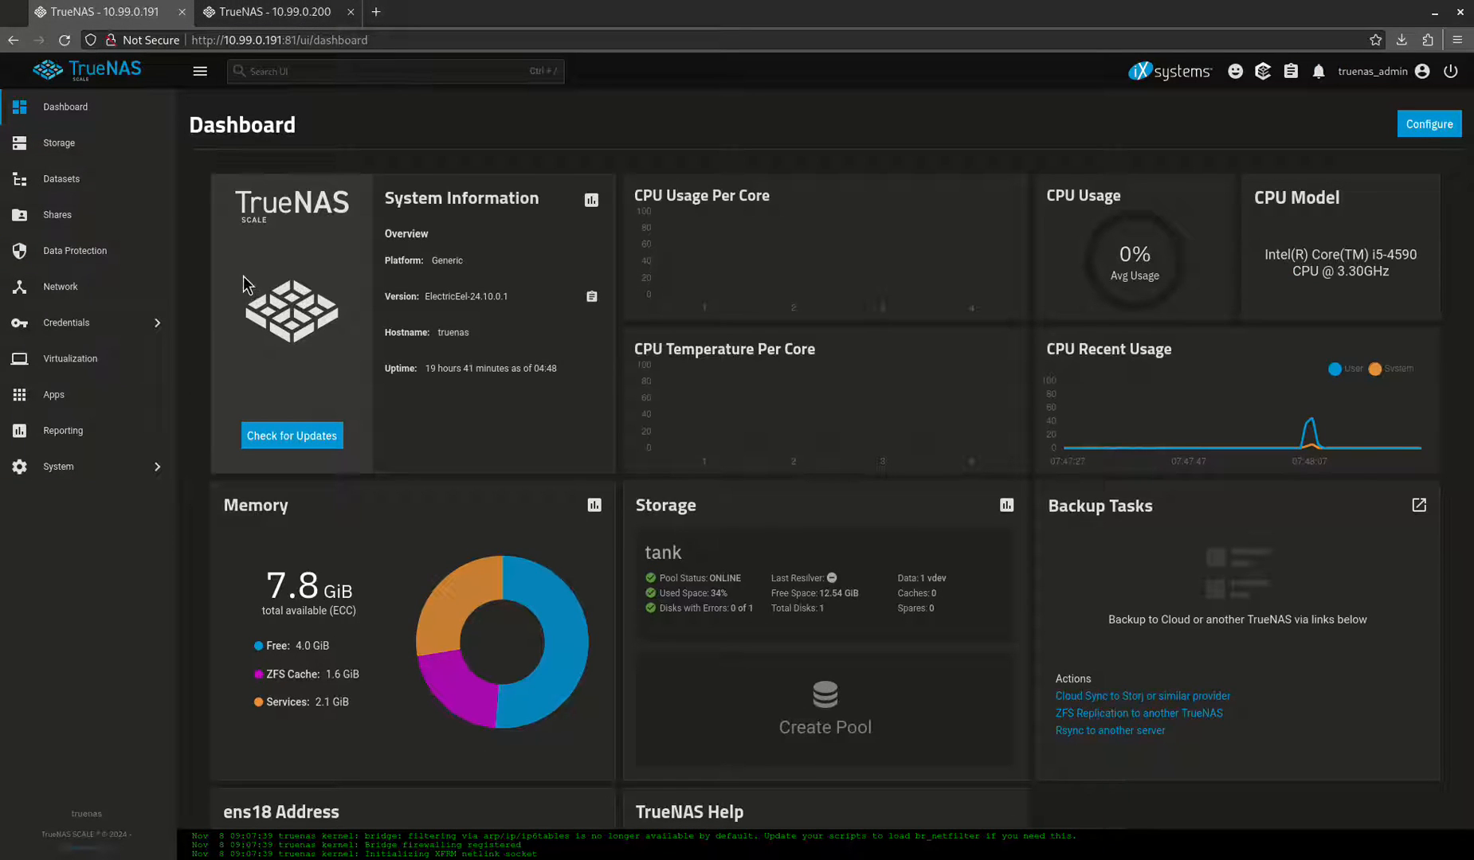
pyautogui.moveTo(496, 355)
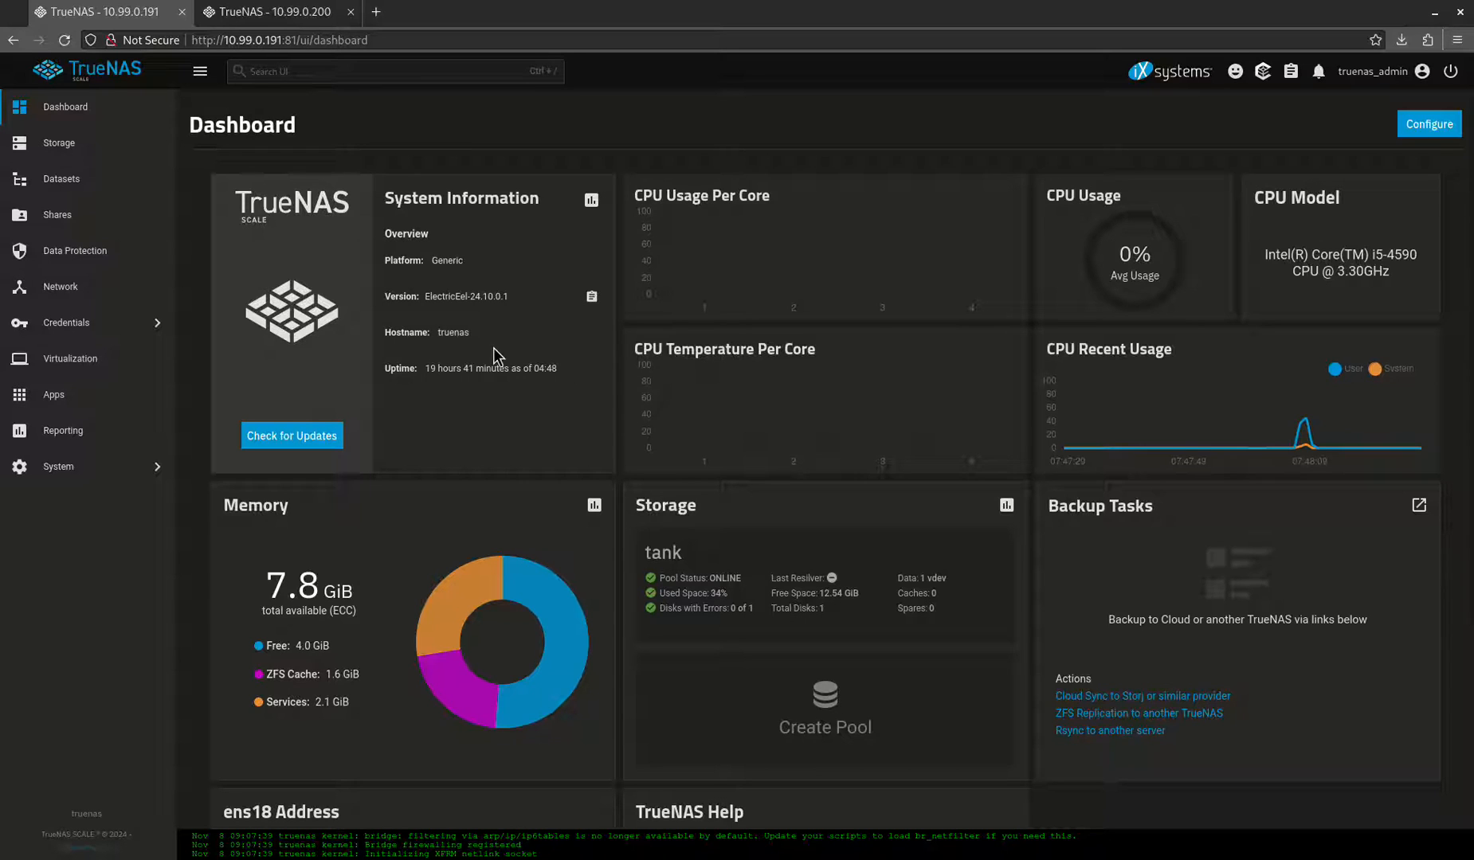
pyautogui.moveTo(59, 143)
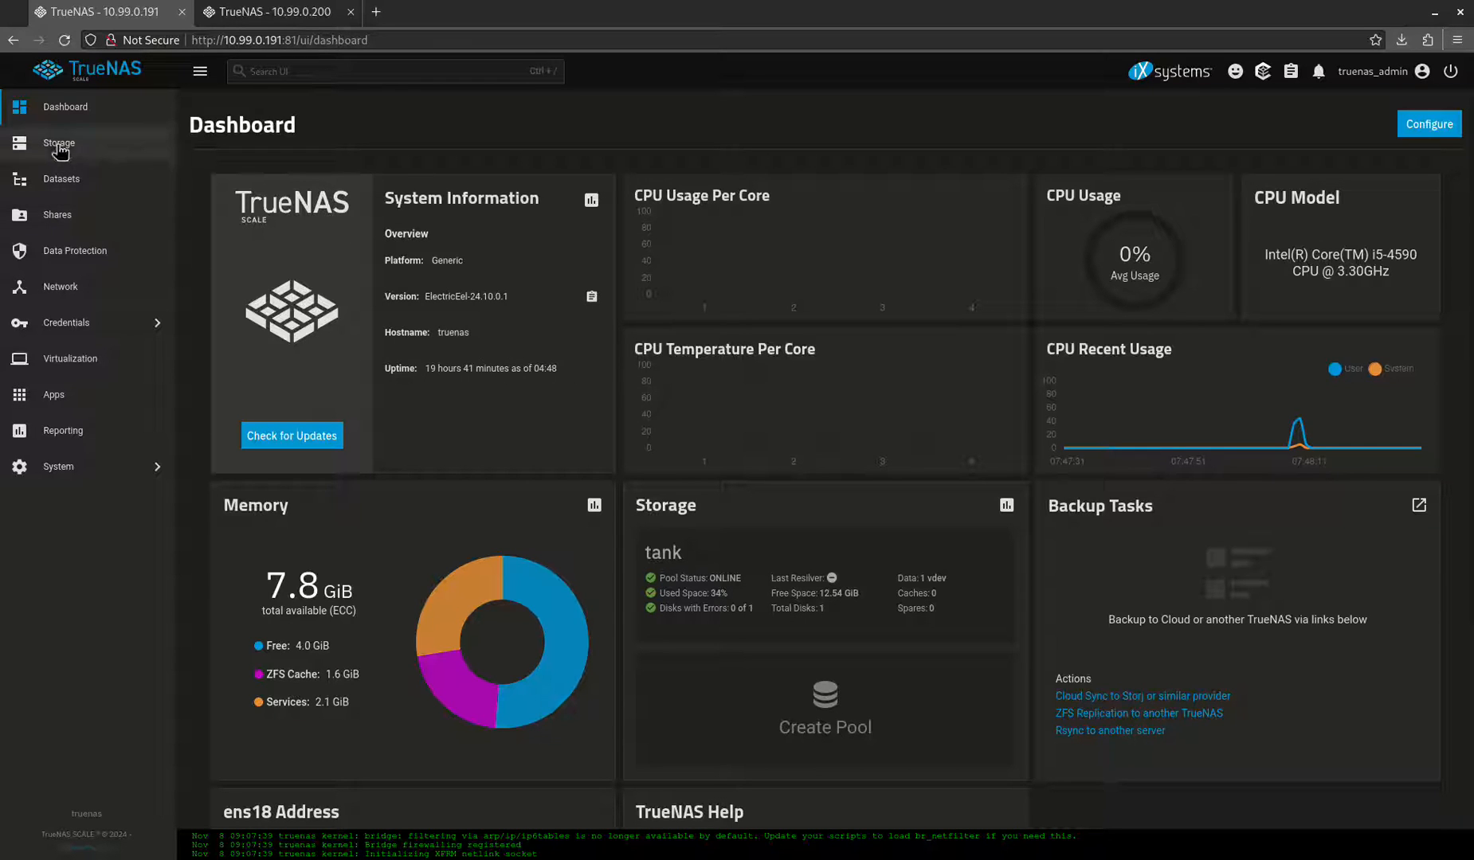
pyautogui.click(59, 141)
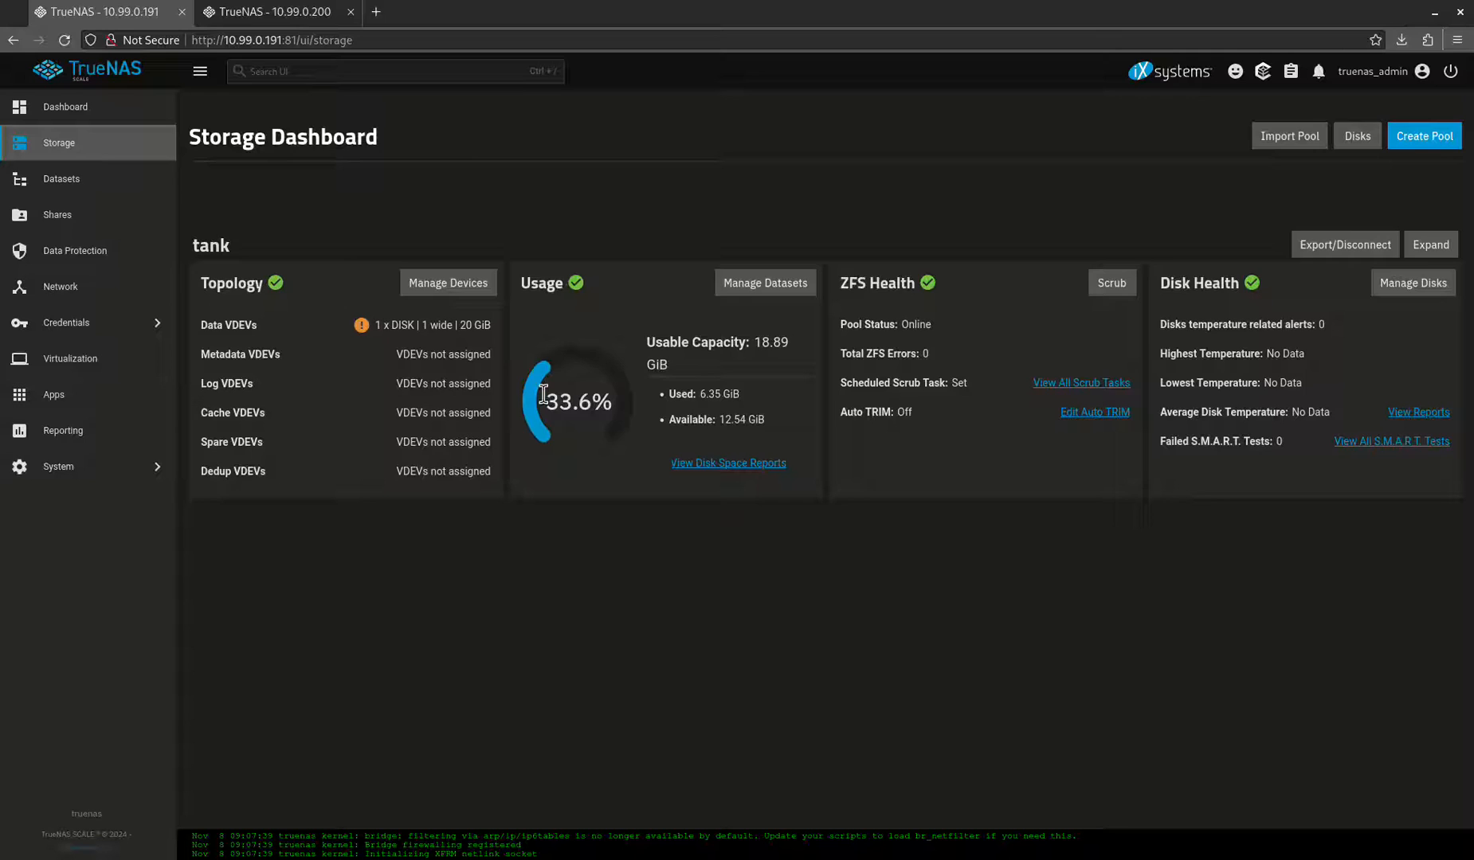
pyautogui.click(62, 179)
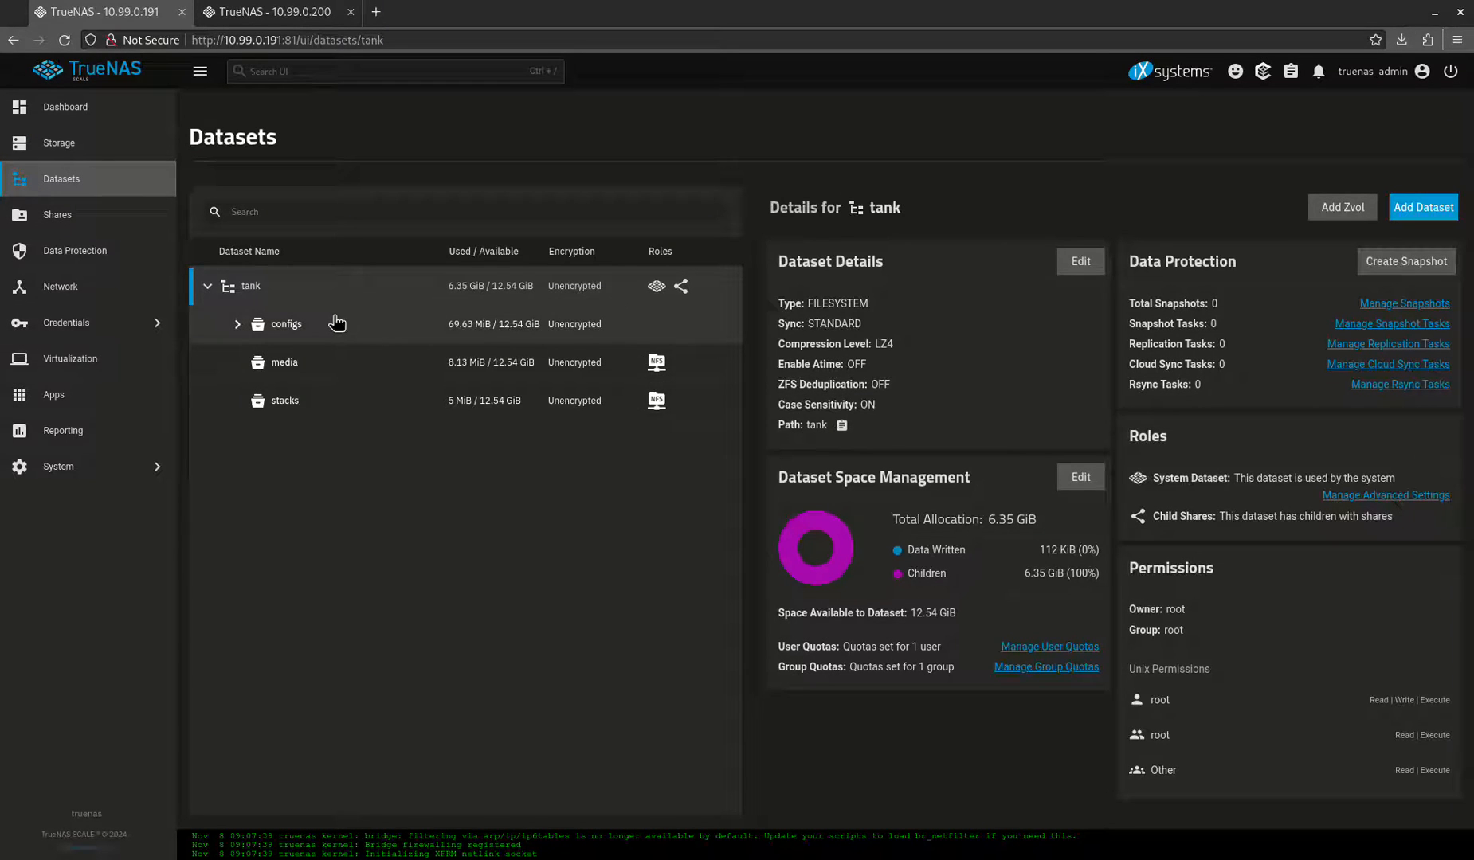
pyautogui.moveTo(326, 365)
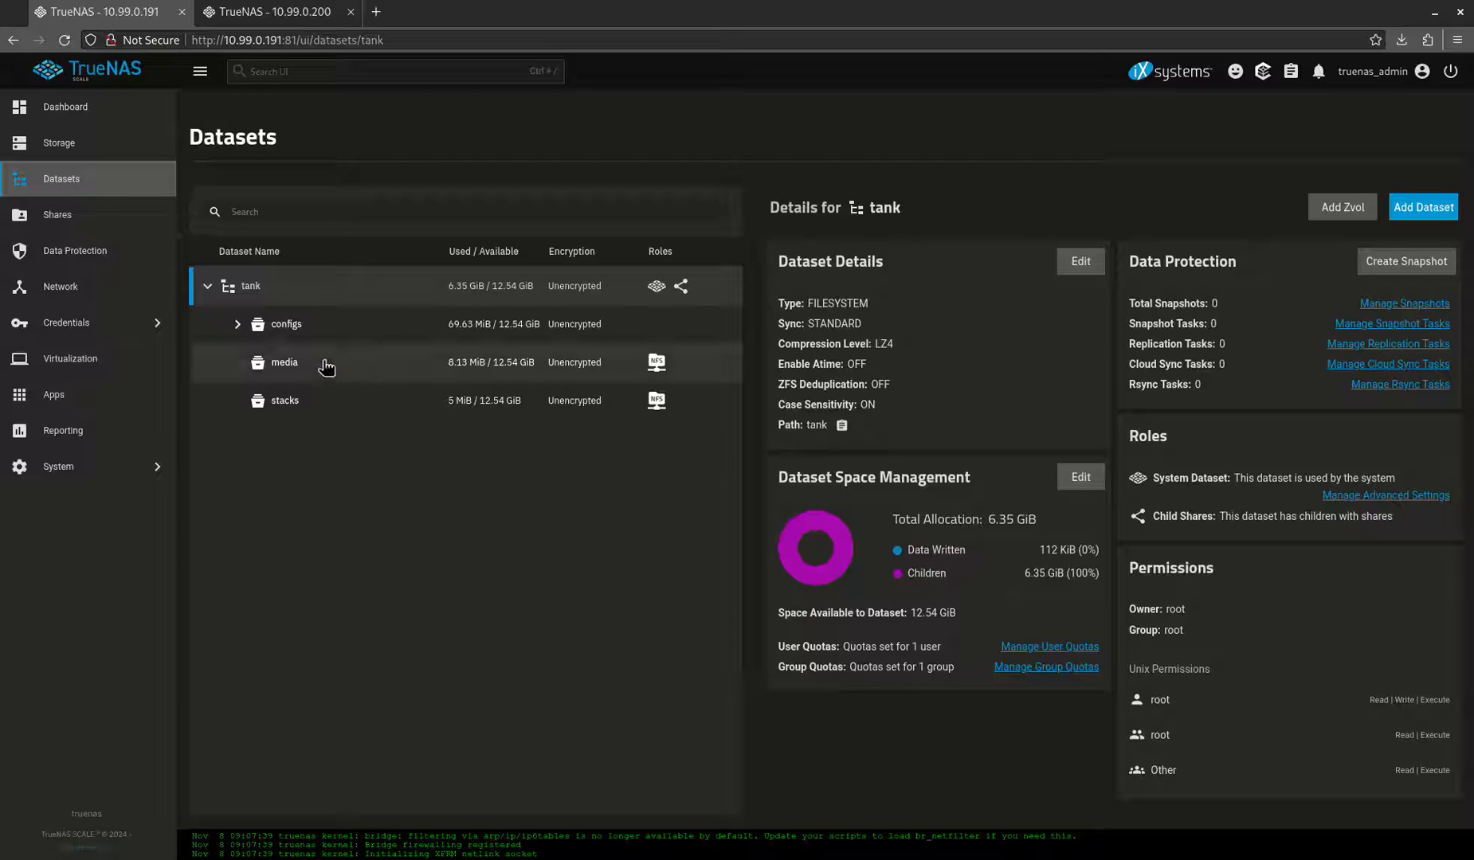
pyautogui.moveTo(273, 338)
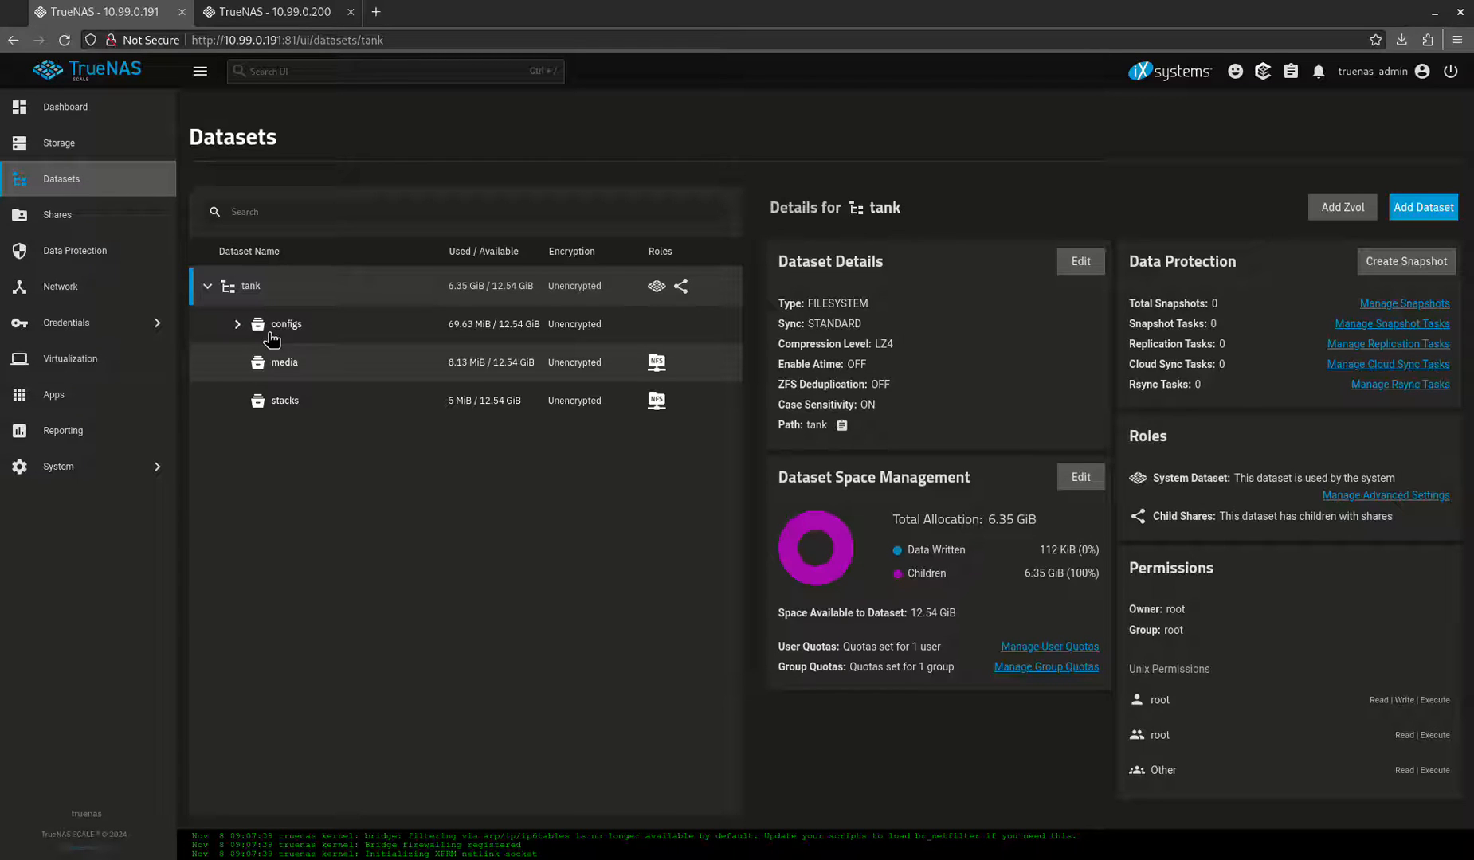
pyautogui.moveTo(553, 446)
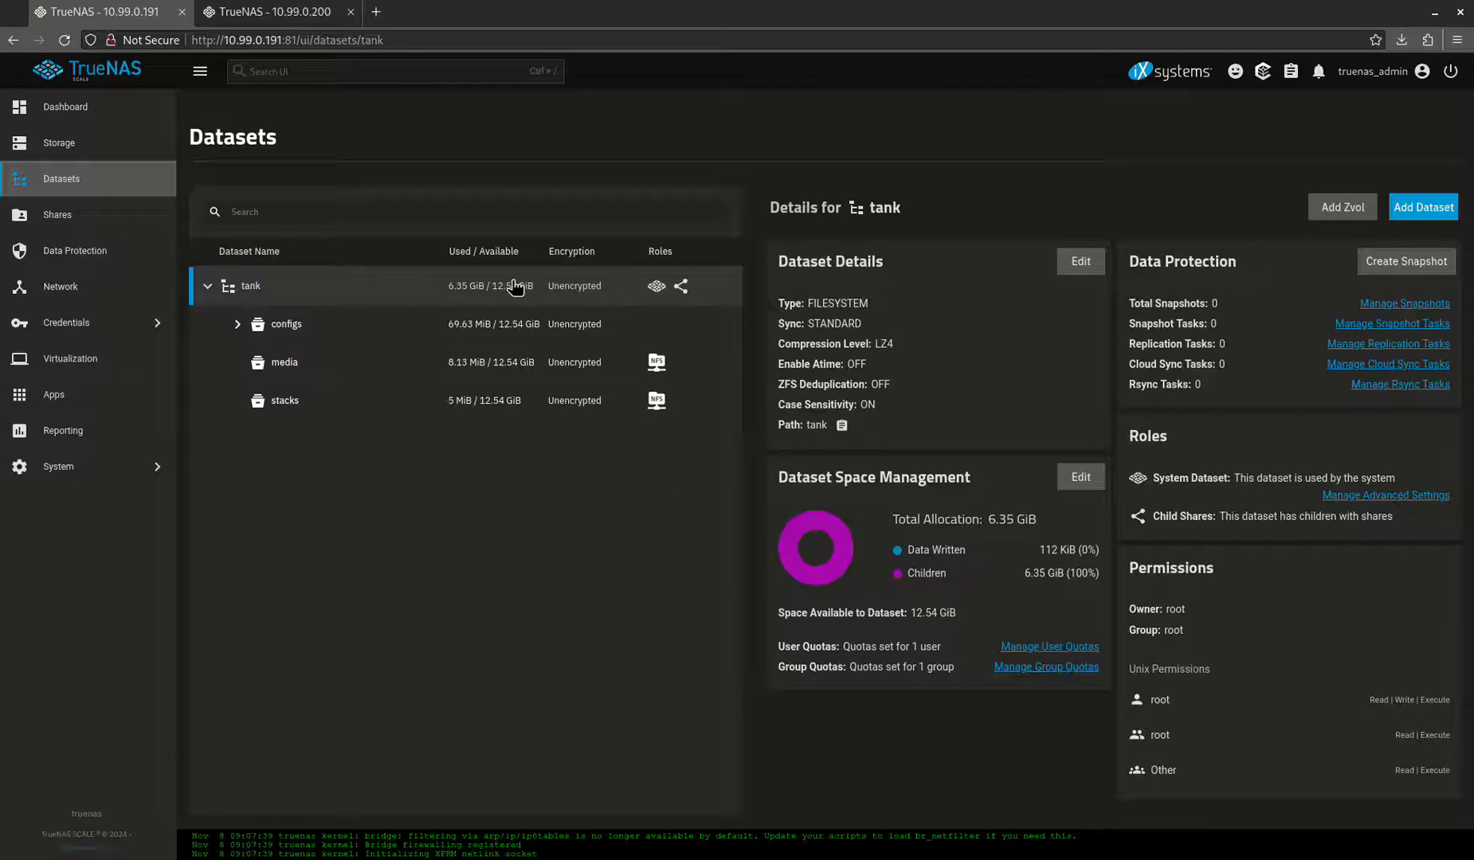
# View Data Protection tasks and dismiss a new scrub task form without saving
pyautogui.click(72, 250)
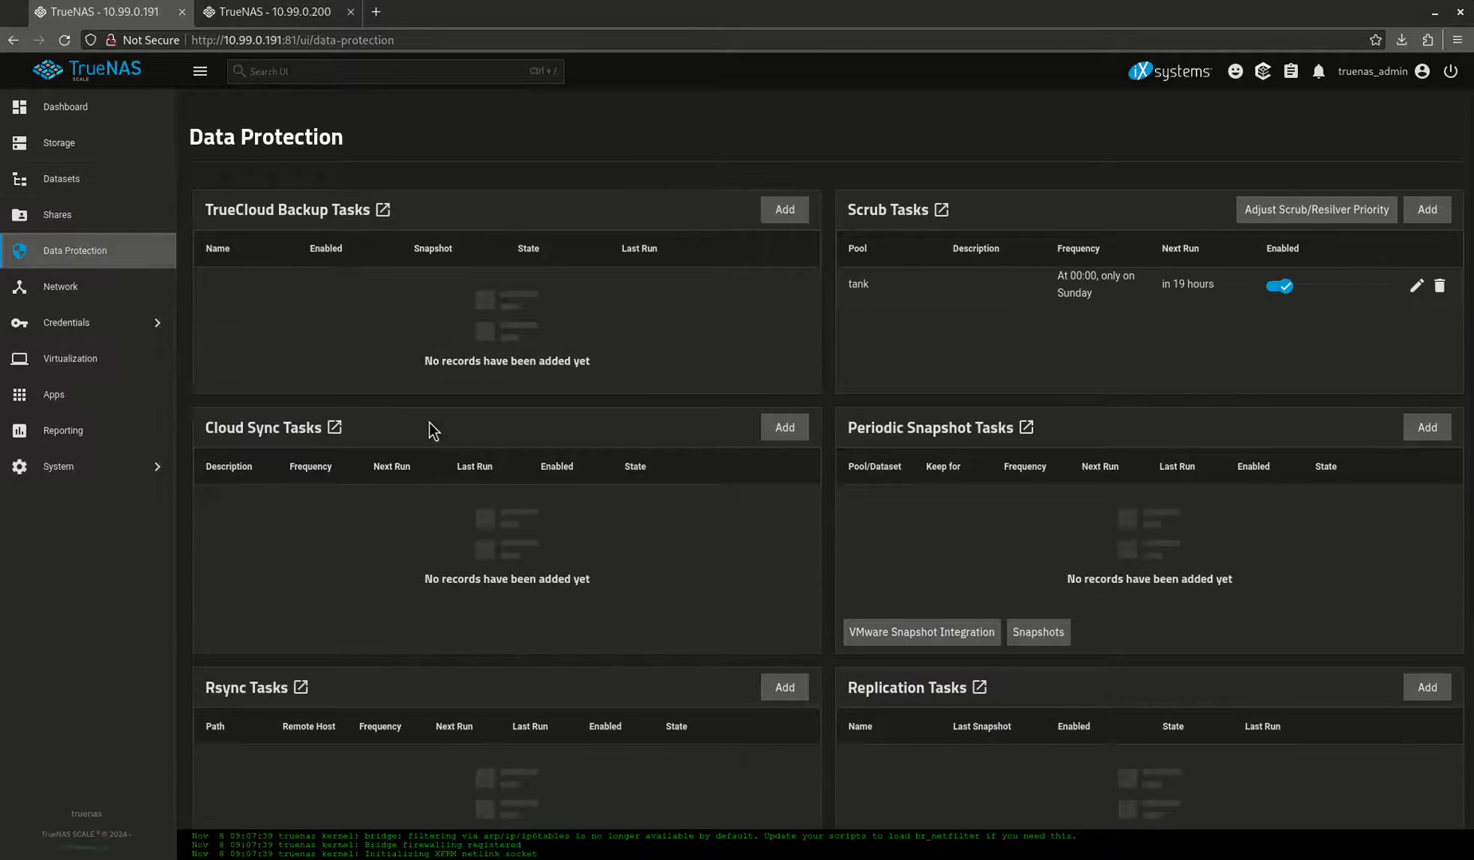
pyautogui.moveTo(987, 233)
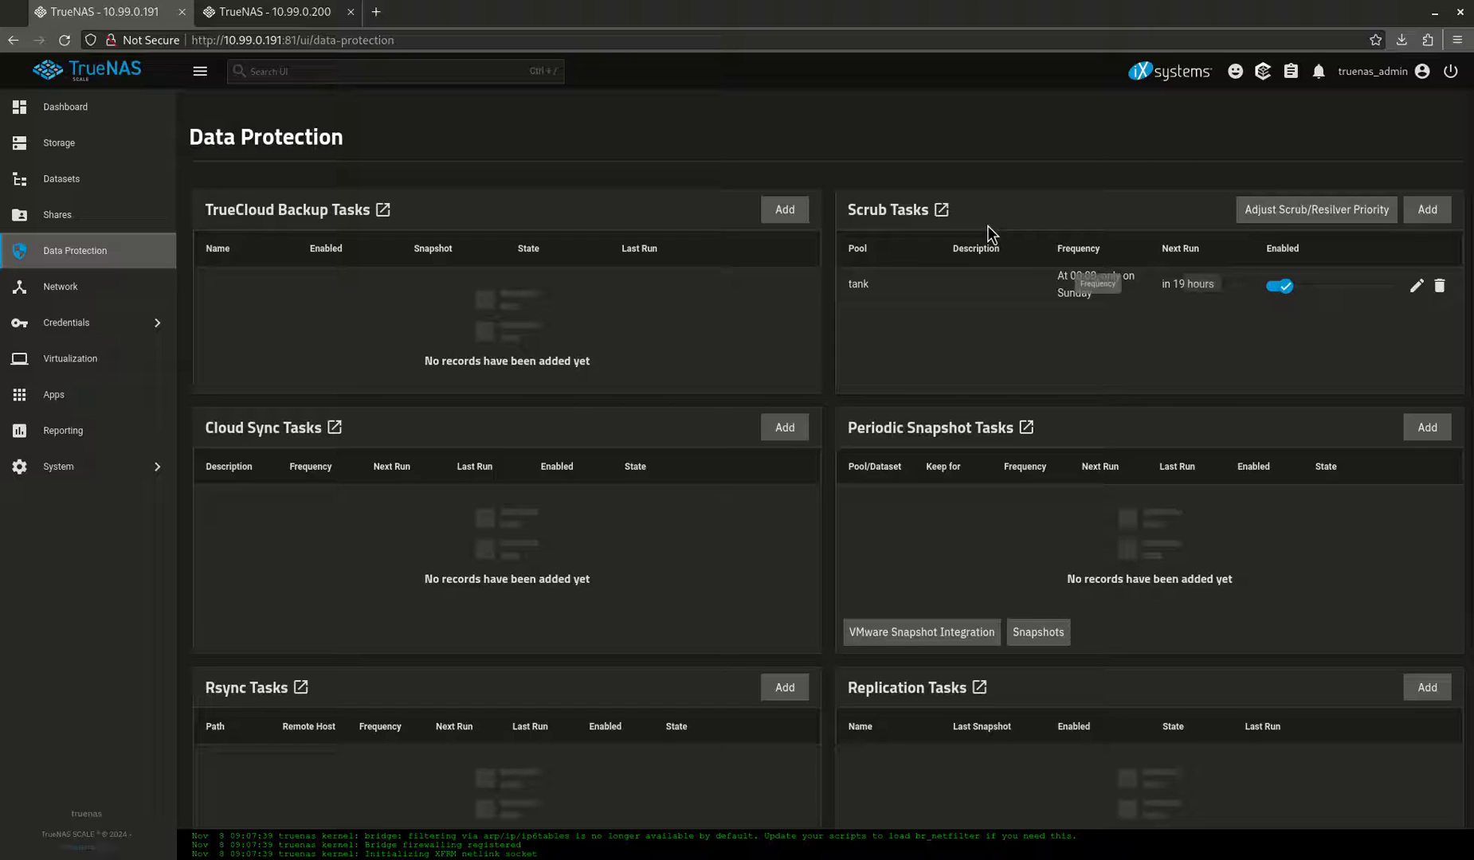
pyautogui.moveTo(1030, 295)
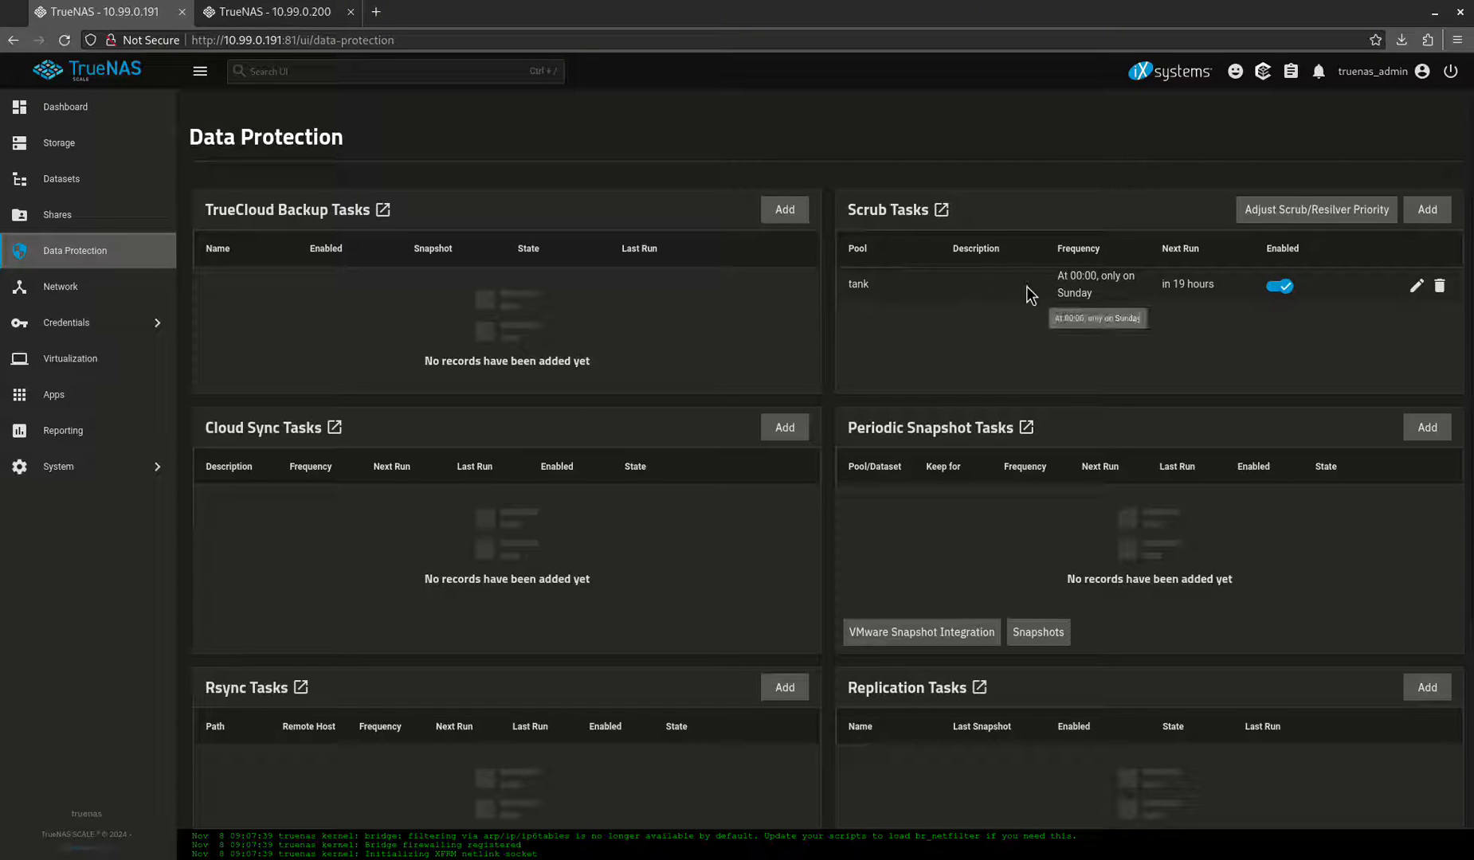
pyautogui.moveTo(965, 296)
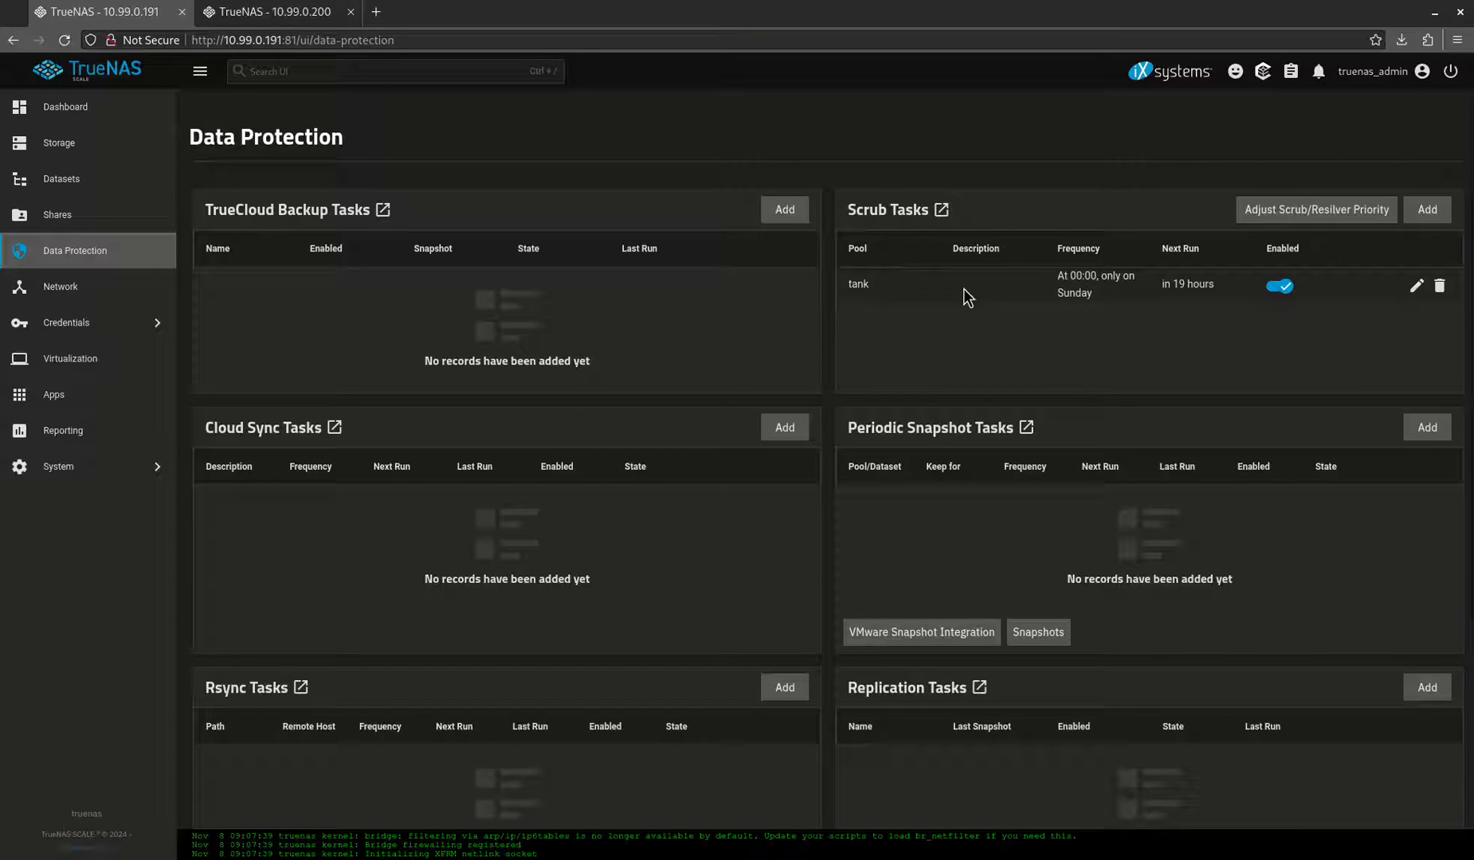
pyautogui.moveTo(863, 221)
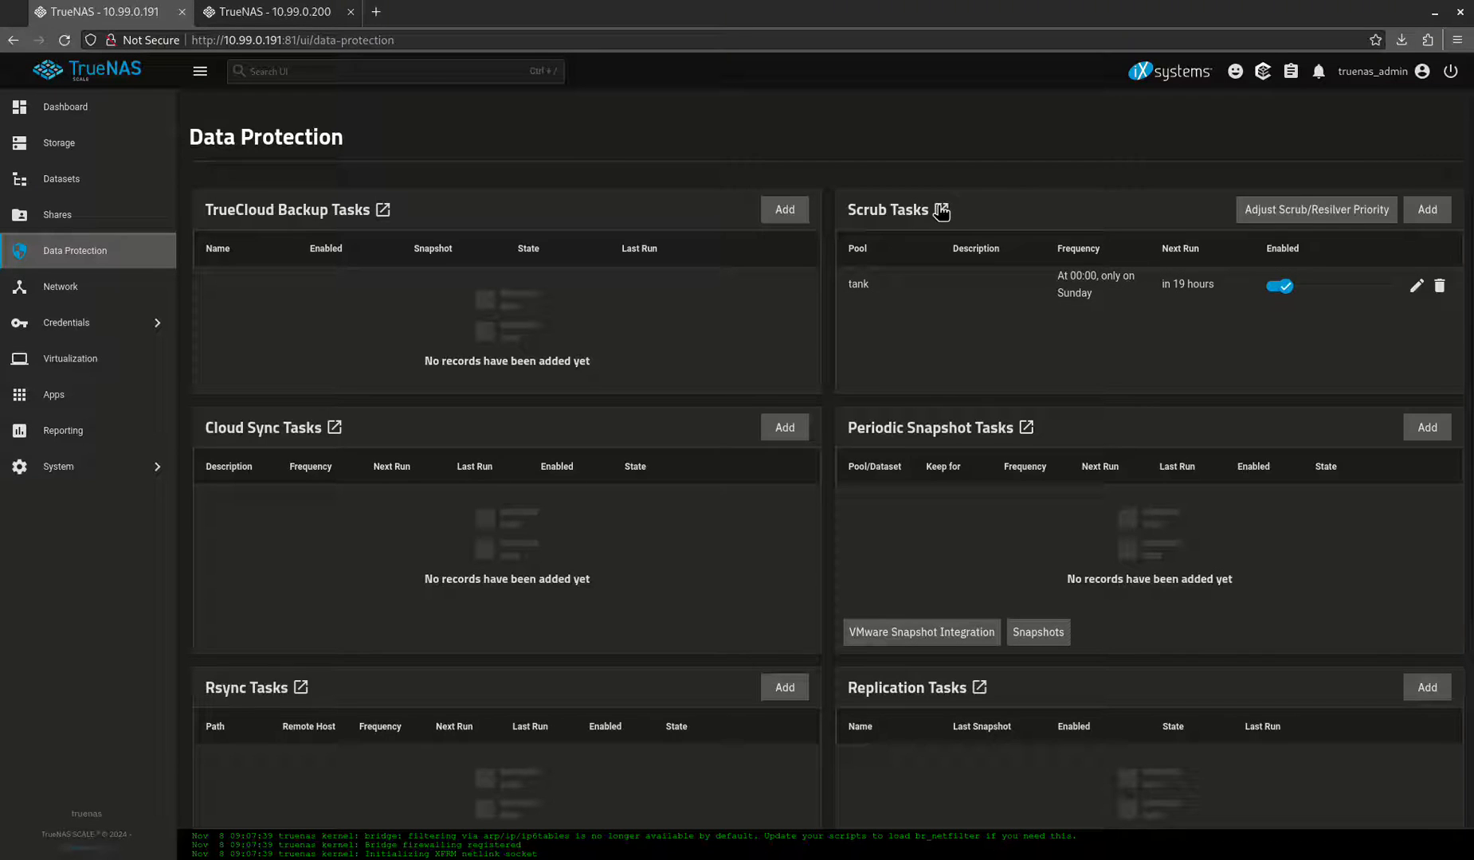
pyautogui.moveTo(1428, 211)
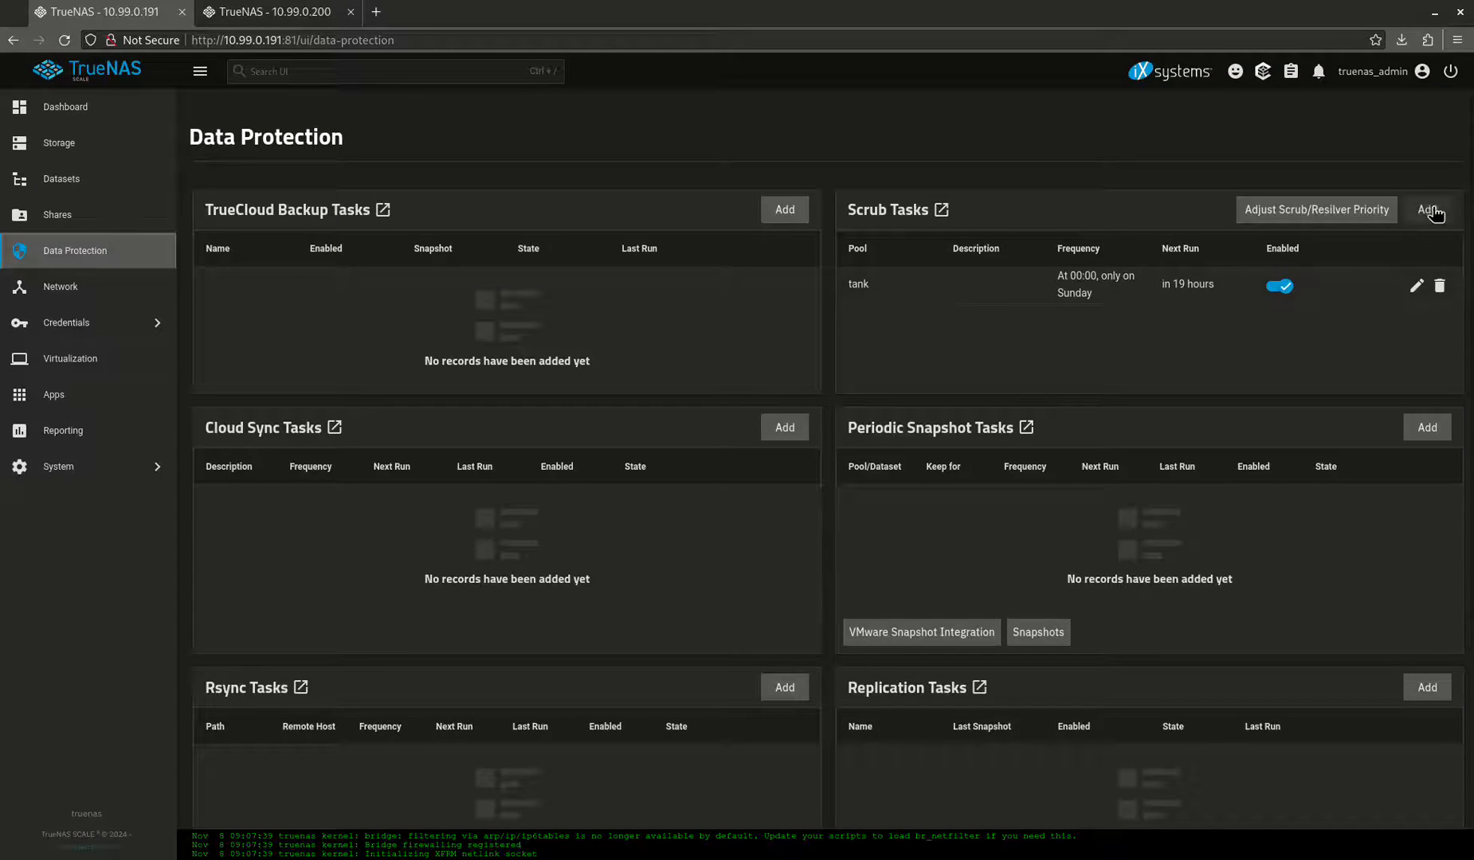
pyautogui.click(1429, 210)
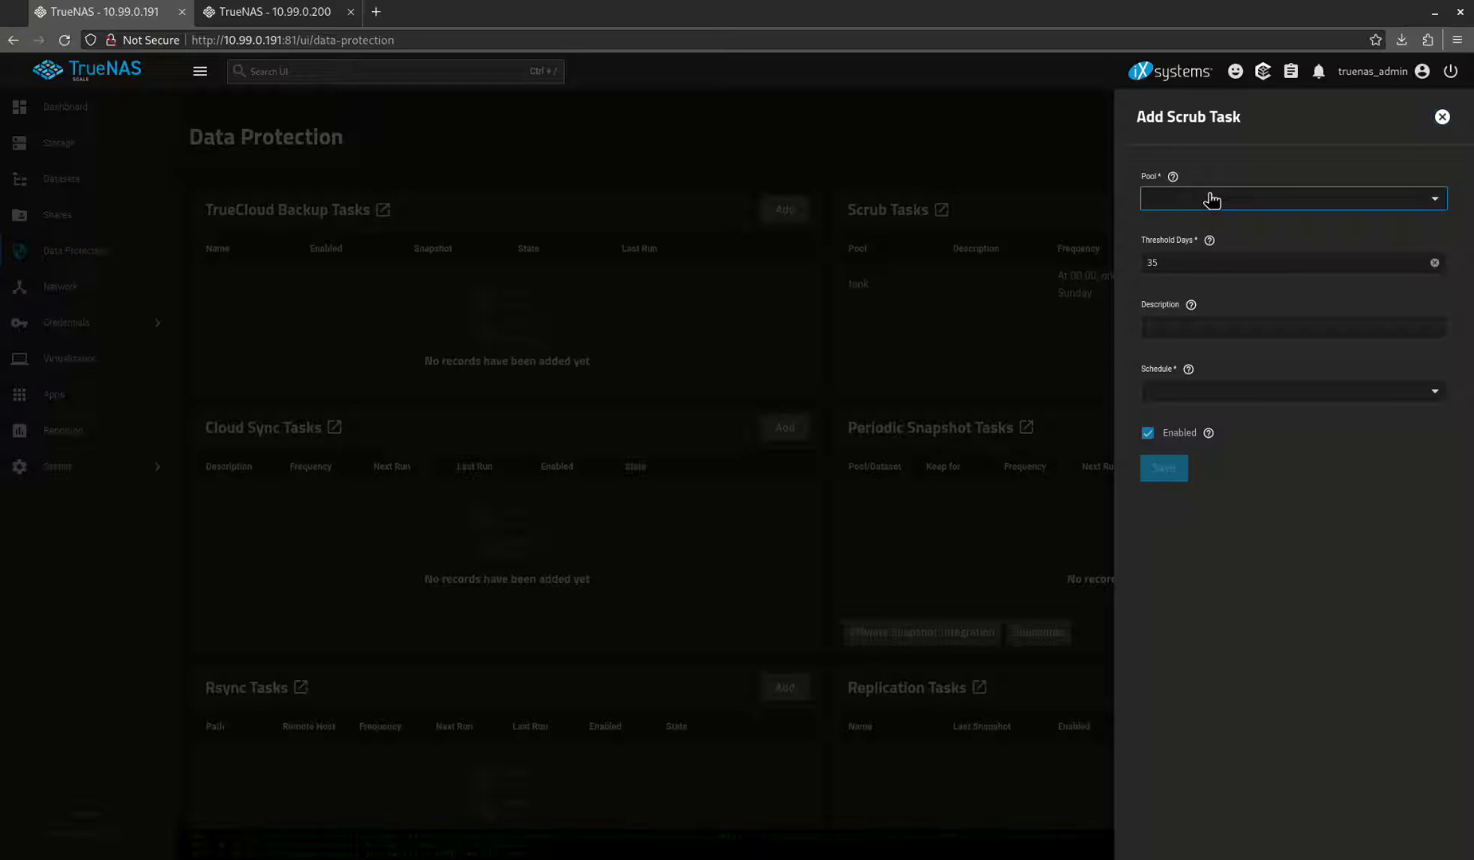
pyautogui.click(1163, 469)
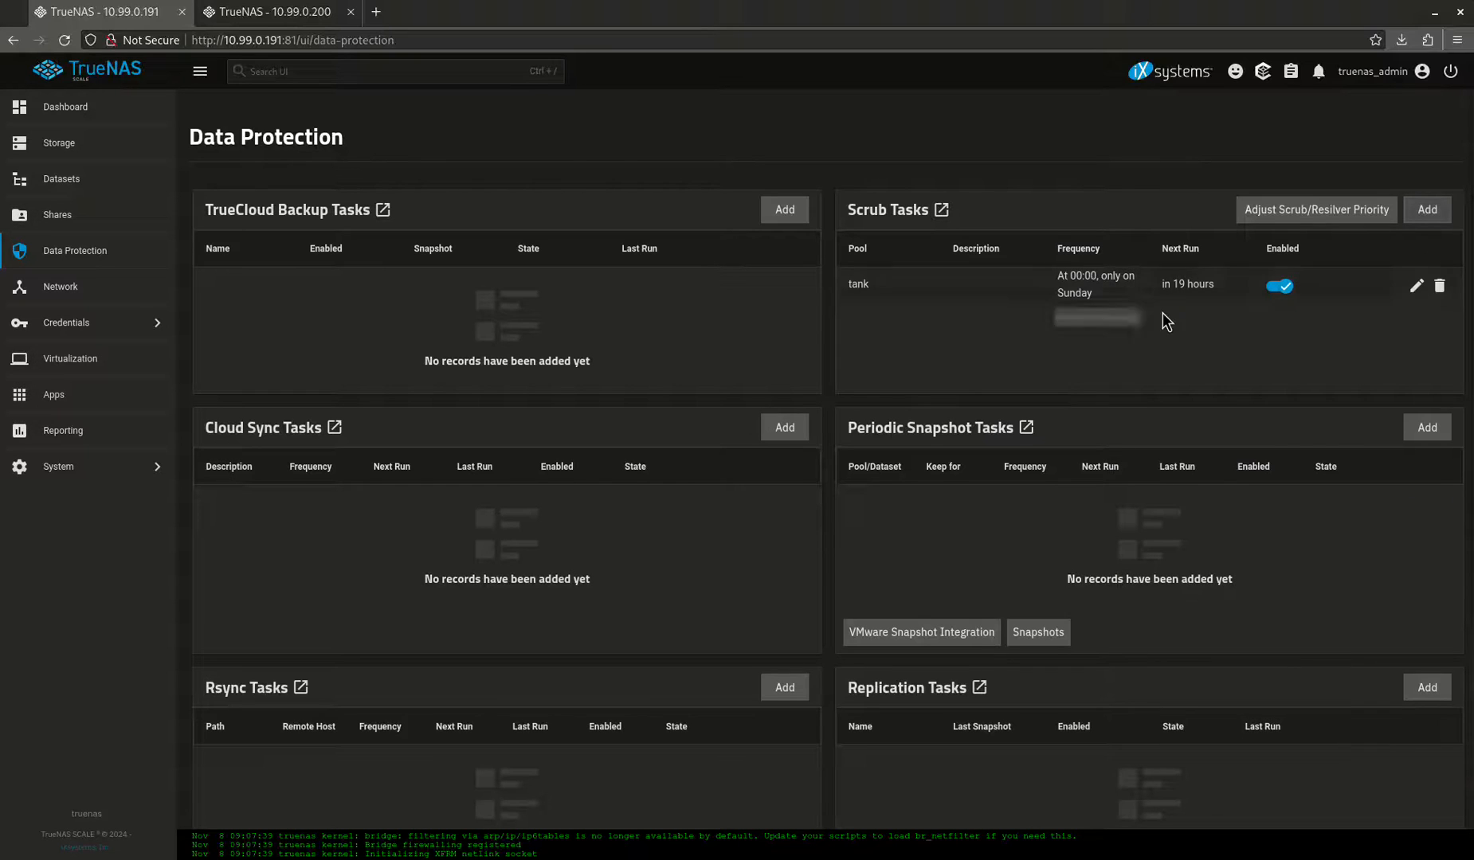
# Add a weekly SHORT S.M.A.R.T. test on all disks, Sundays at 00:00
pyautogui.scroll(-3)
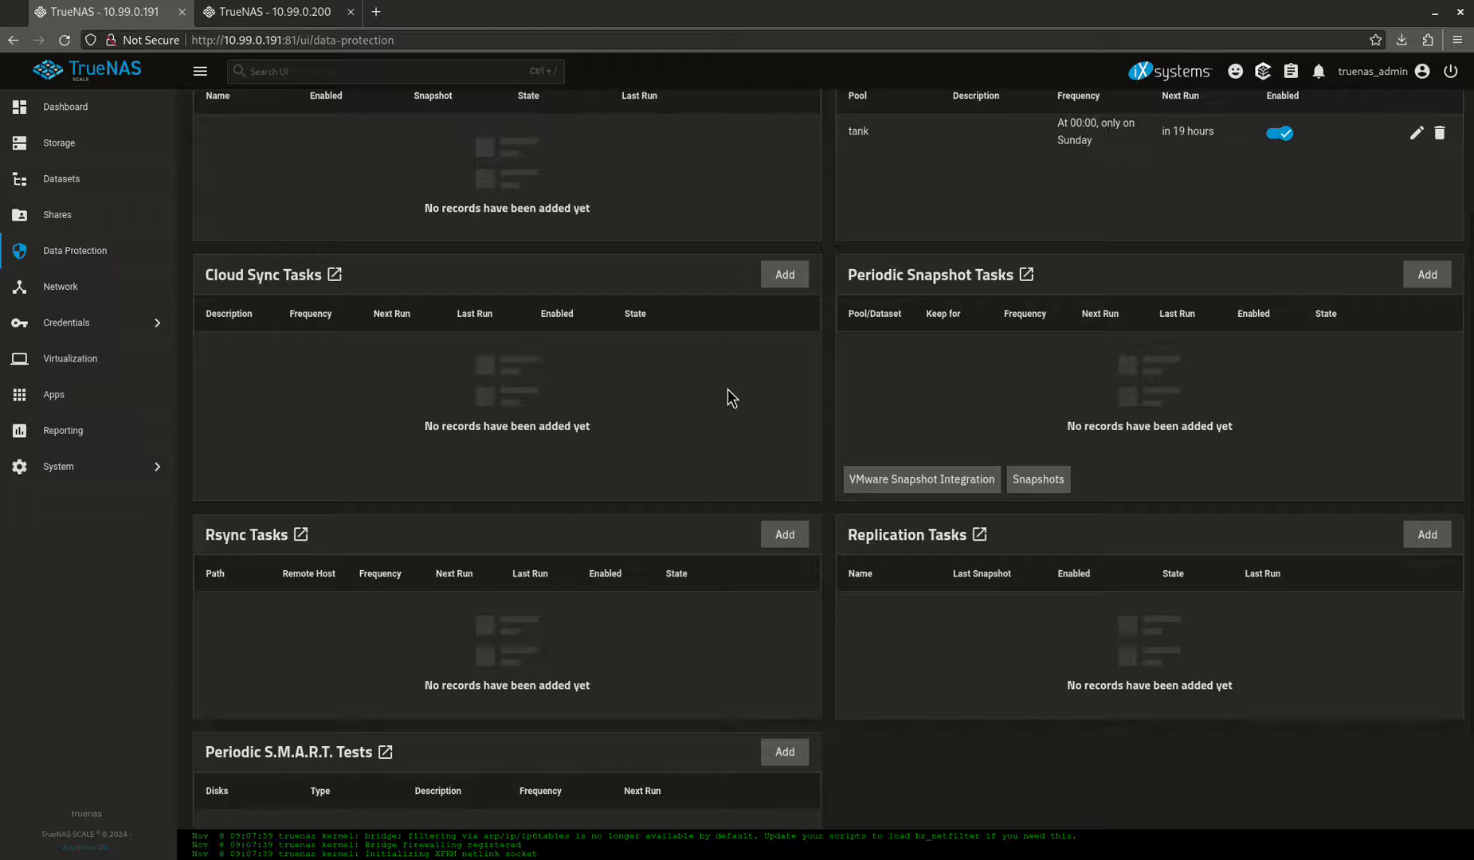
pyautogui.scroll(-3)
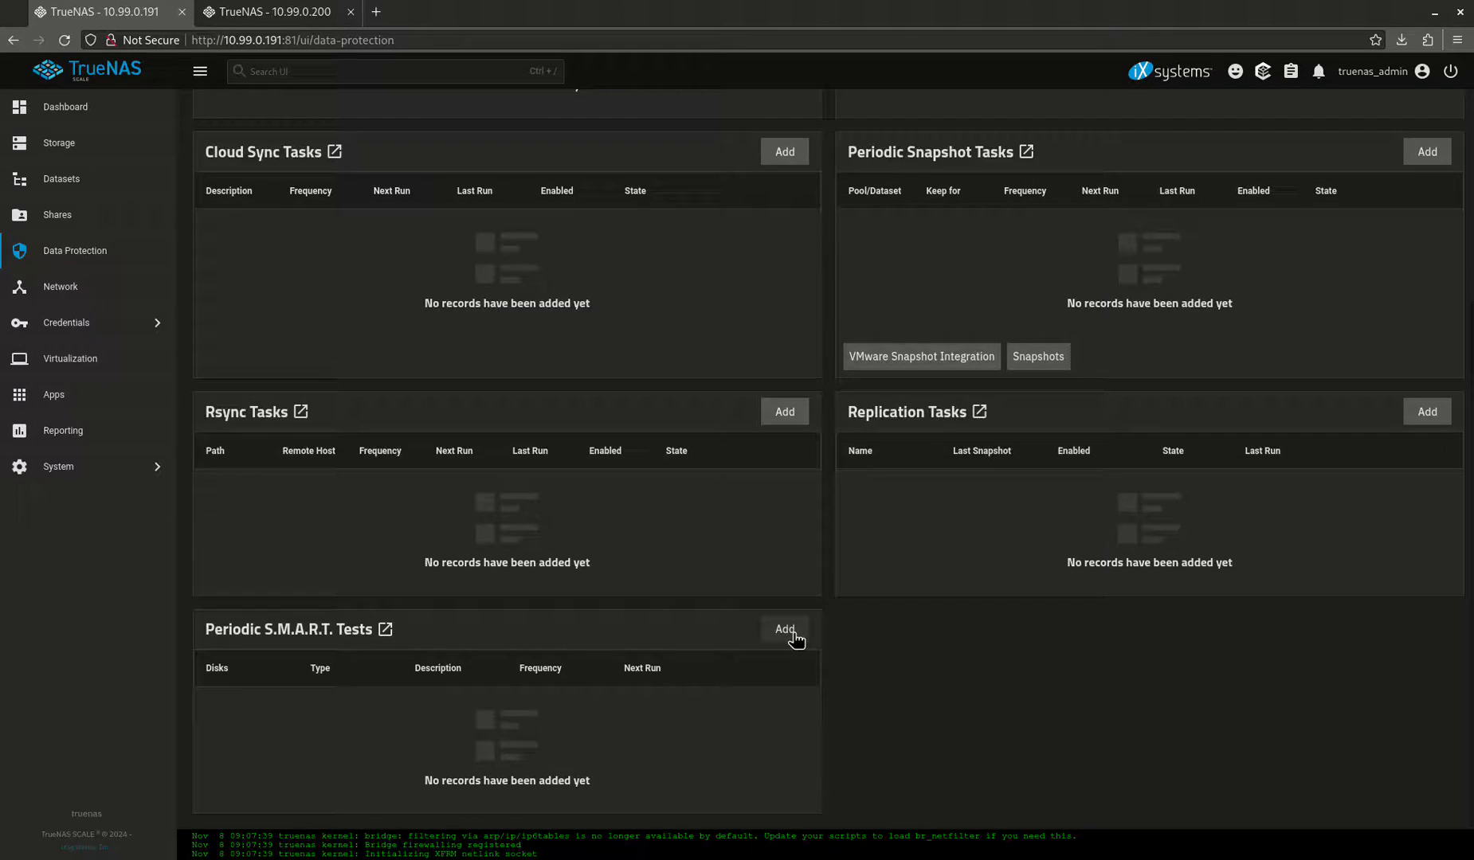
pyautogui.click(784, 629)
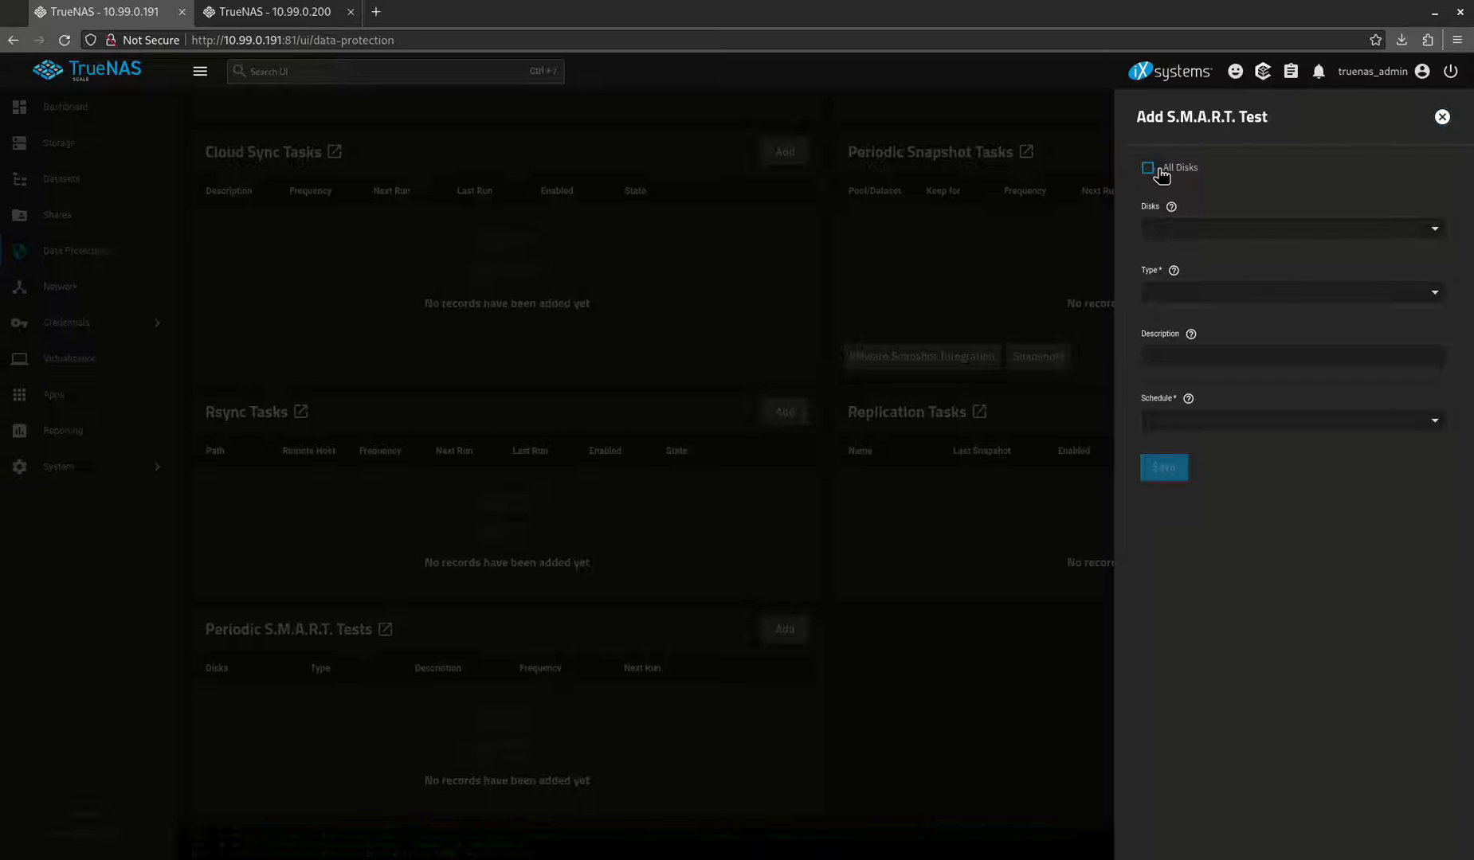
pyautogui.click(1148, 168)
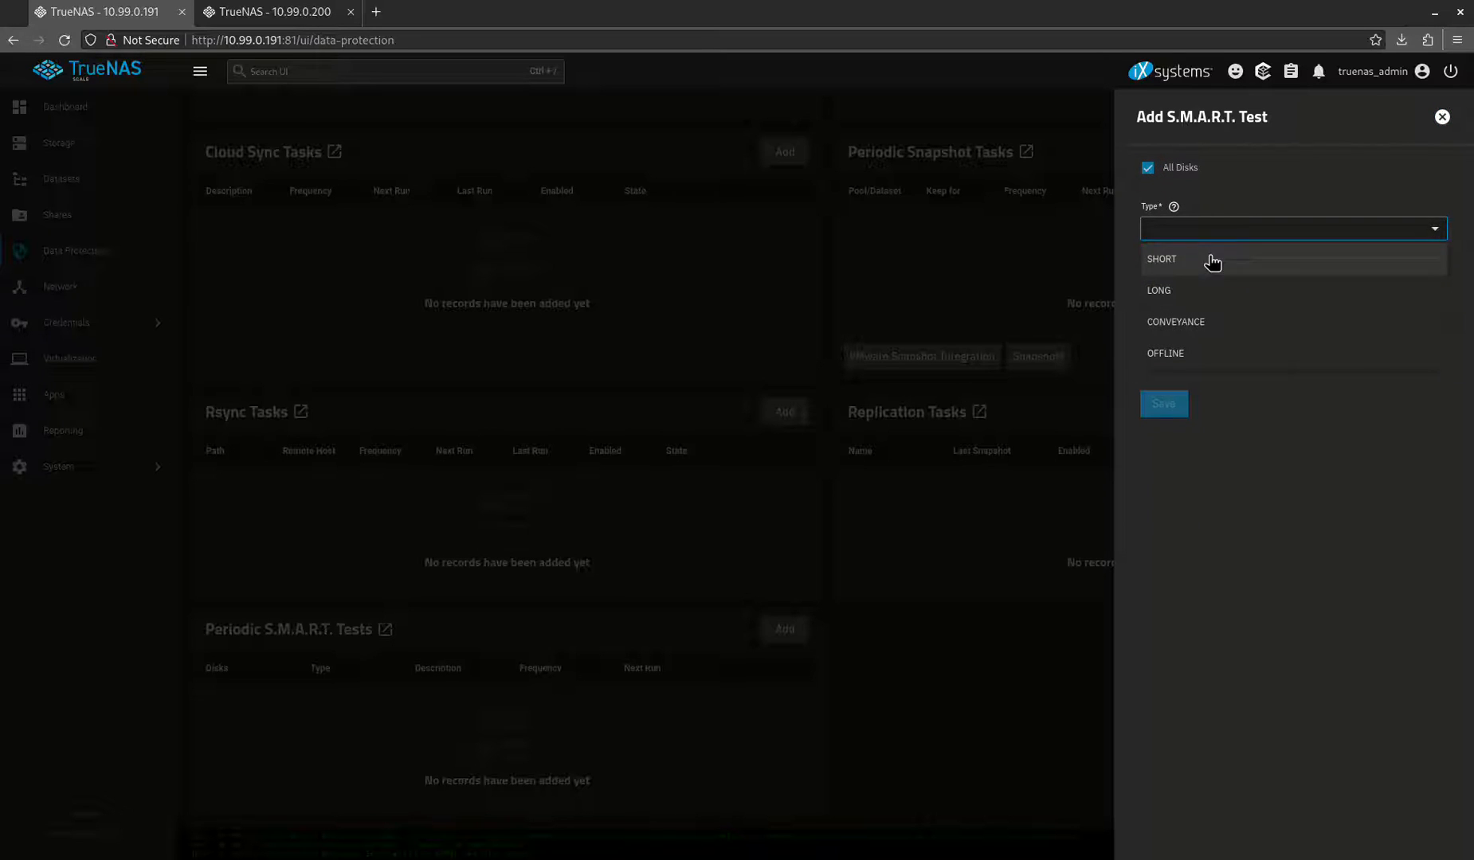
pyautogui.click(1161, 258)
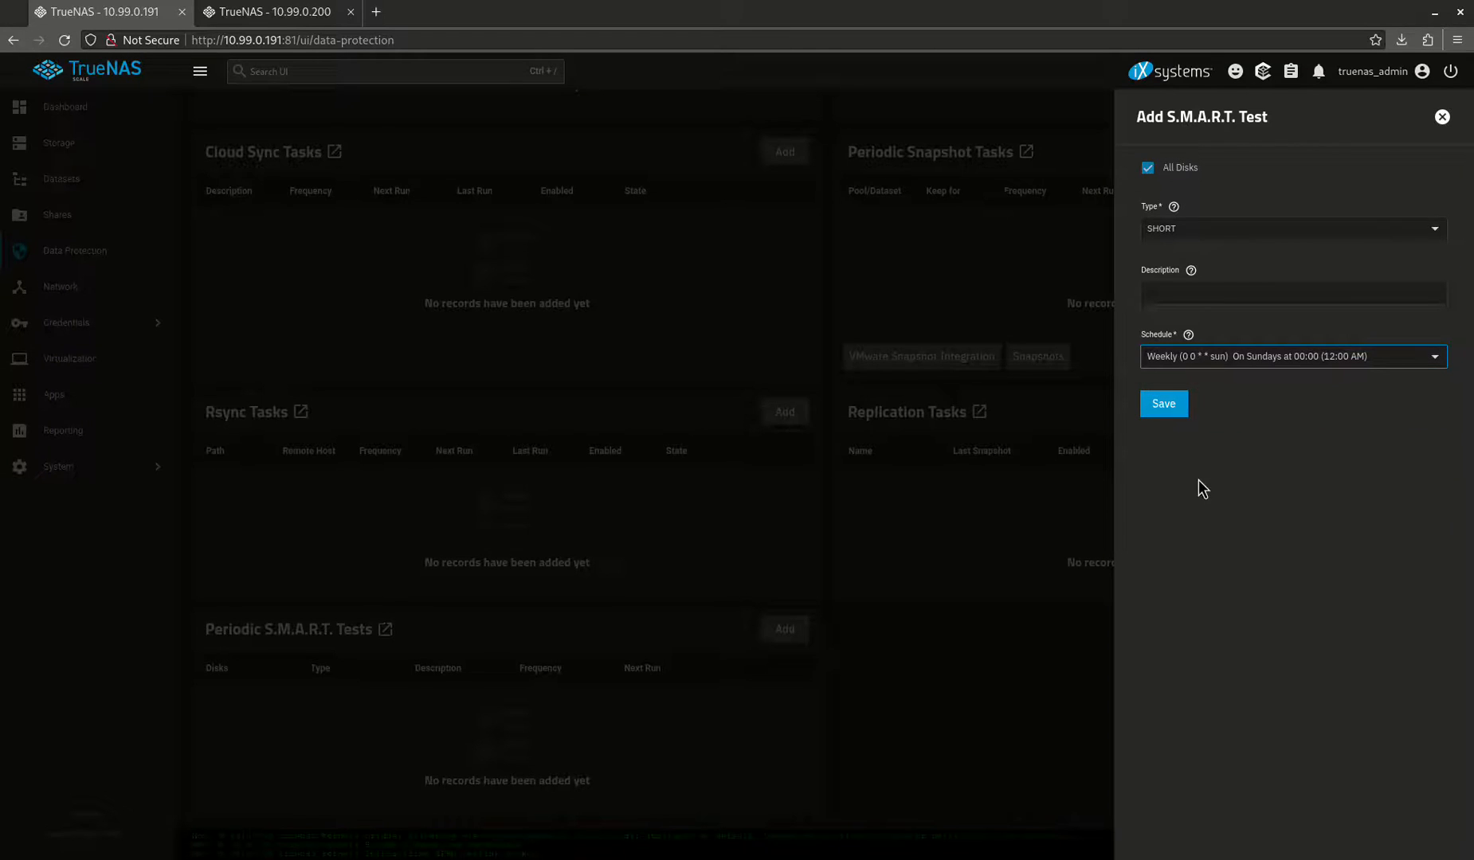
pyautogui.click(1164, 403)
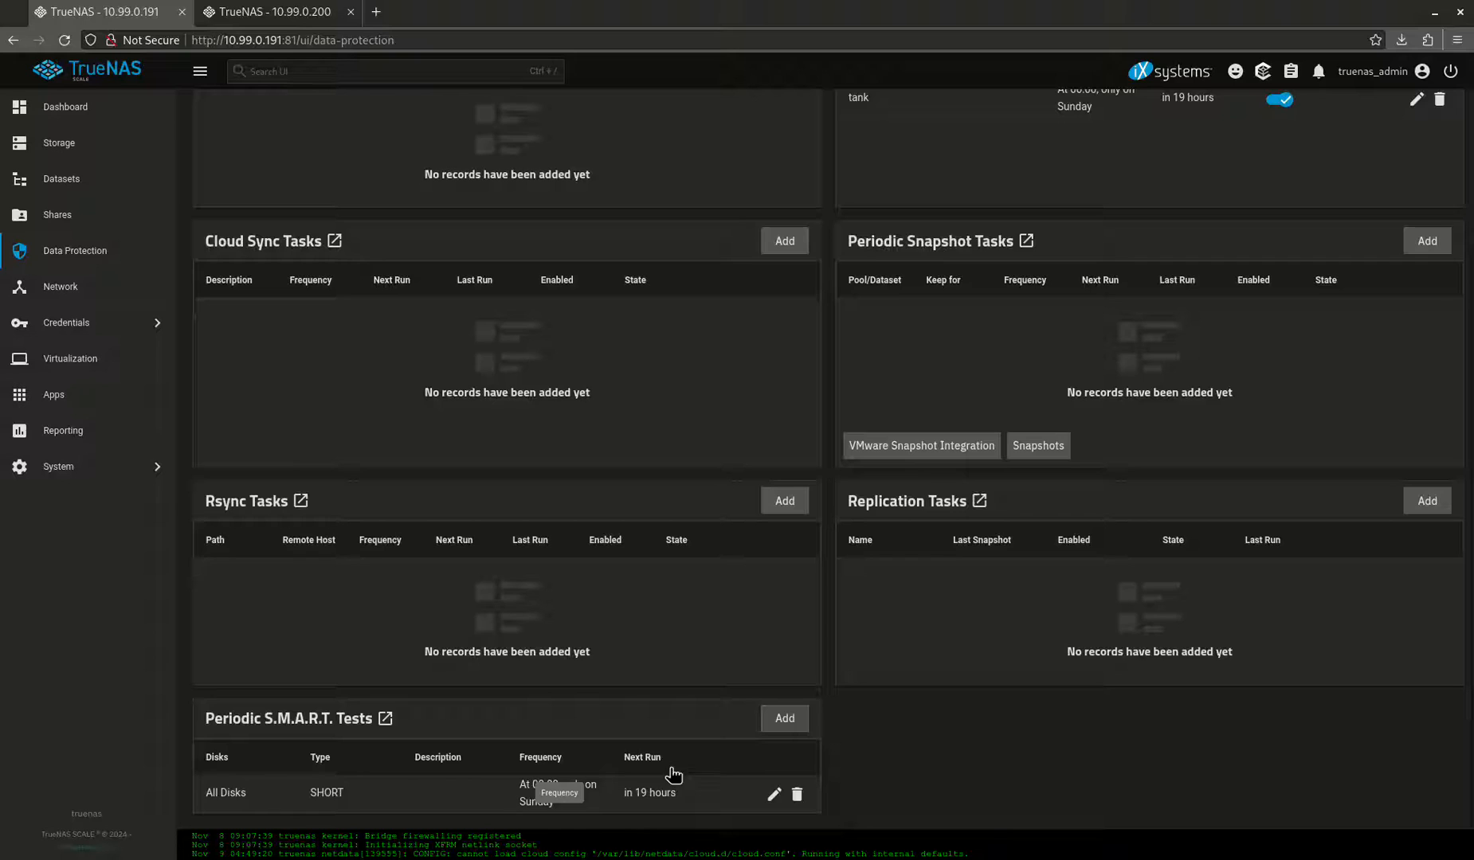
pyautogui.moveTo(550, 701)
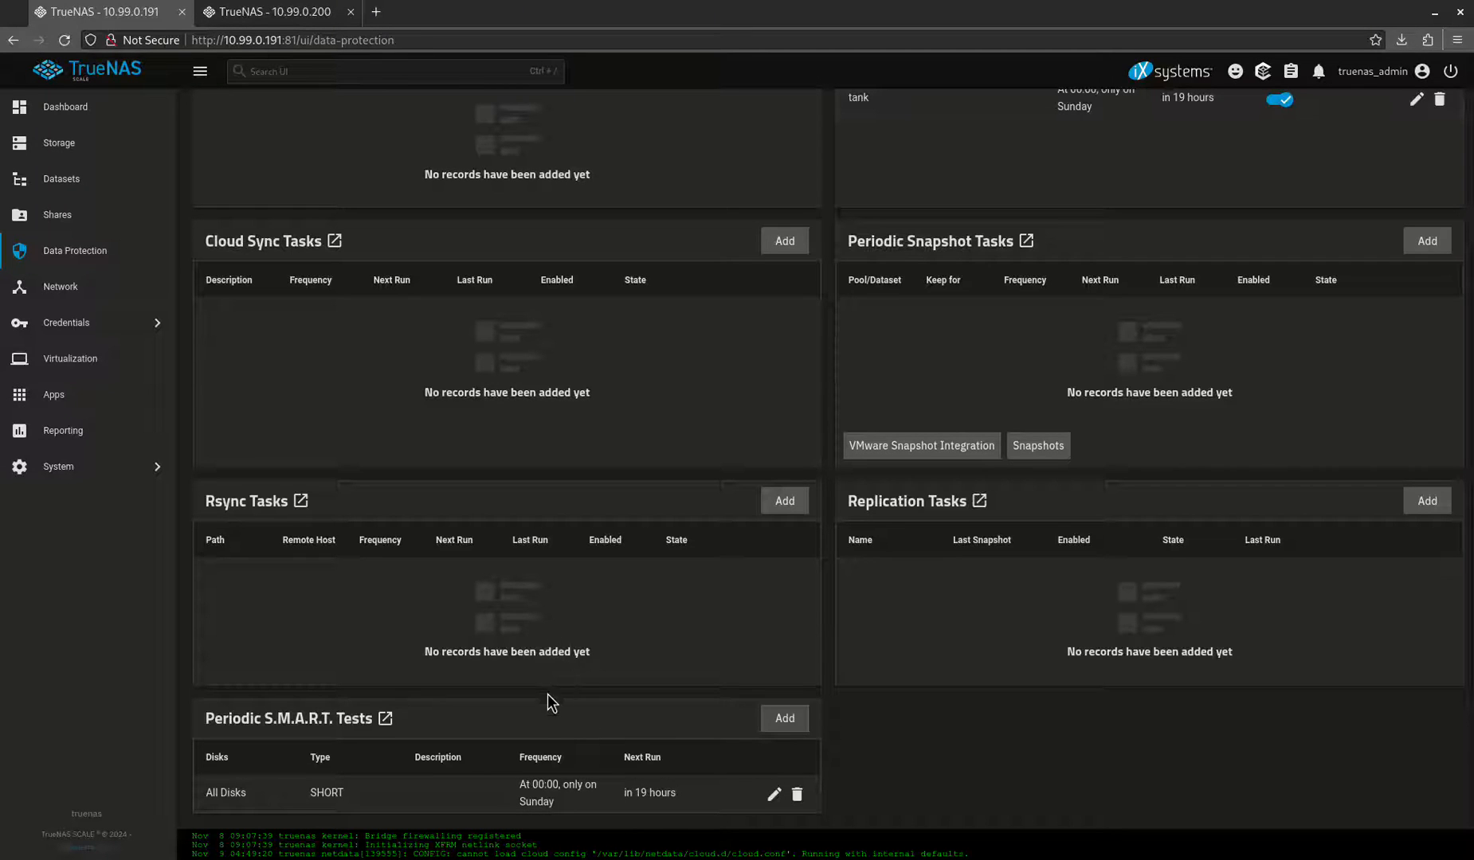
pyautogui.moveTo(827, 478)
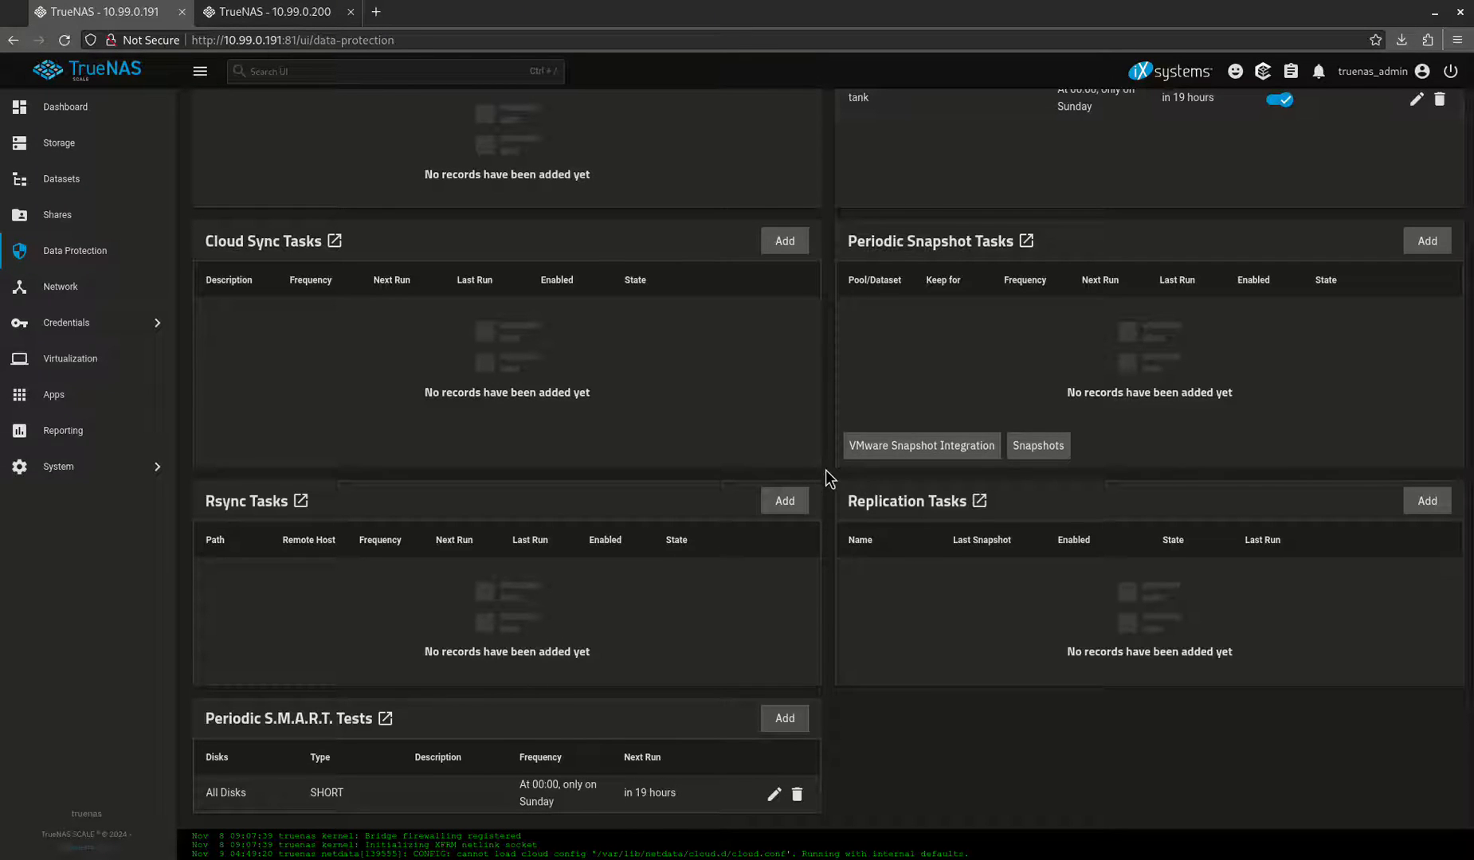
pyautogui.scroll(3)
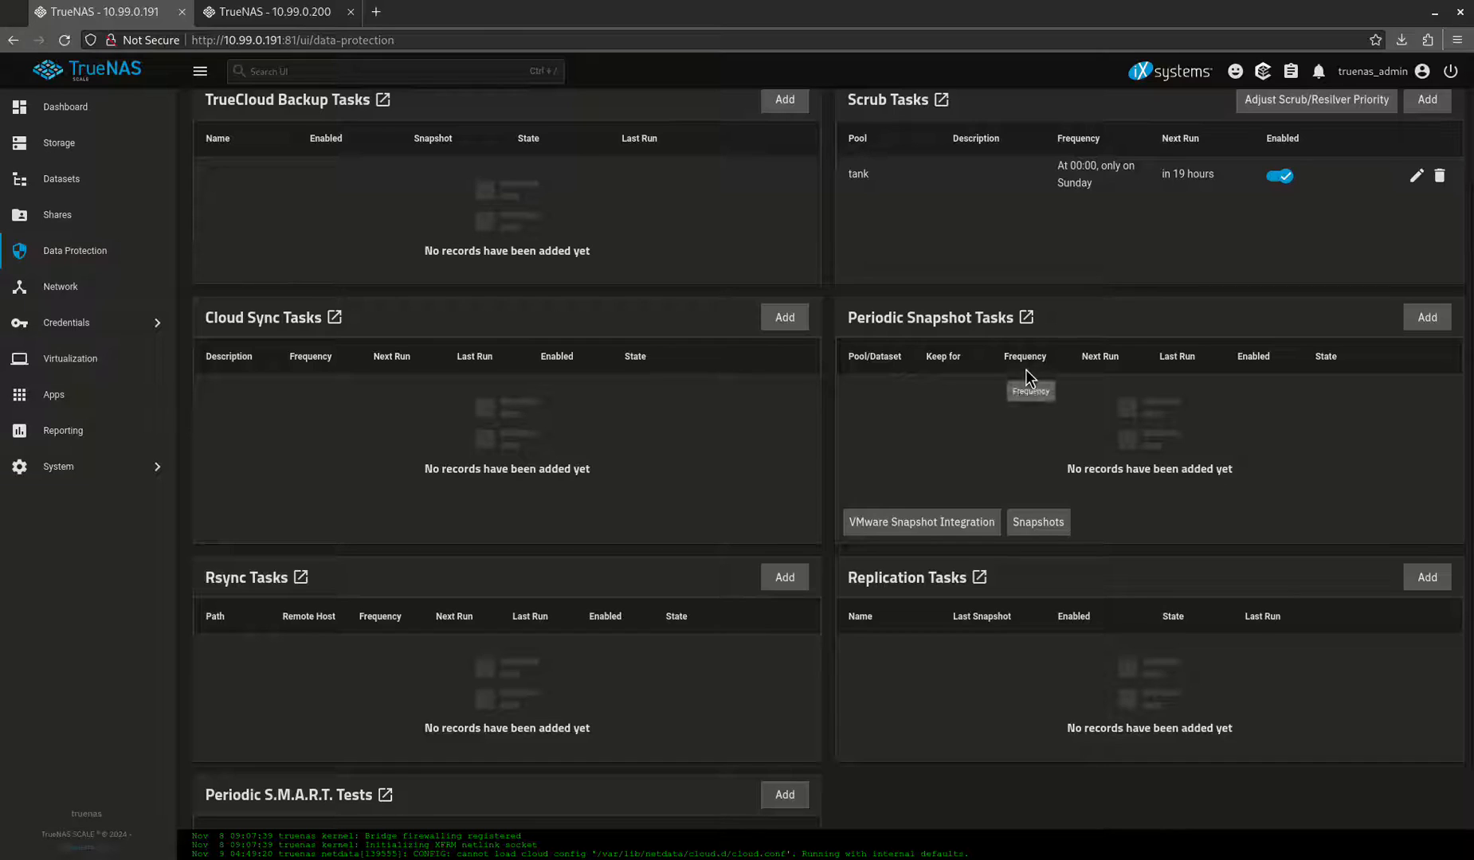
pyautogui.moveTo(1023, 362)
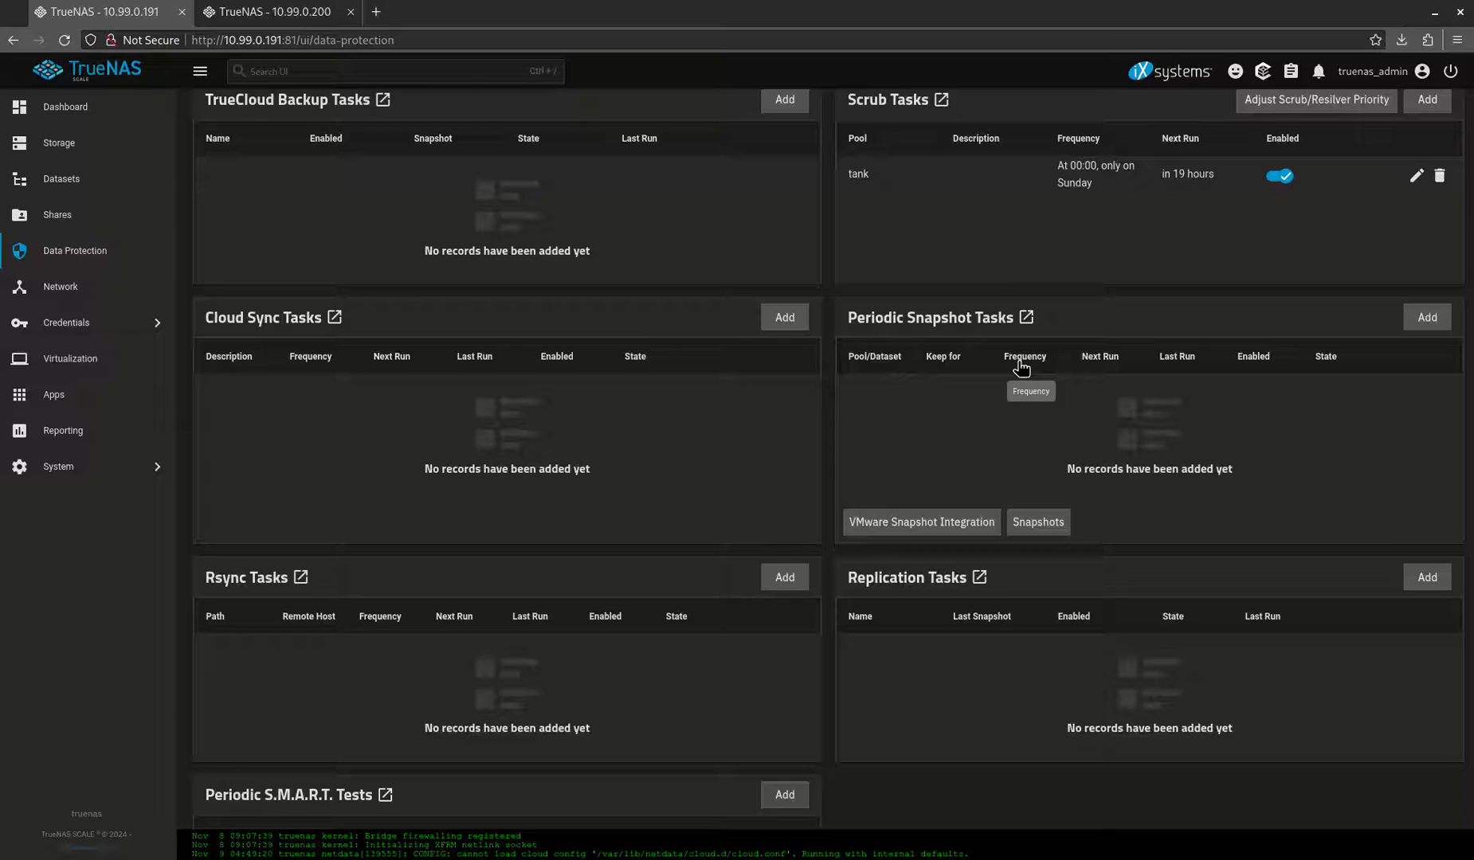
pyautogui.moveTo(632, 425)
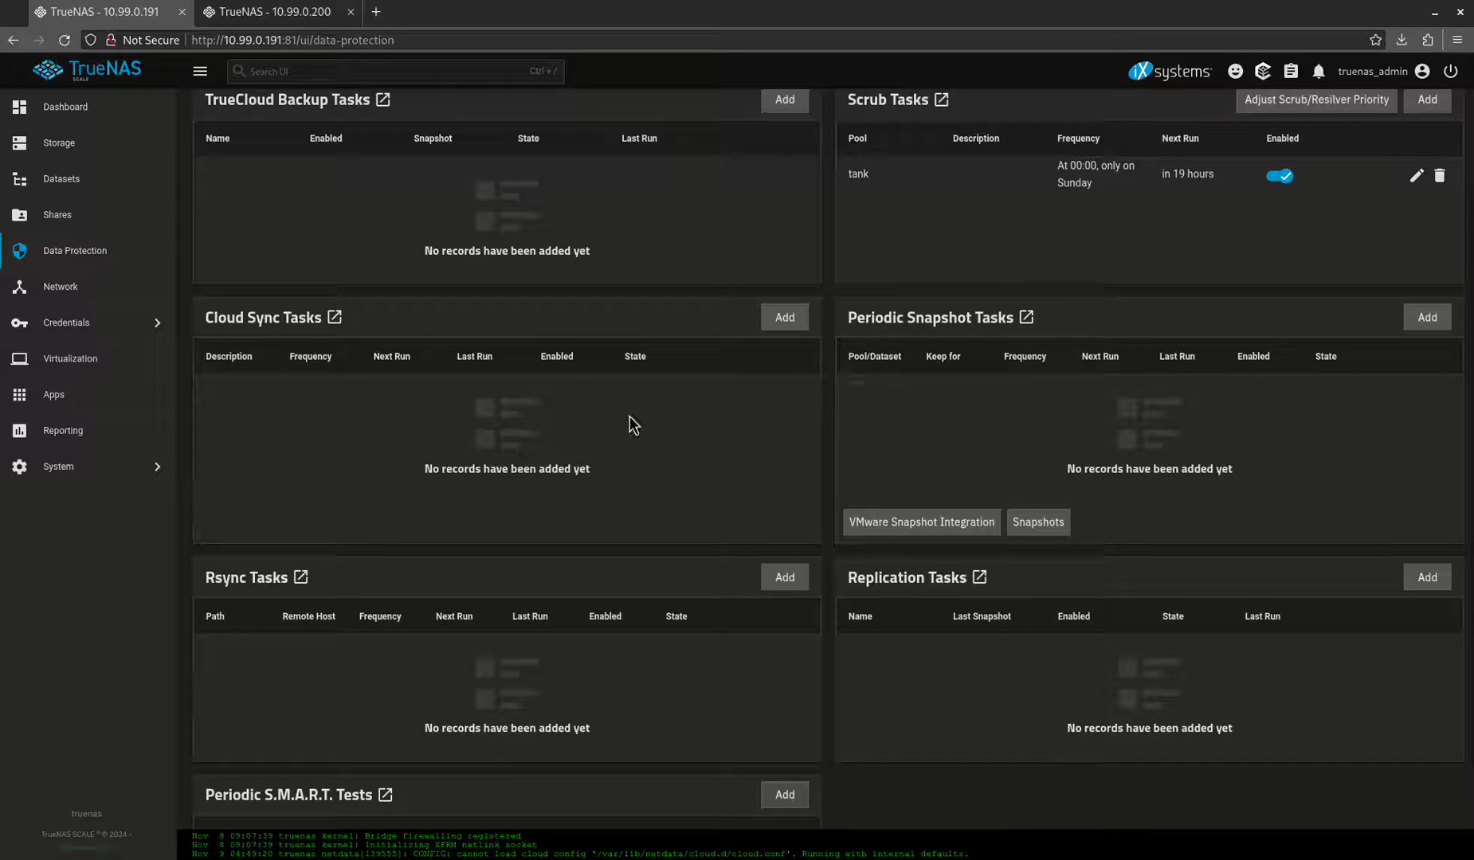
pyautogui.moveTo(733, 351)
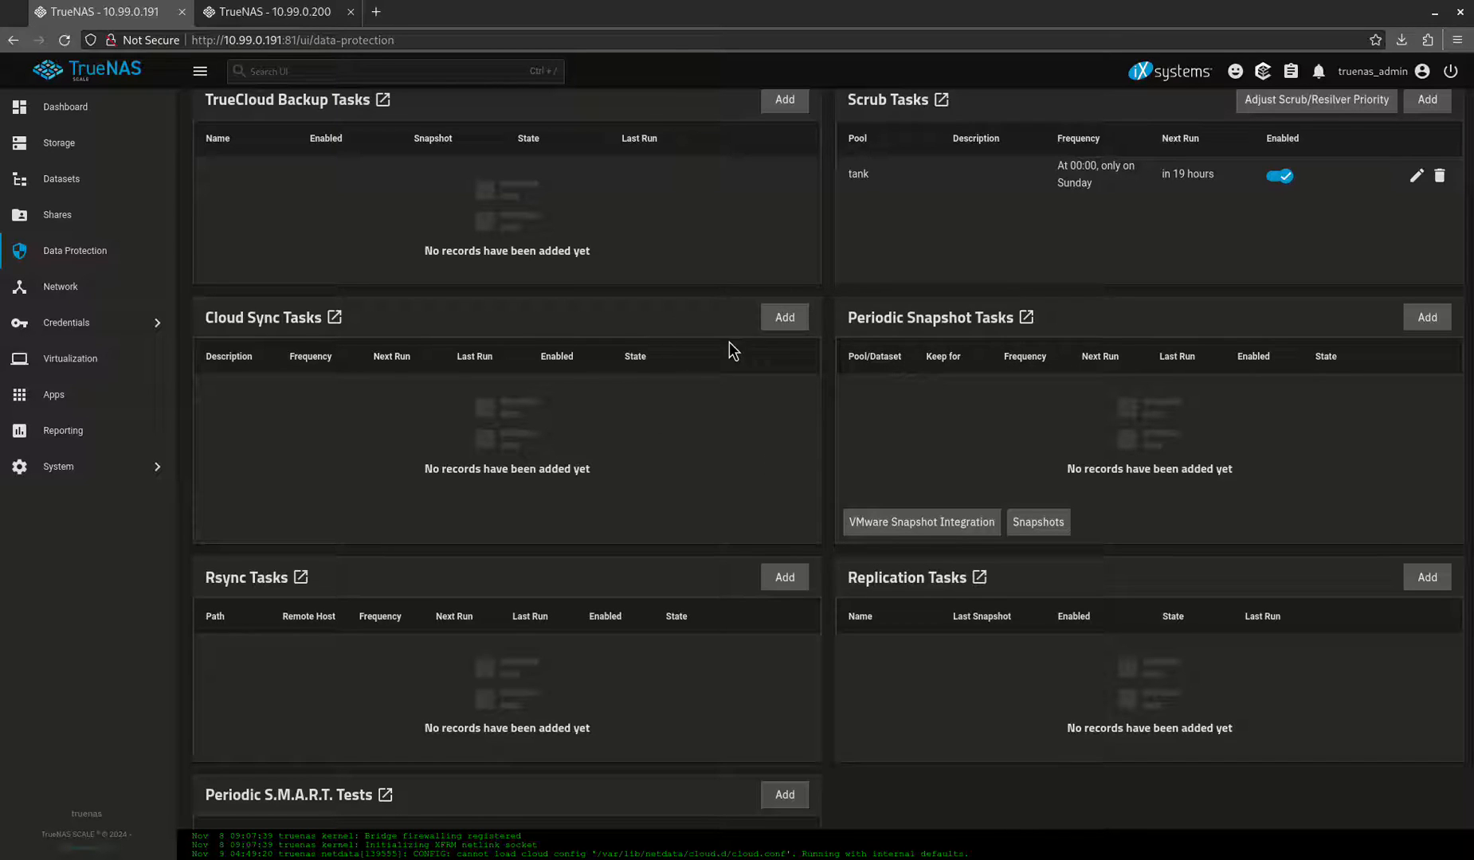
pyautogui.moveTo(92, 191)
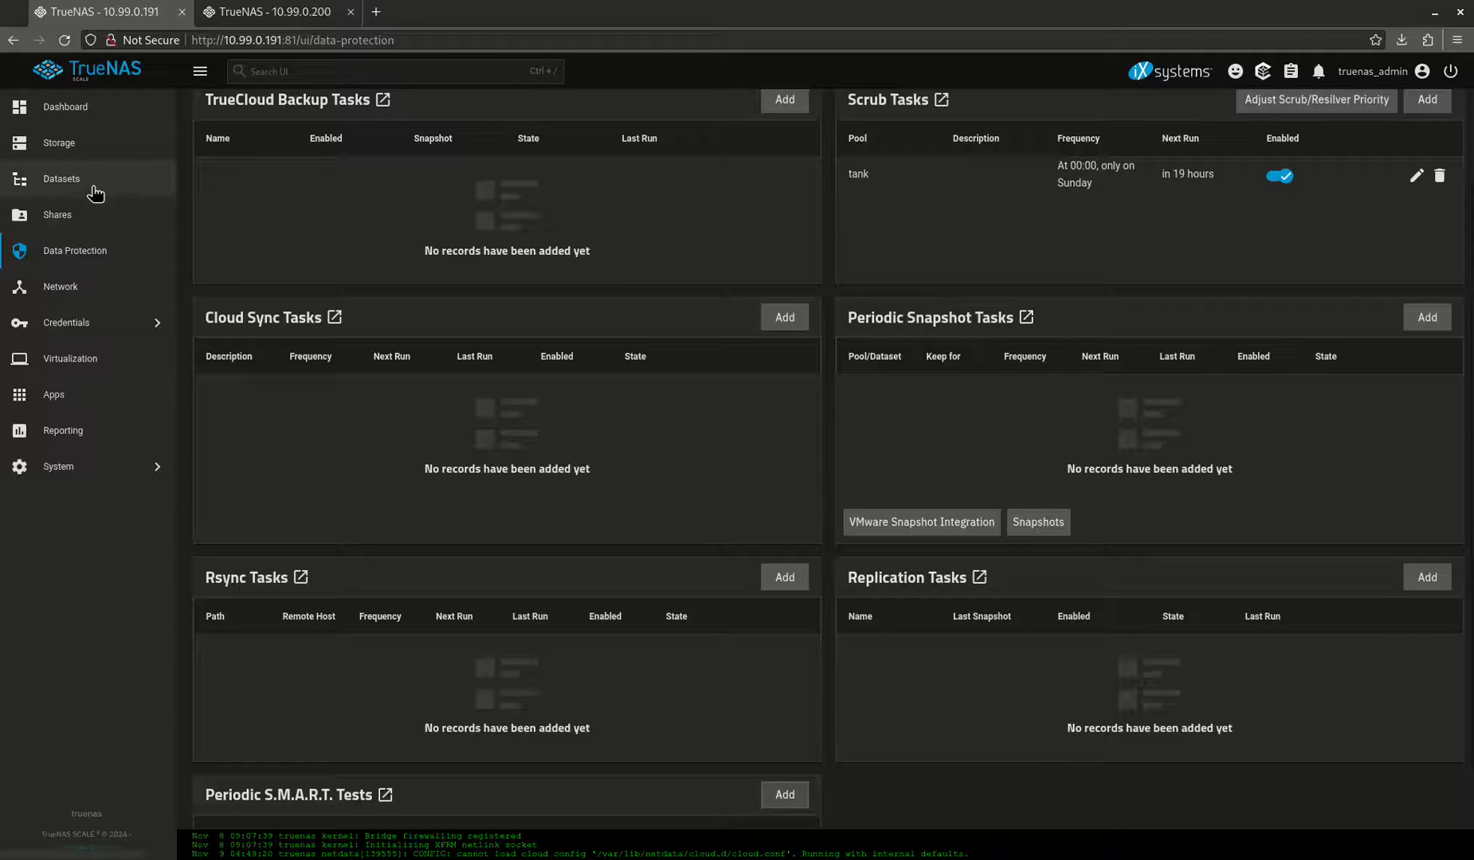
# Review the media dataset, expand configs to show its child datasets, then go to Data Protection
pyautogui.click(60, 178)
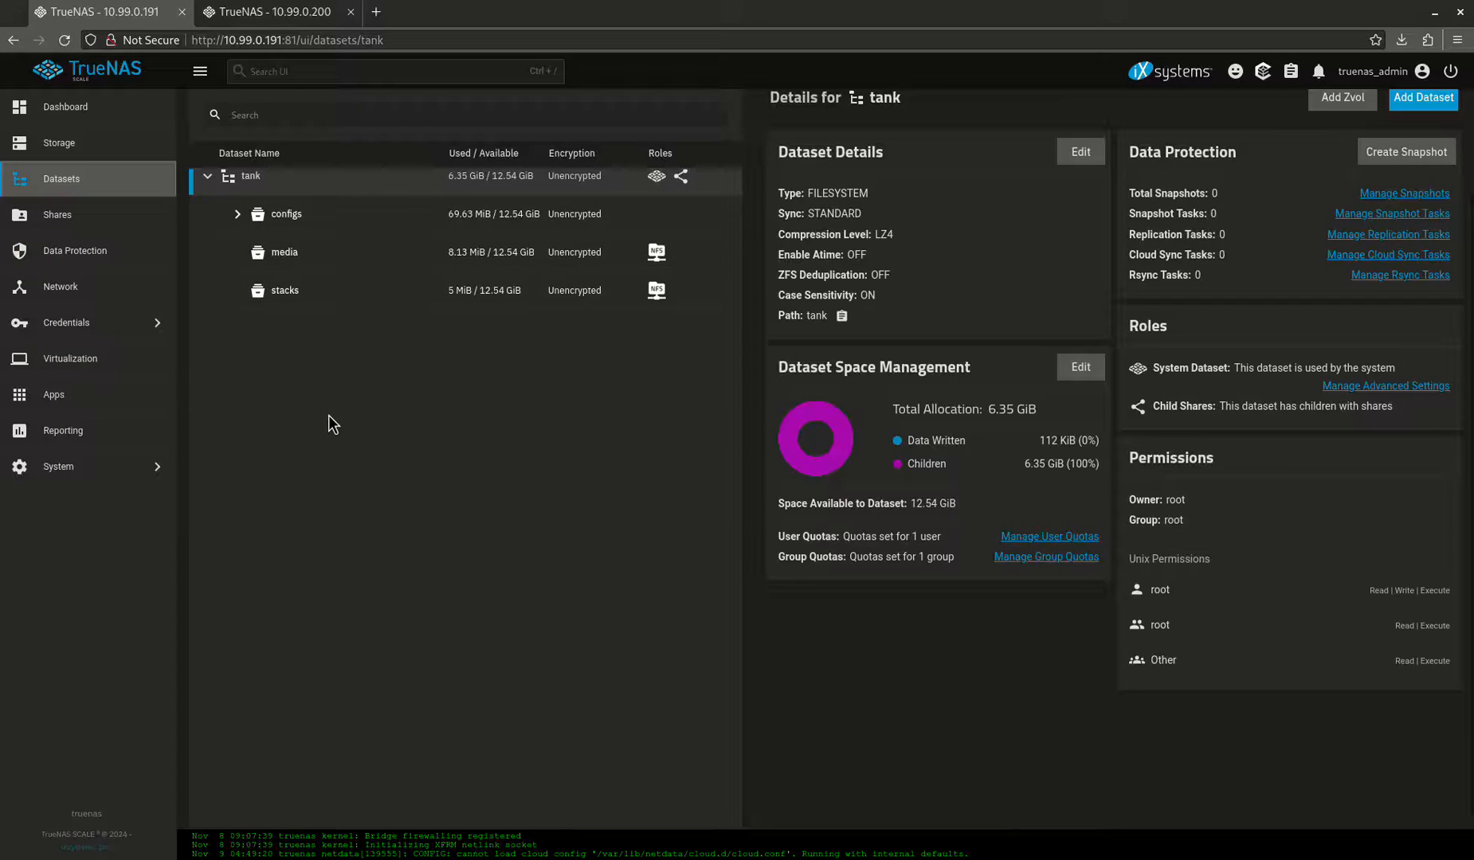
pyautogui.click(284, 252)
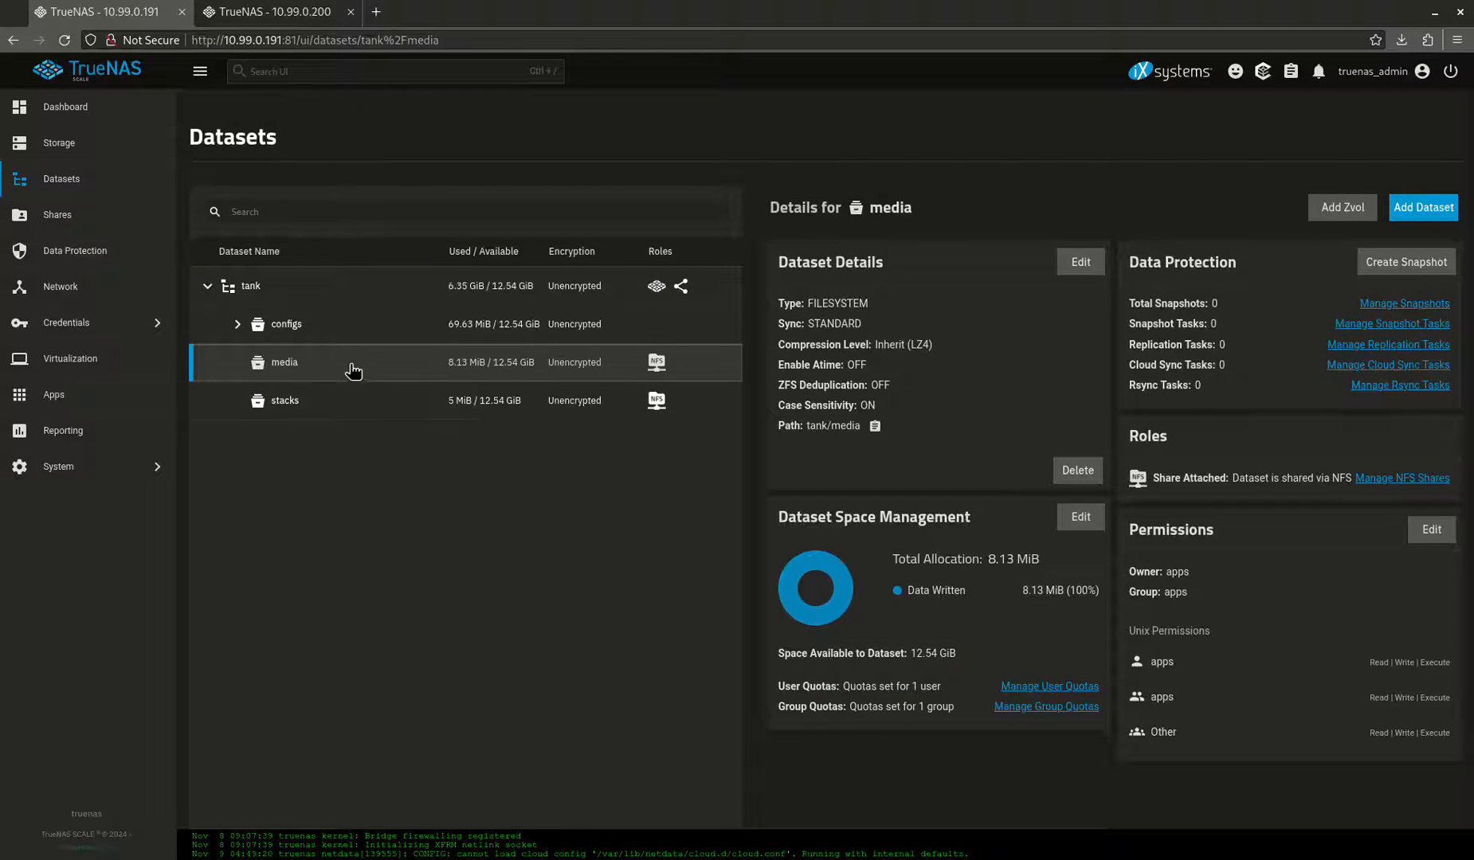
pyautogui.moveTo(397, 387)
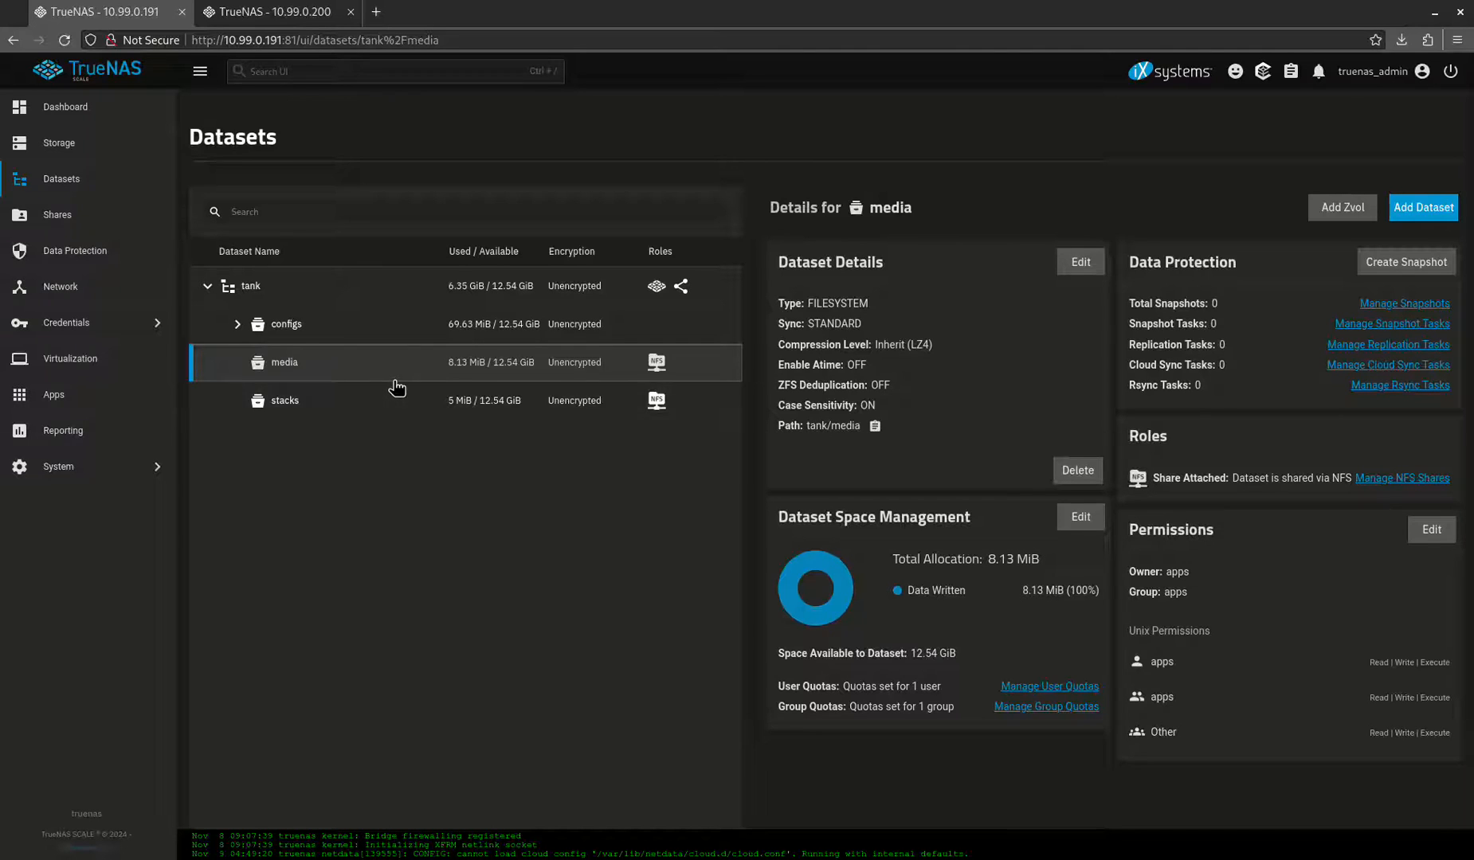
pyautogui.moveTo(361, 377)
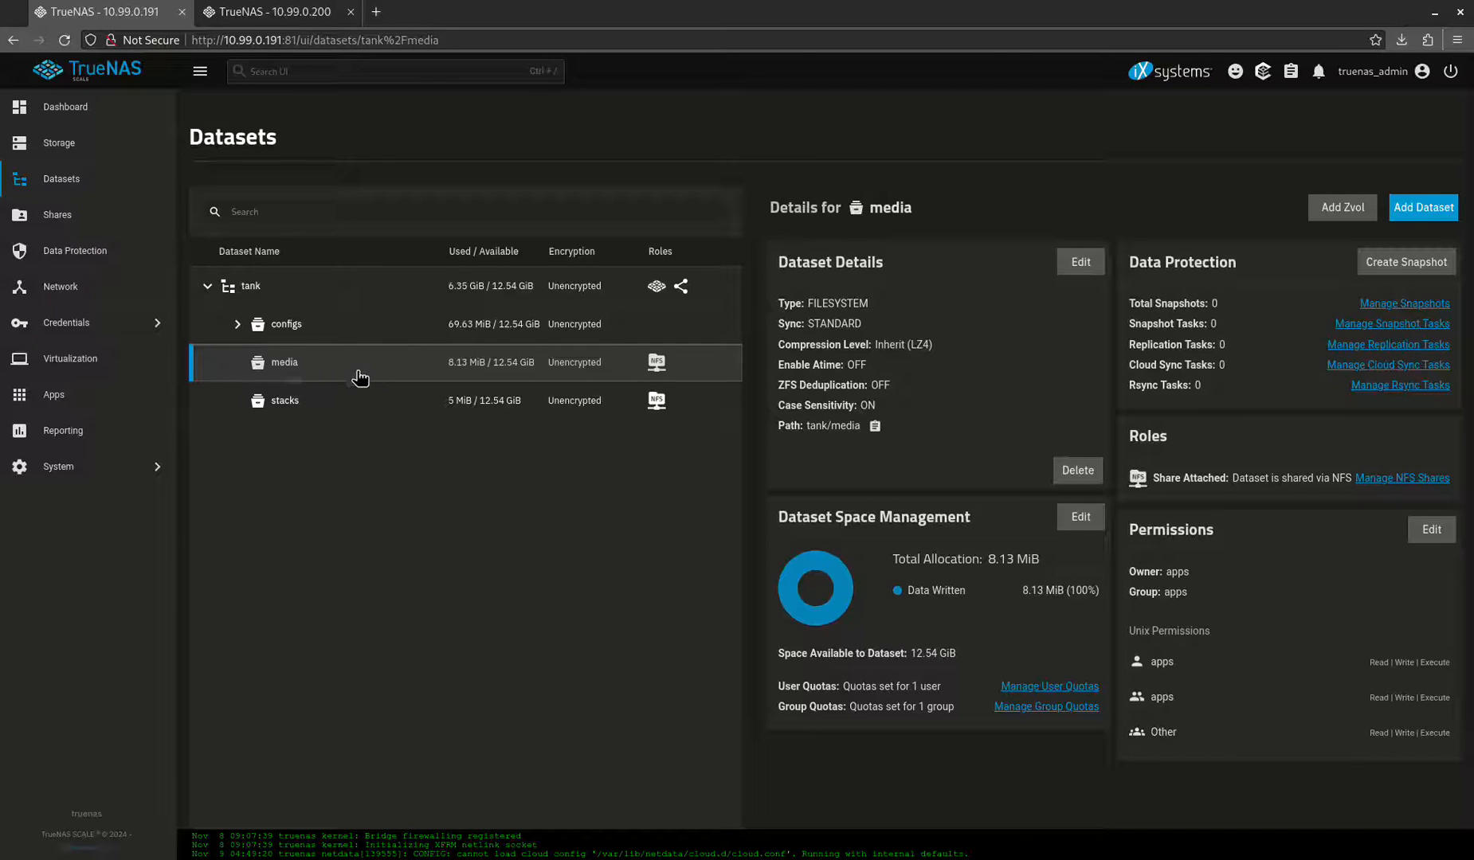
pyautogui.moveTo(294, 367)
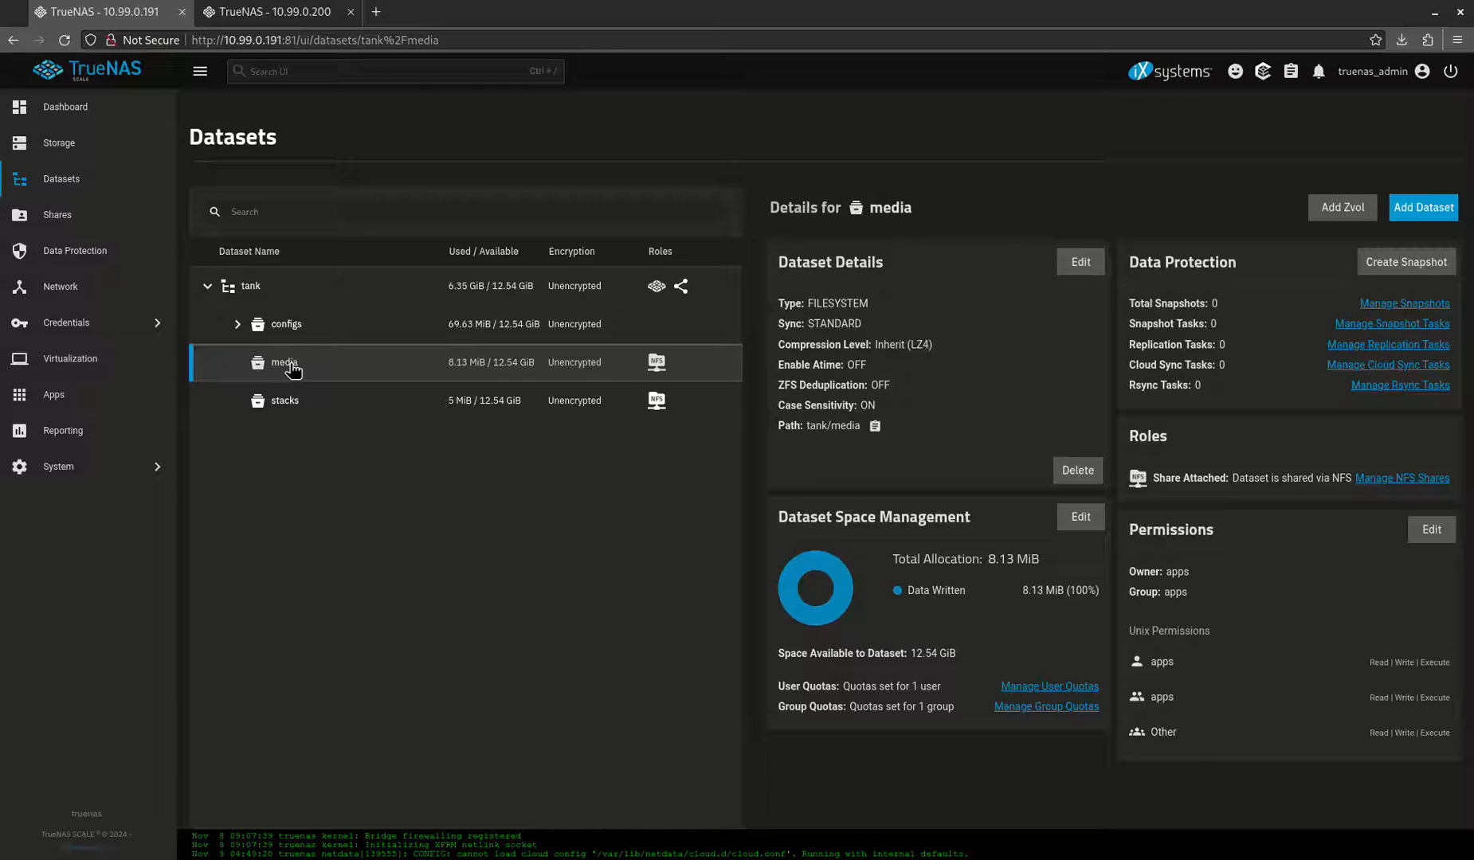
pyautogui.moveTo(294, 561)
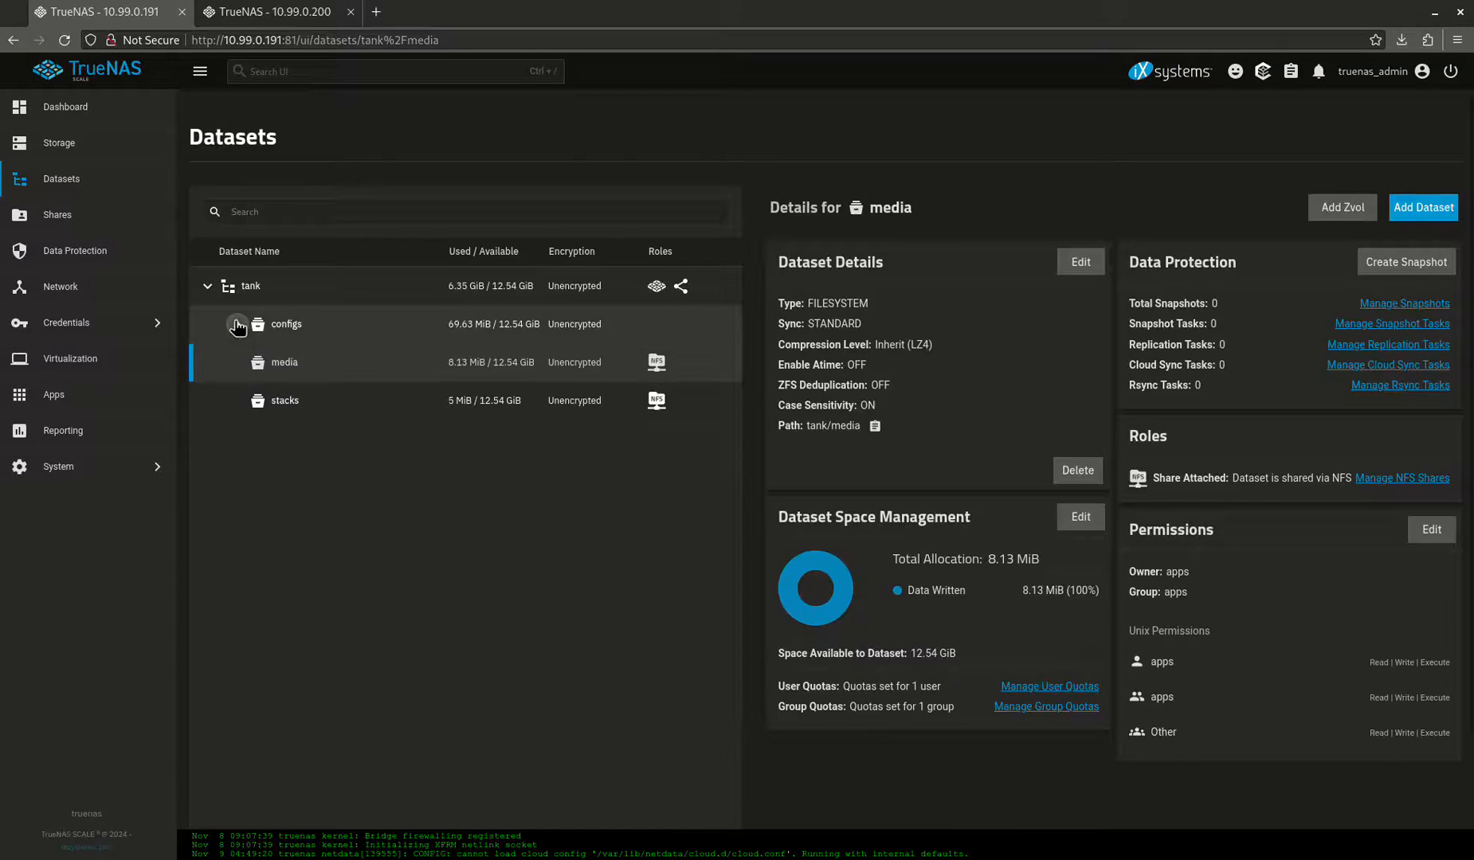
pyautogui.click(238, 325)
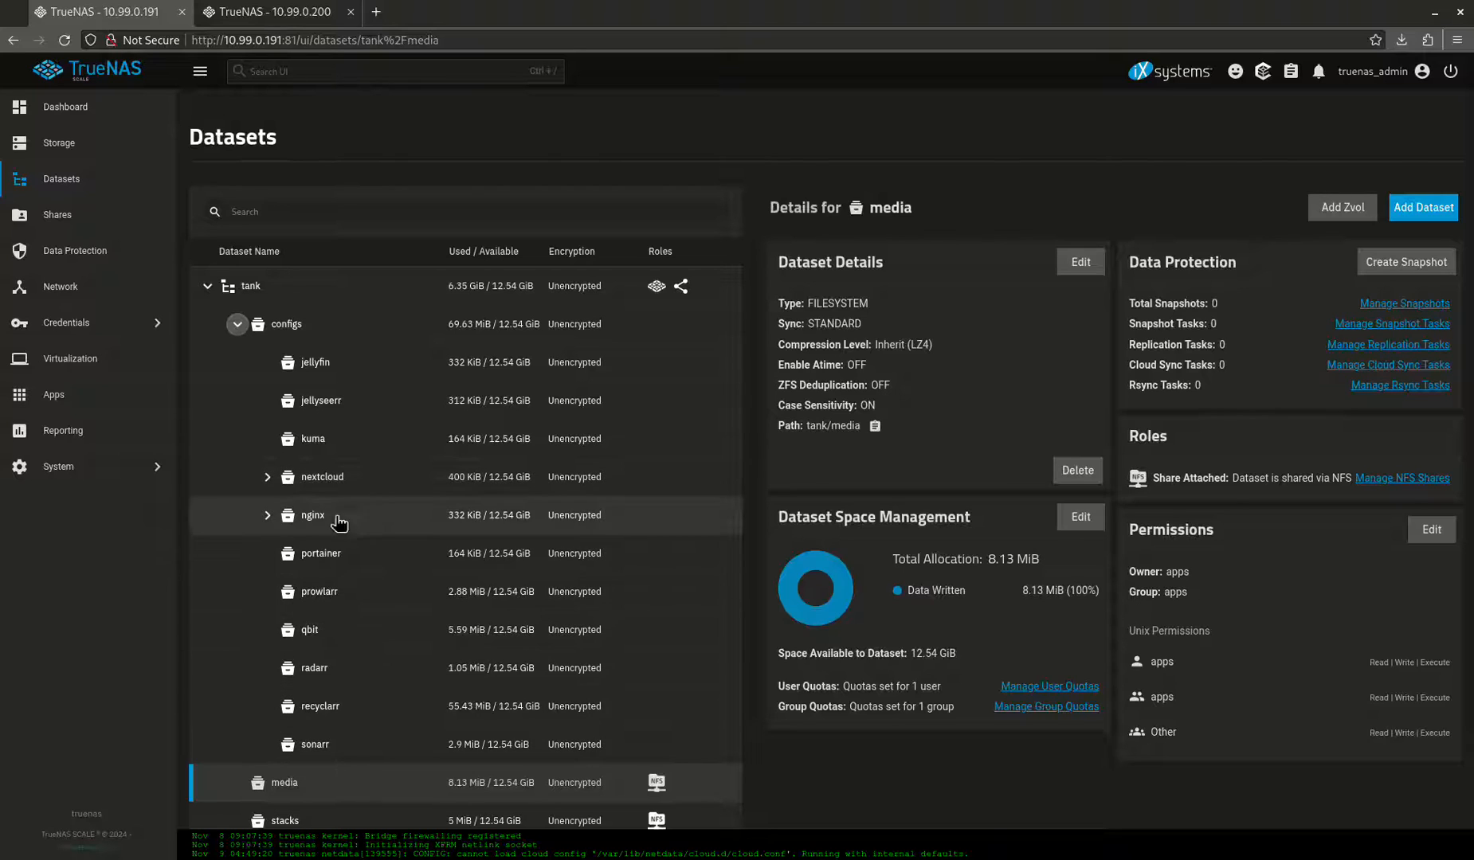
pyautogui.moveTo(349, 648)
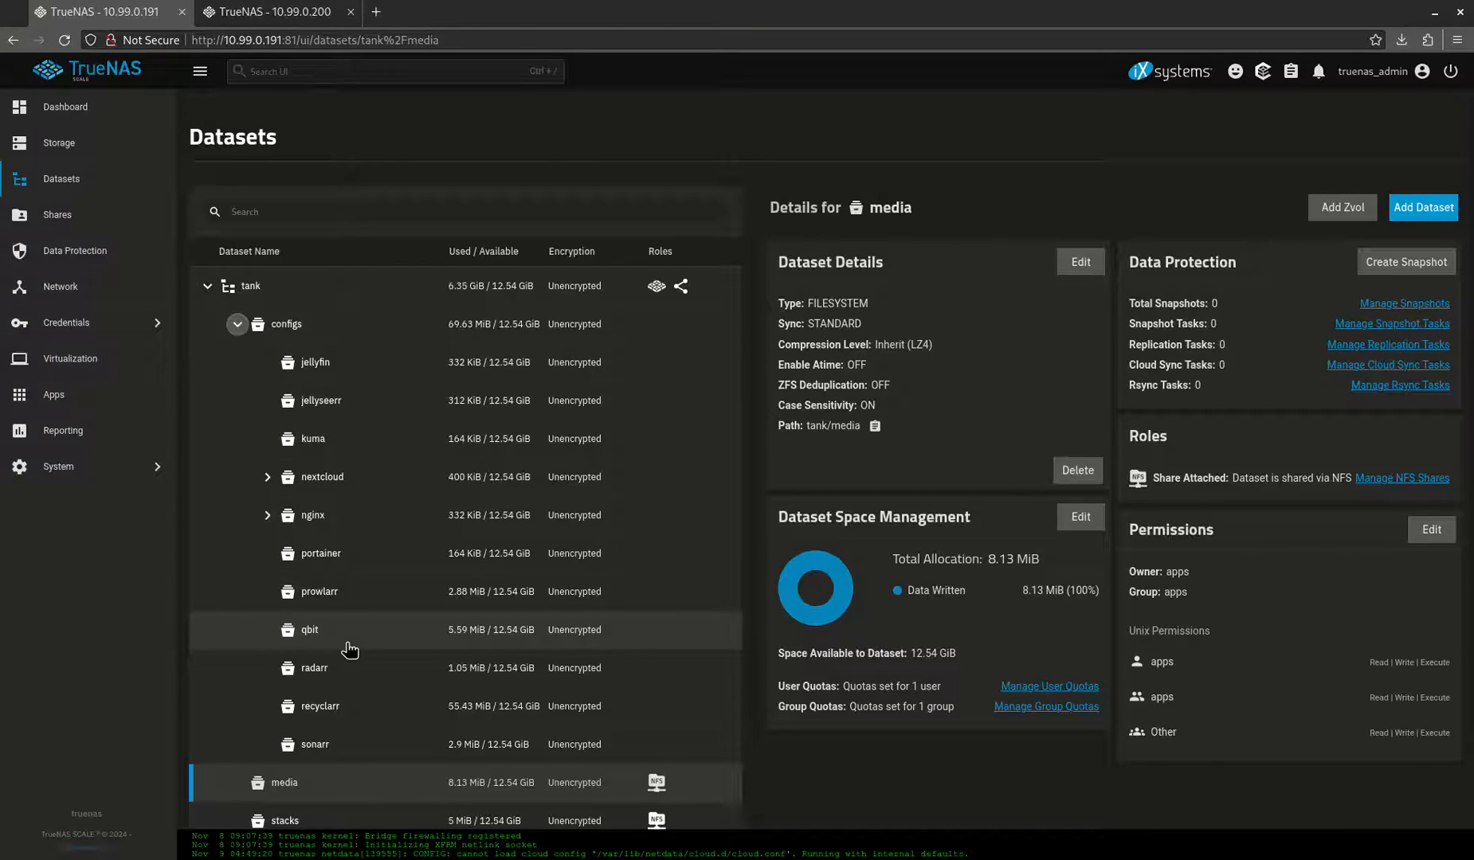
pyautogui.moveTo(347, 392)
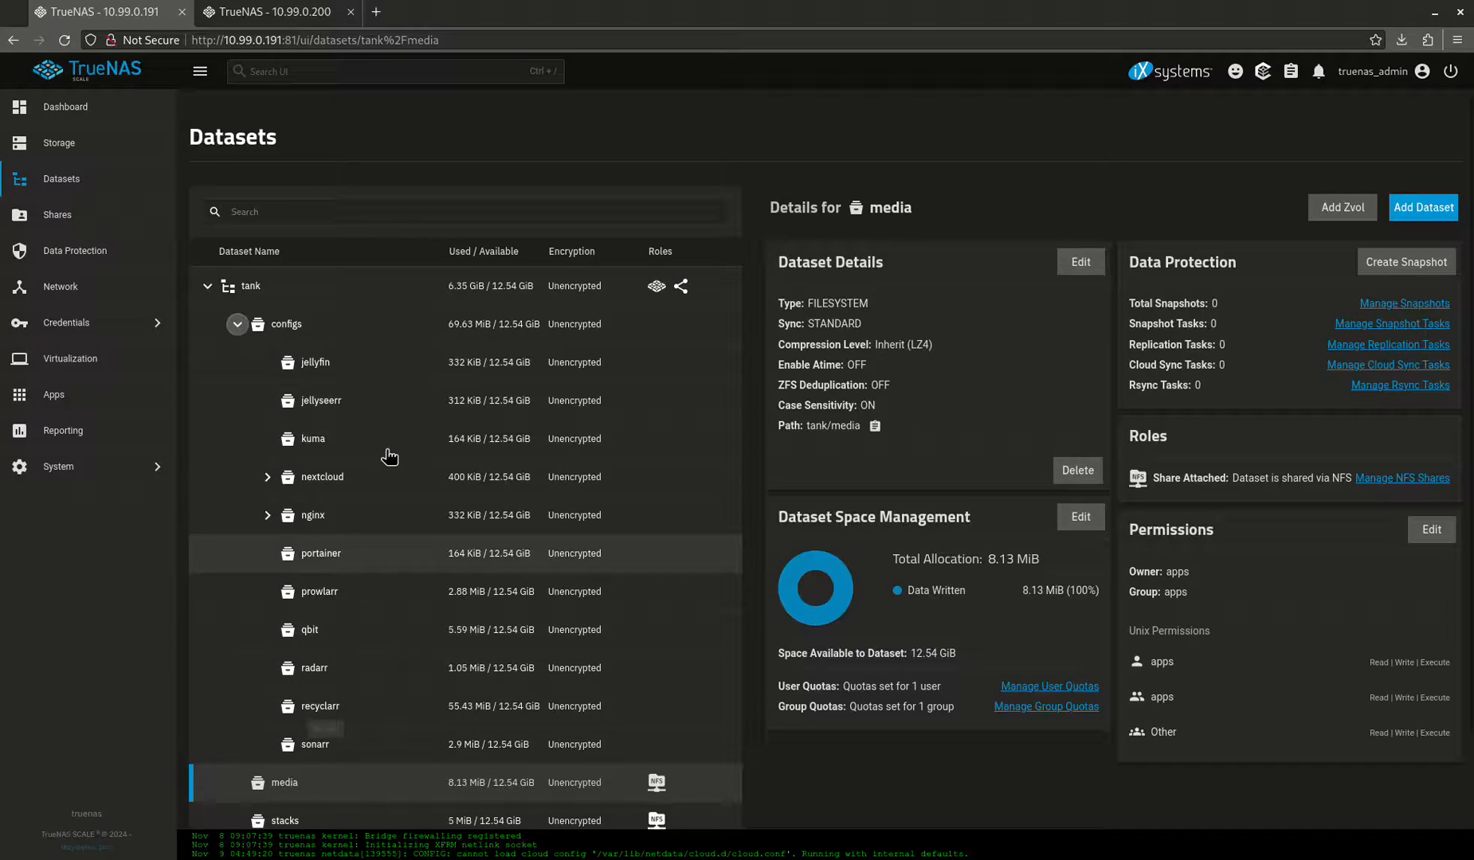
pyautogui.moveTo(338, 593)
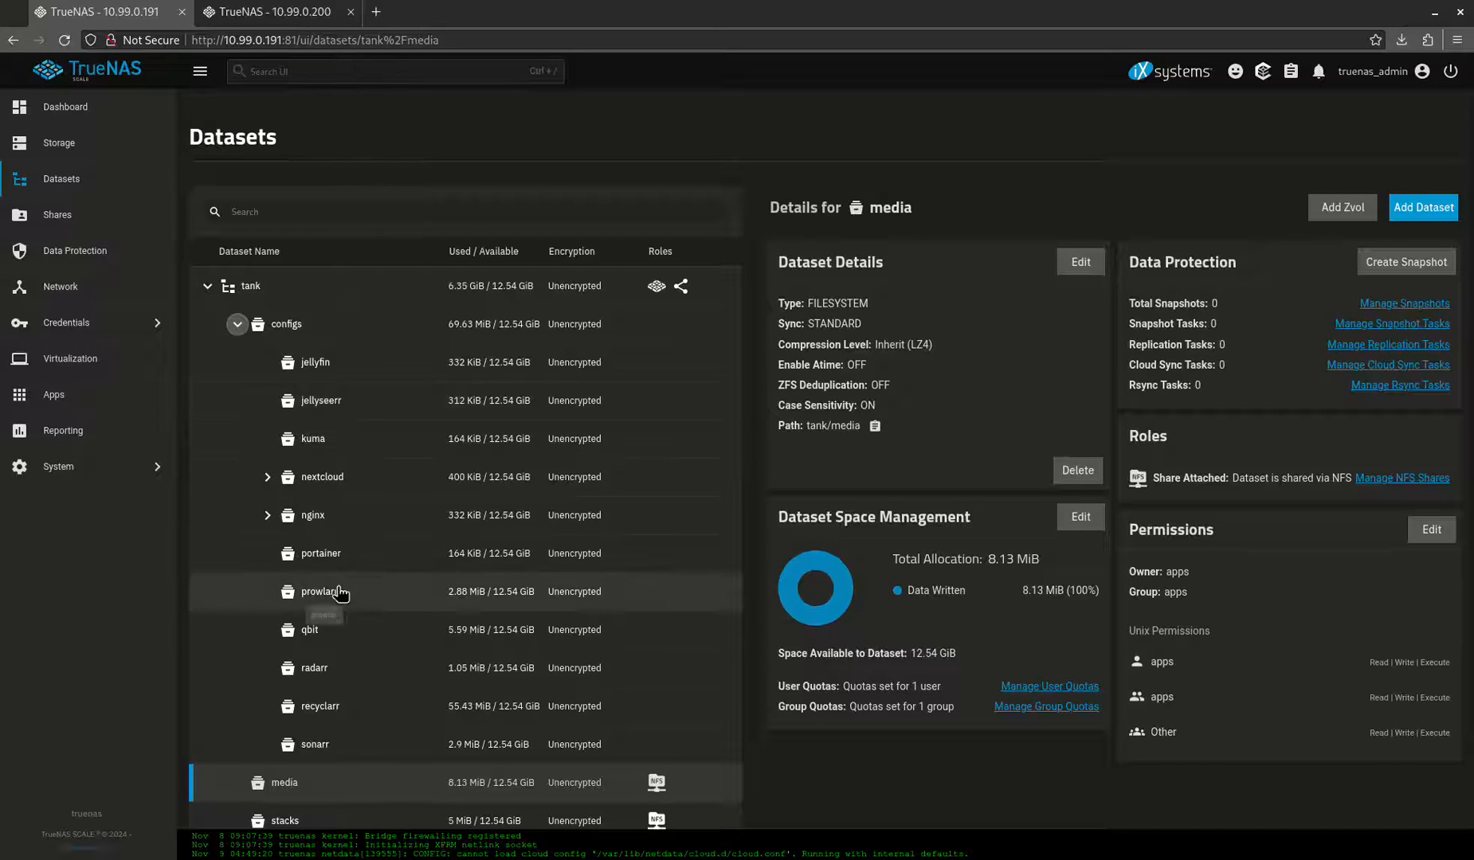
pyautogui.moveTo(362, 403)
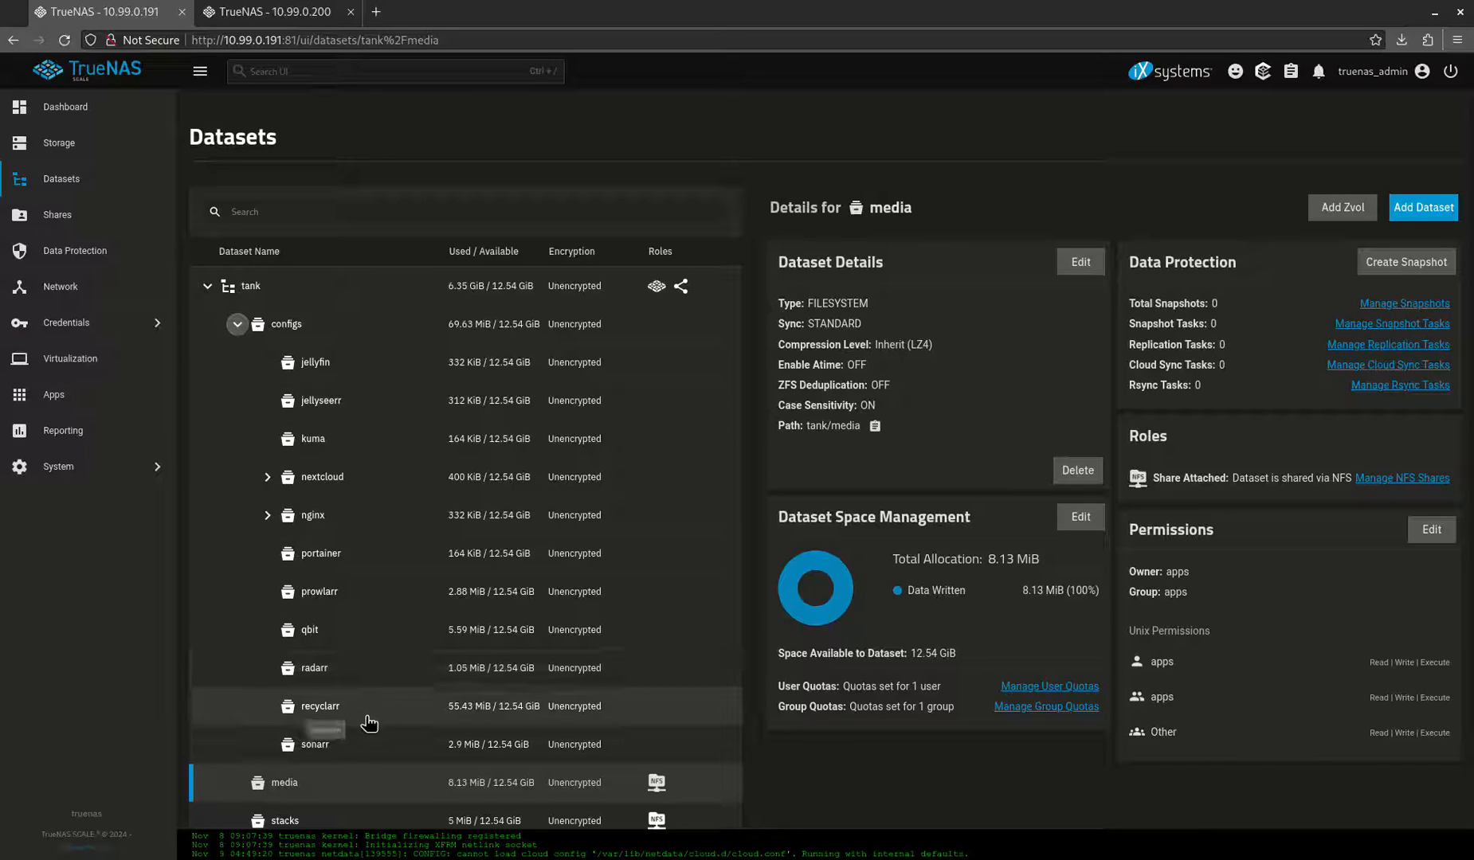
pyautogui.moveTo(343, 677)
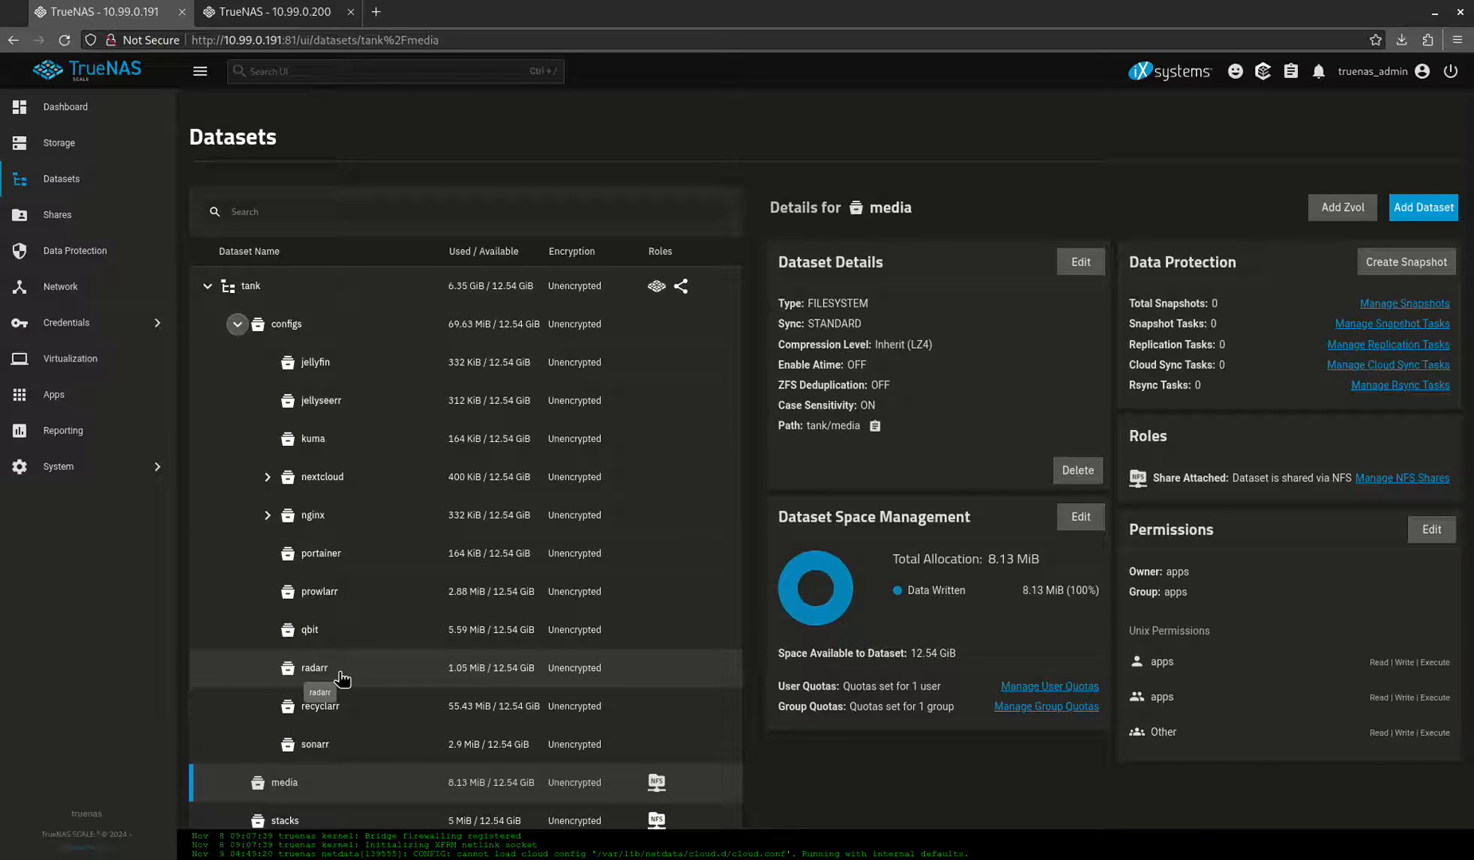
pyautogui.moveTo(342, 367)
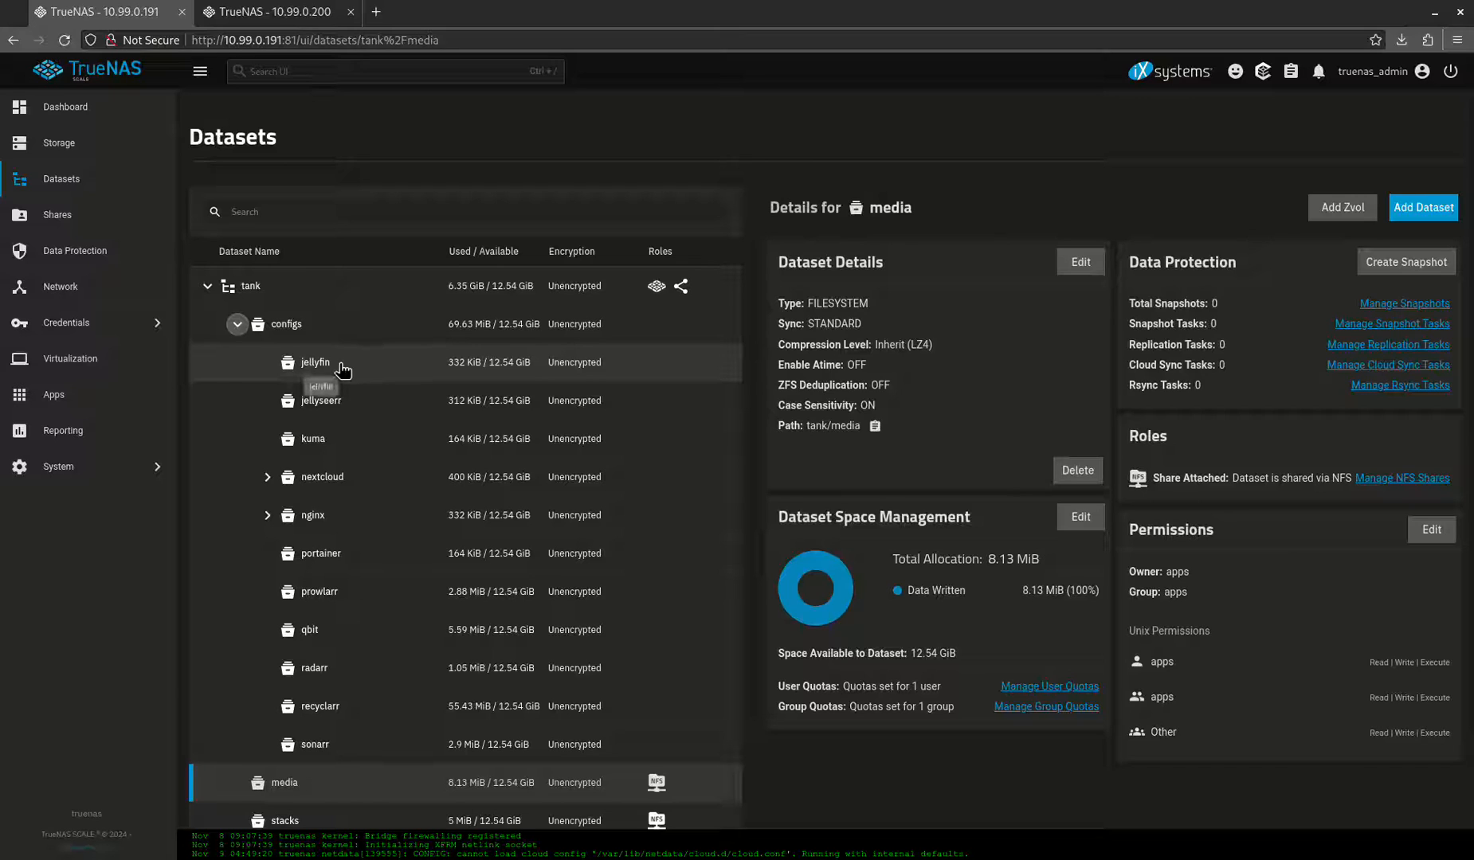
pyautogui.moveTo(341, 412)
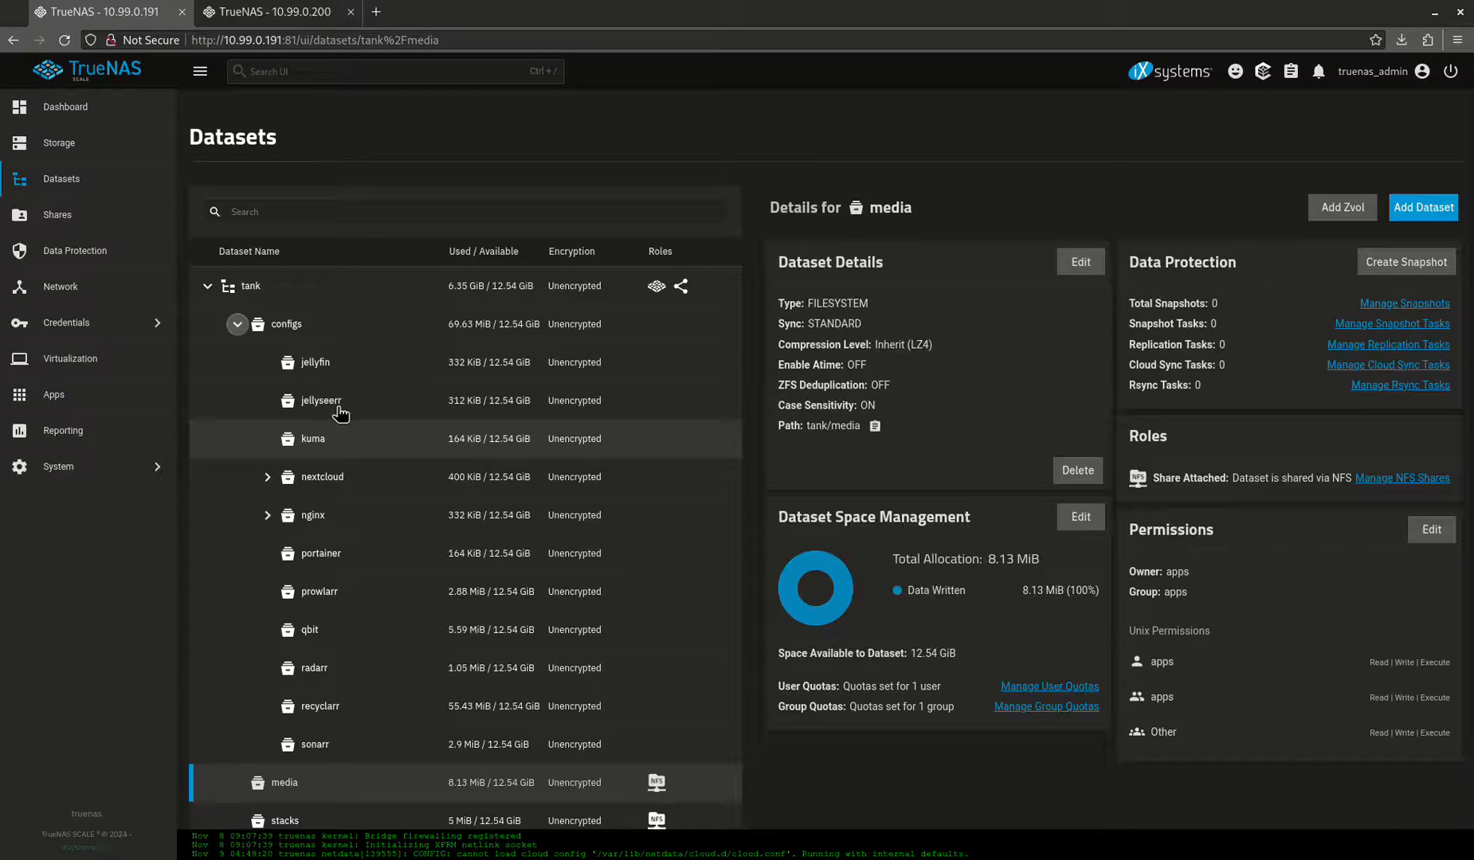
pyautogui.moveTo(364, 669)
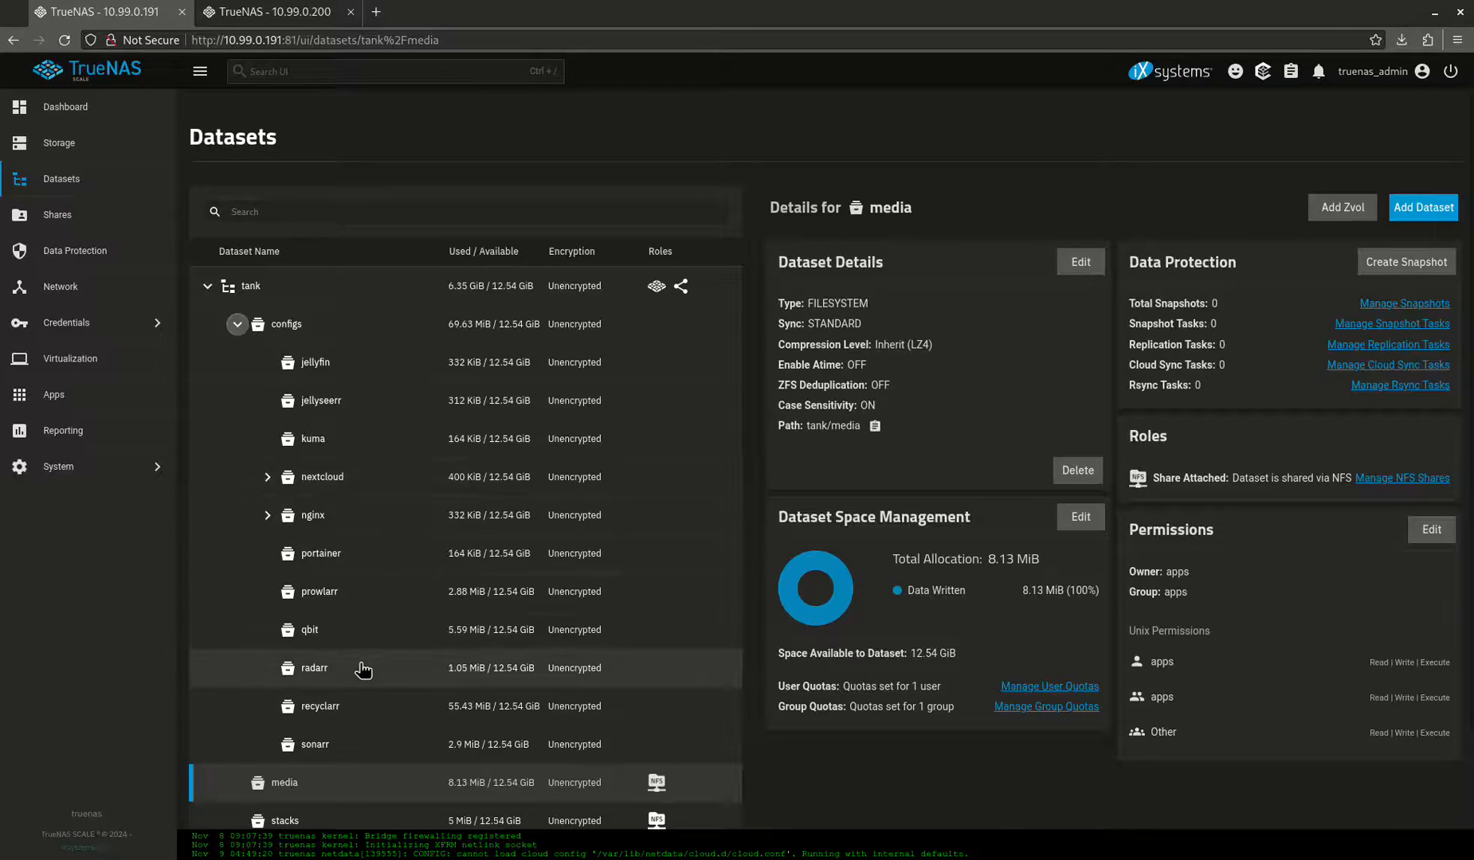
pyautogui.moveTo(394, 554)
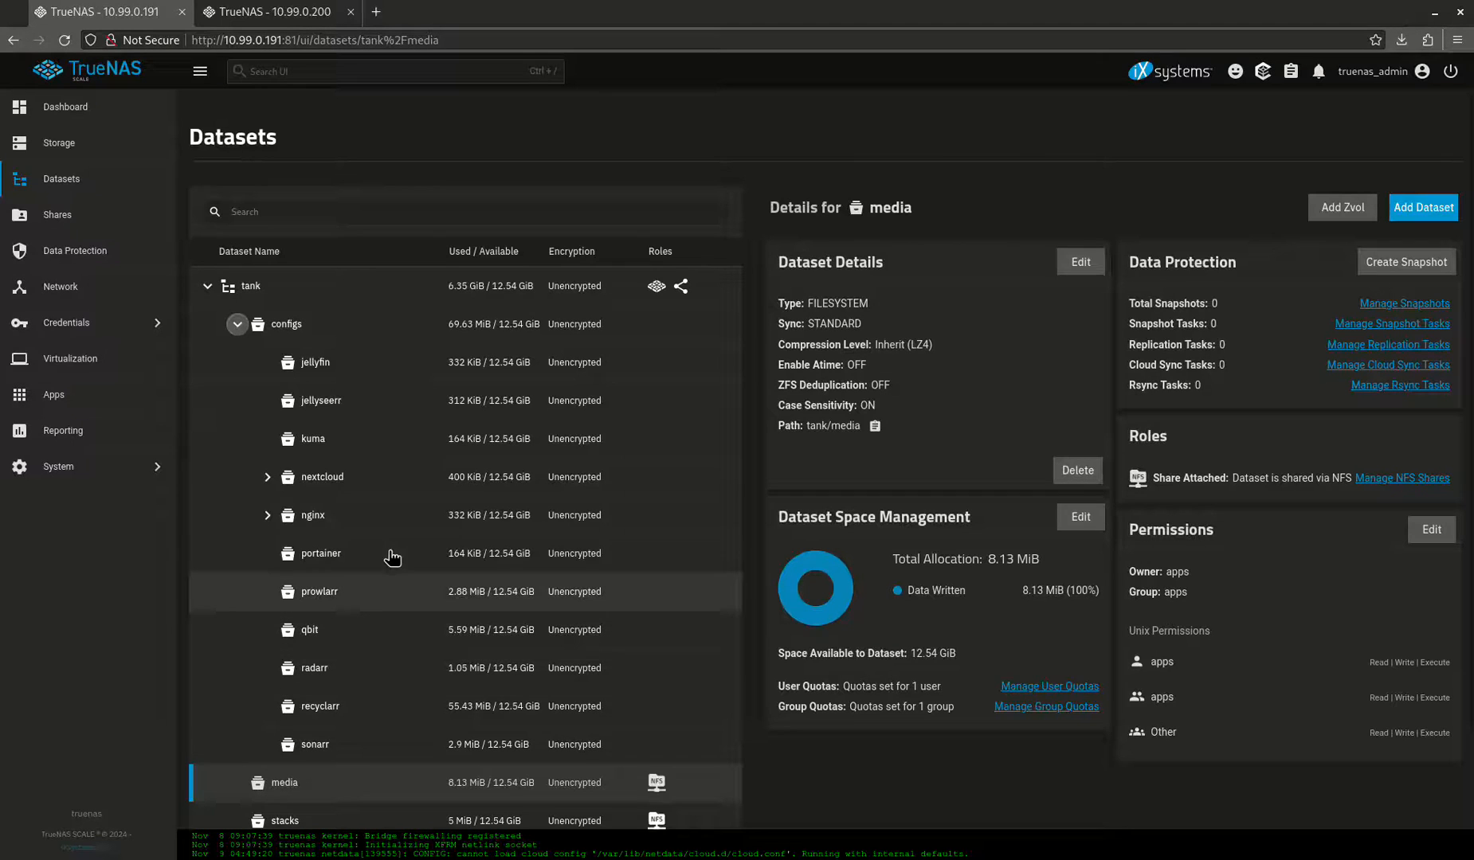
pyautogui.moveTo(322, 362)
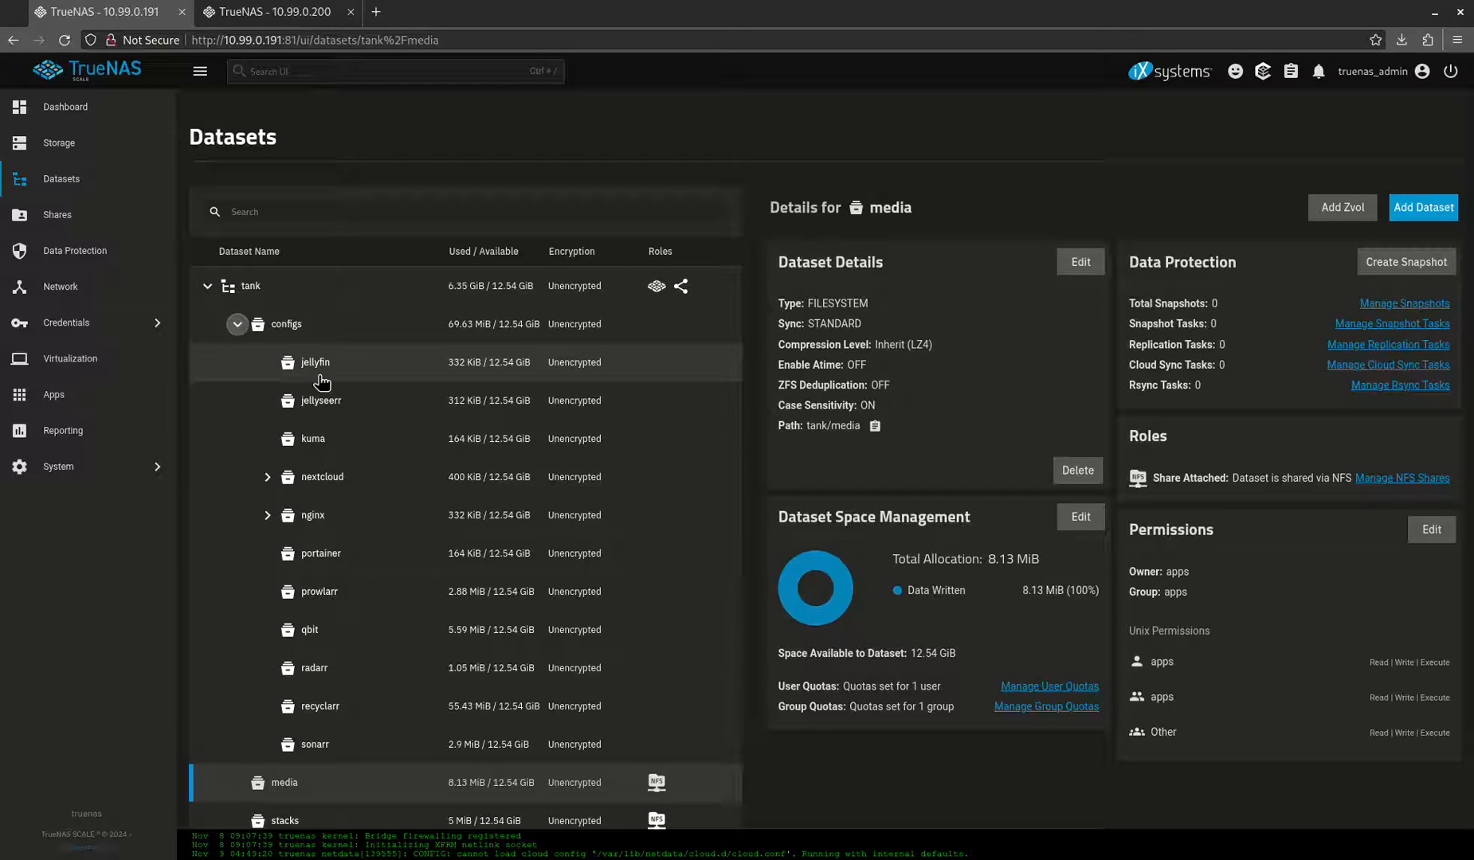
pyautogui.click(72, 250)
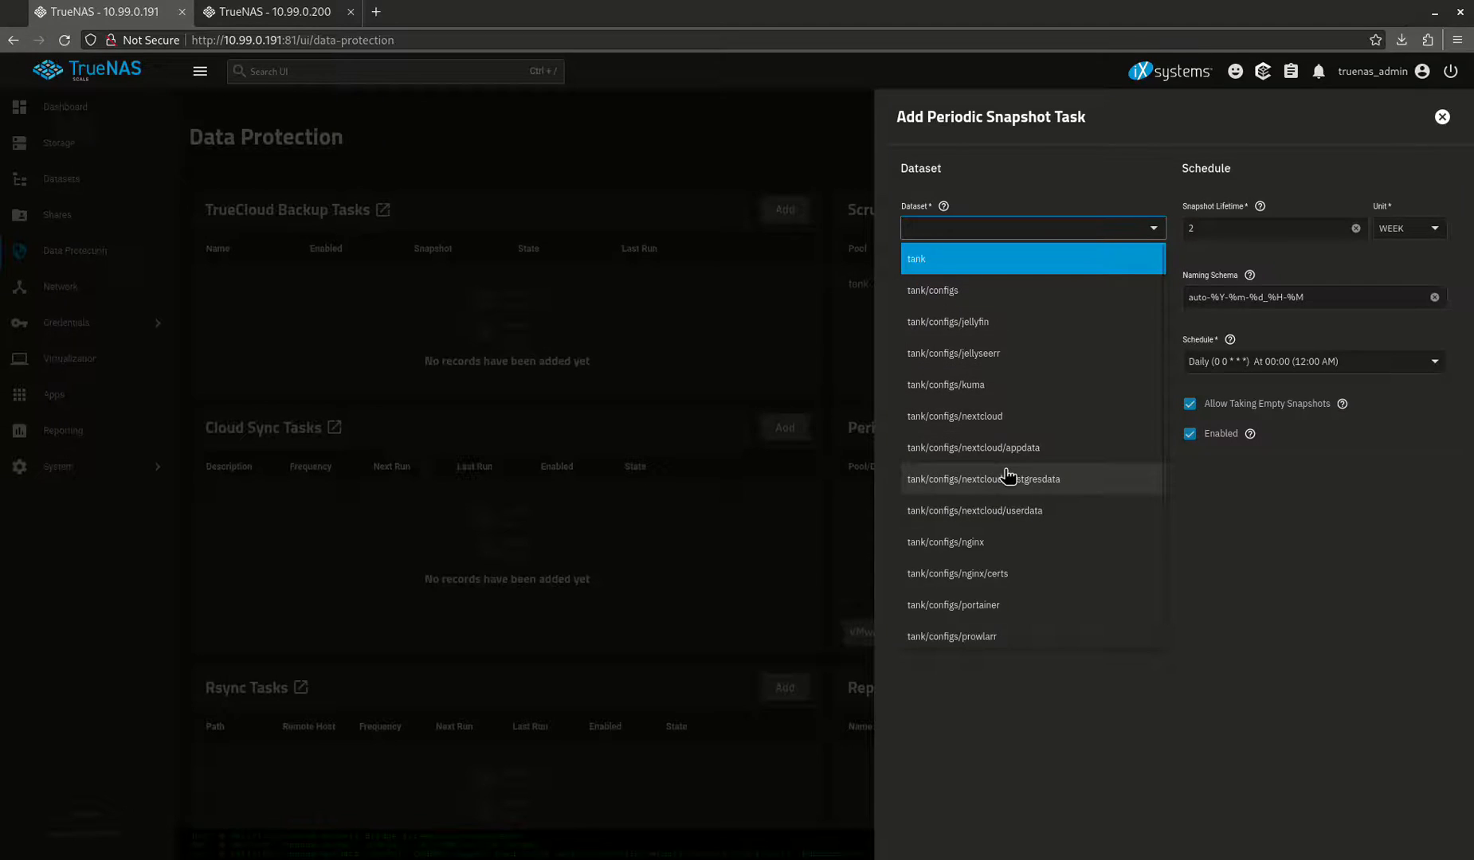
pyautogui.moveTo(1127, 397)
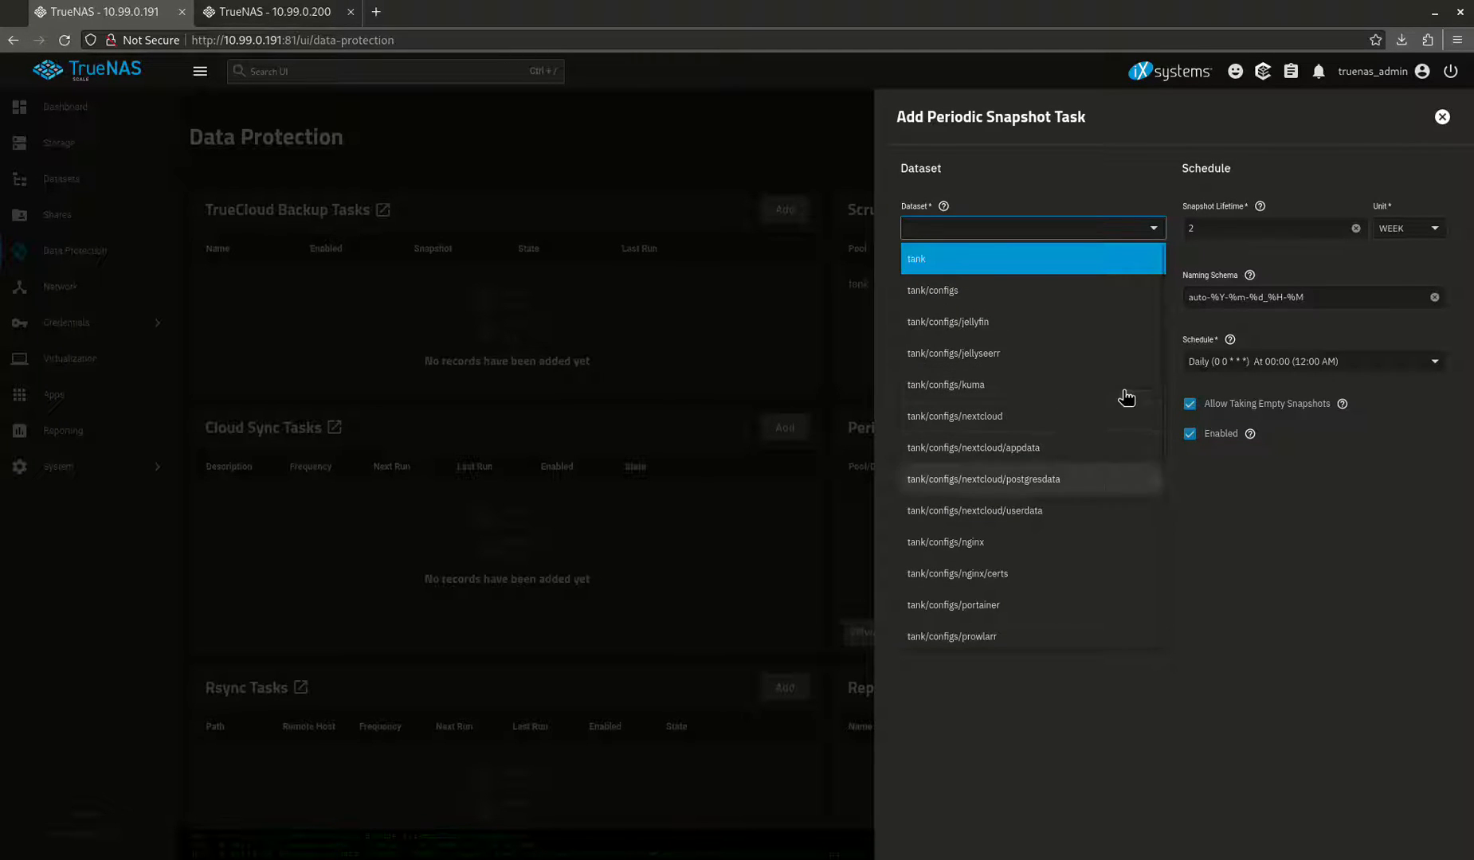
# Save a daily periodic snapshot task for tank/stacks kept for 1 week
pyautogui.scroll(-3)
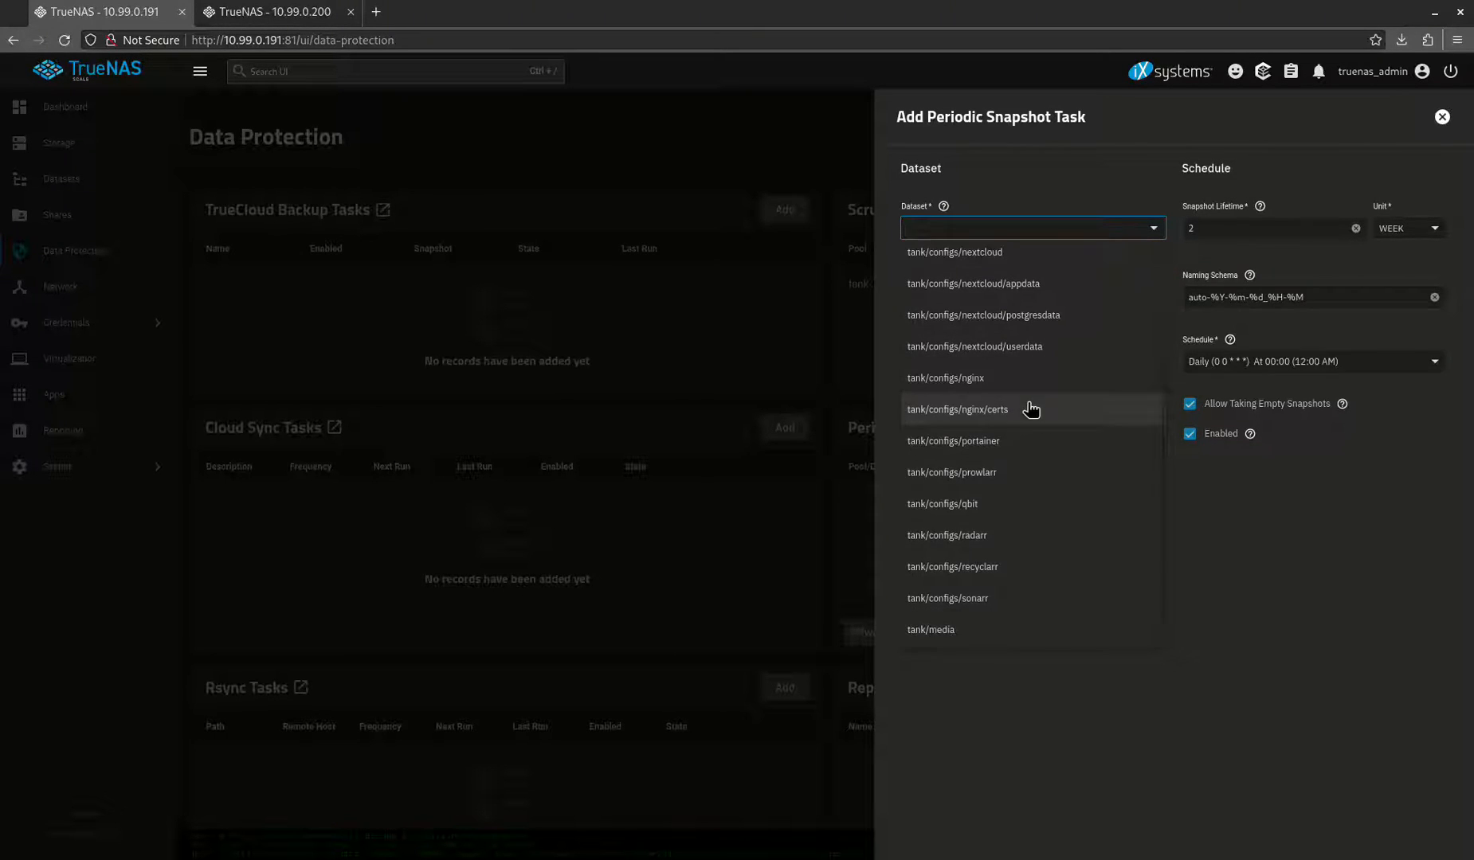
pyautogui.scroll(-3)
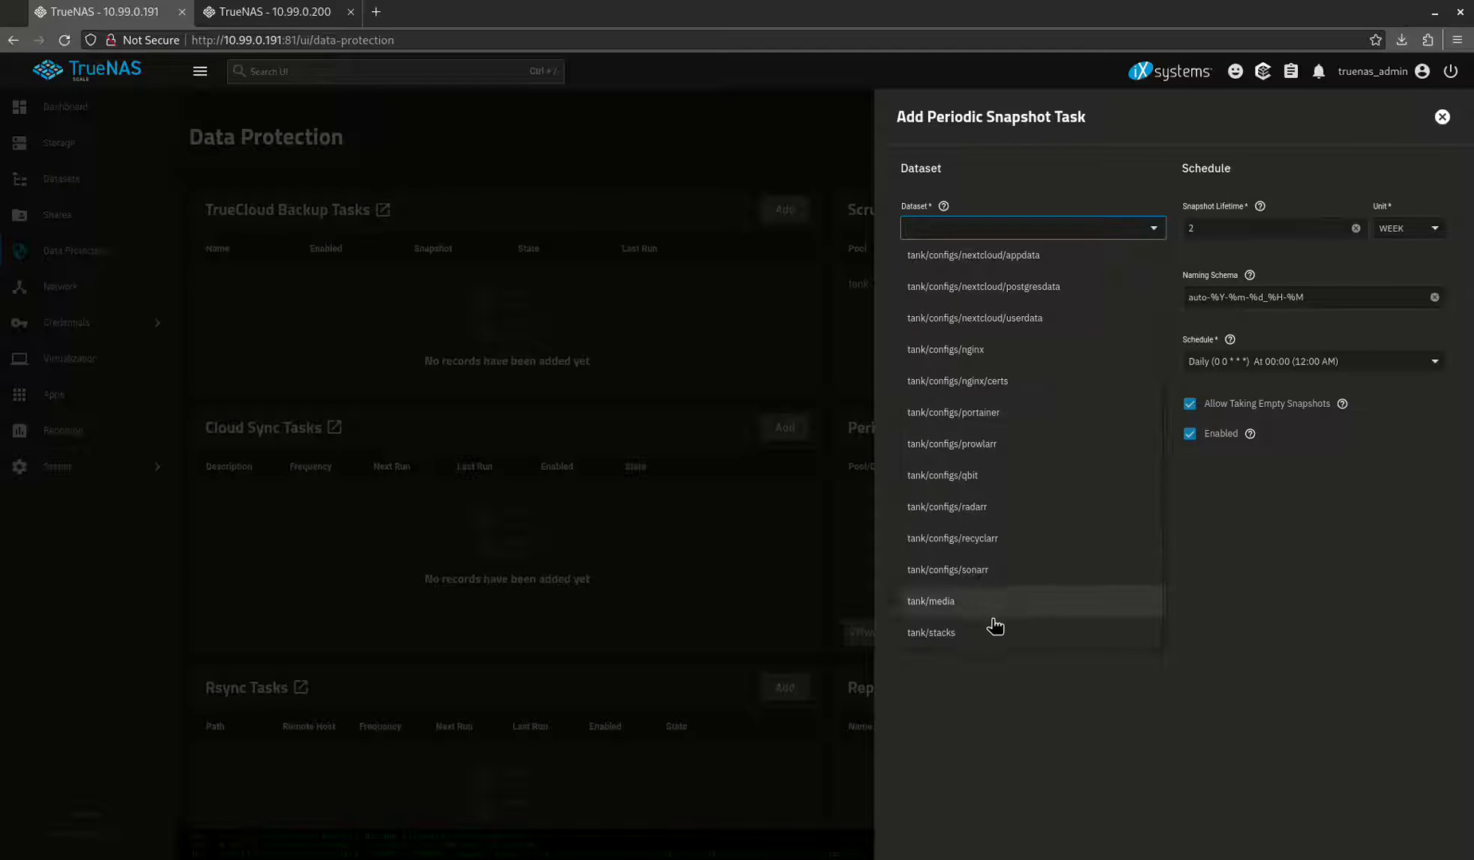
pyautogui.click(931, 633)
pyautogui.write('1')
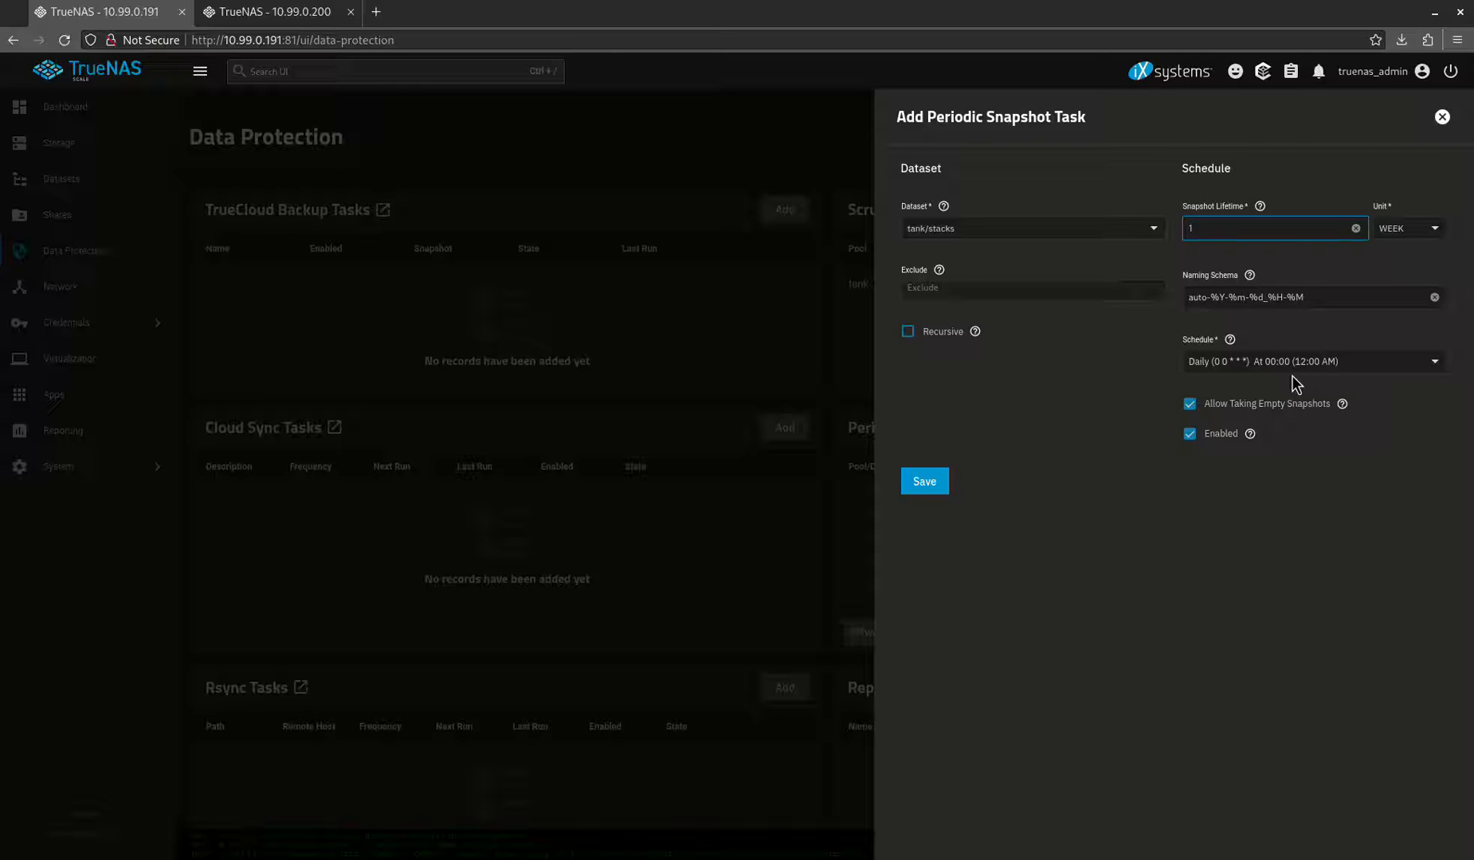
pyautogui.moveTo(1288, 428)
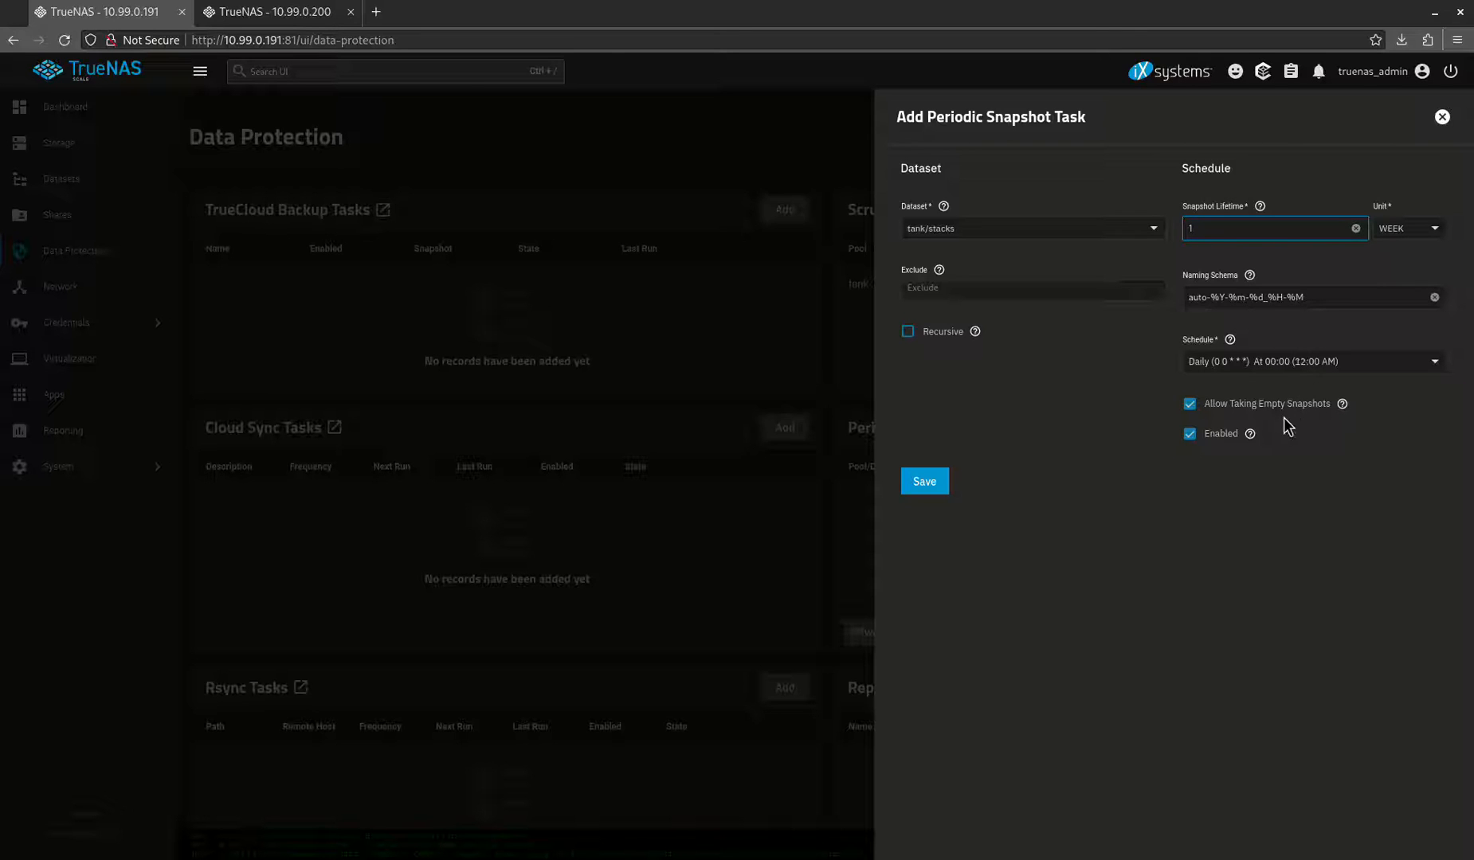
pyautogui.click(922, 482)
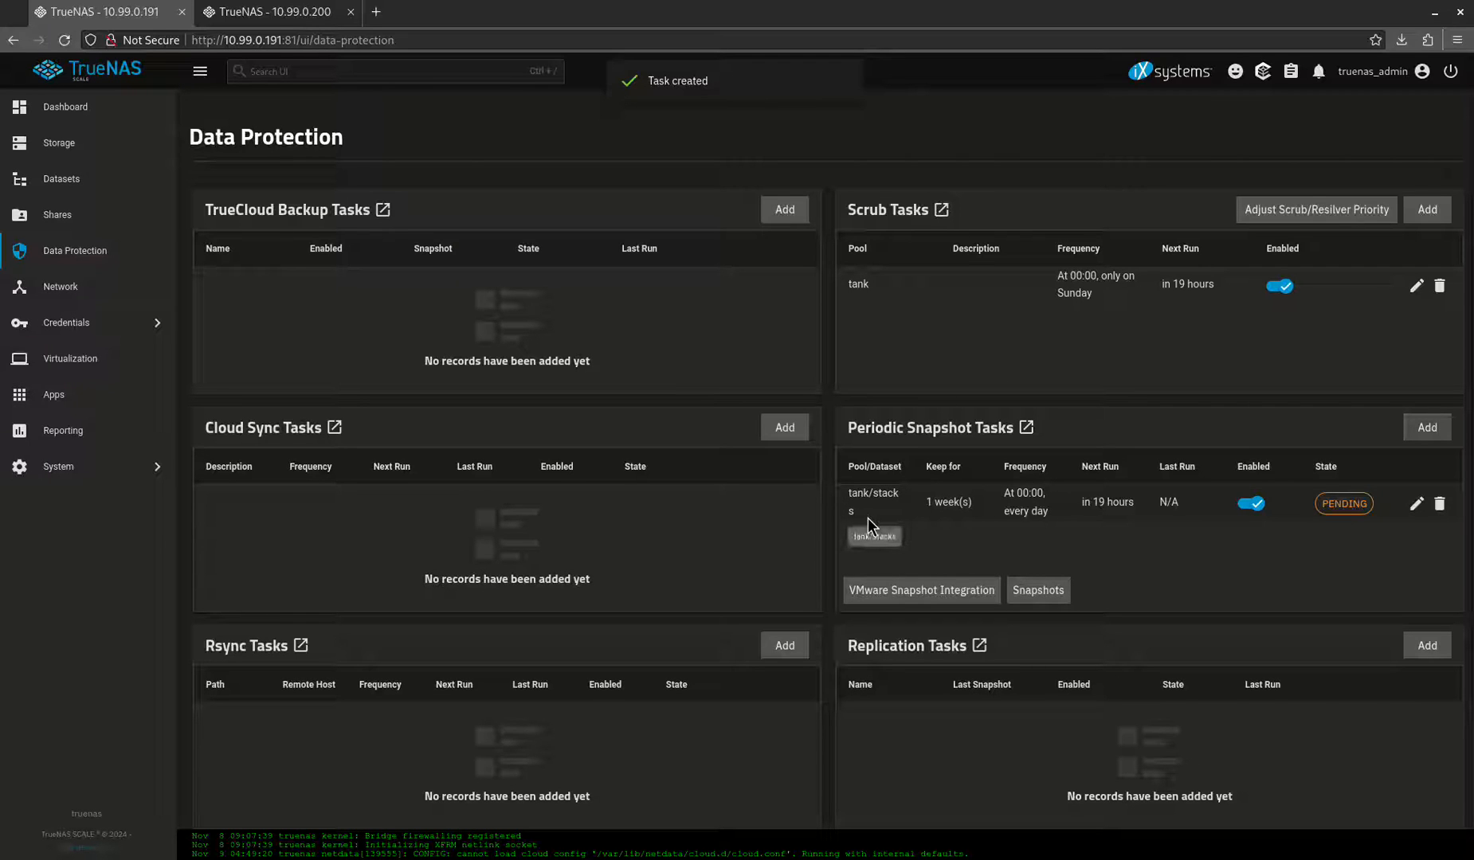
# Save a recursive daily snapshot task for tank/configs kept for 1 week
pyautogui.click(1424, 429)
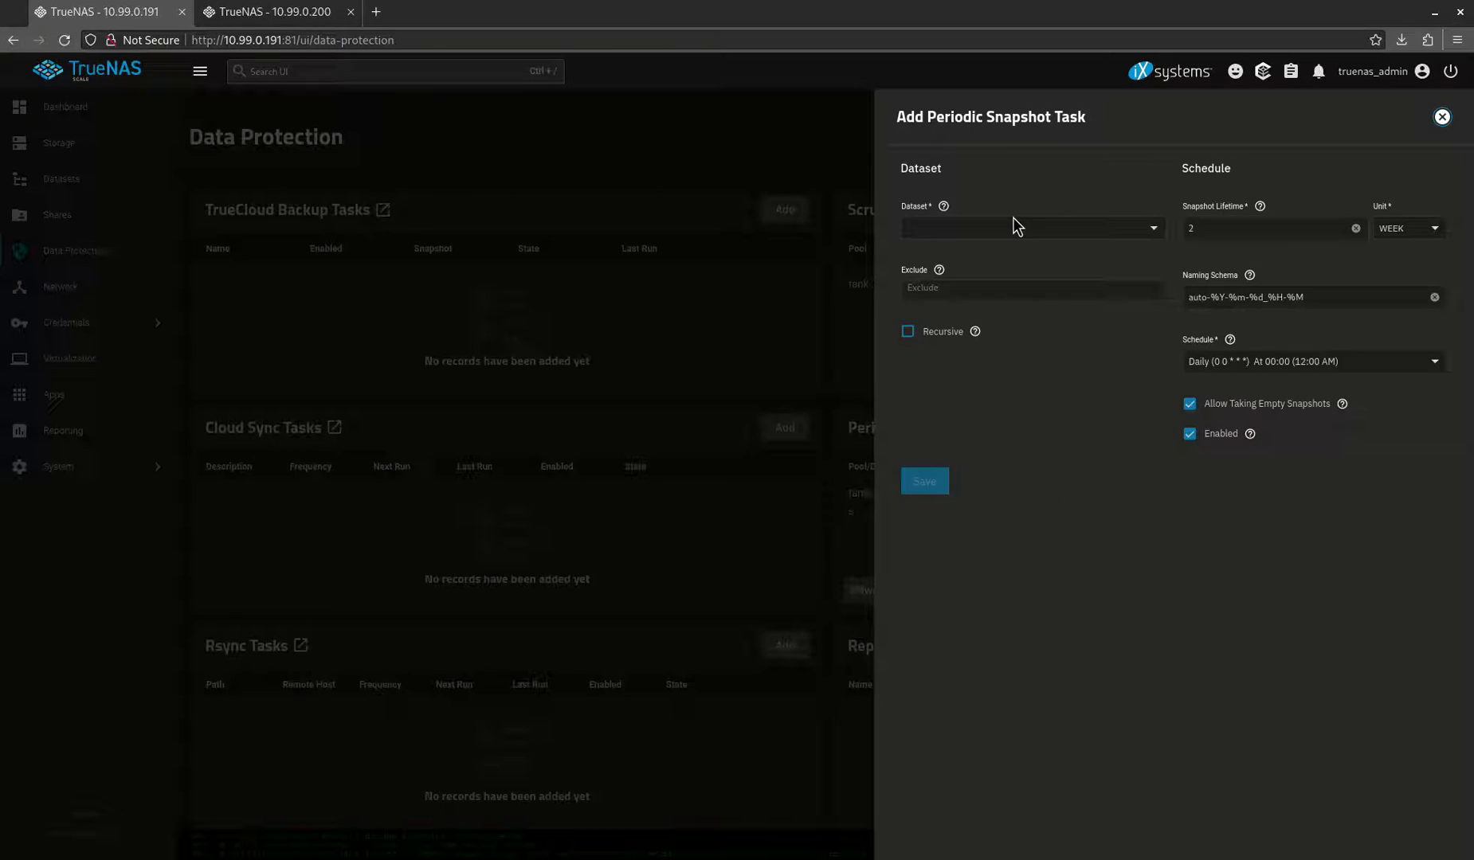
pyautogui.click(1031, 228)
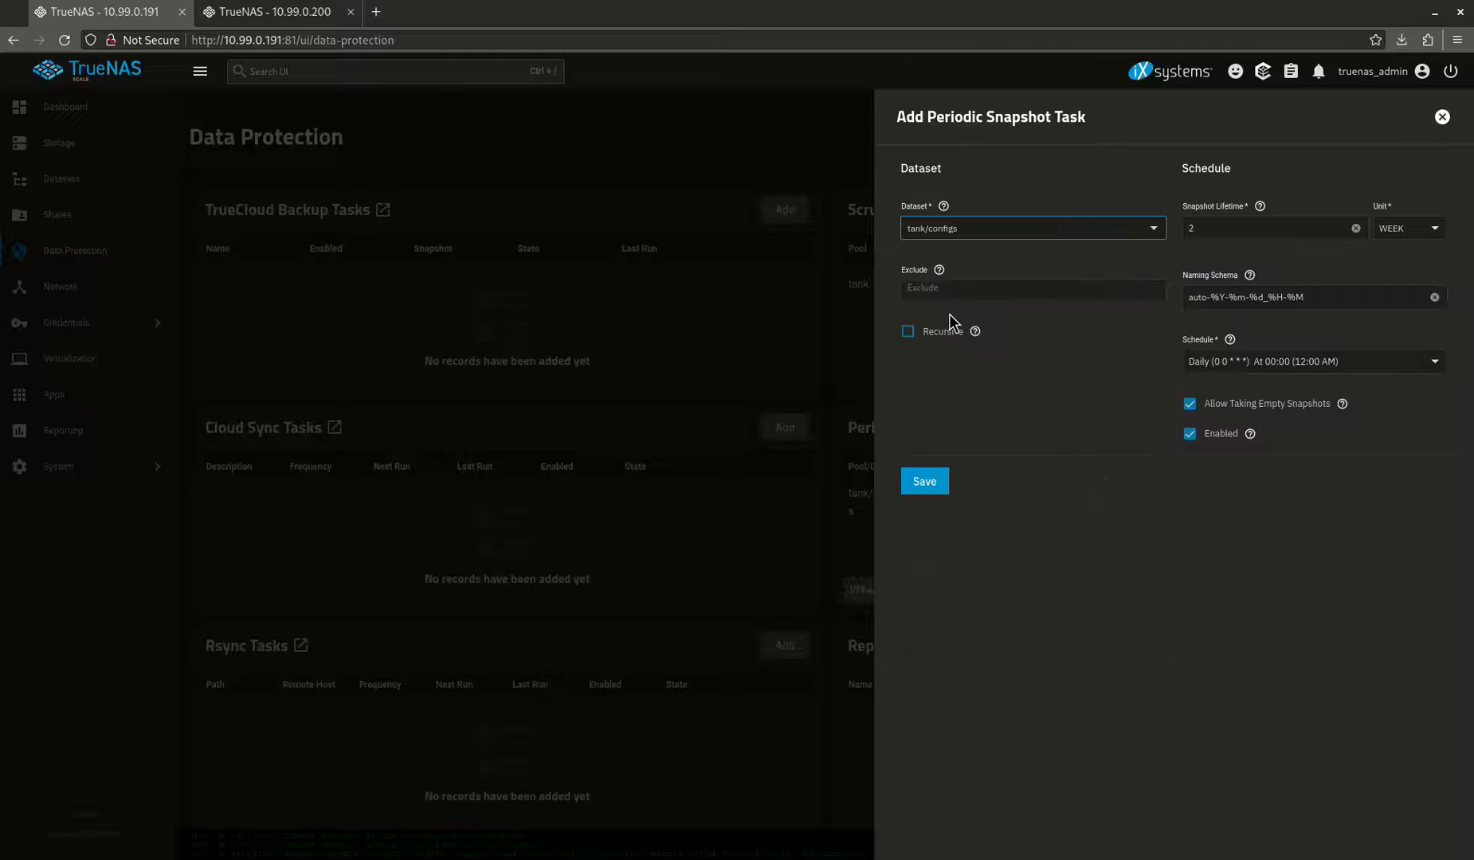
pyautogui.click(907, 332)
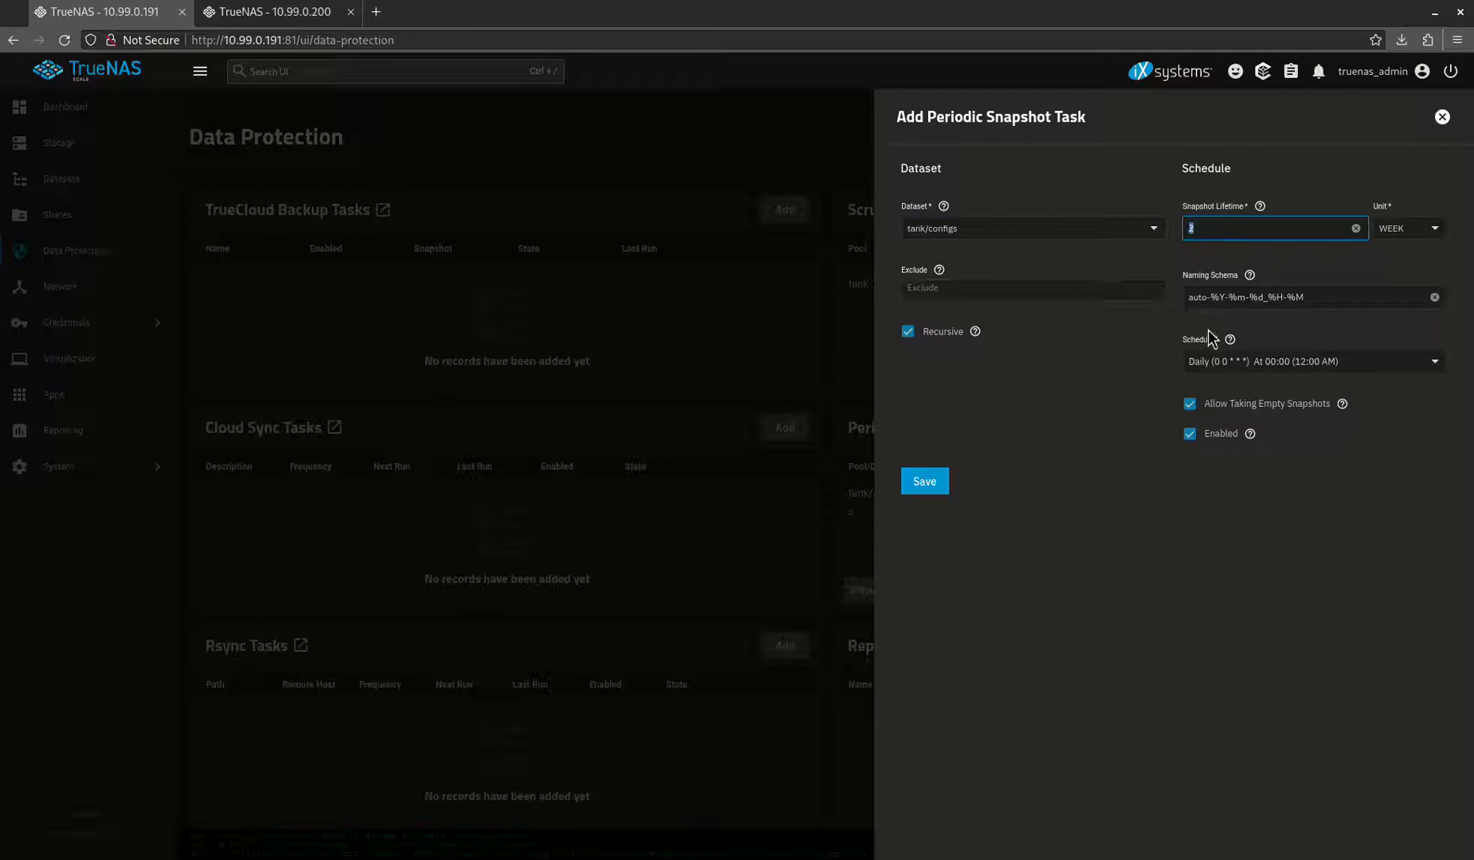
pyautogui.click(924, 481)
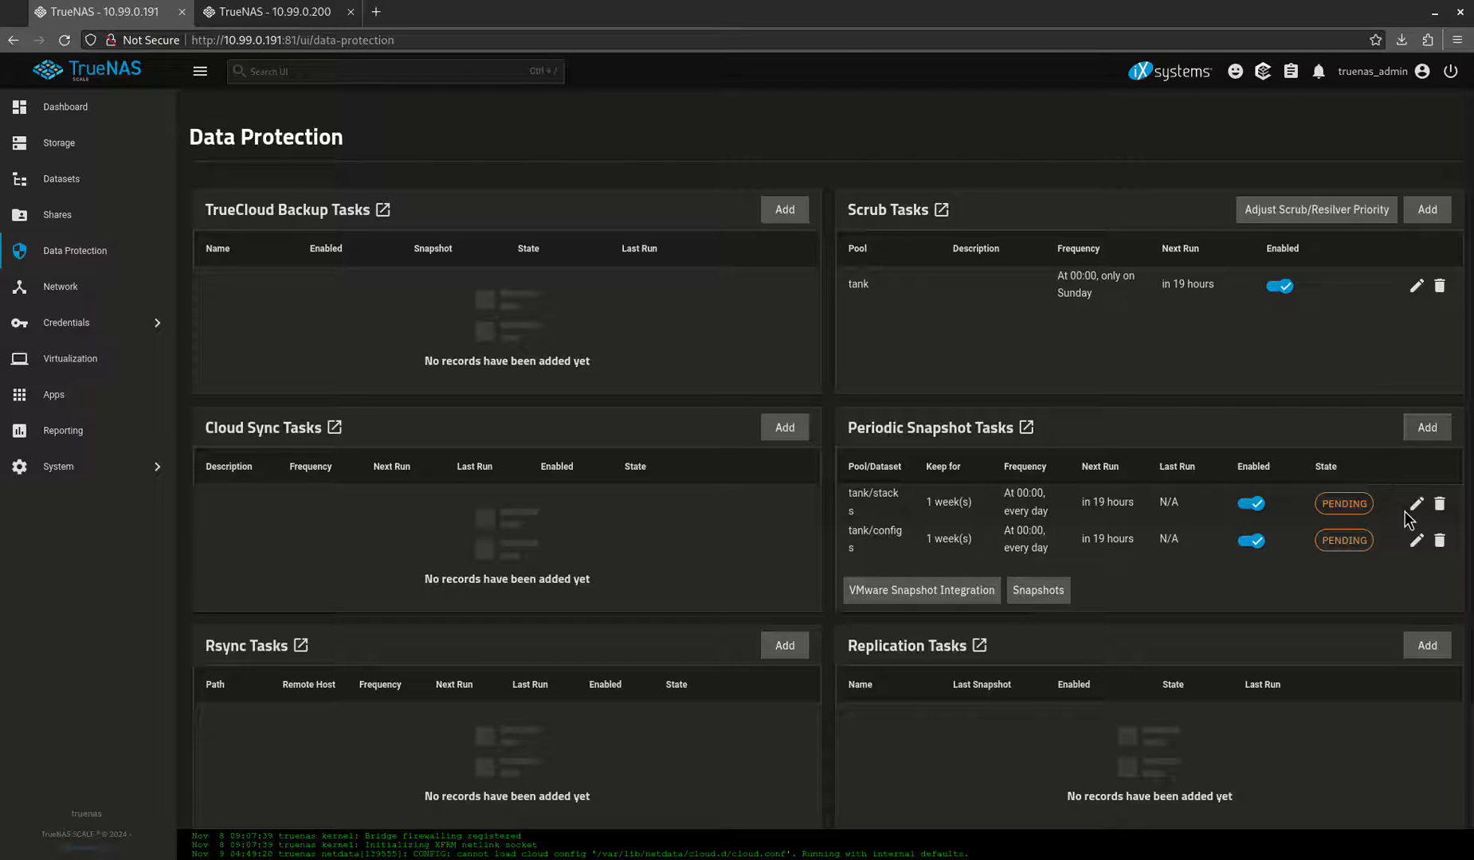
# Review the tank/stacks snapshot task's schedule choices and leave it unchanged
pyautogui.click(1415, 503)
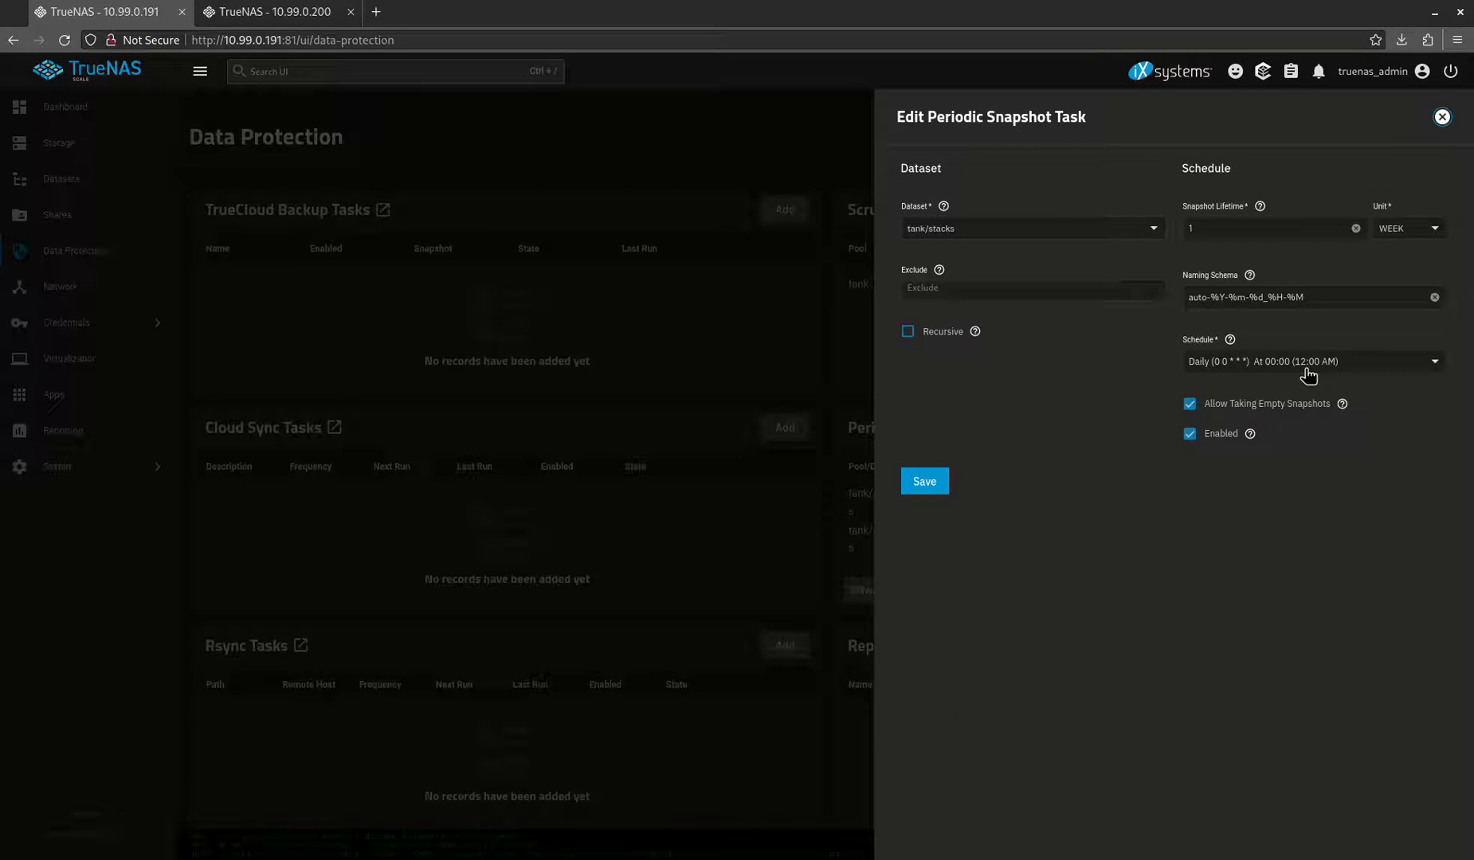
pyautogui.click(1313, 362)
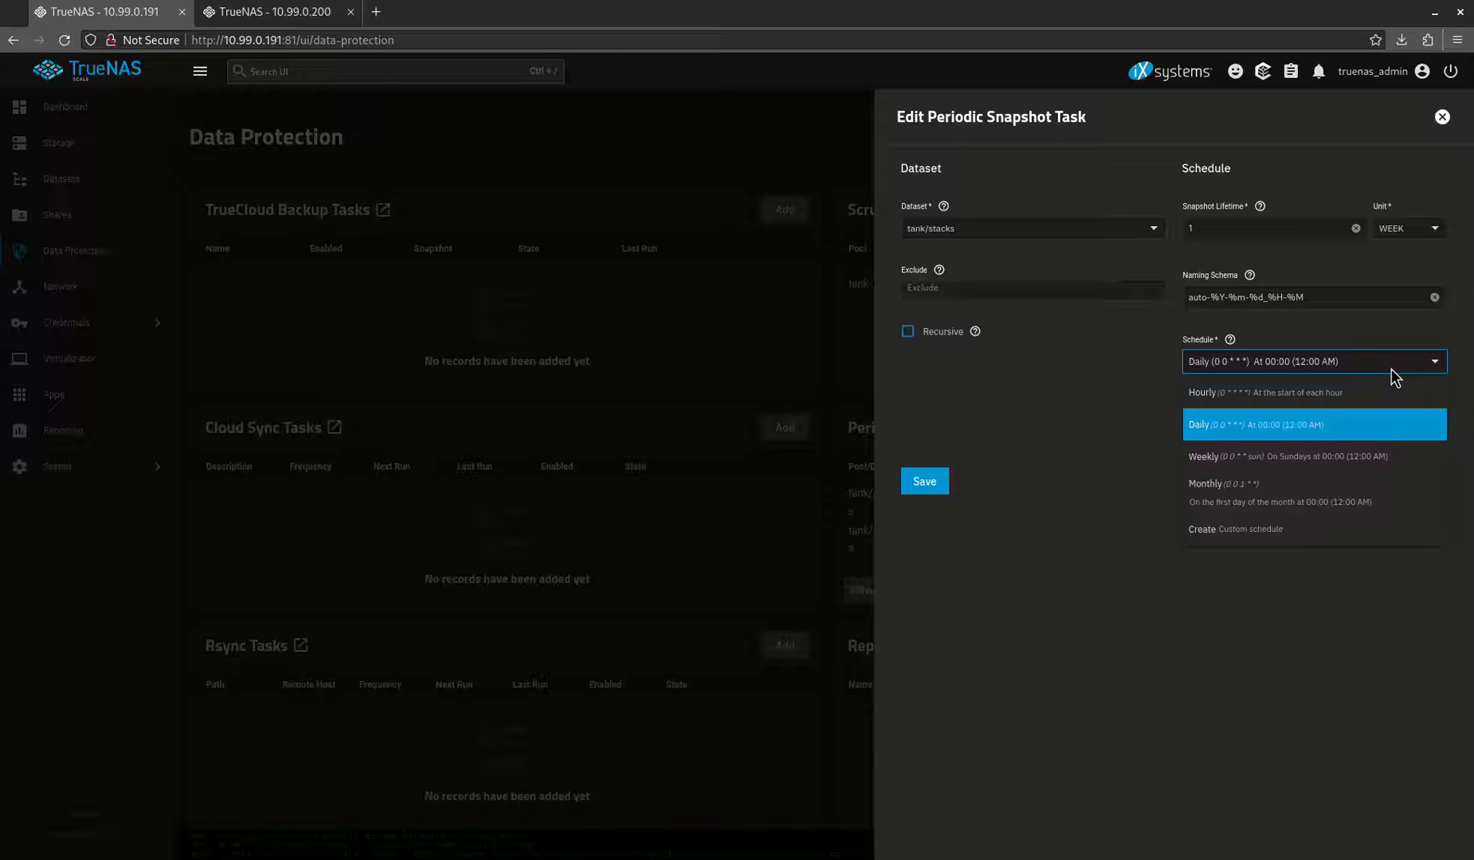
pyautogui.click(1440, 116)
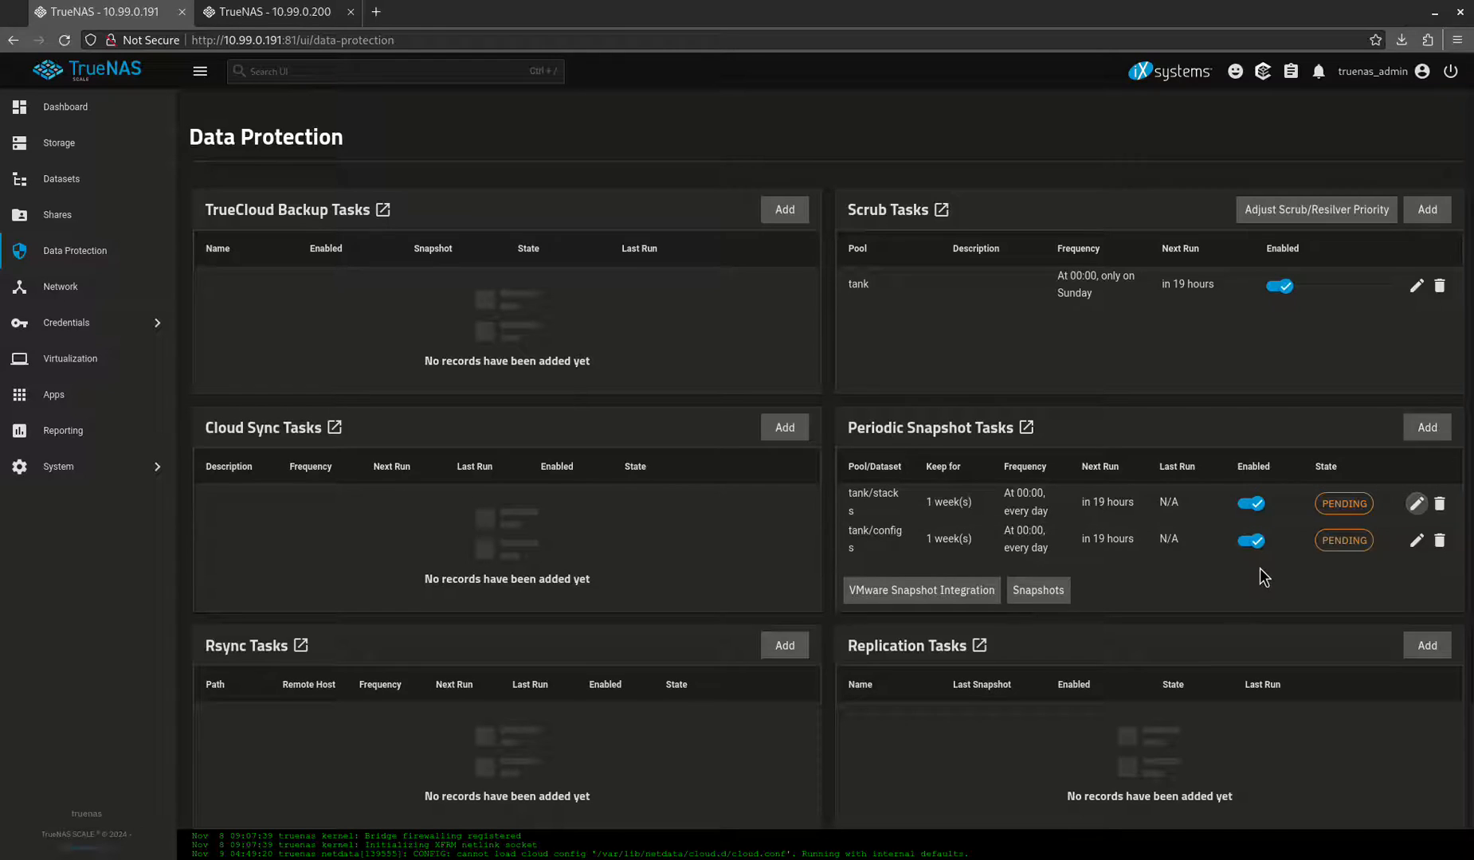
# Dismiss a new snapshot task form unsaved and scroll through the Data Protection overview
pyautogui.scroll(-3)
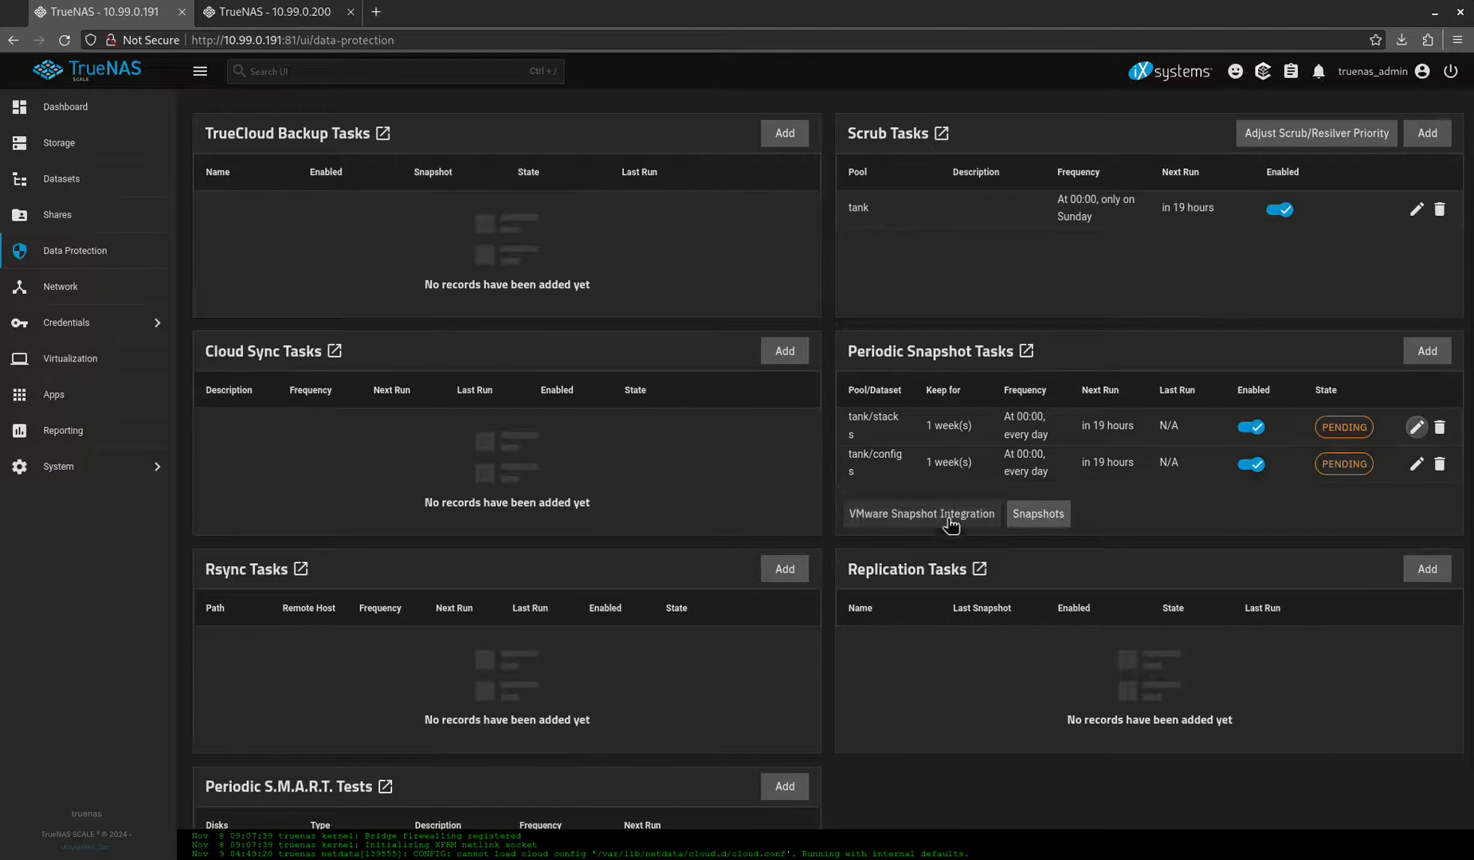
pyautogui.moveTo(1023, 391)
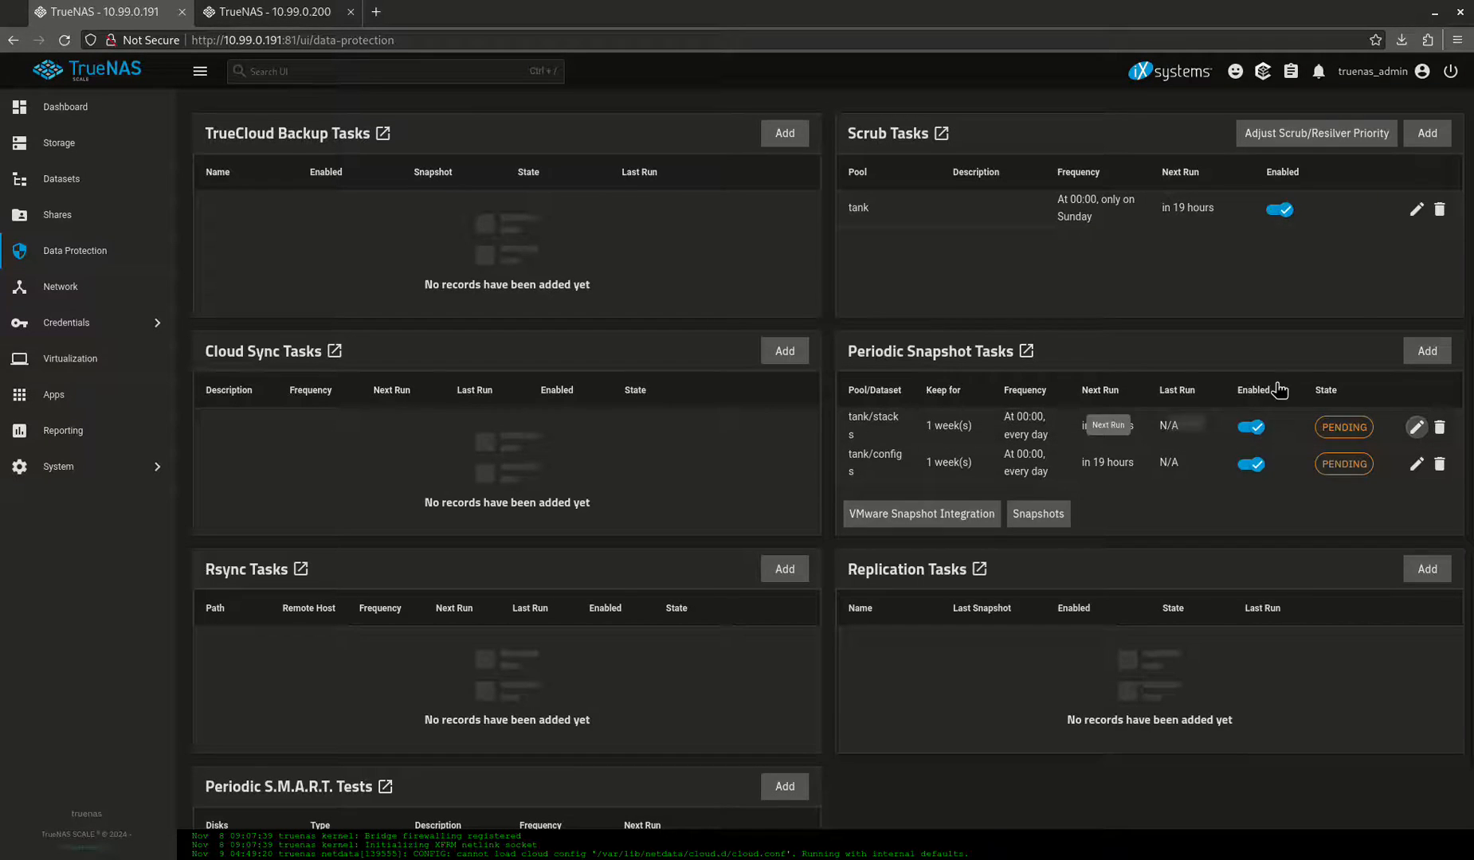
pyautogui.click(1426, 351)
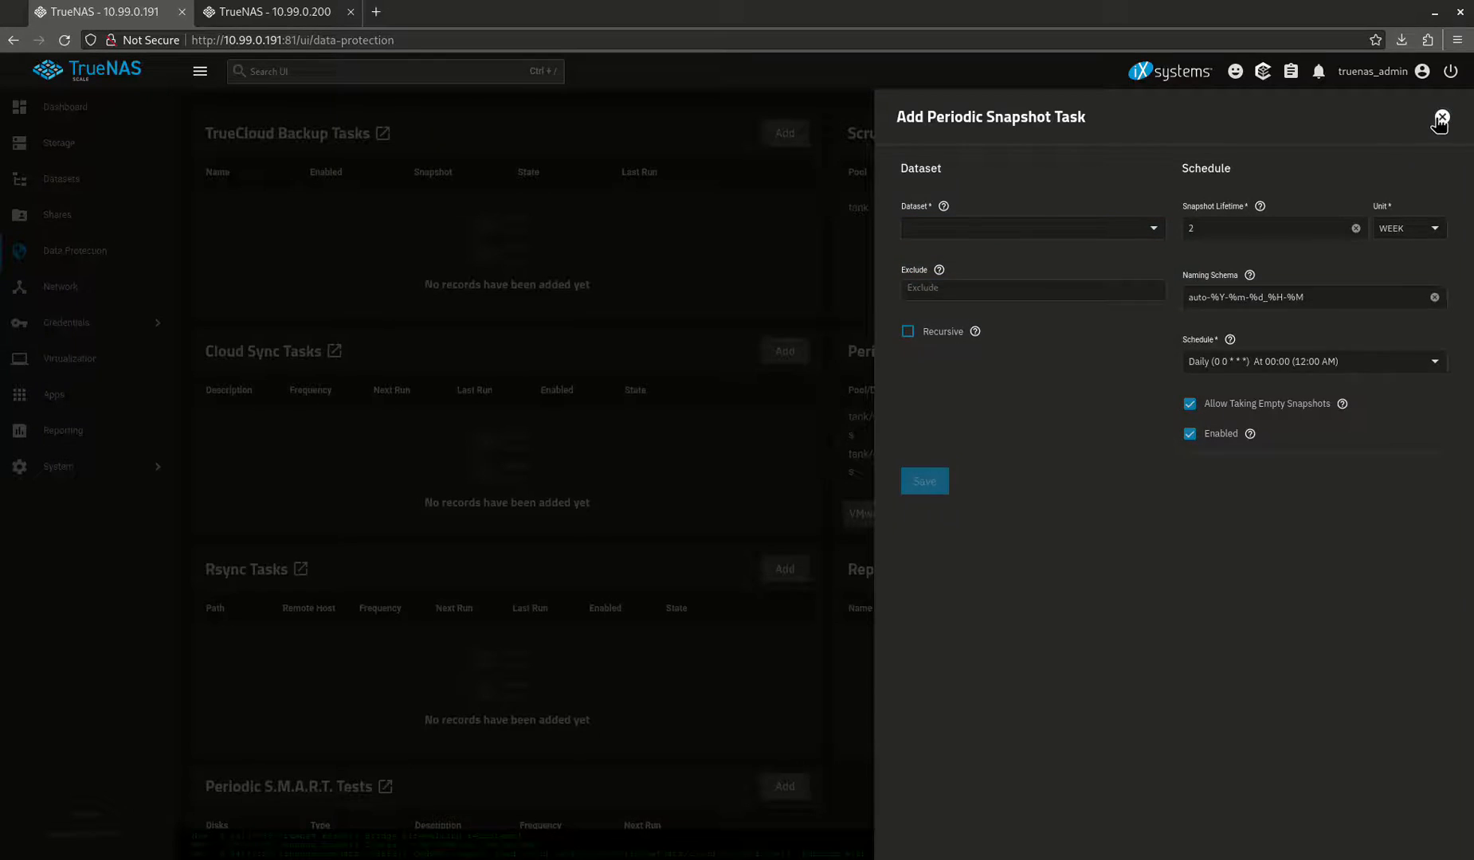
pyautogui.click(1437, 122)
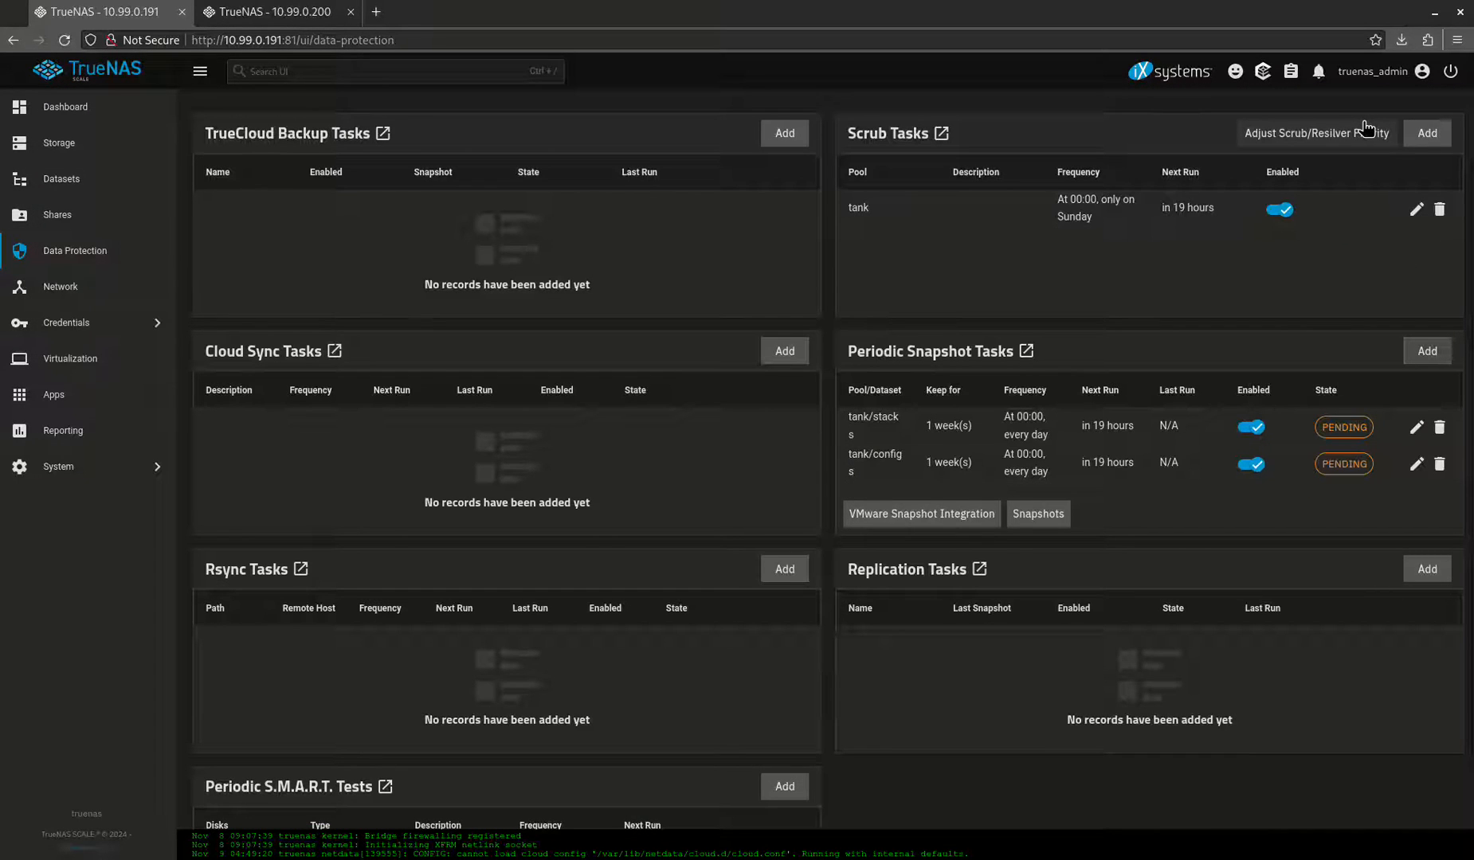
pyautogui.moveTo(1216, 209)
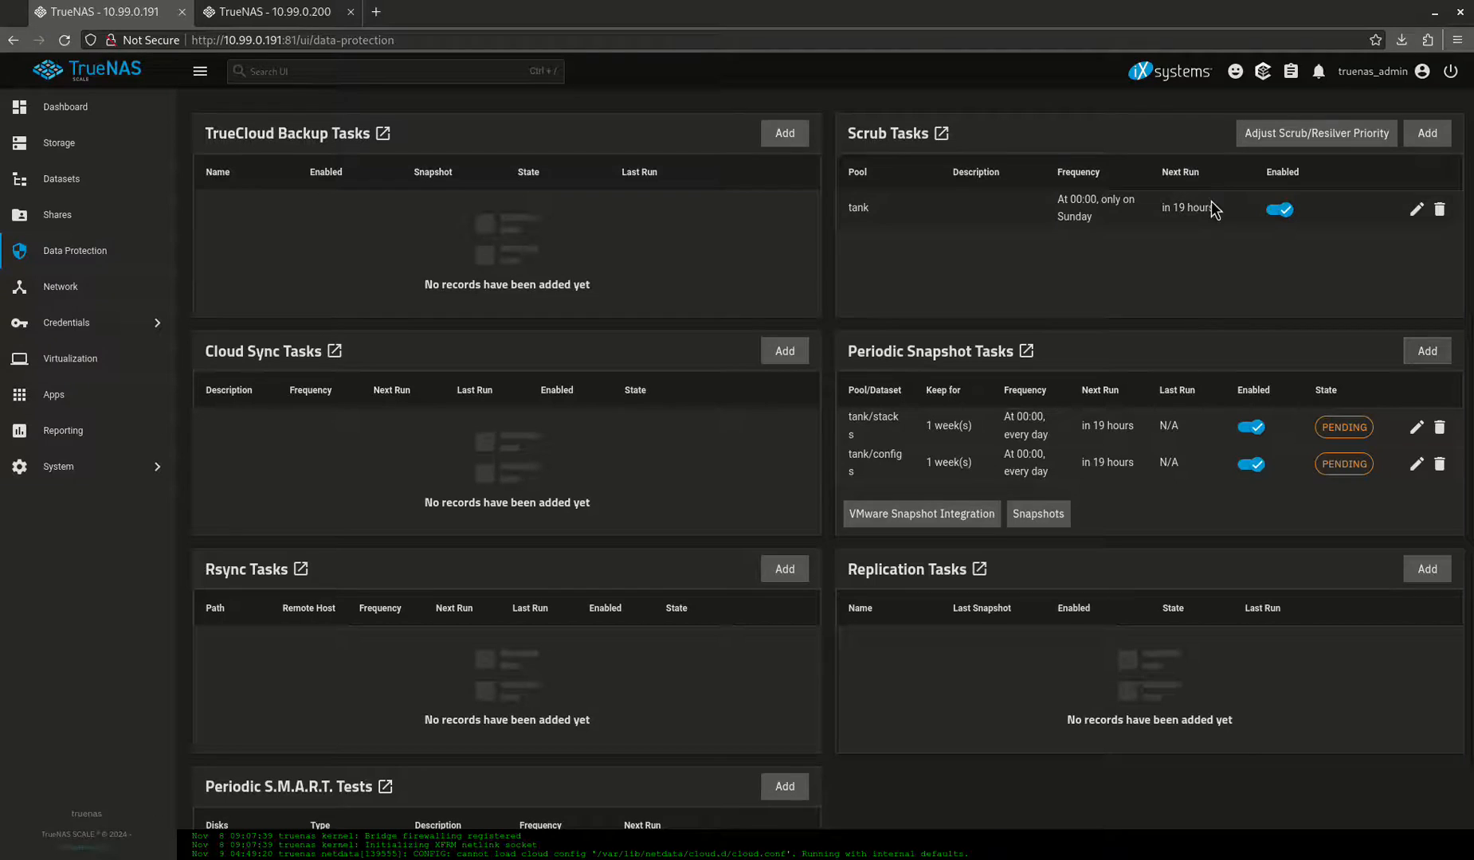
pyautogui.scroll(-3)
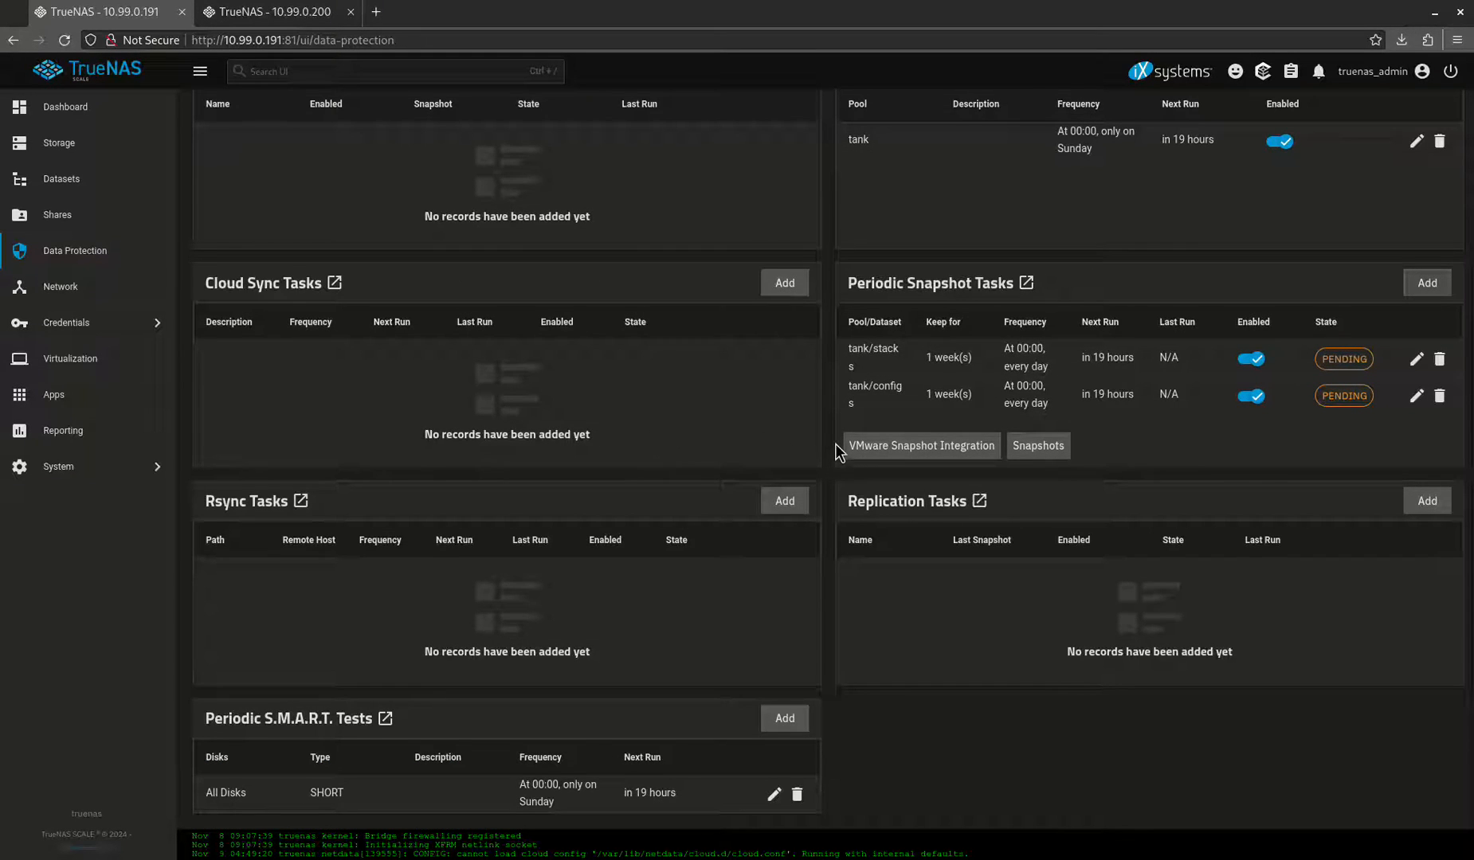
pyautogui.scroll(3)
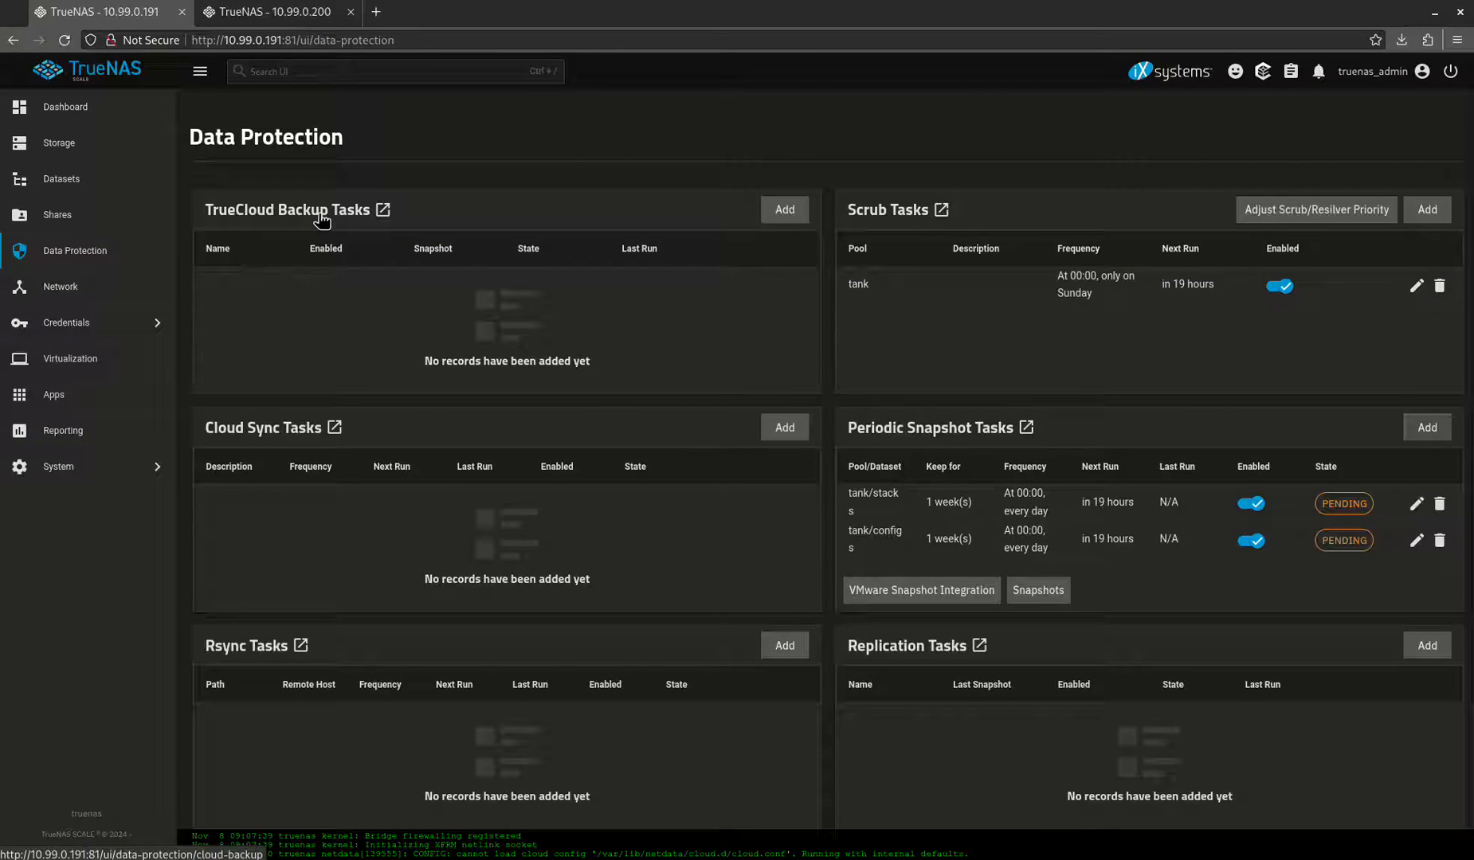
pyautogui.moveTo(180, 257)
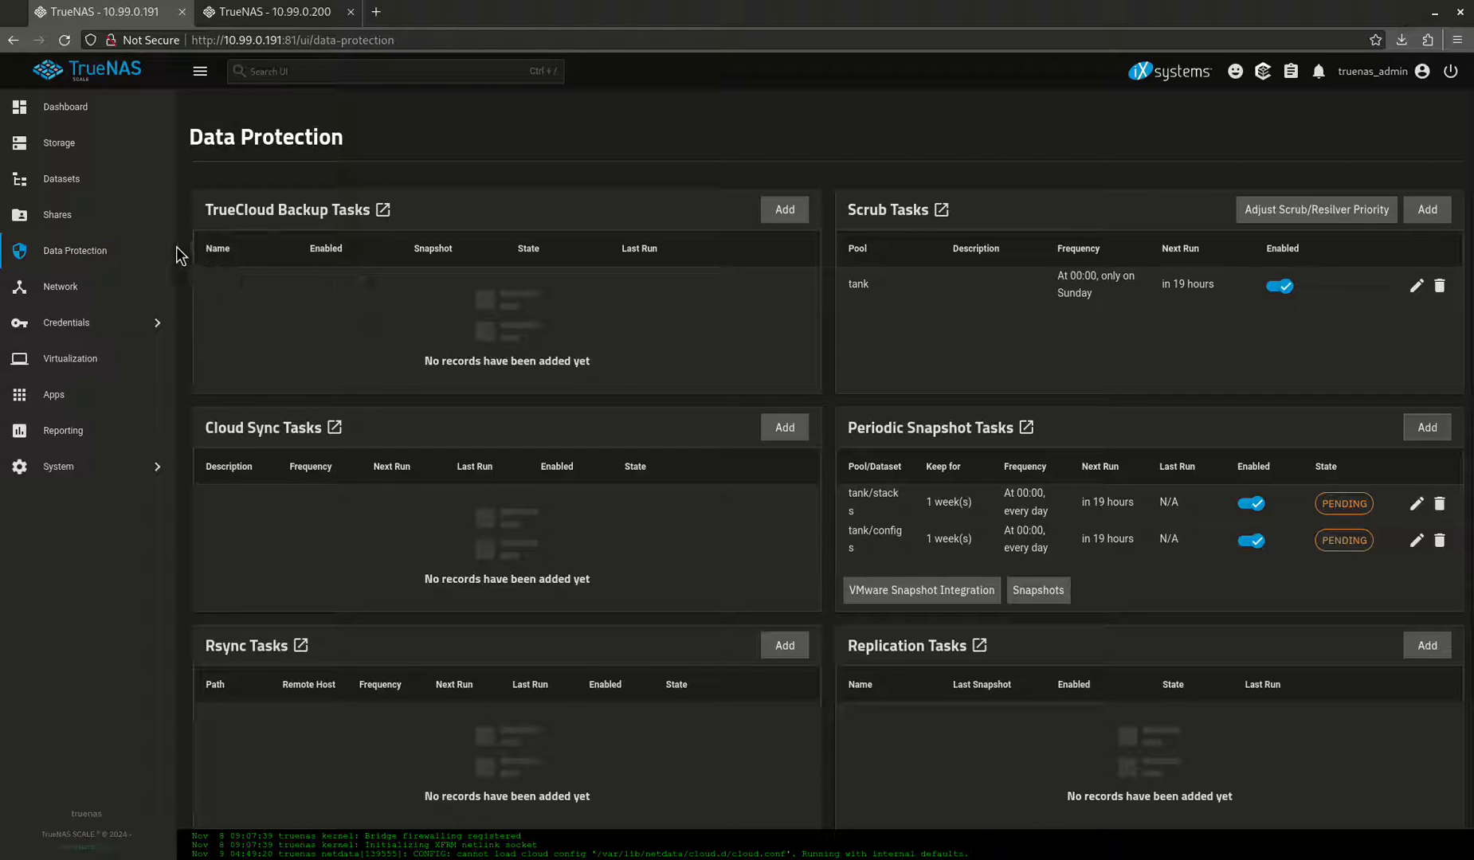
pyautogui.moveTo(158, 243)
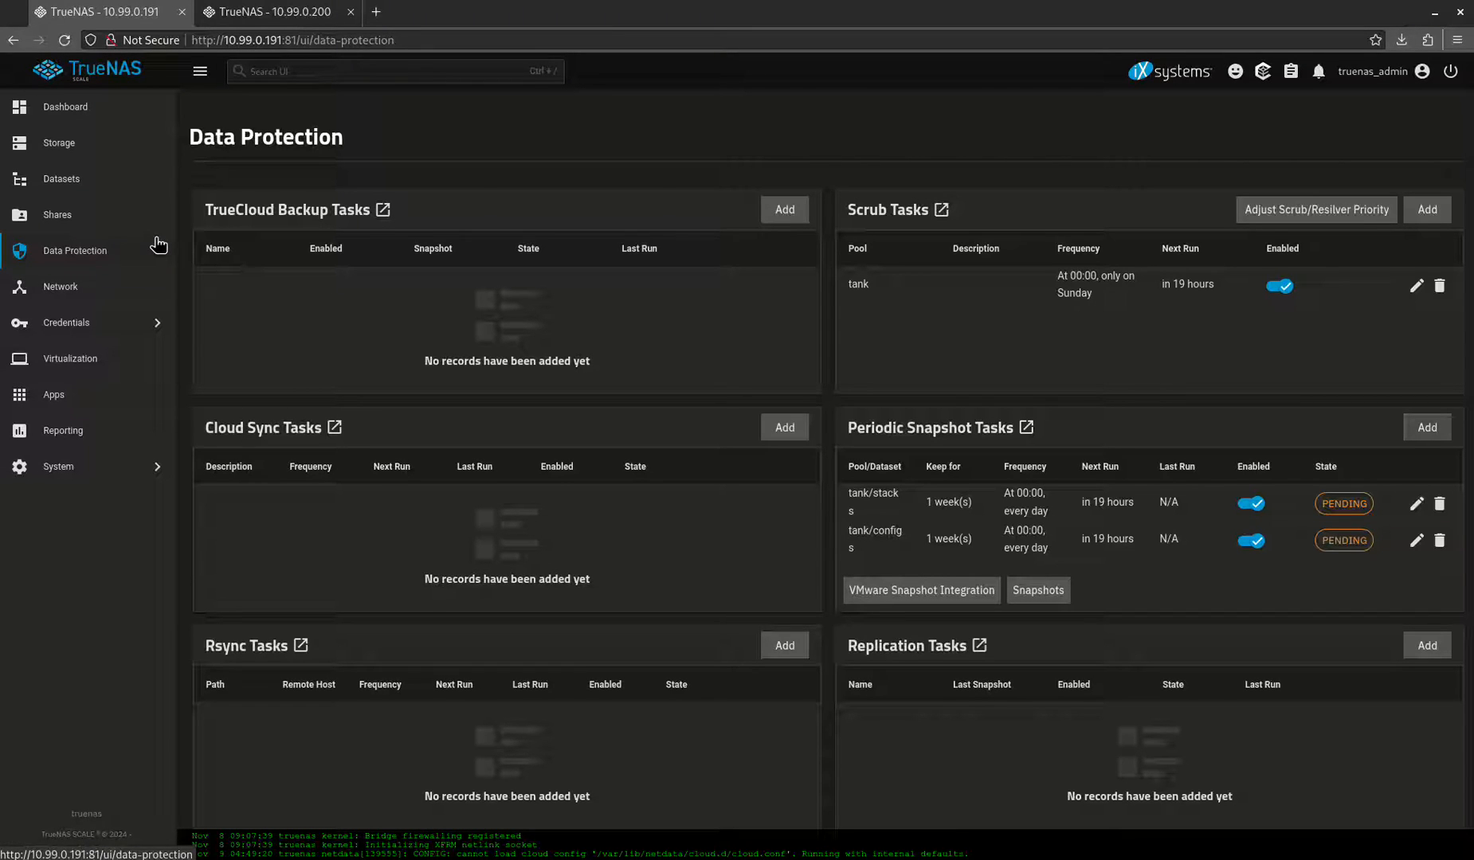
pyautogui.scroll(-3)
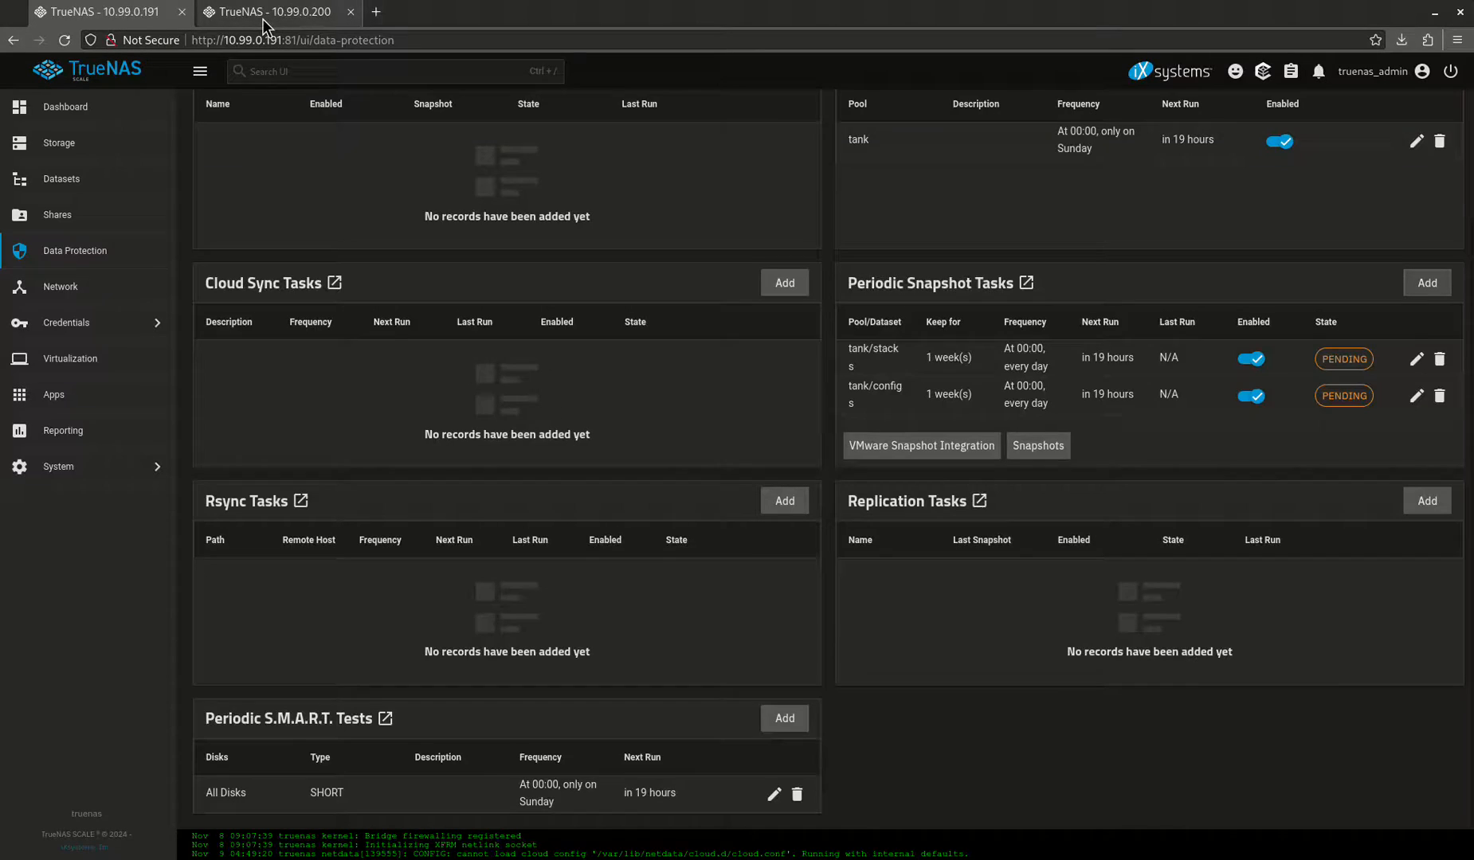
# Scroll the second server's Data Protection tasks, then go to its datasets list
pyautogui.click(272, 11)
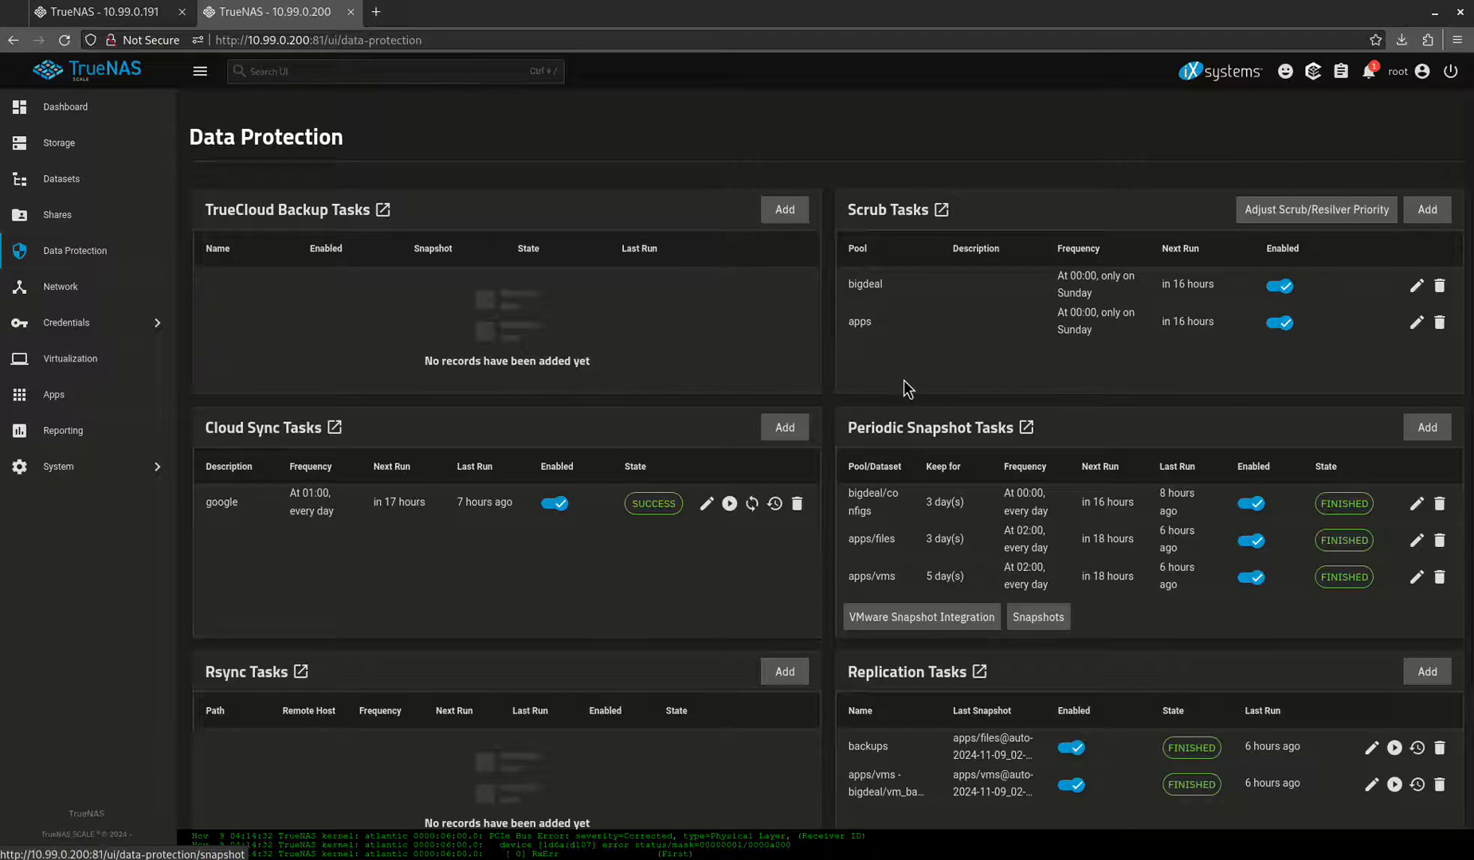
pyautogui.scroll(-3)
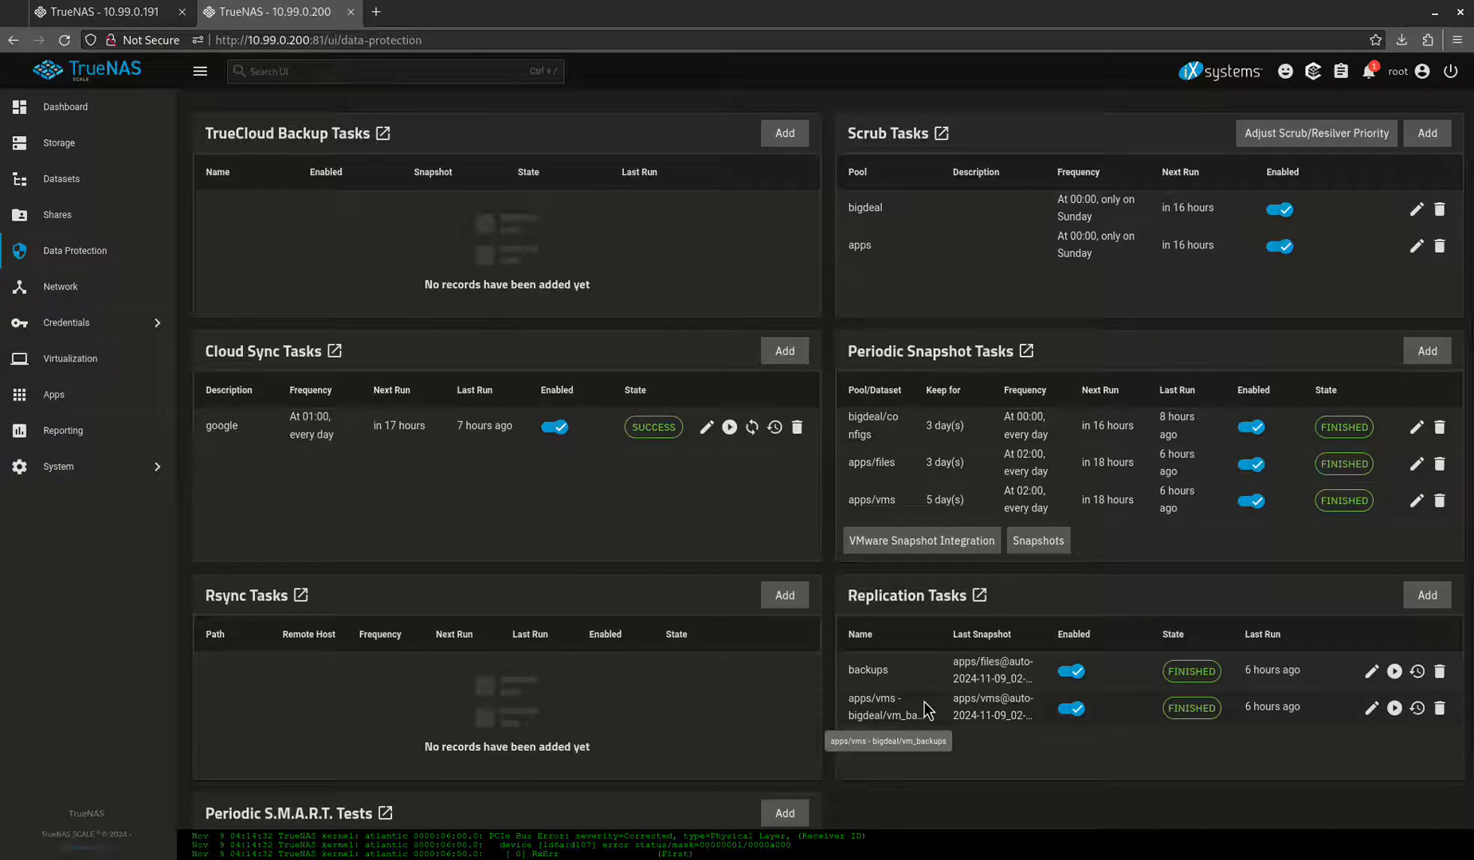
pyautogui.scroll(-3)
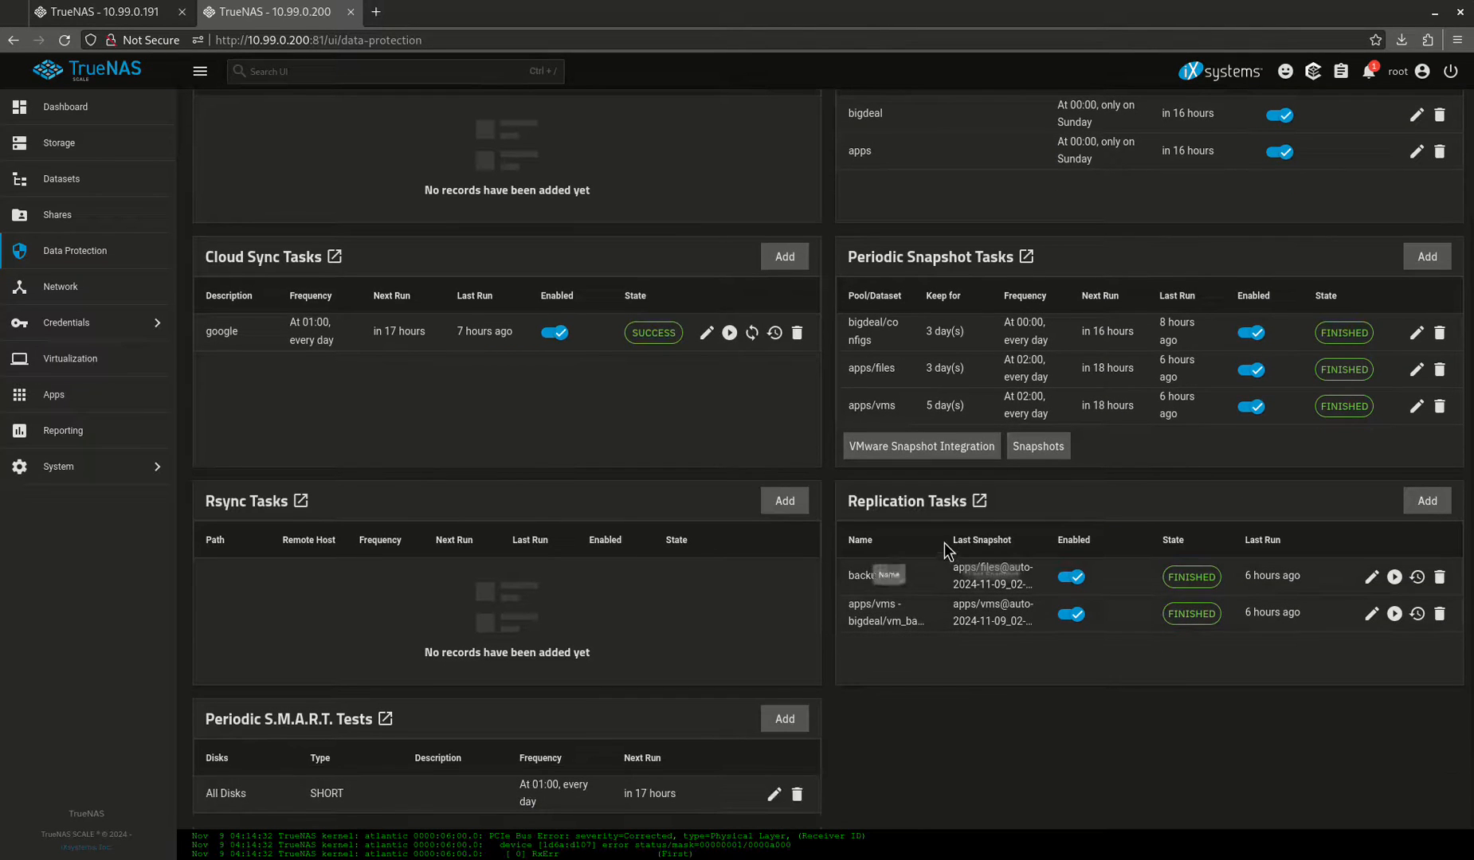
pyautogui.moveTo(185, 205)
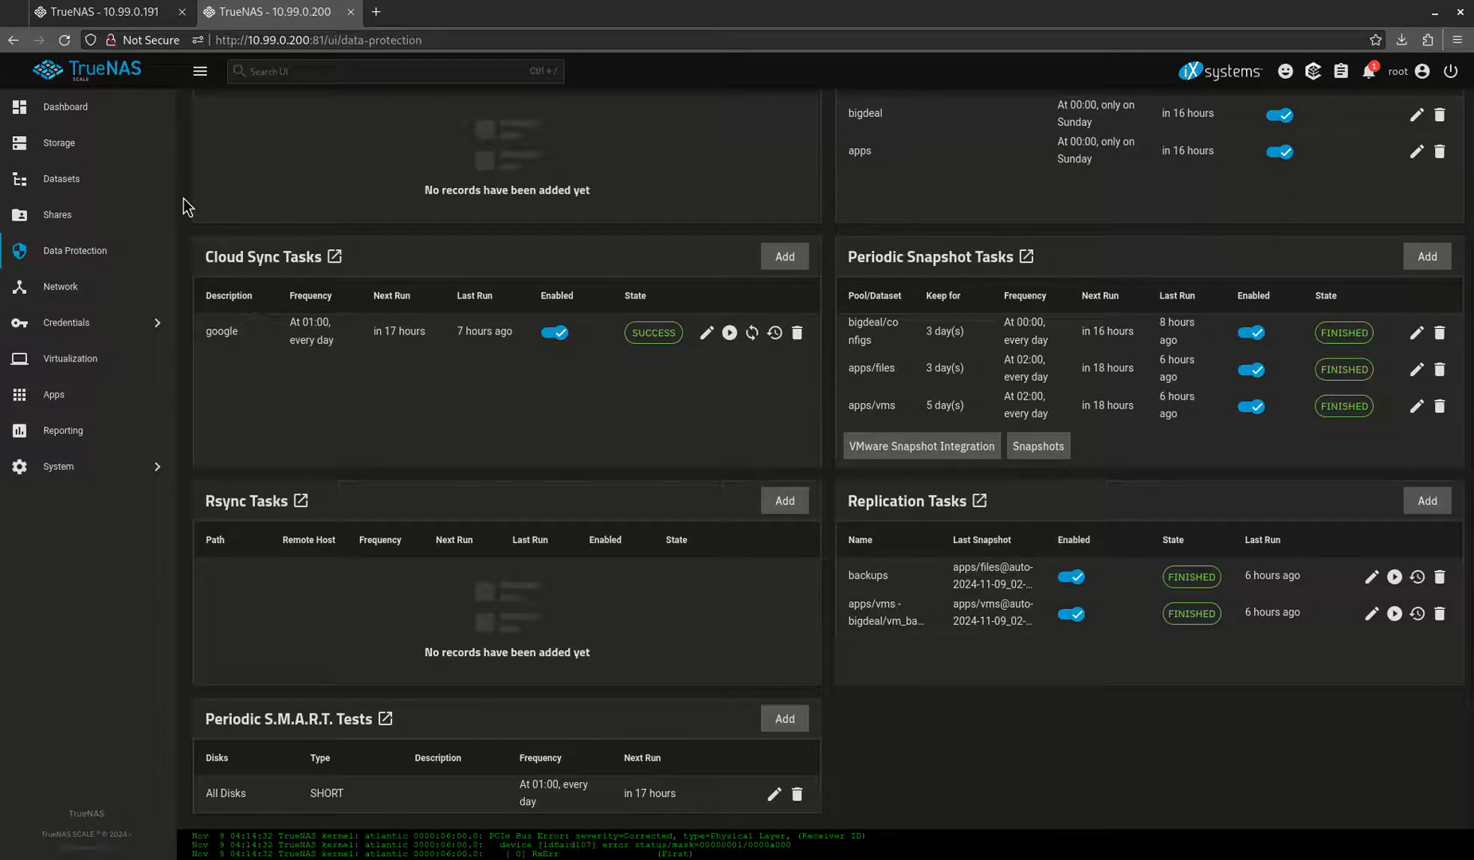
pyautogui.click(61, 178)
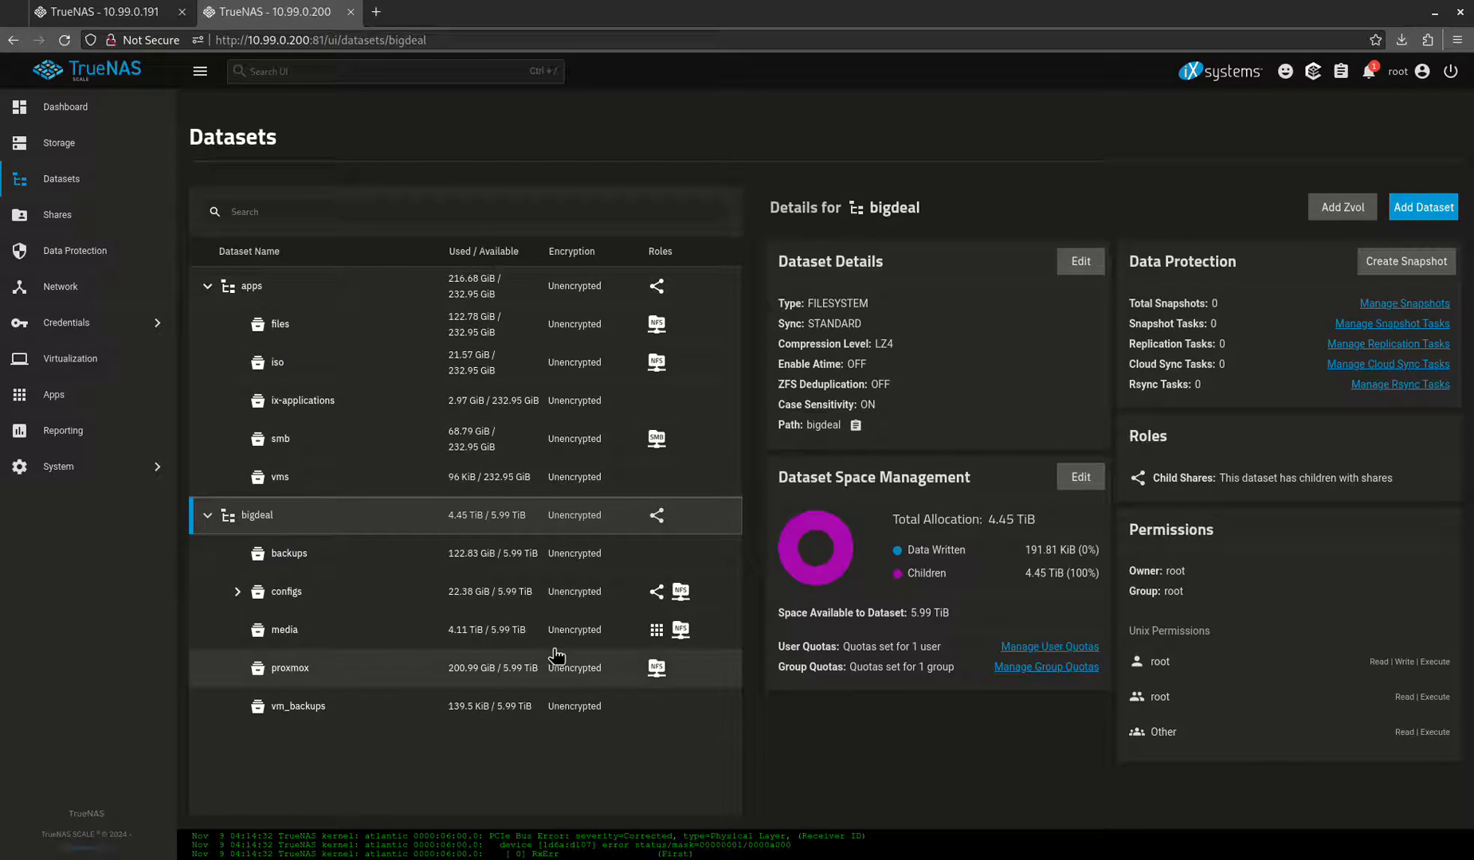
pyautogui.moveTo(285, 383)
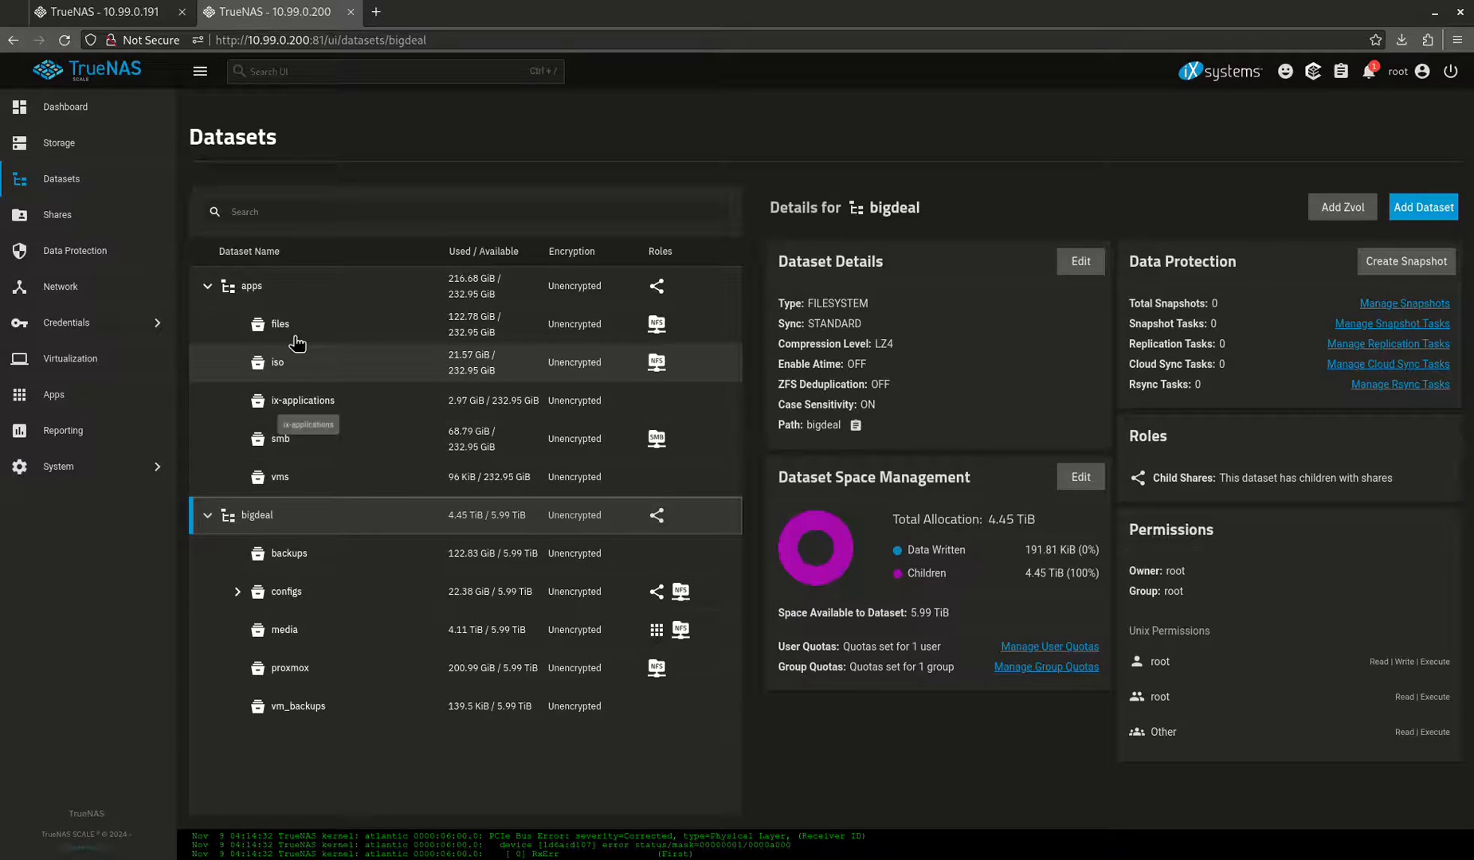
# Review the files dataset, then show the apps and bigdeal pools on the Storage Dashboard
pyautogui.click(279, 324)
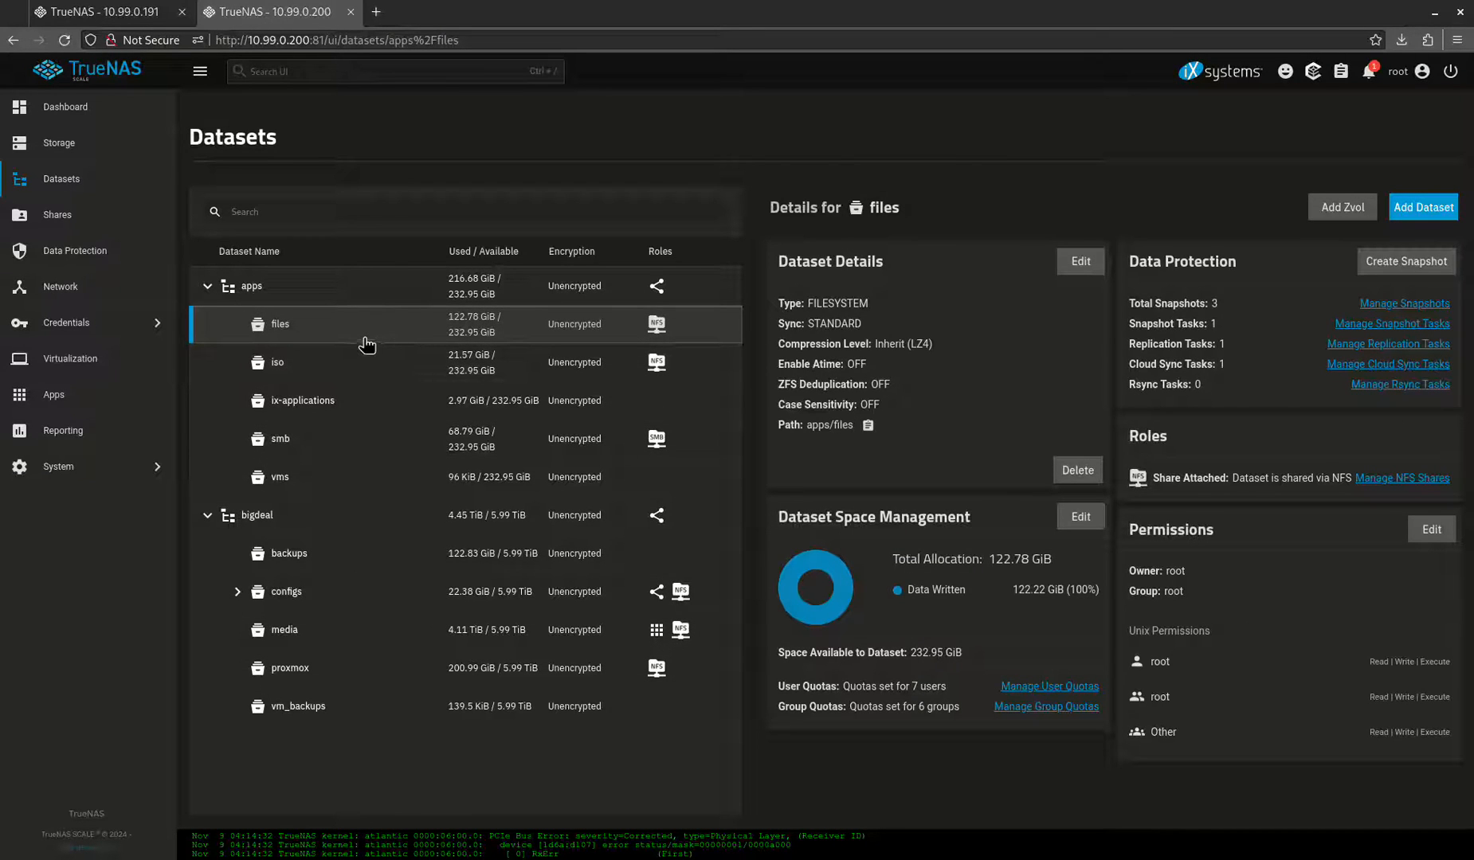
pyautogui.moveTo(347, 384)
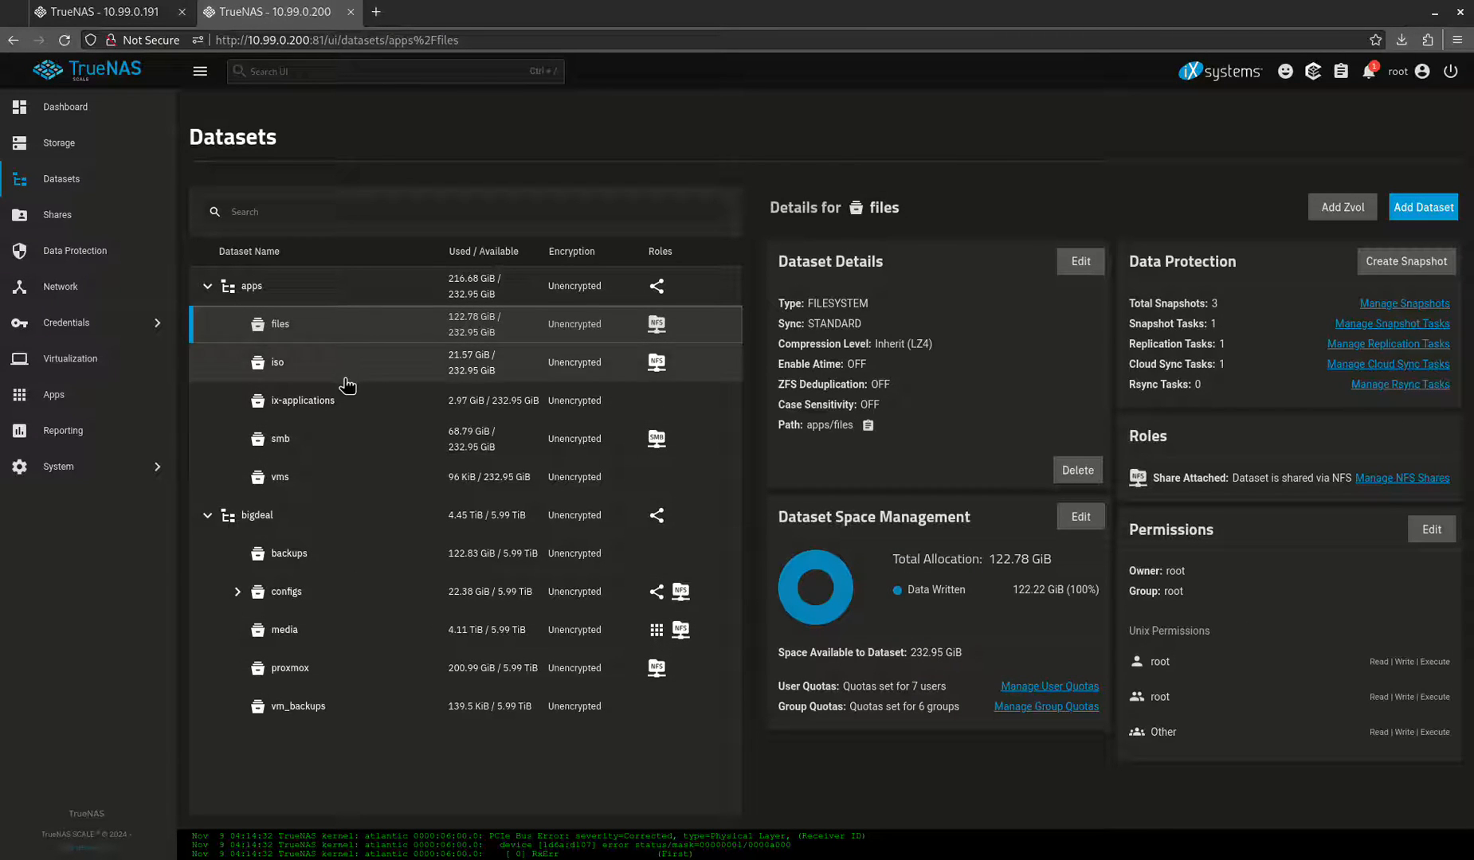
pyautogui.moveTo(333, 411)
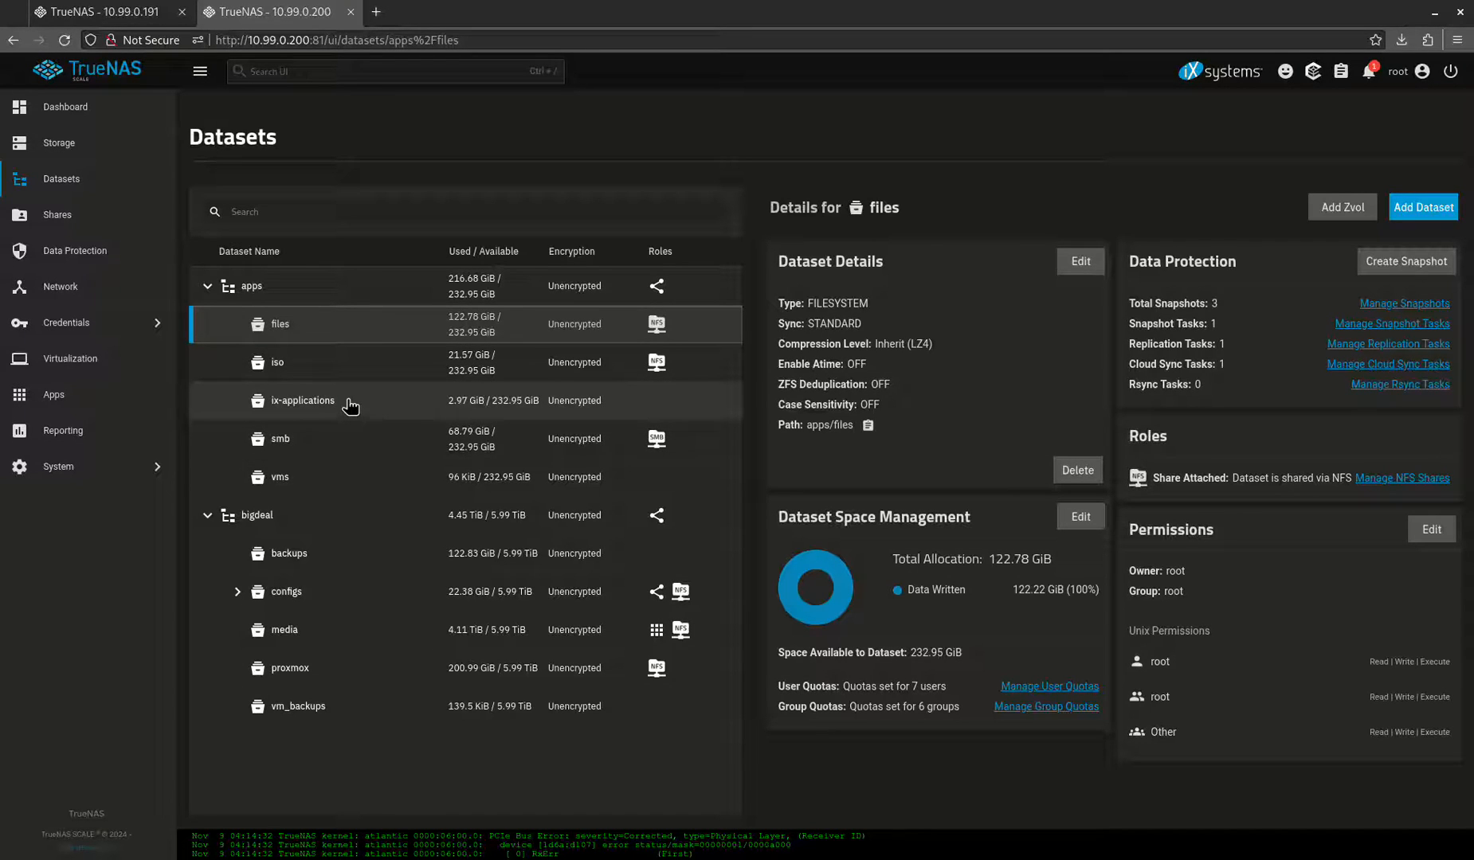
pyautogui.moveTo(370, 441)
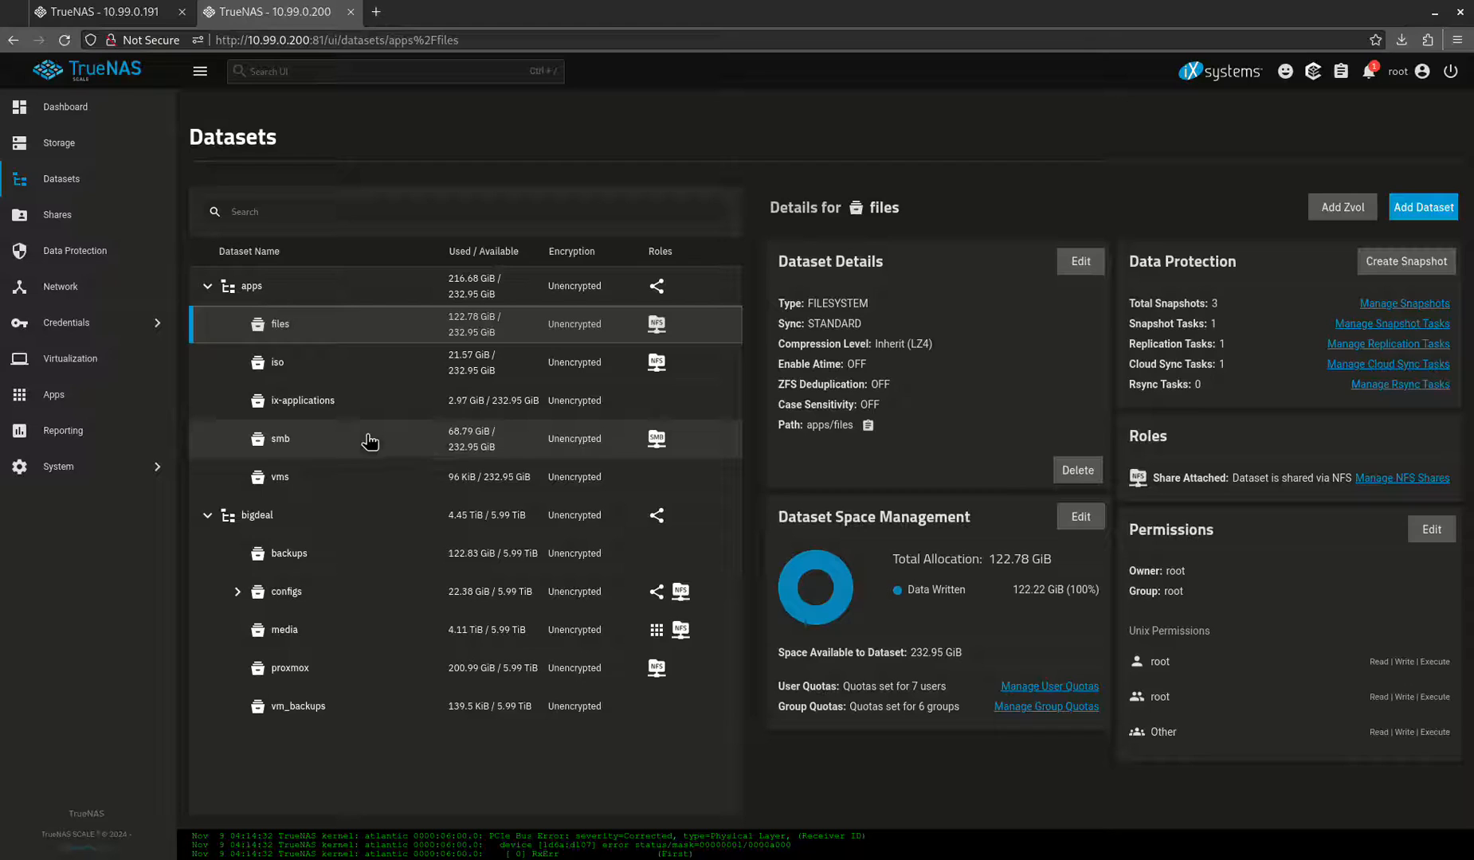
pyautogui.moveTo(400, 483)
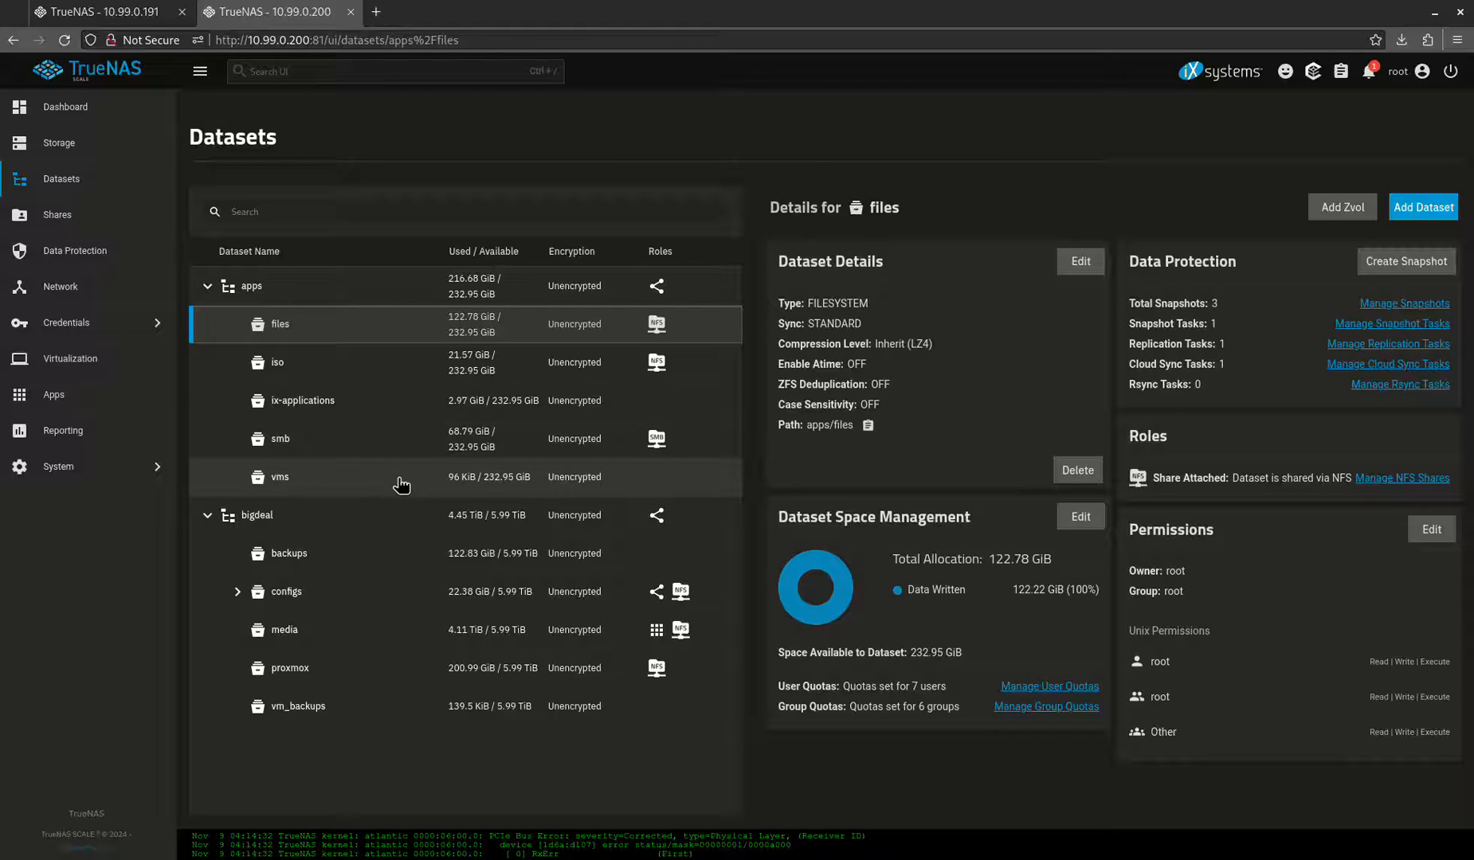
pyautogui.moveTo(429, 479)
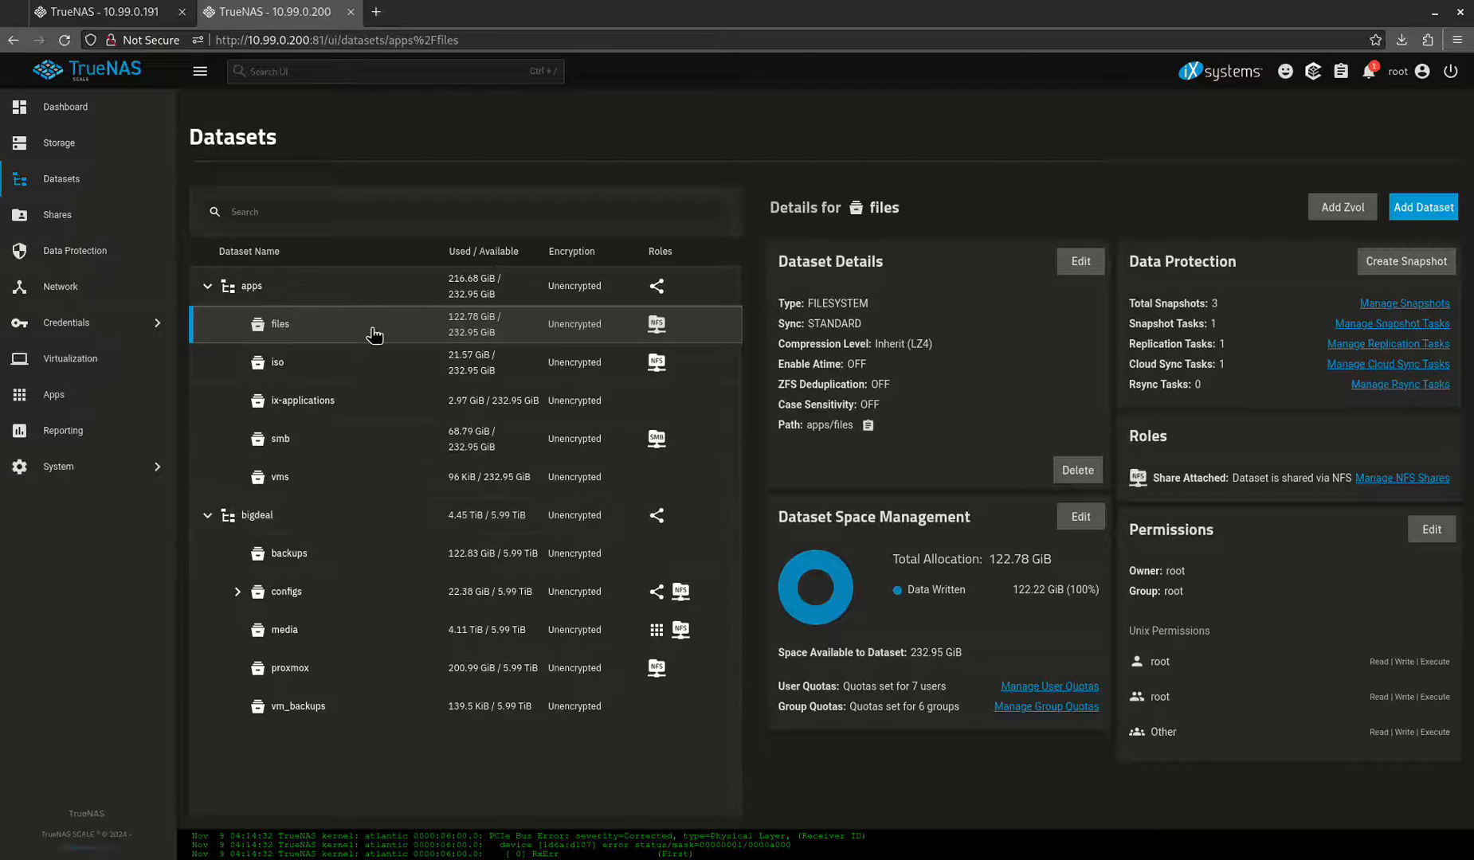
pyautogui.moveTo(89, 142)
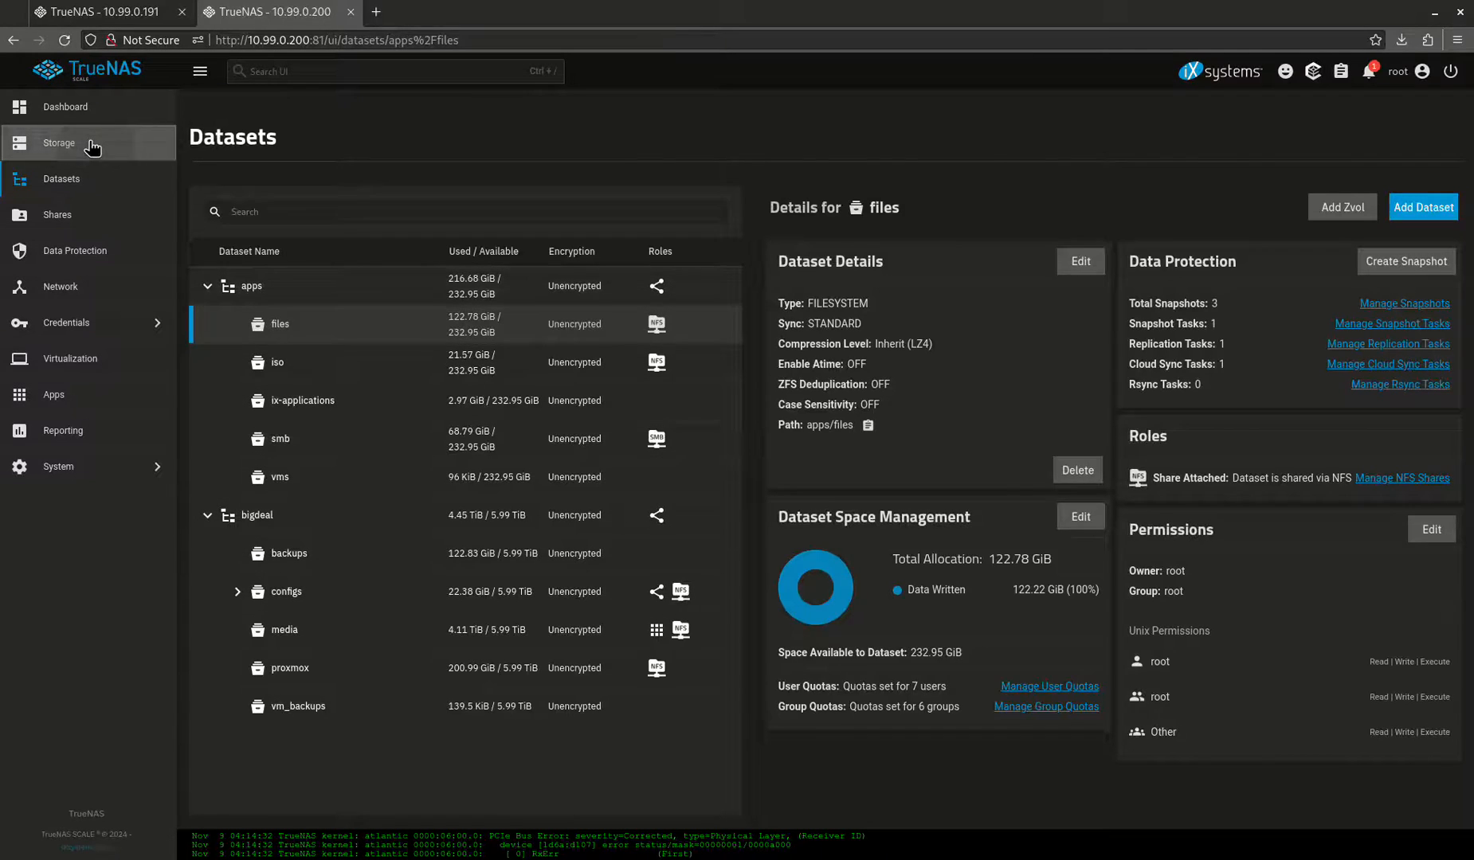
pyautogui.click(59, 141)
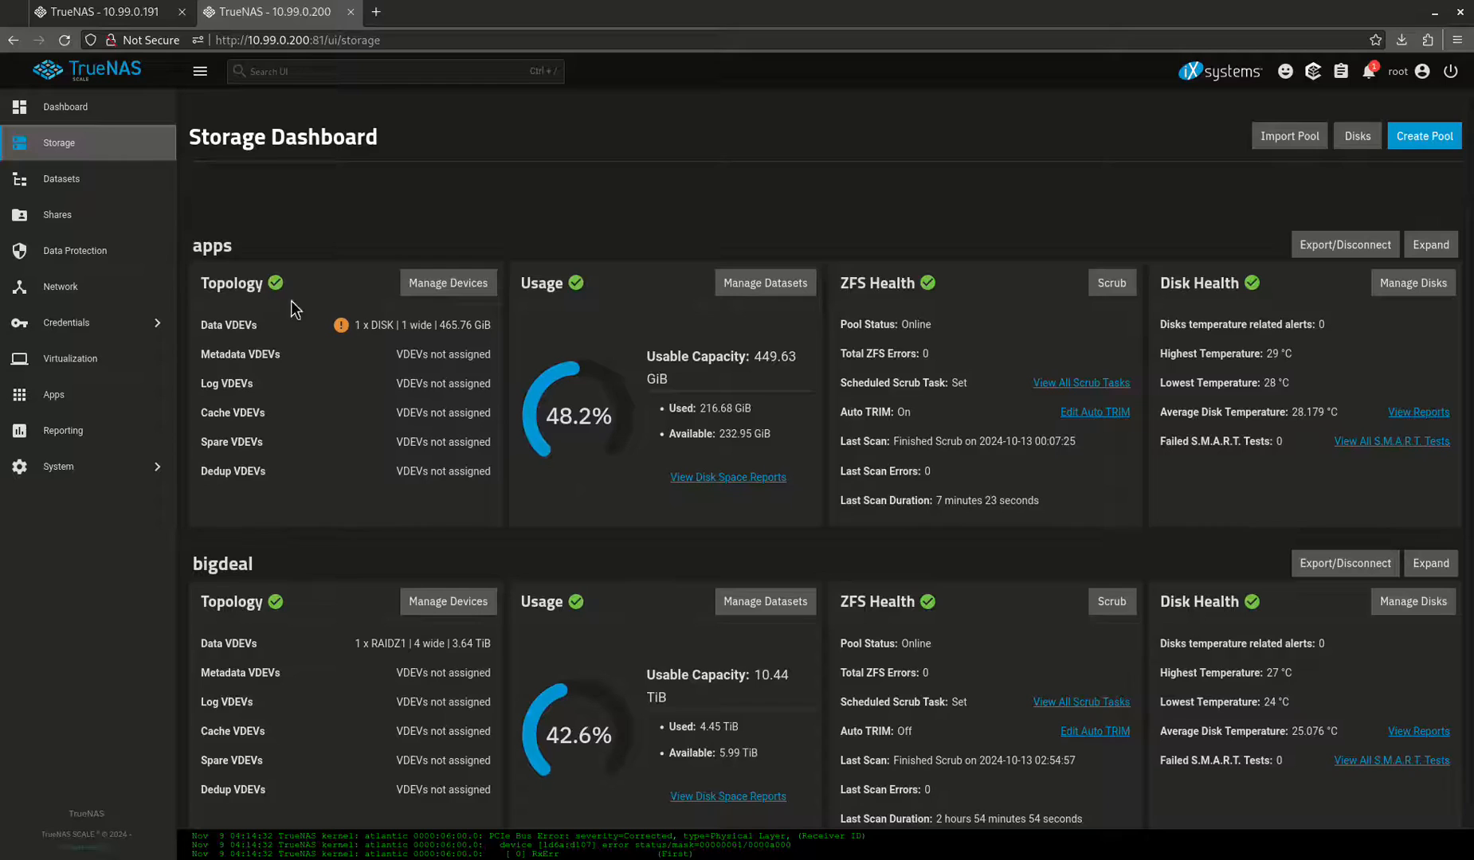
pyautogui.moveTo(372, 322)
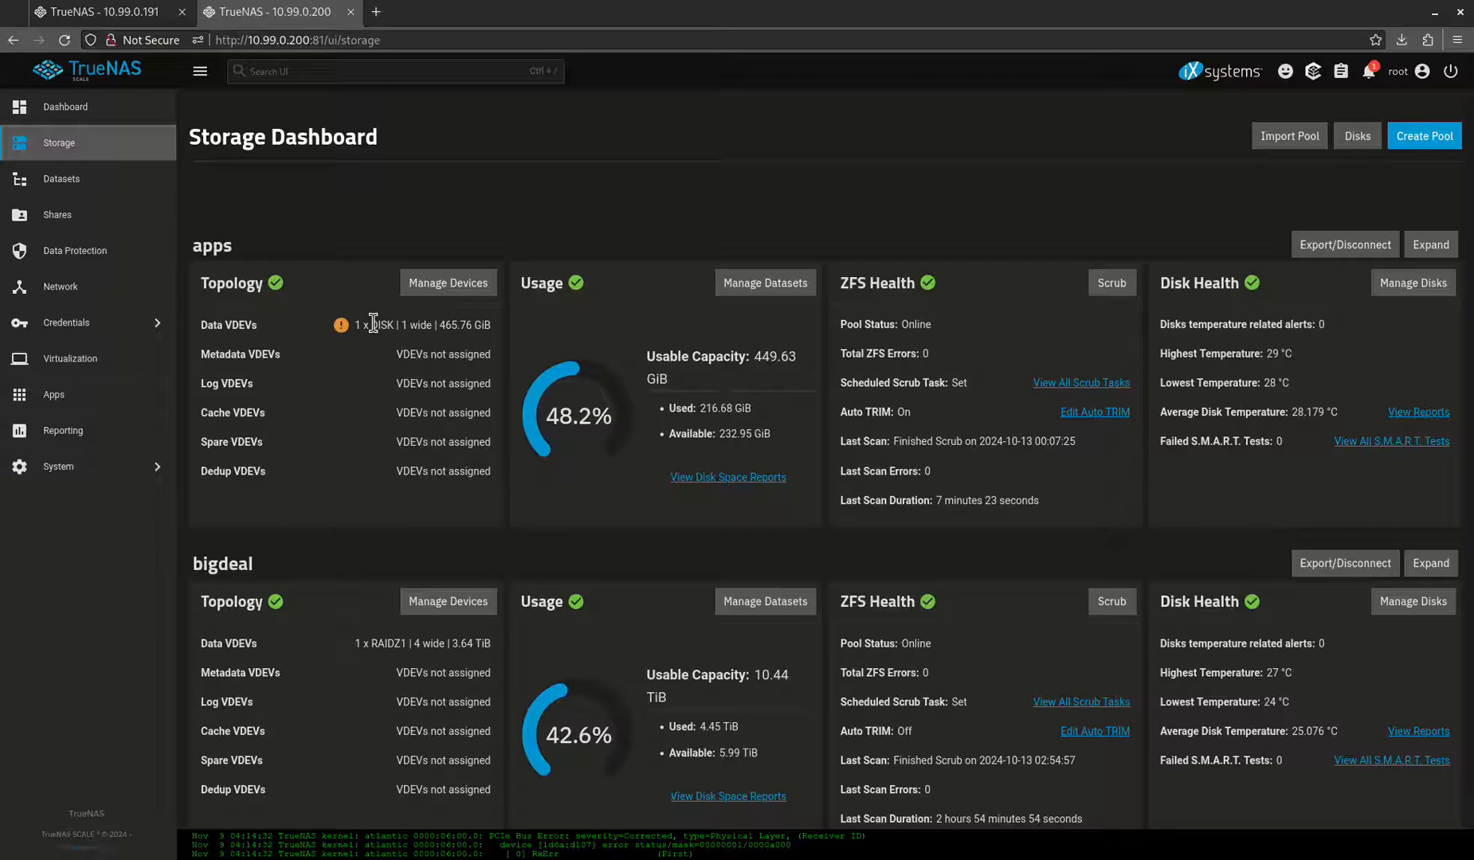
pyautogui.moveTo(338, 618)
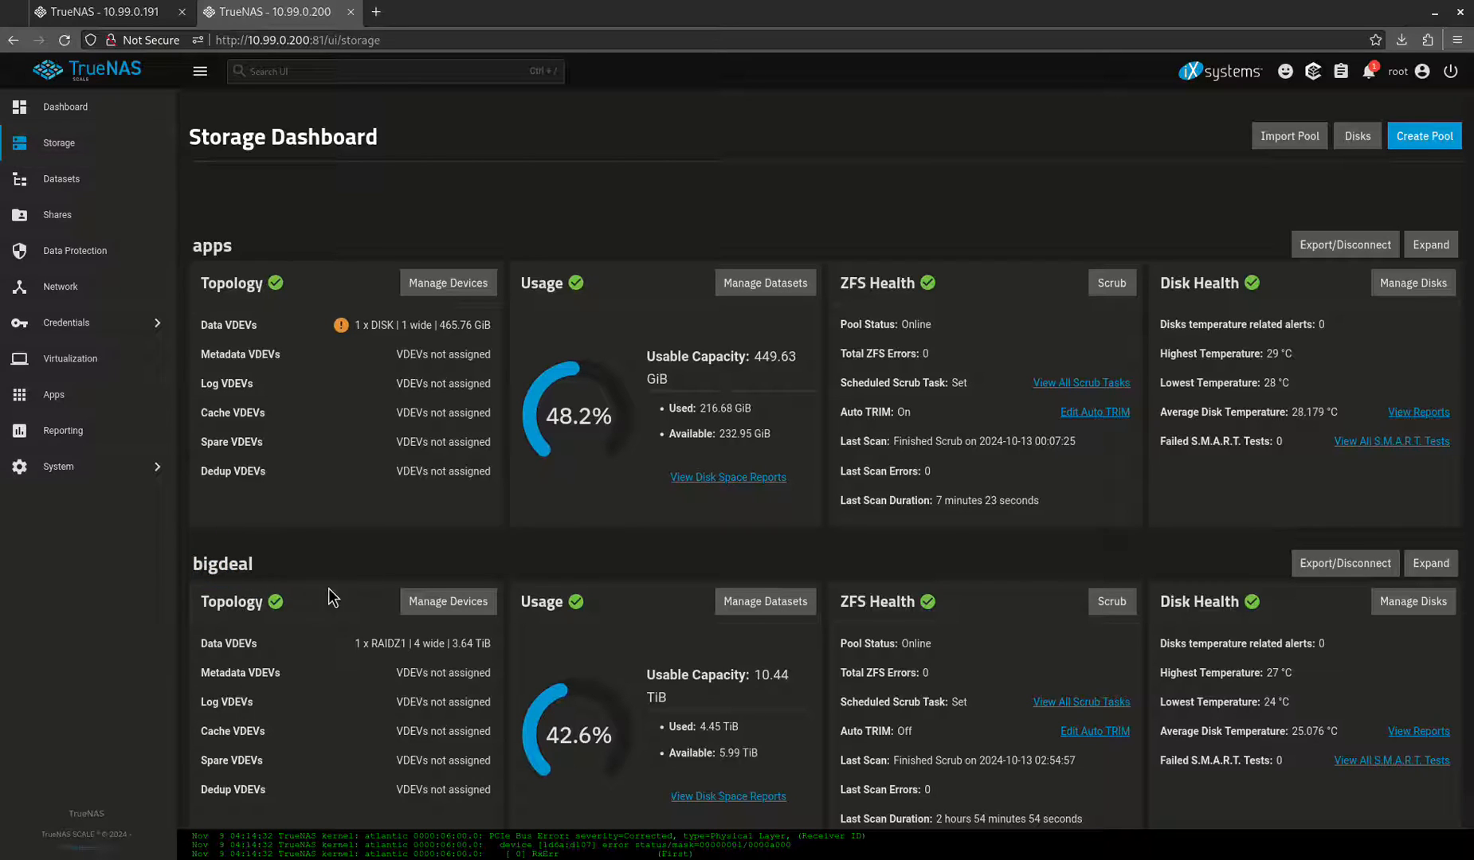
pyautogui.moveTo(474, 652)
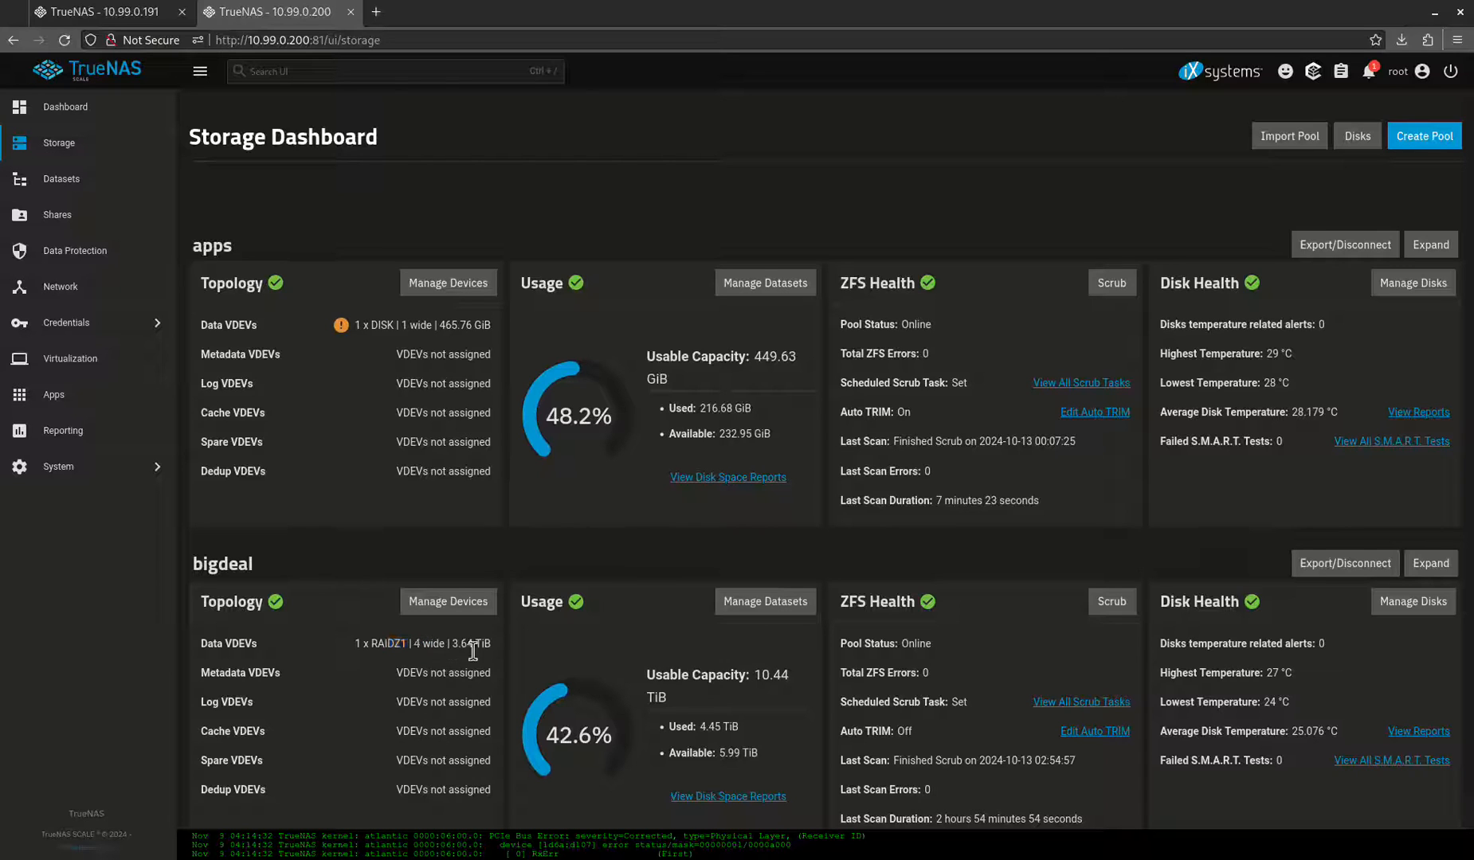
pyautogui.moveTo(426, 639)
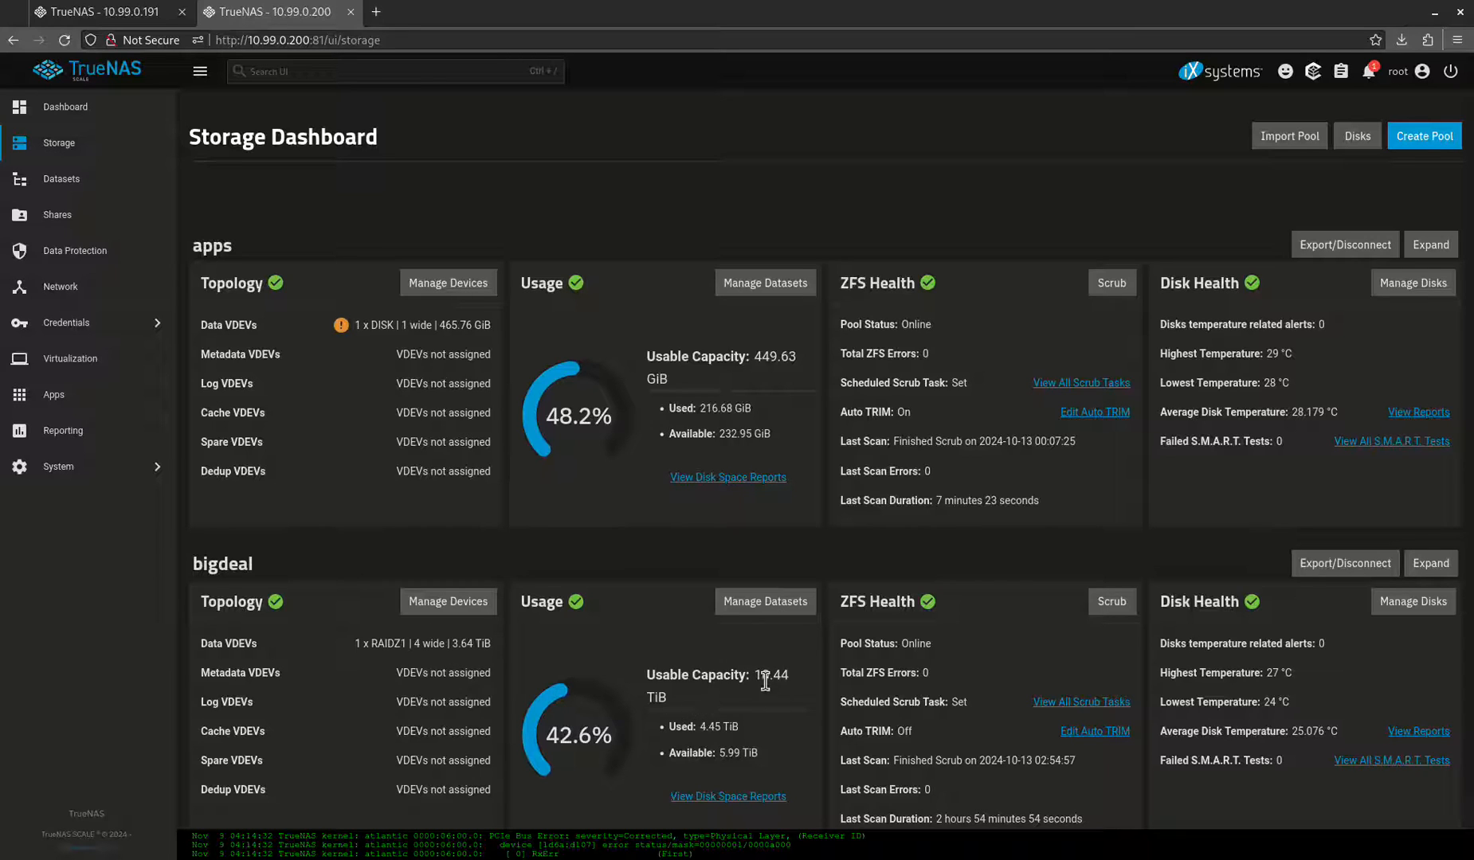
pyautogui.moveTo(574, 742)
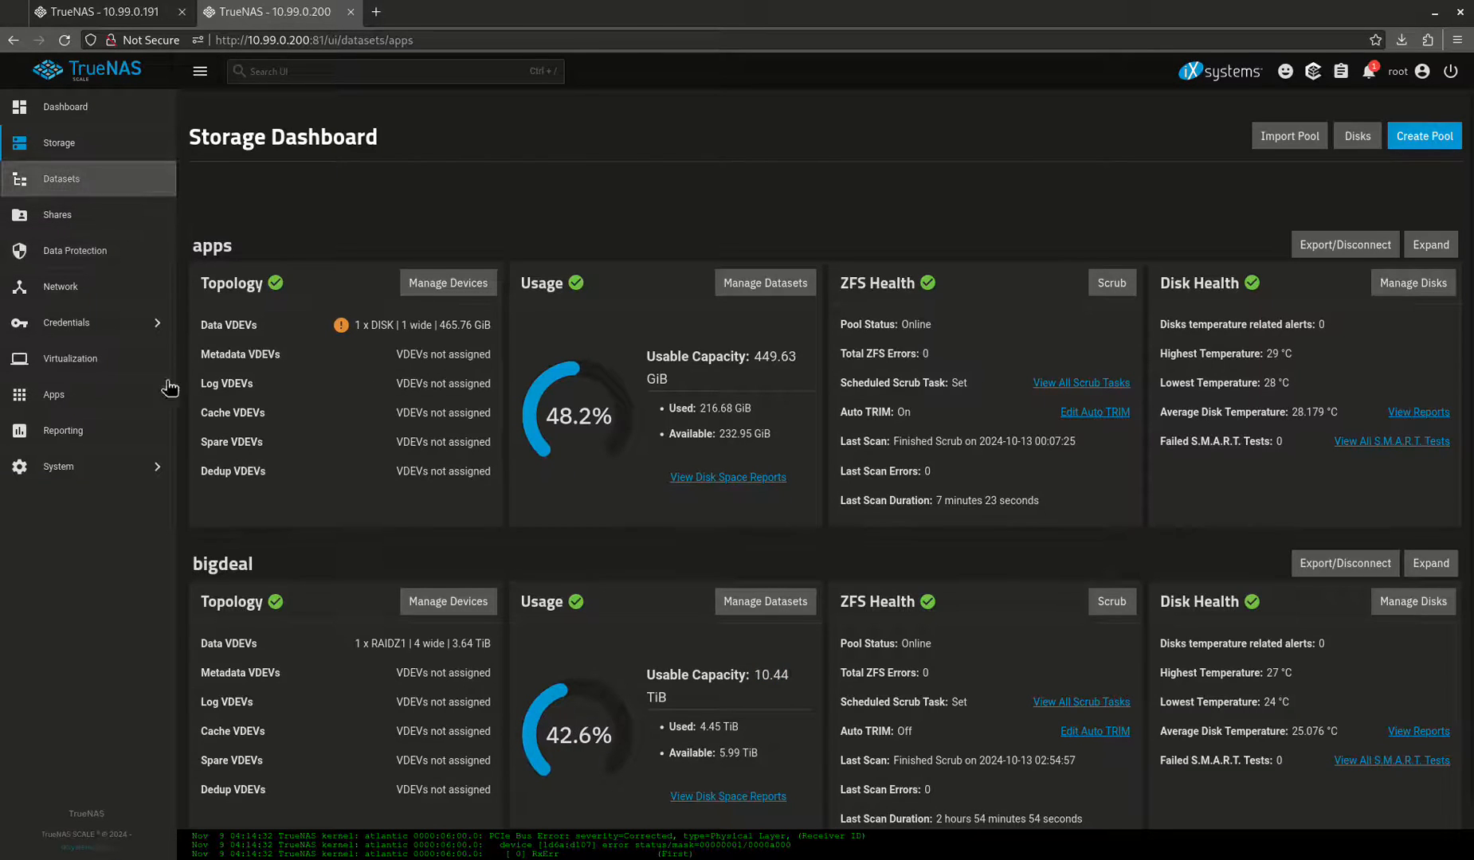
# Browse the bigdeal datasets: media, configs' emby child, files and backups
pyautogui.click(61, 178)
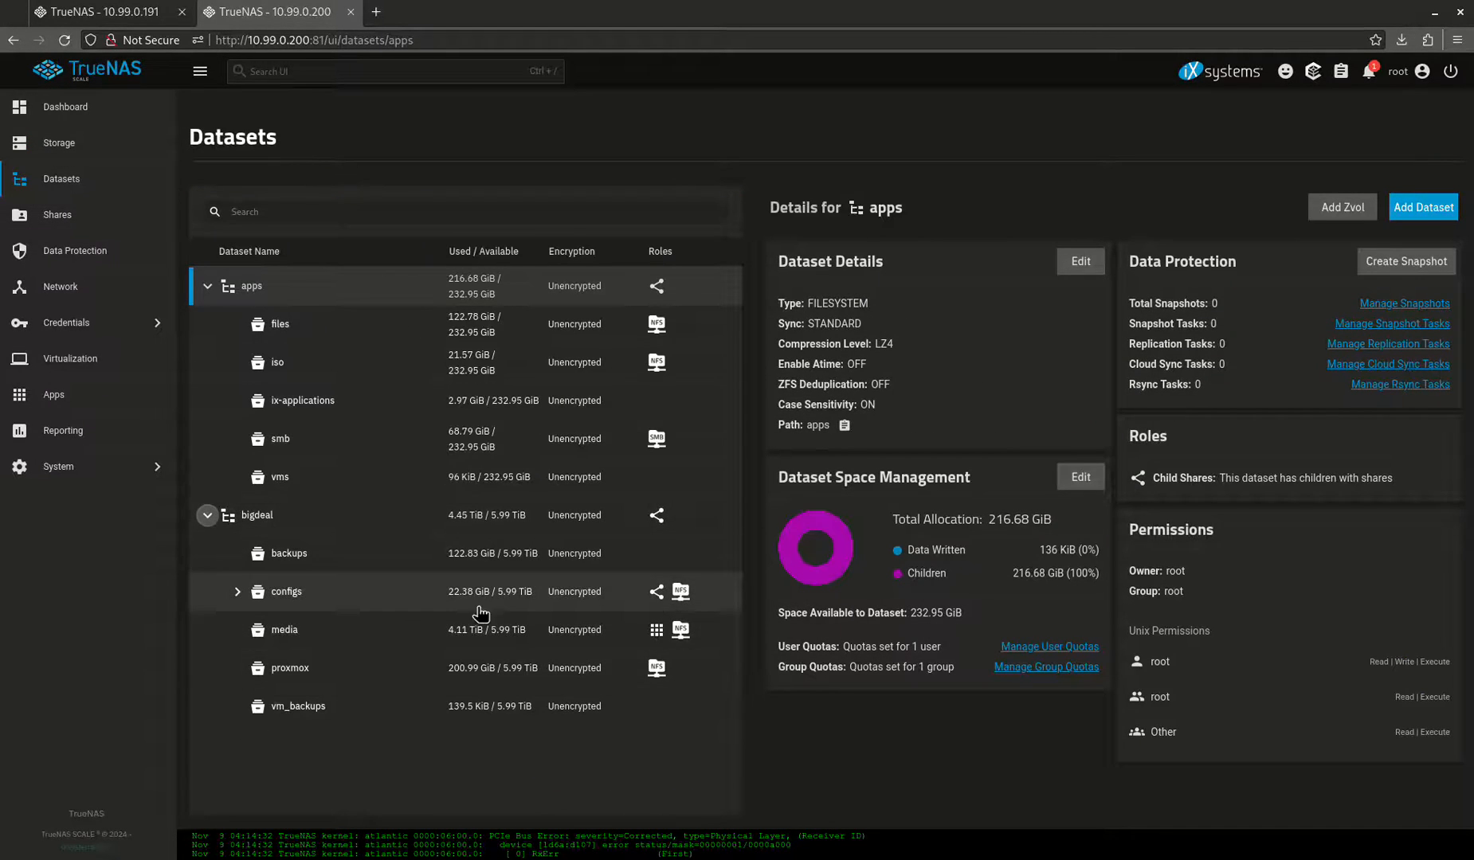
pyautogui.click(284, 629)
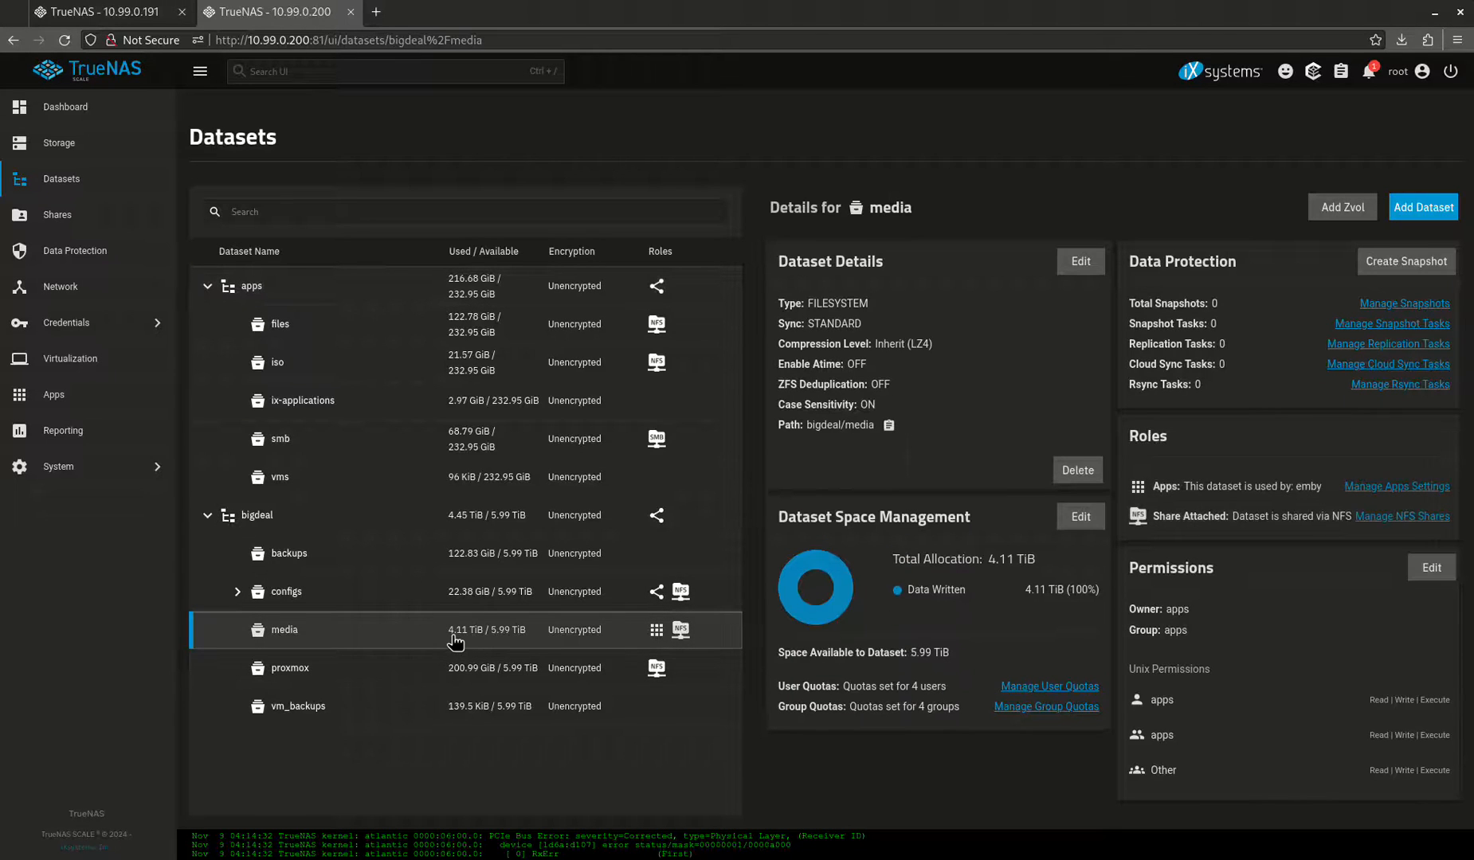
pyautogui.moveTo(488, 553)
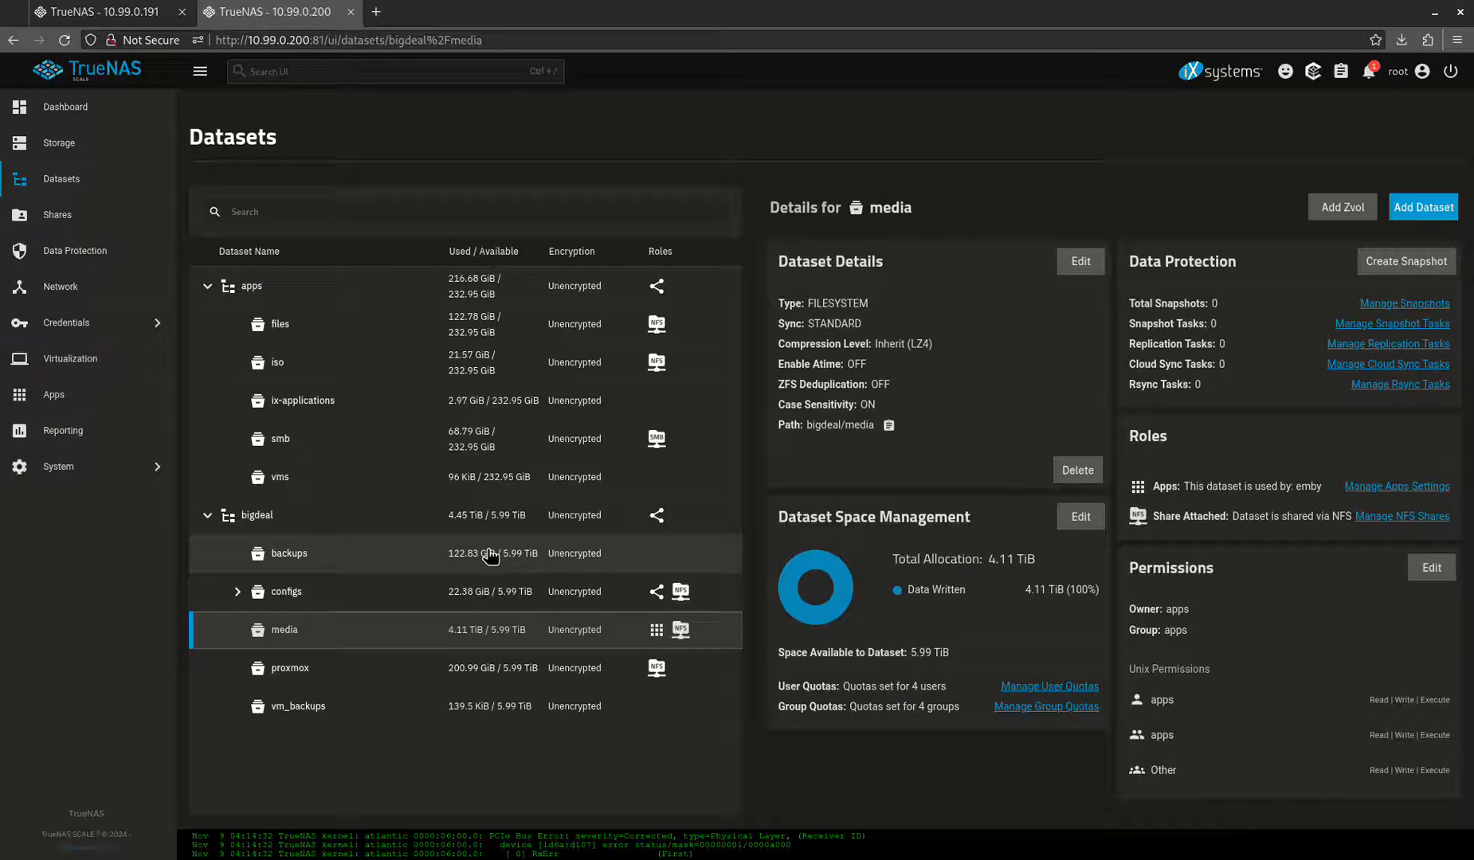
pyautogui.moveTo(474, 670)
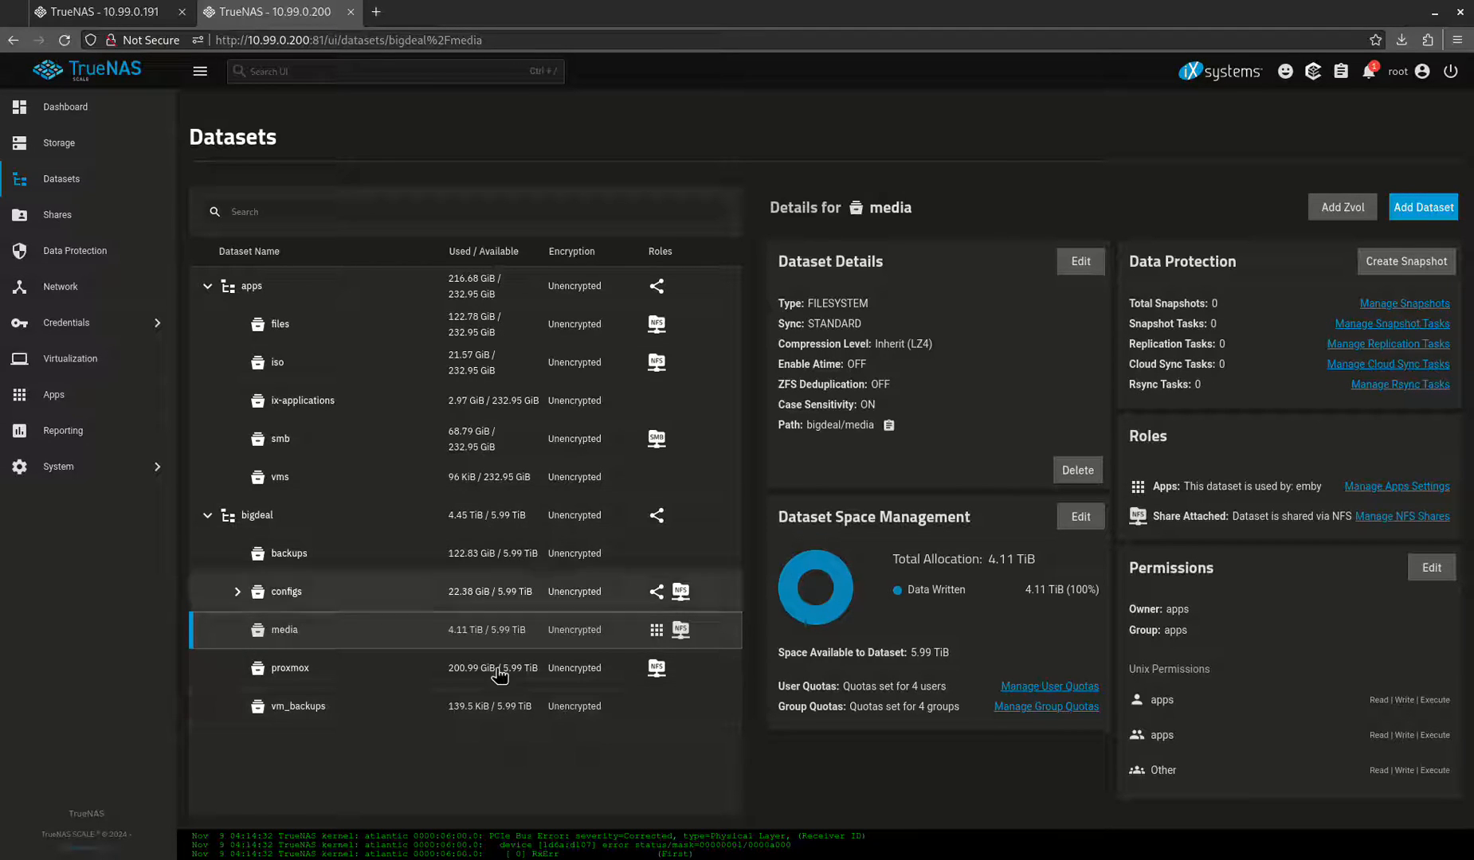
pyautogui.moveTo(398, 627)
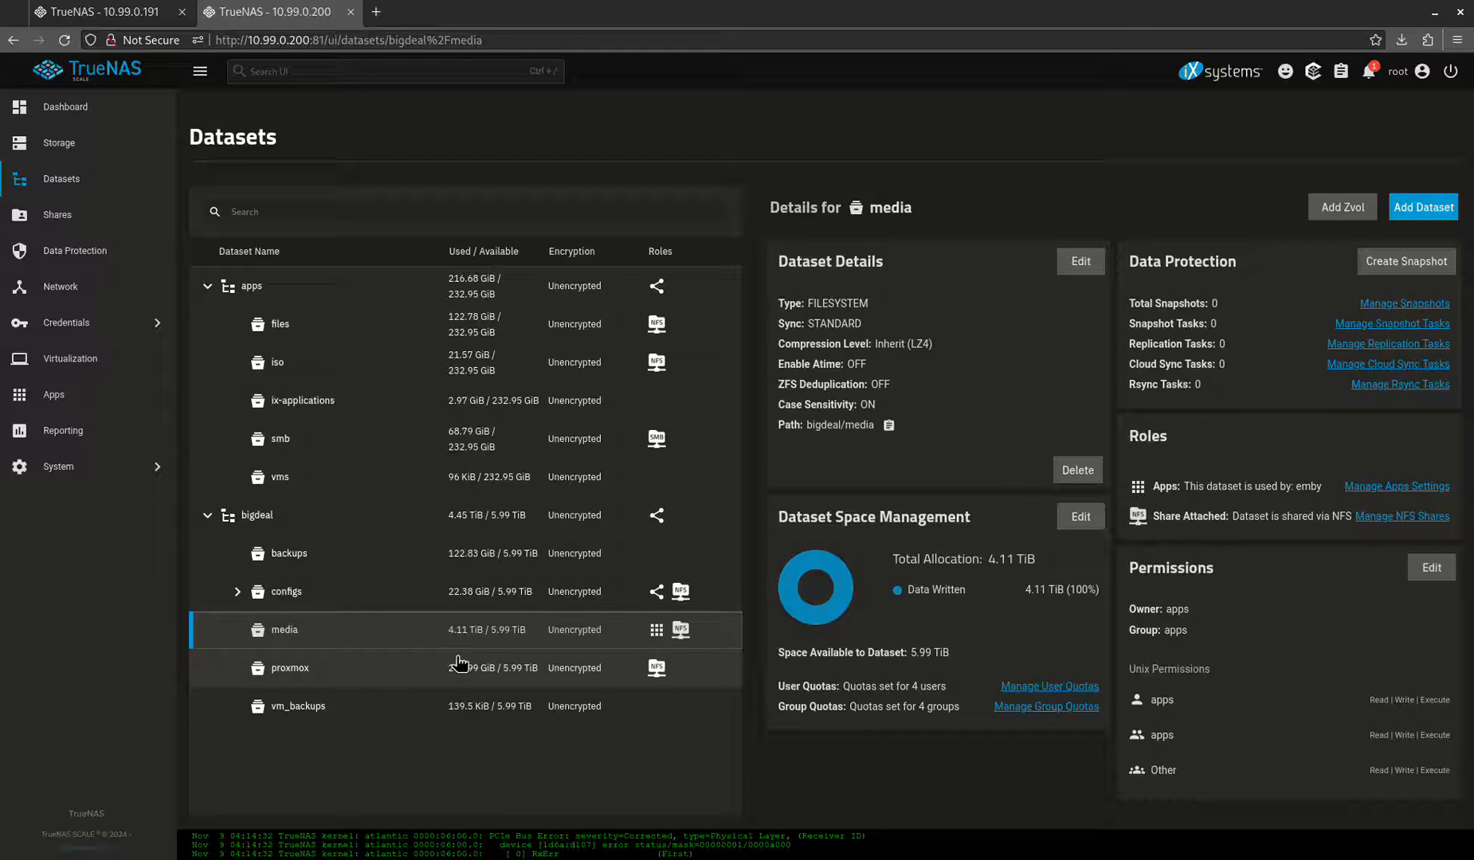
pyautogui.moveTo(316, 408)
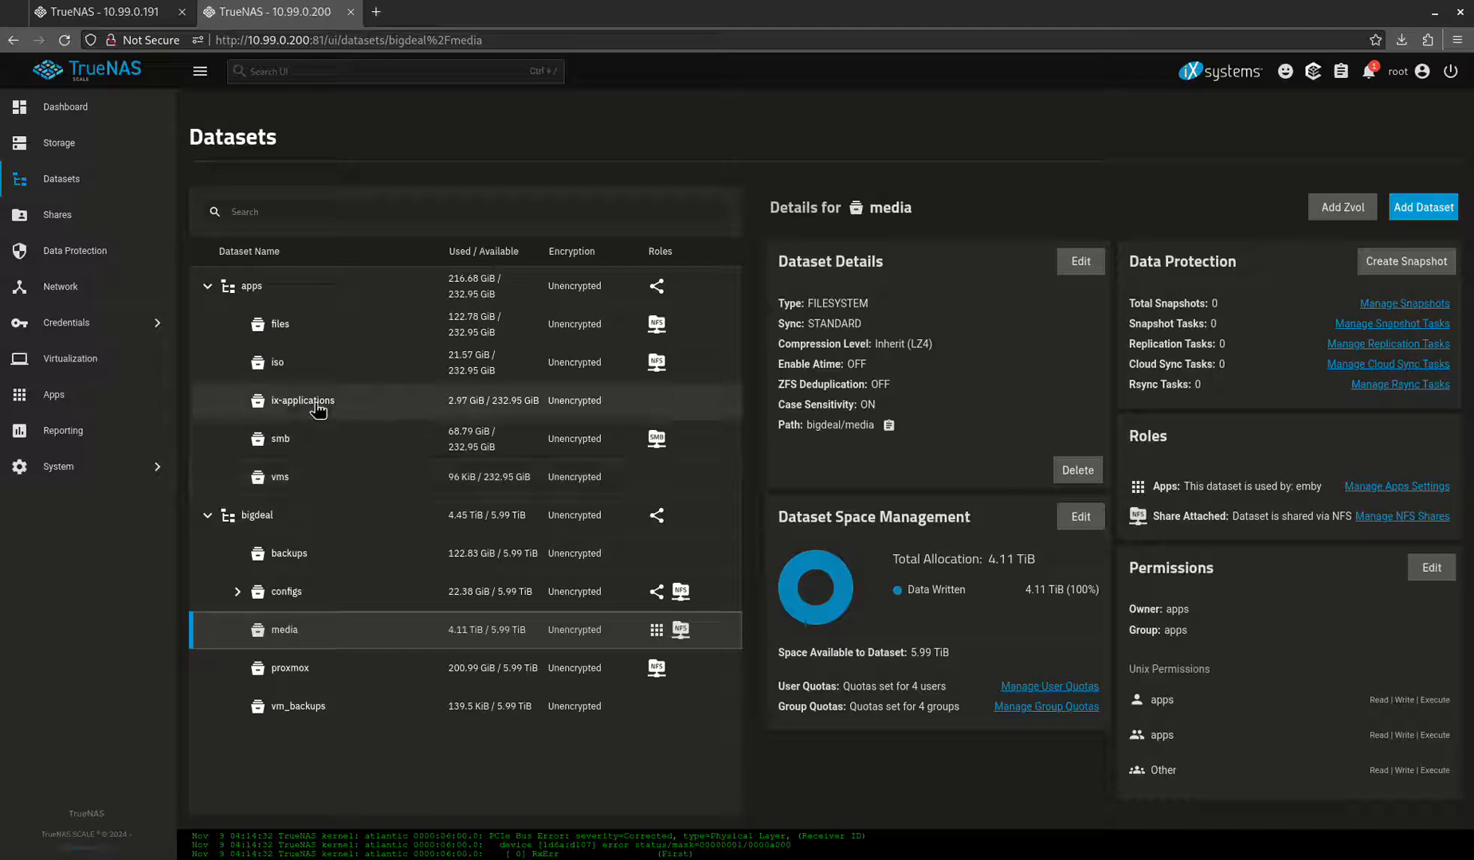
pyautogui.moveTo(296, 332)
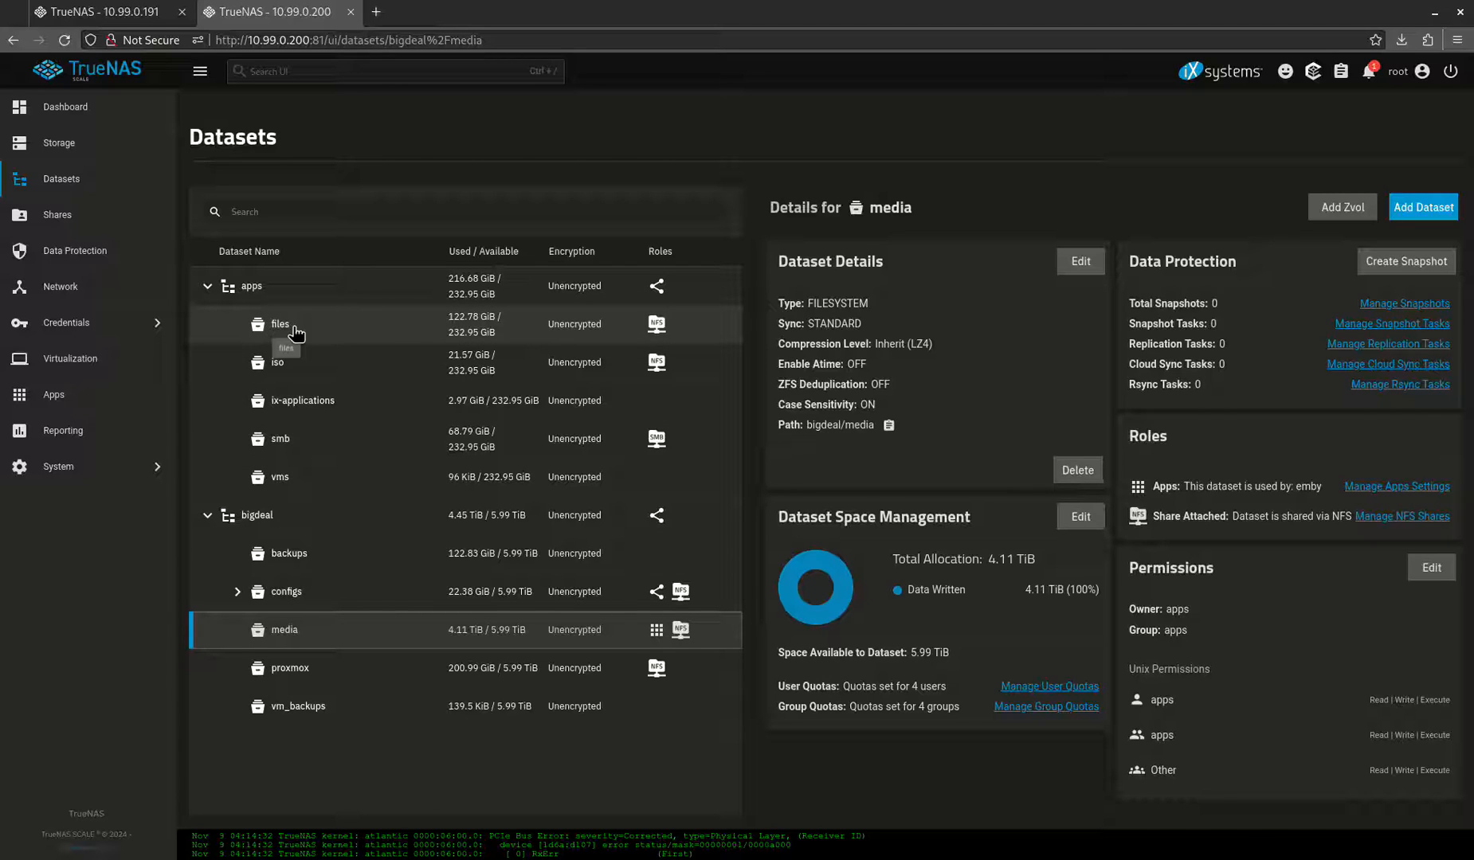
pyautogui.moveTo(408, 474)
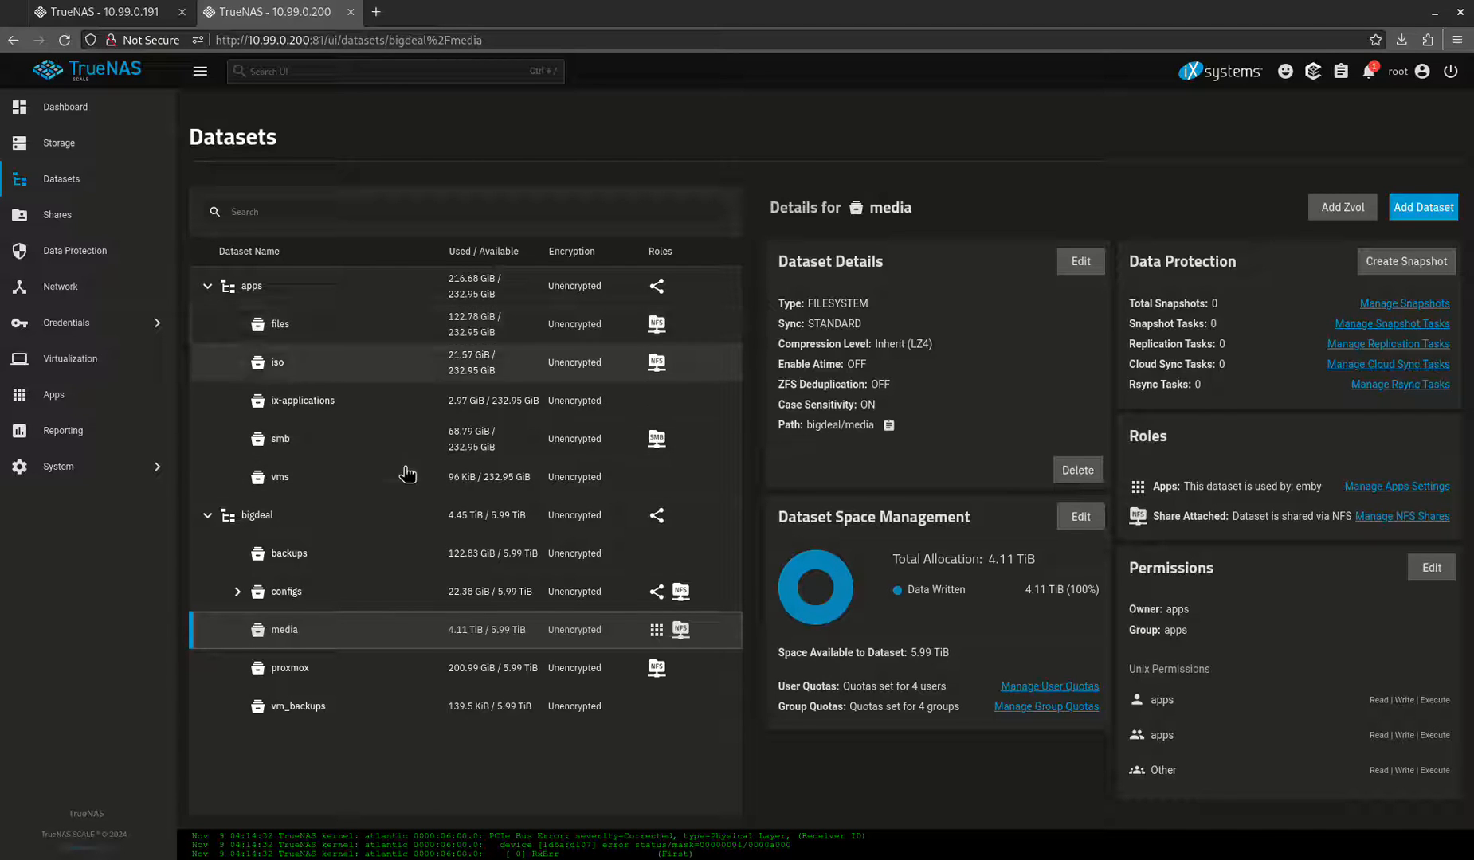
pyautogui.click(238, 591)
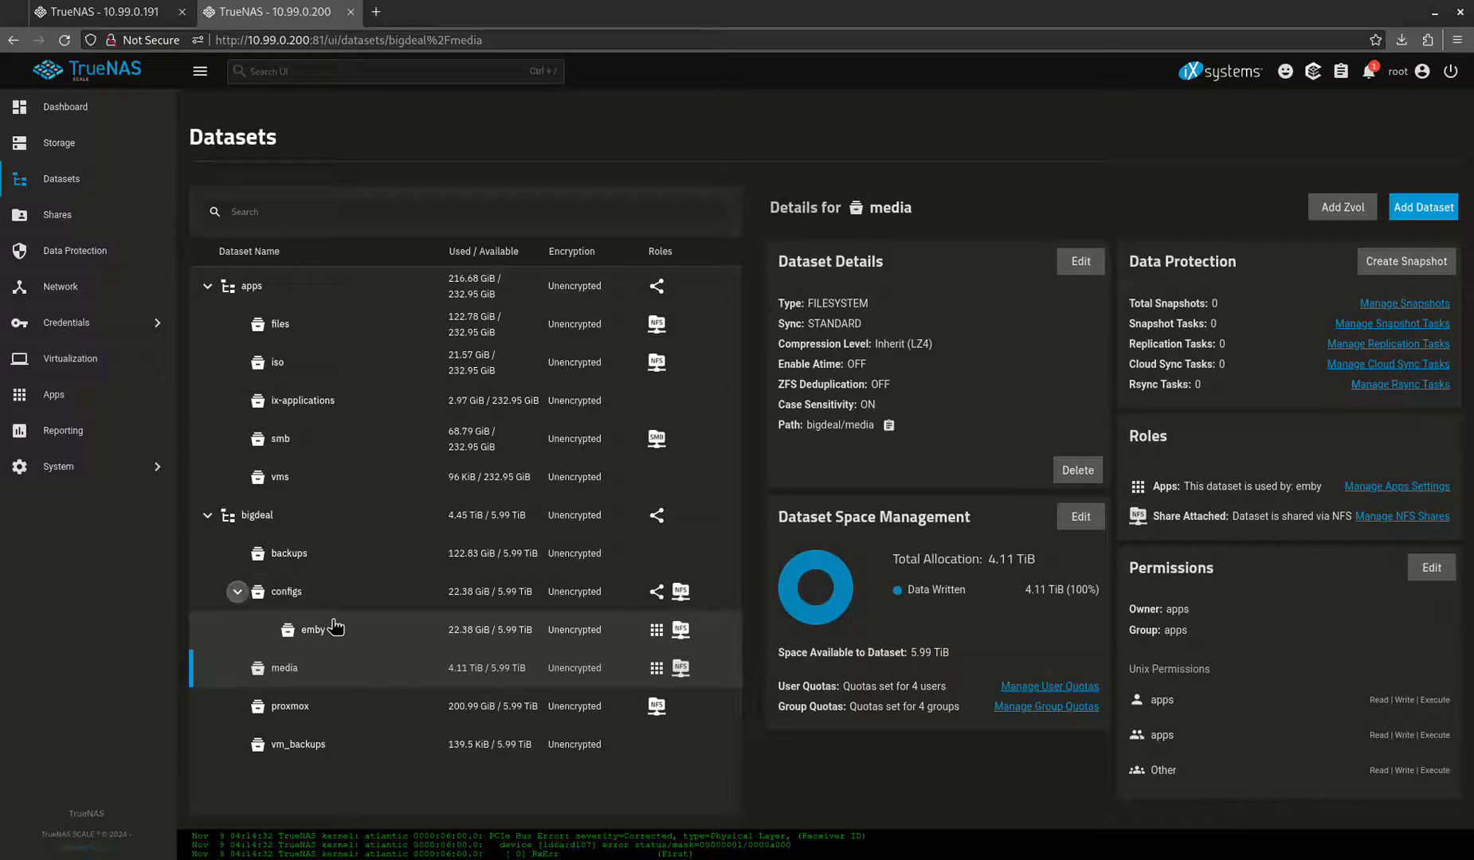
pyautogui.moveTo(336, 630)
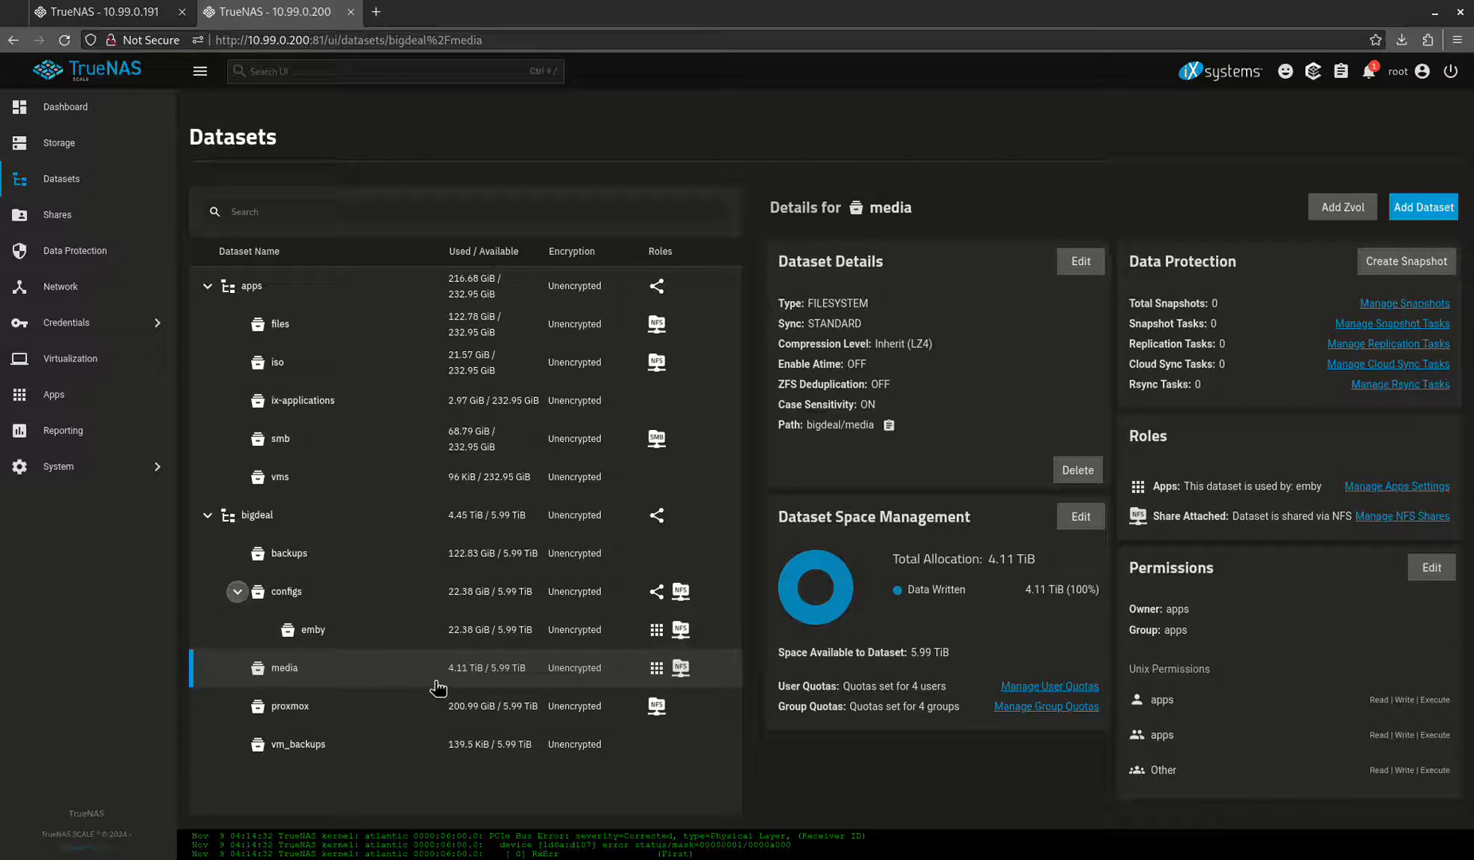
pyautogui.moveTo(446, 630)
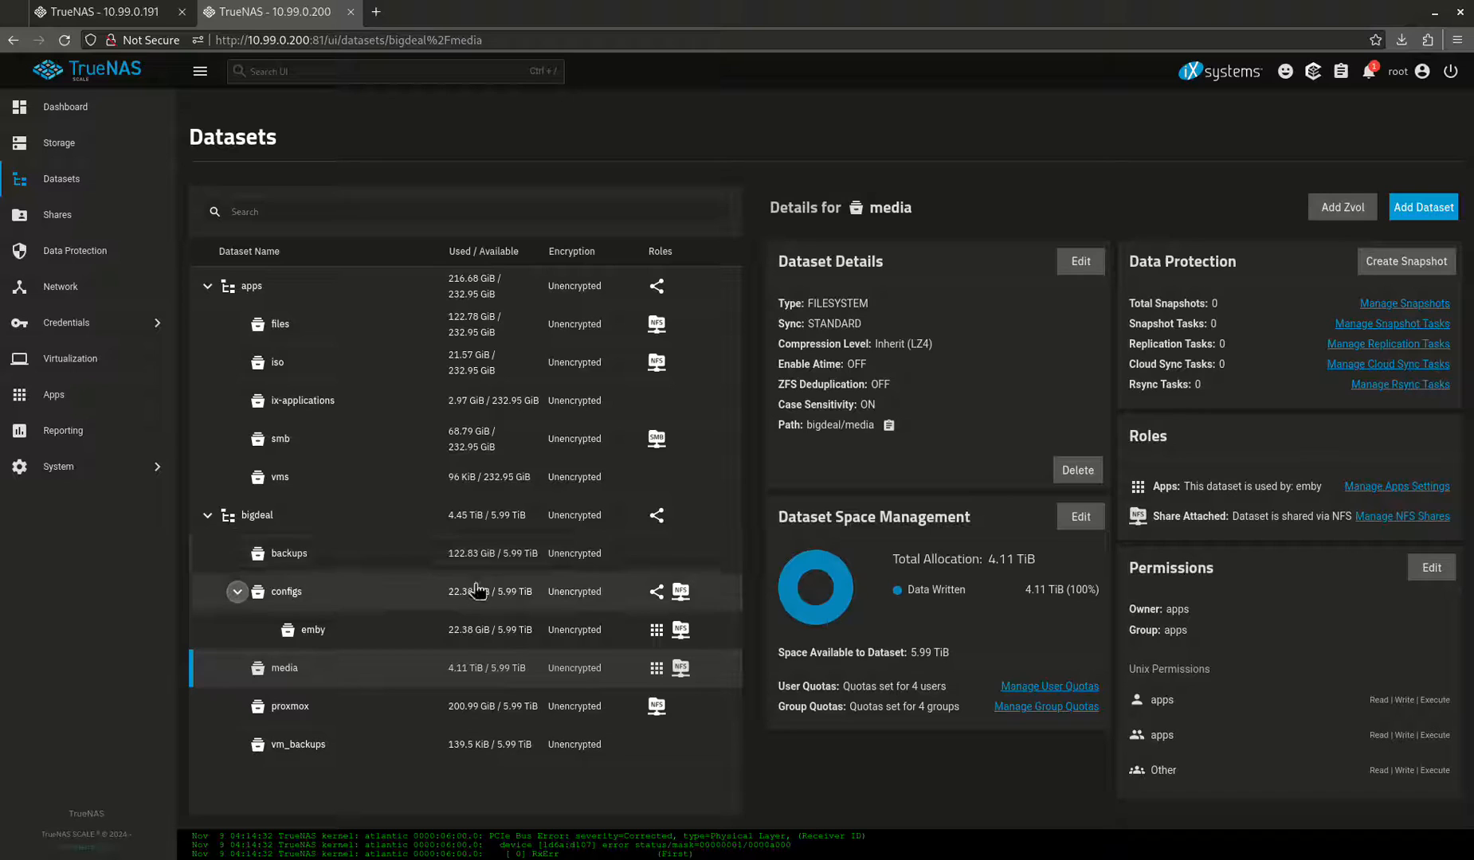
pyautogui.moveTo(290, 706)
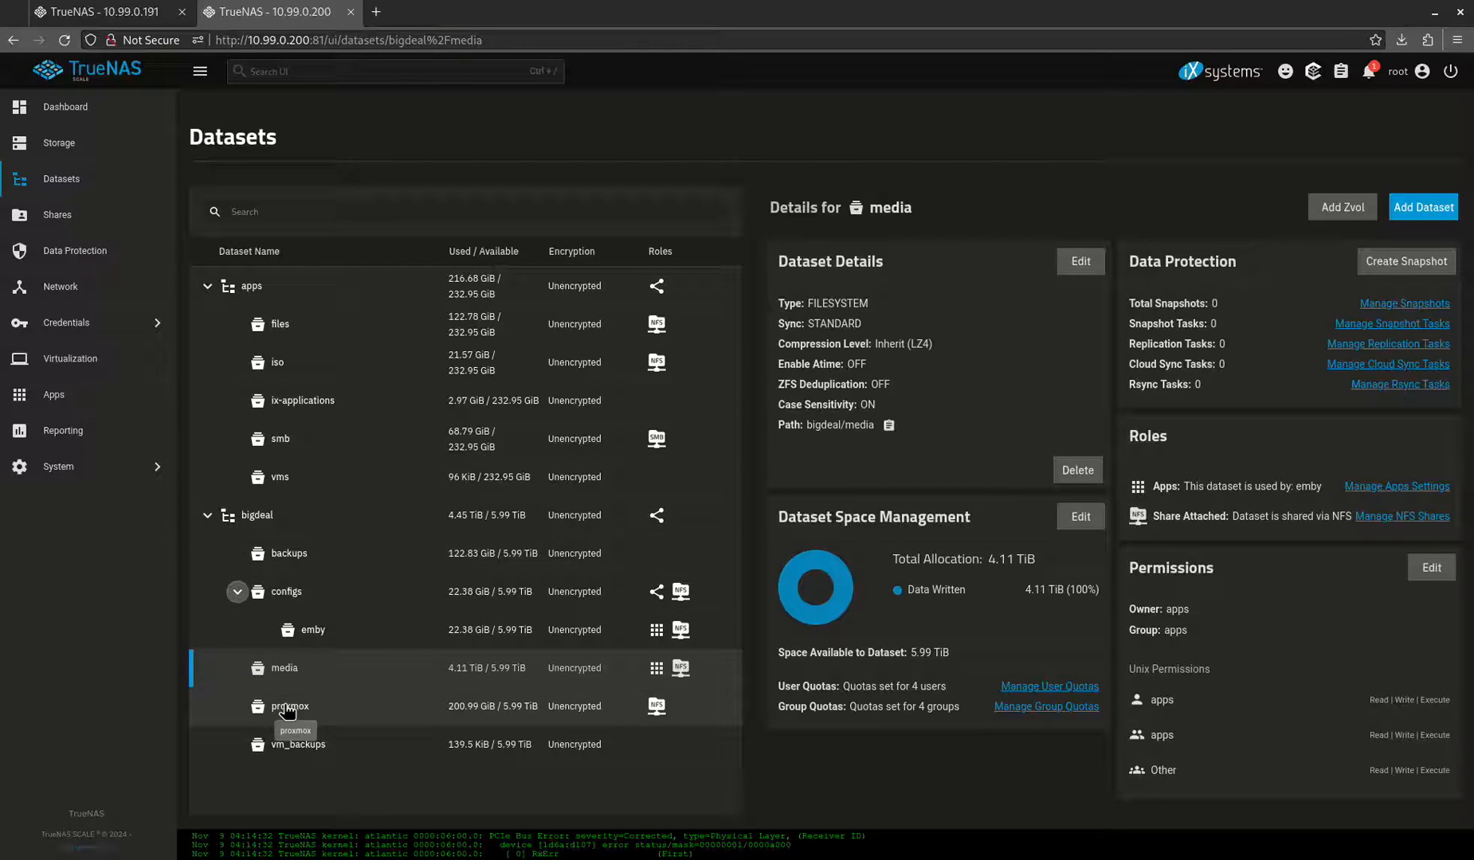
pyautogui.moveTo(322, 533)
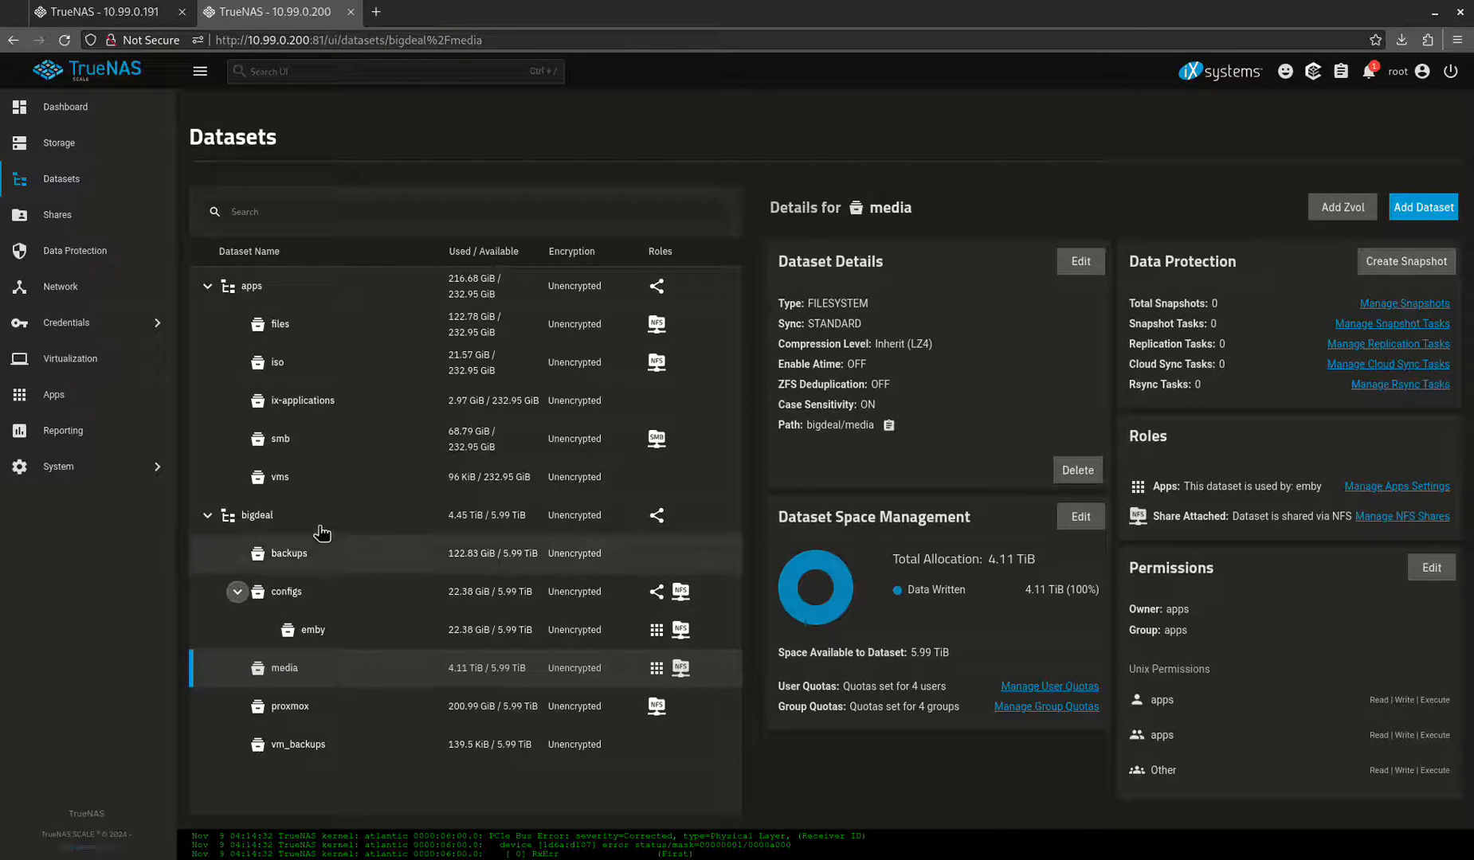
pyautogui.moveTo(479, 637)
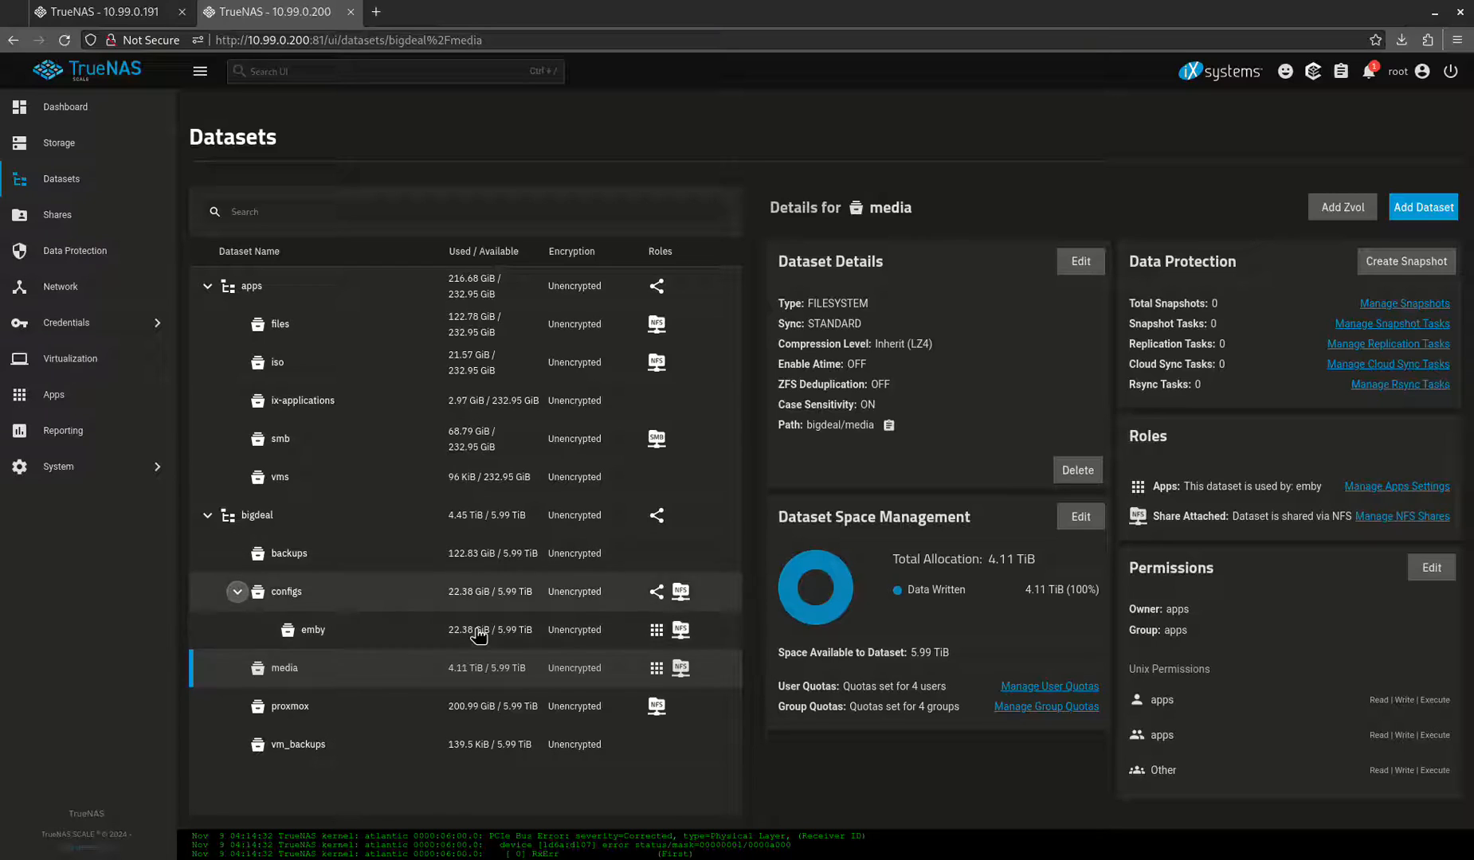
pyautogui.moveTo(279, 324)
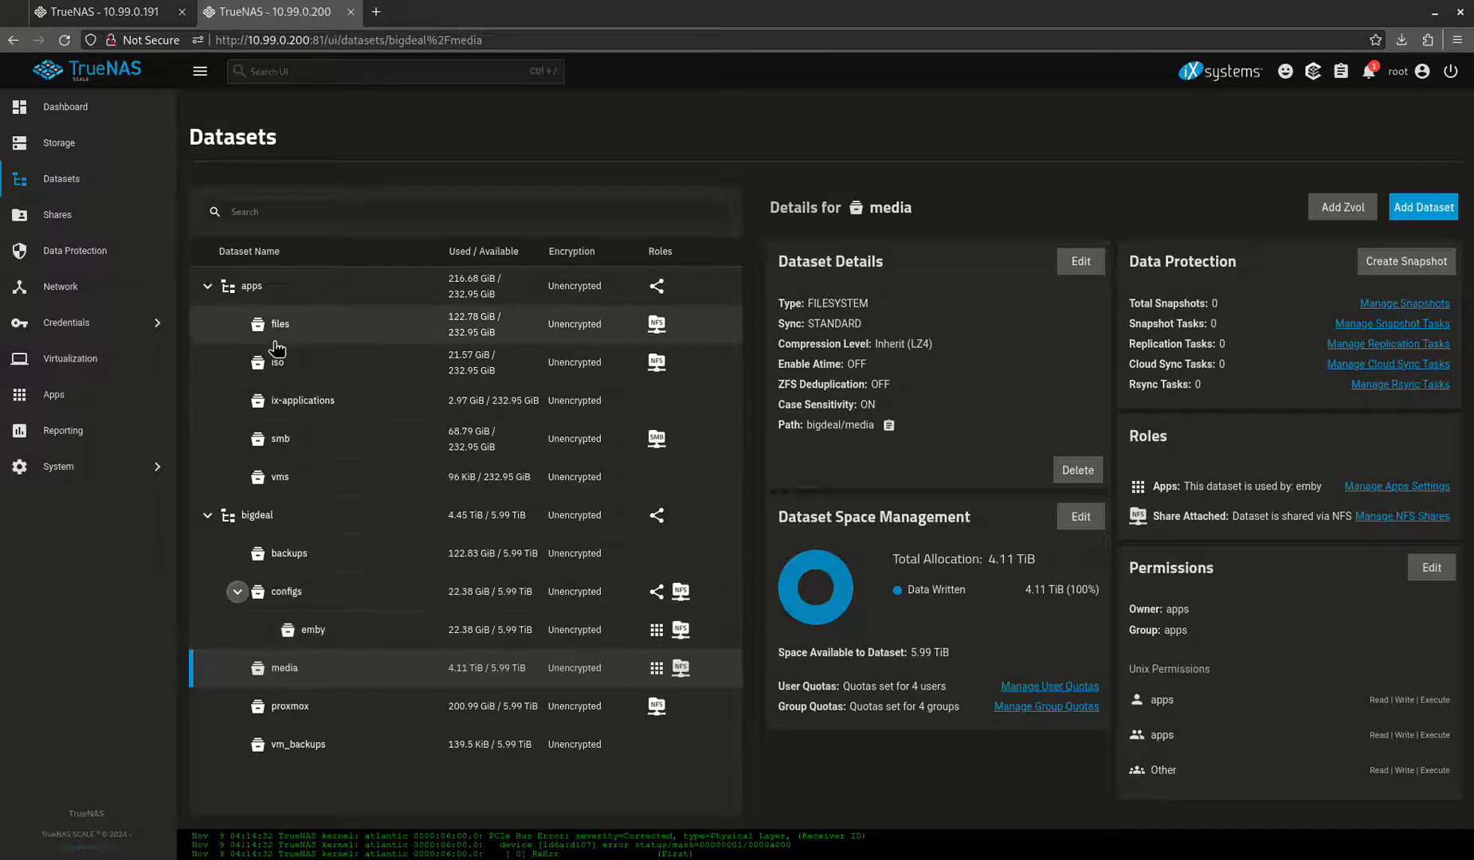
pyautogui.moveTo(322, 360)
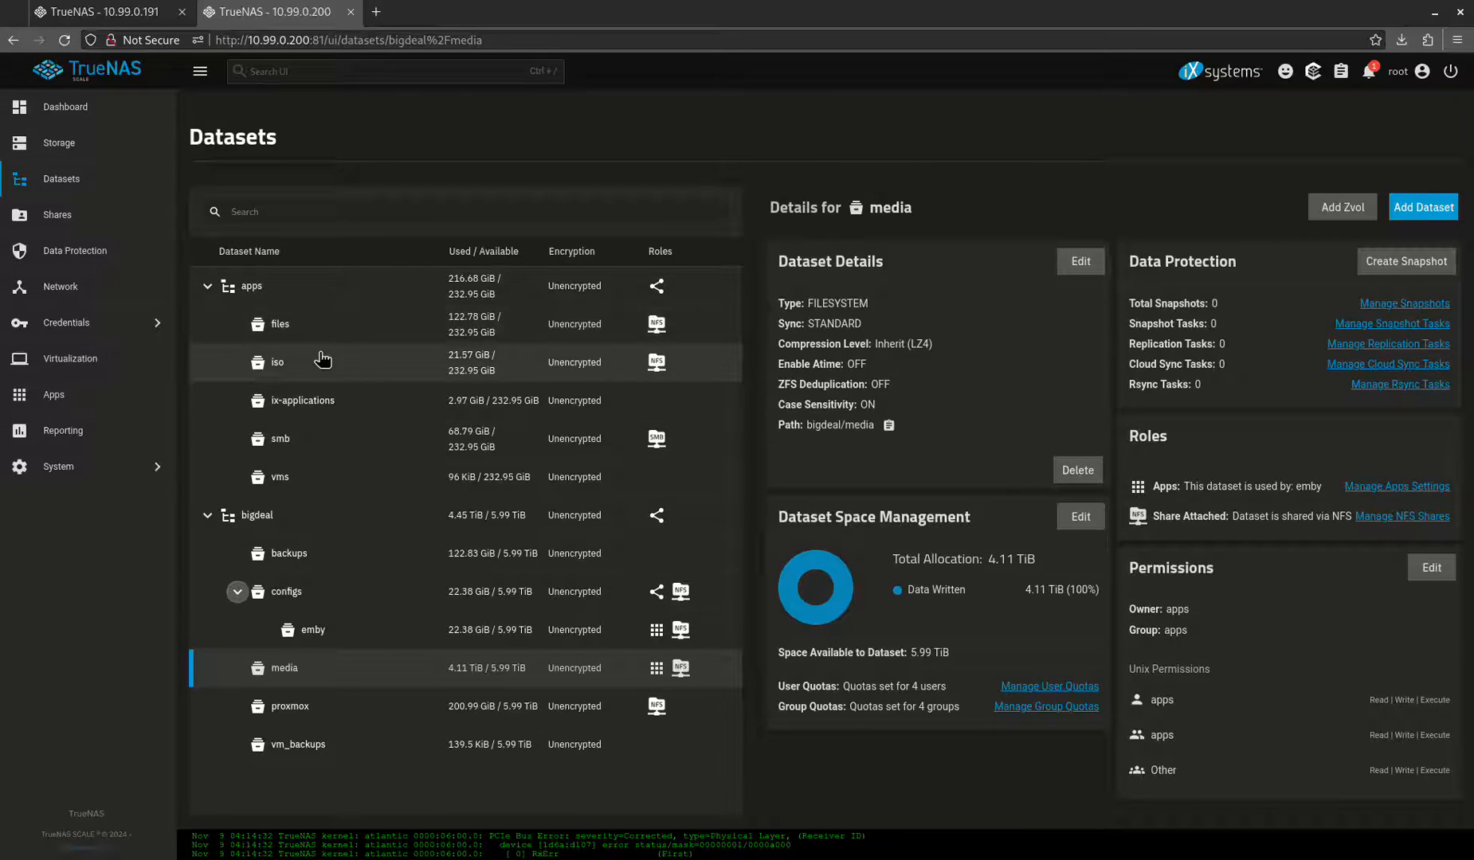
pyautogui.moveTo(291, 325)
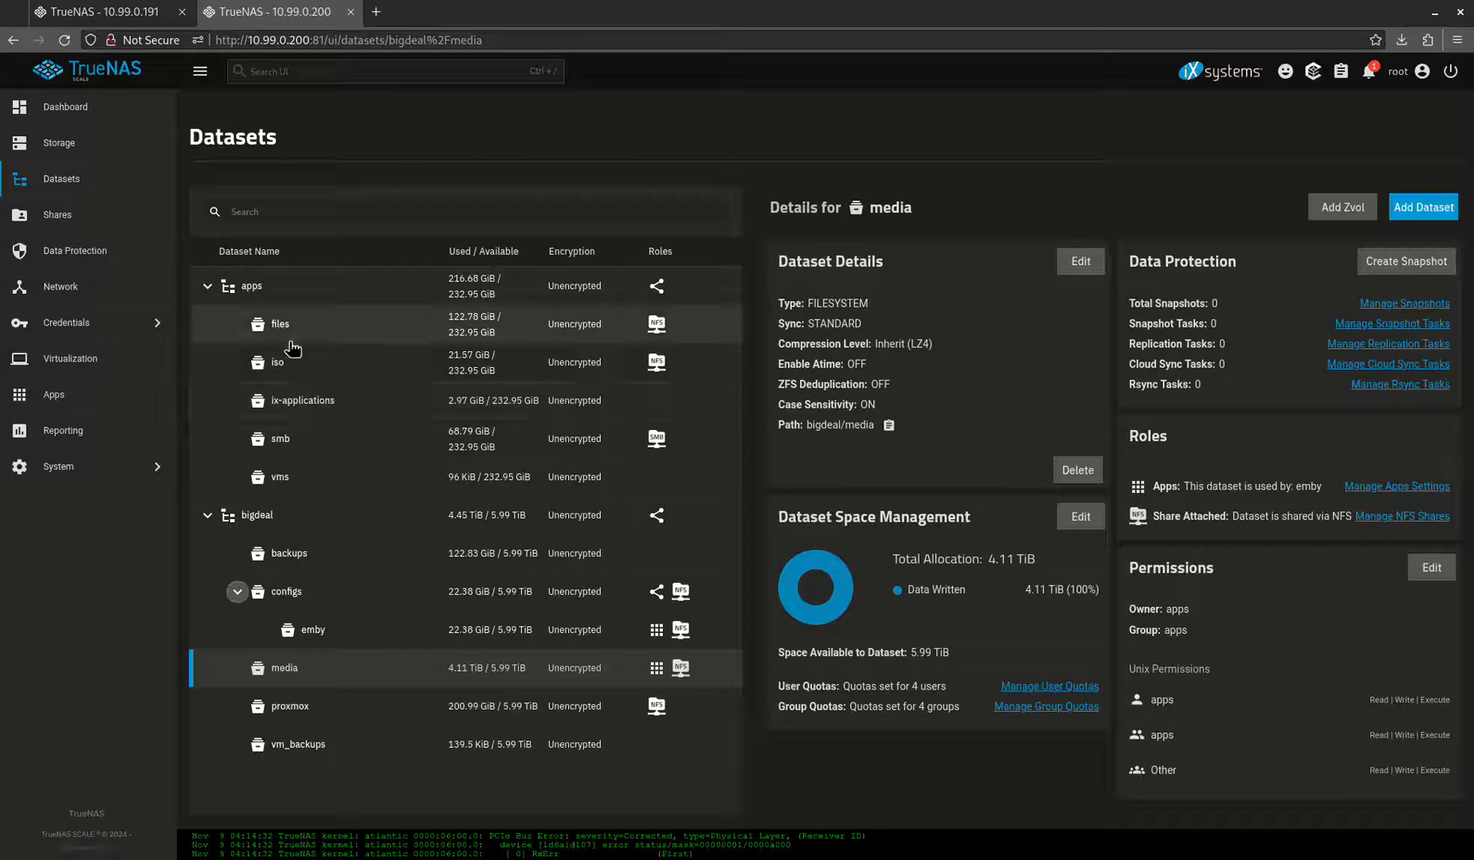
pyautogui.click(280, 324)
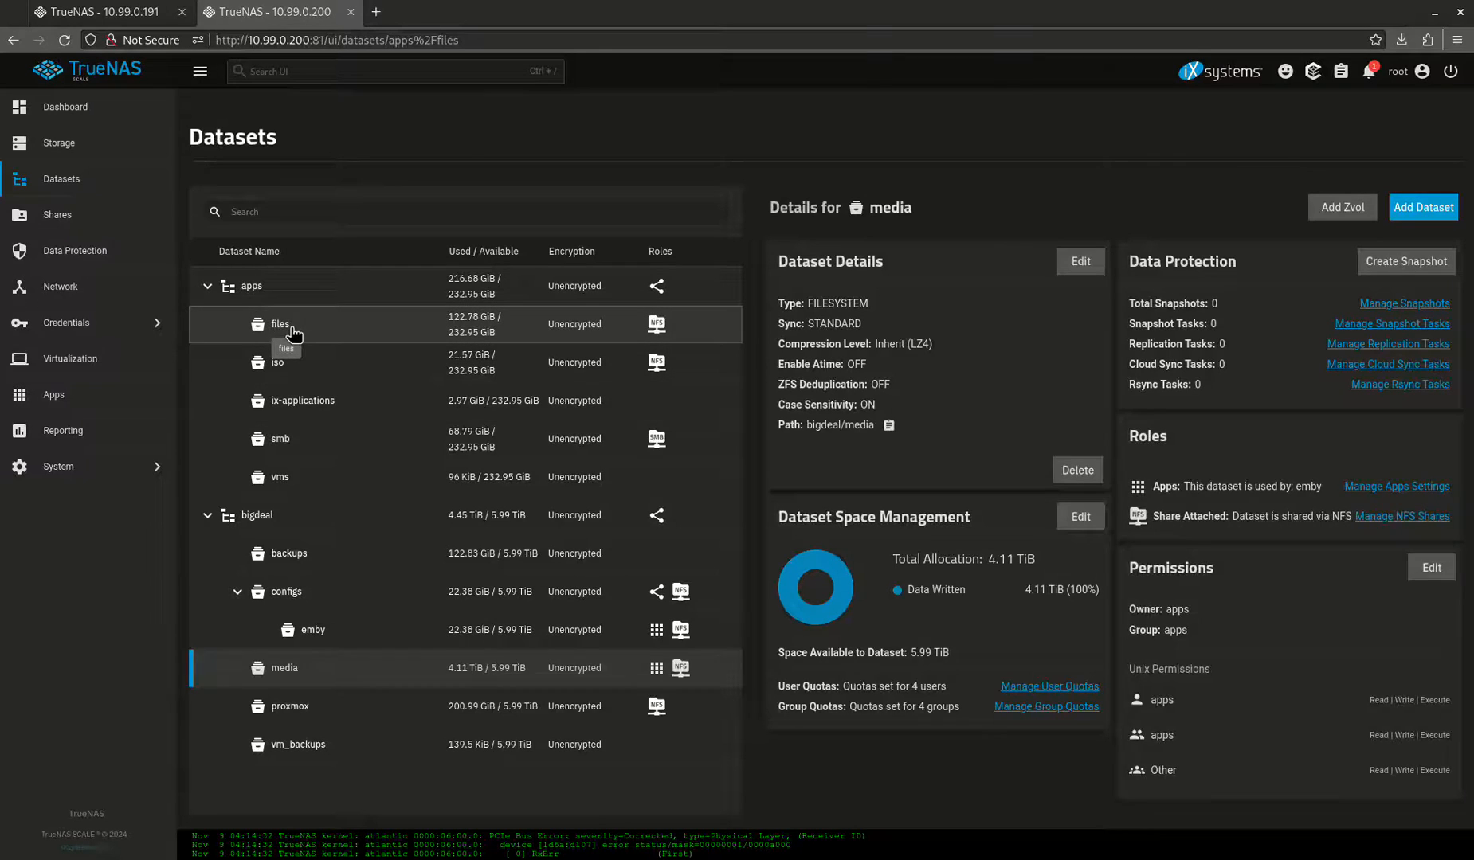
pyautogui.click(288, 553)
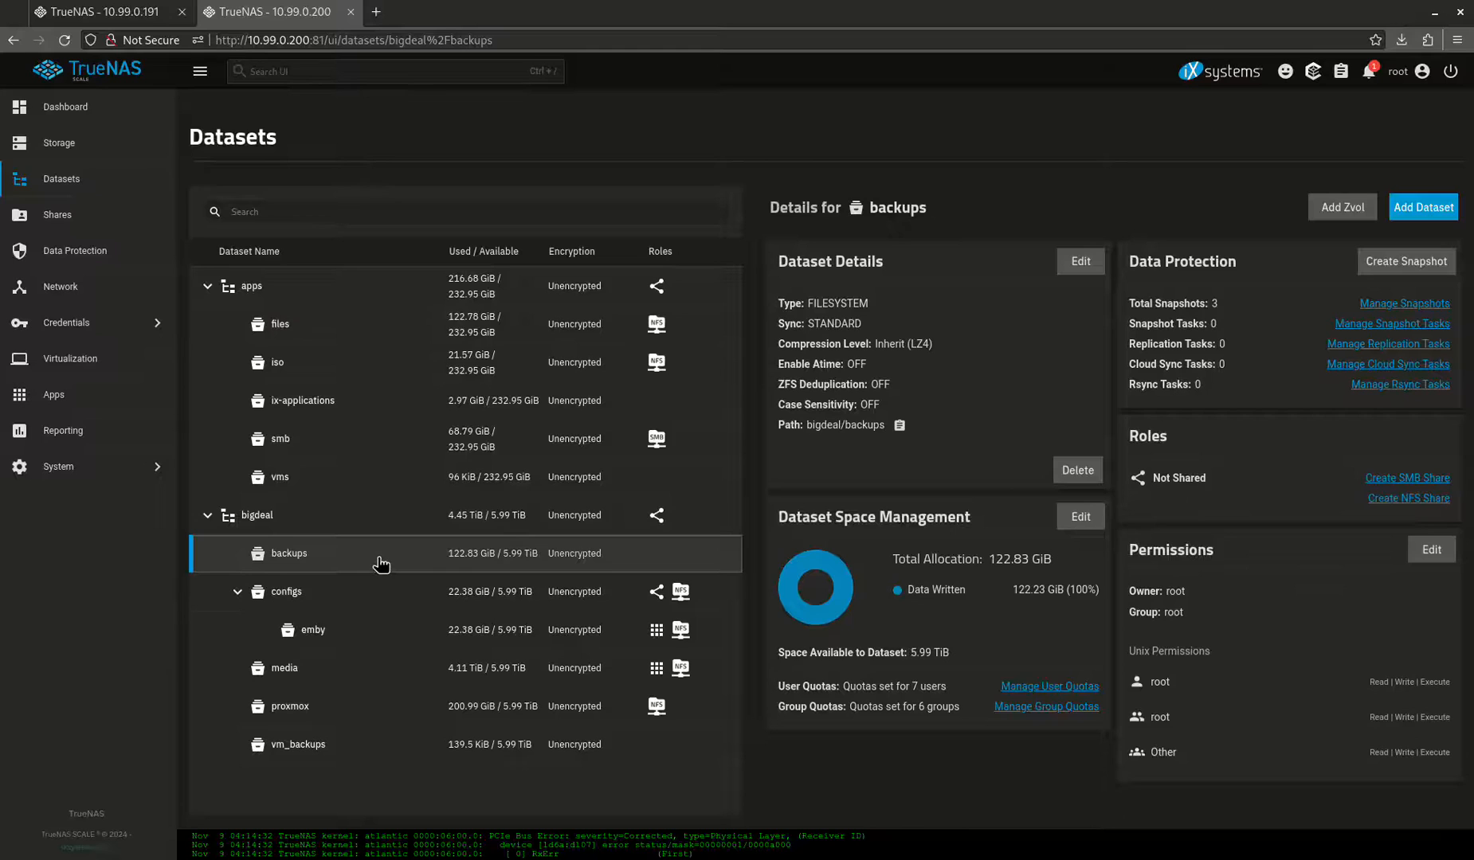
# Show the Data Protection overview with the Google cloud sync and replication tasks
pyautogui.click(72, 251)
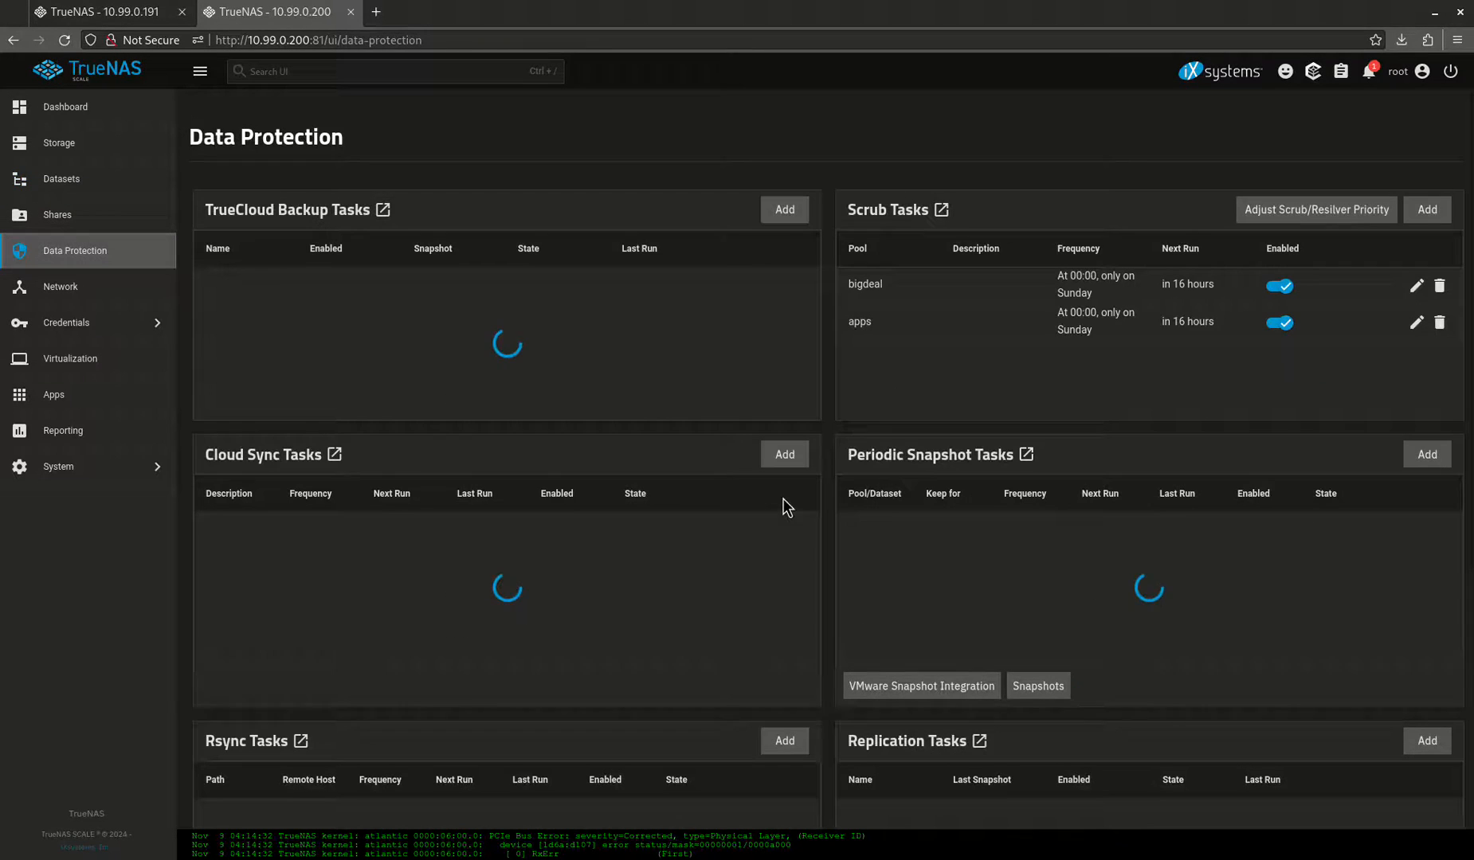
pyautogui.scroll(-3)
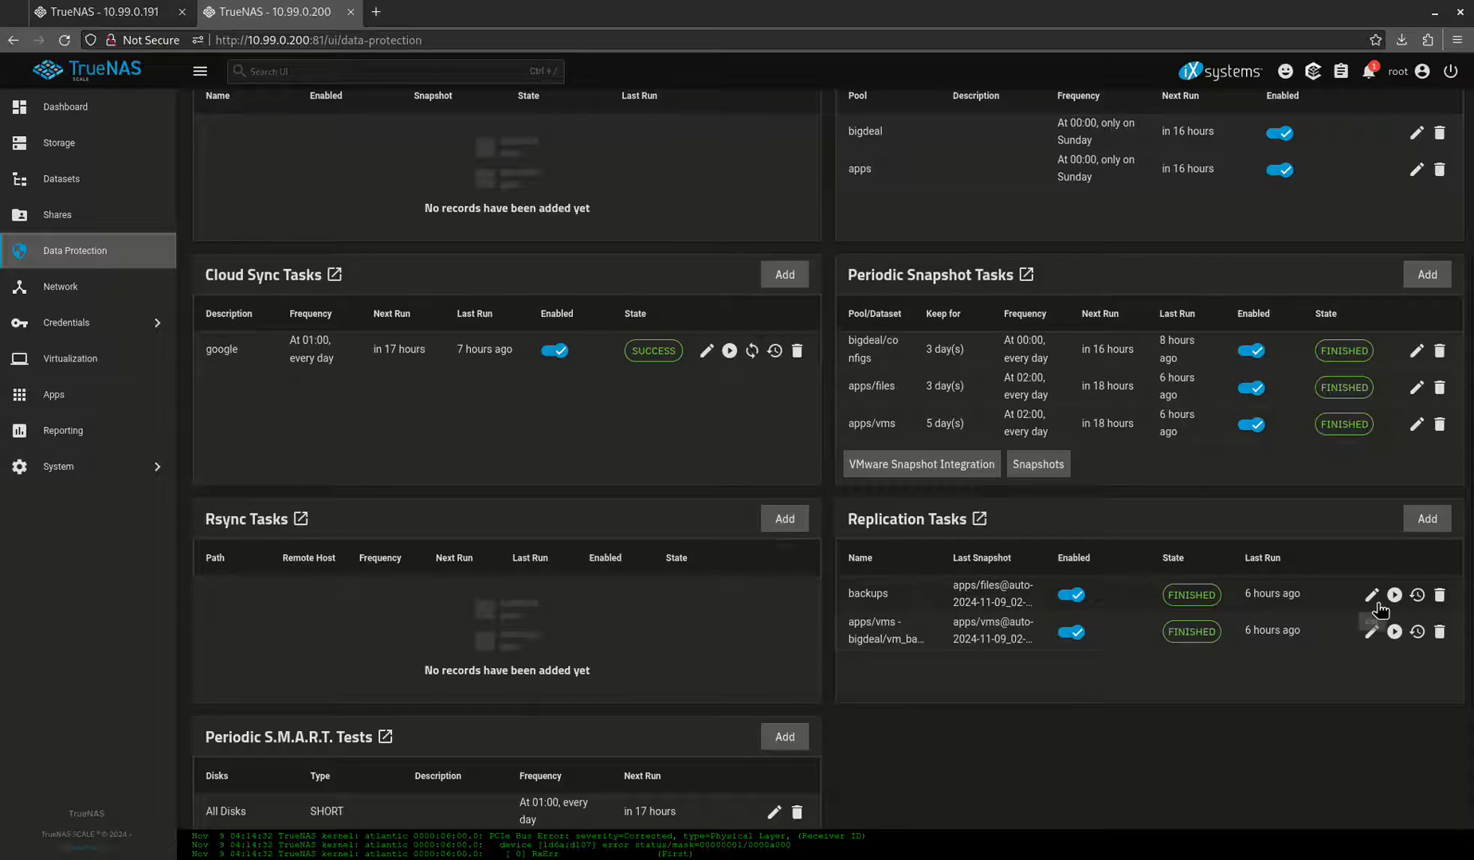
# Review the backups replication task's edit form, replicating apps/files locally to bigdeal/backups
pyautogui.click(1372, 594)
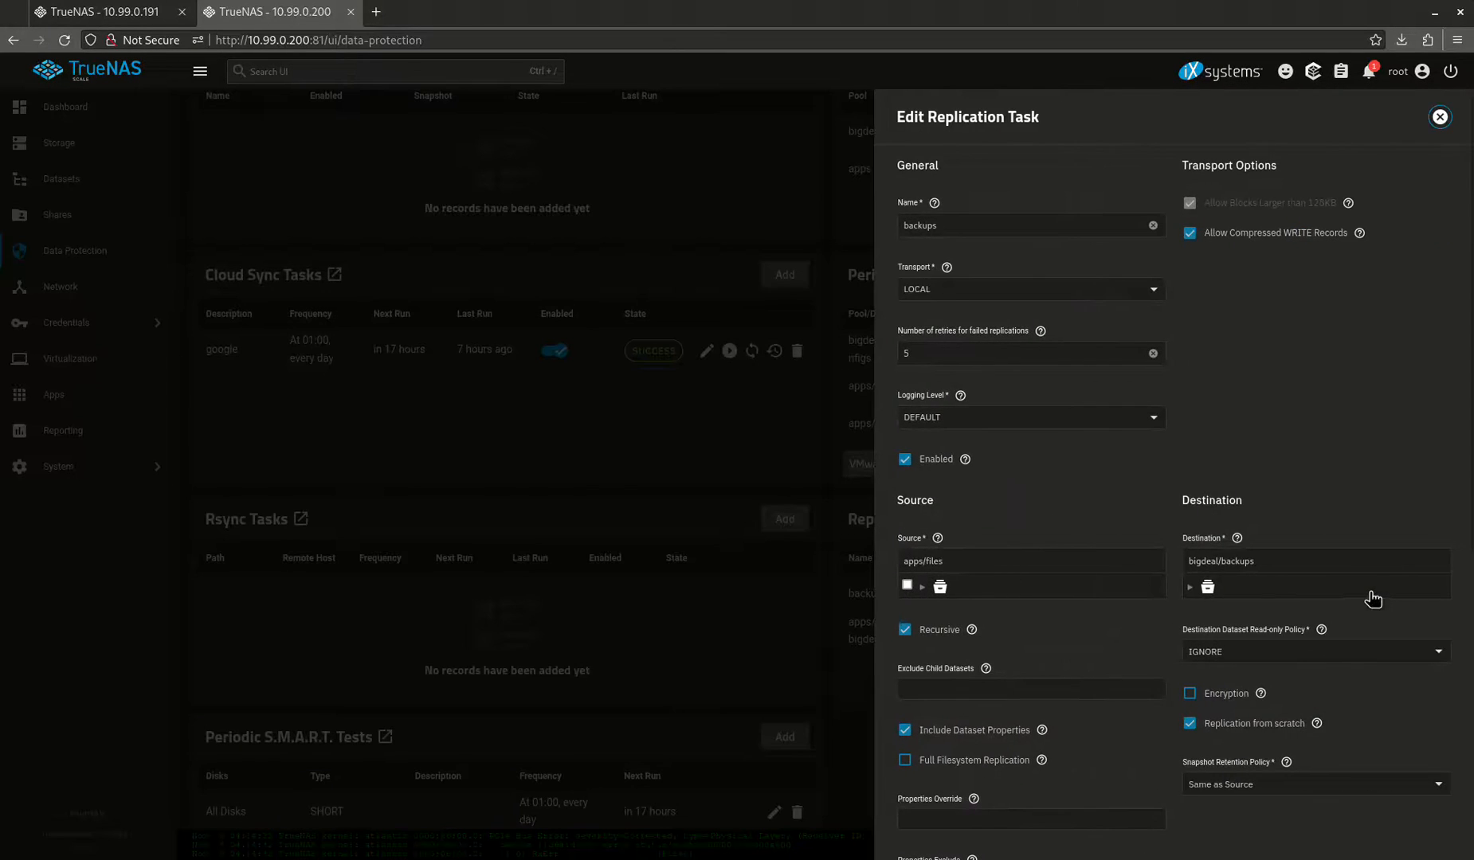
pyautogui.scroll(-3)
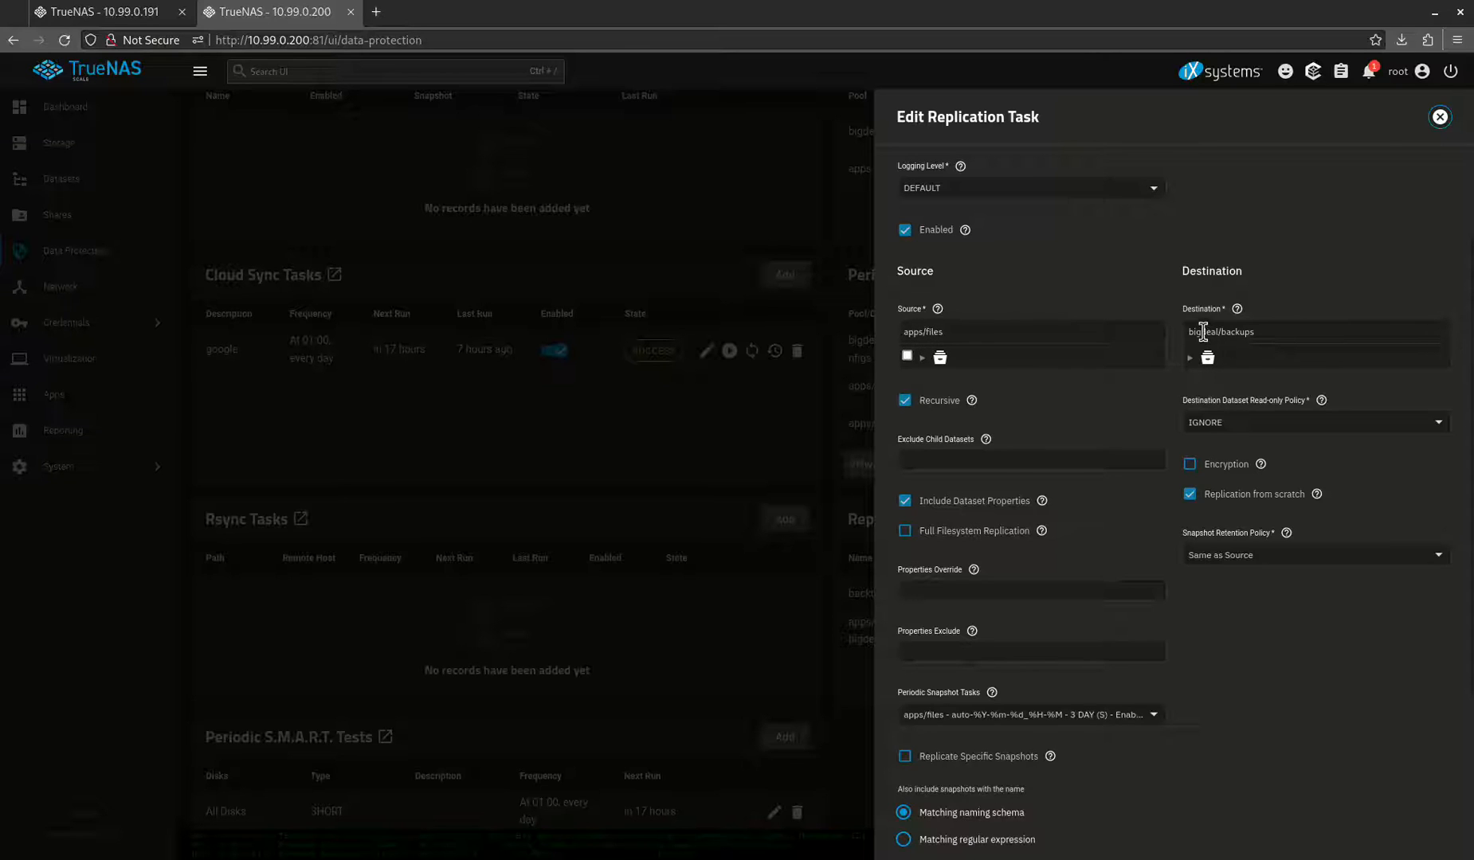
pyautogui.moveTo(1050, 374)
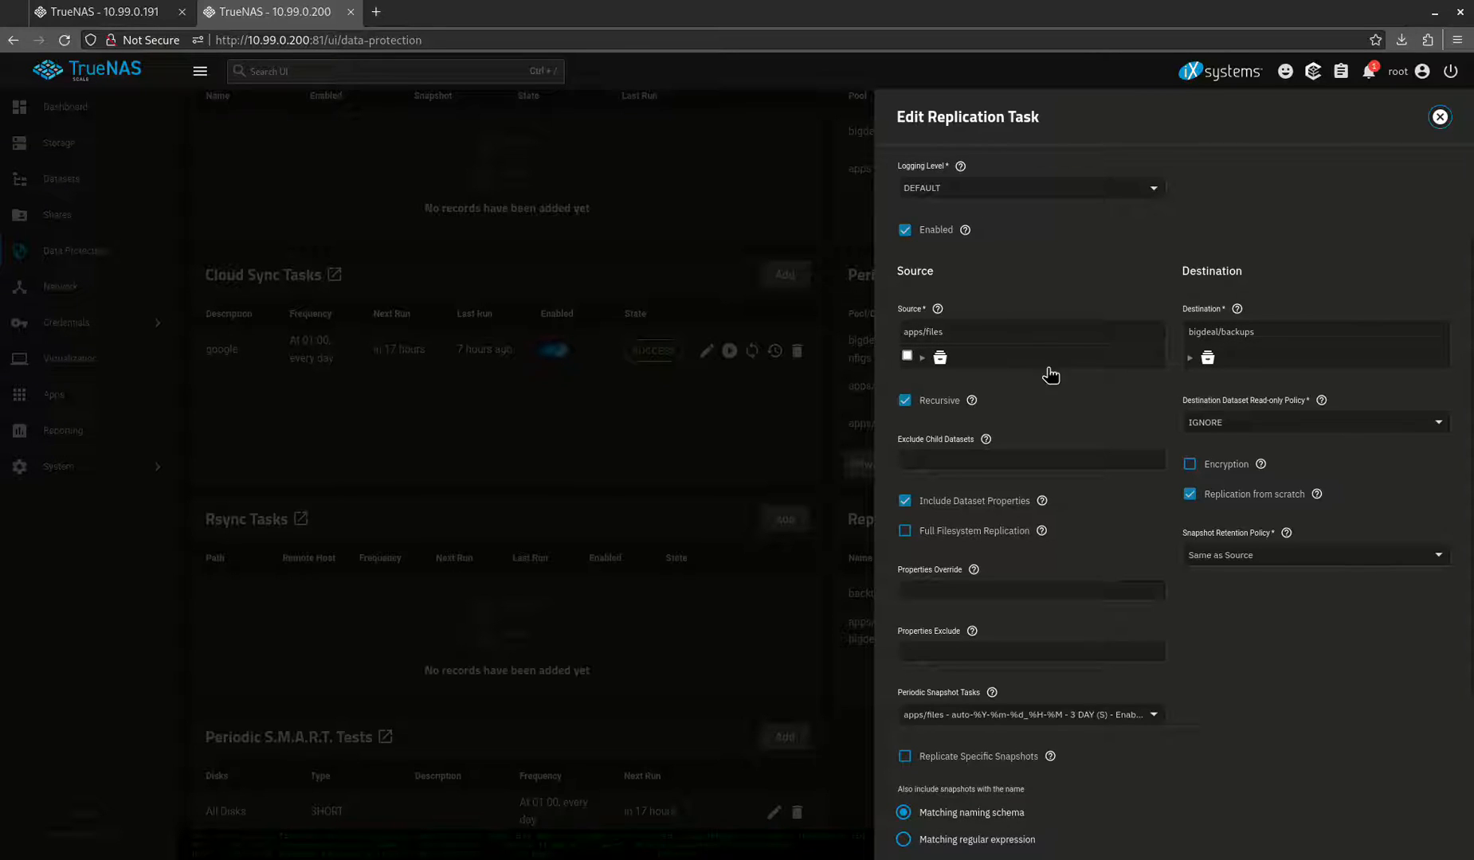
pyautogui.moveTo(1110, 408)
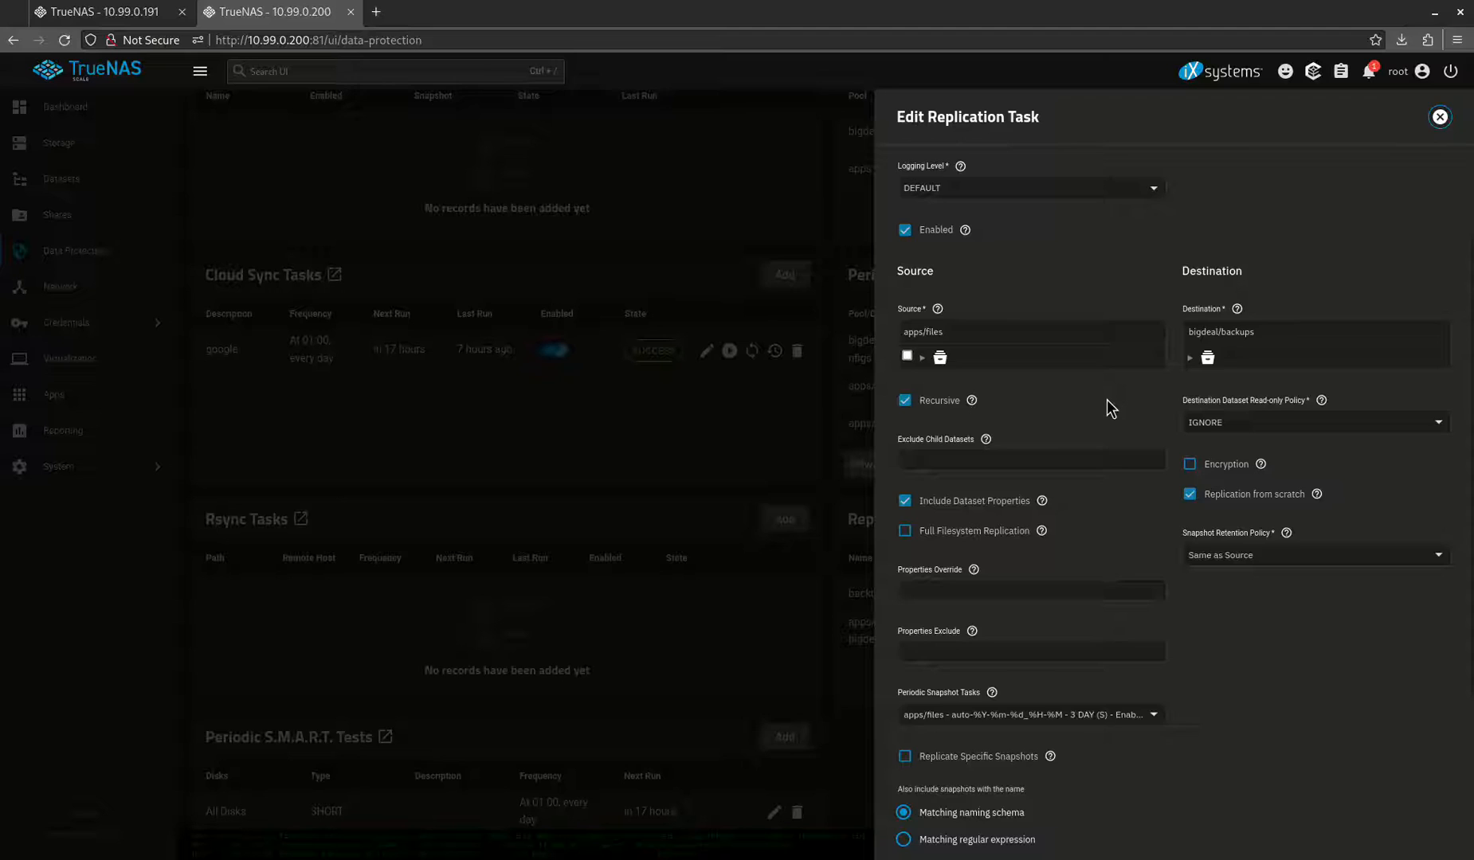
pyautogui.scroll(-3)
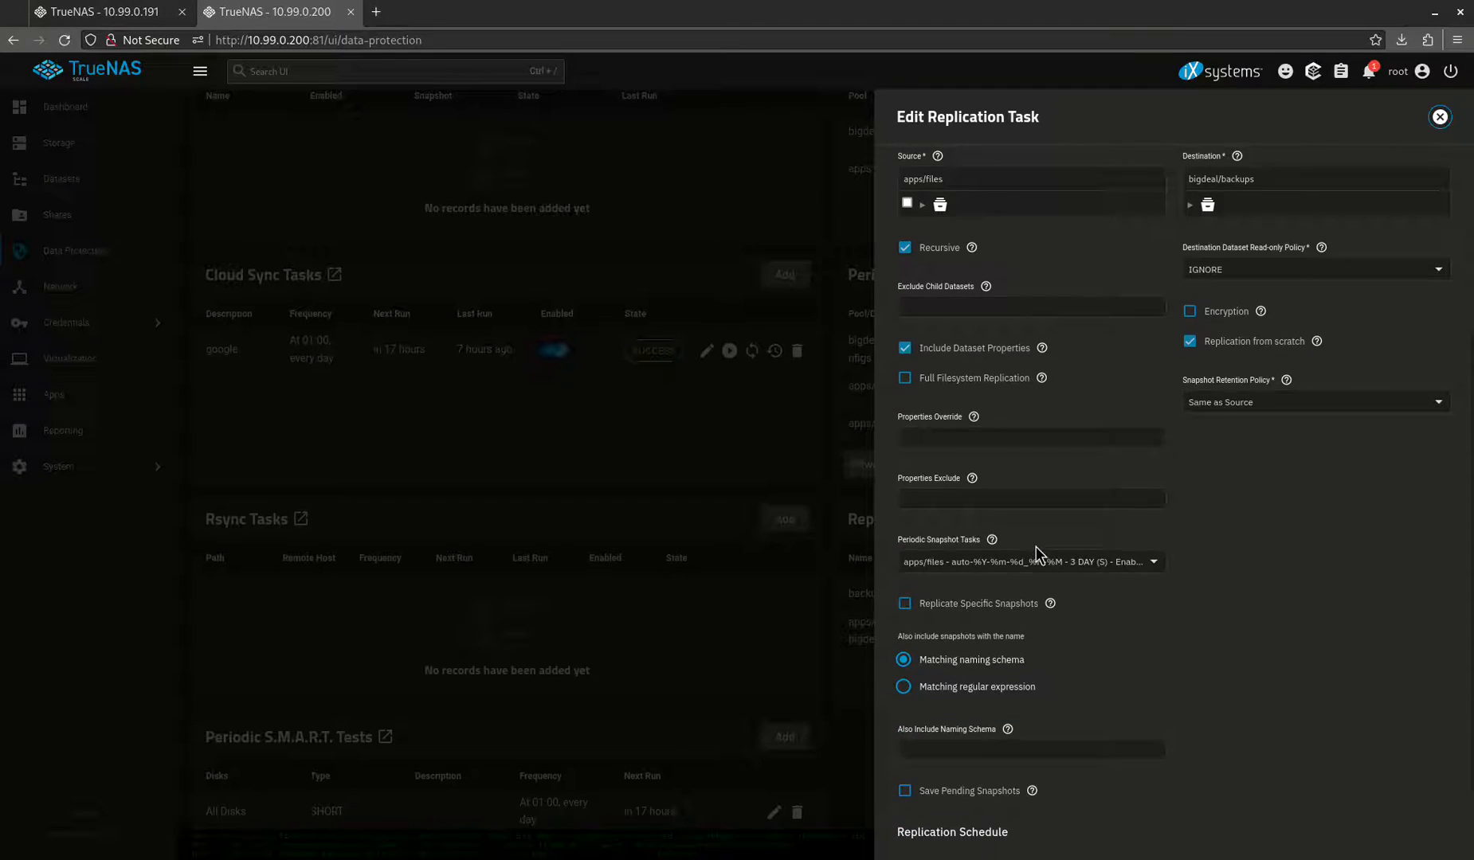
pyautogui.scroll(-3)
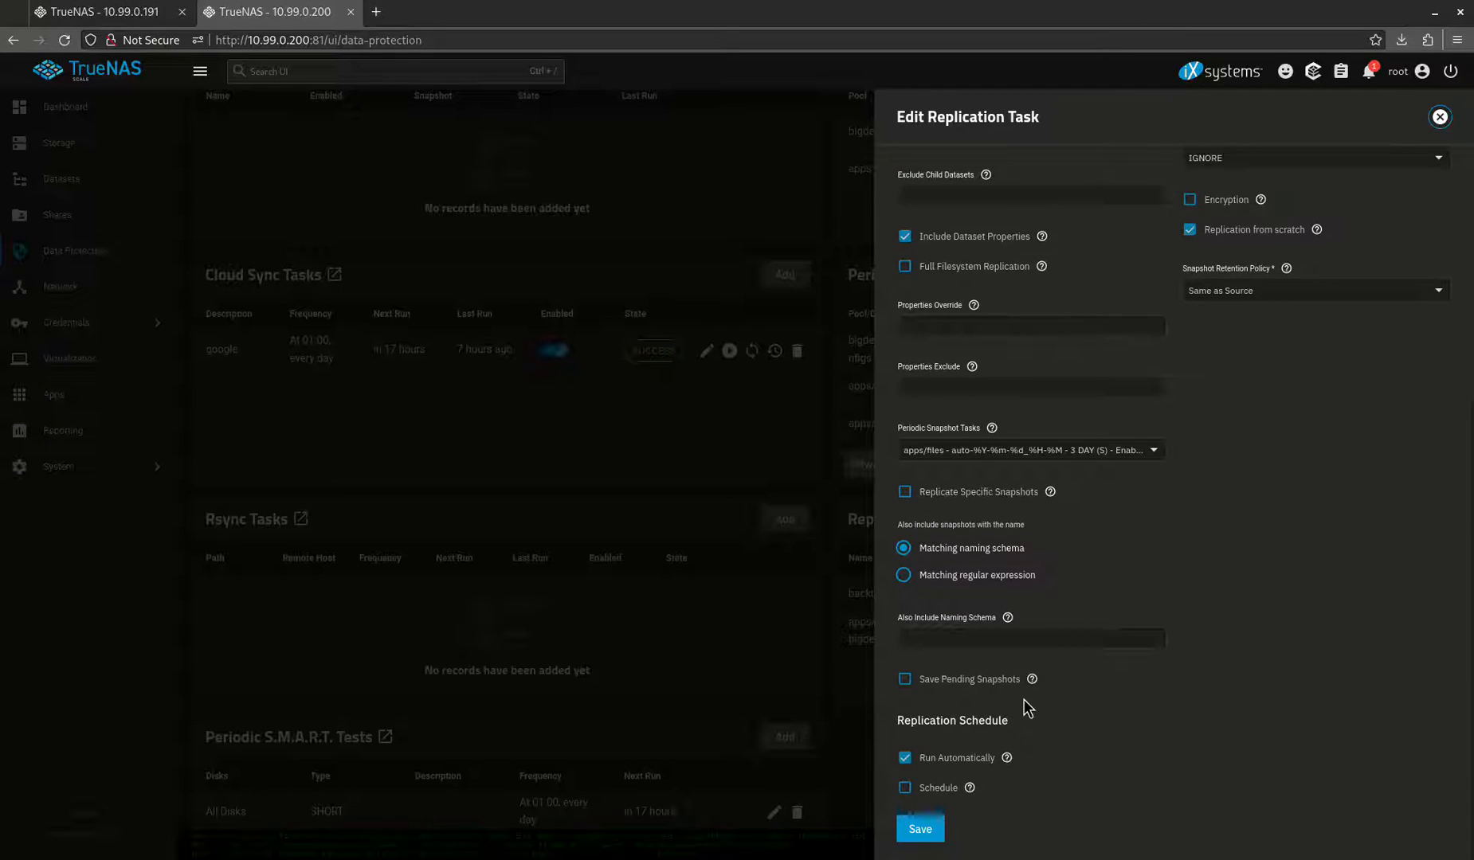
pyautogui.scroll(3)
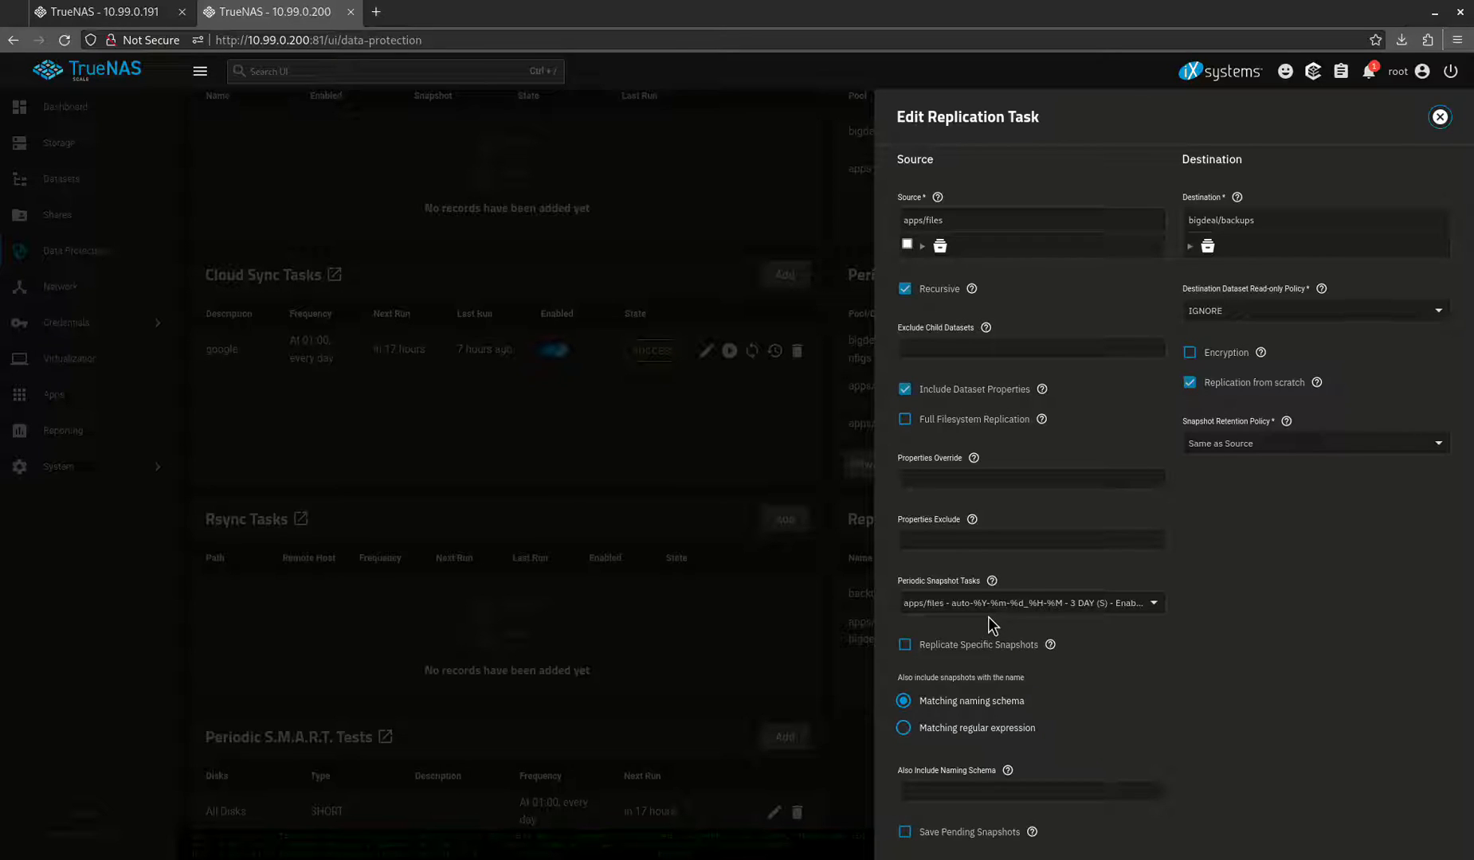
pyautogui.moveTo(1127, 539)
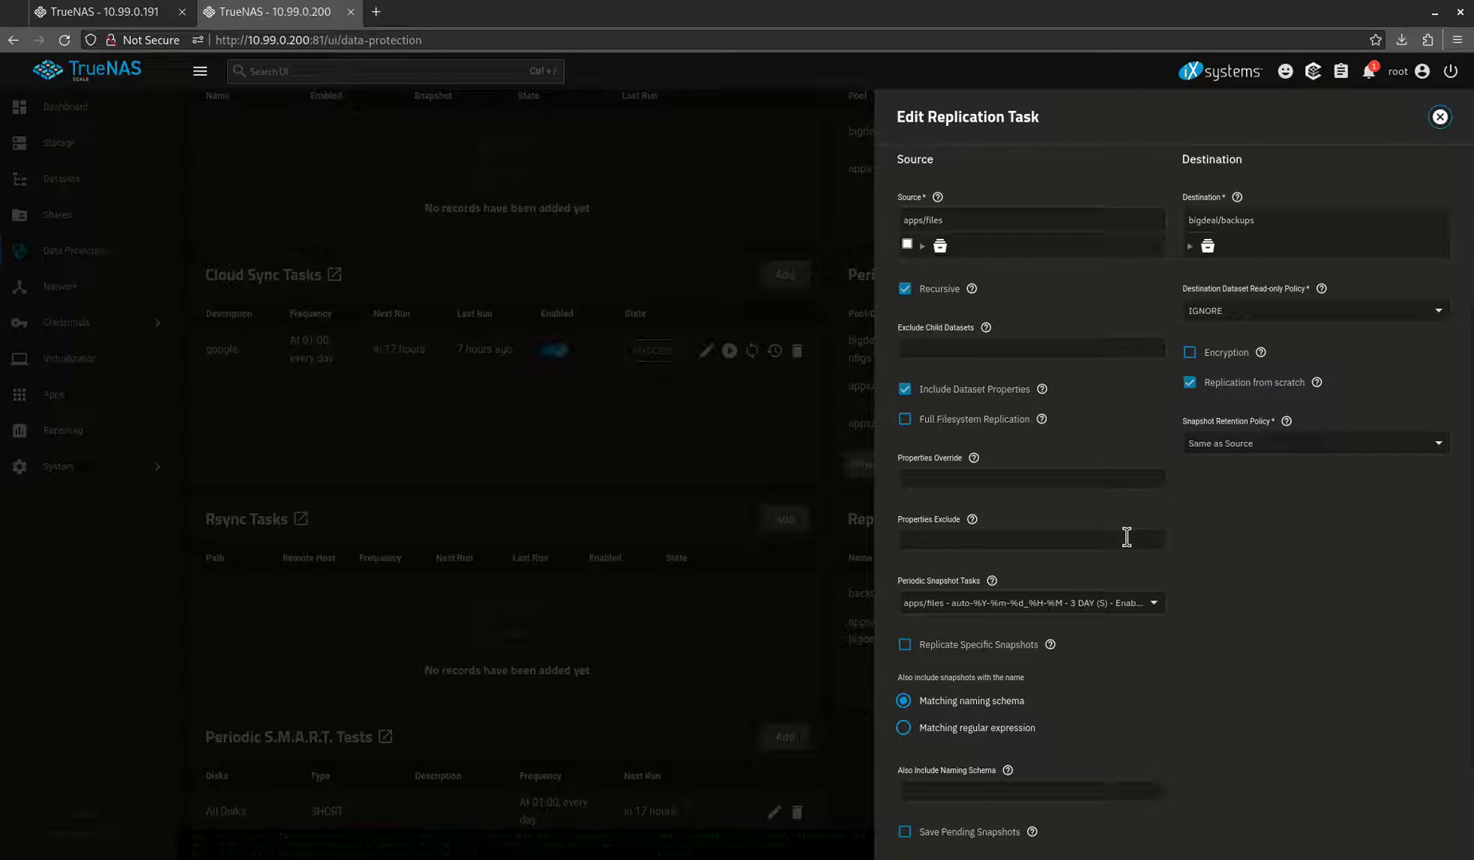
pyautogui.scroll(3)
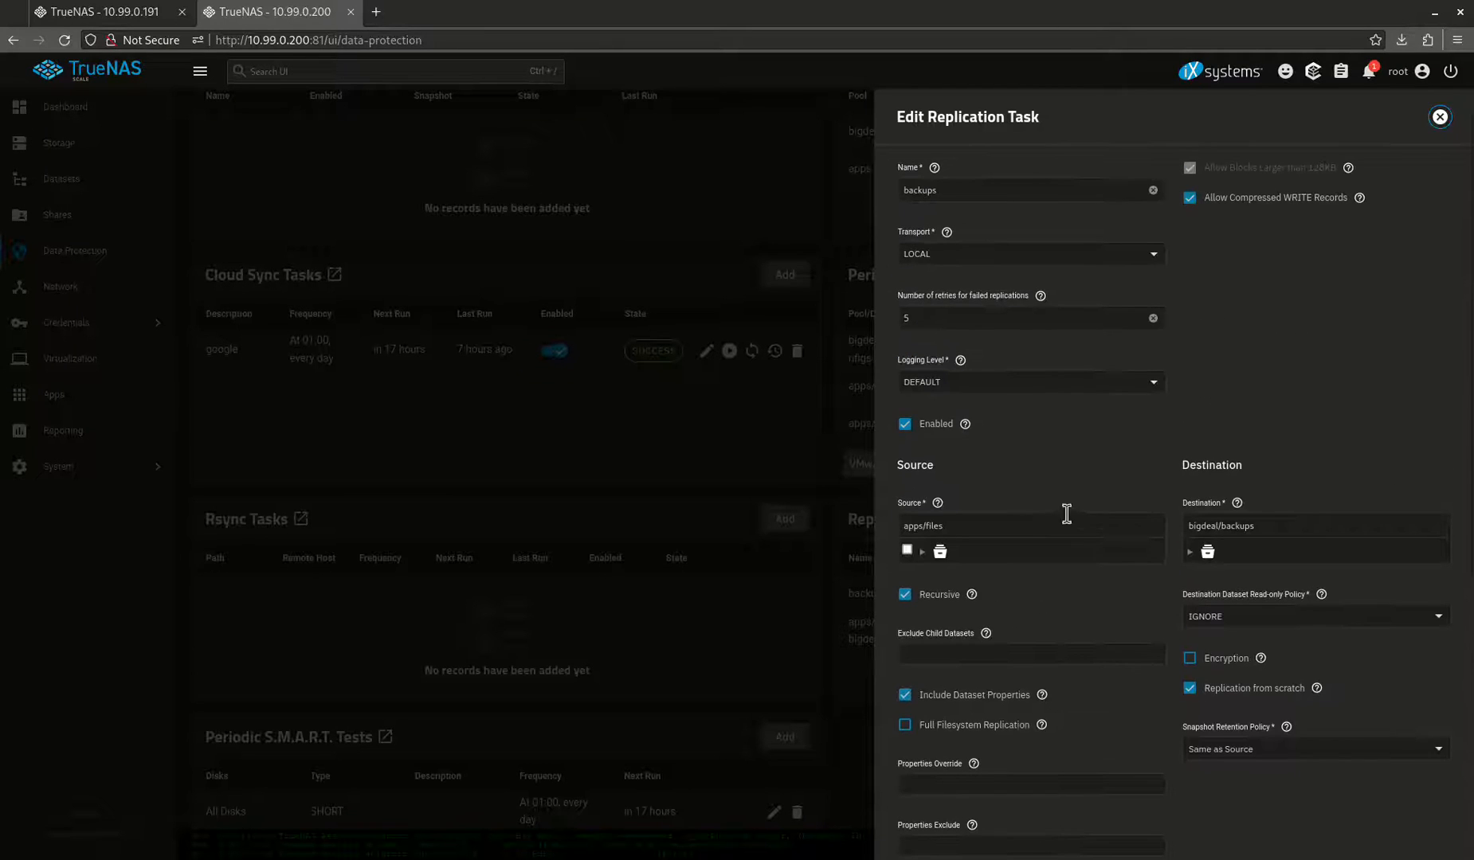
pyautogui.scroll(3)
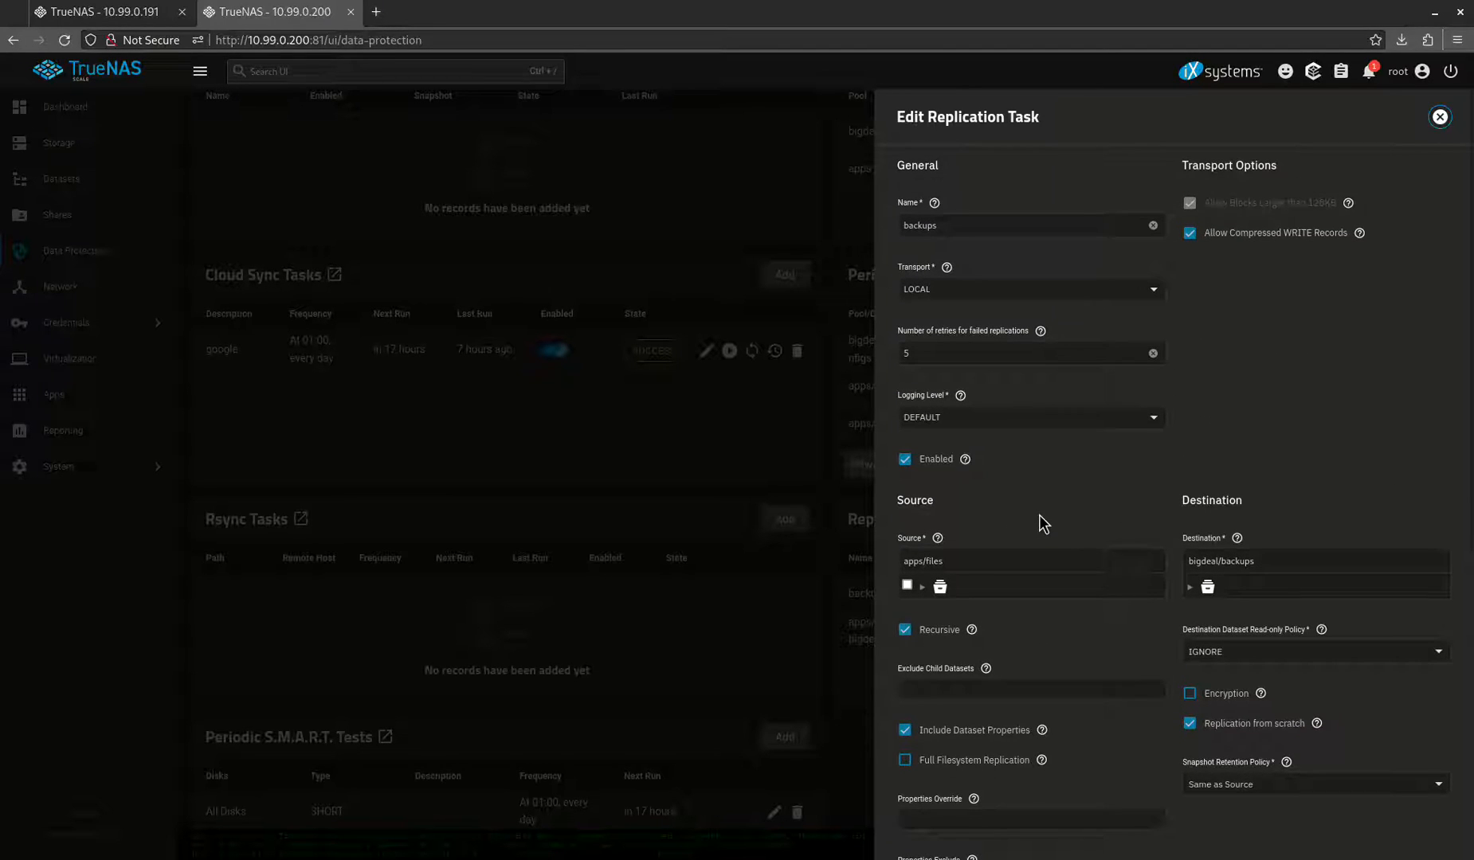
pyautogui.moveTo(909, 320)
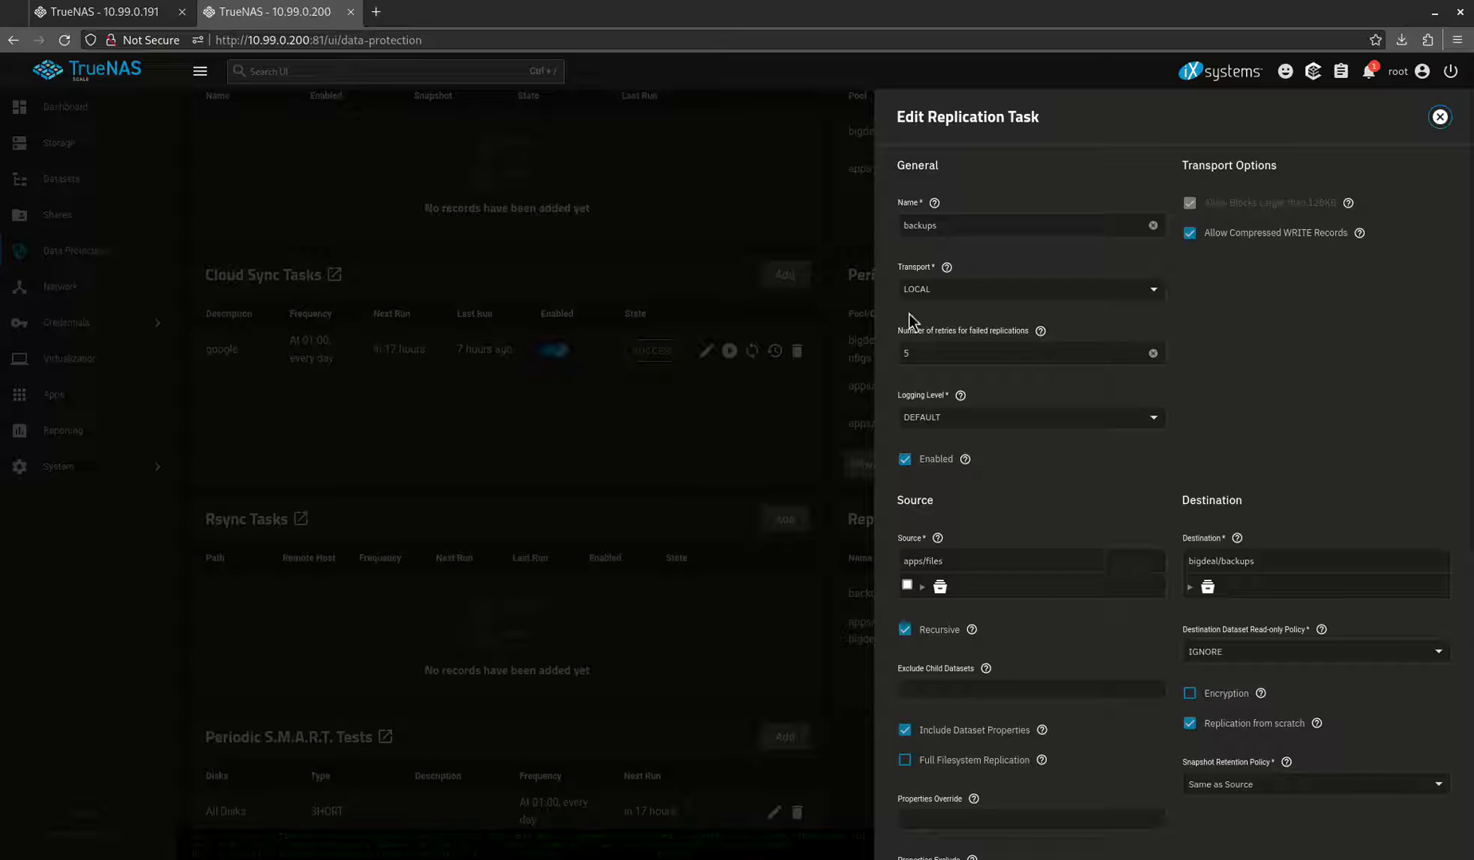
pyautogui.moveTo(1152, 441)
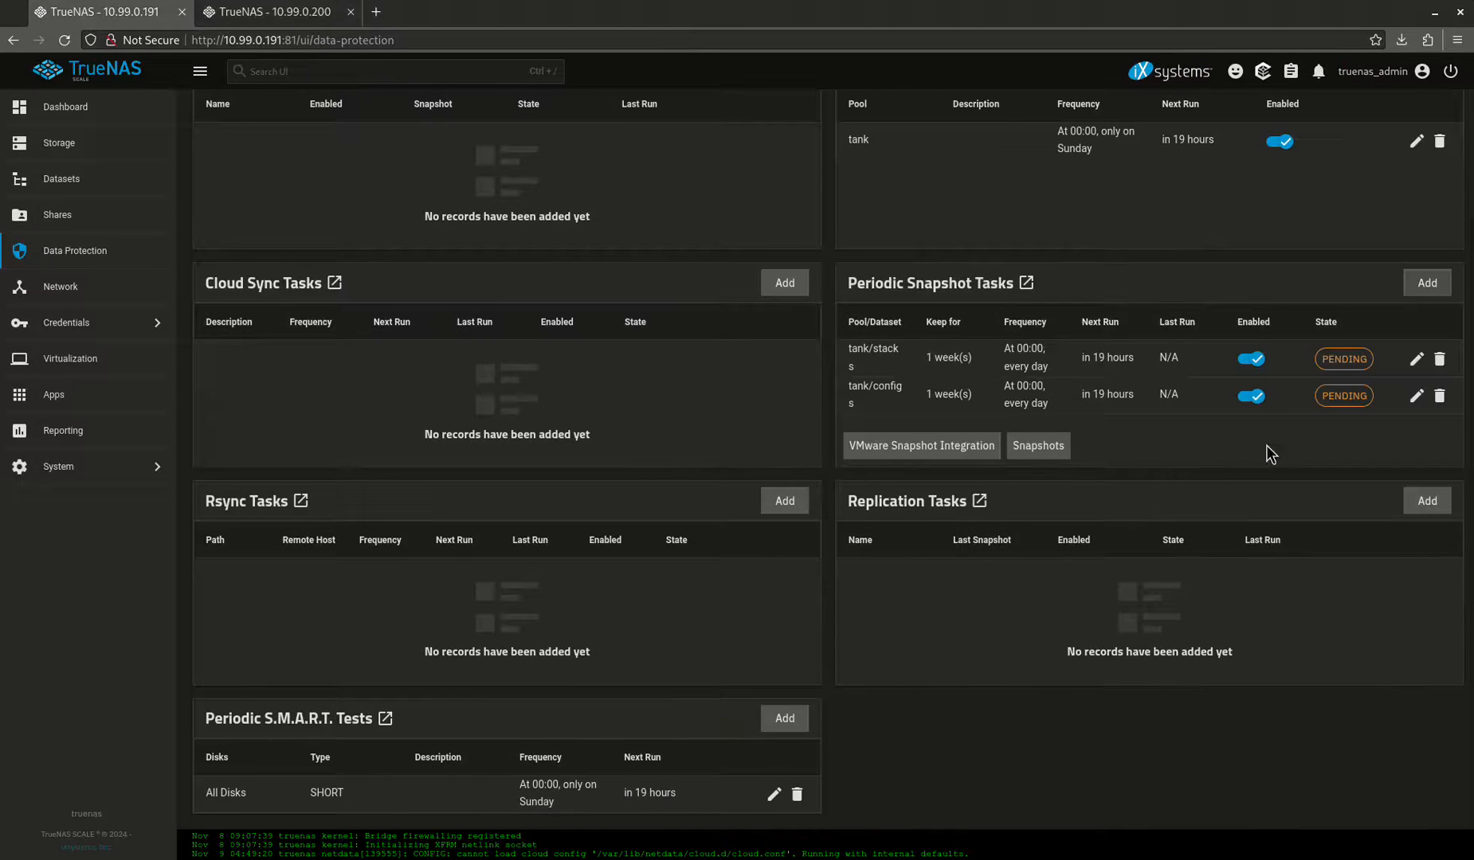
# Show this server's Datasets page with the tank pool's configs, media and stacks datasets
pyautogui.click(59, 142)
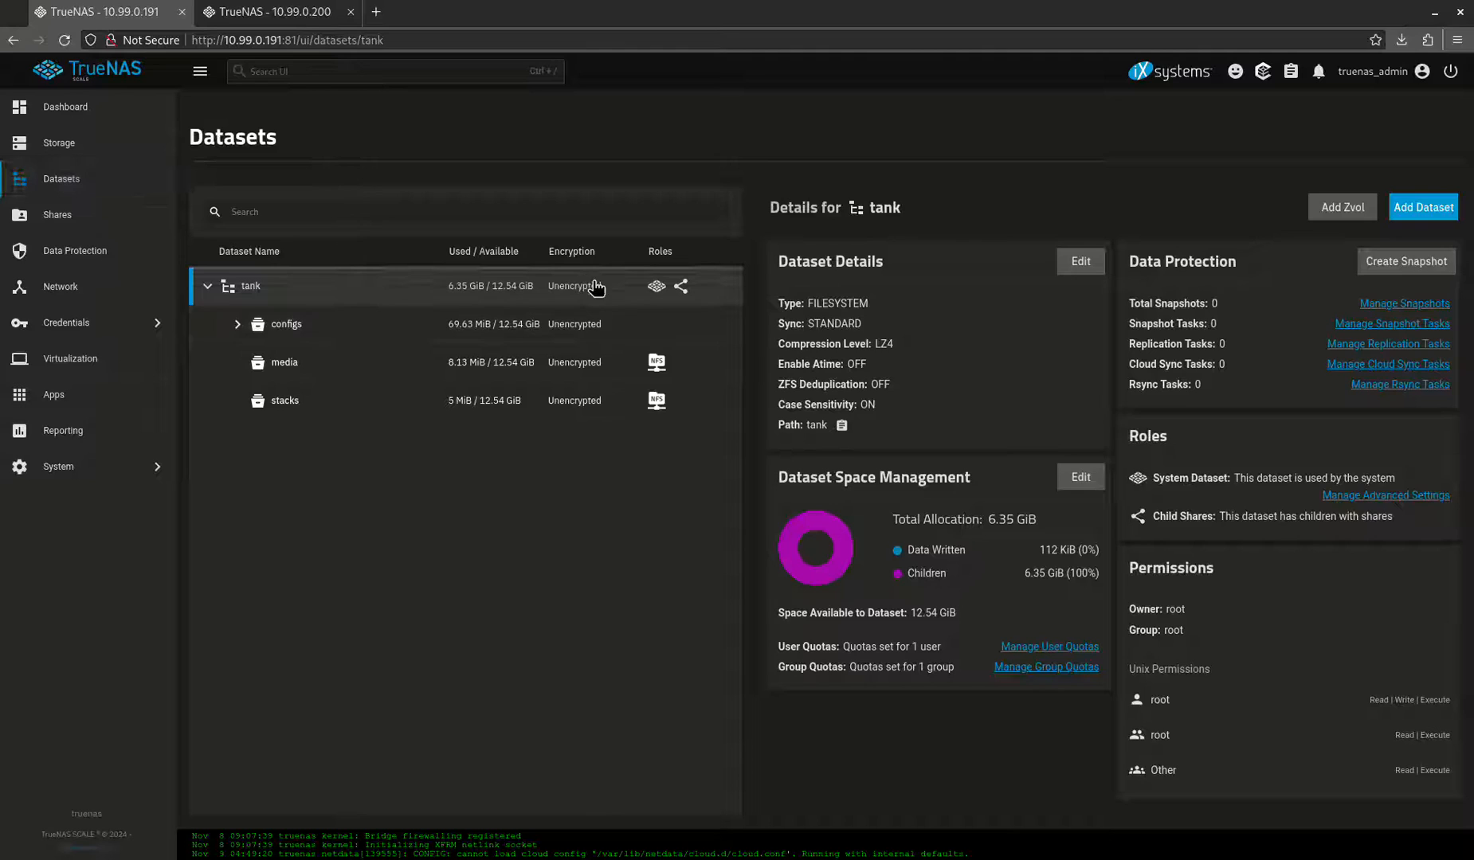
# Add a dataset named configs_backup under tank using the Generic preset
pyautogui.click(1423, 207)
pyautogui.write('confgis')
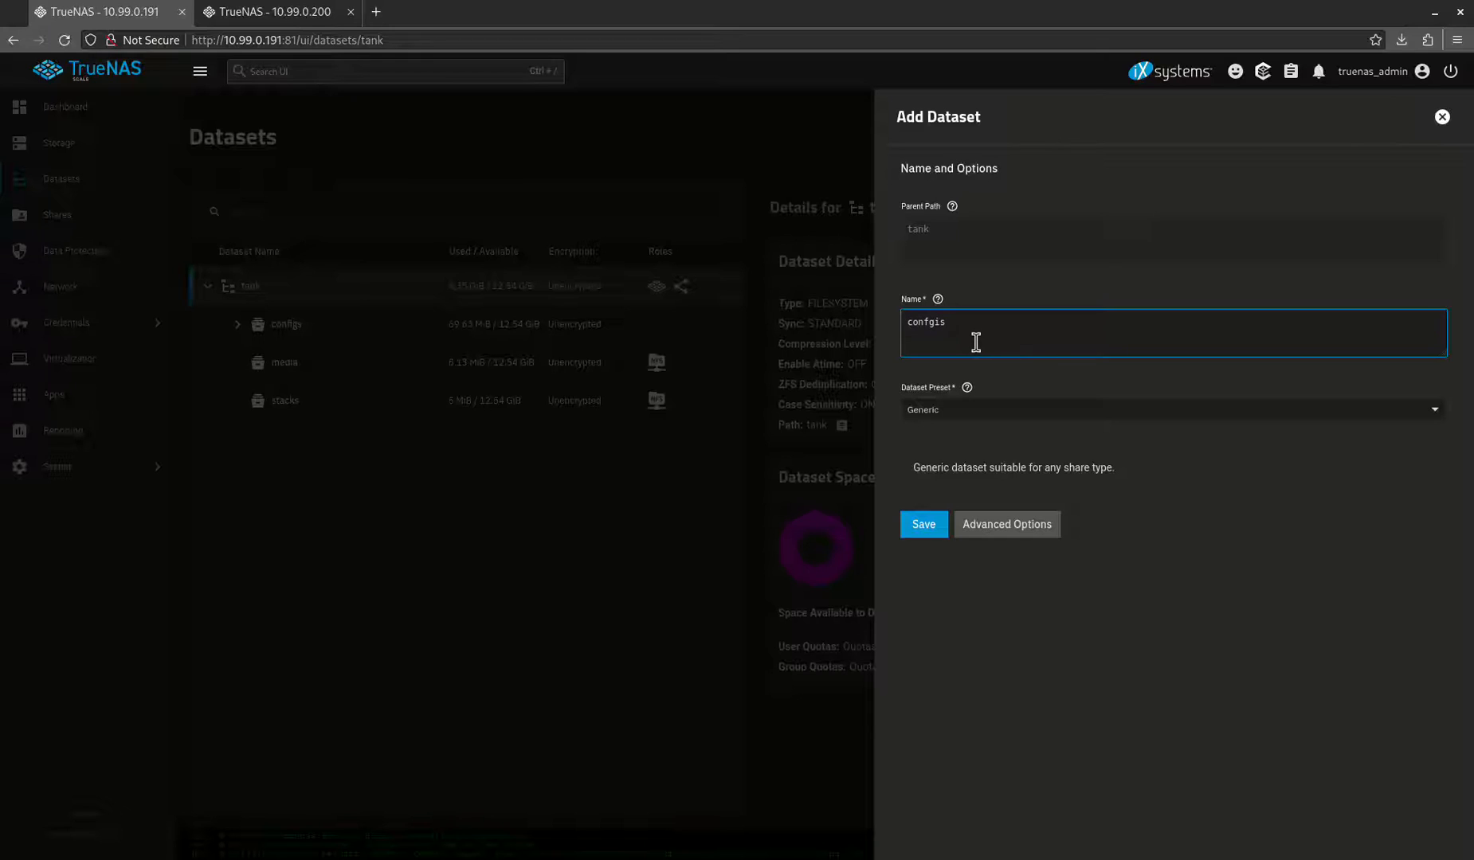
pyautogui.press('BackSpace')
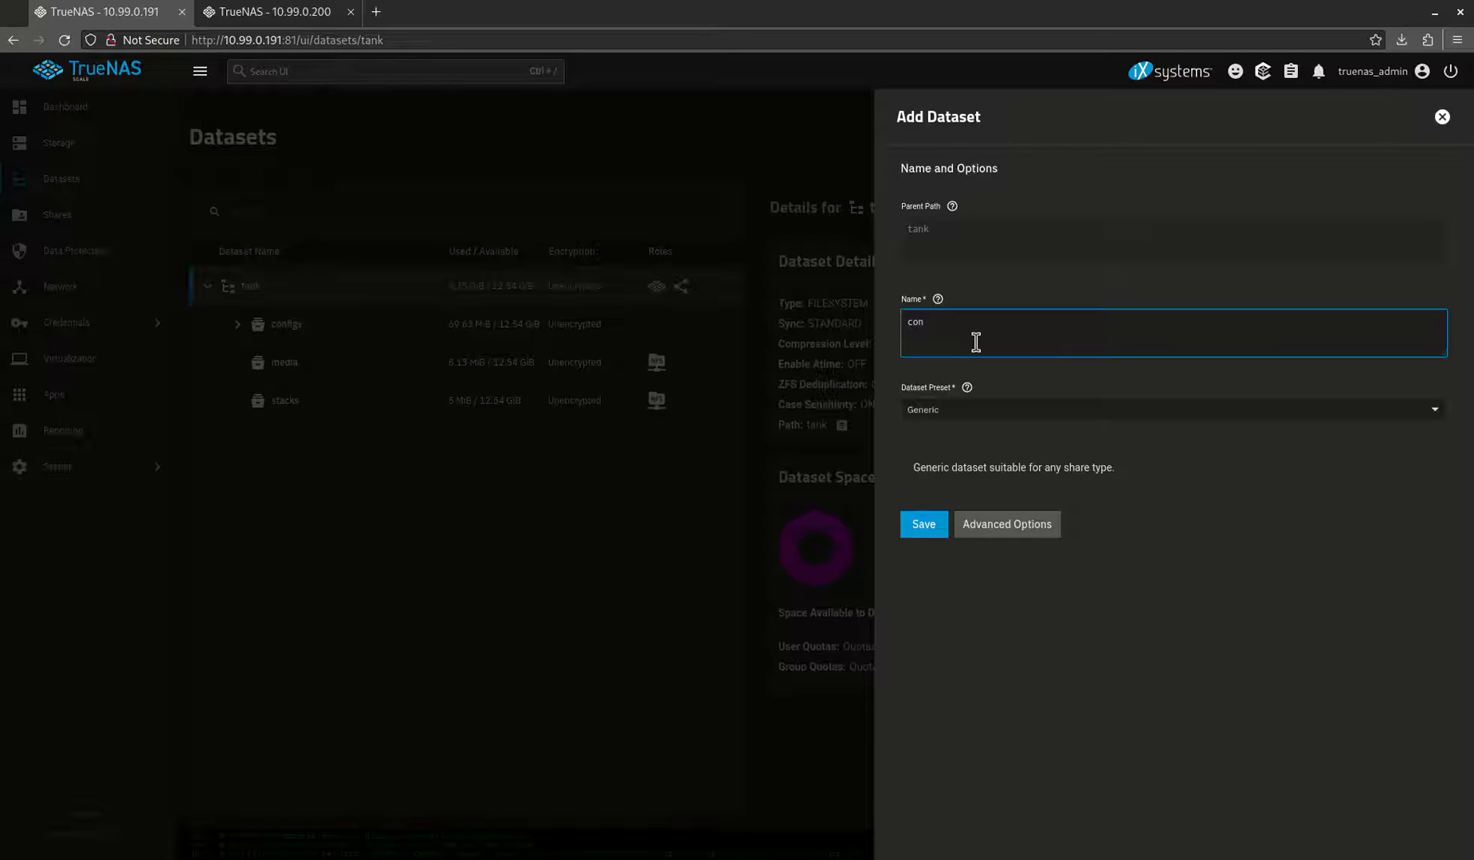
pyautogui.write('figs_back')
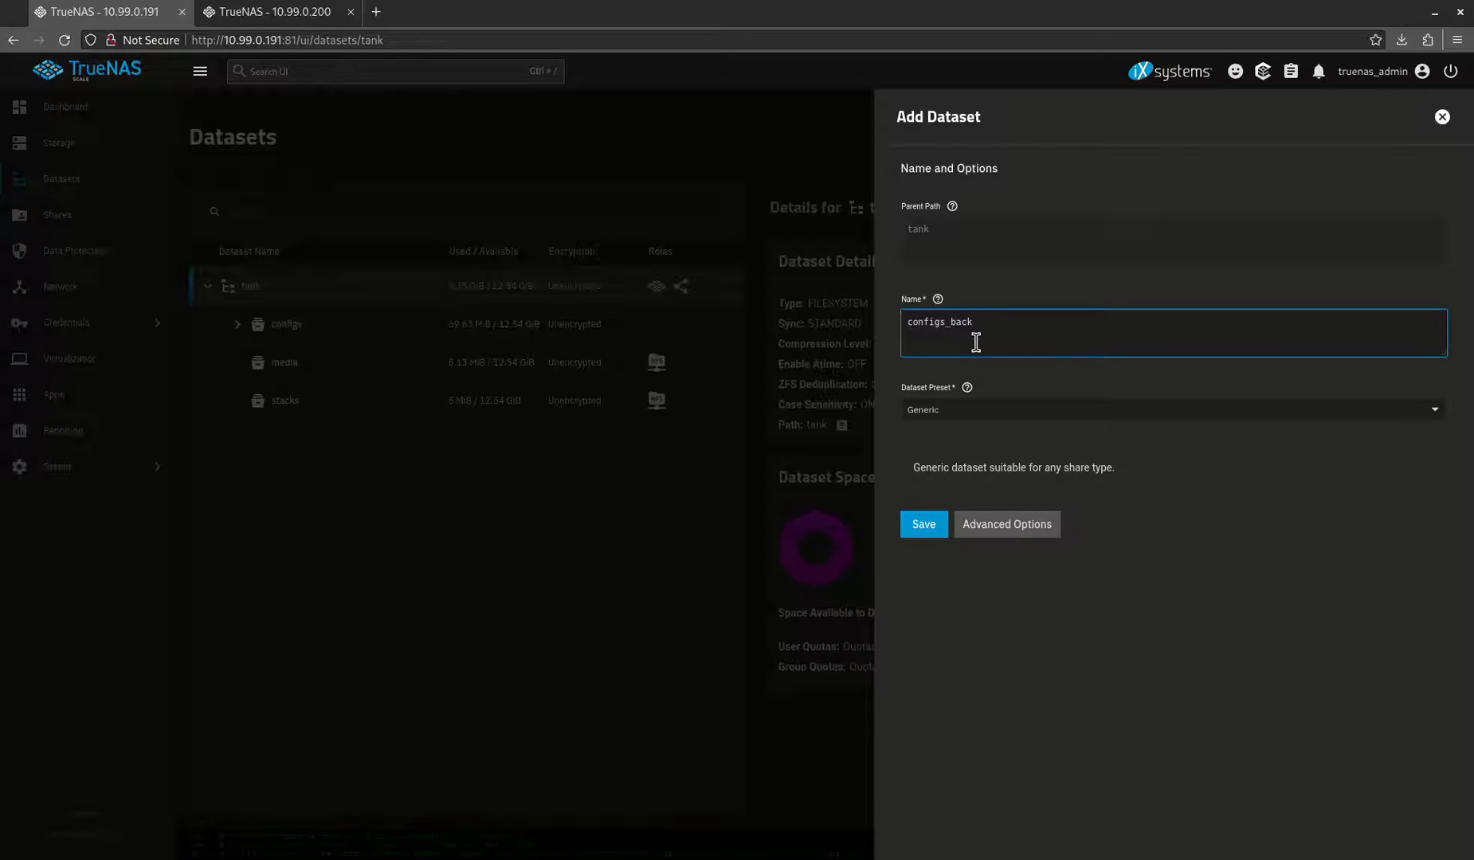
pyautogui.write('up')
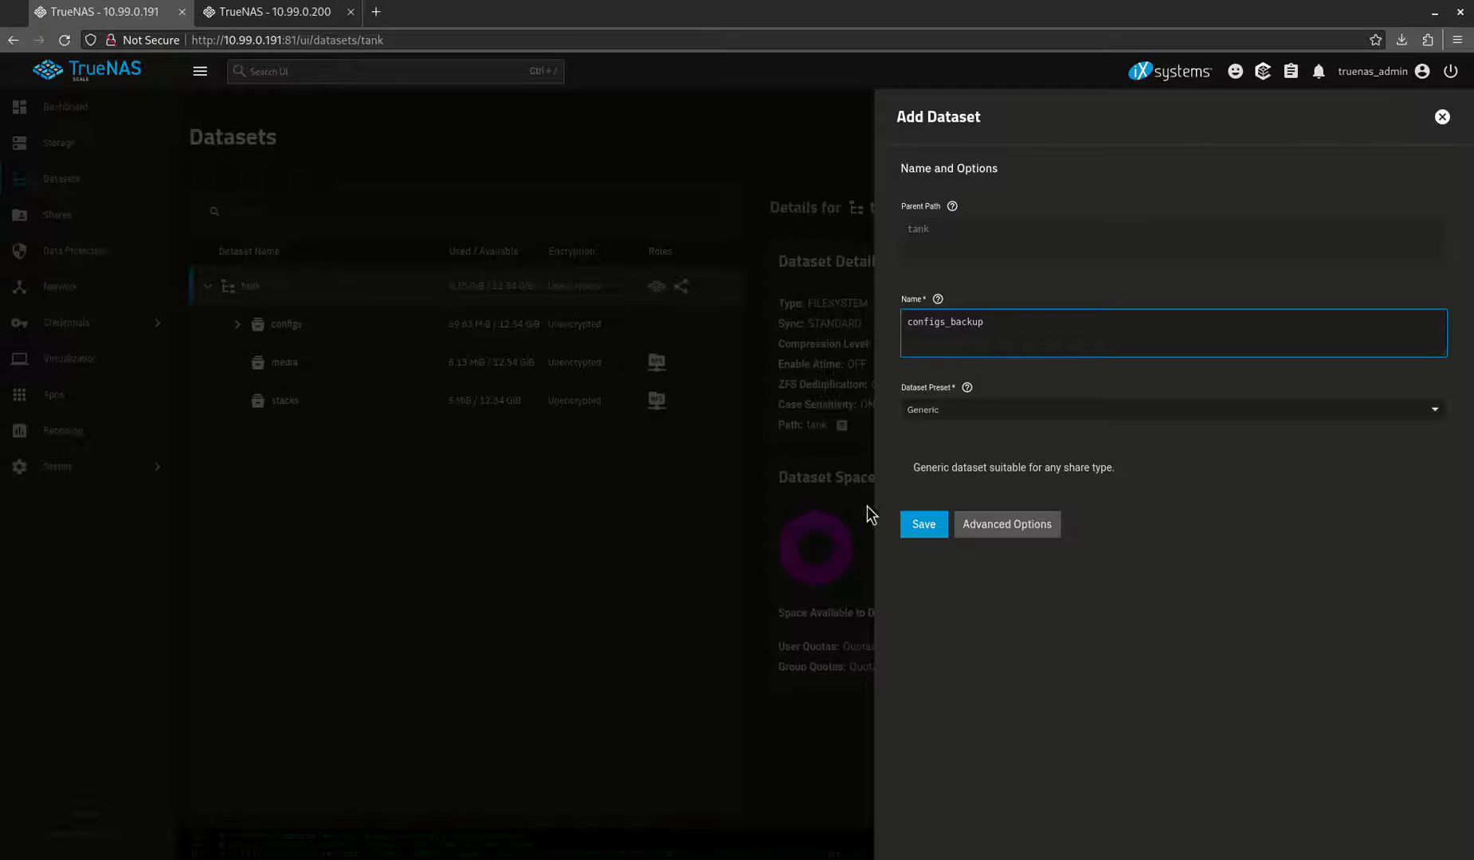
pyautogui.moveTo(940, 416)
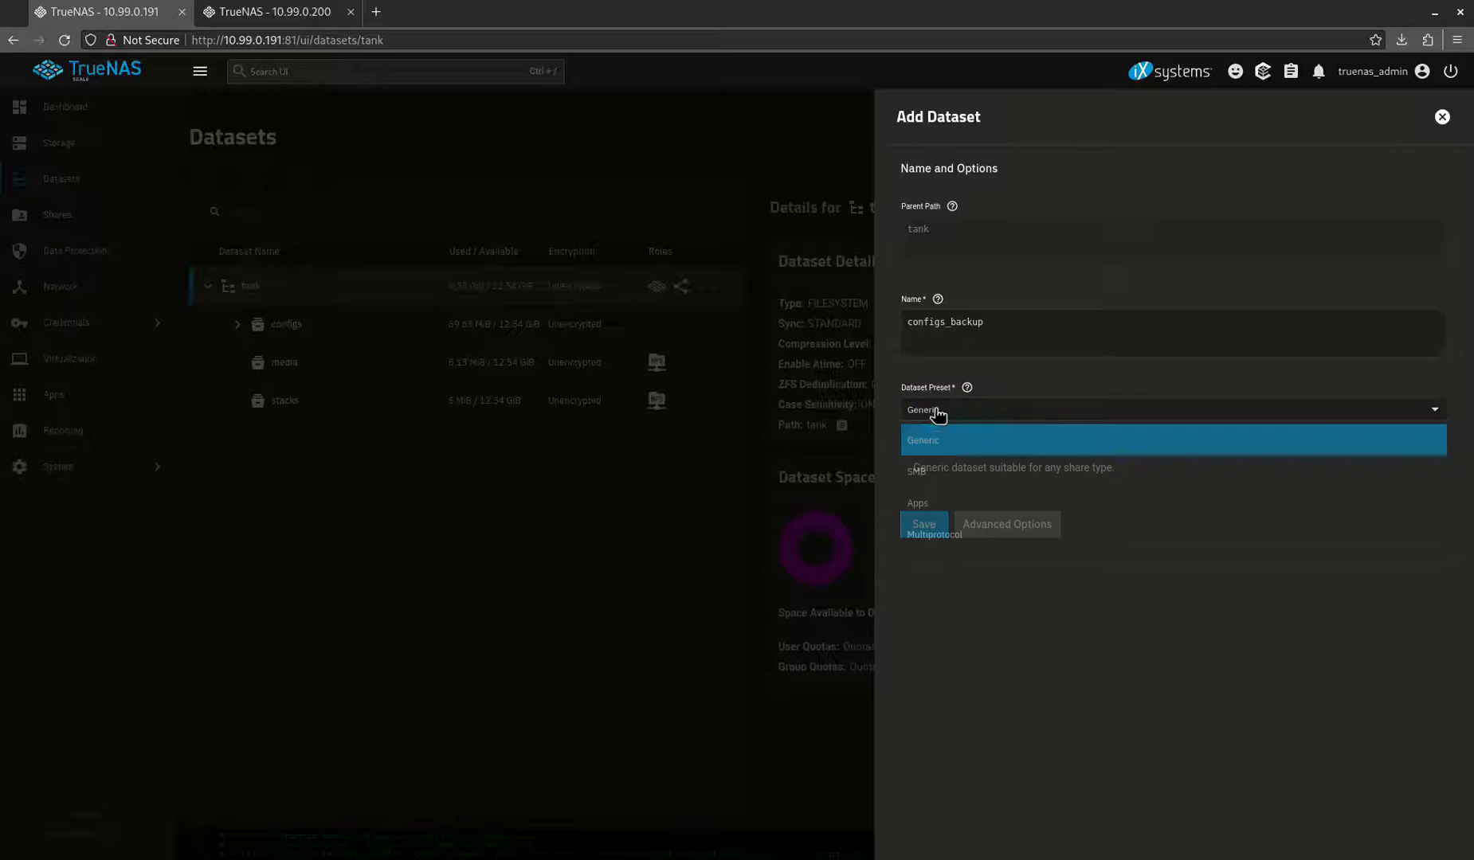
pyautogui.click(922, 525)
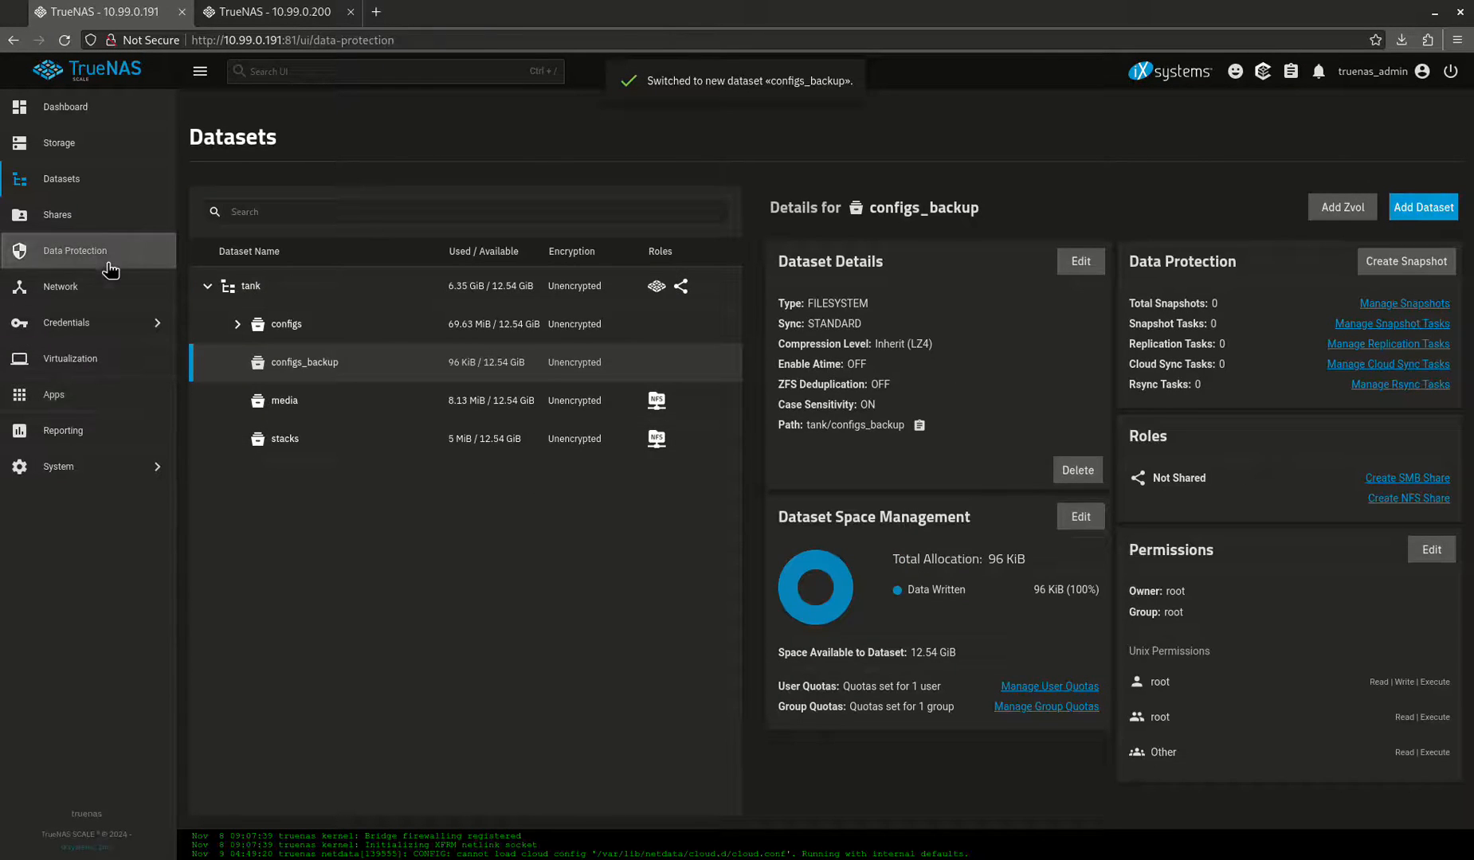
# Start a local replication task with source tank/configs and destination tank/configs_backup
pyautogui.click(75, 251)
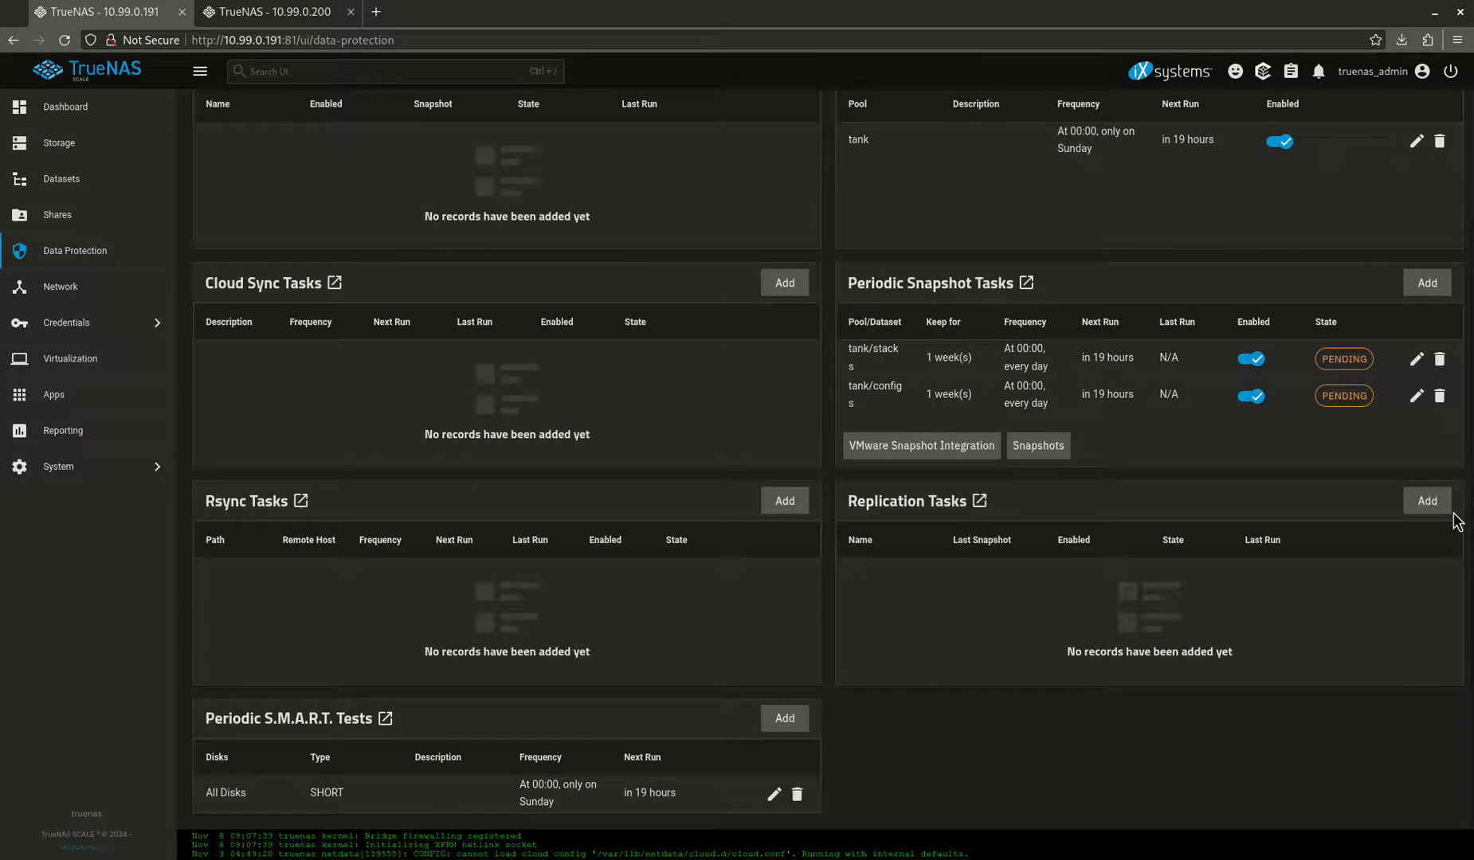
pyautogui.click(1426, 500)
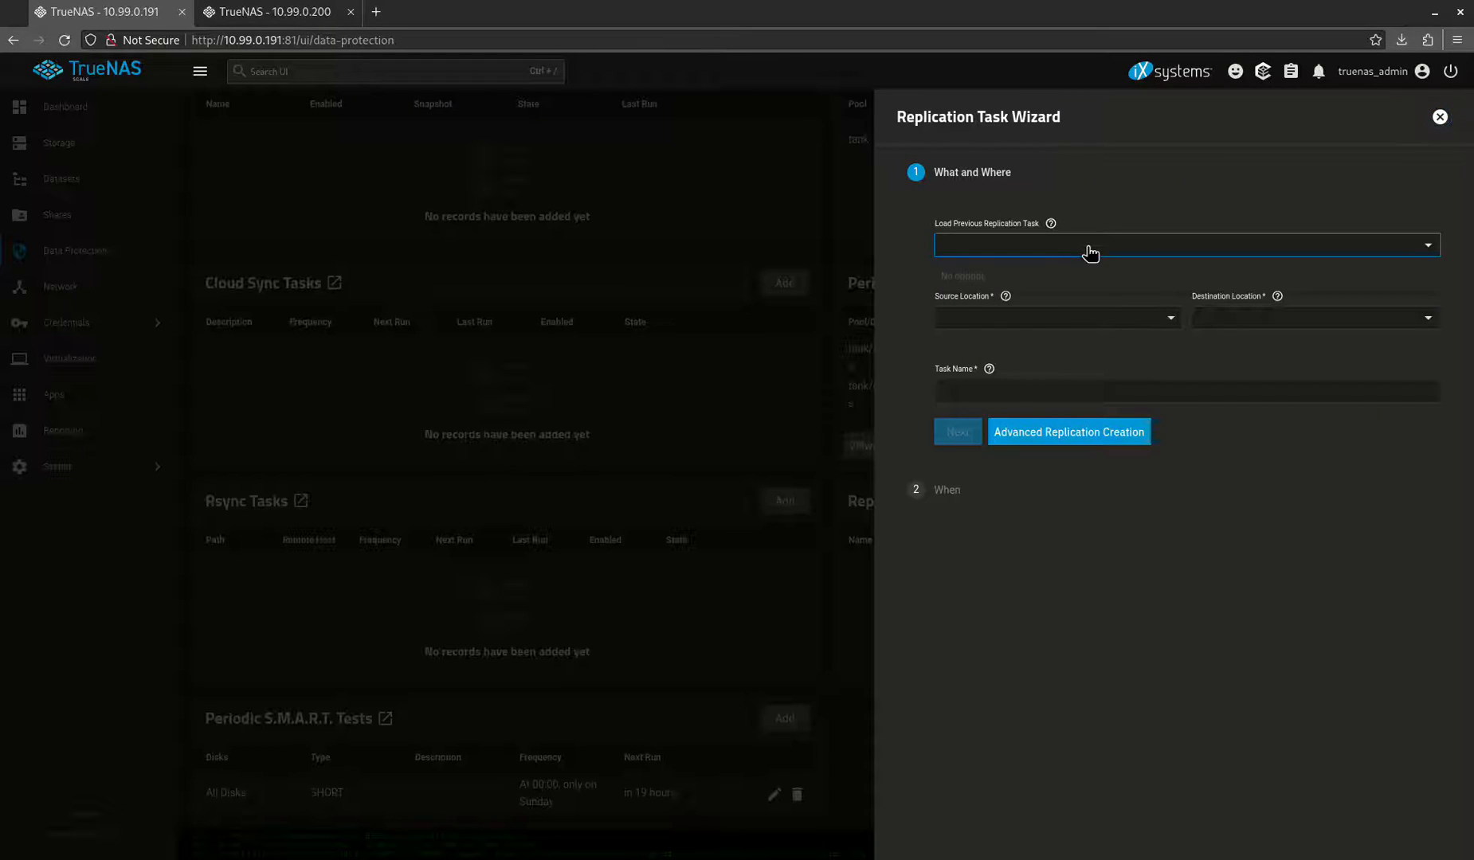
pyautogui.click(1053, 317)
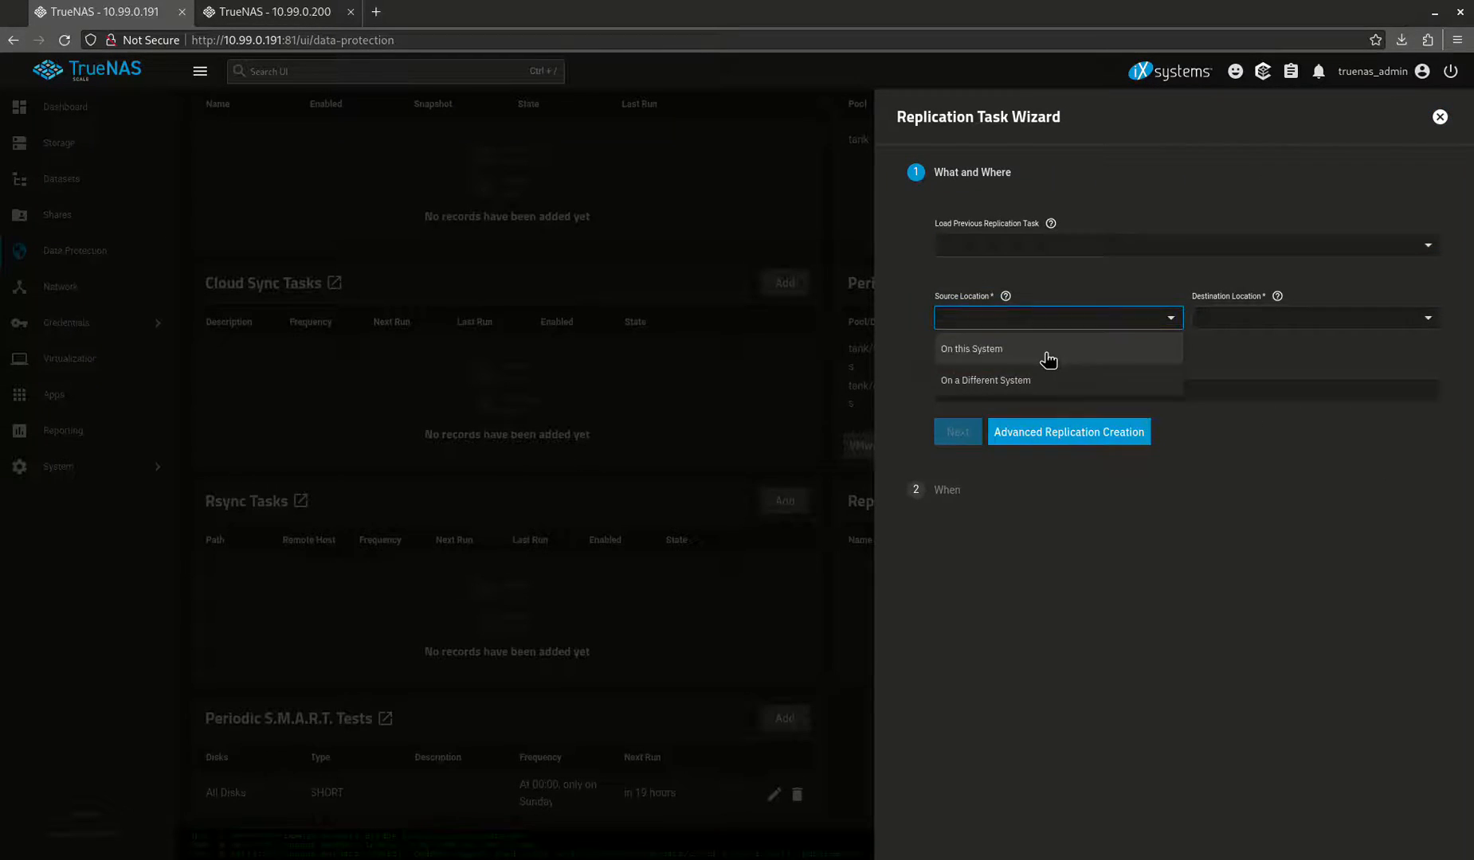
pyautogui.click(970, 349)
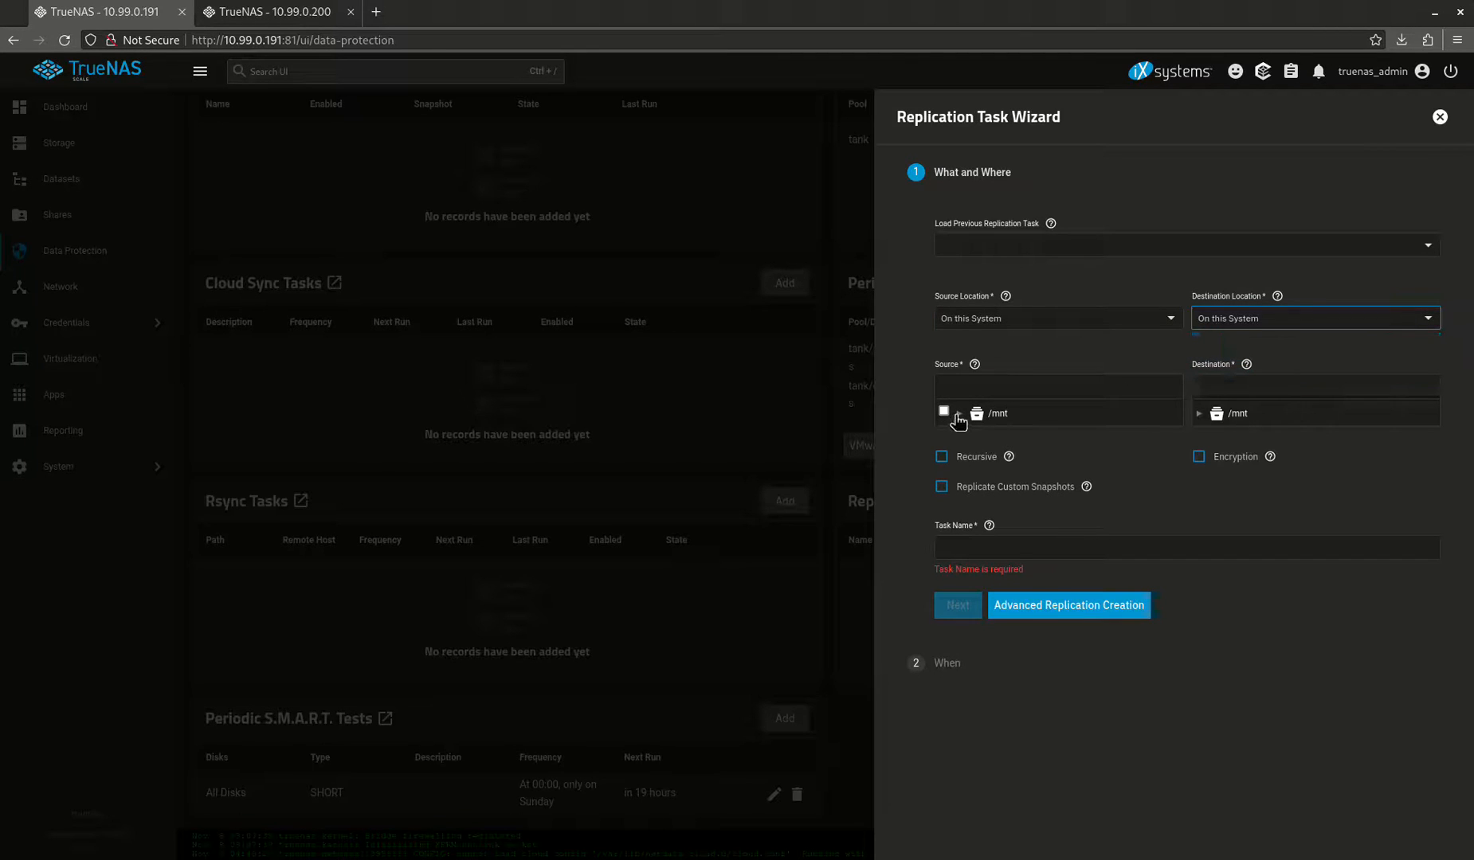
pyautogui.click(960, 413)
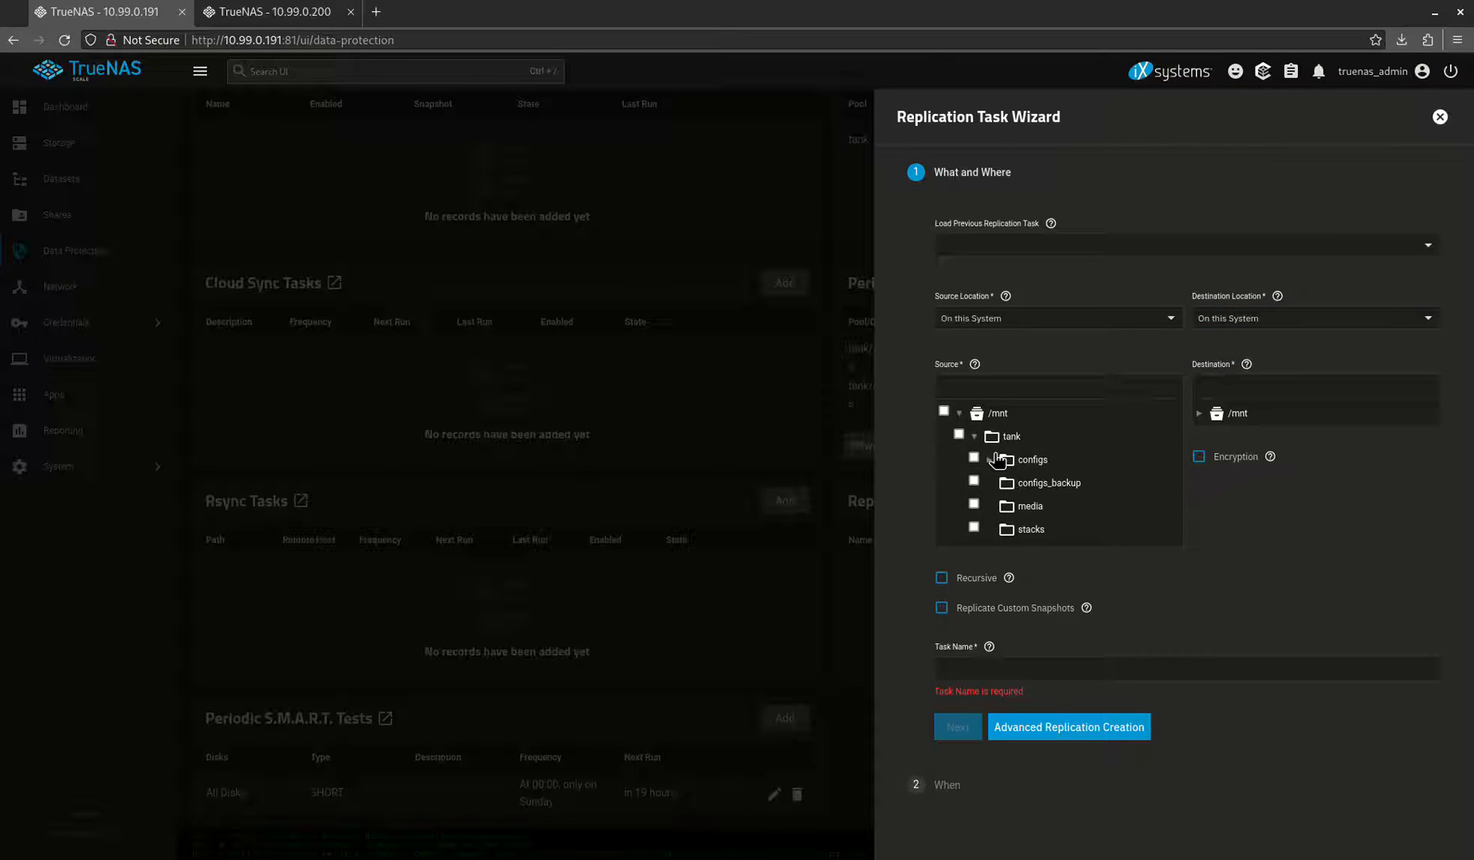
pyautogui.click(973, 458)
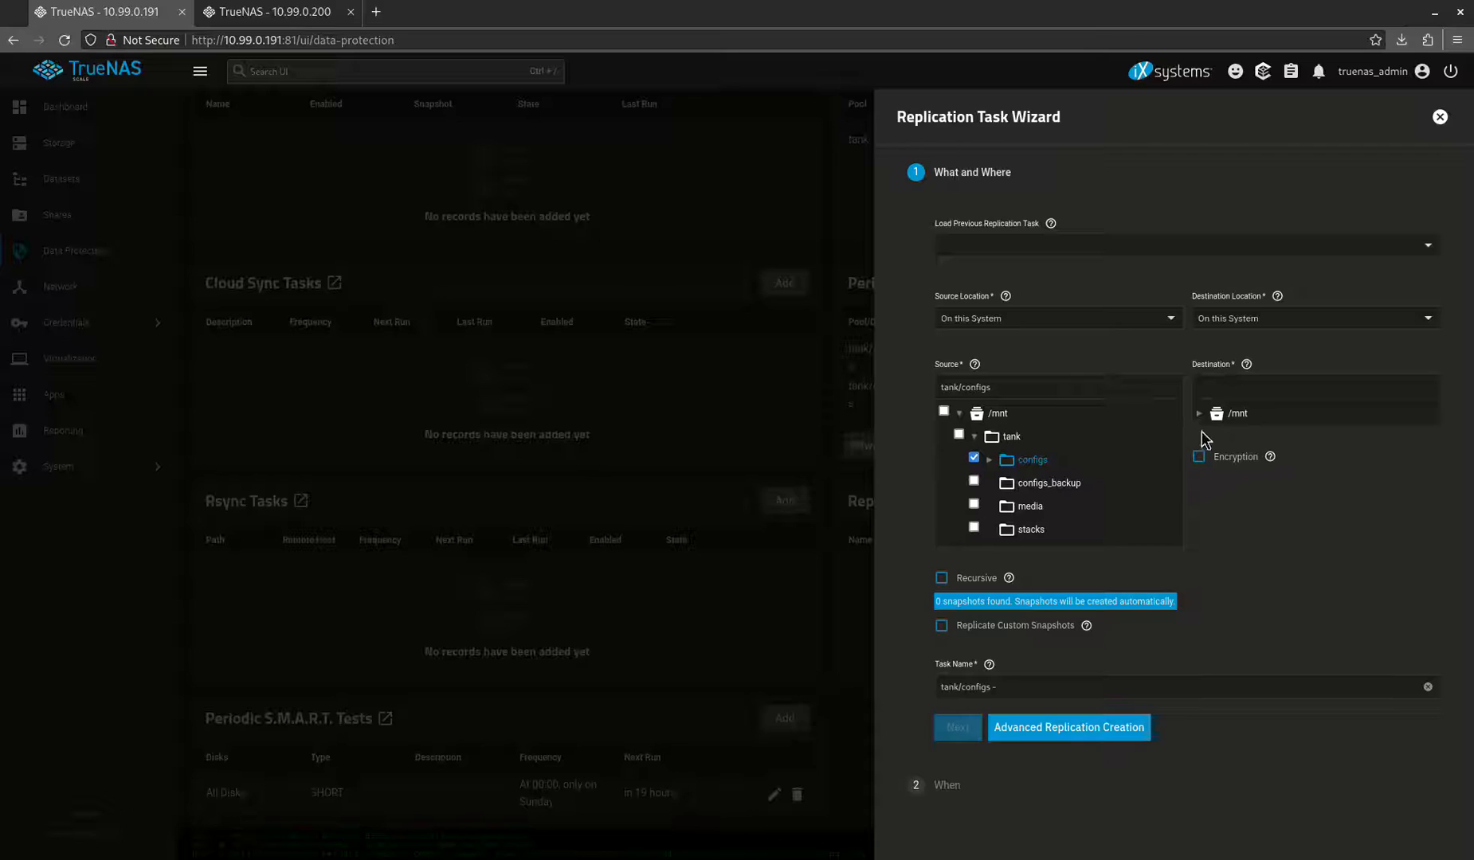
pyautogui.click(1200, 413)
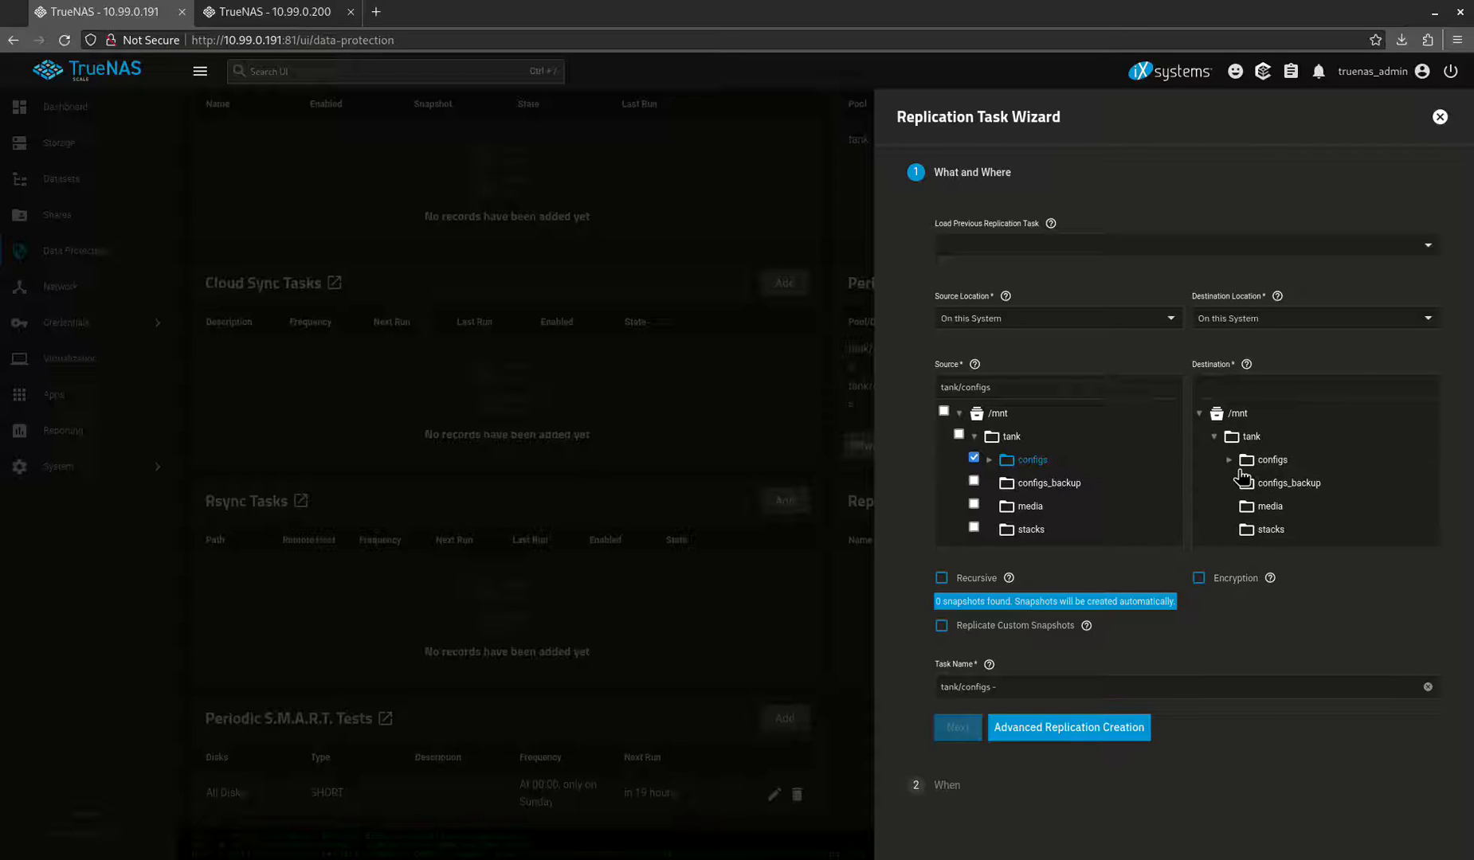
pyautogui.click(1289, 482)
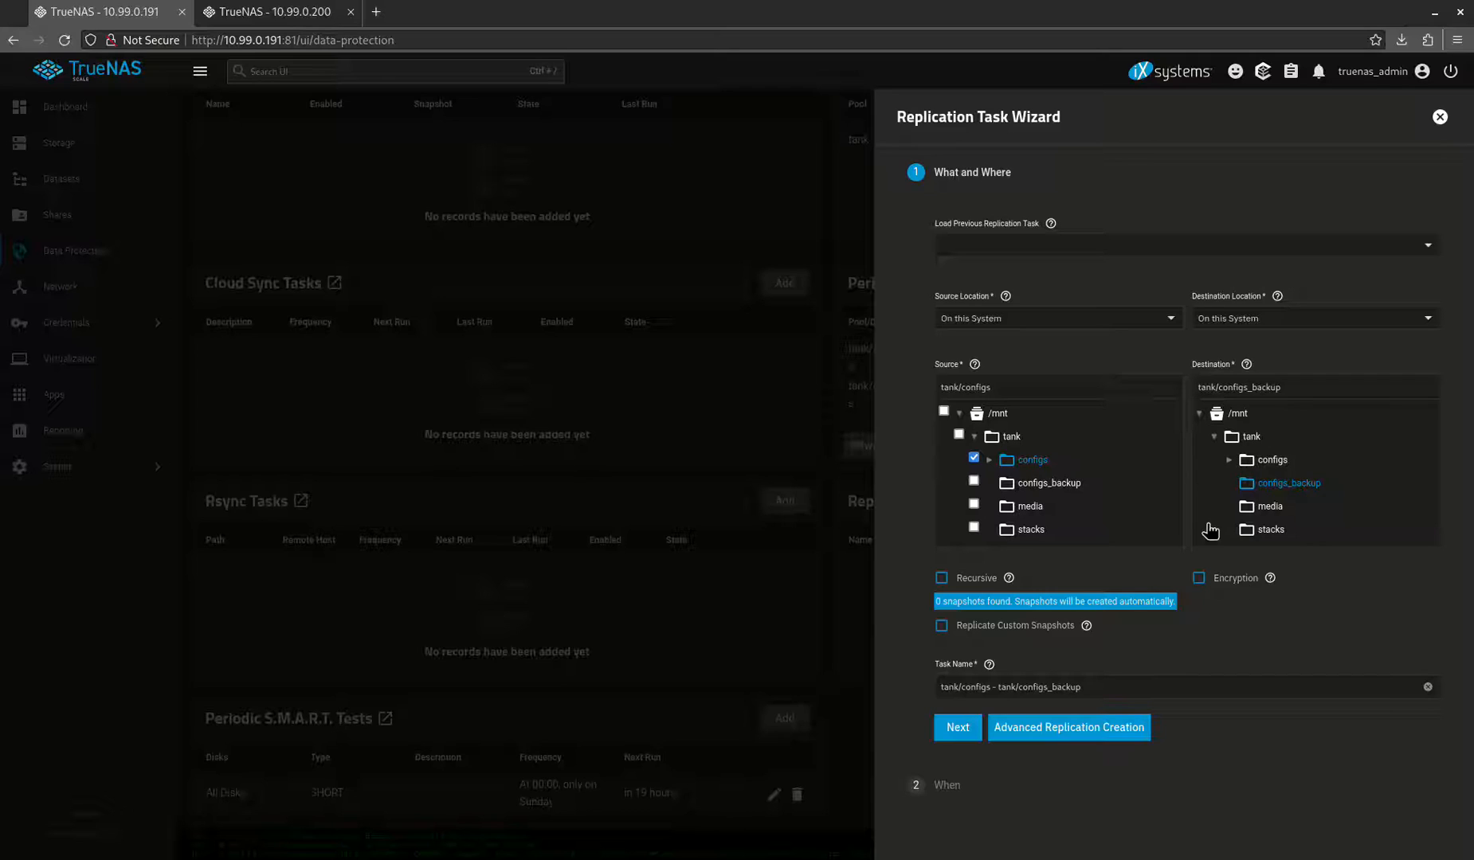
pyautogui.moveTo(1047, 609)
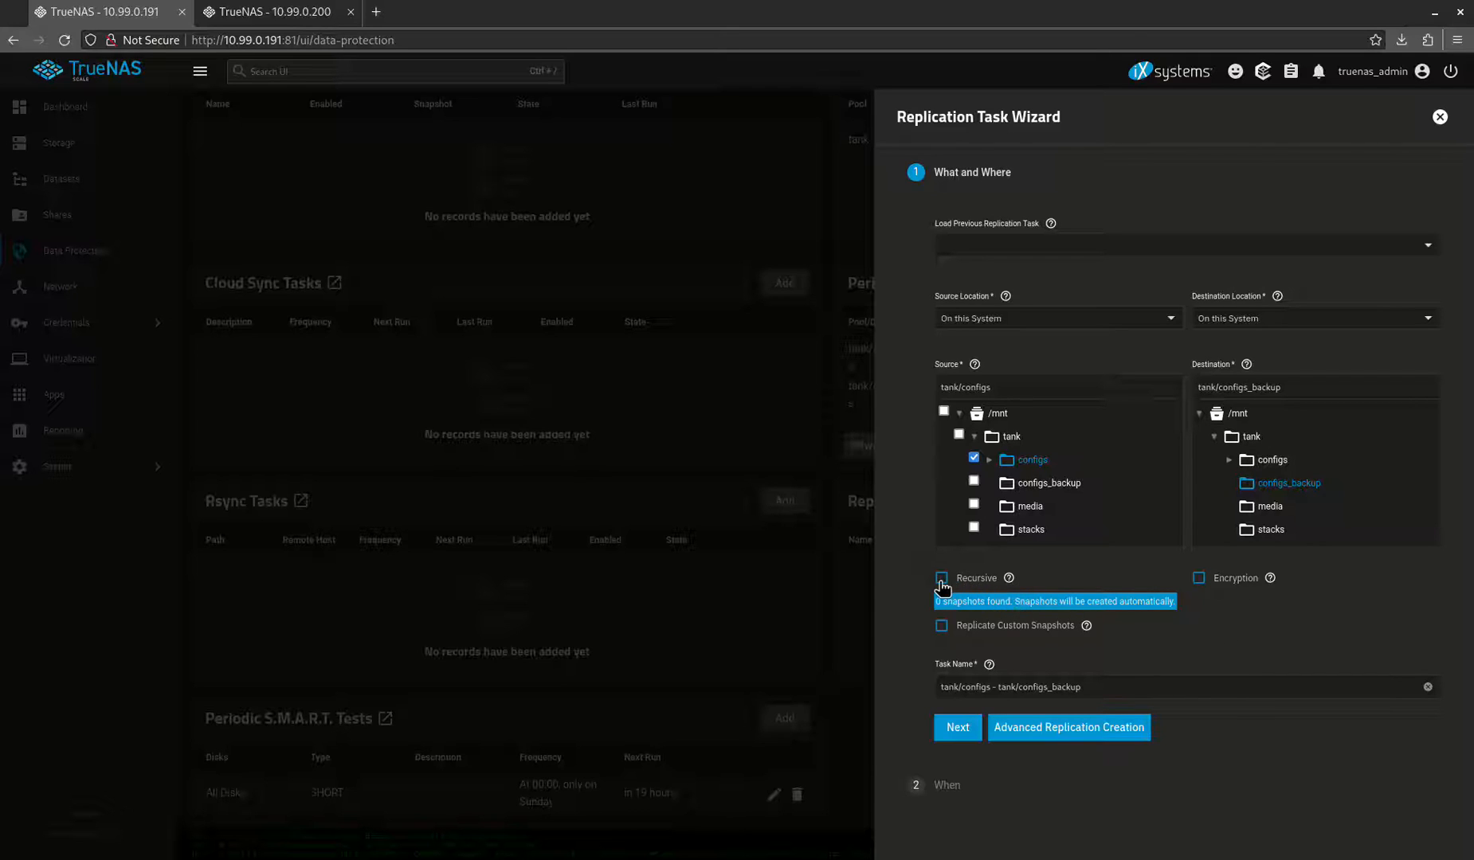
# Make the replication recursive, name the task configs_backup and continue to scheduling
pyautogui.click(942, 577)
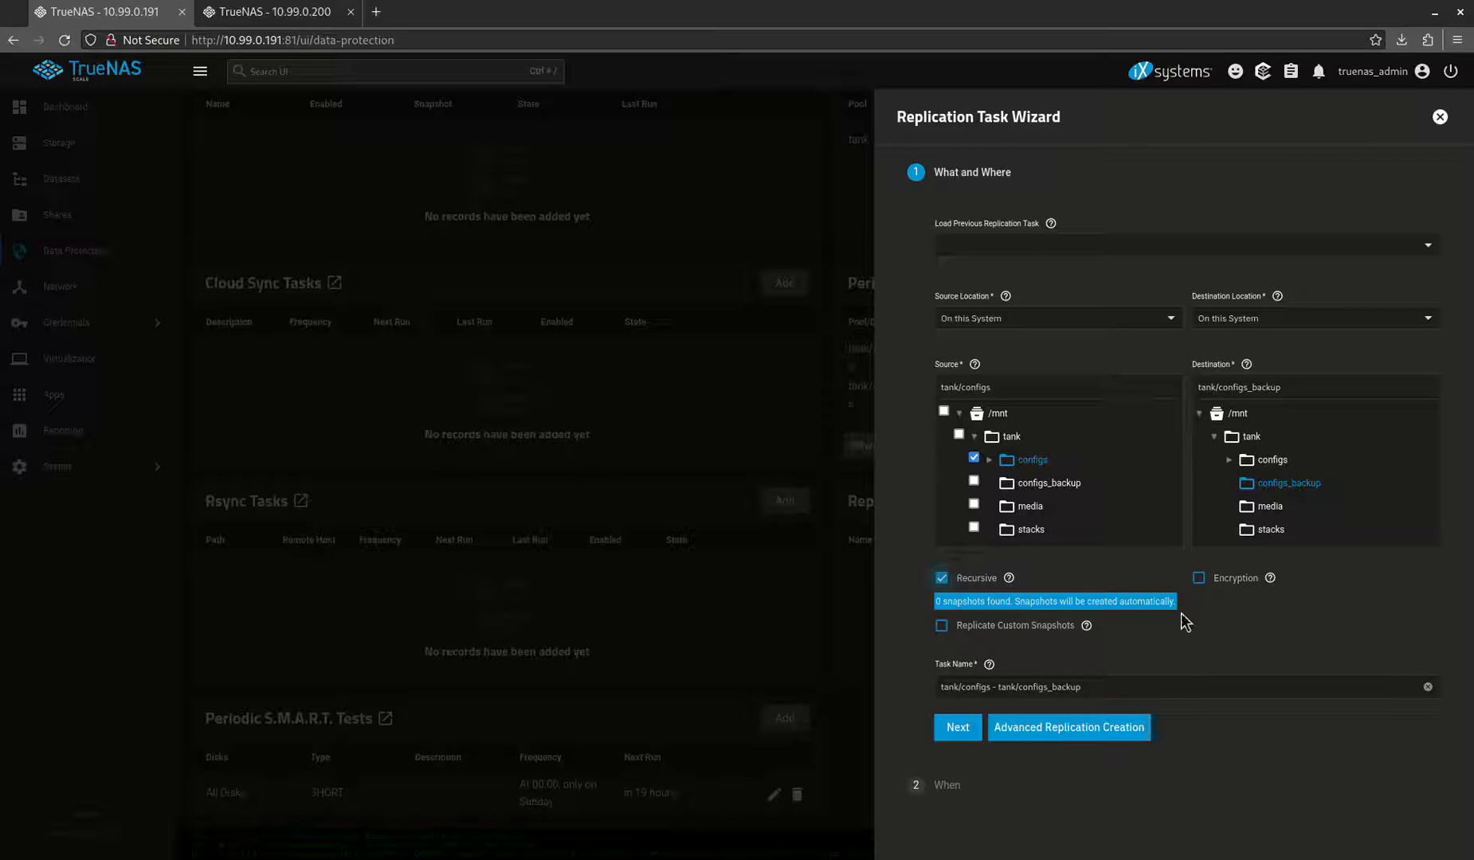
pyautogui.moveTo(981, 607)
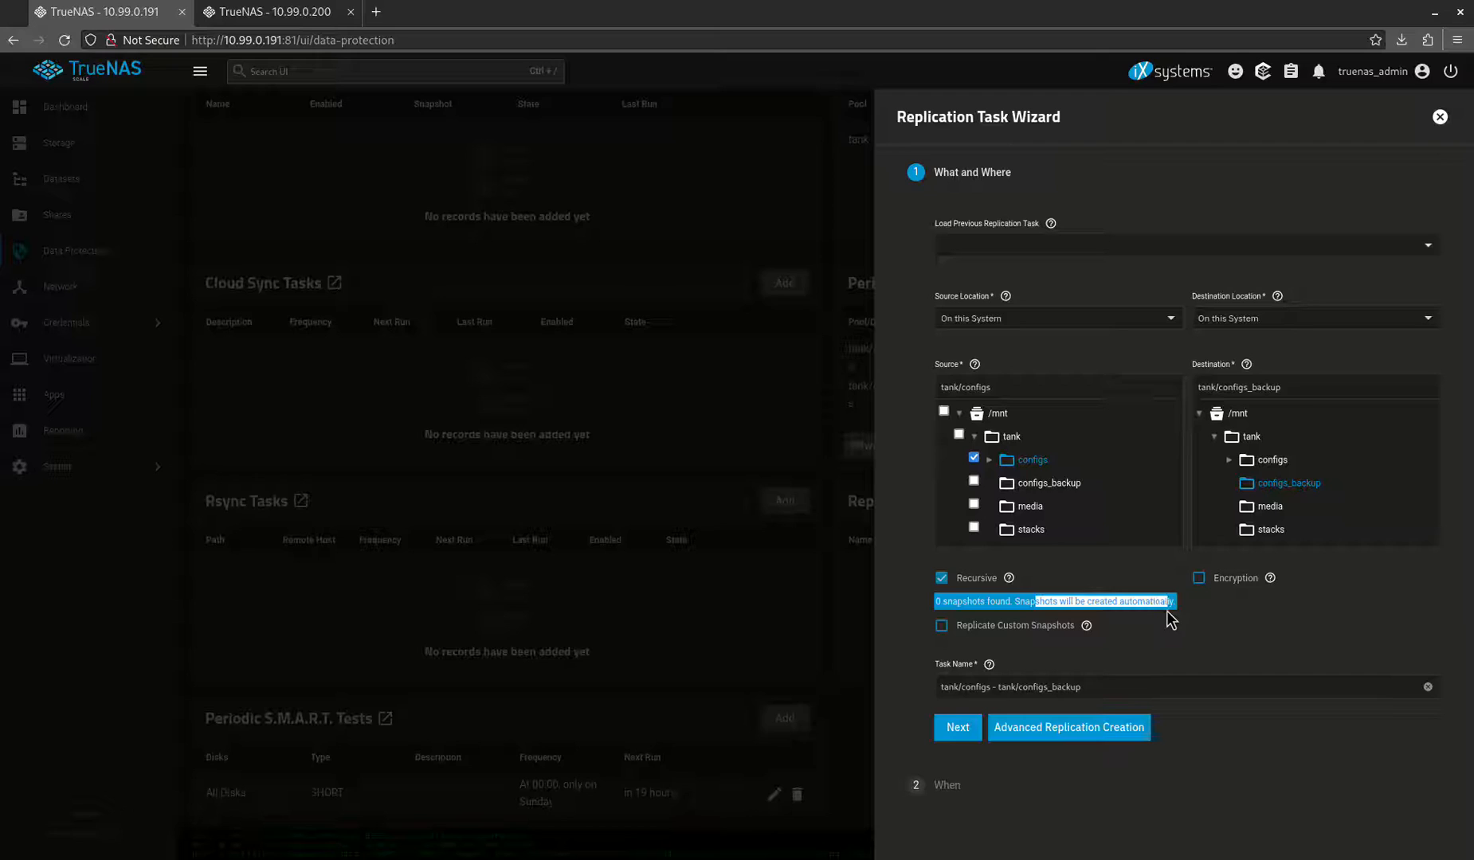
pyautogui.moveTo(1053, 612)
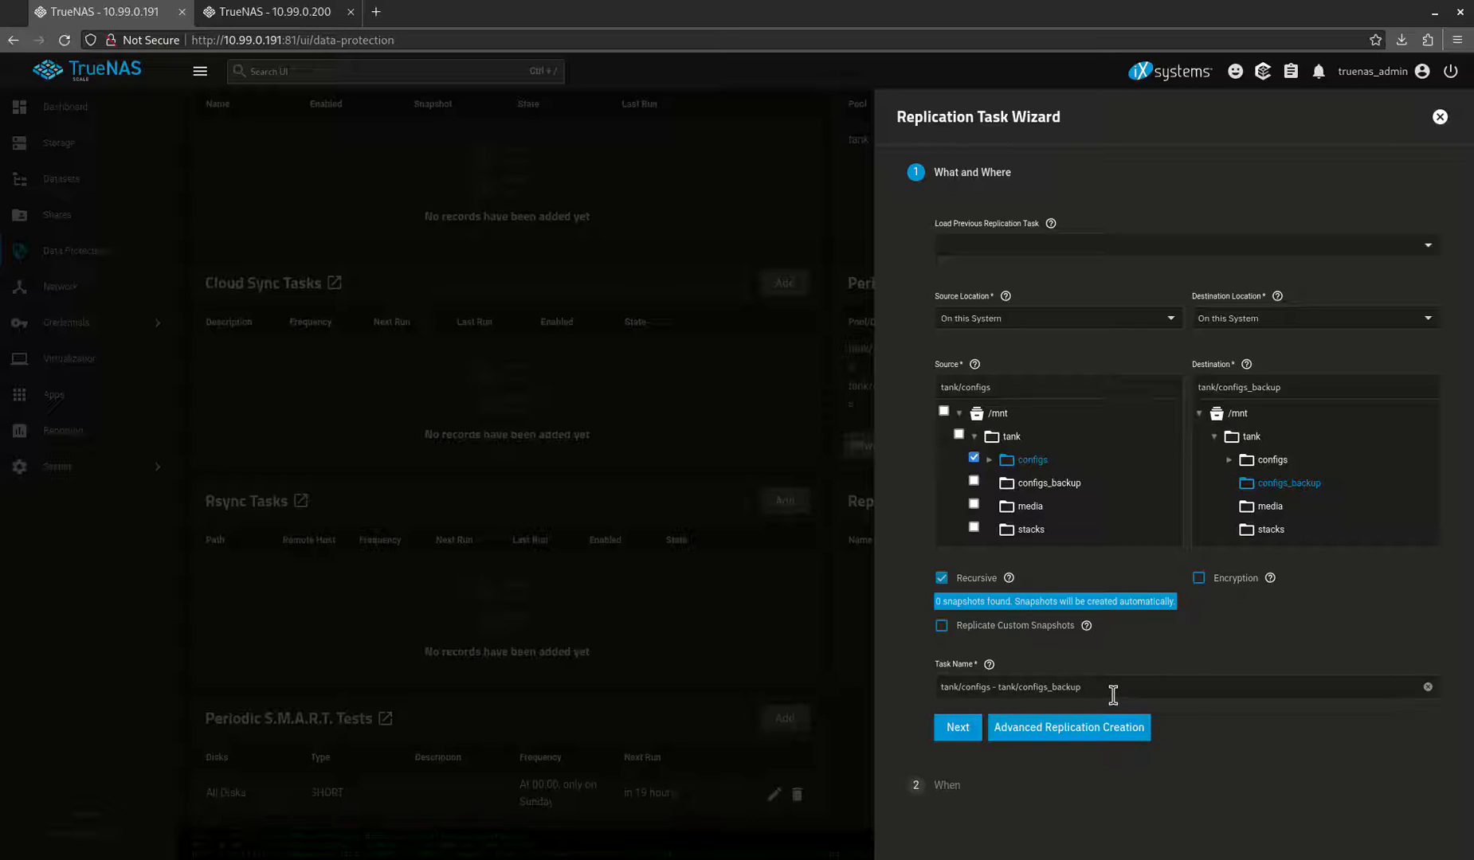
pyautogui.tripleClick(1010, 687)
pyautogui.write('configs')
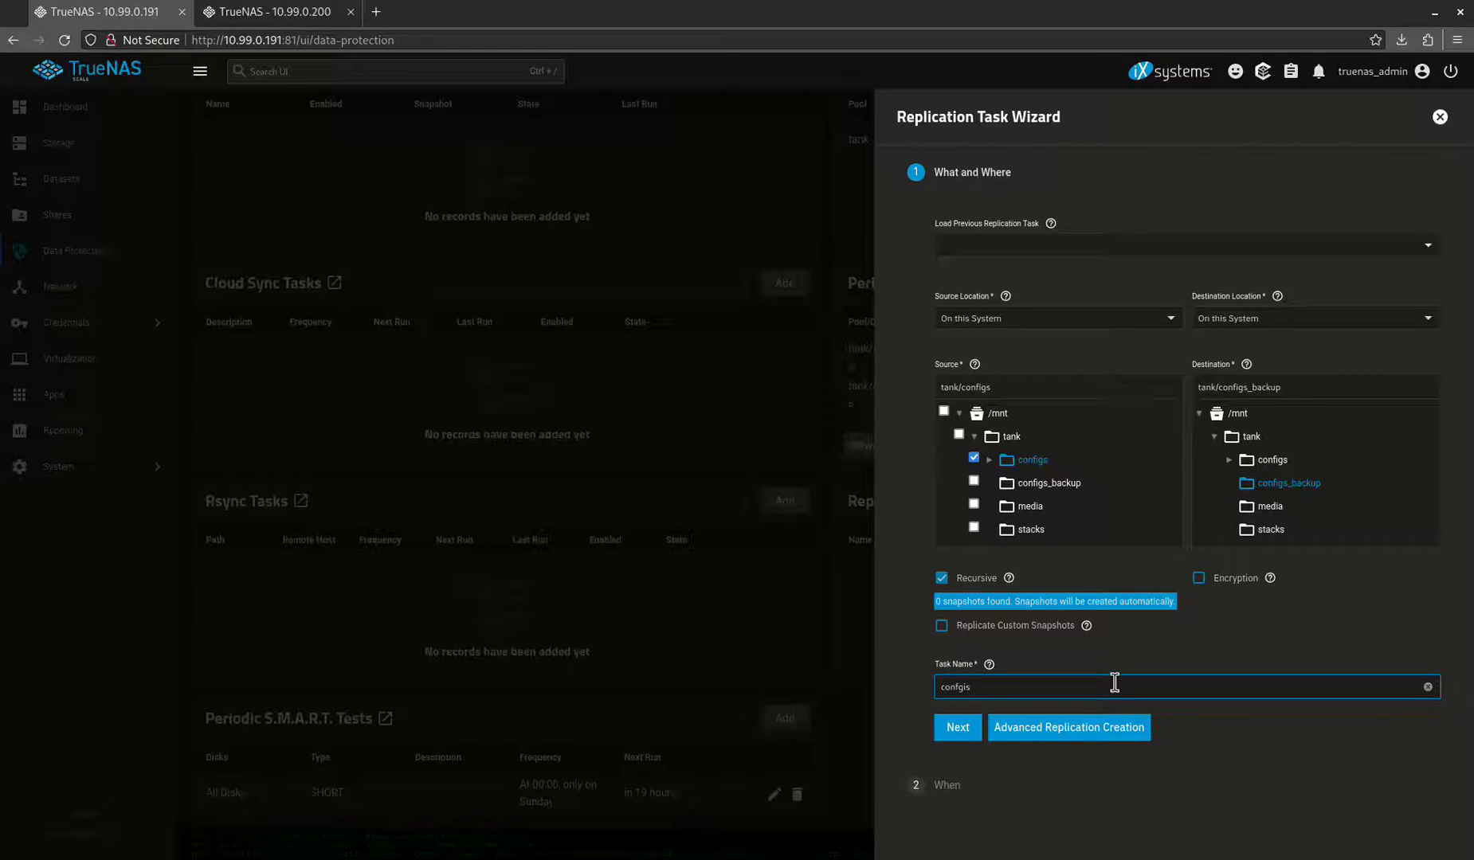
pyautogui.write('_backup')
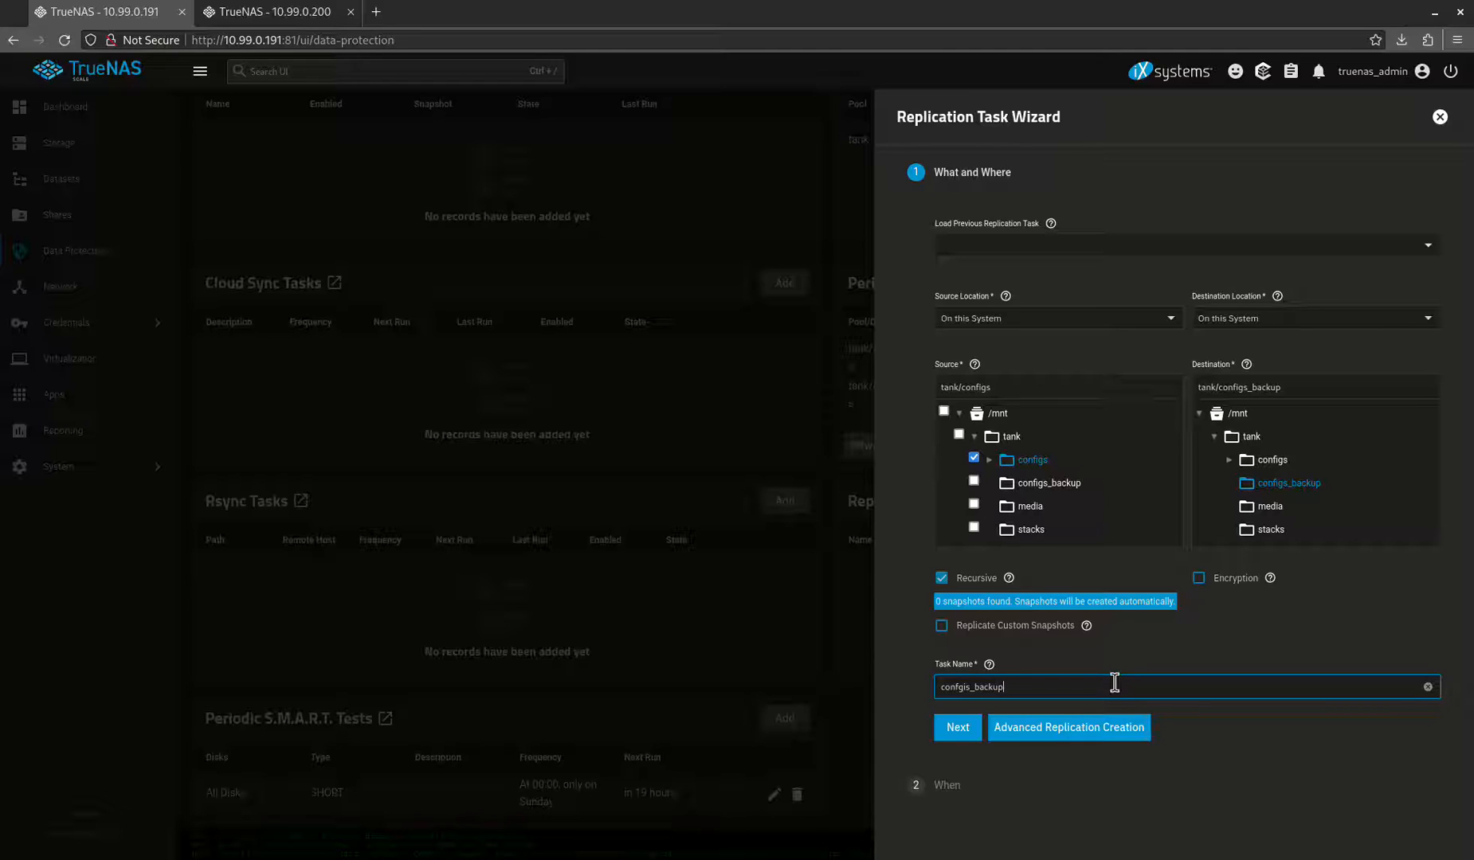
pyautogui.moveTo(1102, 682)
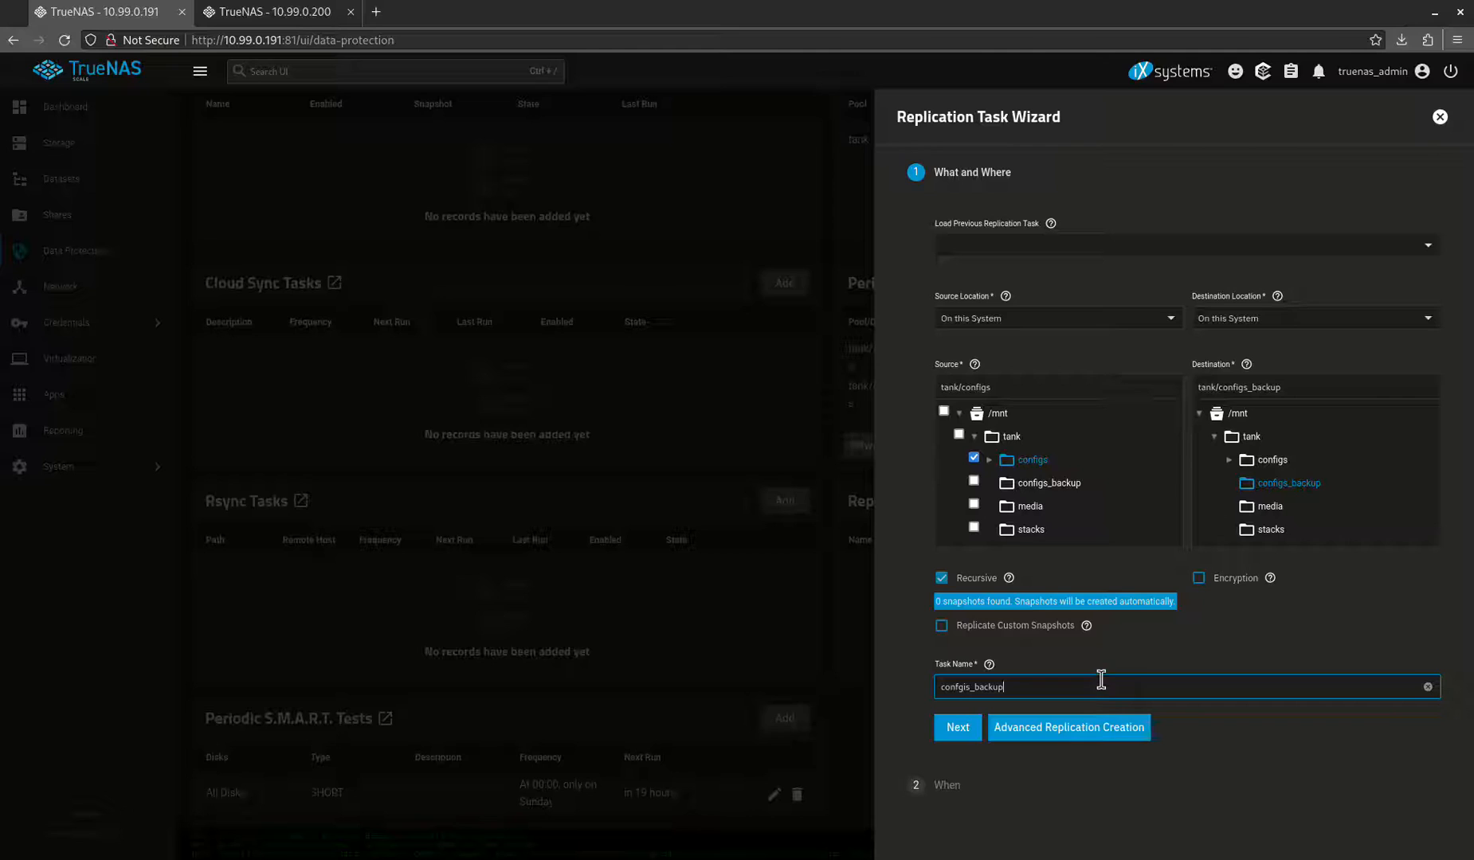
pyautogui.click(956, 727)
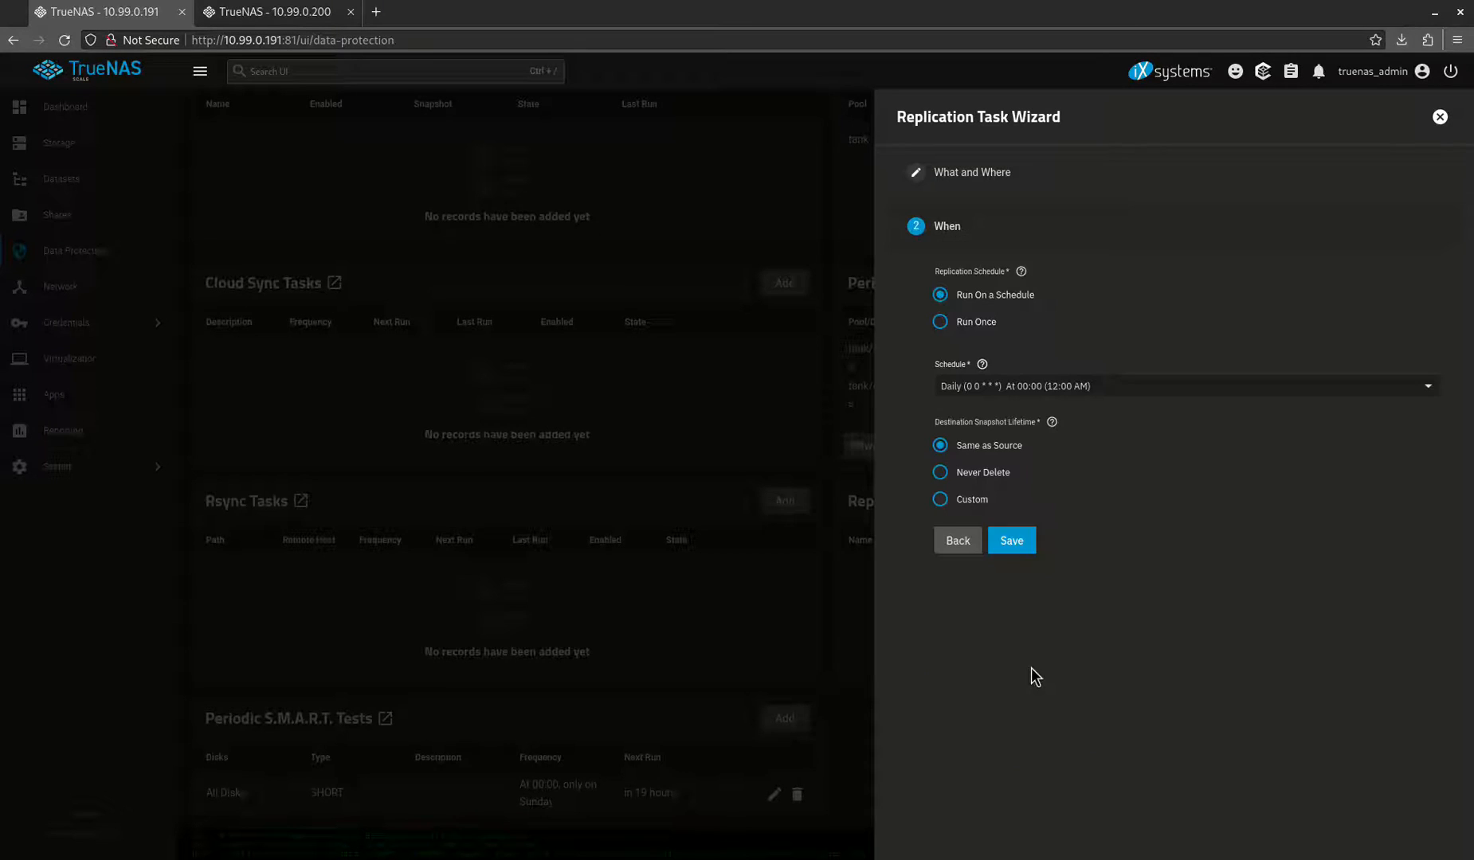
pyautogui.moveTo(1056, 559)
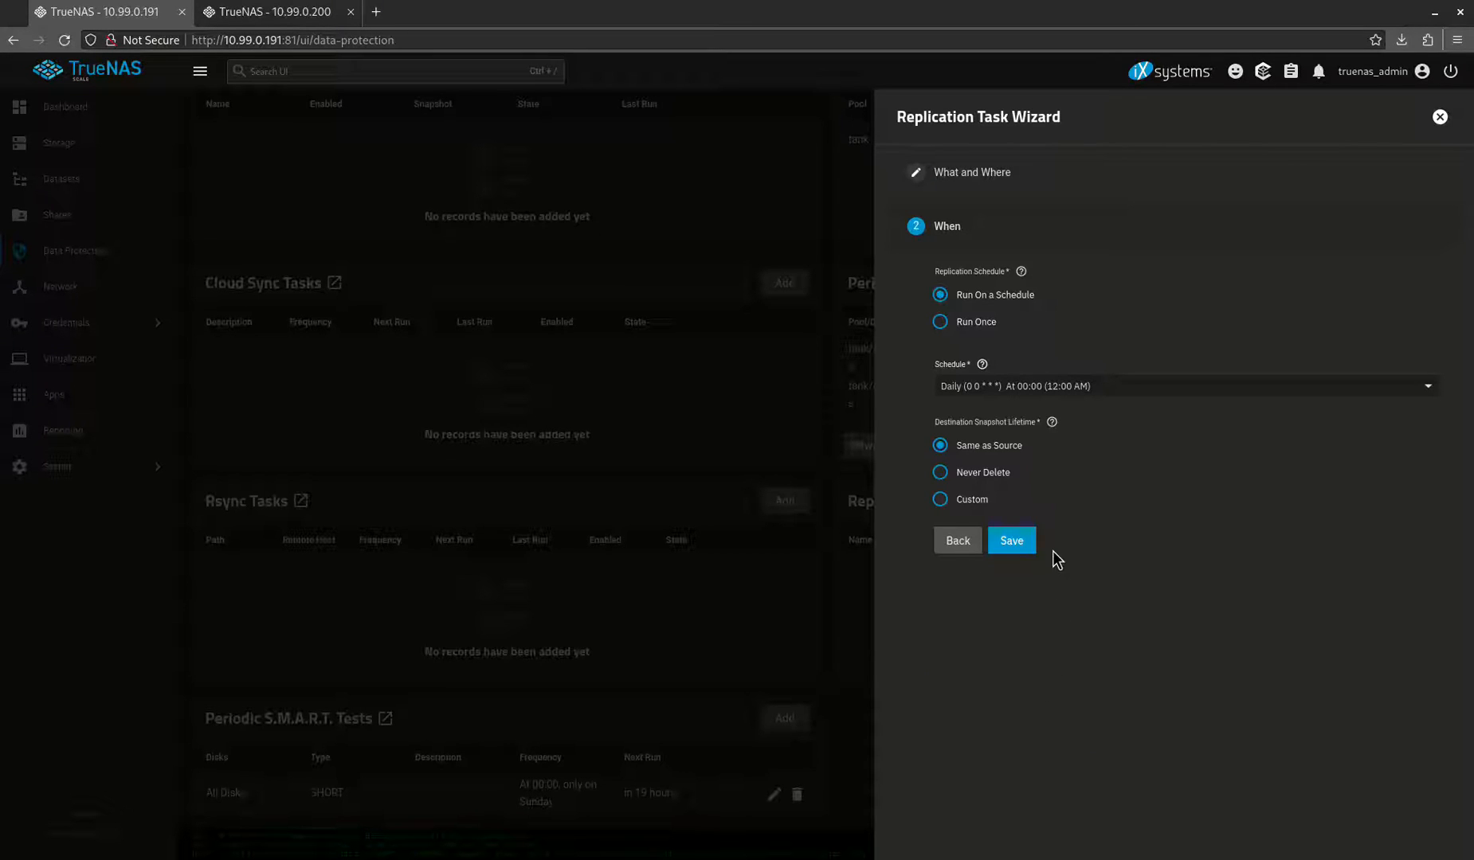
pyautogui.moveTo(1010, 312)
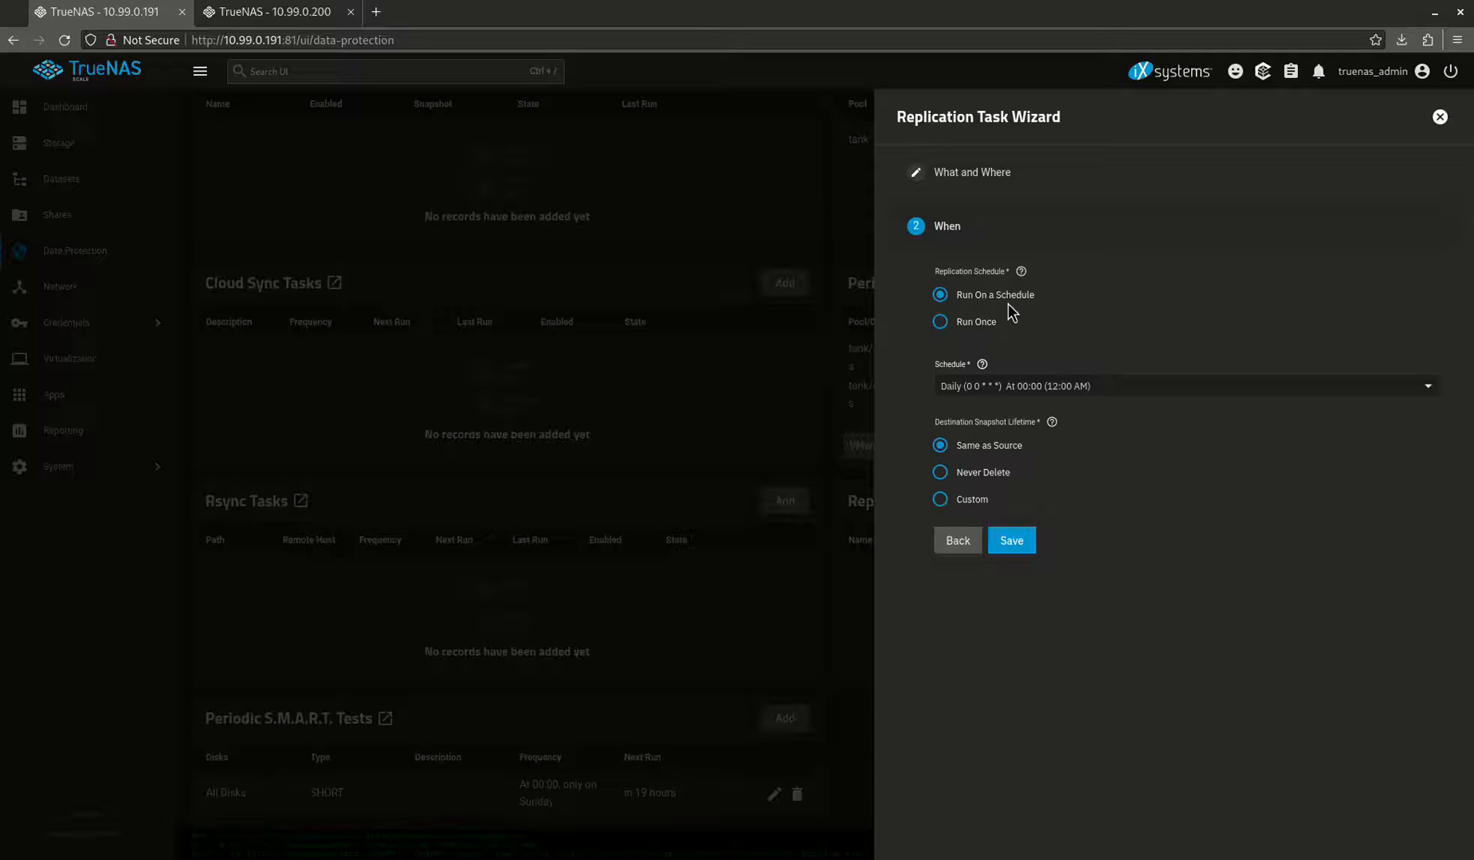
pyautogui.moveTo(999, 465)
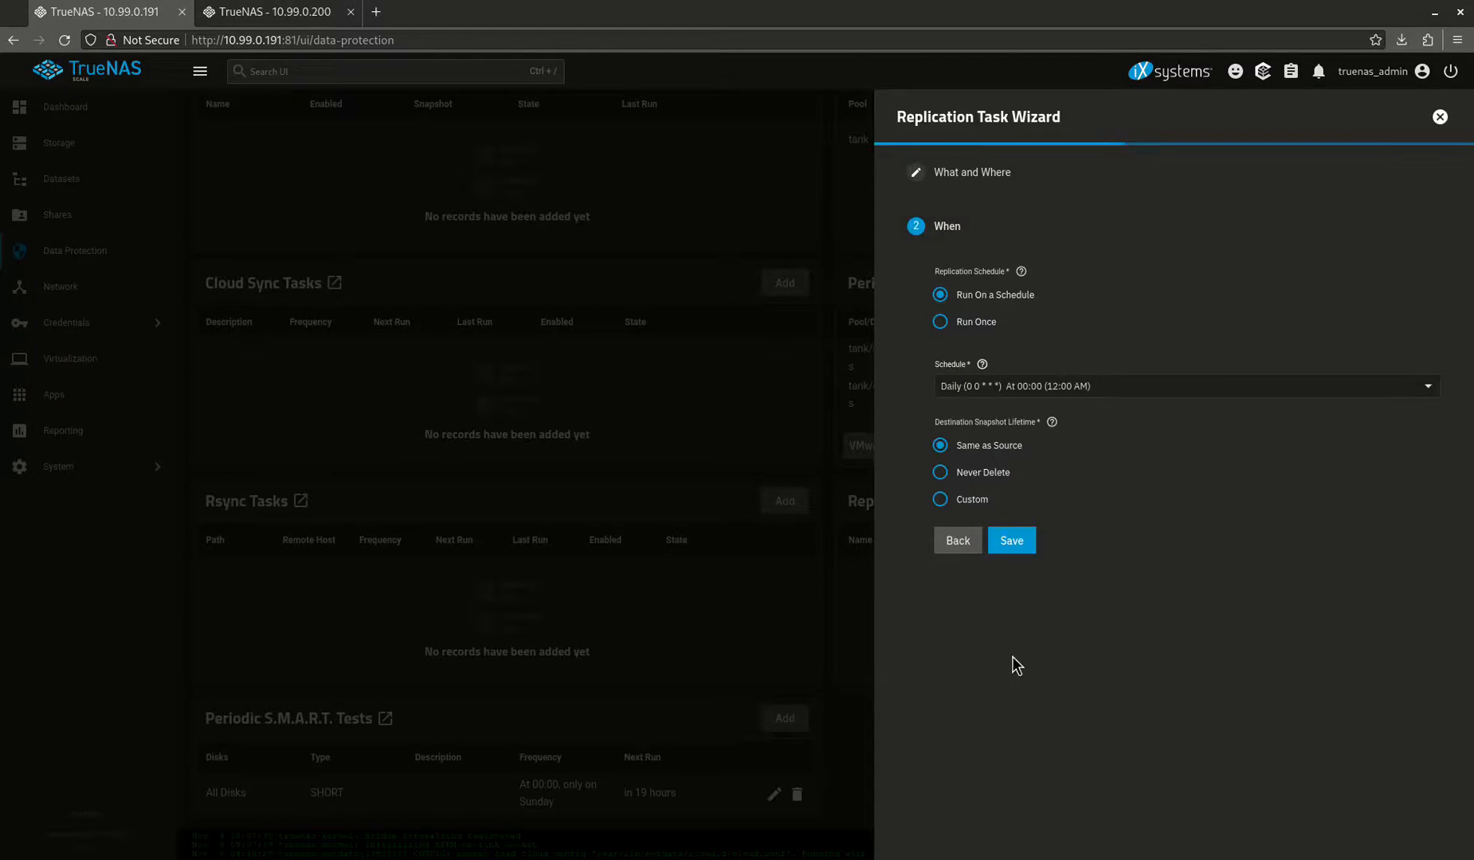
# Save the daily replication task with Same as Source lifetime so it lists as pending
pyautogui.click(1010, 540)
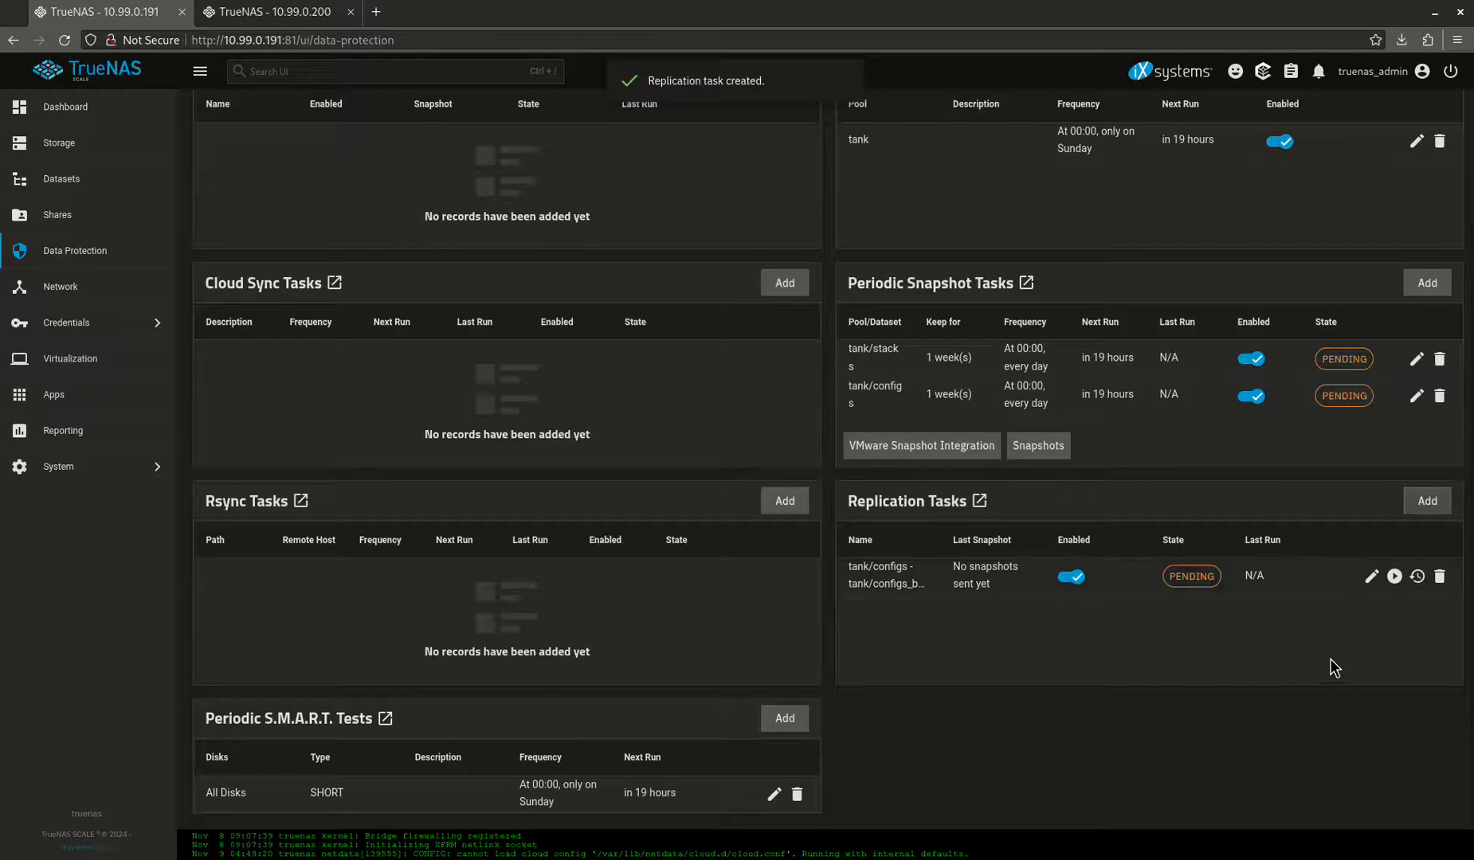
# Shorten the new replication task's name to configs_backup in its edit form
pyautogui.click(1372, 577)
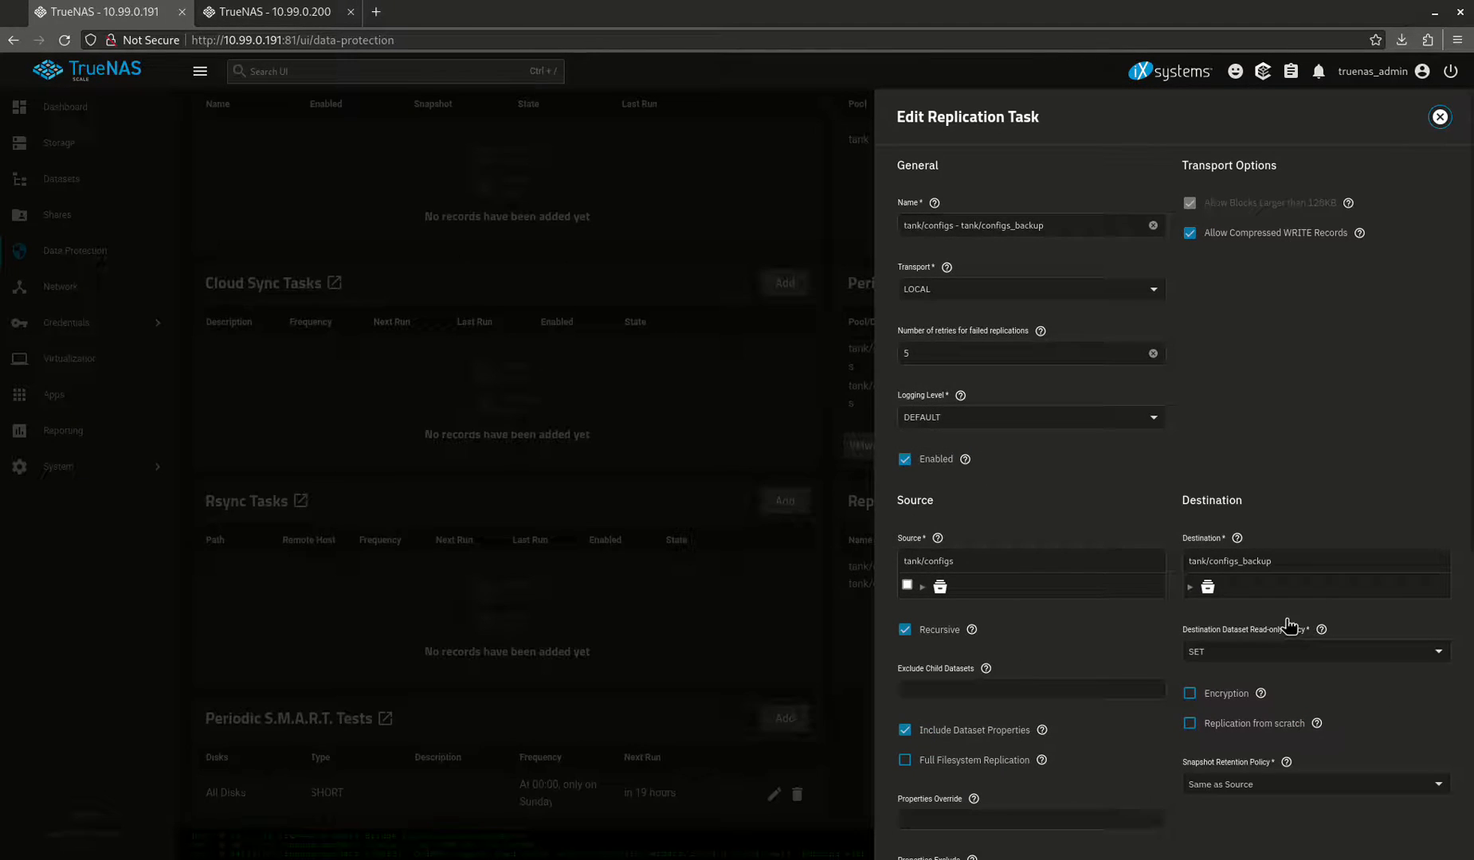
pyautogui.moveTo(1200, 192)
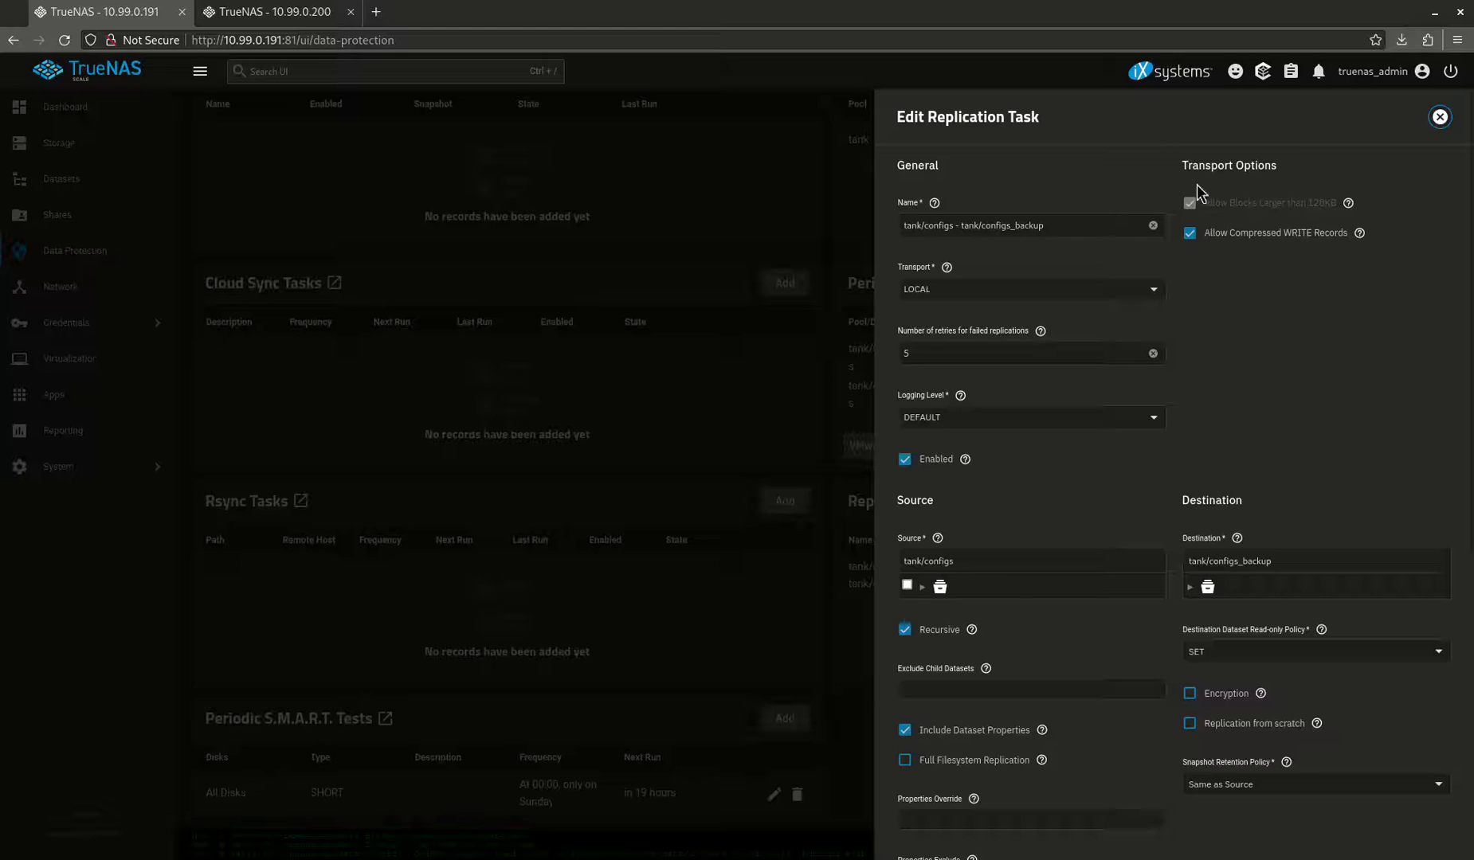
pyautogui.moveTo(1127, 314)
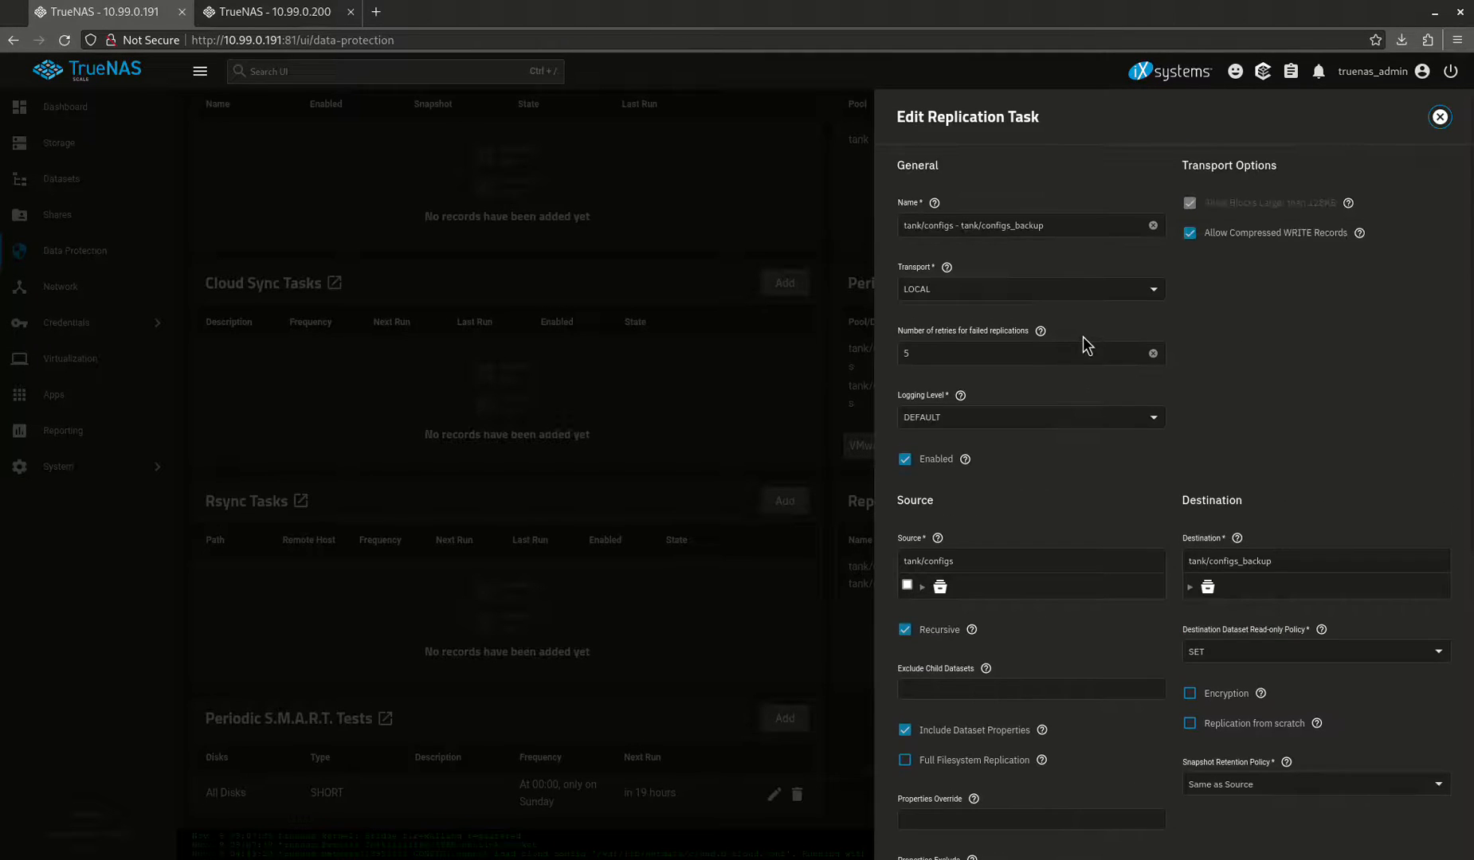
pyautogui.doubleClick(1010, 225)
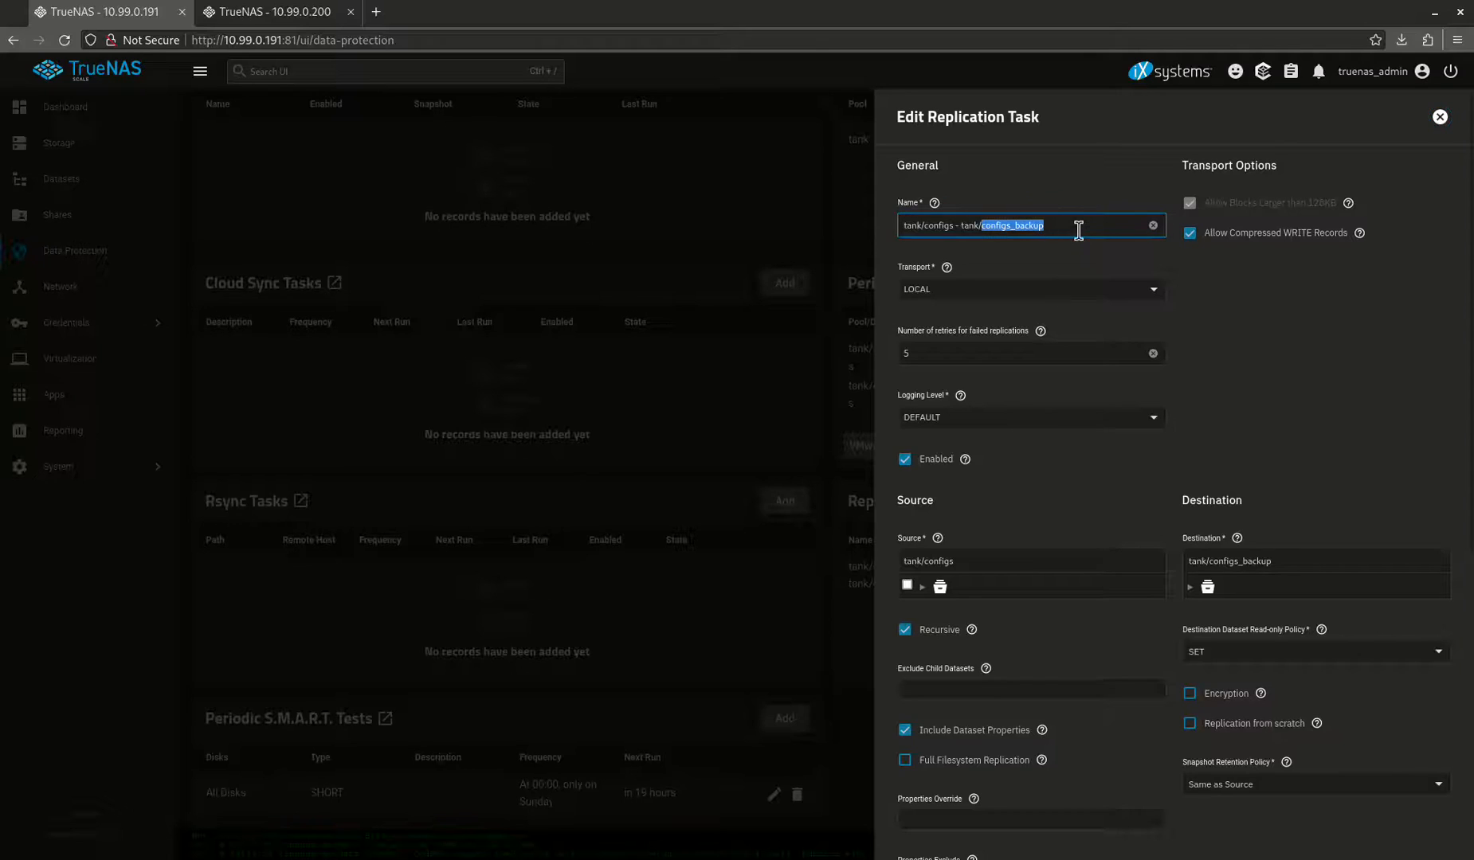
pyautogui.write('configs')
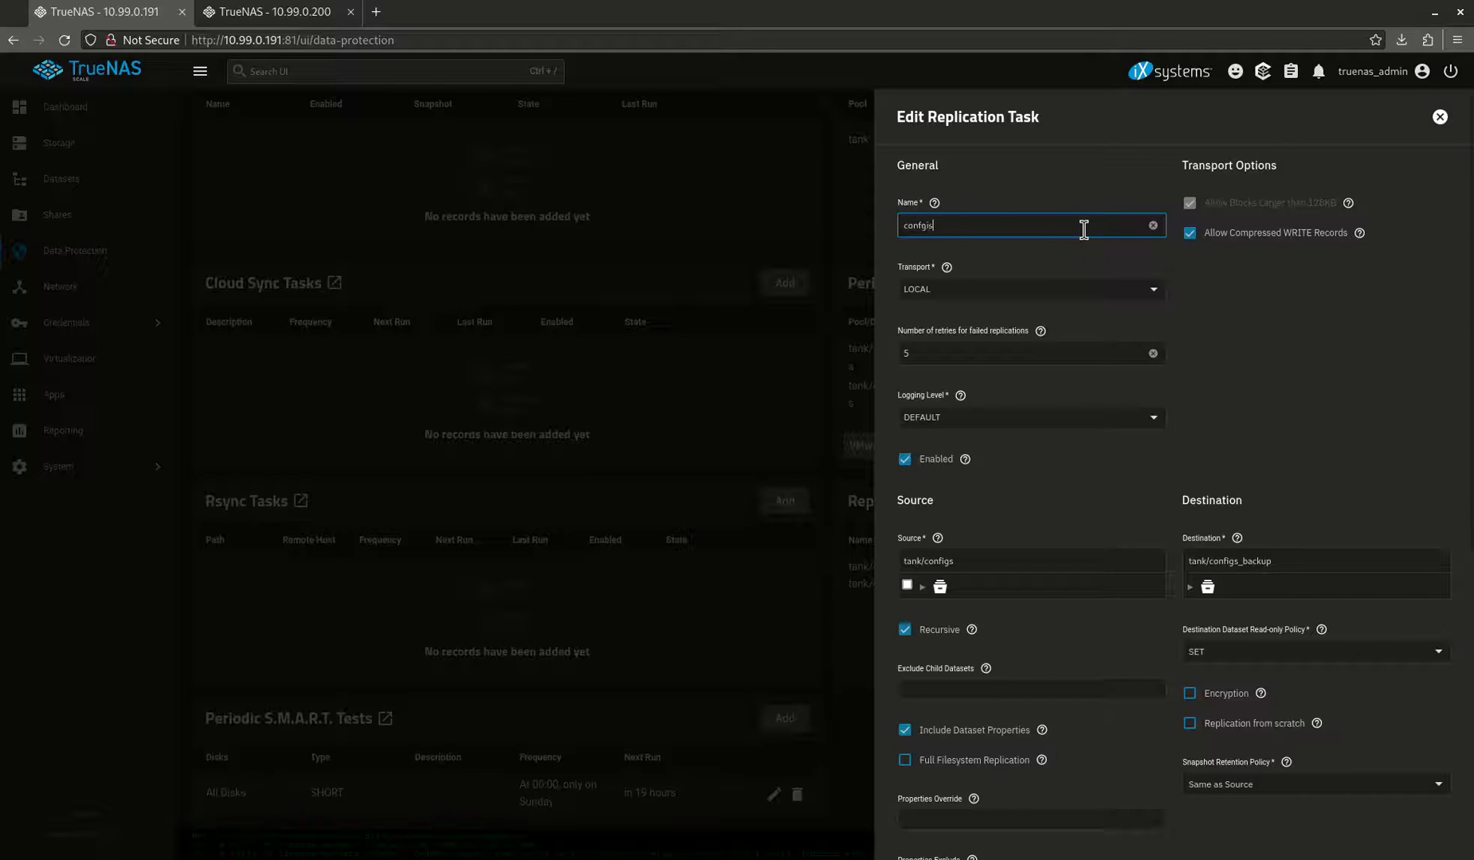
pyautogui.press('Backspace')
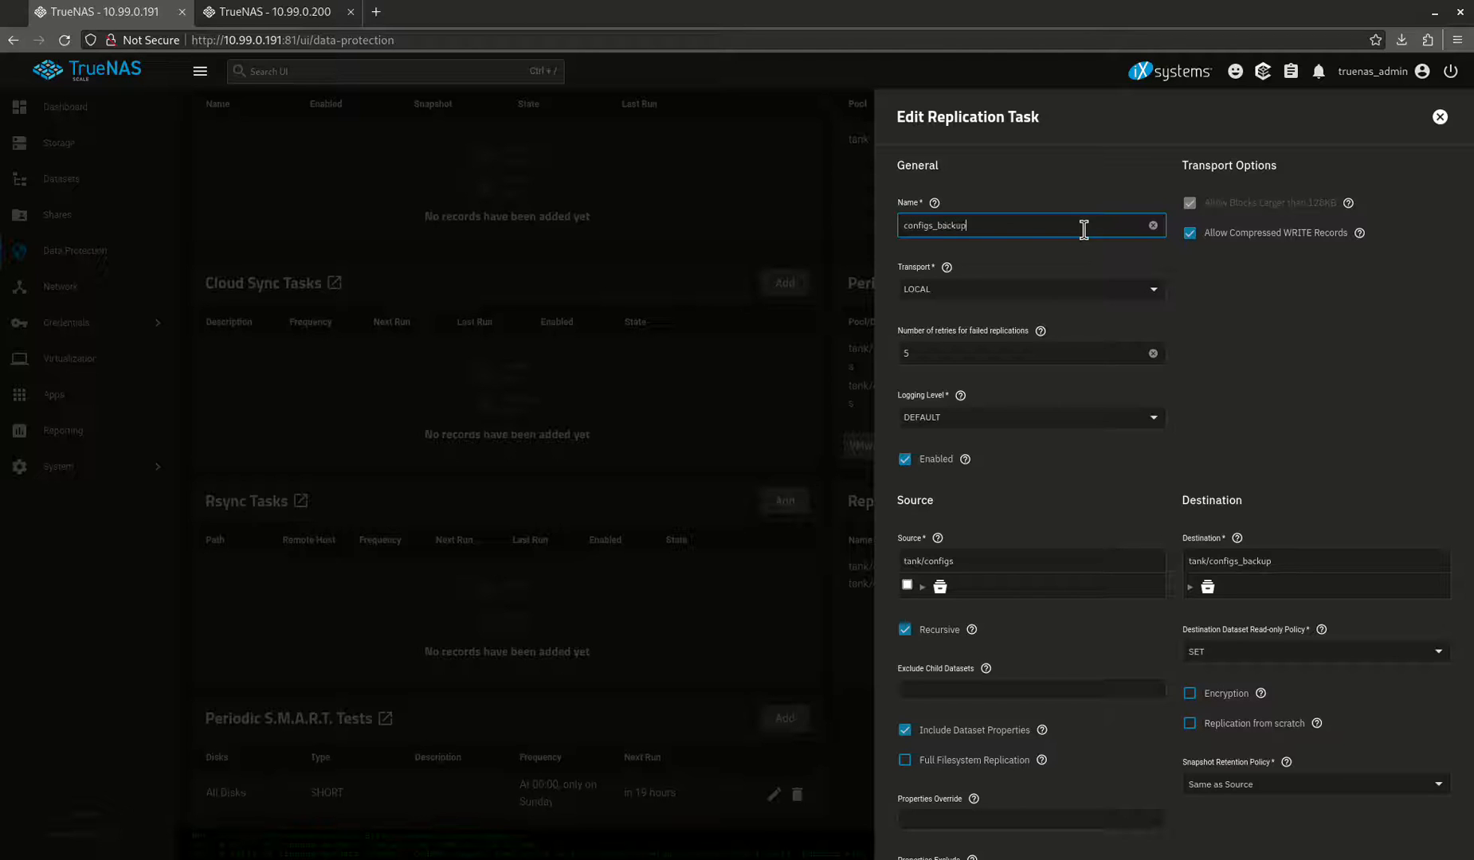
# Set the destination read-only policy to ignore and save the replication task
pyautogui.scroll(-3)
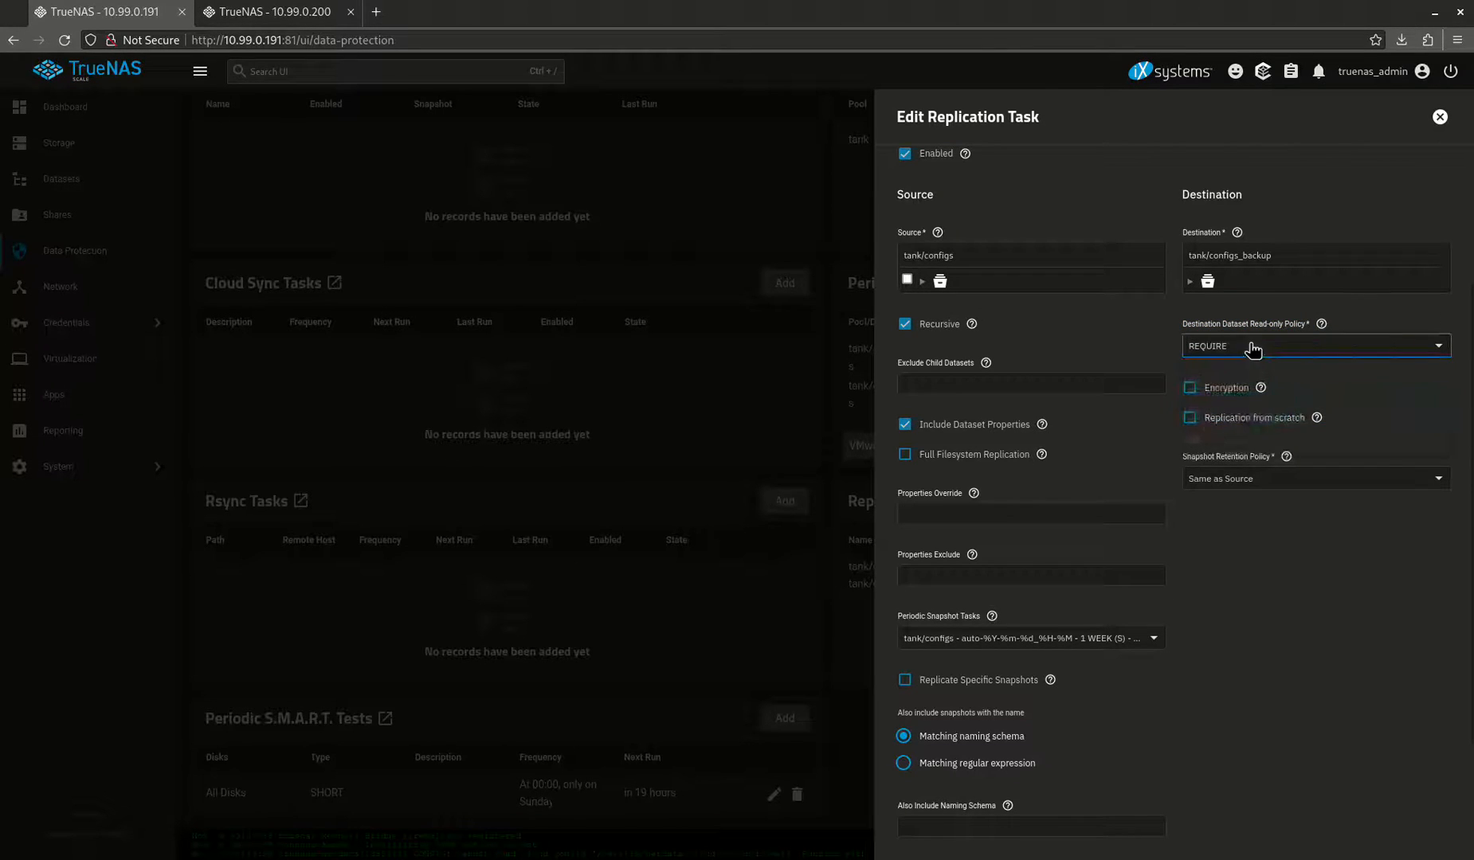
pyautogui.click(1315, 346)
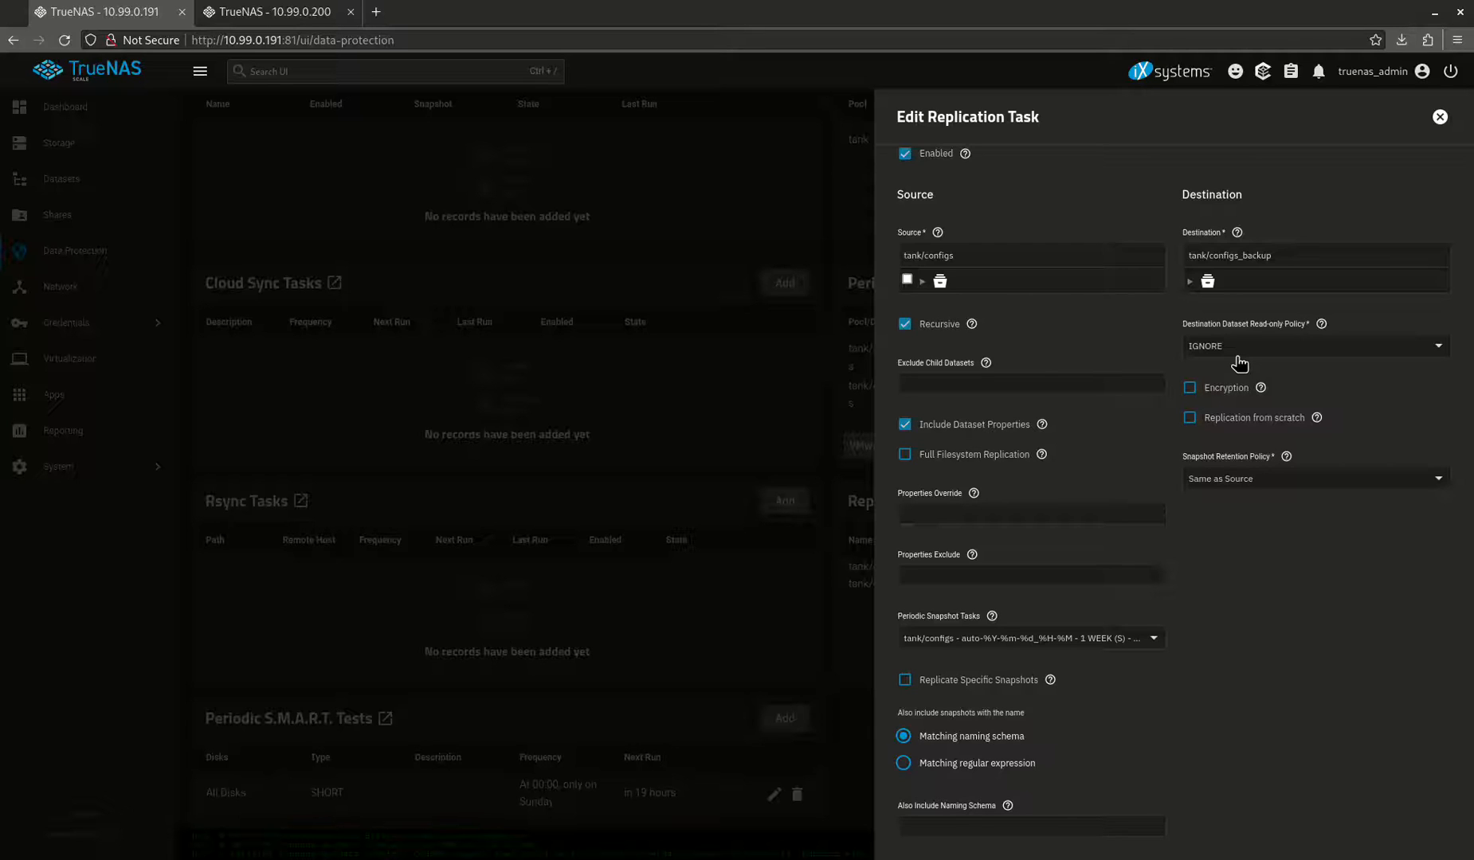
pyautogui.moveTo(1205, 327)
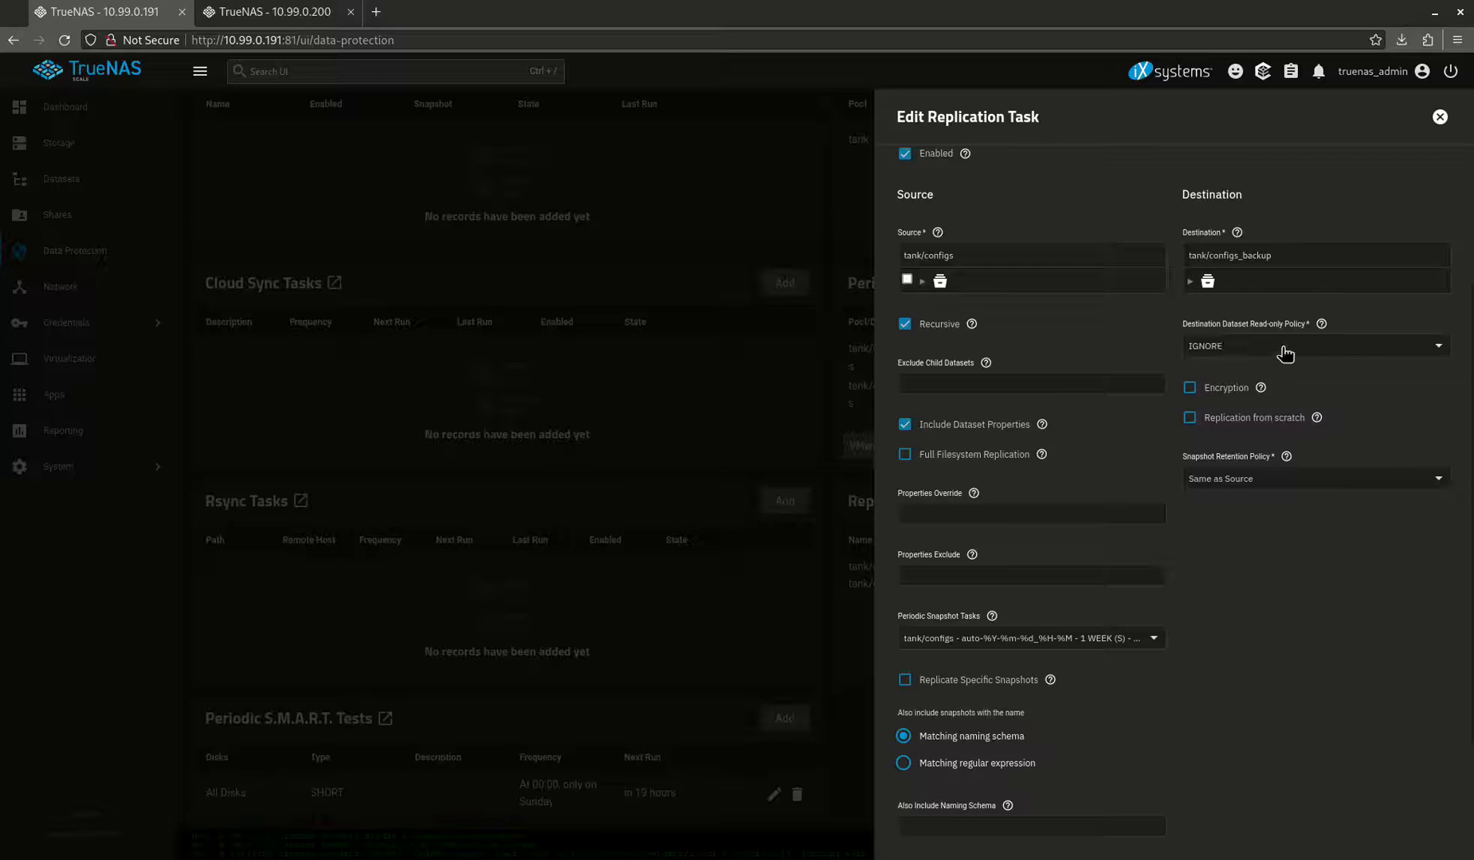
pyautogui.moveTo(1250, 450)
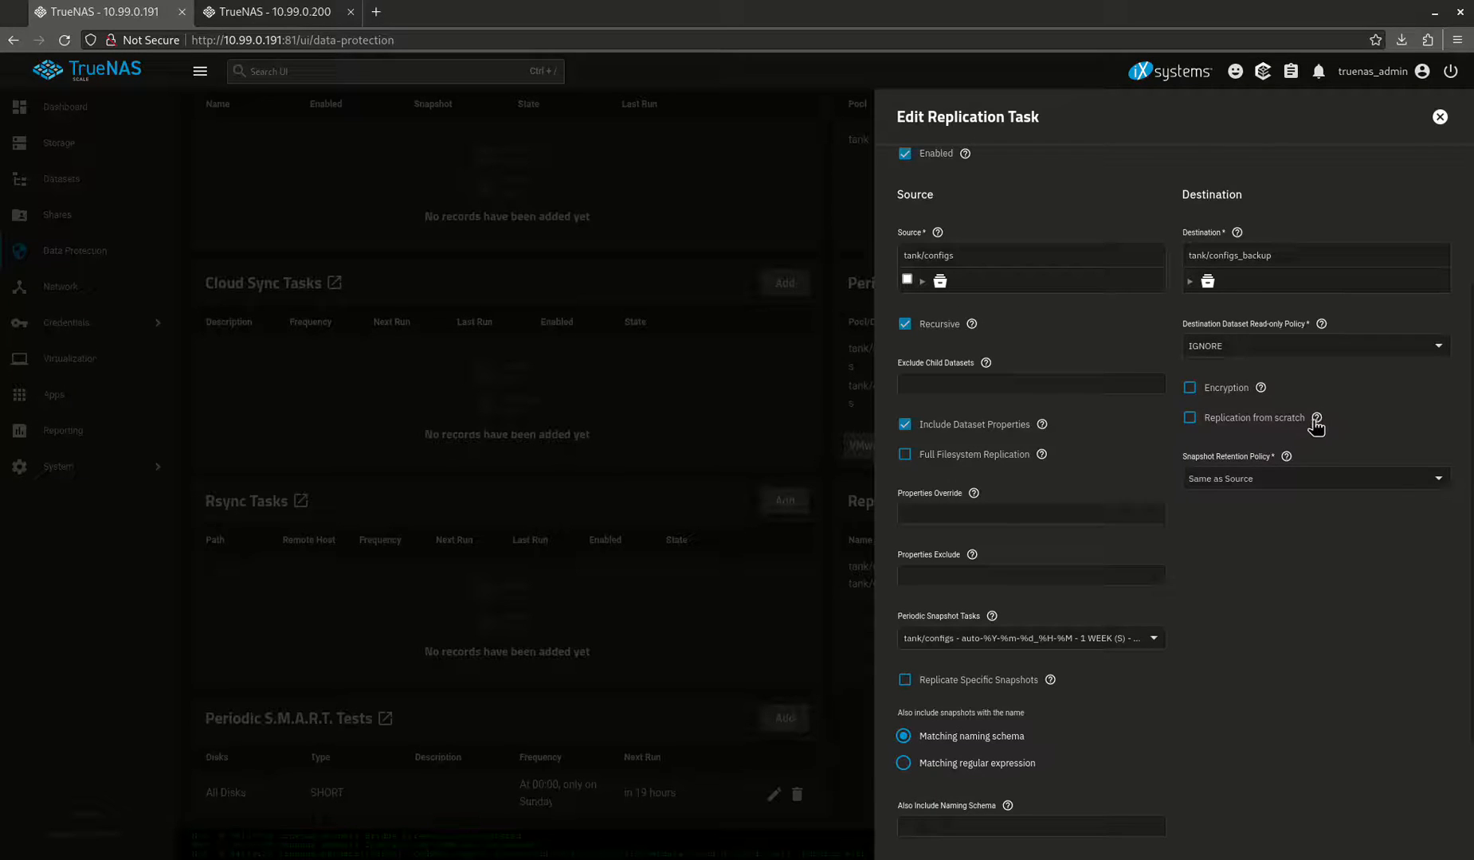
pyautogui.click(1317, 419)
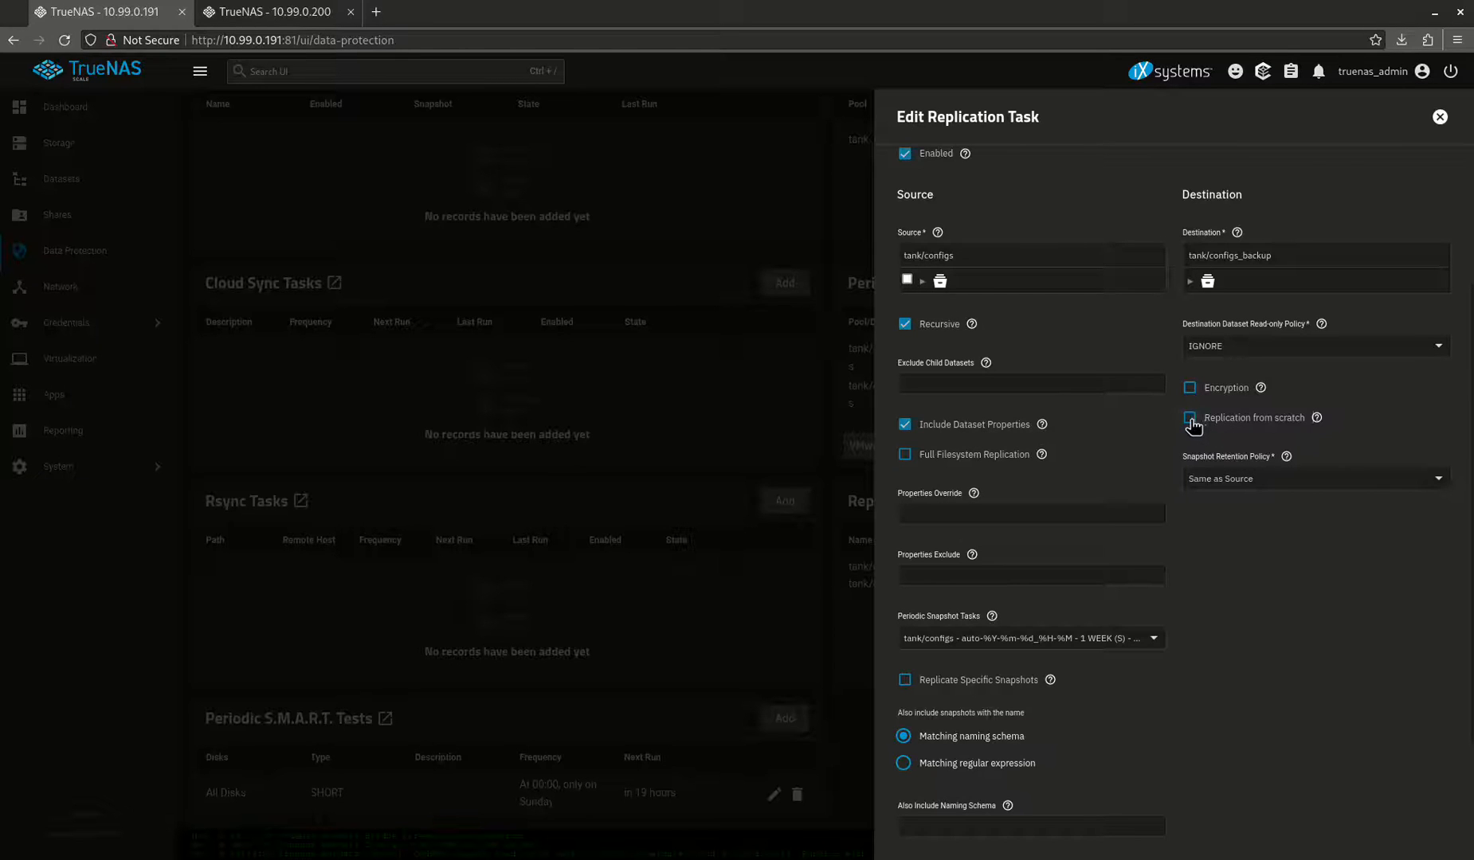
pyautogui.scroll(-3)
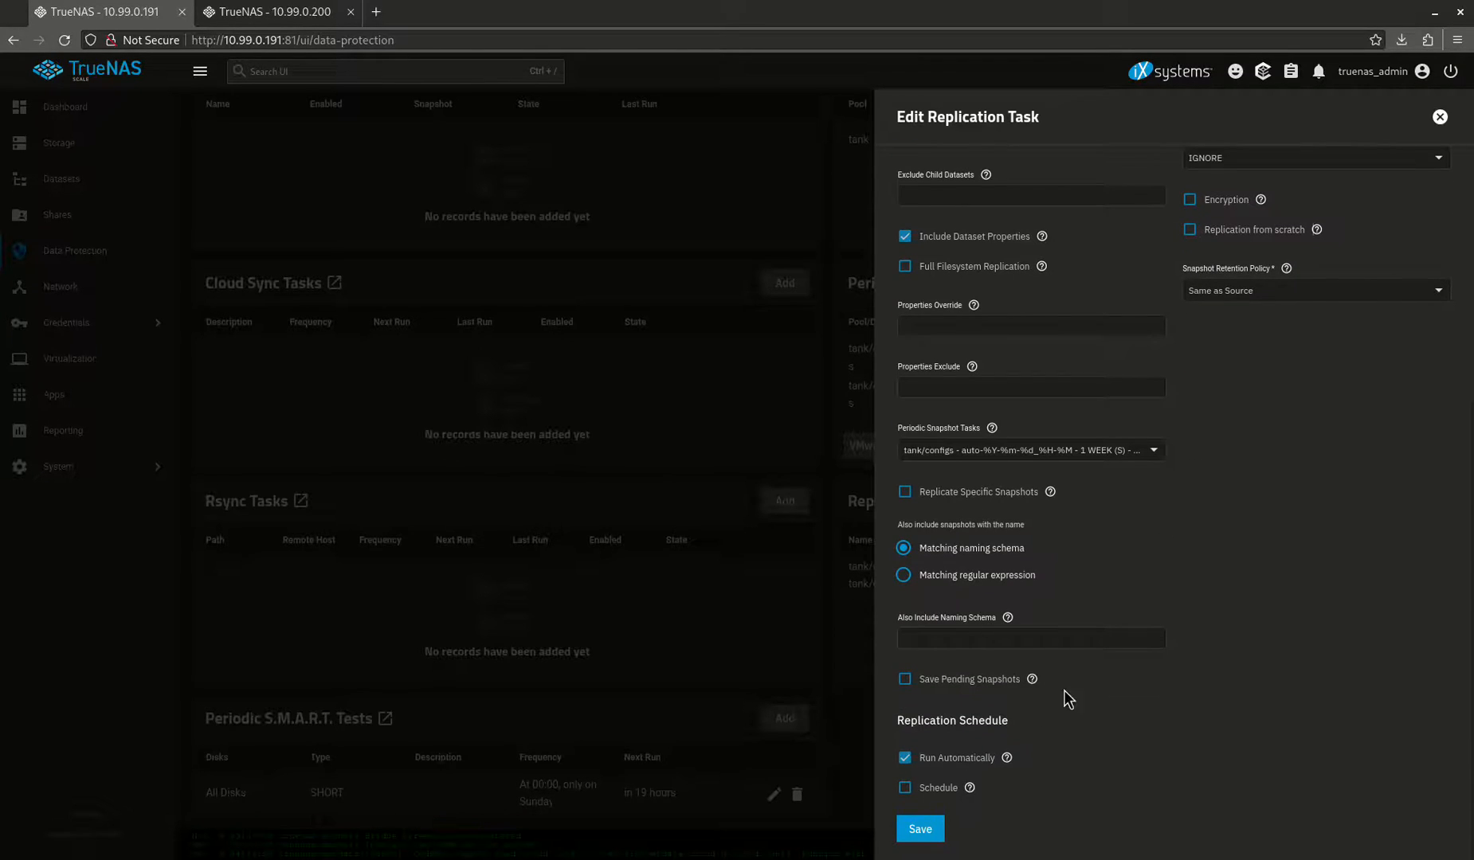
pyautogui.click(917, 830)
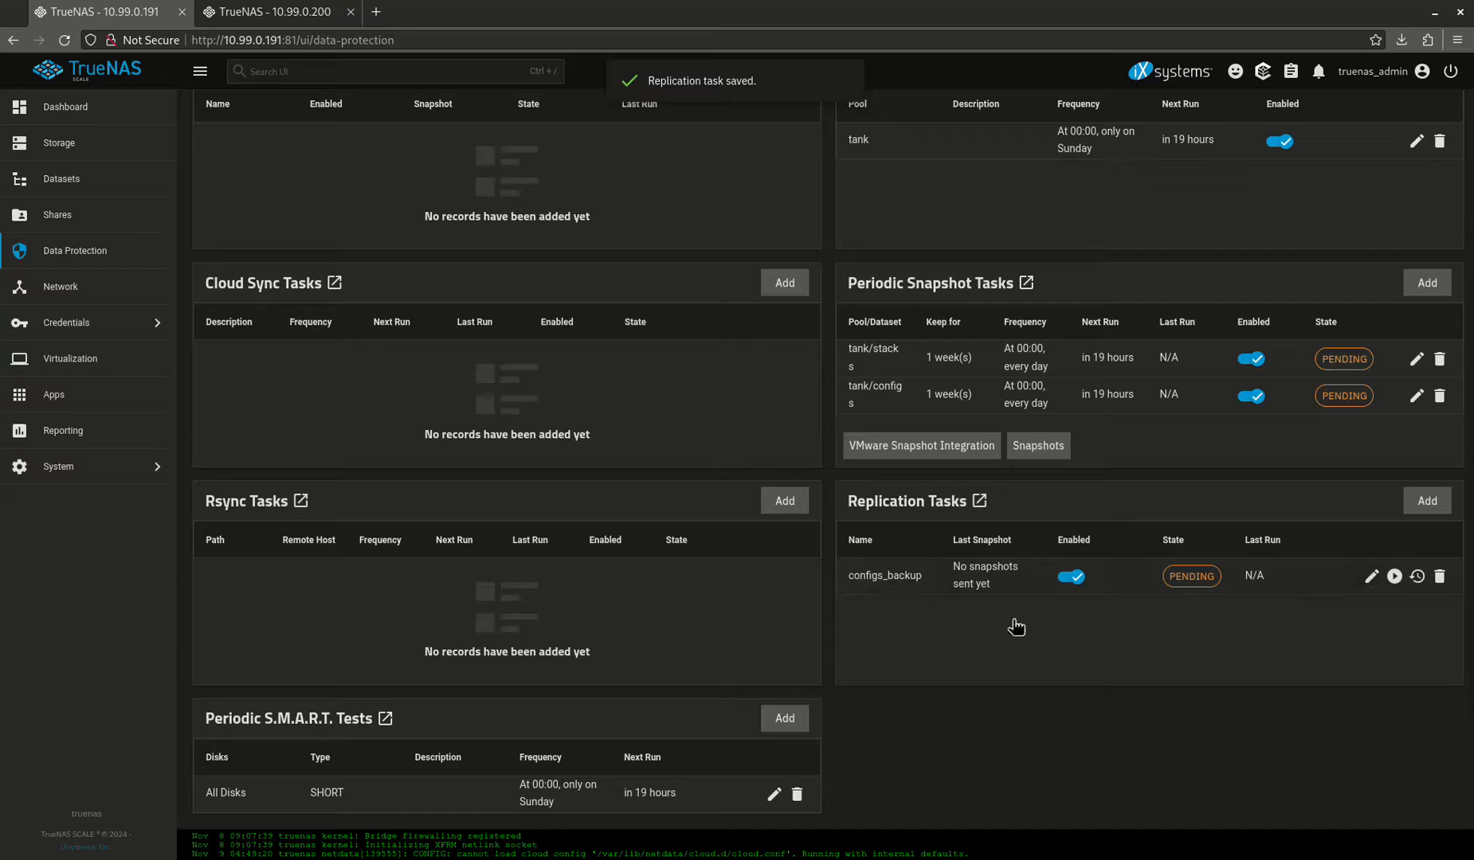
pyautogui.moveTo(948, 562)
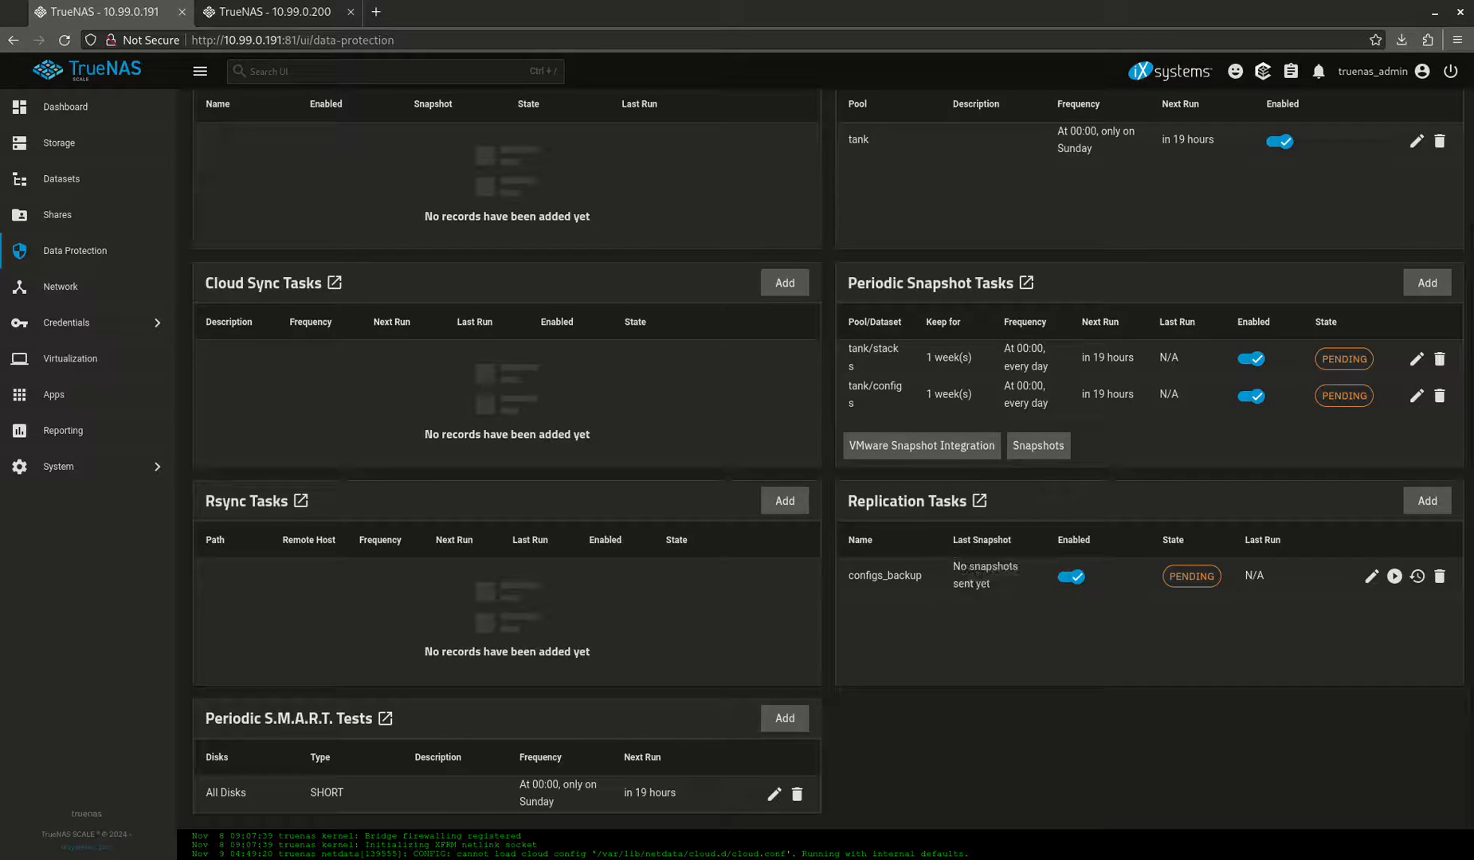
# Switch to the second TrueNAS server at 10.99.0.200 showing its Data Protection page
pyautogui.click(272, 11)
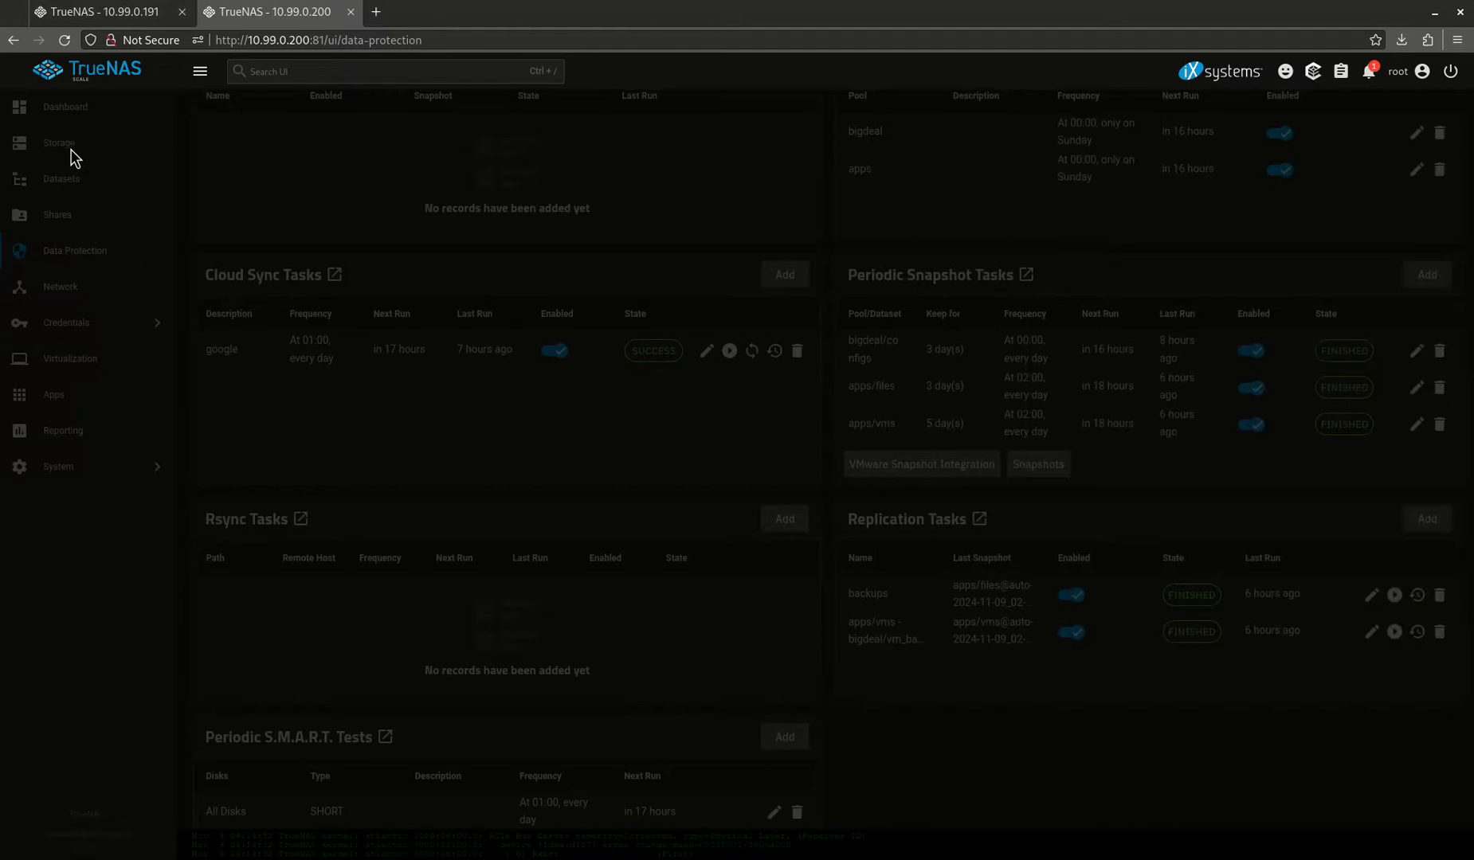
pyautogui.click(59, 141)
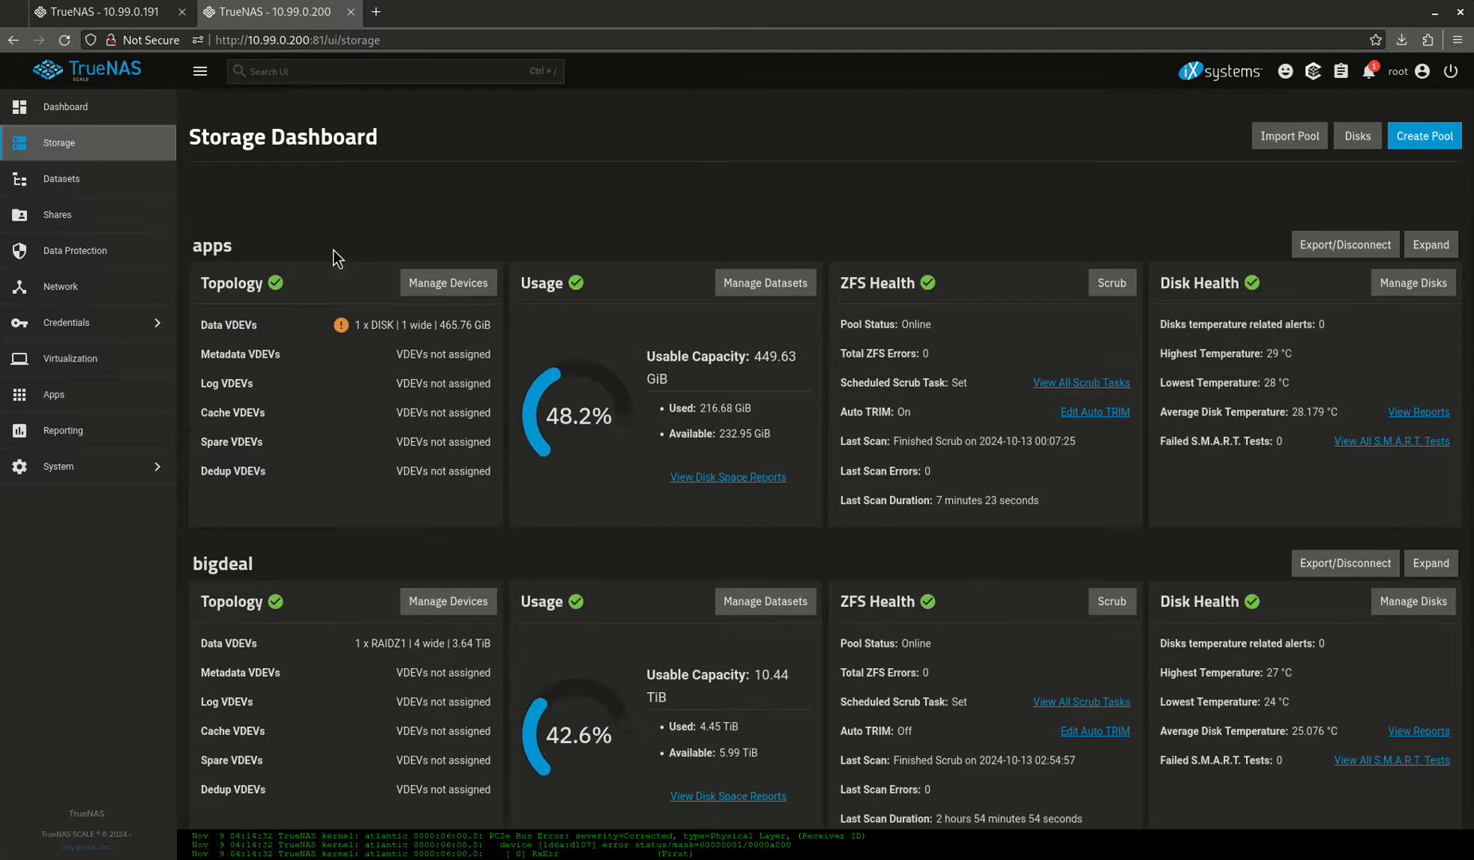
pyautogui.scroll(-3)
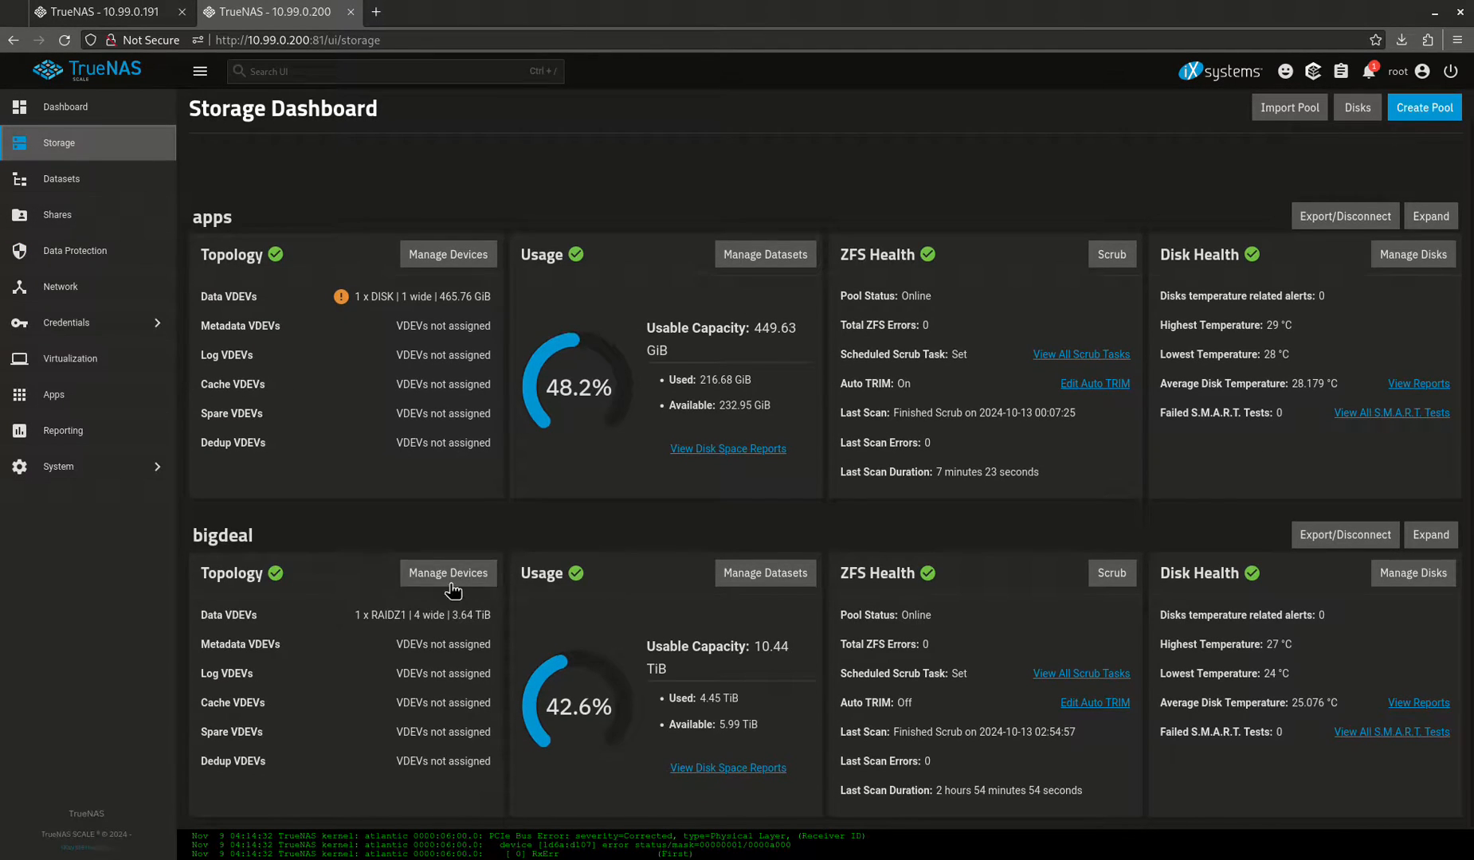
pyautogui.moveTo(426, 314)
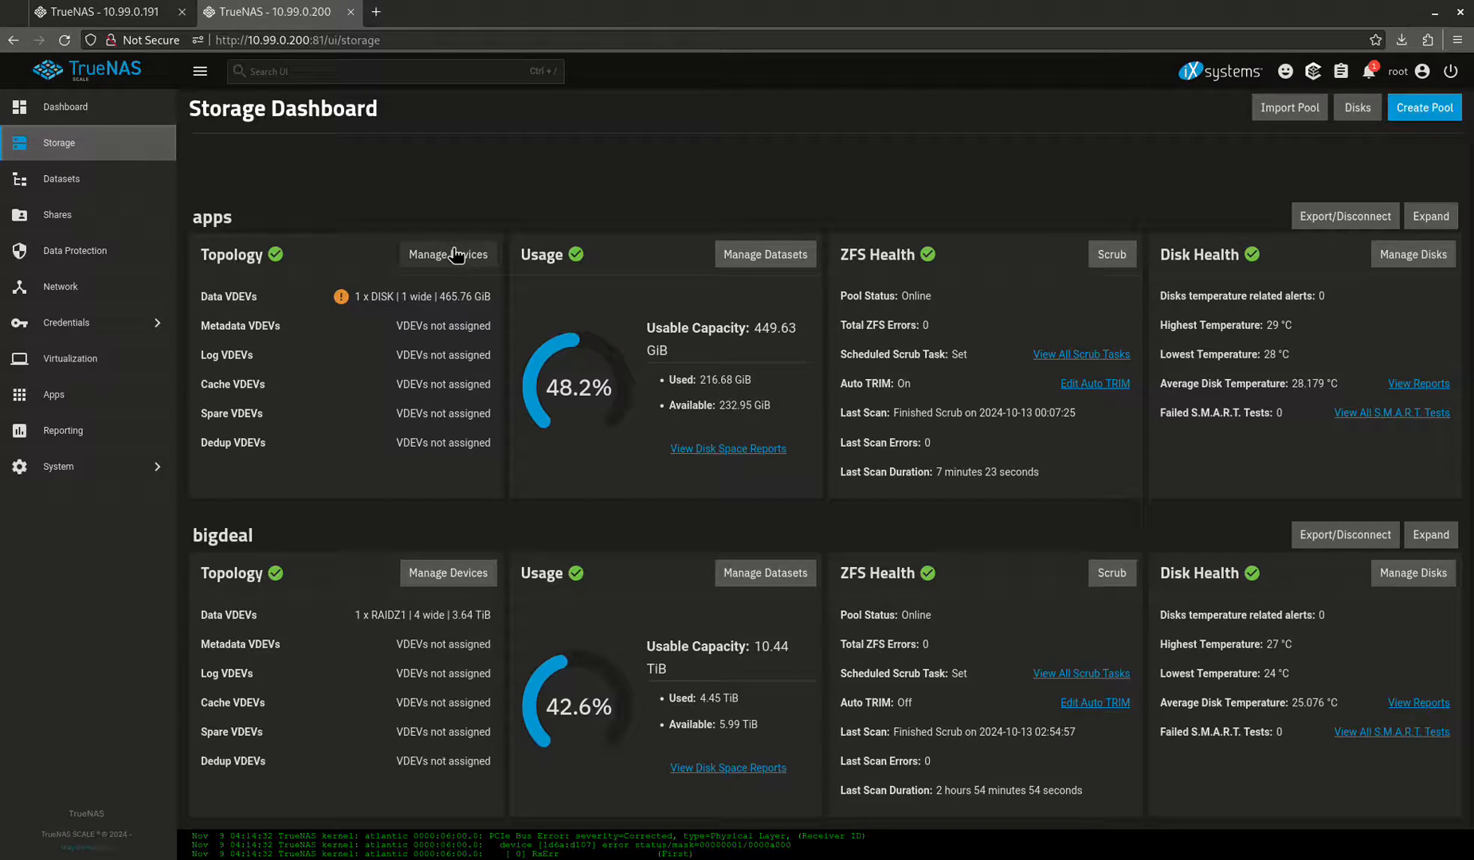
pyautogui.moveTo(411, 240)
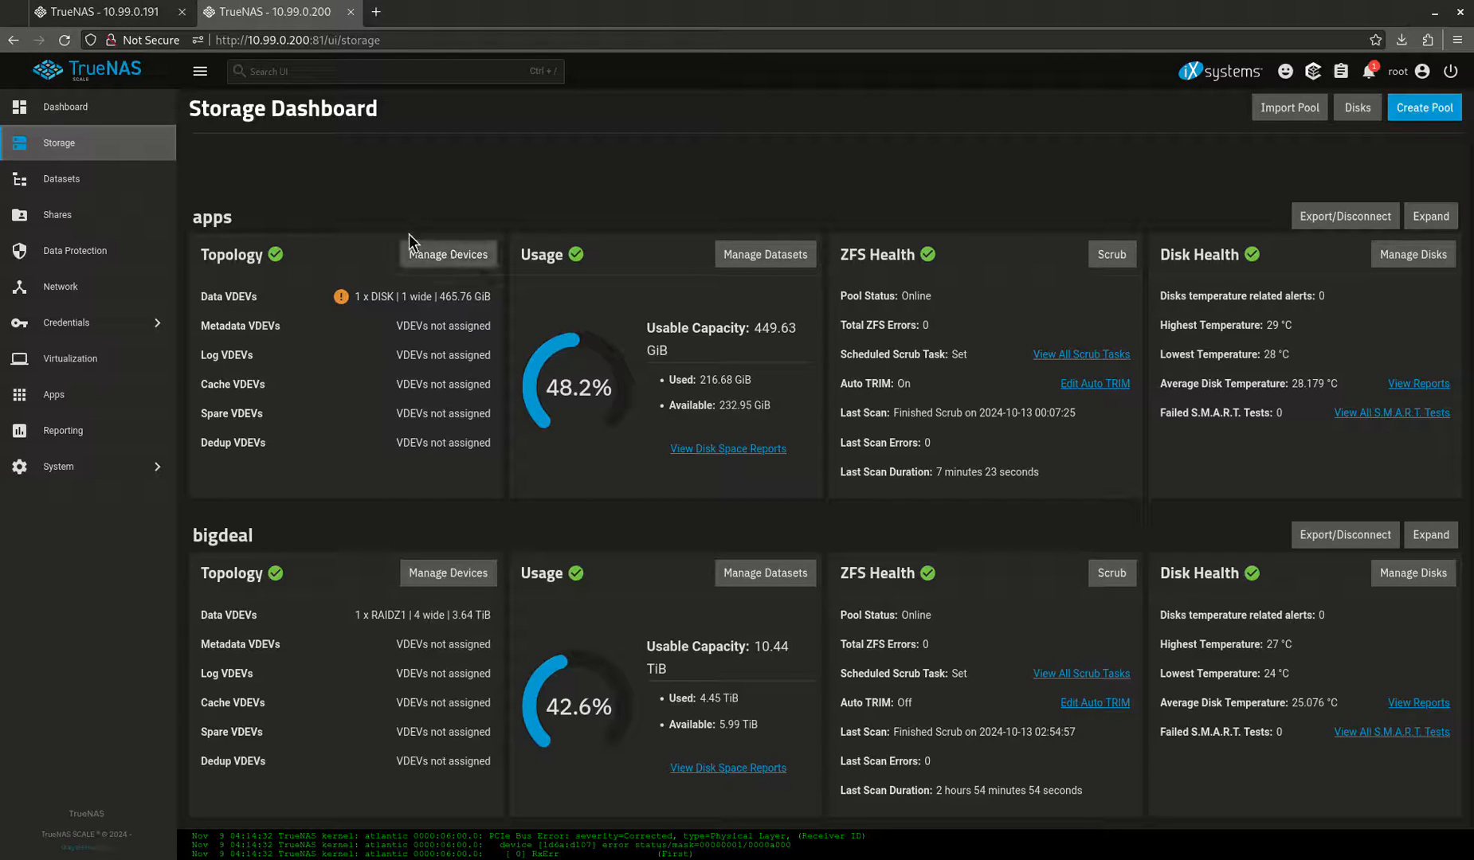
pyautogui.moveTo(385, 206)
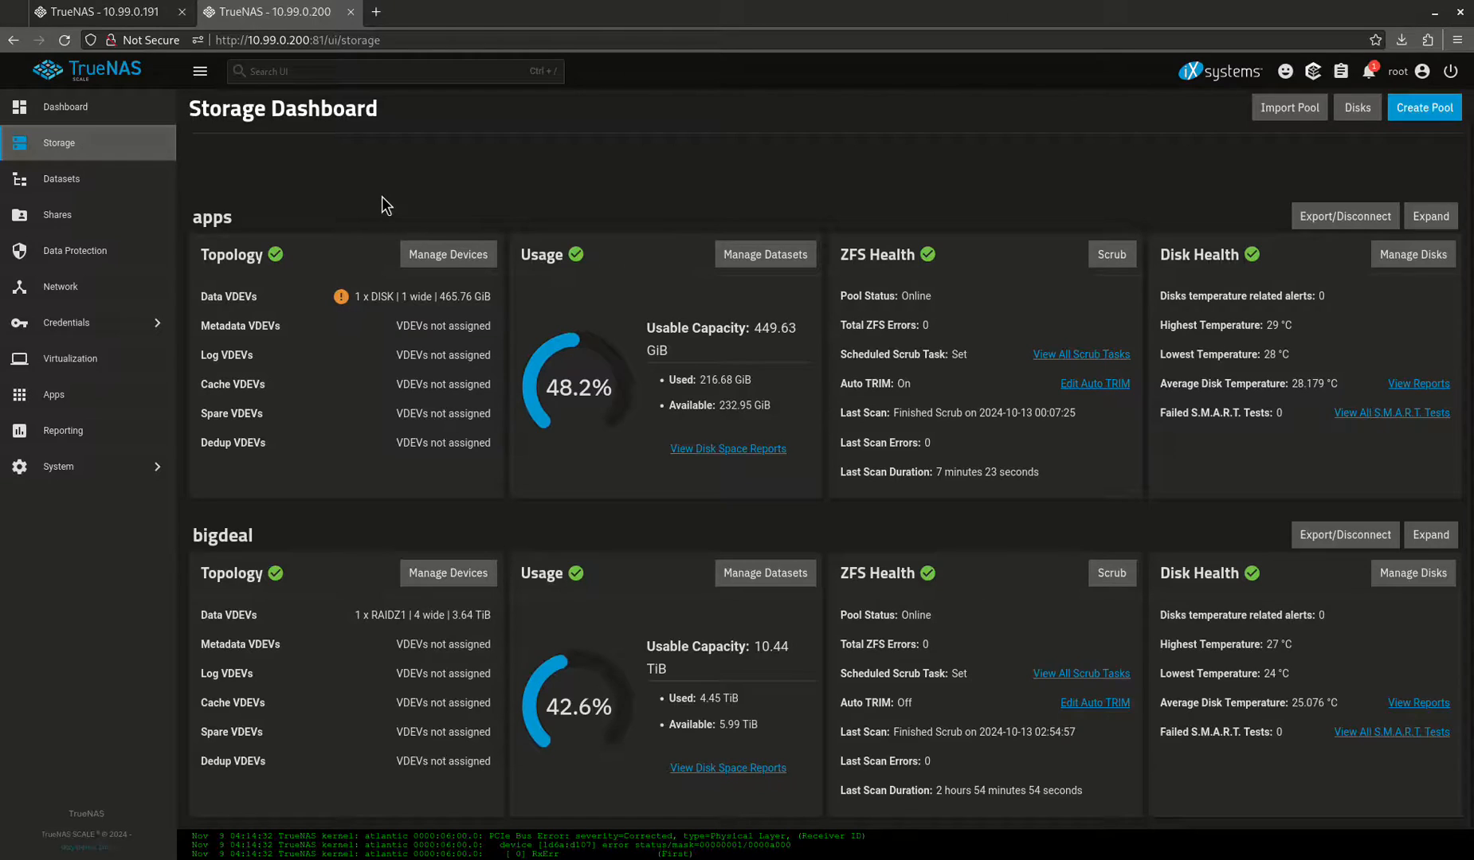
pyautogui.moveTo(287, 539)
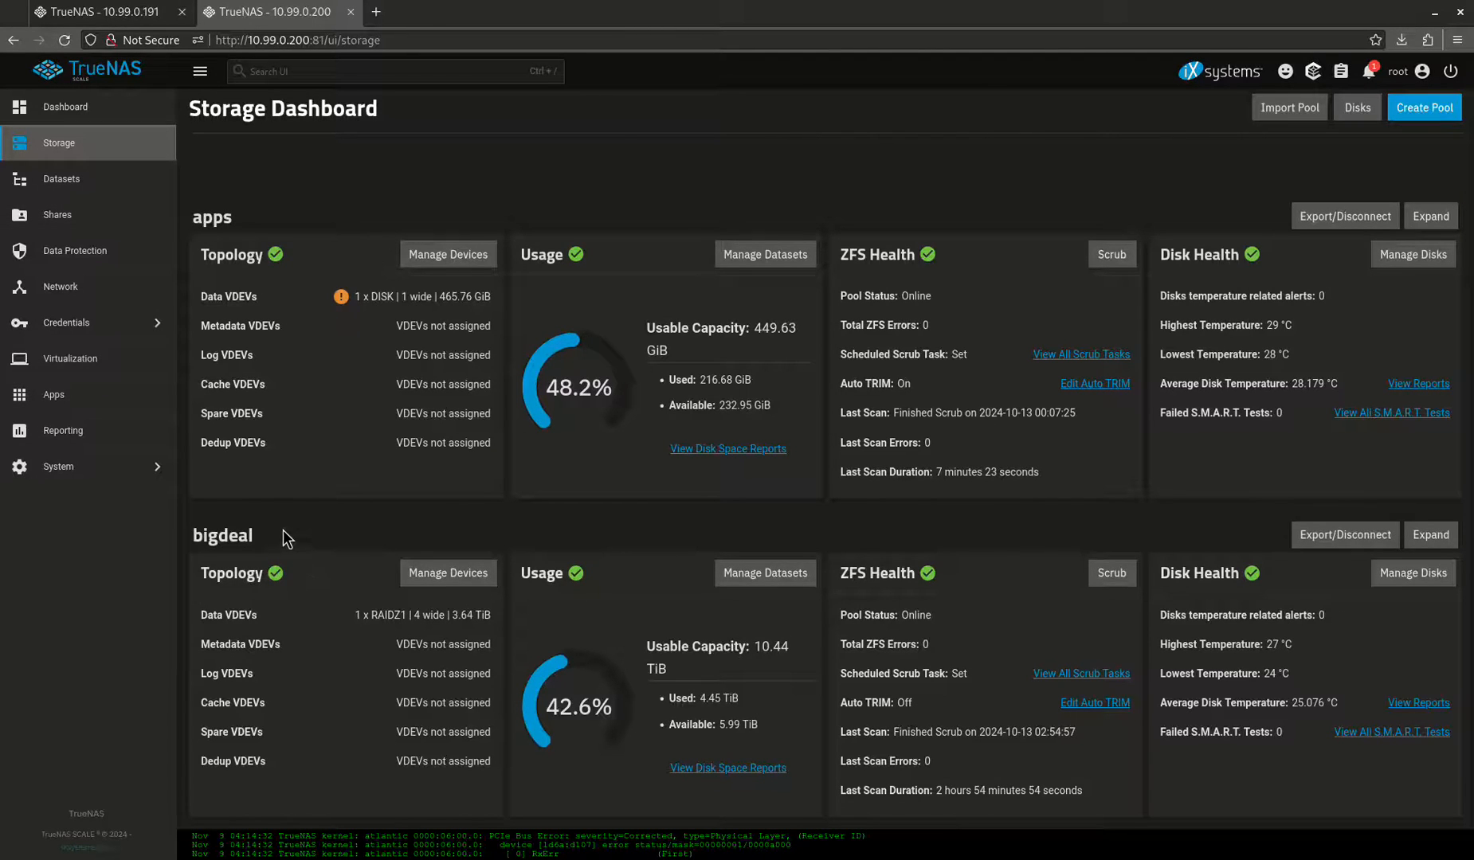
pyautogui.moveTo(267, 388)
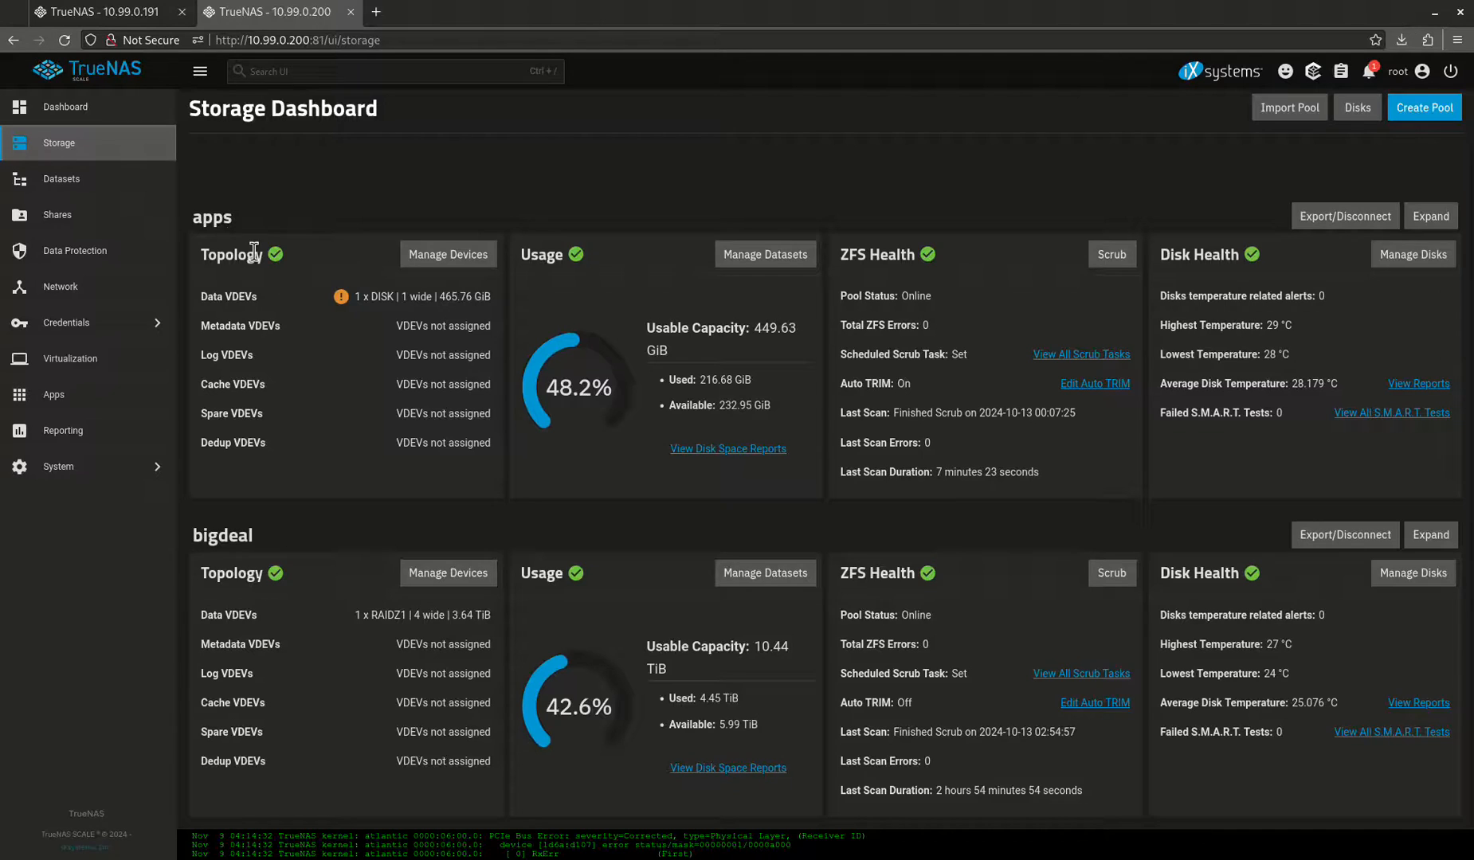
pyautogui.moveTo(125, 265)
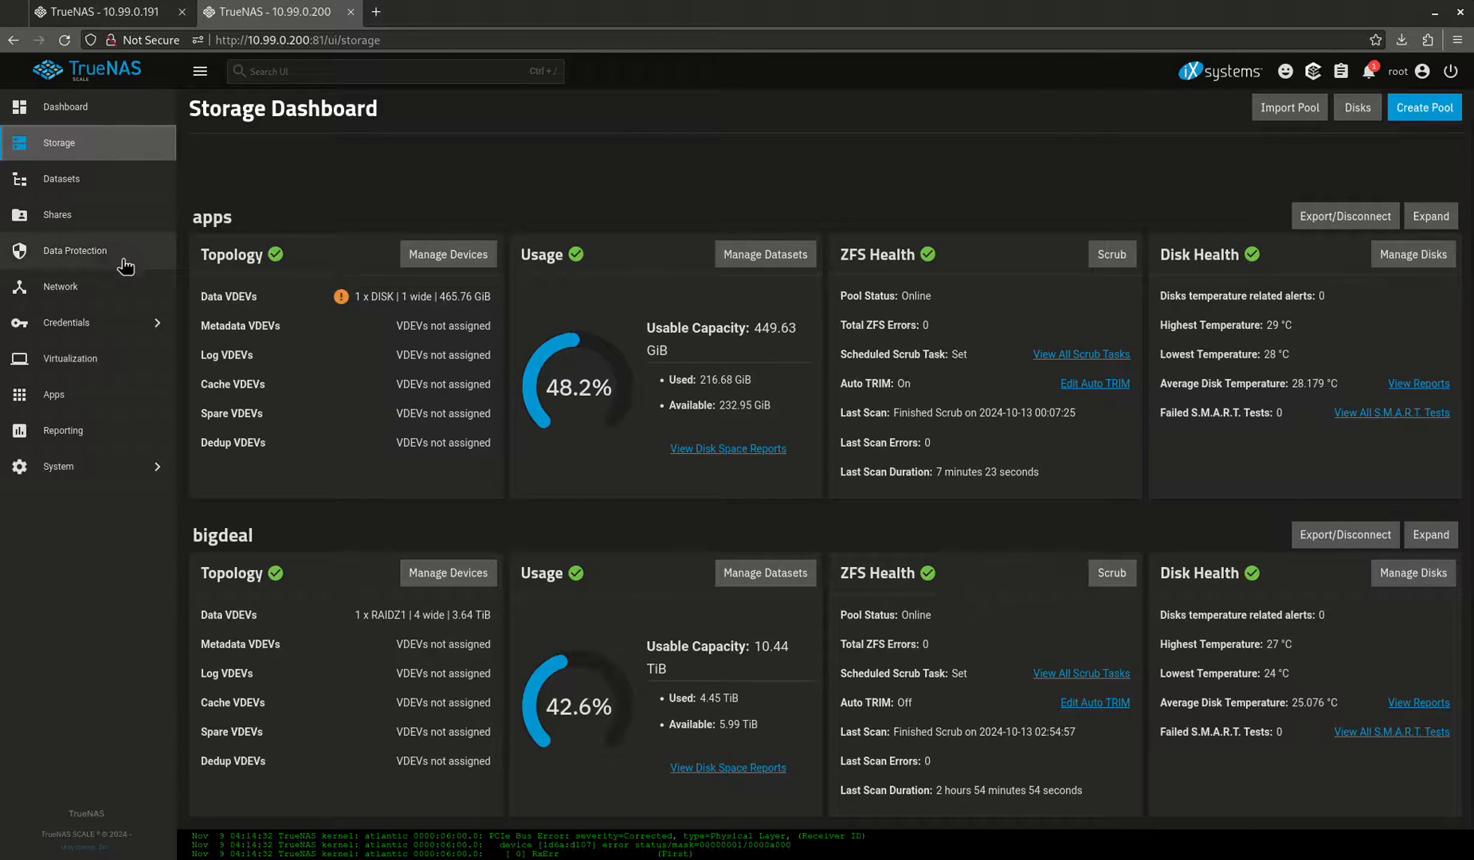
pyautogui.click(75, 250)
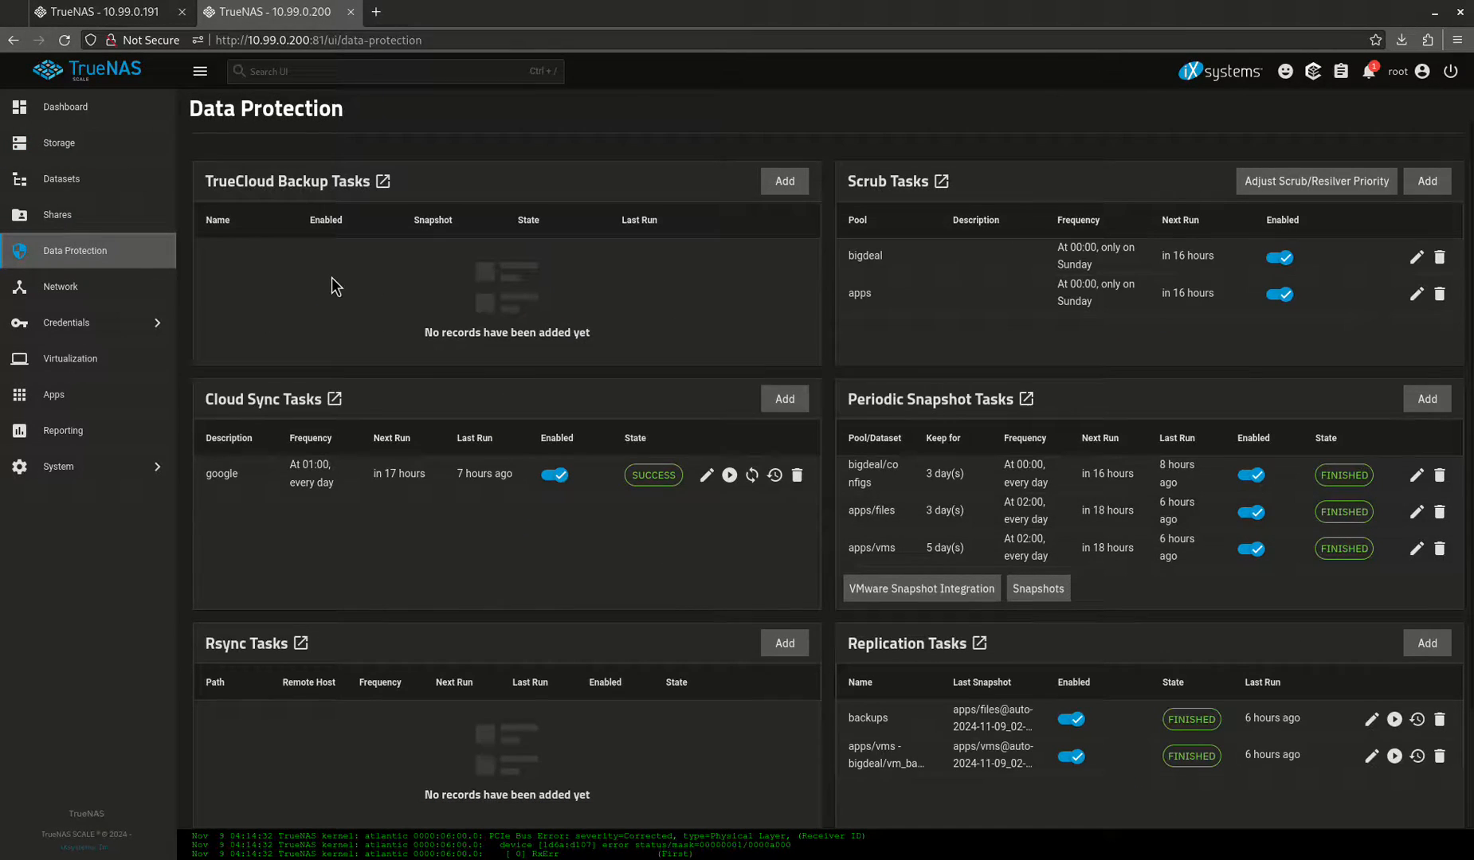
# Show the full Cloud Sync Tasks list with the daily google task marked success
pyautogui.scroll(-3)
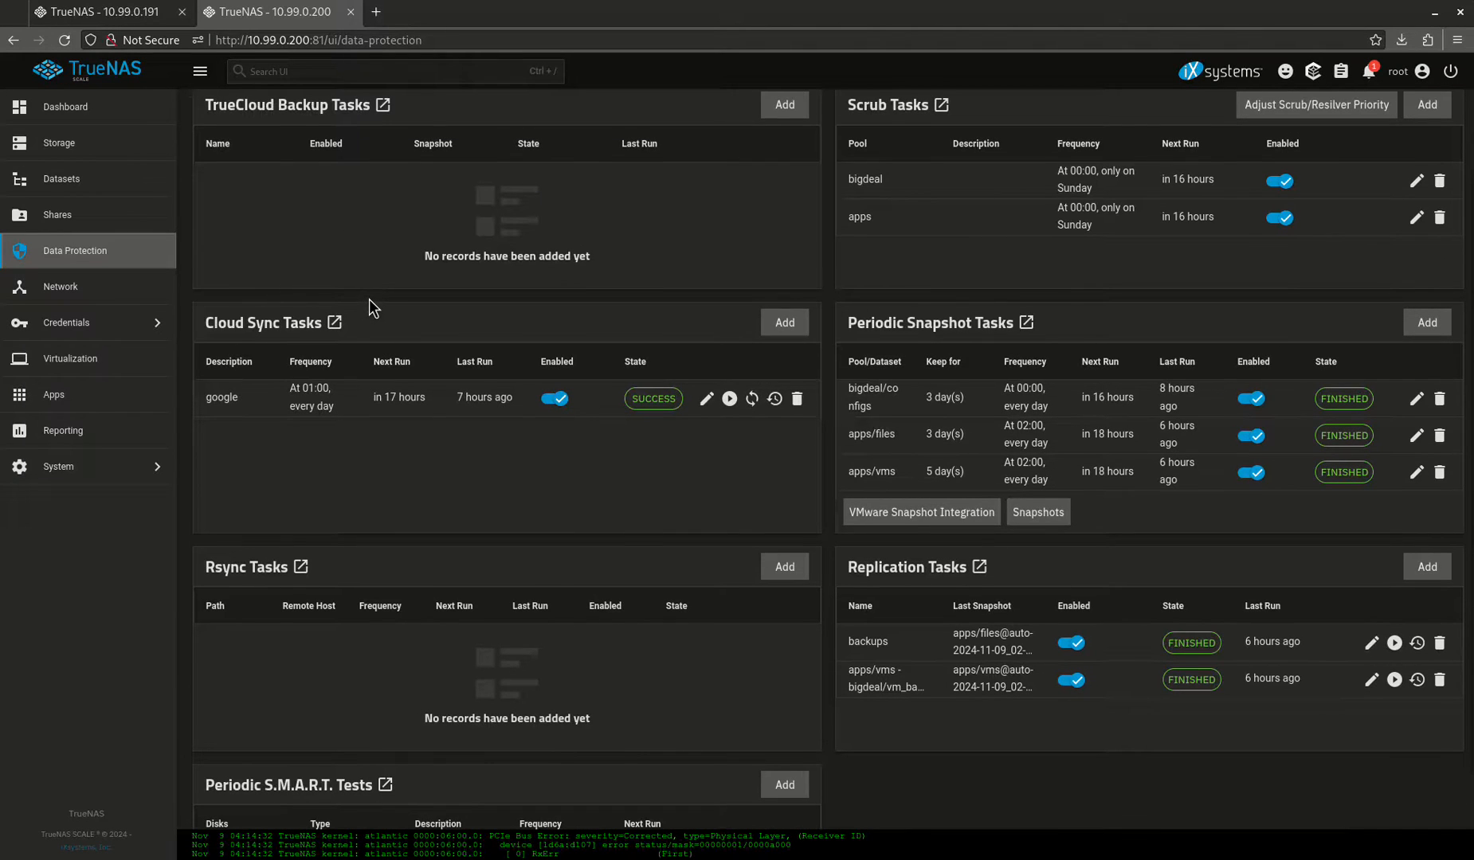
pyautogui.moveTo(424, 306)
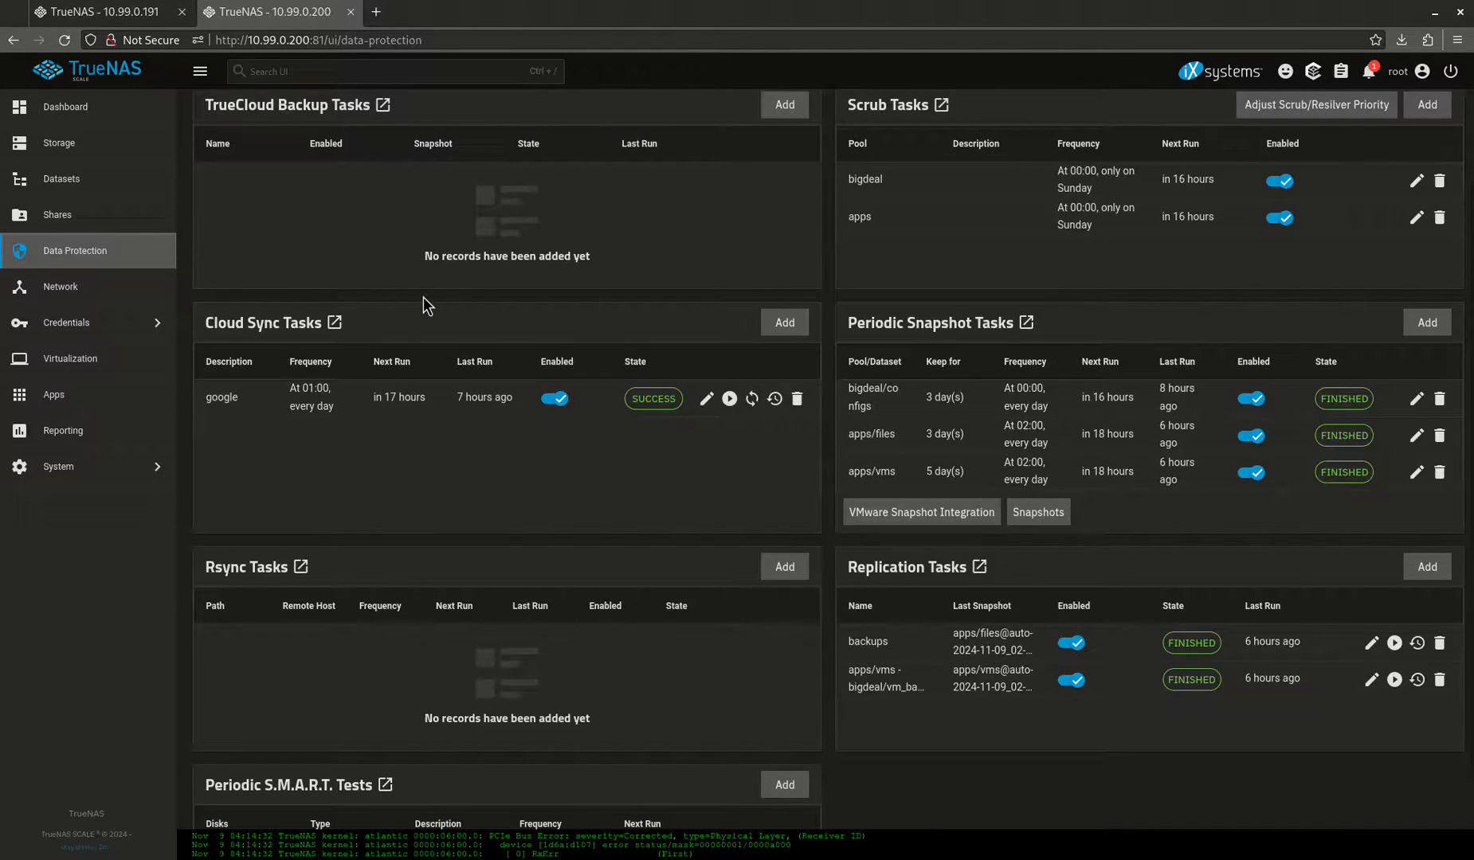
pyautogui.moveTo(774, 410)
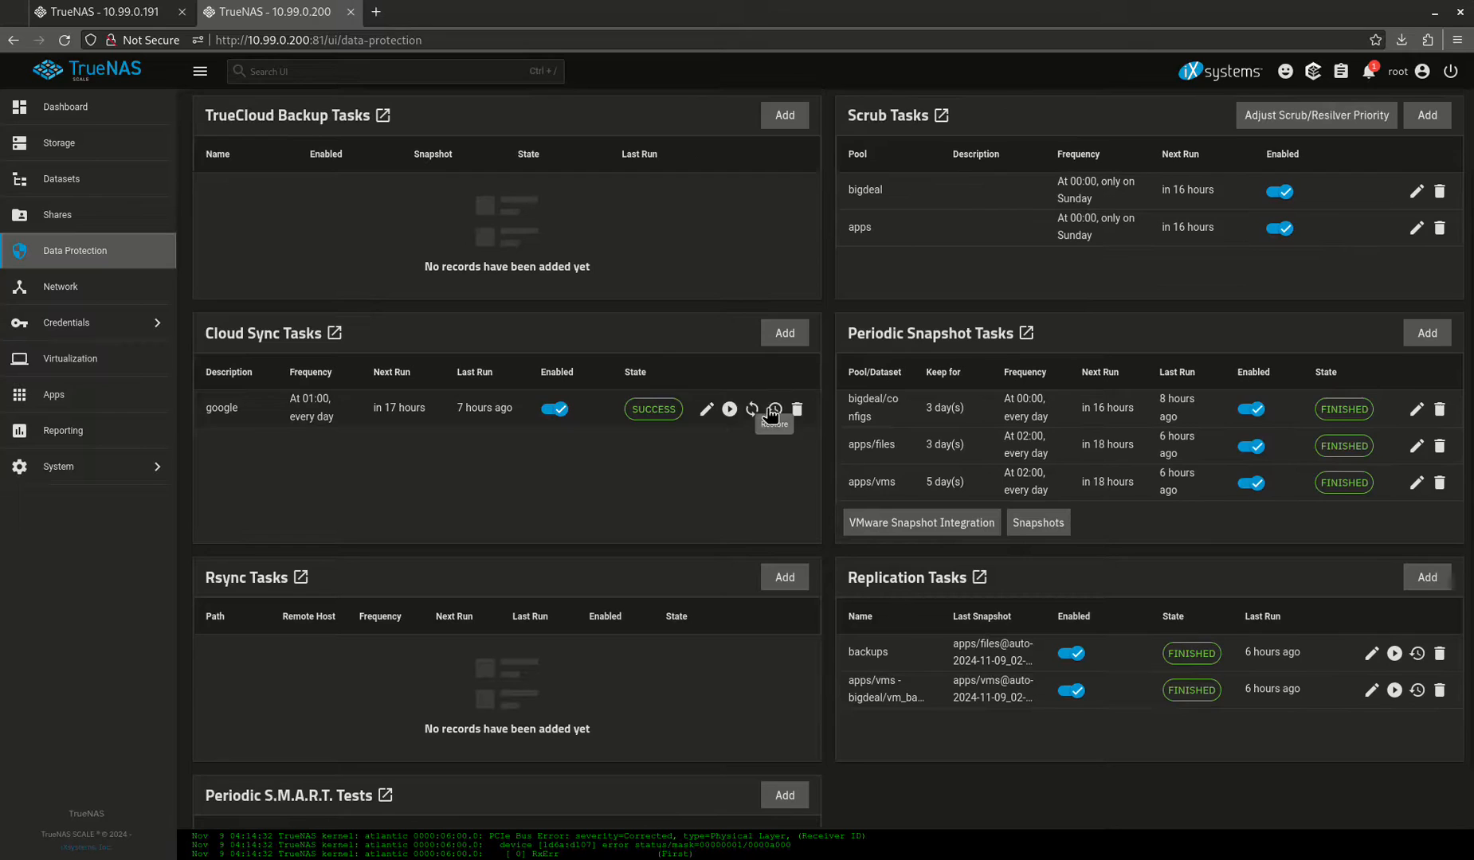
pyautogui.moveTo(708, 406)
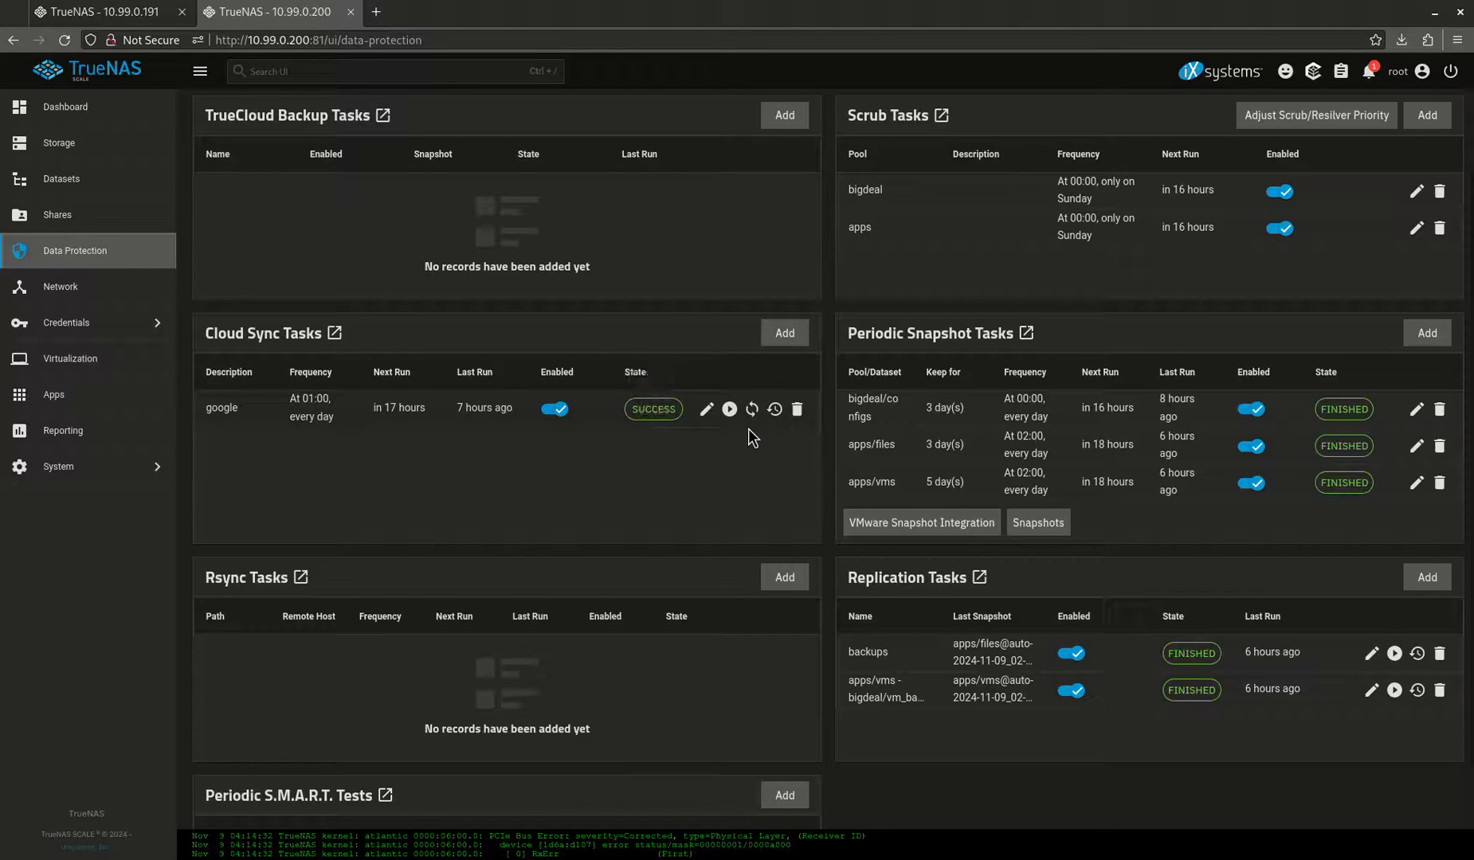
pyautogui.moveTo(951, 462)
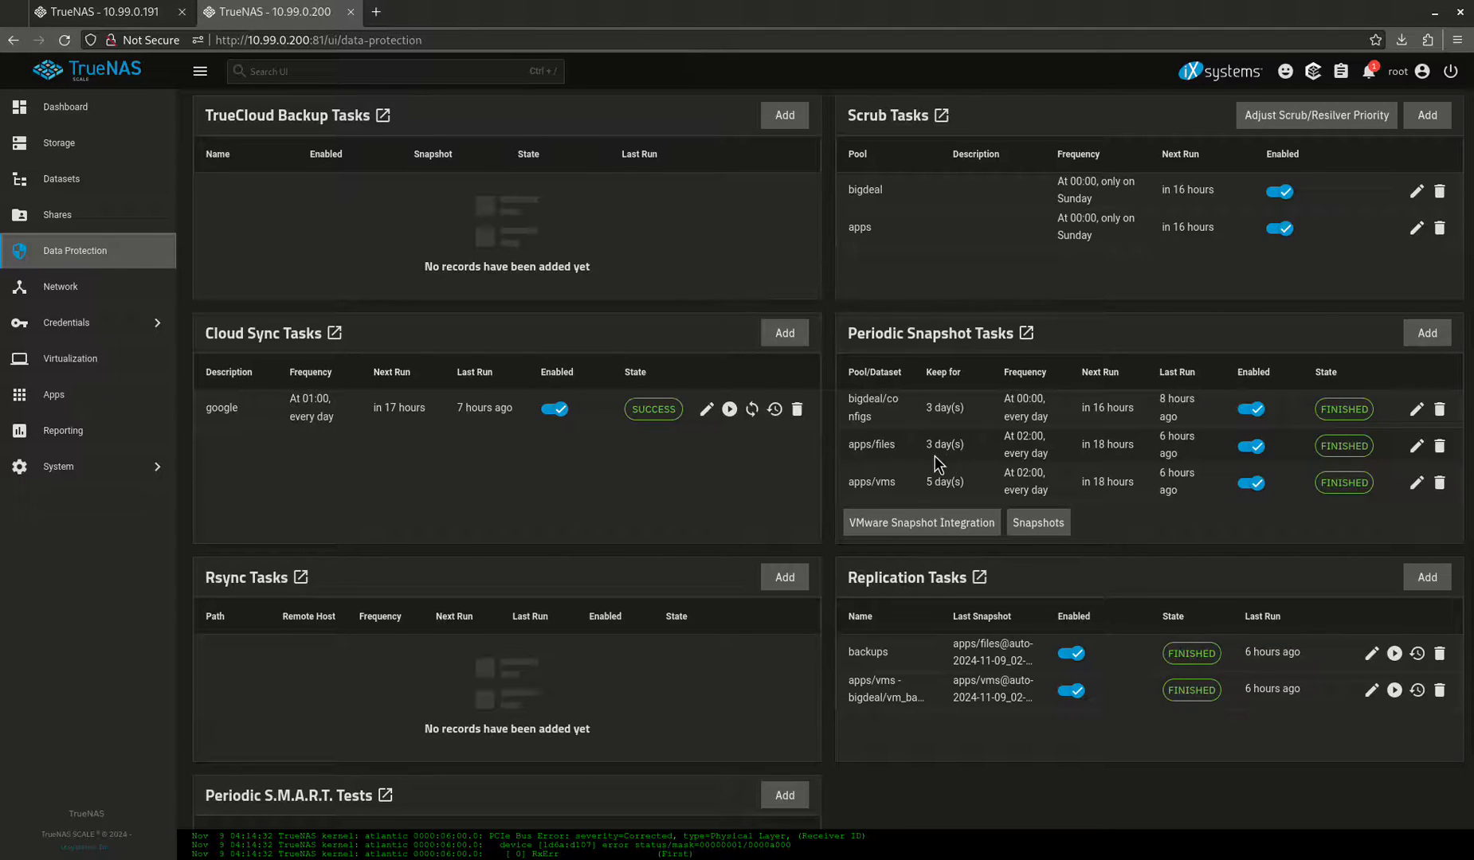
pyautogui.scroll(3)
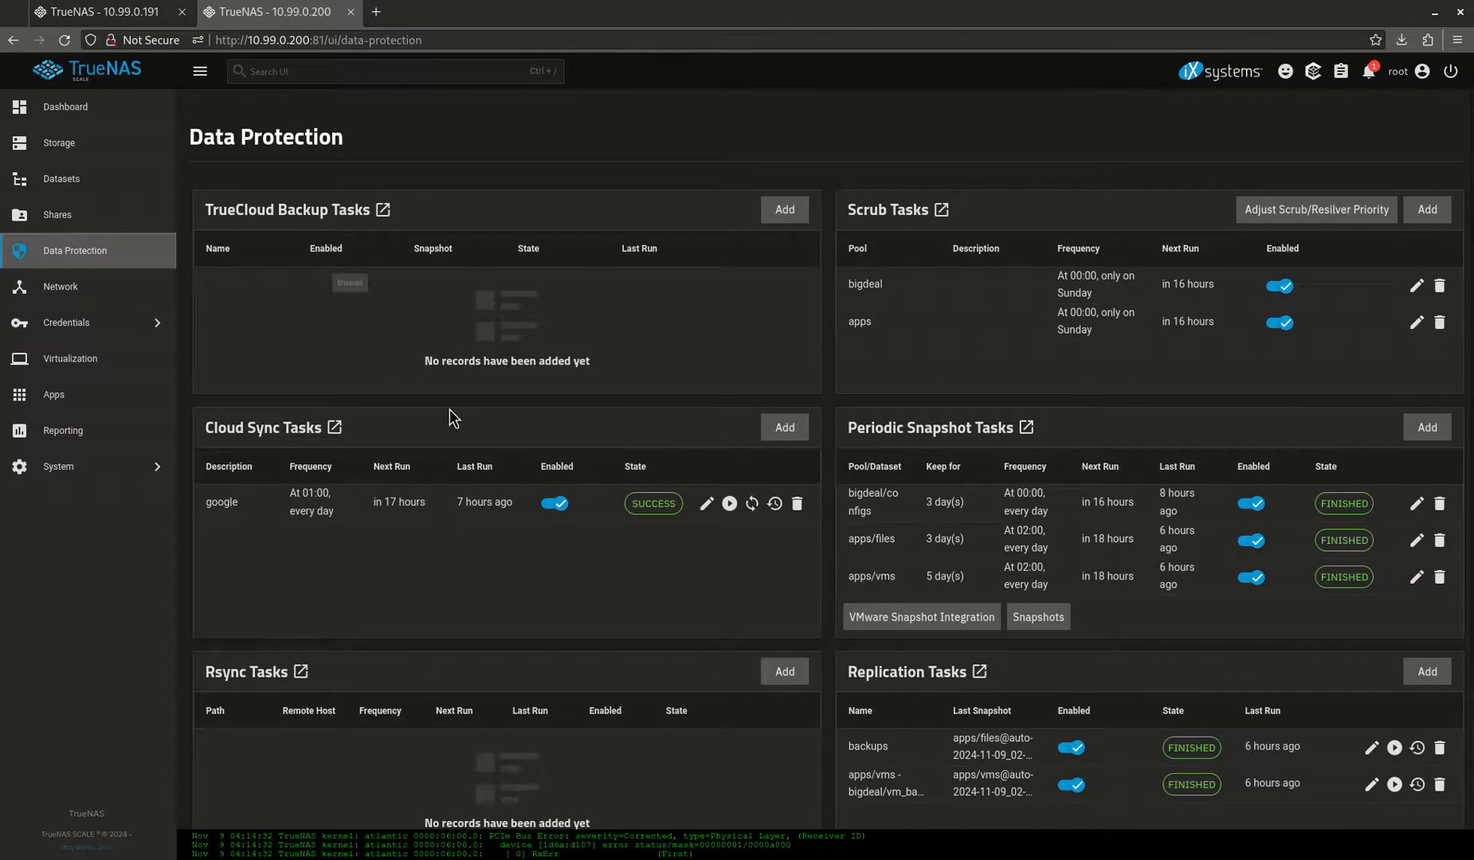
pyautogui.moveTo(110, 257)
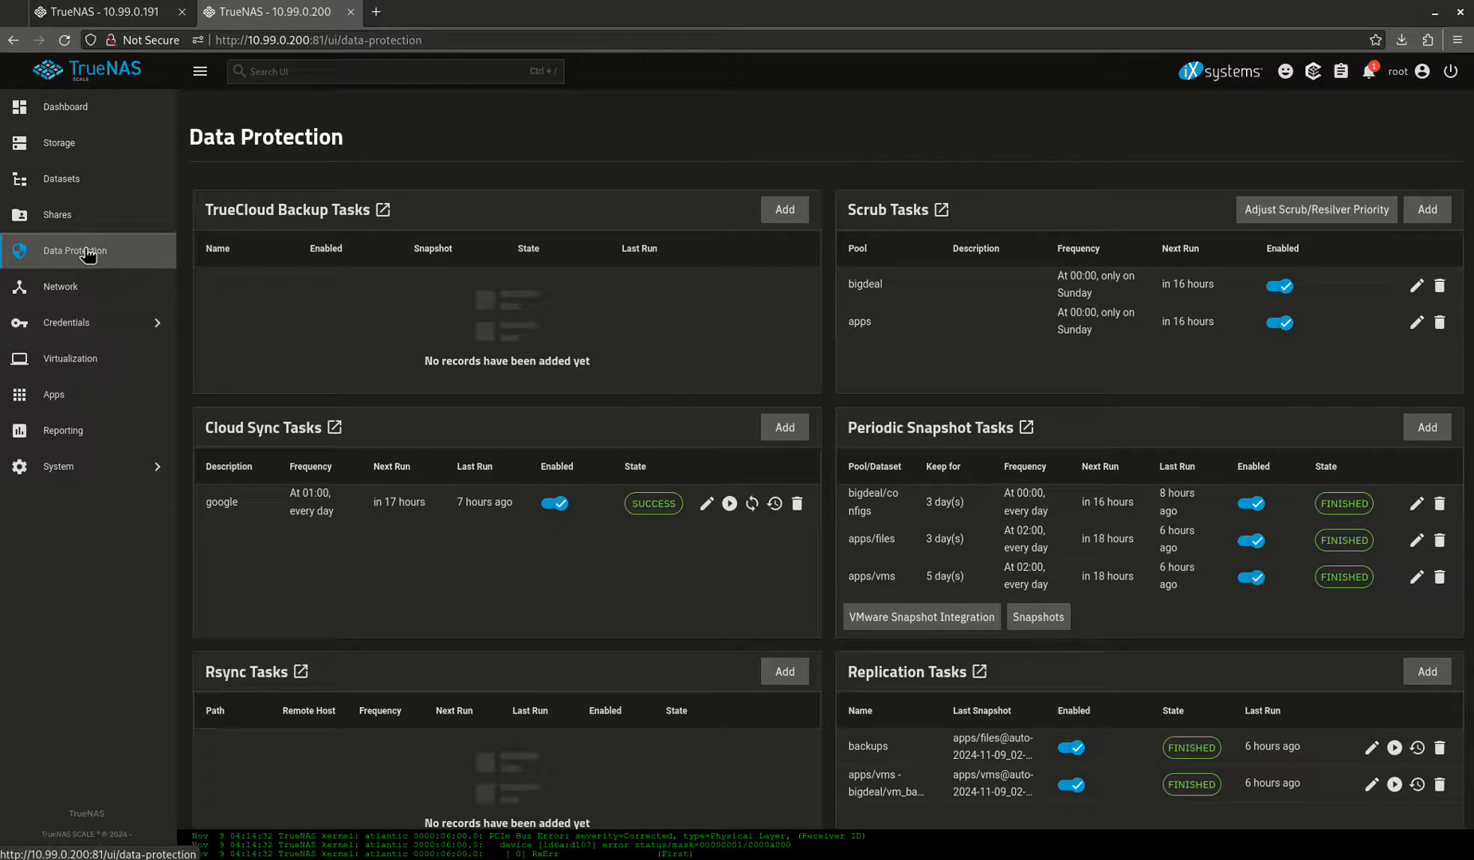
pyautogui.moveTo(574, 282)
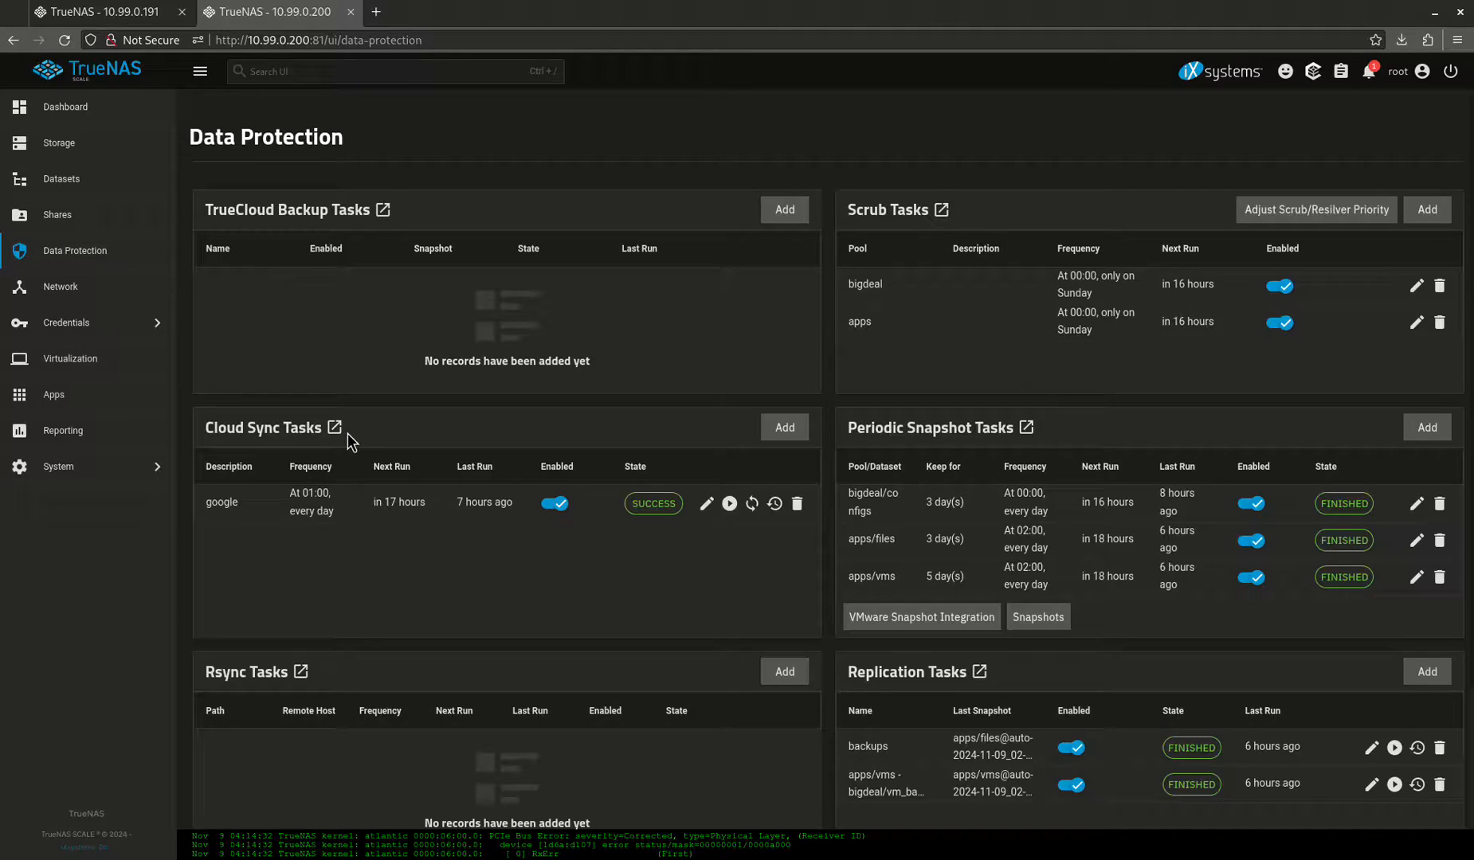
pyautogui.click(347, 429)
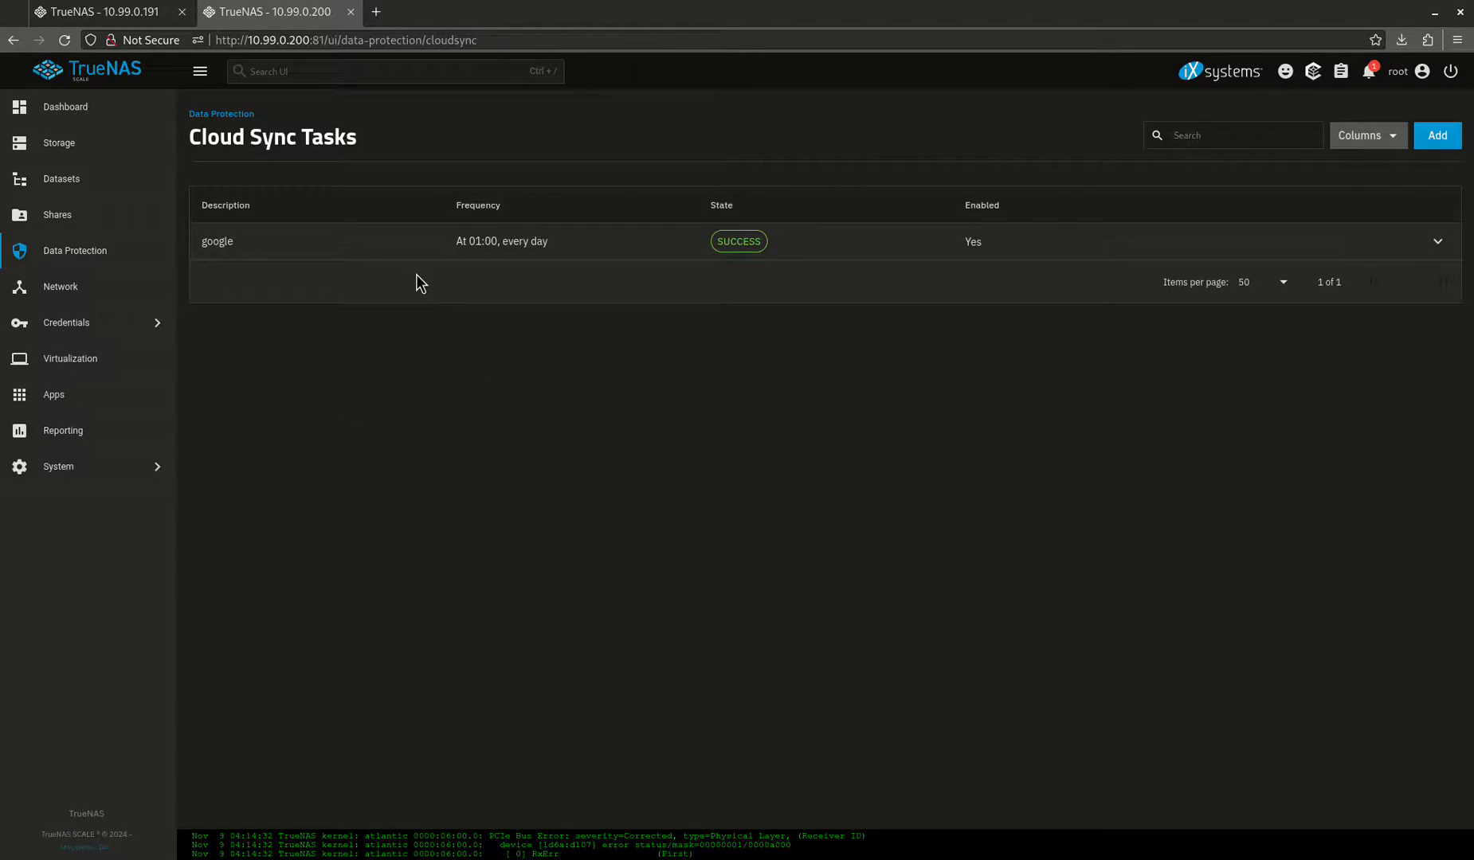
# Expand the google cloud sync task and bring up its edit form pushing apps/files to Google Drive /backups
pyautogui.click(1436, 241)
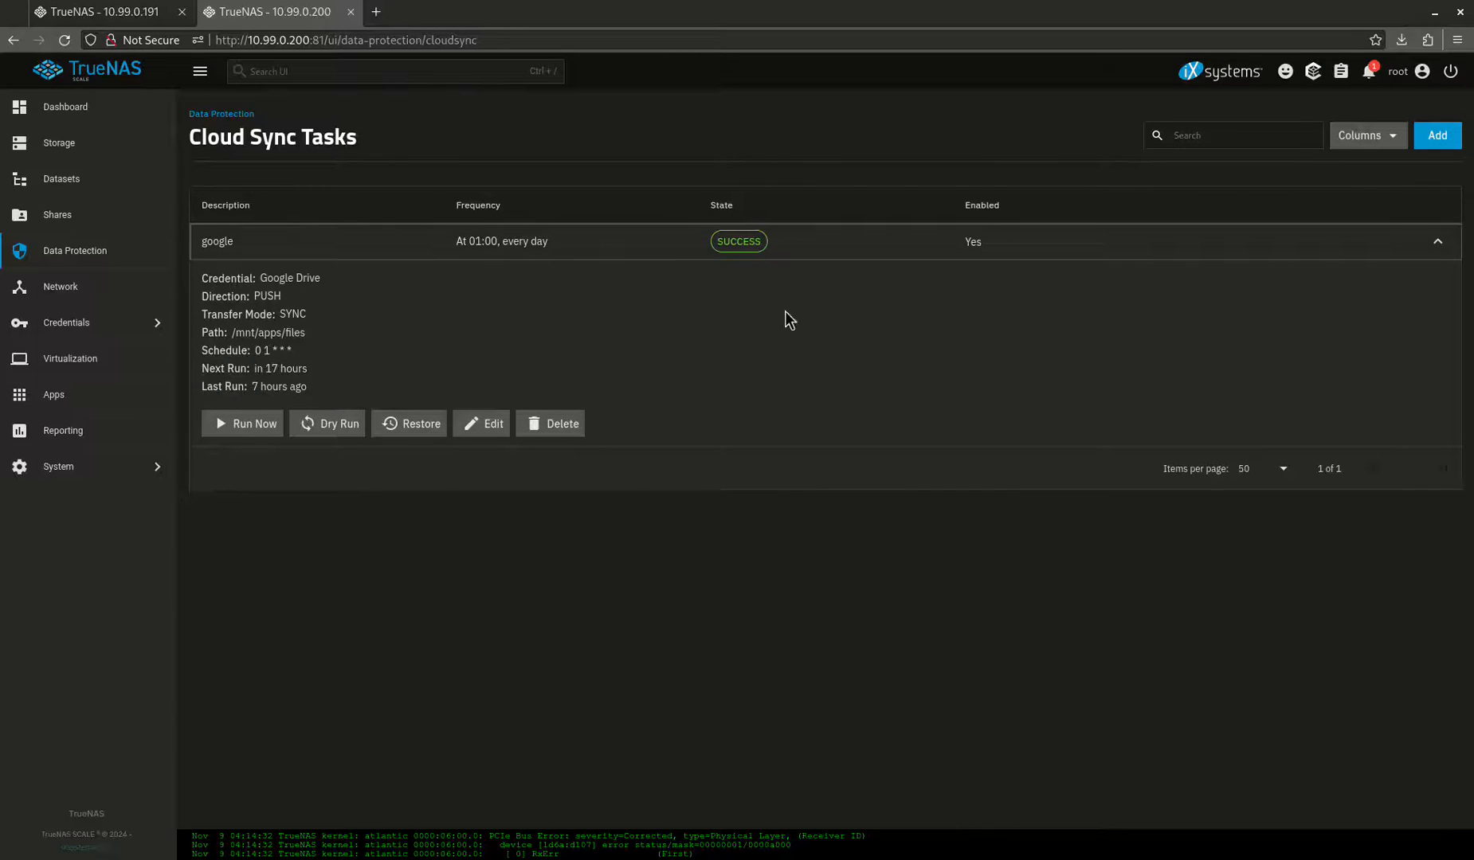
pyautogui.moveTo(362, 376)
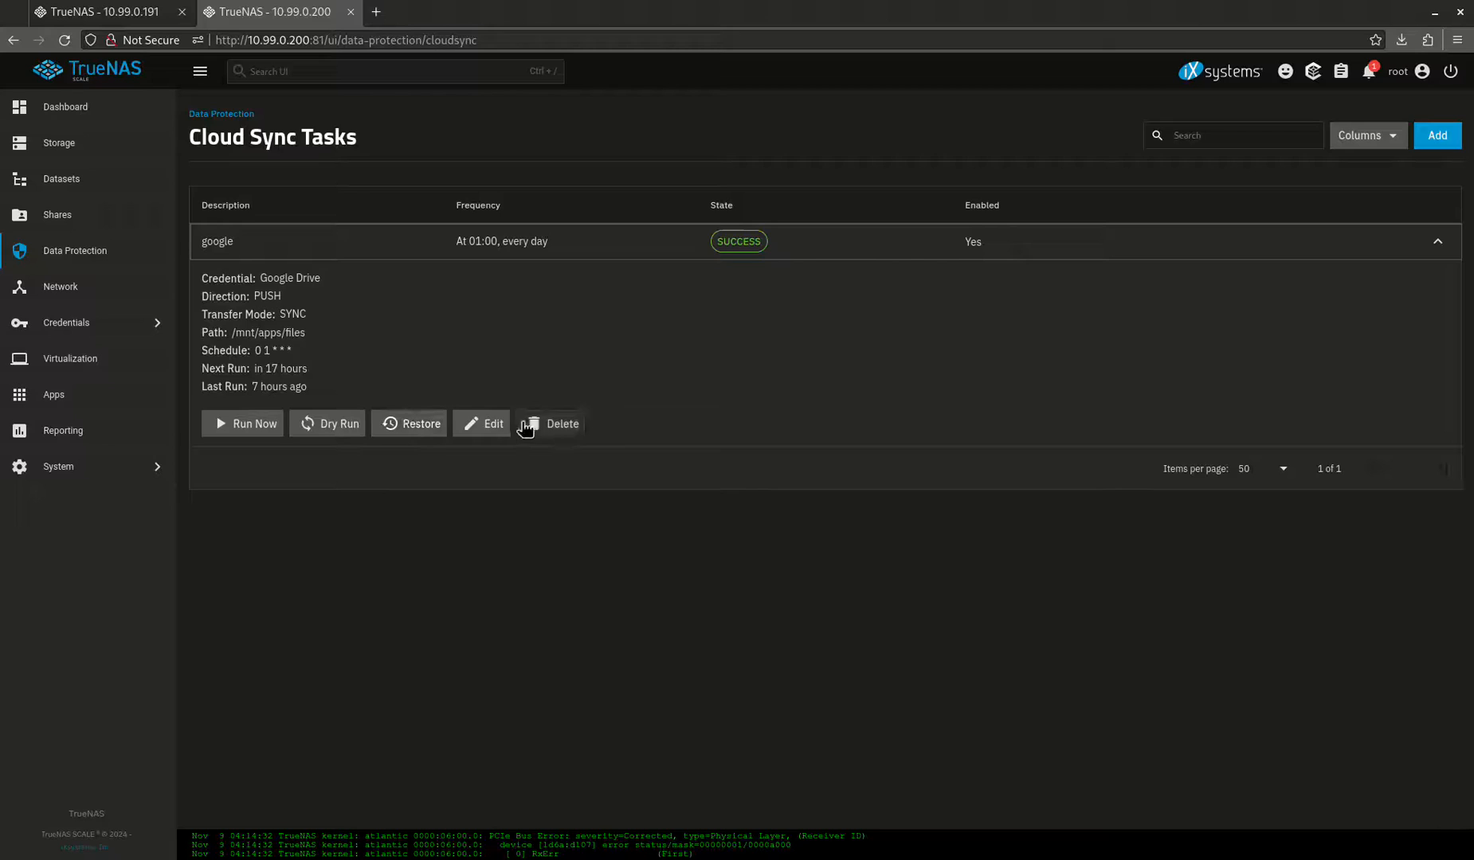
pyautogui.click(484, 424)
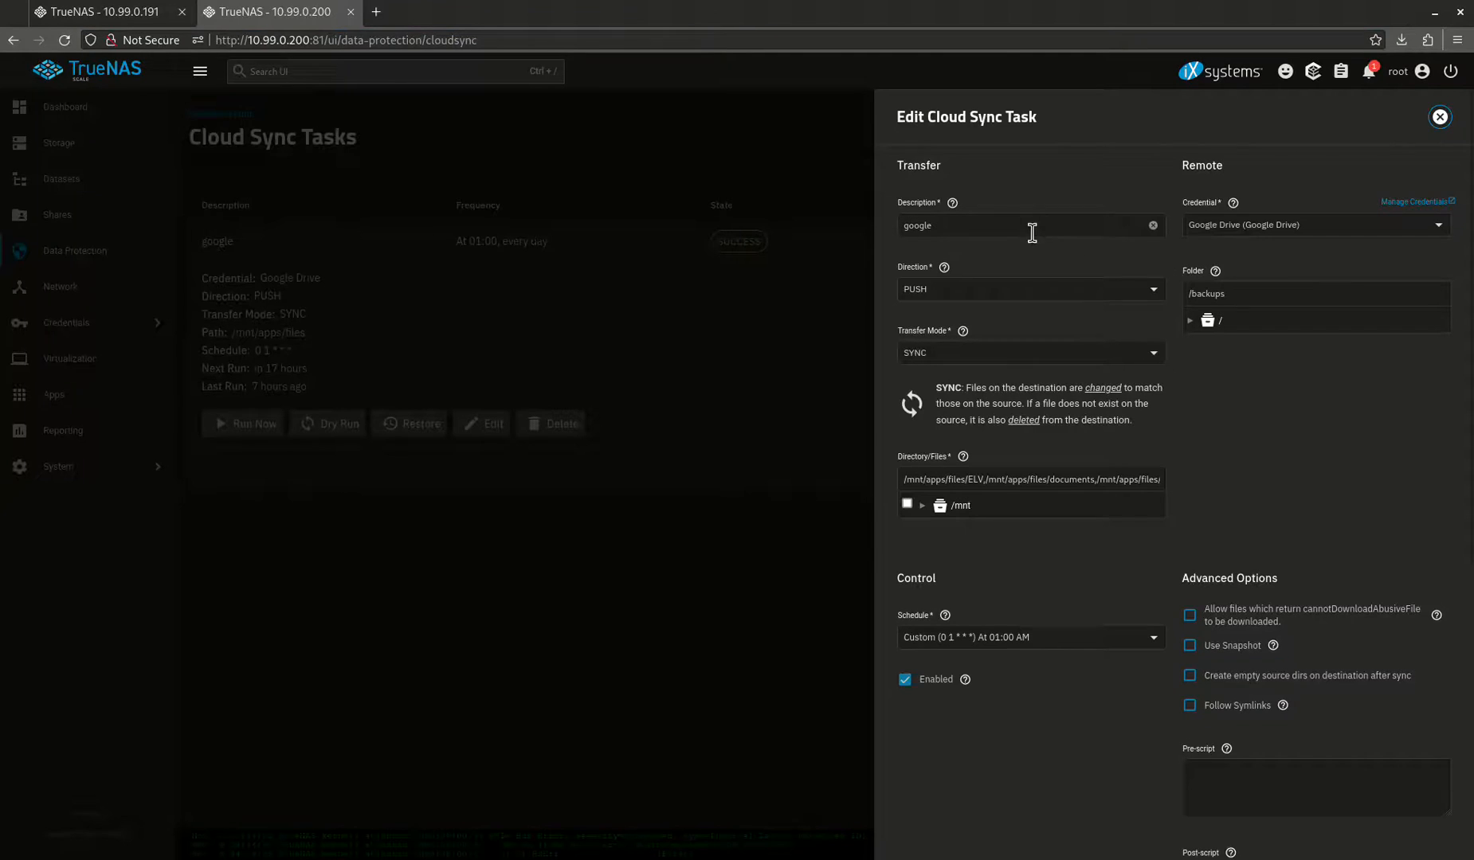
pyautogui.moveTo(948, 280)
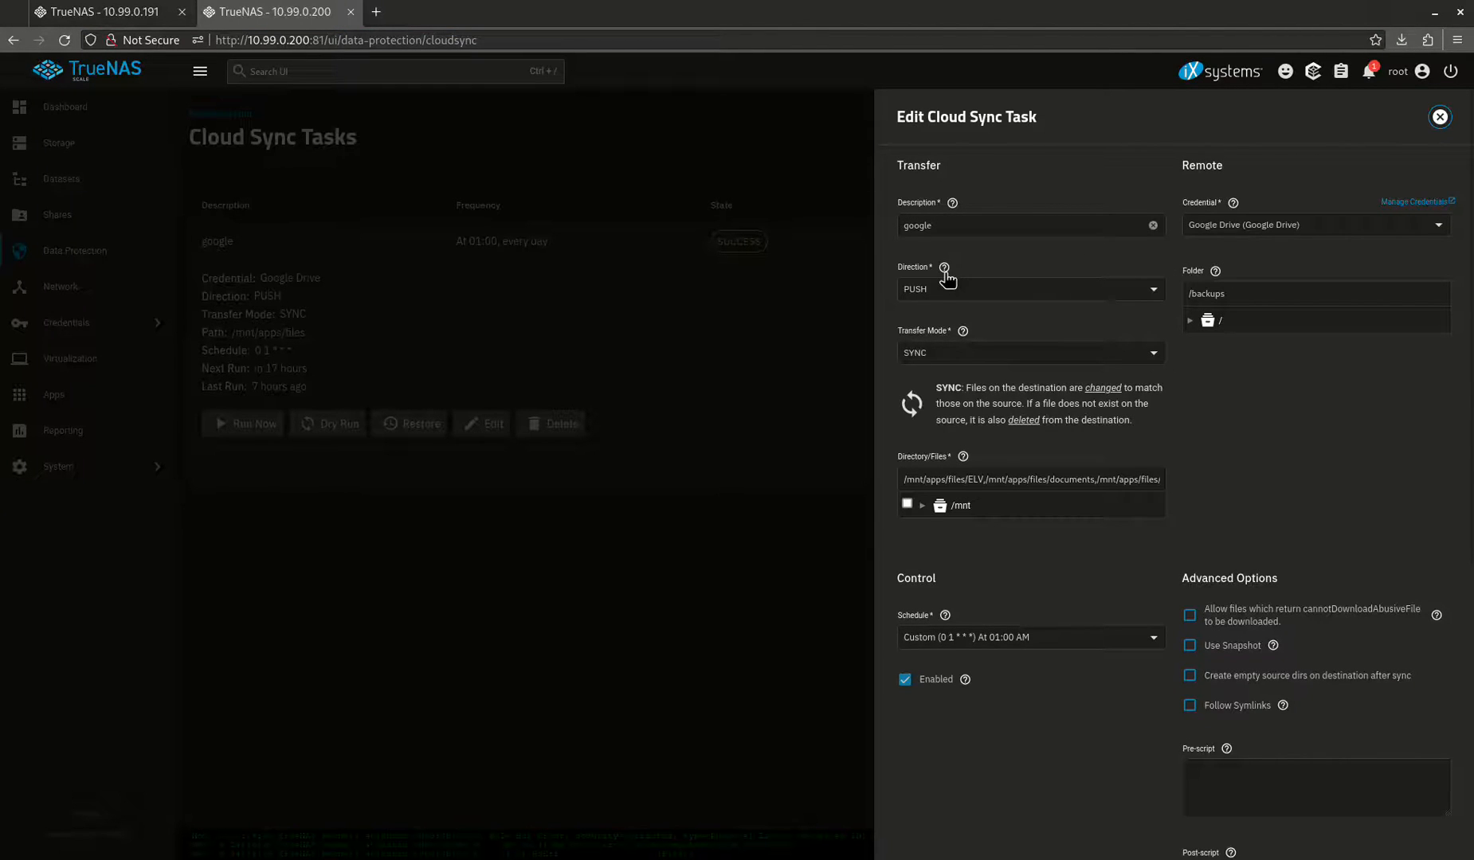
pyautogui.moveTo(949, 285)
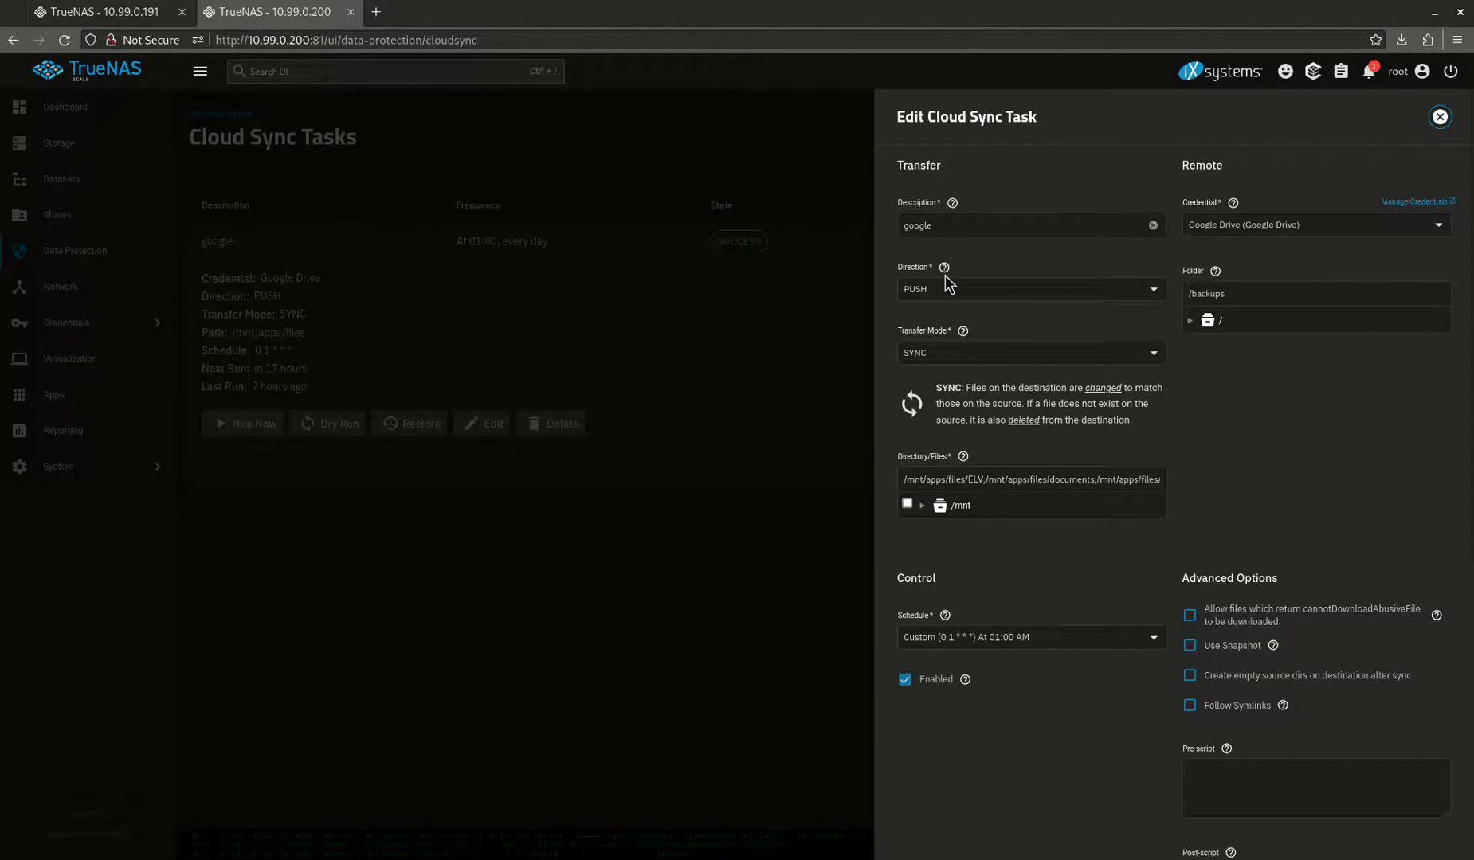
pyautogui.click(943, 268)
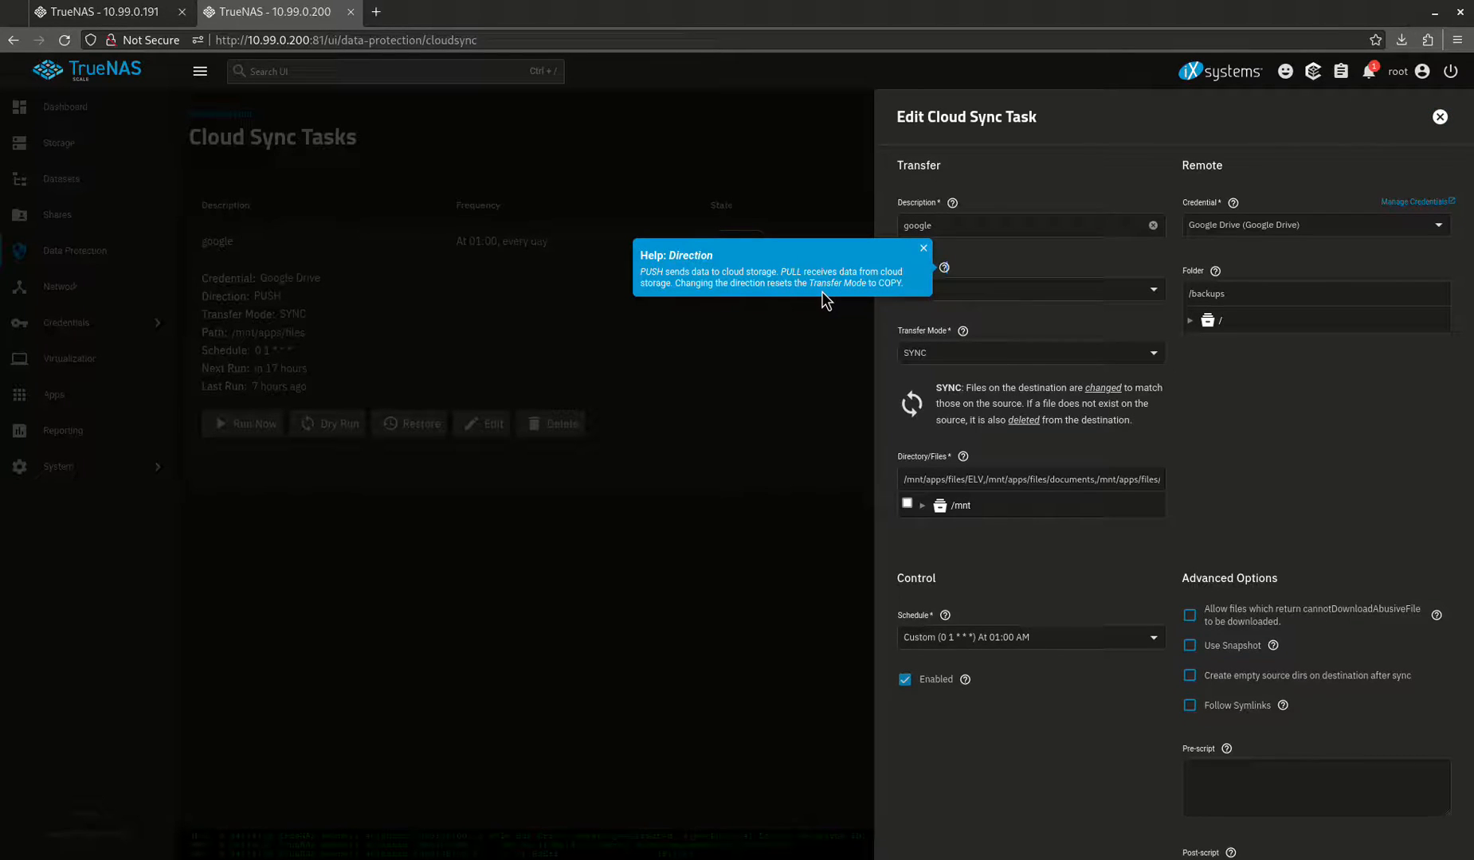
pyautogui.moveTo(1104, 317)
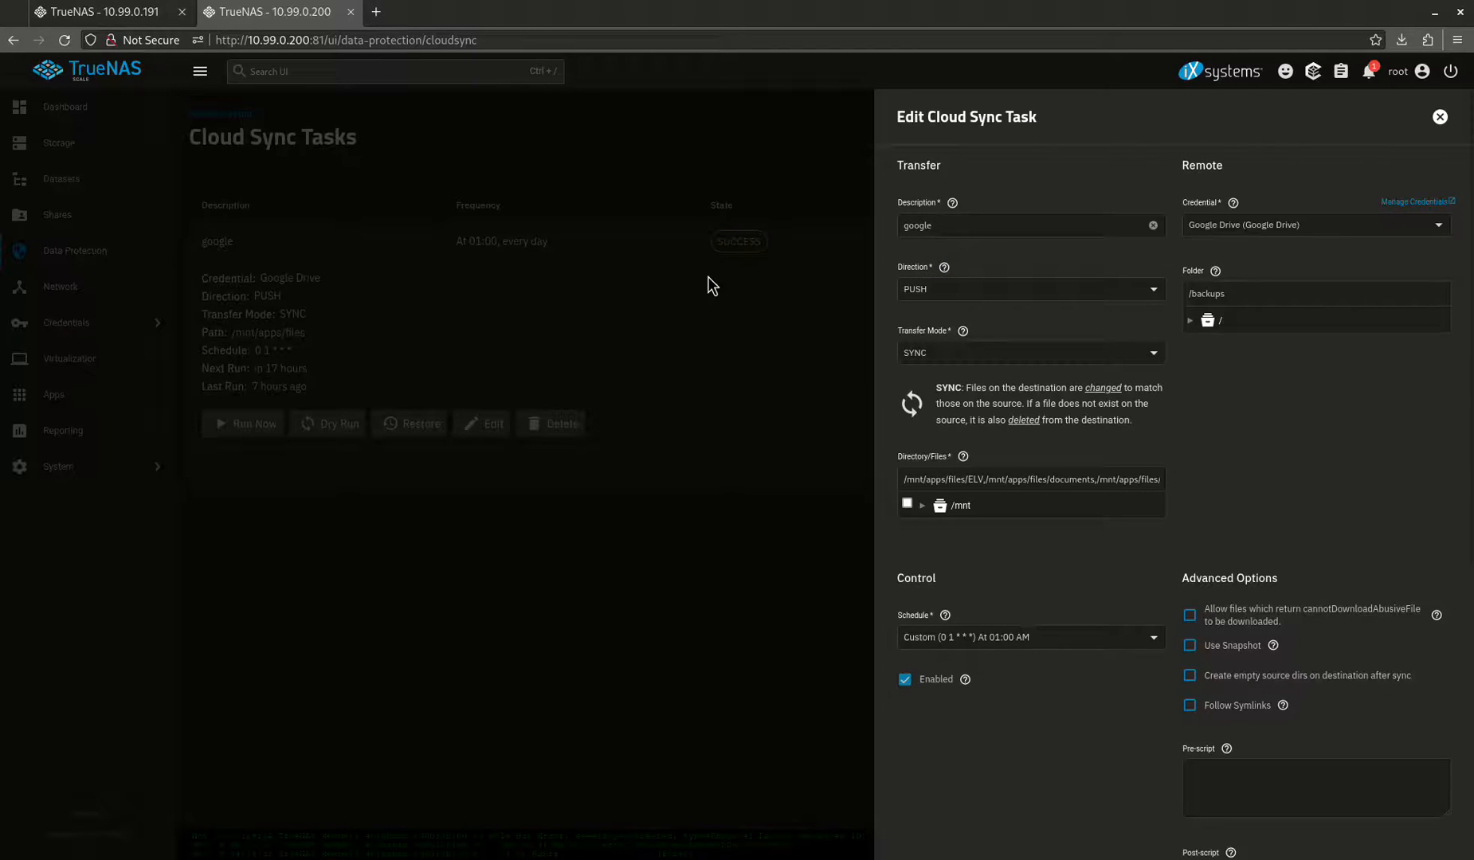
pyautogui.moveTo(1205, 251)
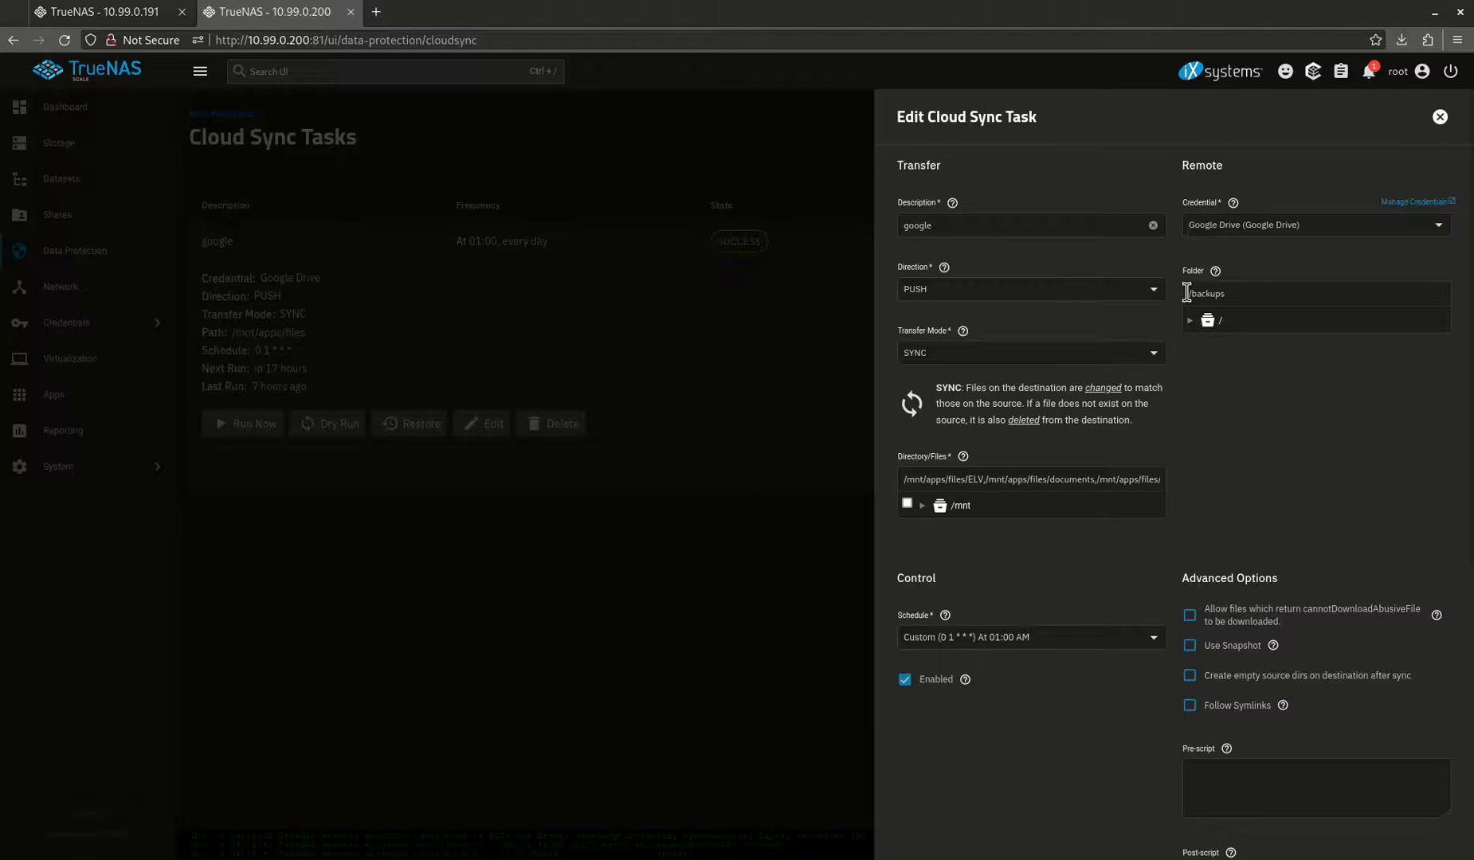
pyautogui.moveTo(1259, 272)
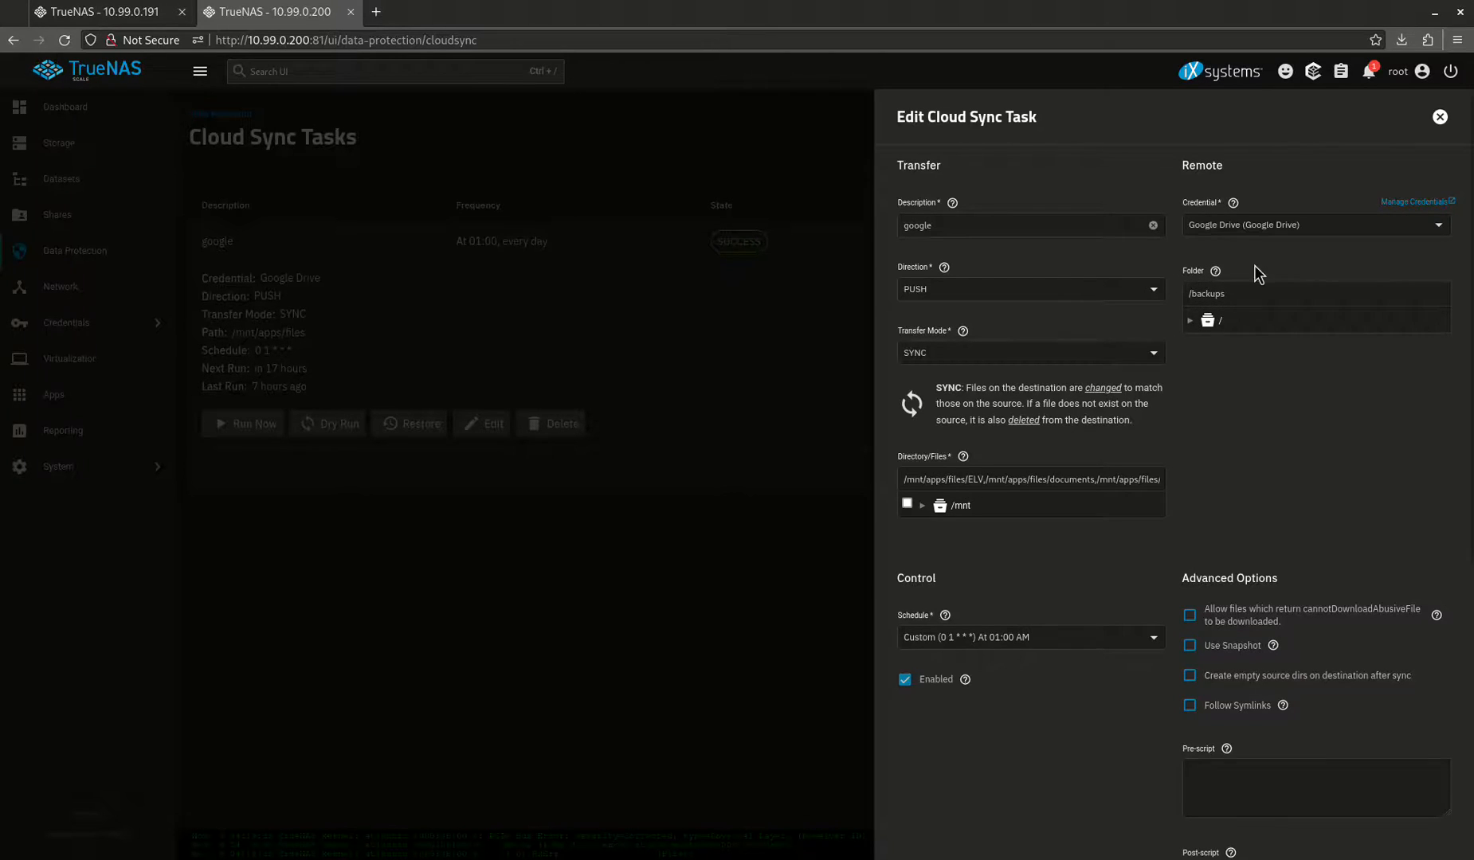
pyautogui.moveTo(1108, 408)
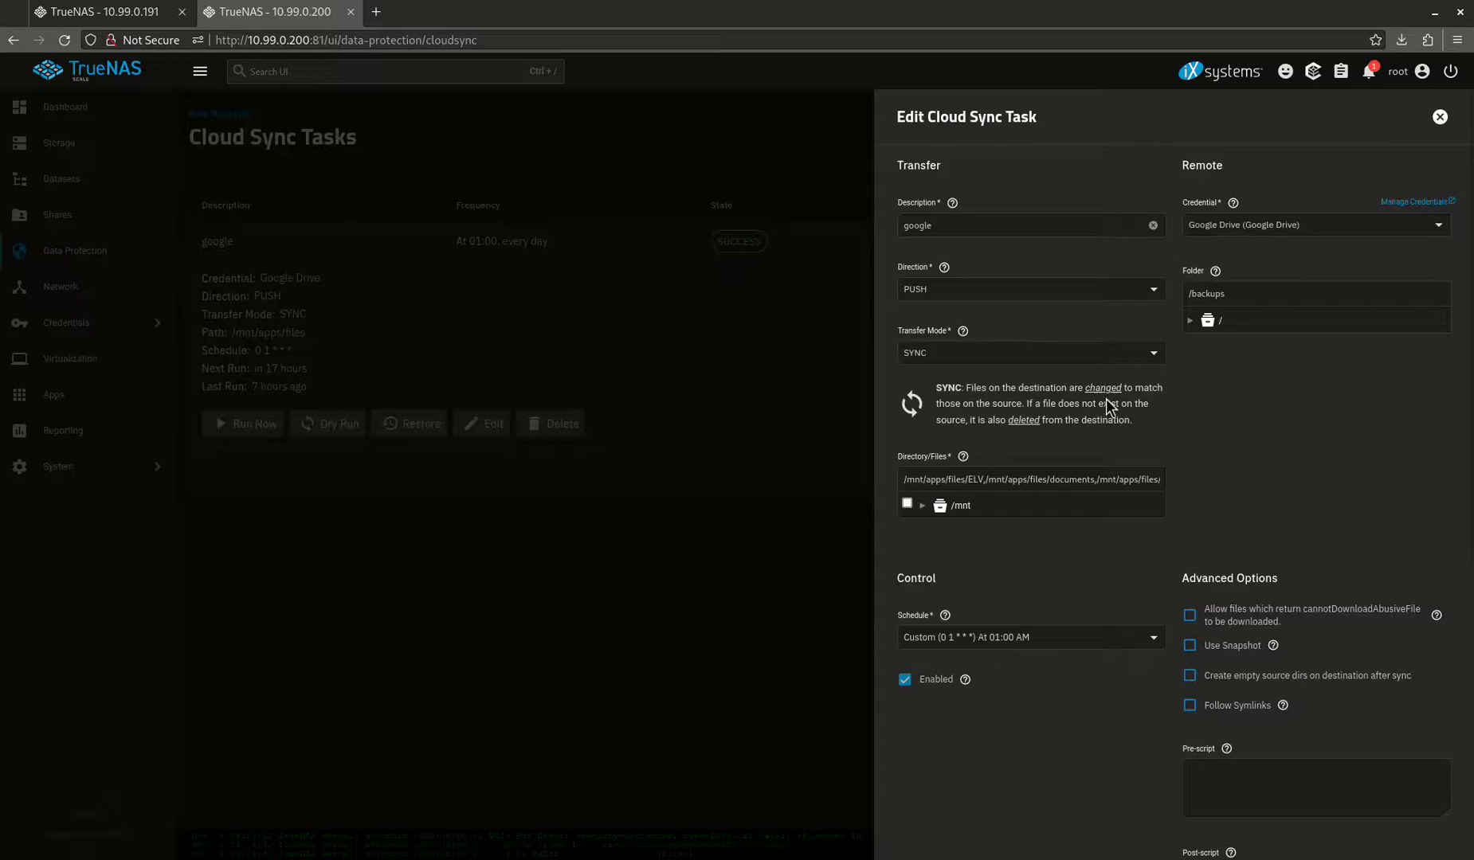
pyautogui.moveTo(948, 358)
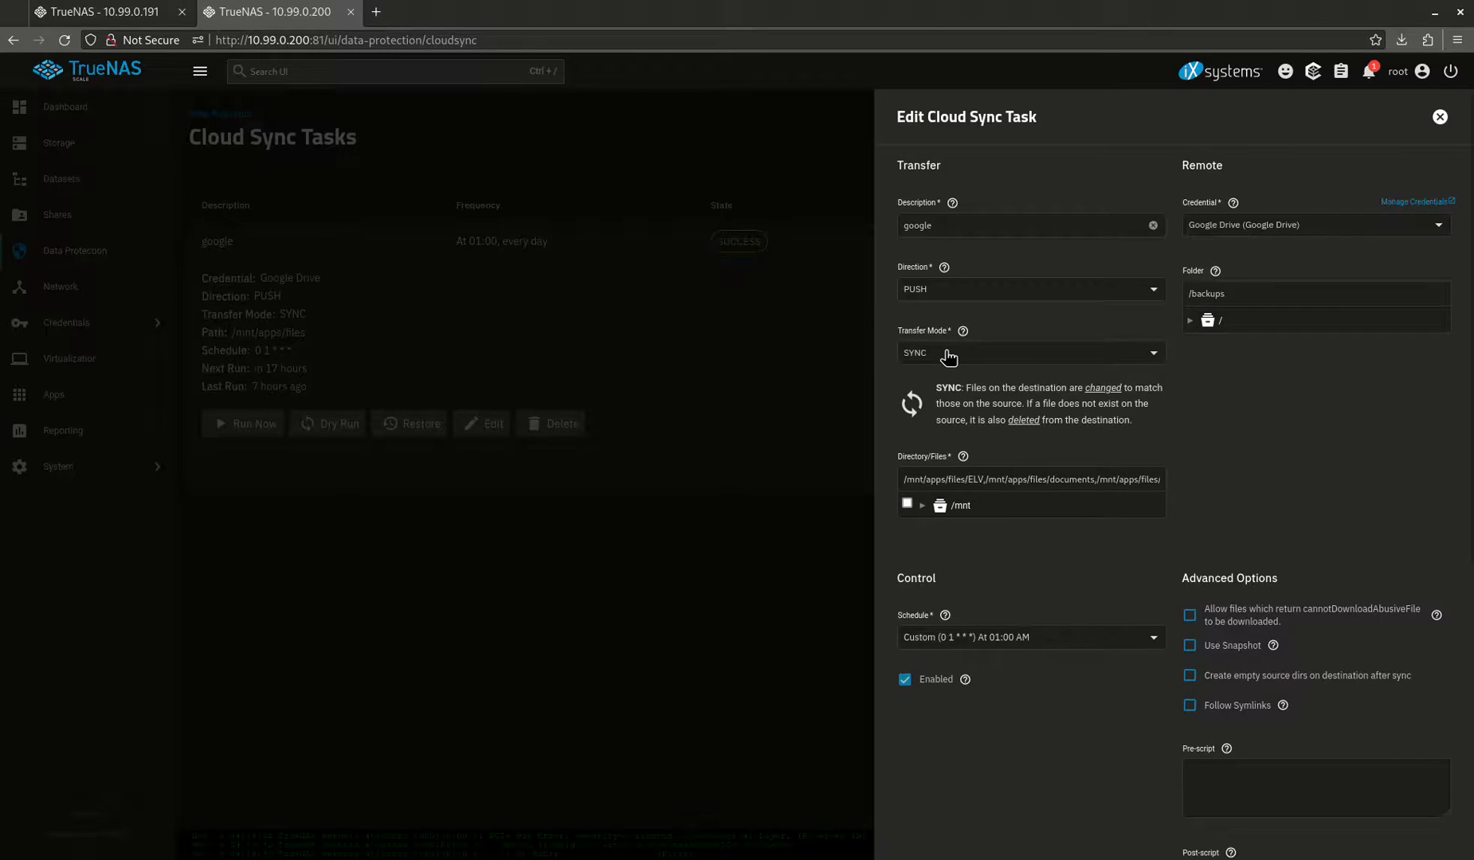
pyautogui.moveTo(1010, 392)
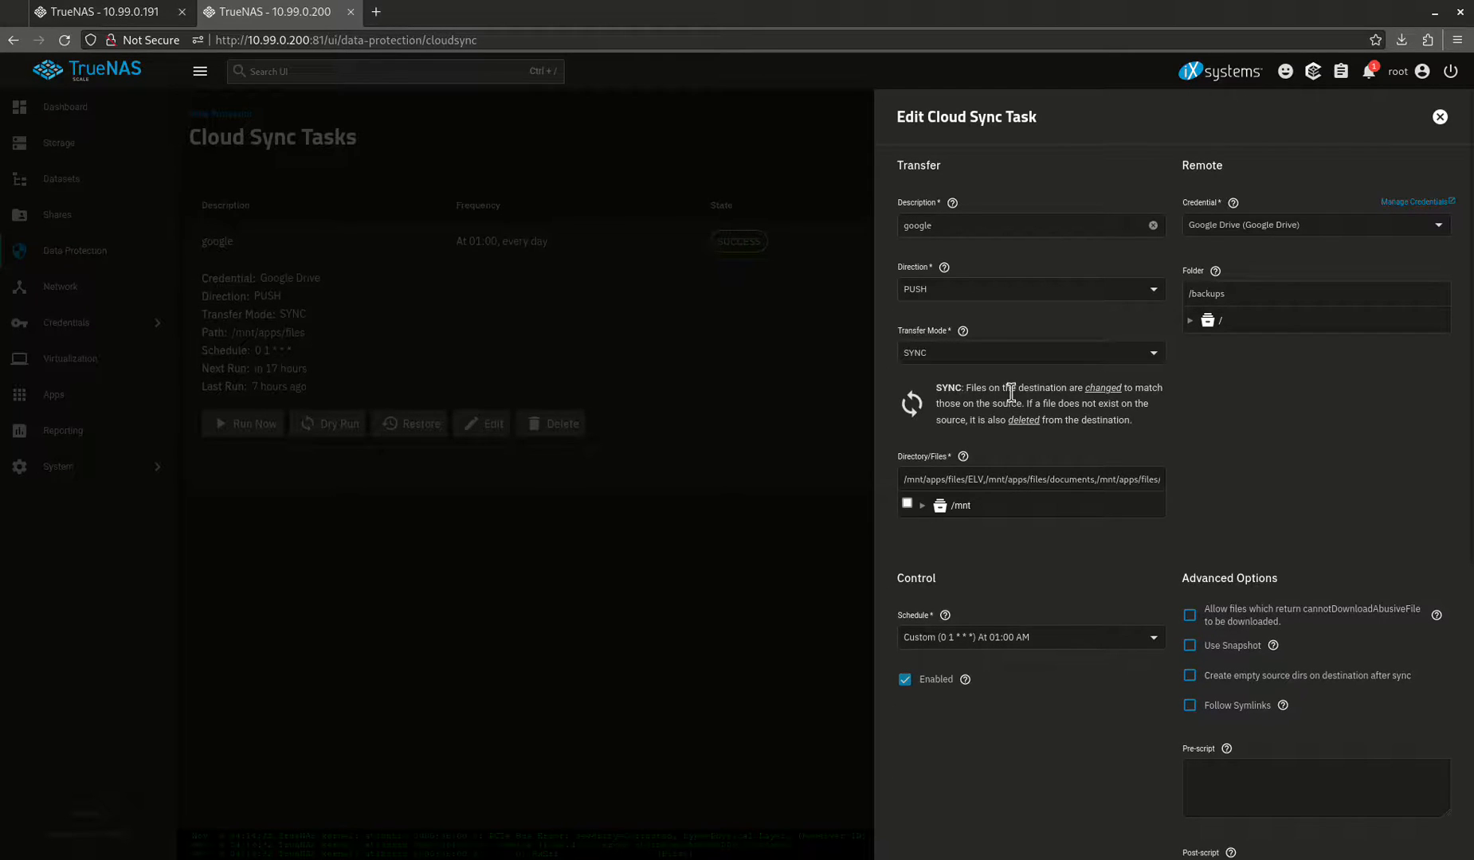
pyautogui.moveTo(1021, 403)
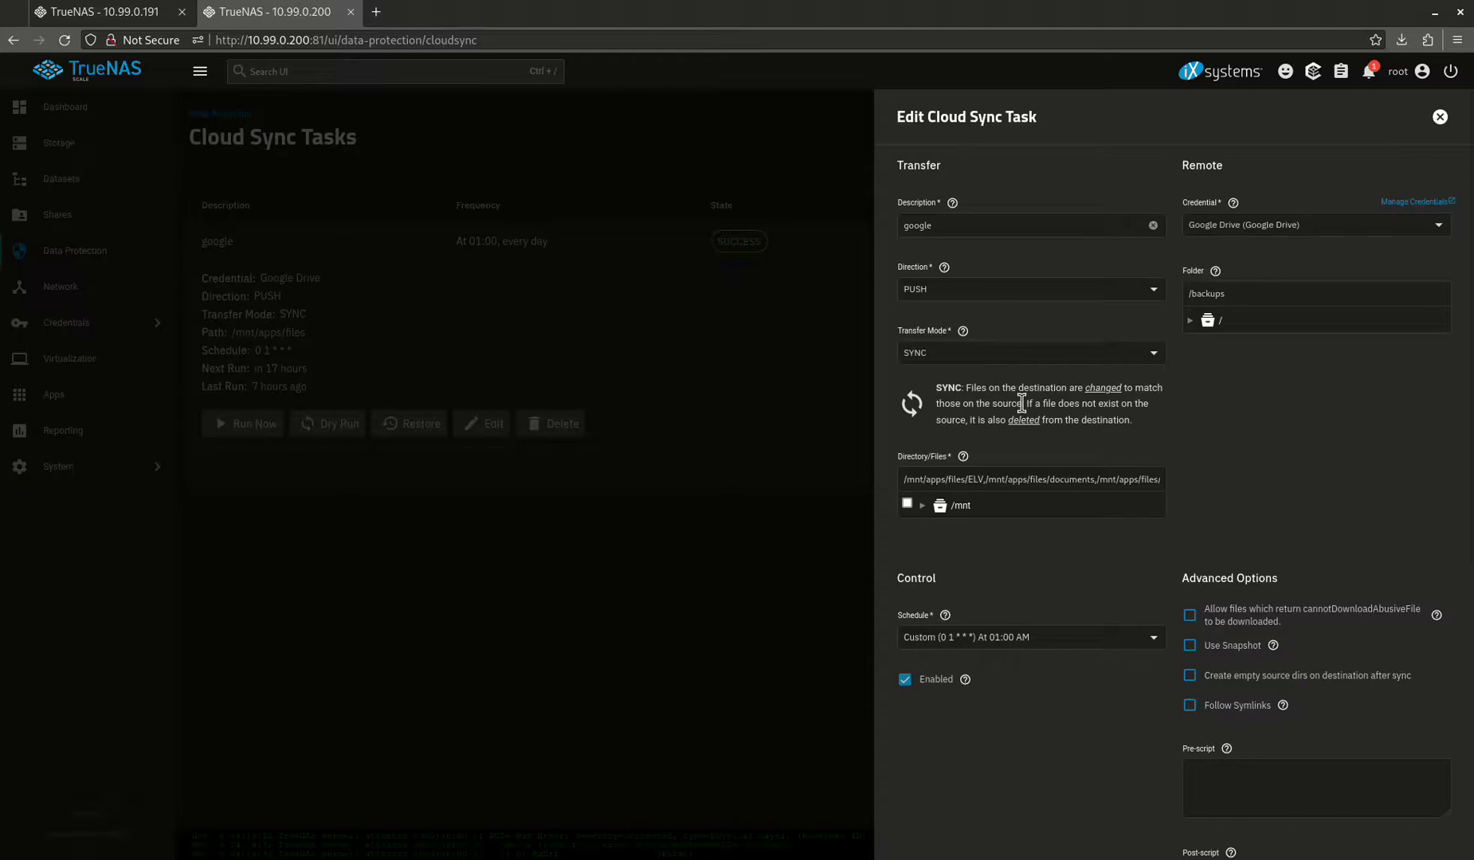
pyautogui.moveTo(1037, 423)
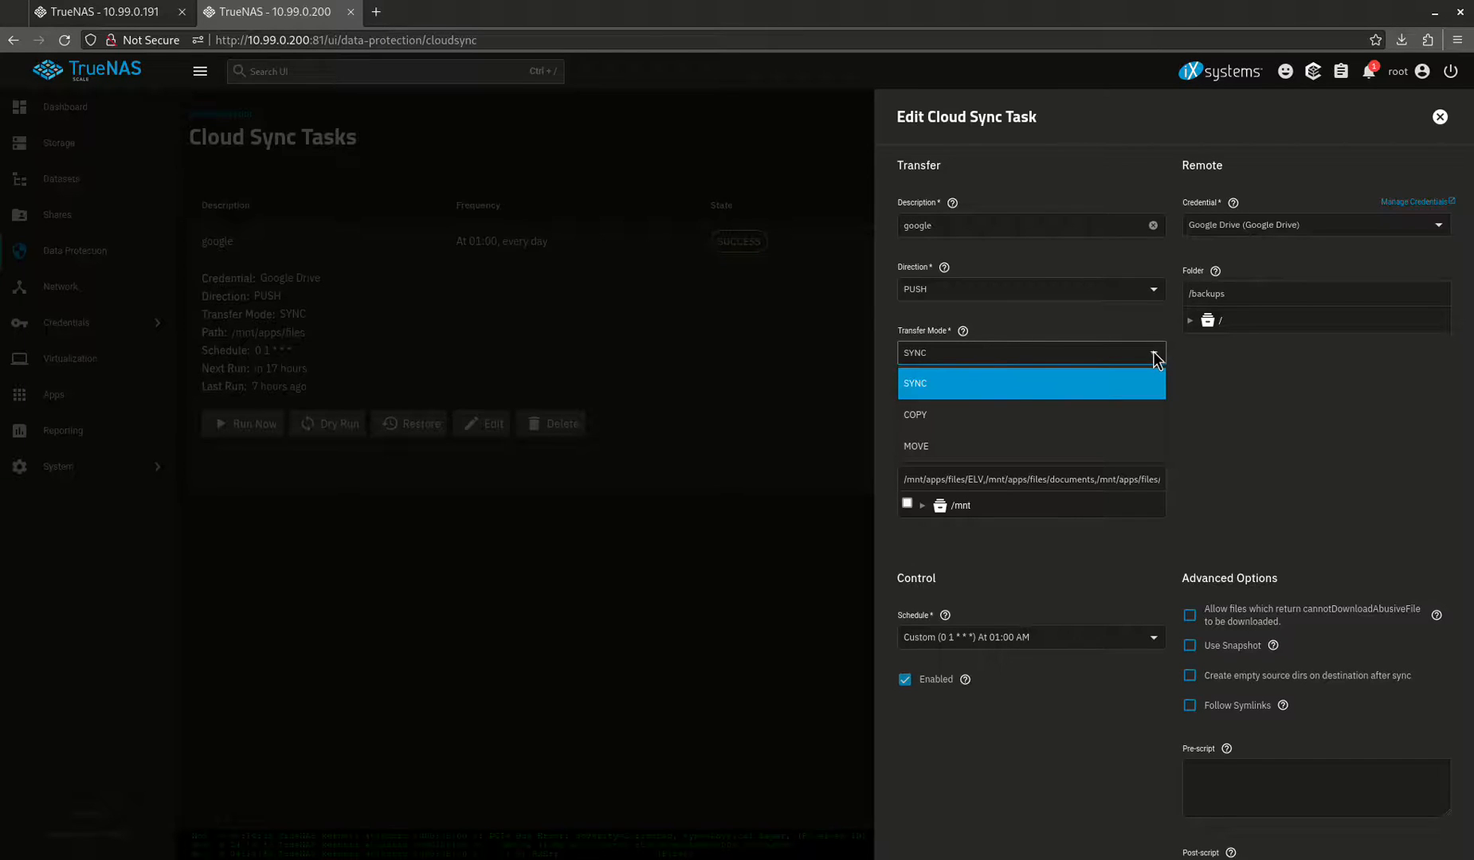
pyautogui.moveTo(1148, 365)
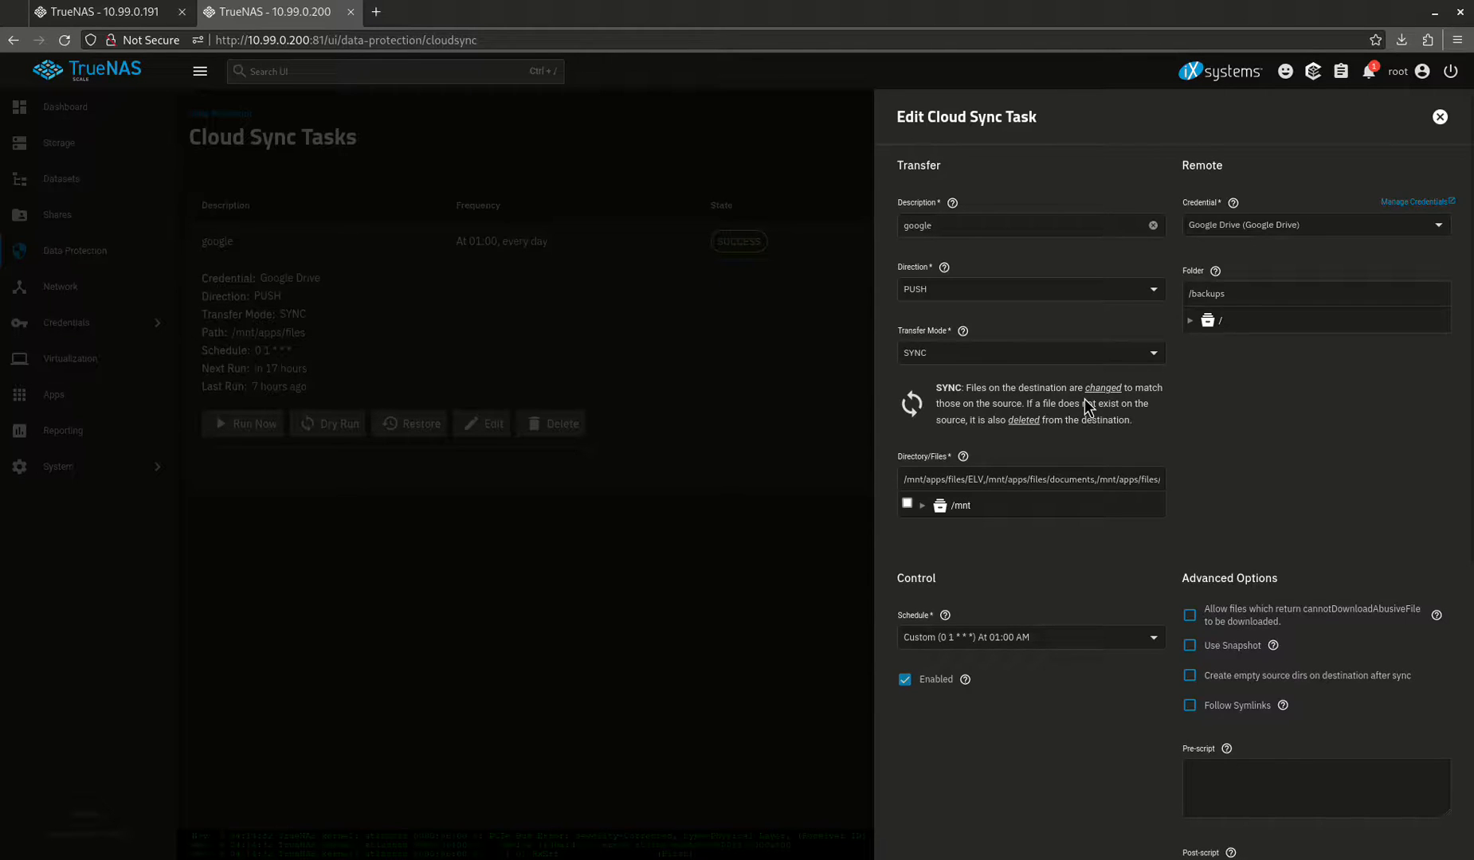
pyautogui.moveTo(1295, 349)
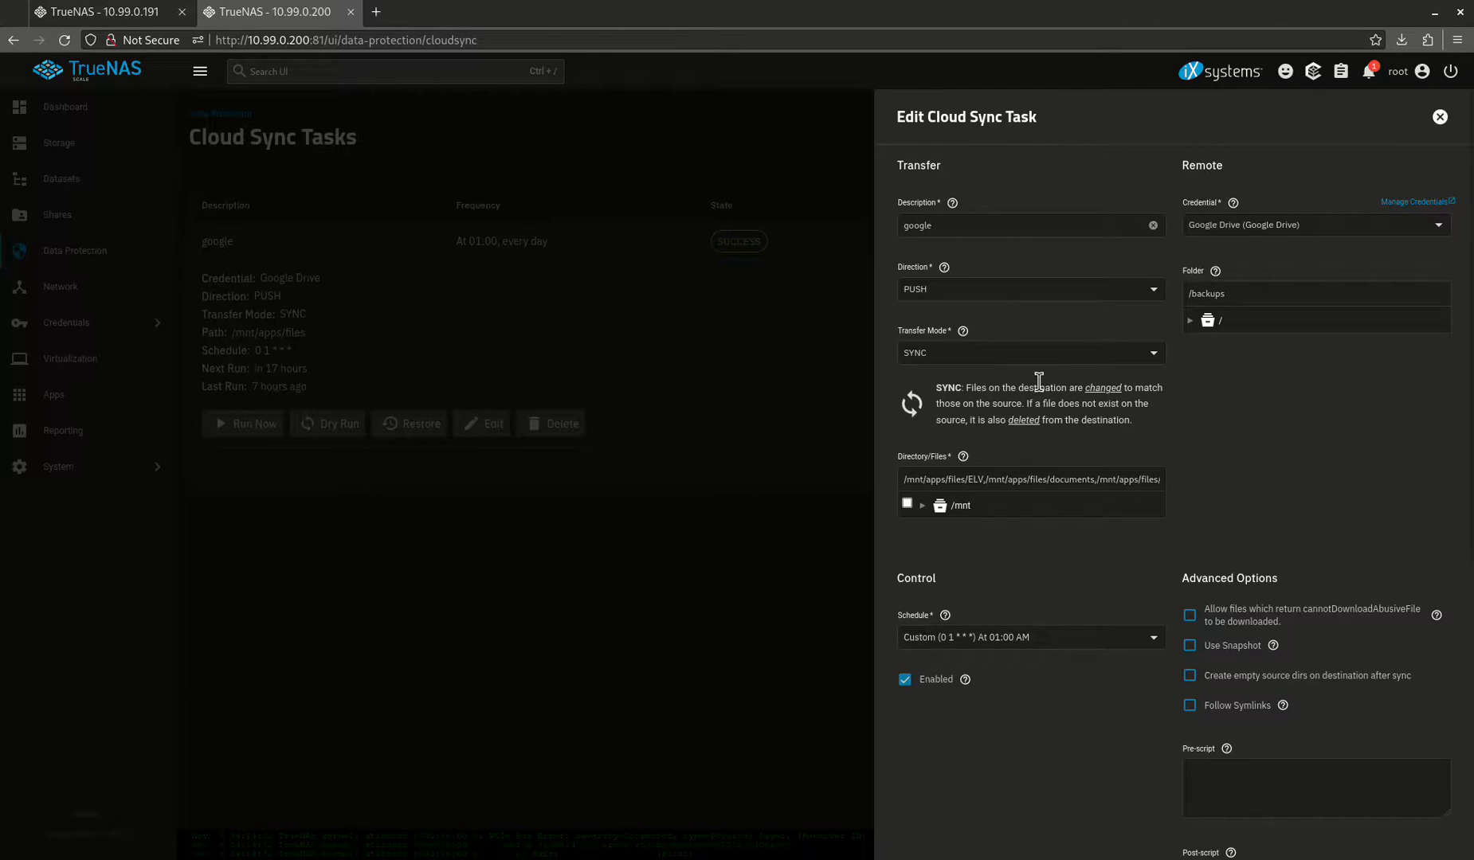
pyautogui.moveTo(1045, 381)
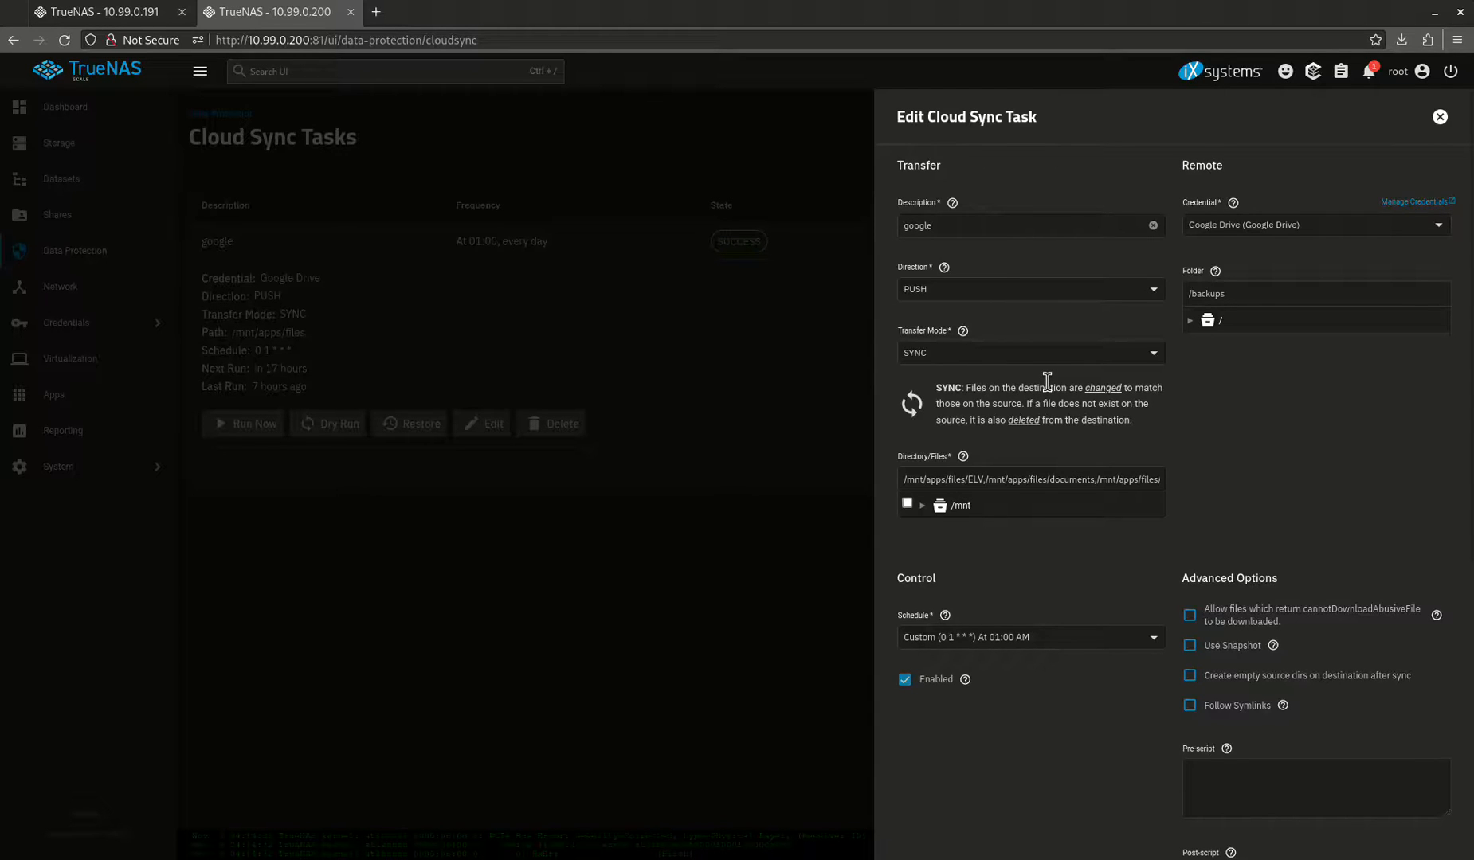
pyautogui.moveTo(1090, 421)
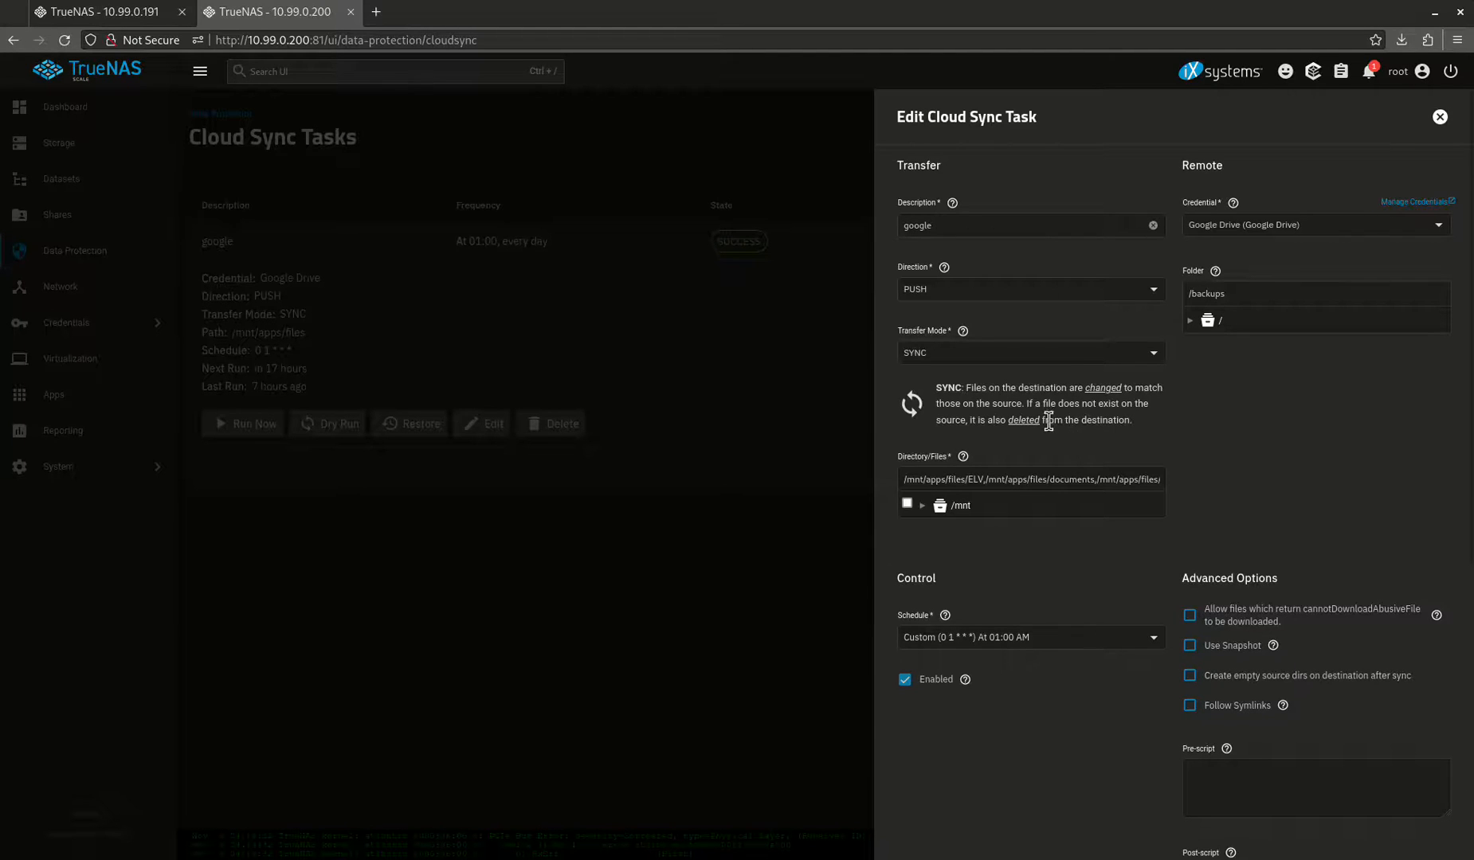
pyautogui.moveTo(1031, 440)
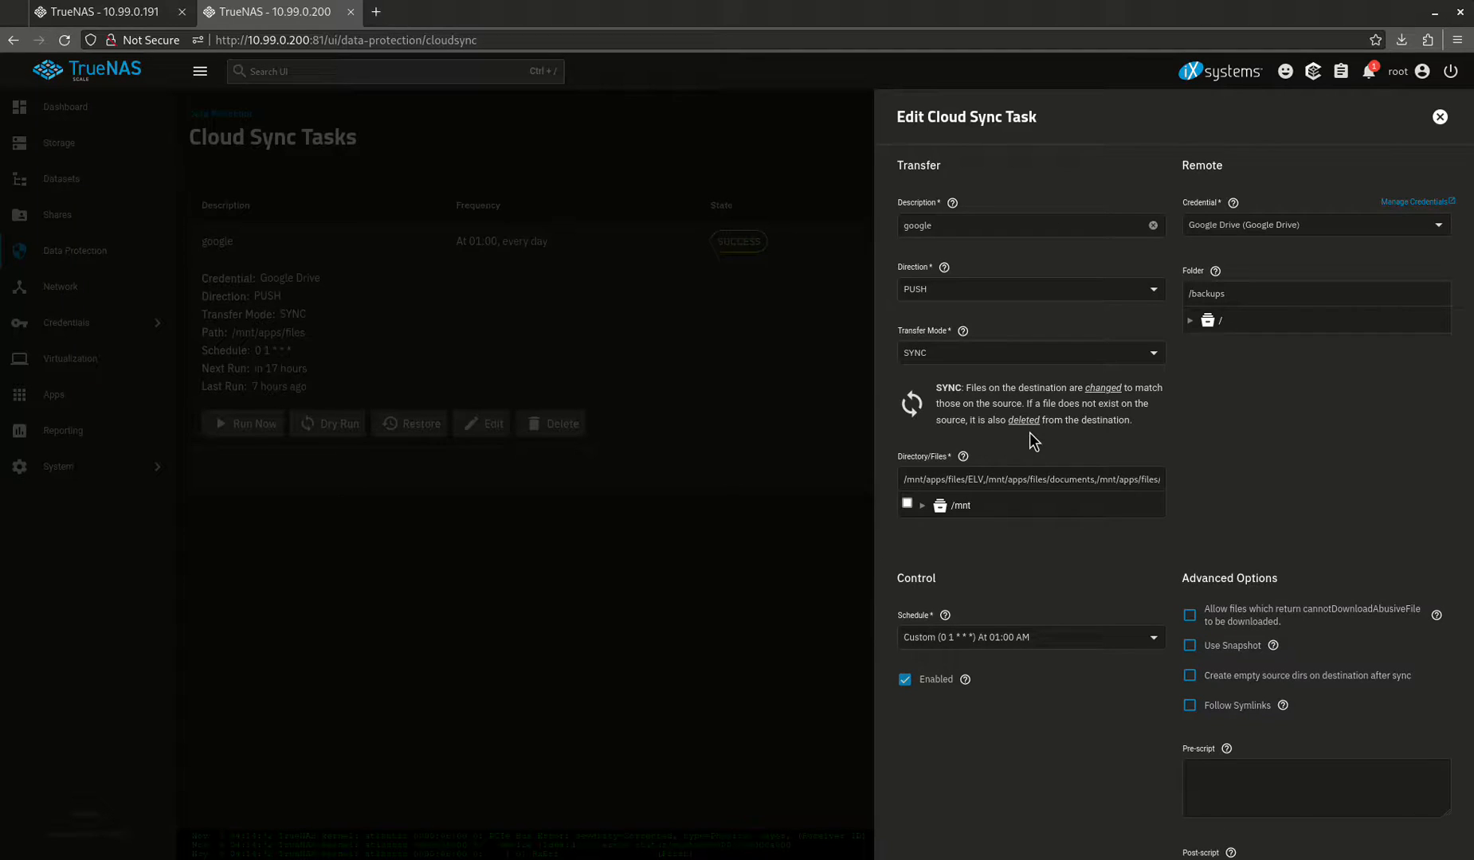
pyautogui.moveTo(1154, 457)
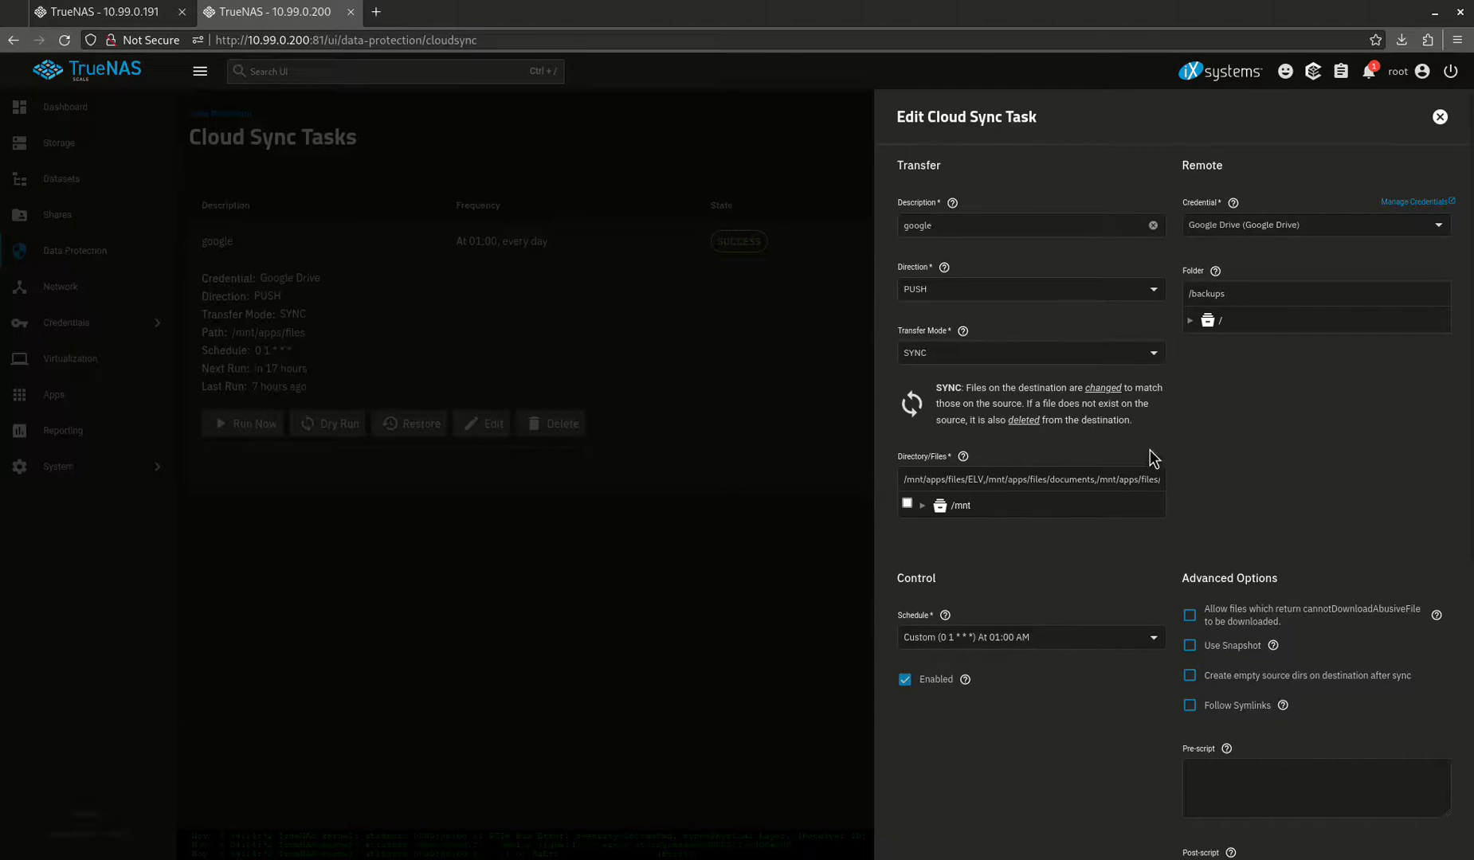
pyautogui.moveTo(891, 257)
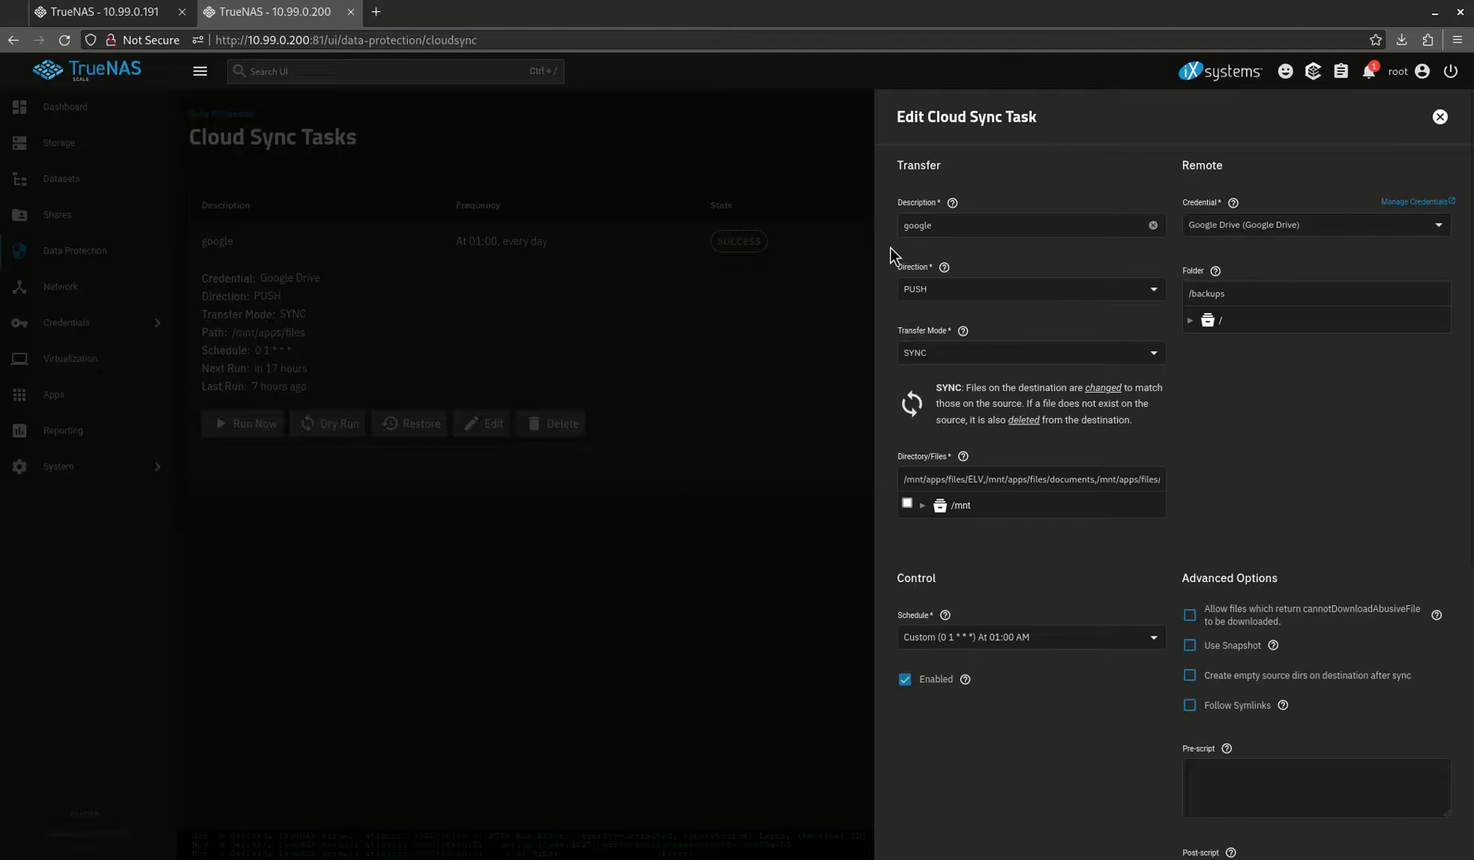
# Expand the /mnt/apps/files tree to see which source folders the Google Drive sync includes
pyautogui.click(922, 505)
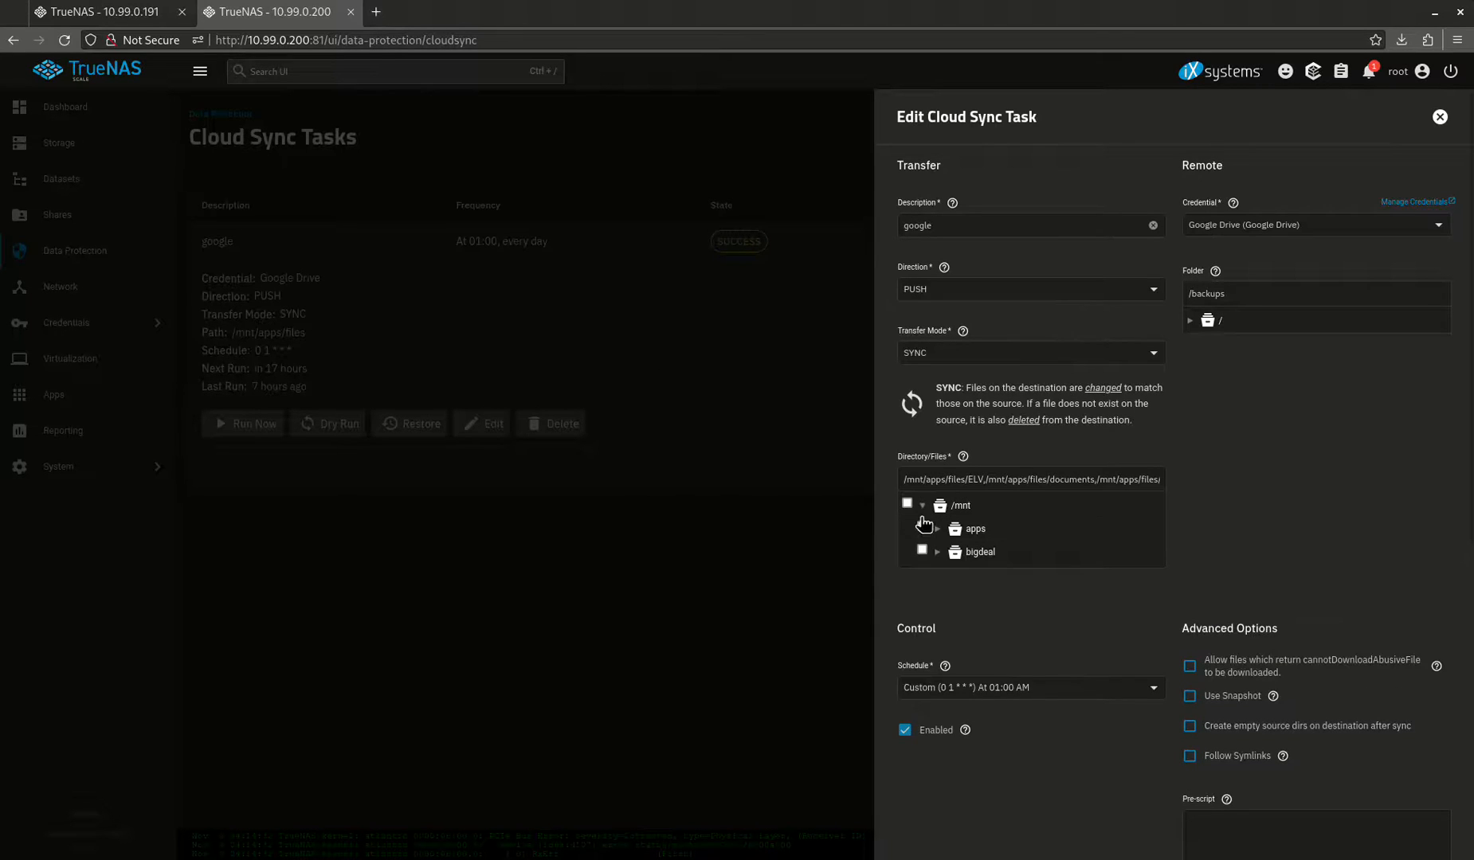
pyautogui.click(923, 529)
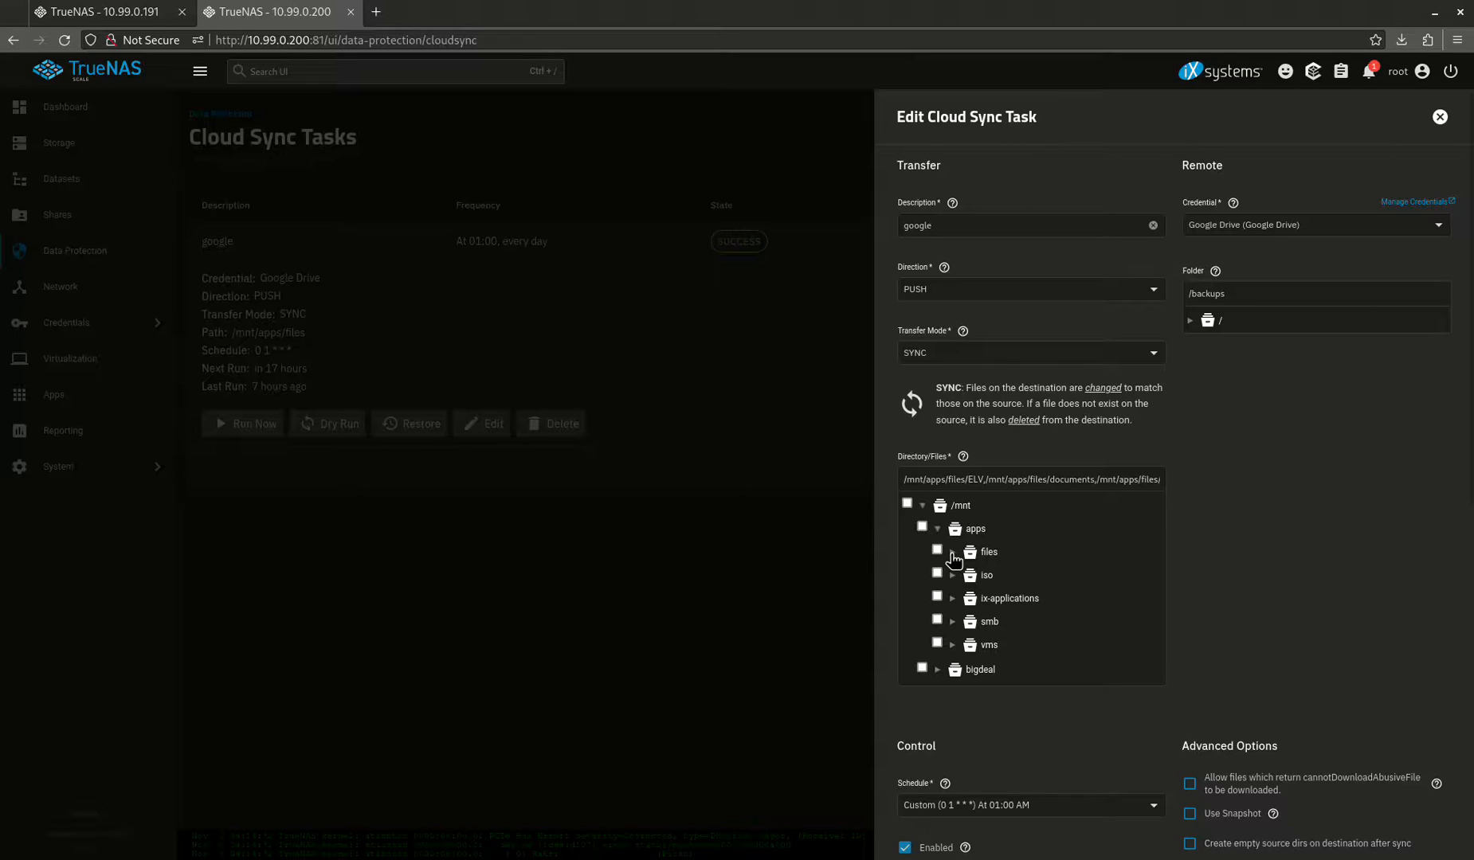
pyautogui.click(952, 552)
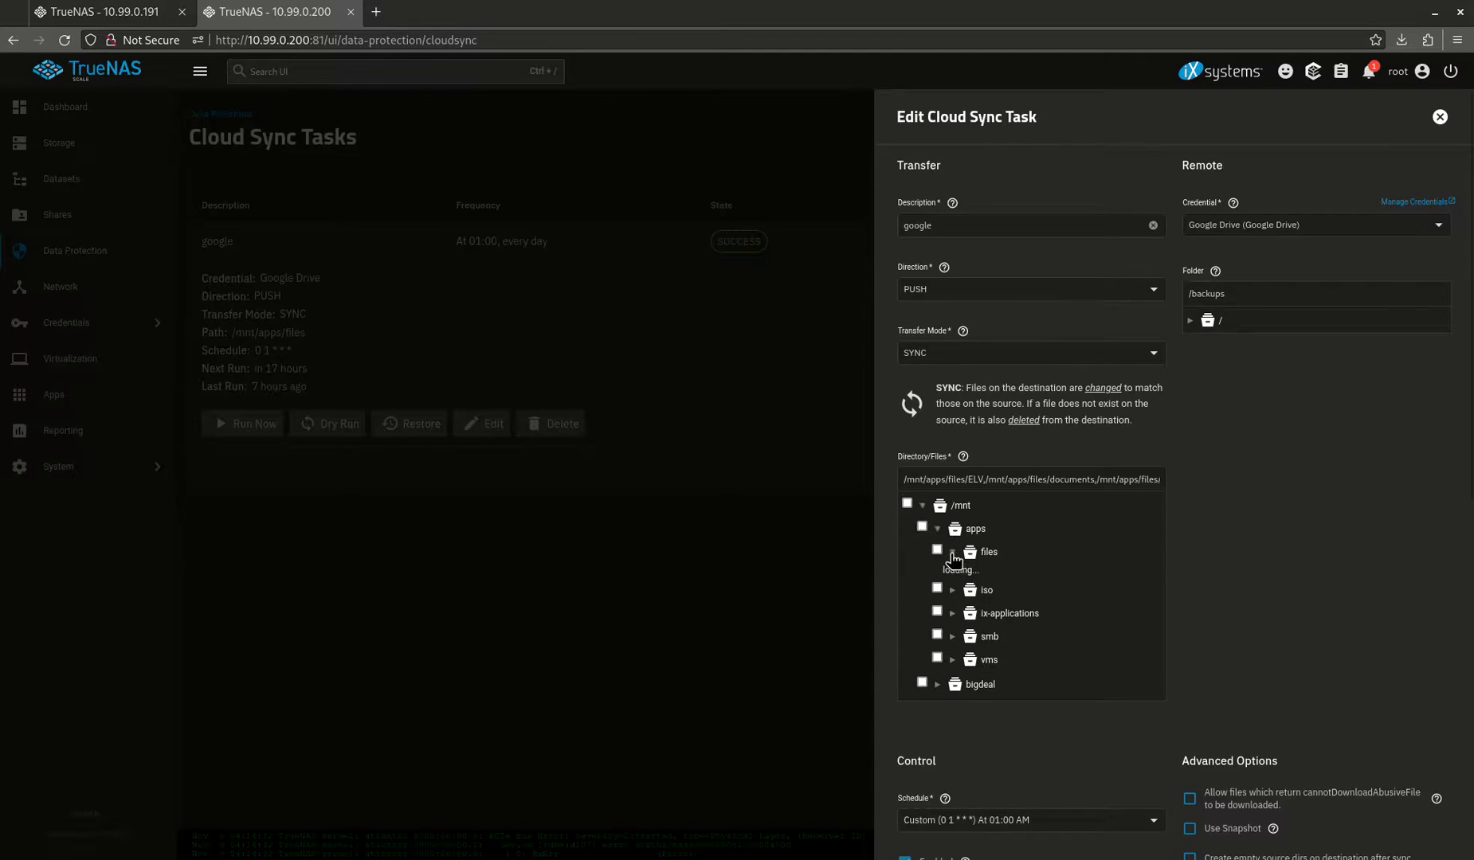
pyautogui.click(953, 551)
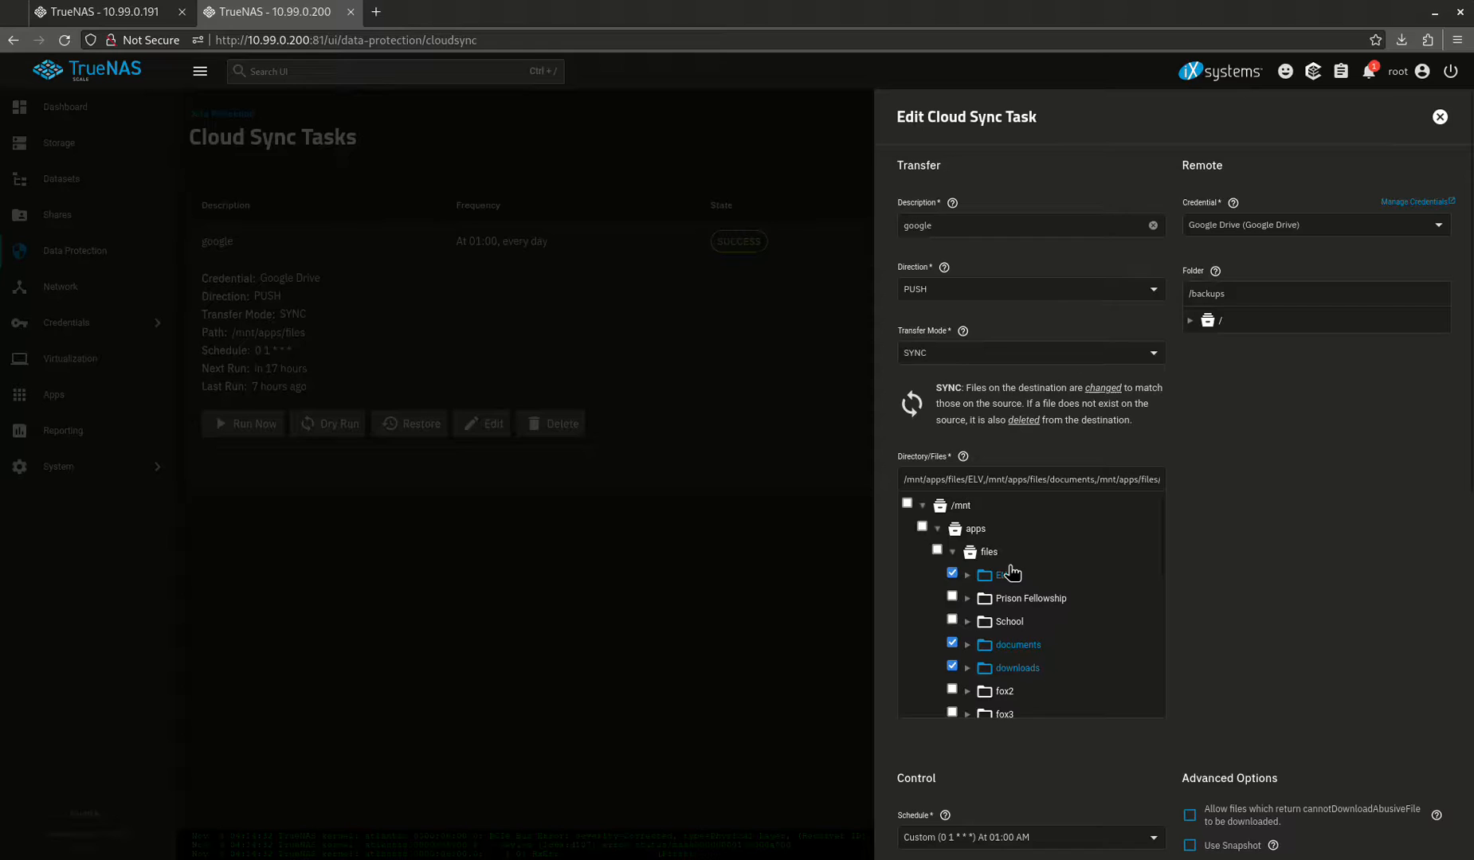
# Review the task's Advanced Options and close the edit form without saving changes
pyautogui.scroll(-3)
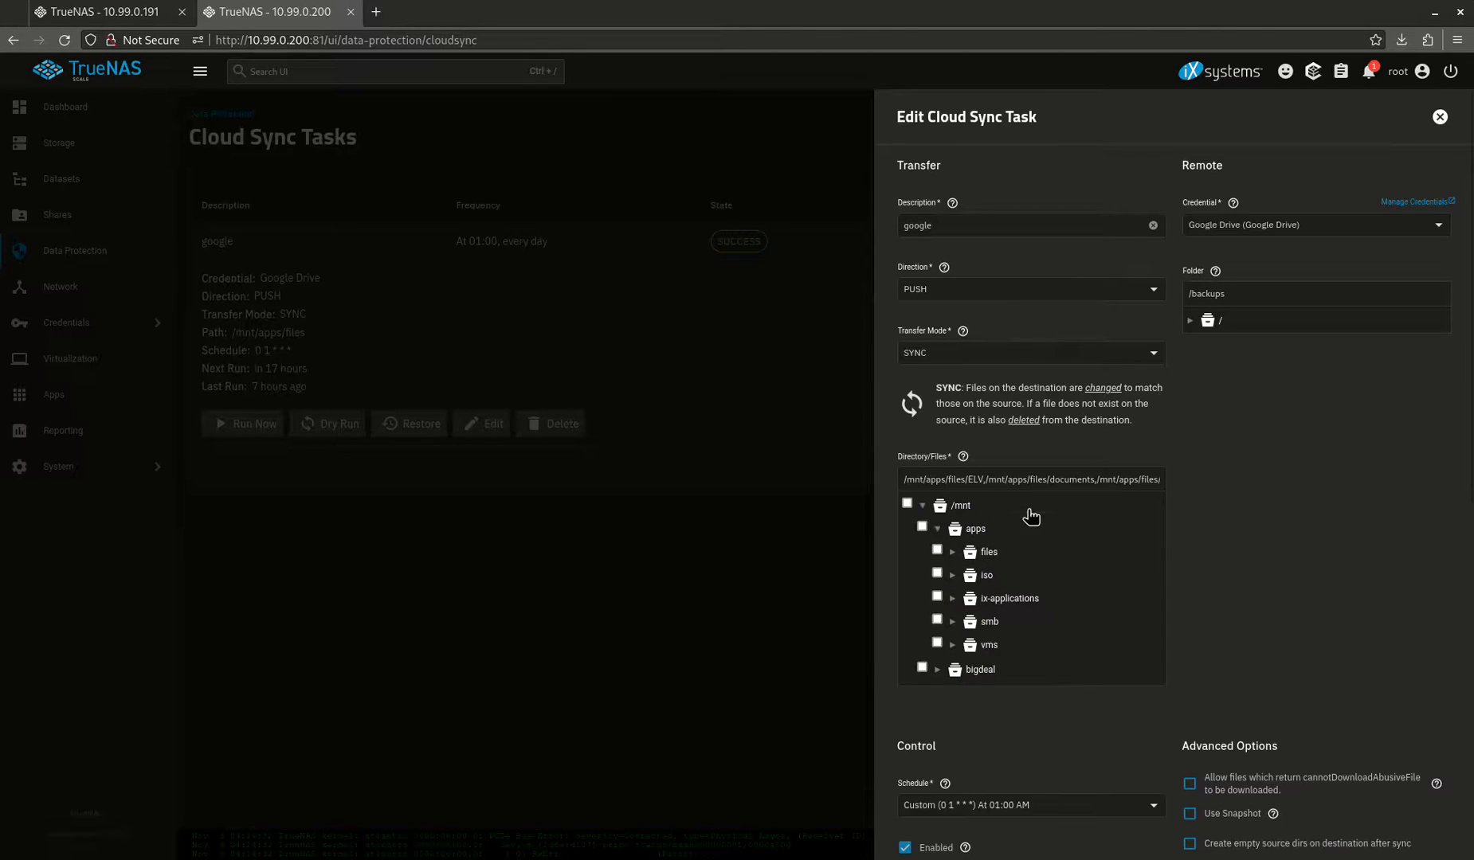
pyautogui.scroll(-3)
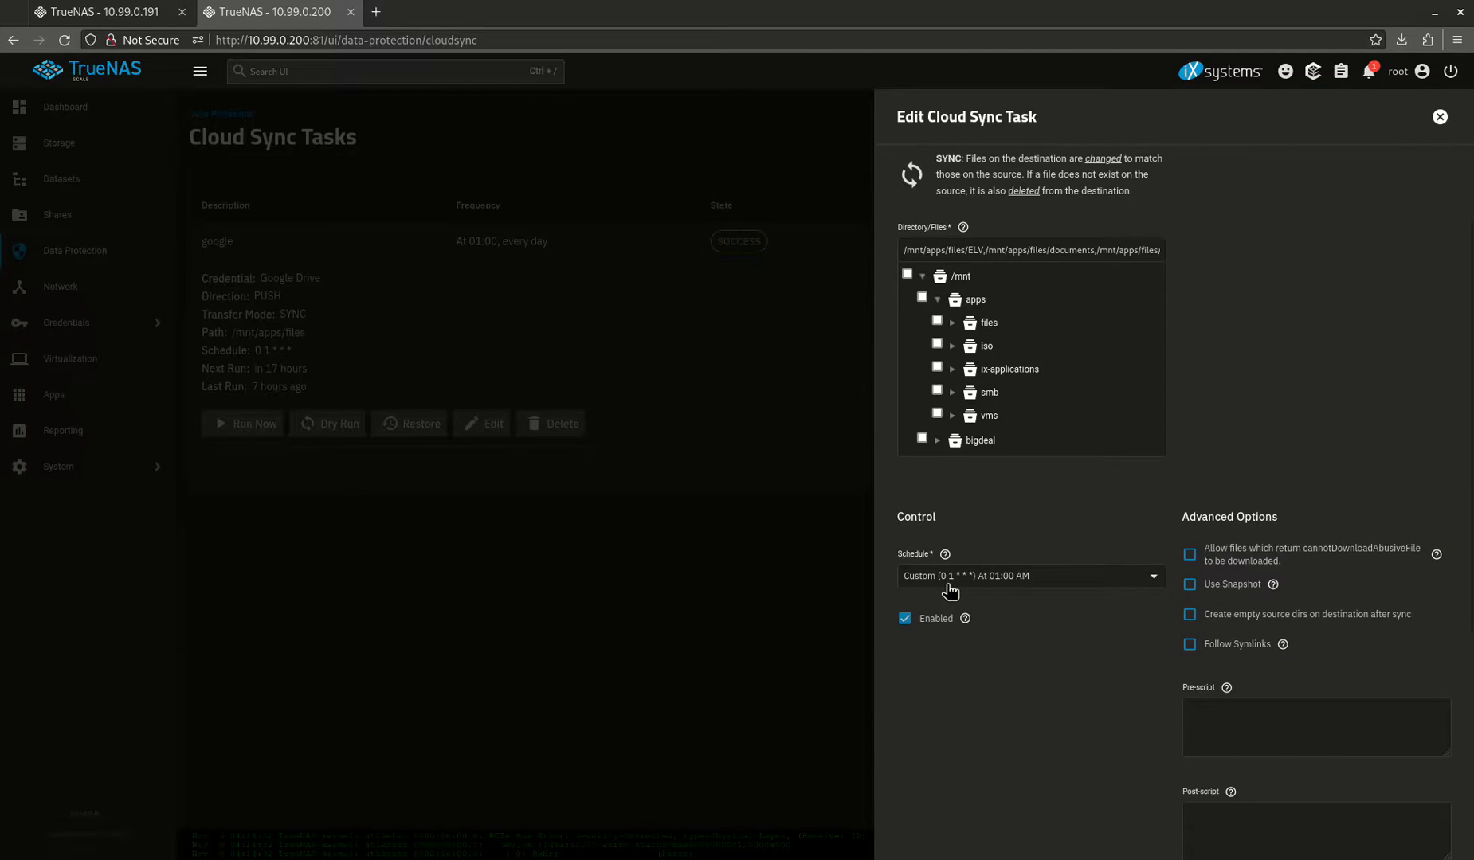
pyautogui.moveTo(1170, 648)
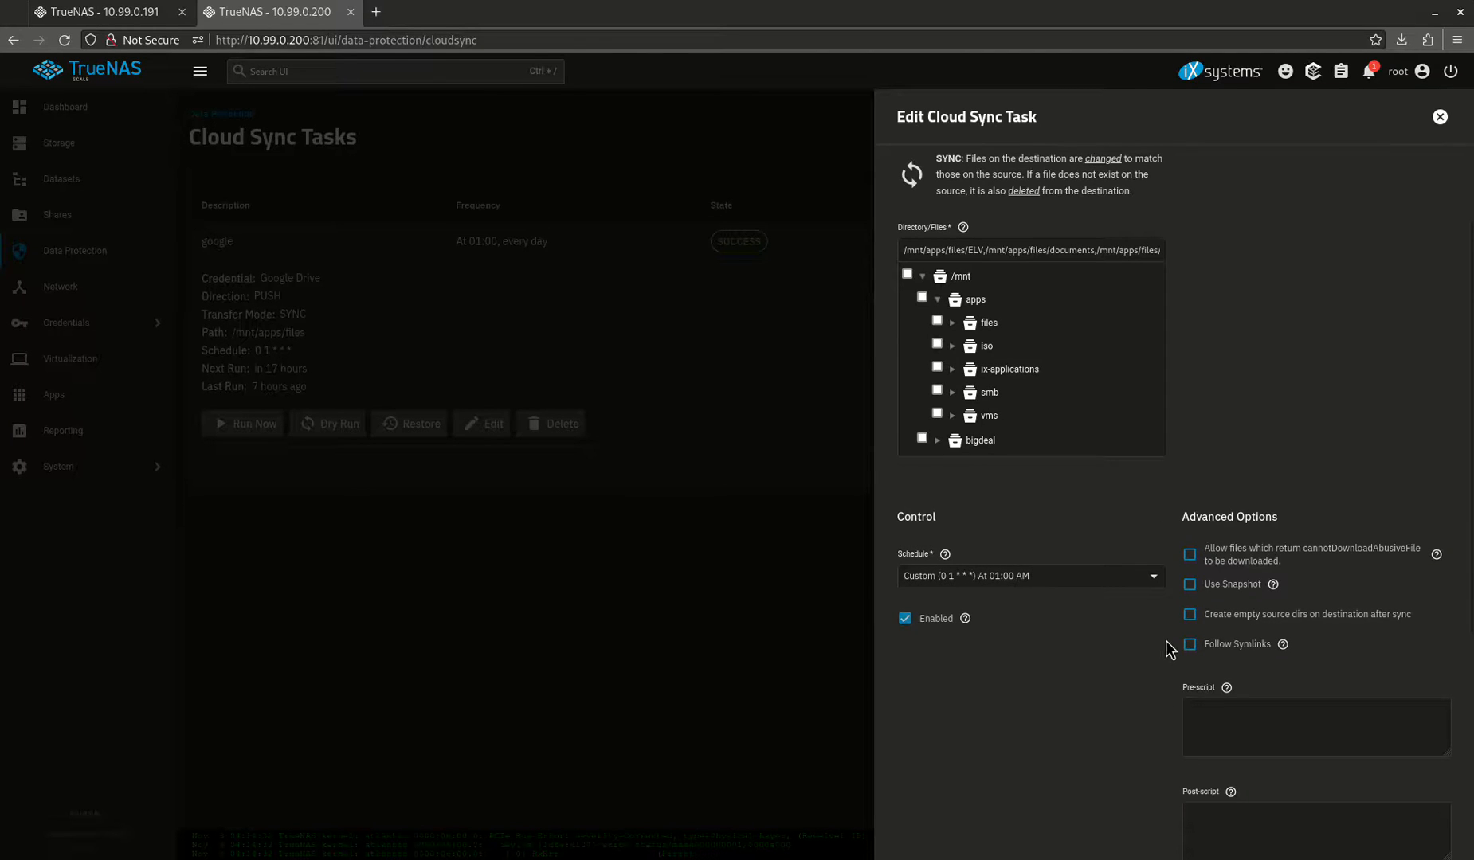
pyautogui.moveTo(1299, 587)
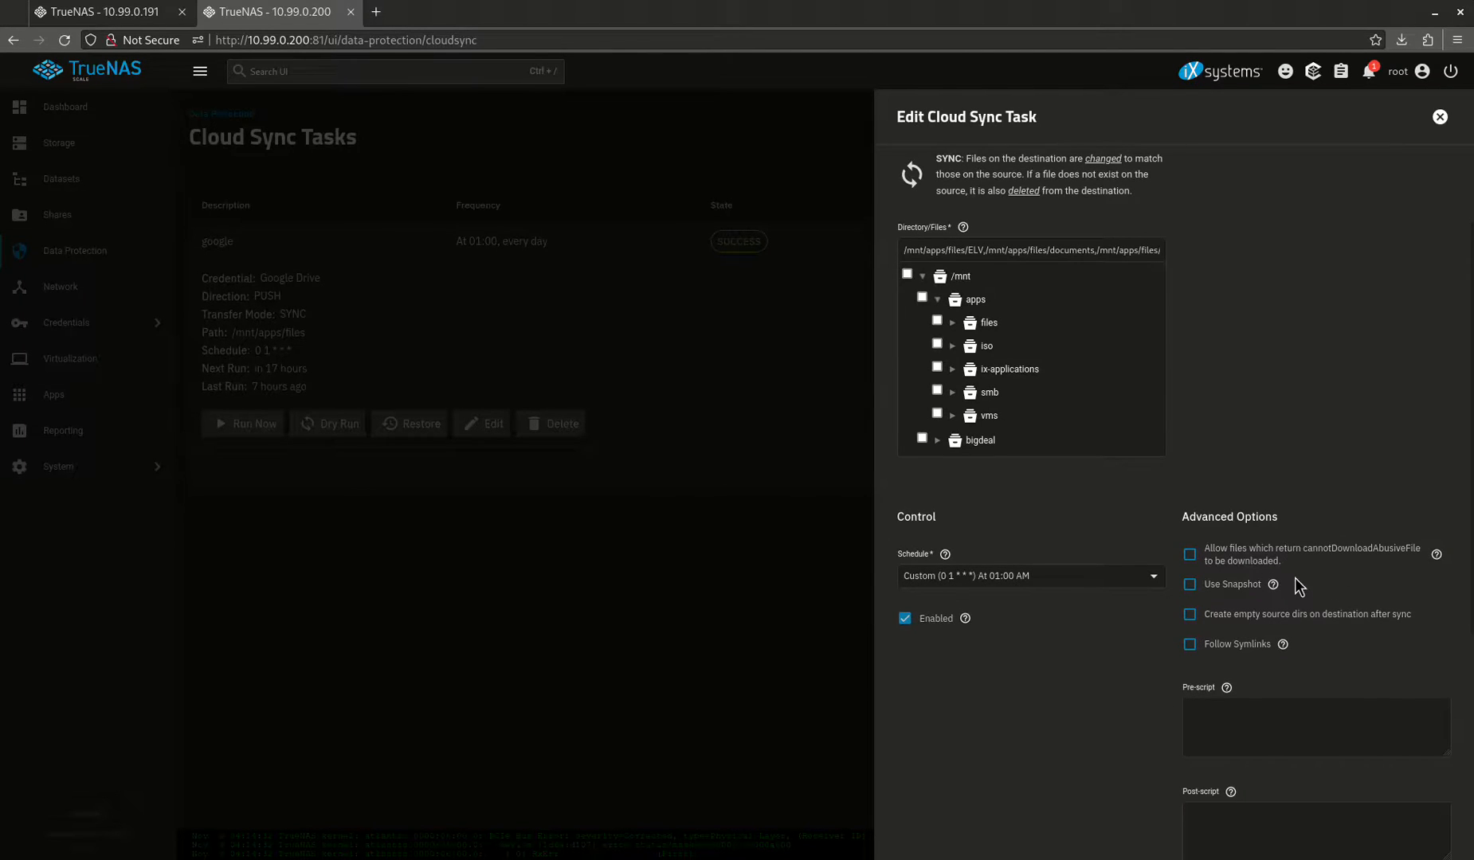
pyautogui.scroll(-3)
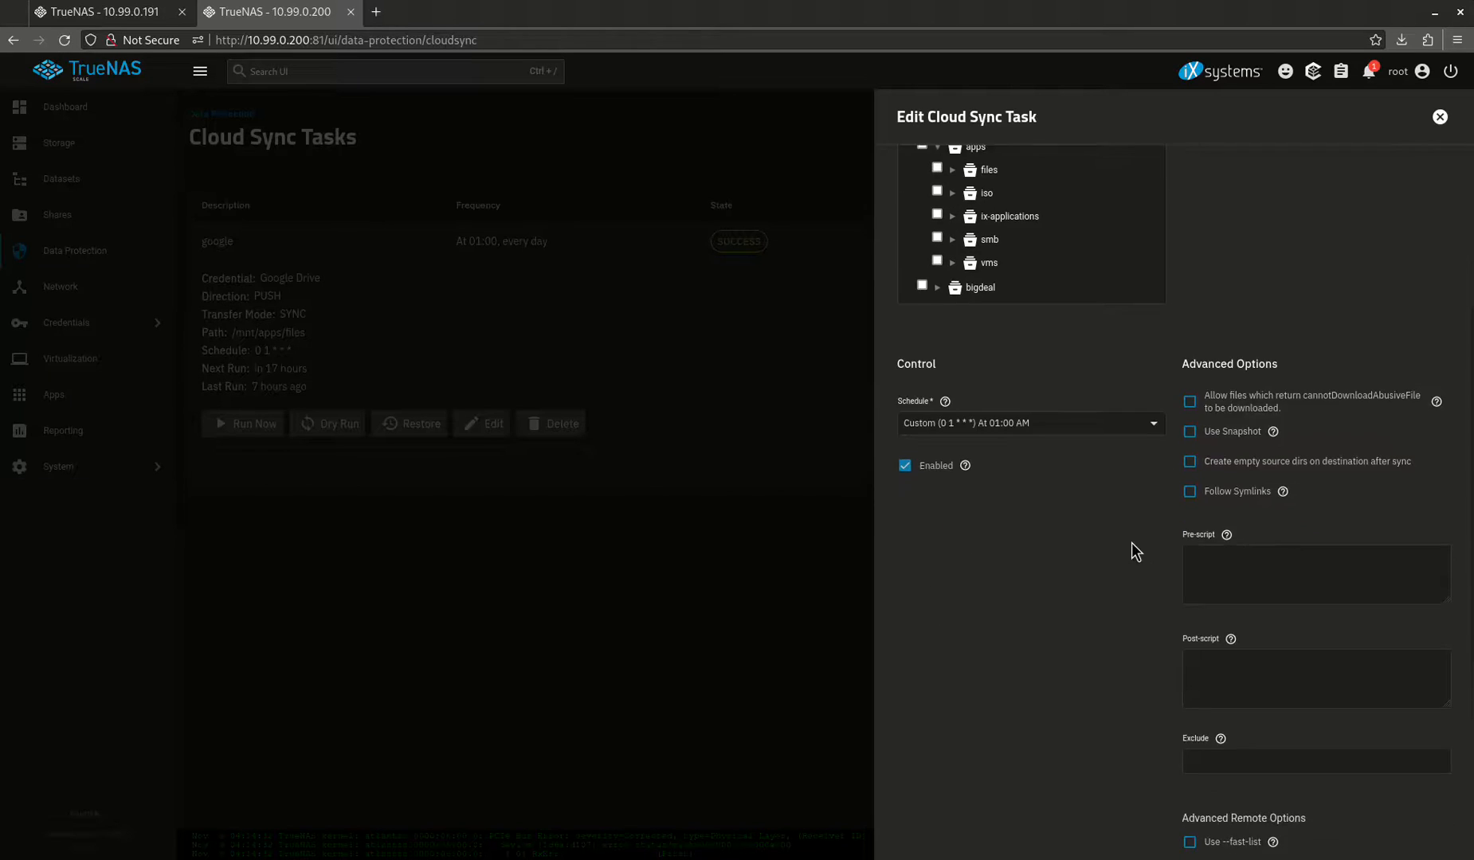
pyautogui.scroll(-3)
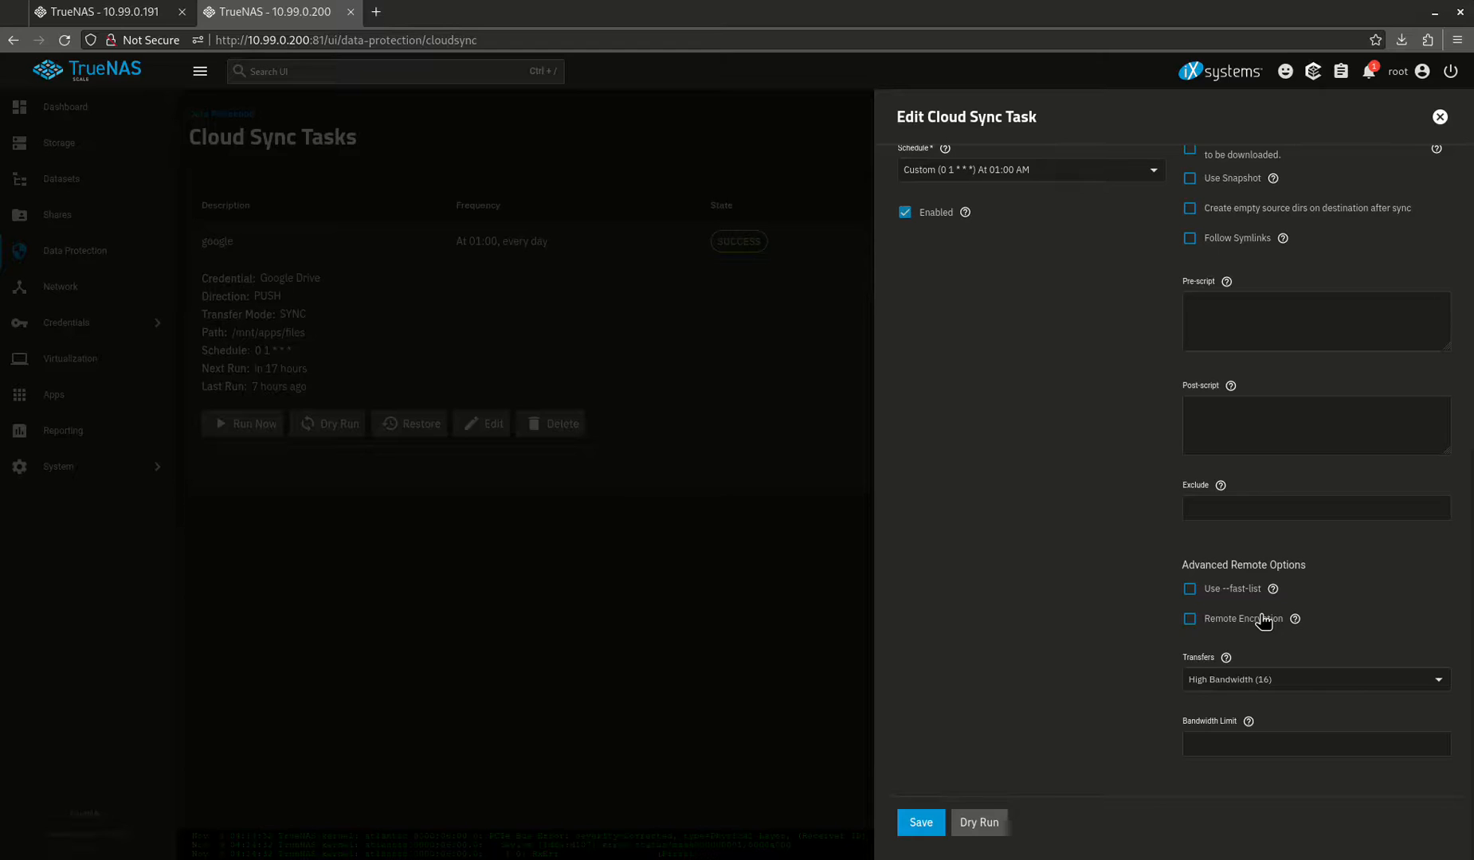
pyautogui.moveTo(1039, 822)
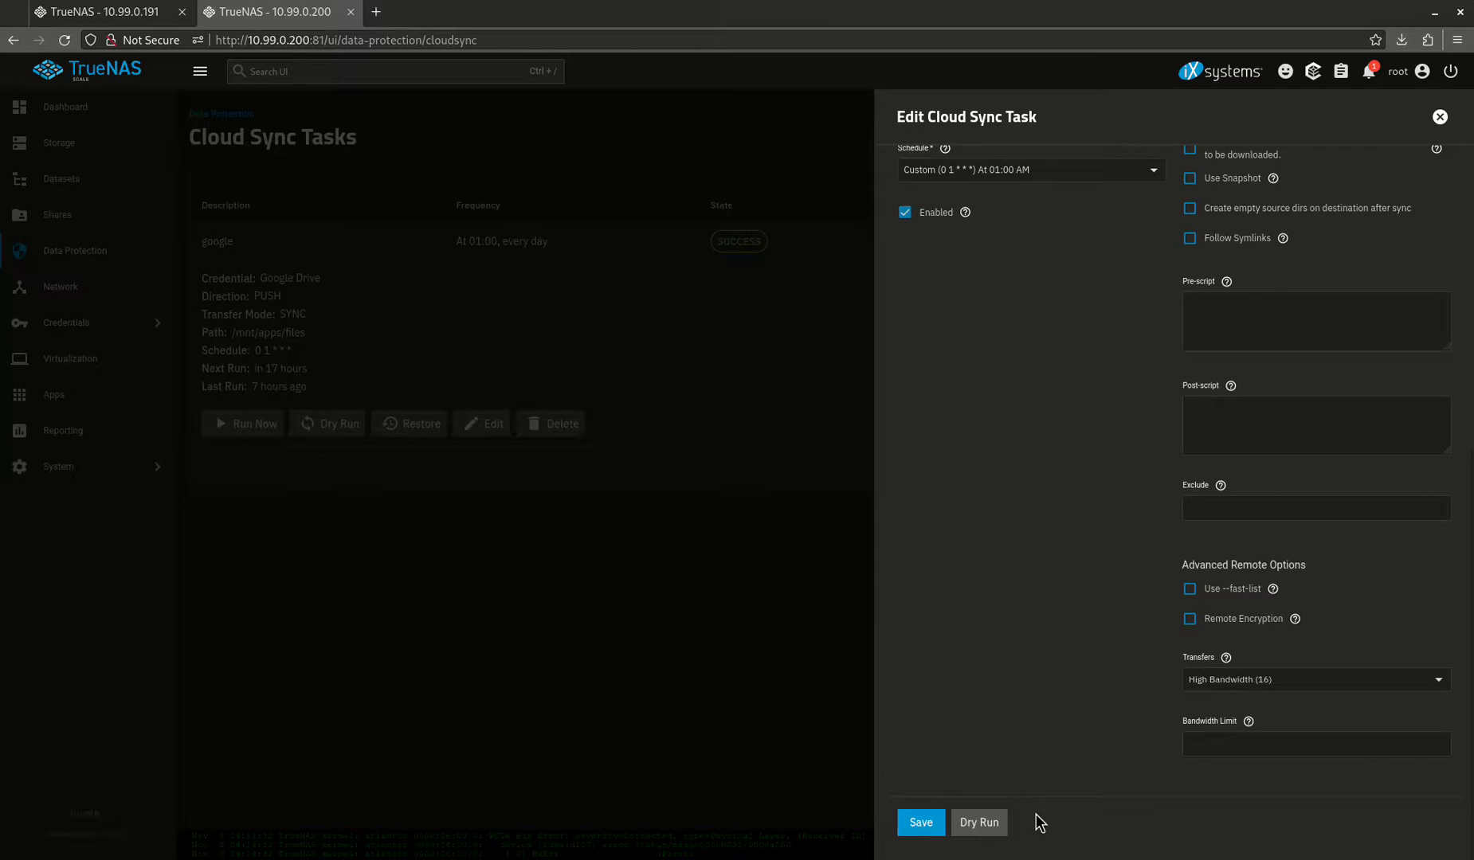
pyautogui.click(978, 822)
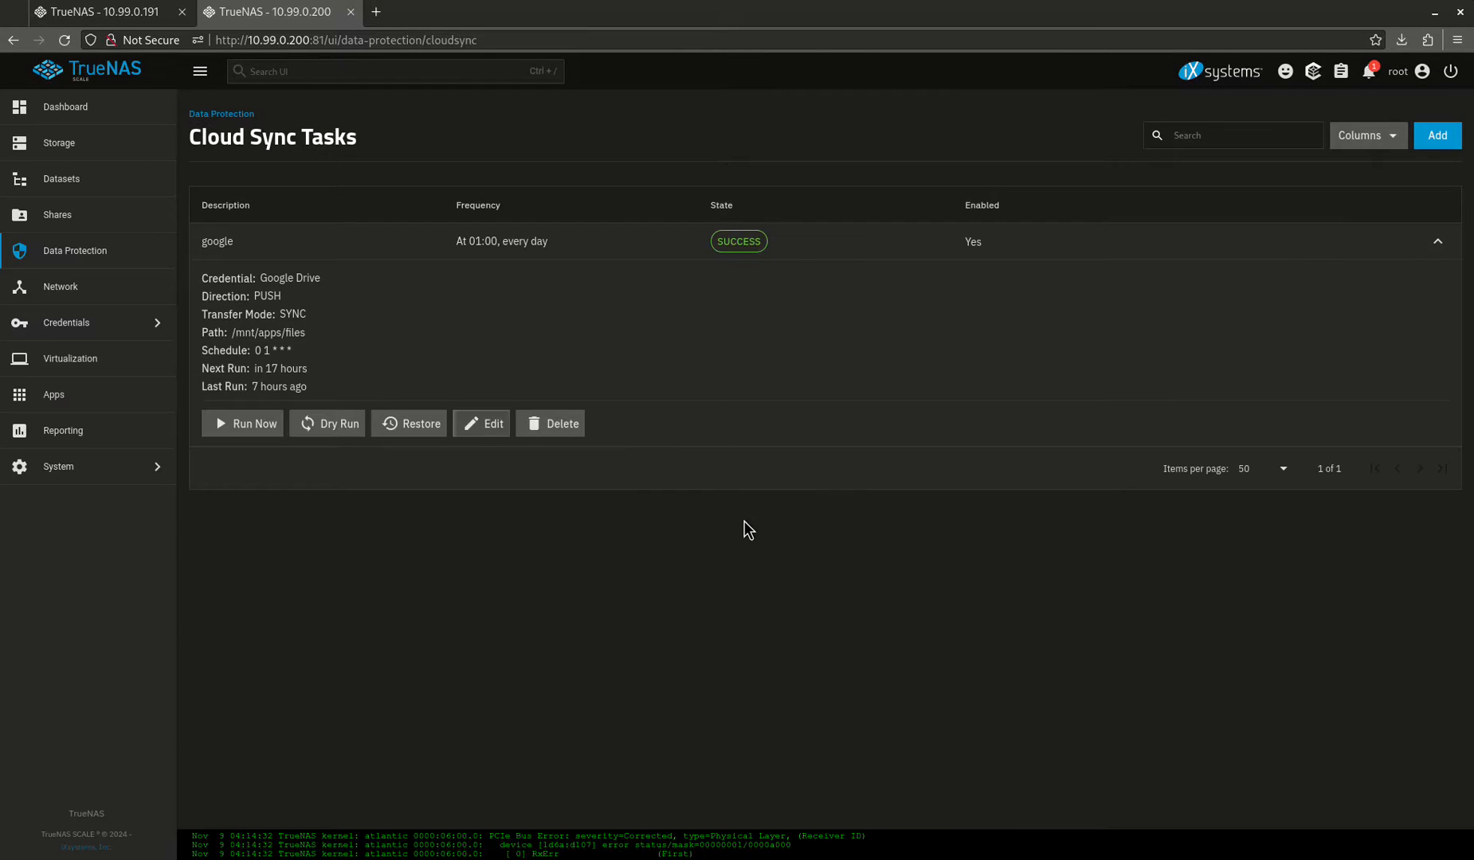
pyautogui.click(104, 12)
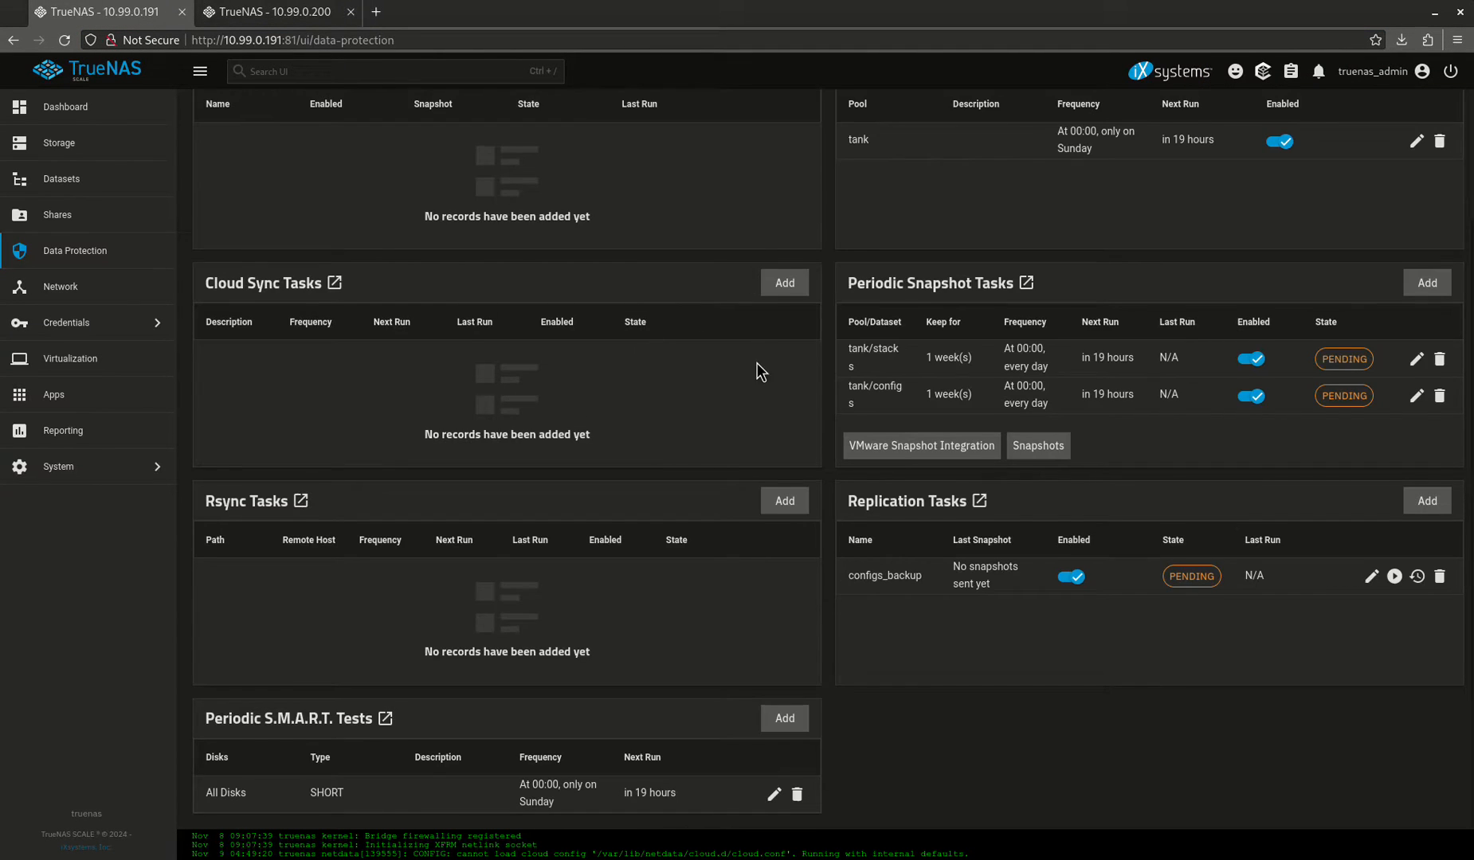
pyautogui.click(784, 283)
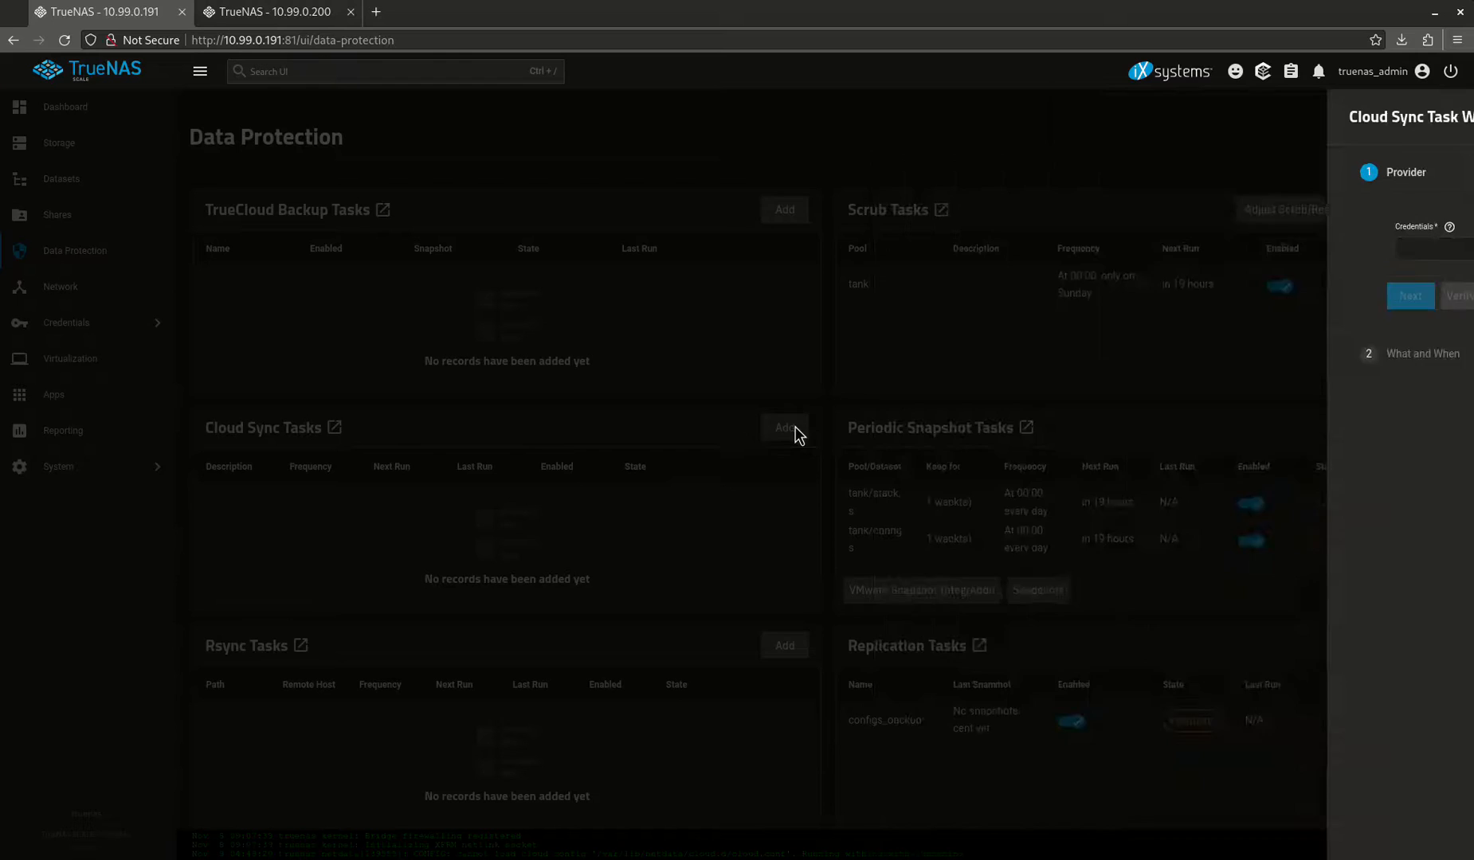
pyautogui.click(1184, 248)
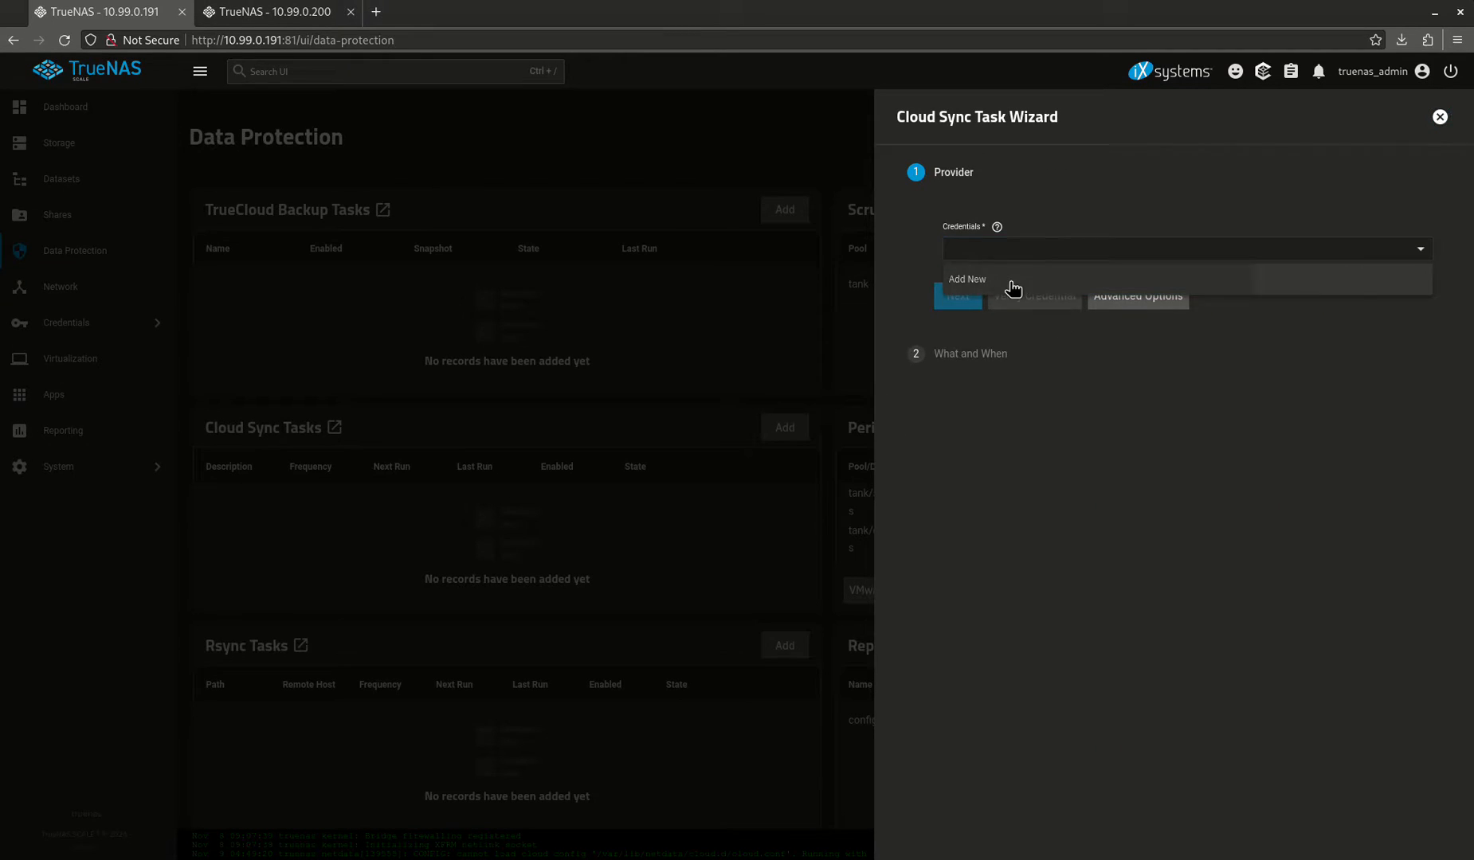
pyautogui.click(966, 279)
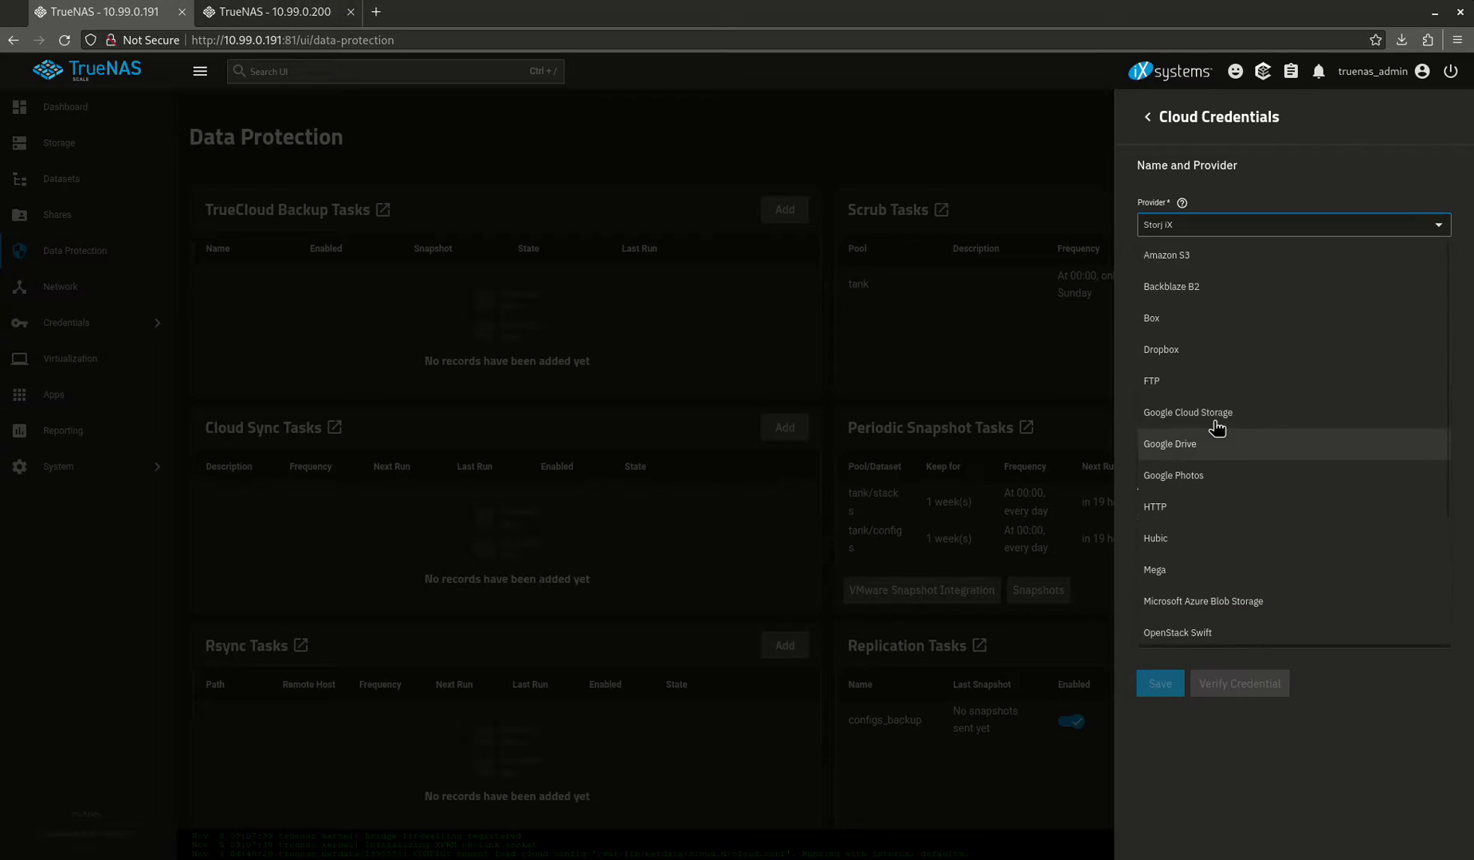
pyautogui.moveTo(1208, 287)
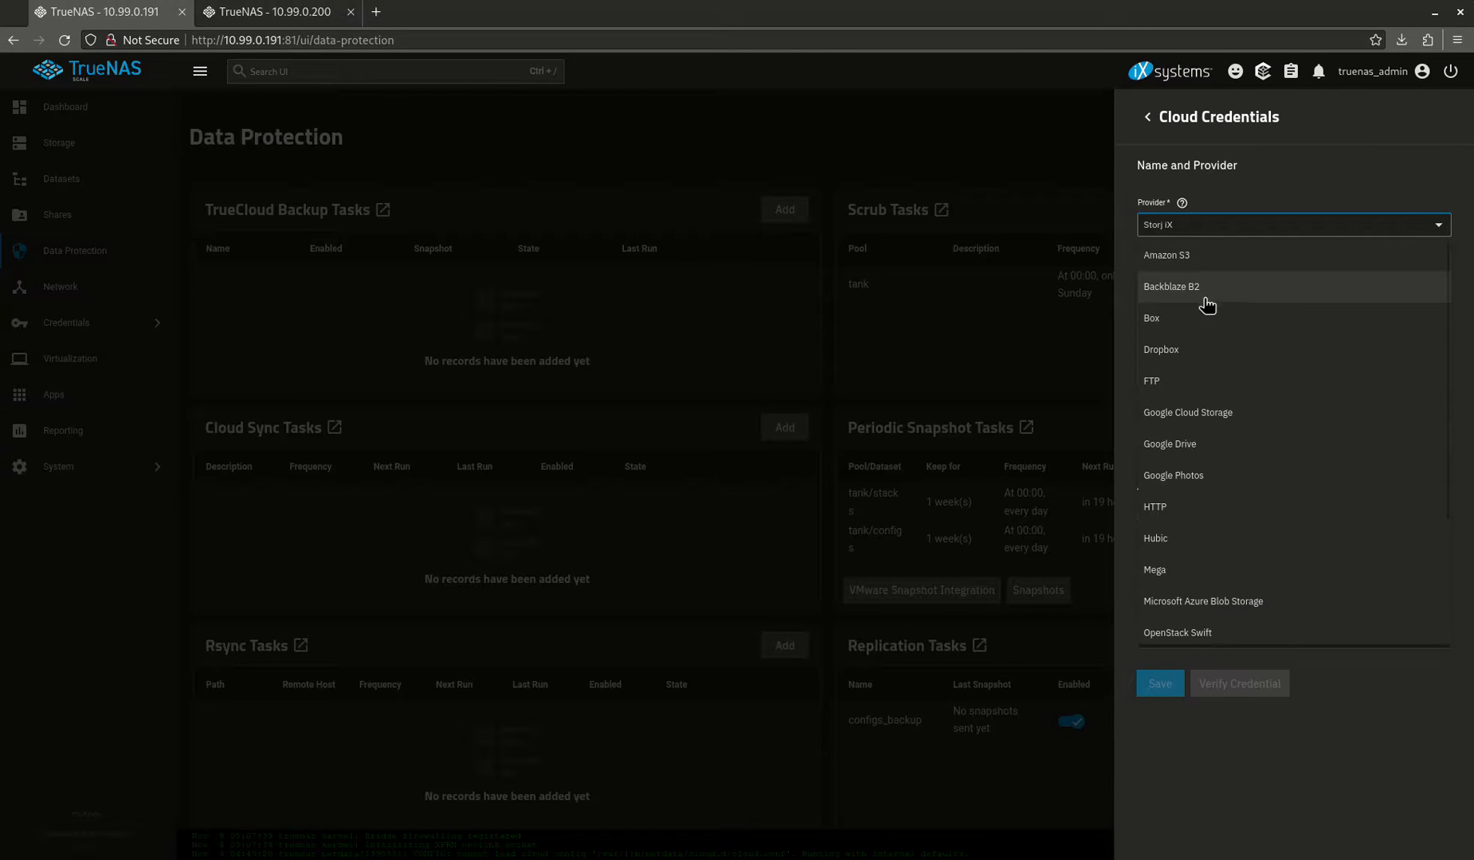
pyautogui.moveTo(1221, 357)
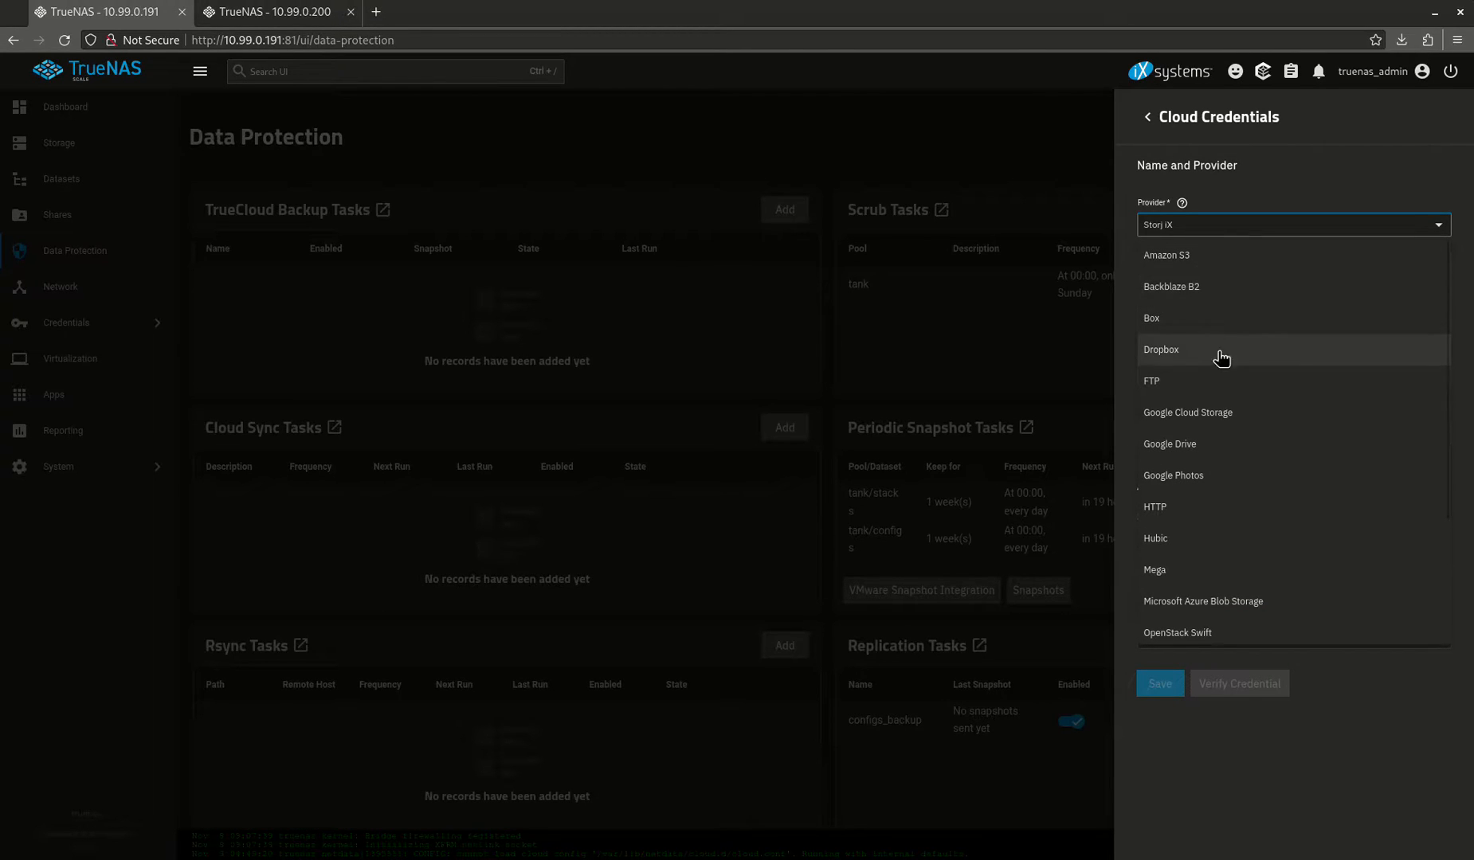
pyautogui.moveTo(1213, 449)
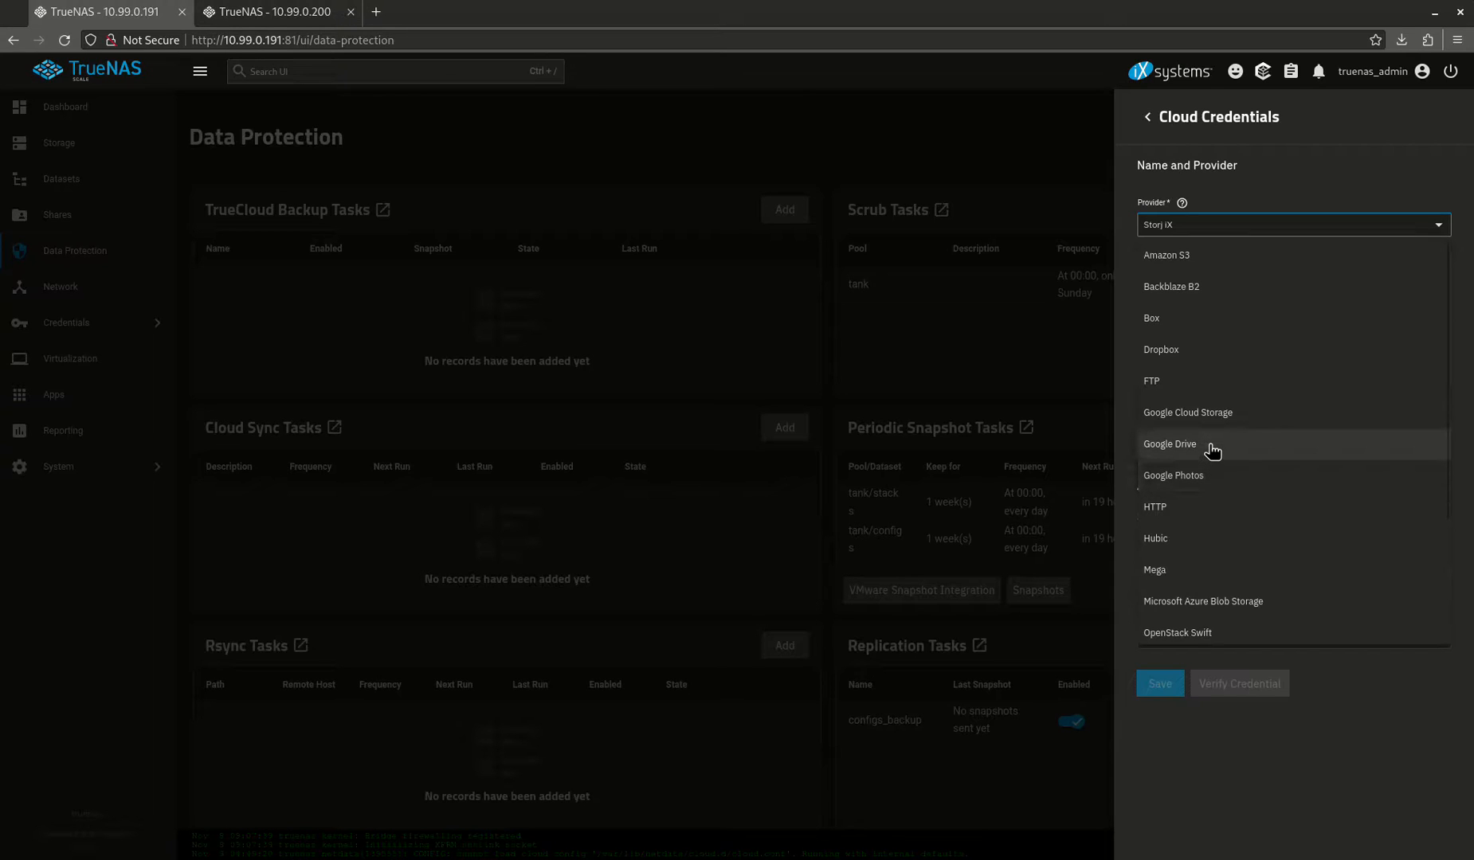
pyautogui.click(1168, 445)
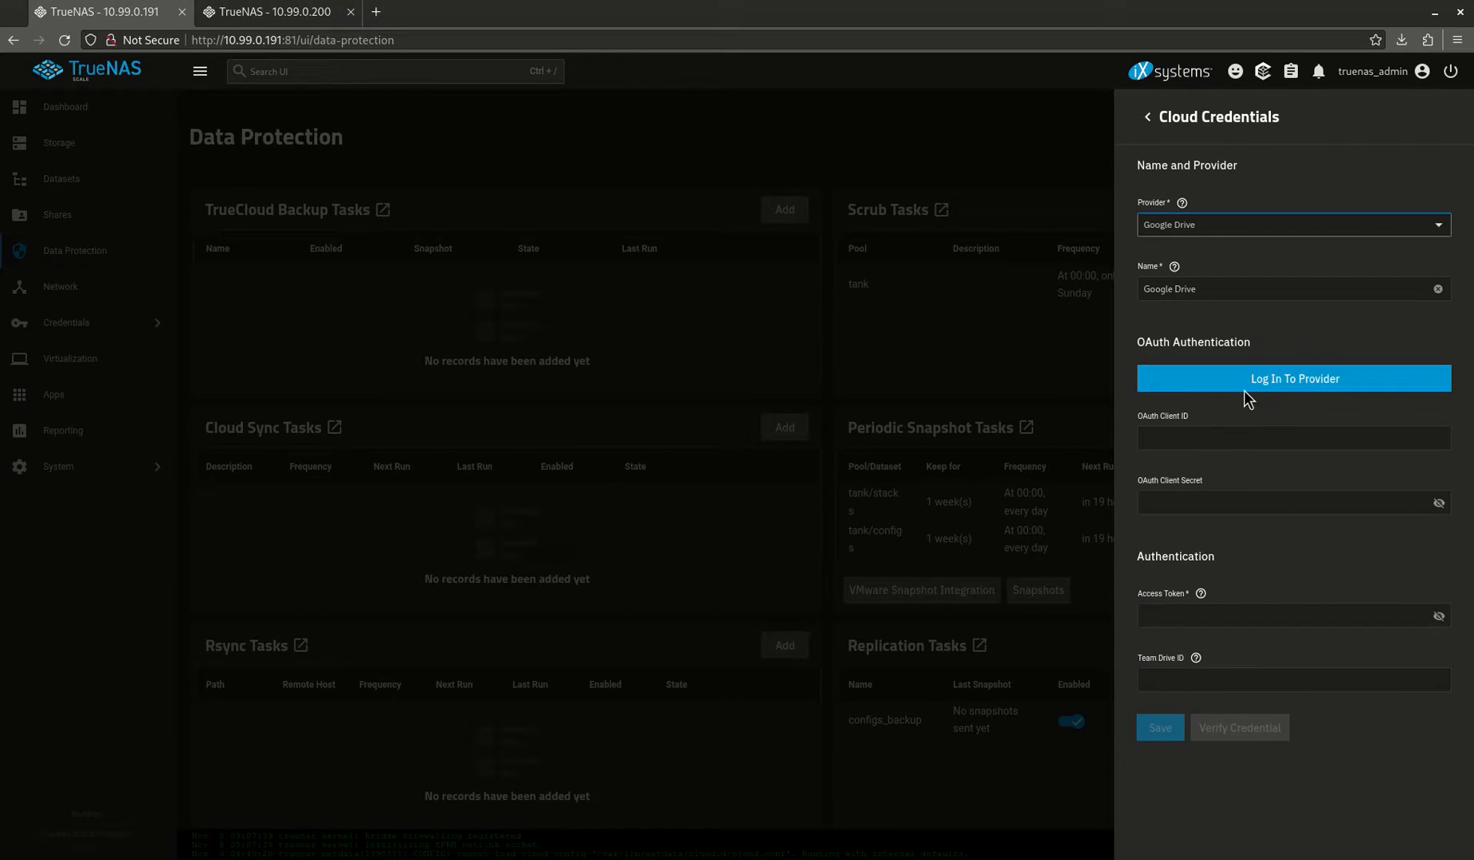
pyautogui.moveTo(1292, 377)
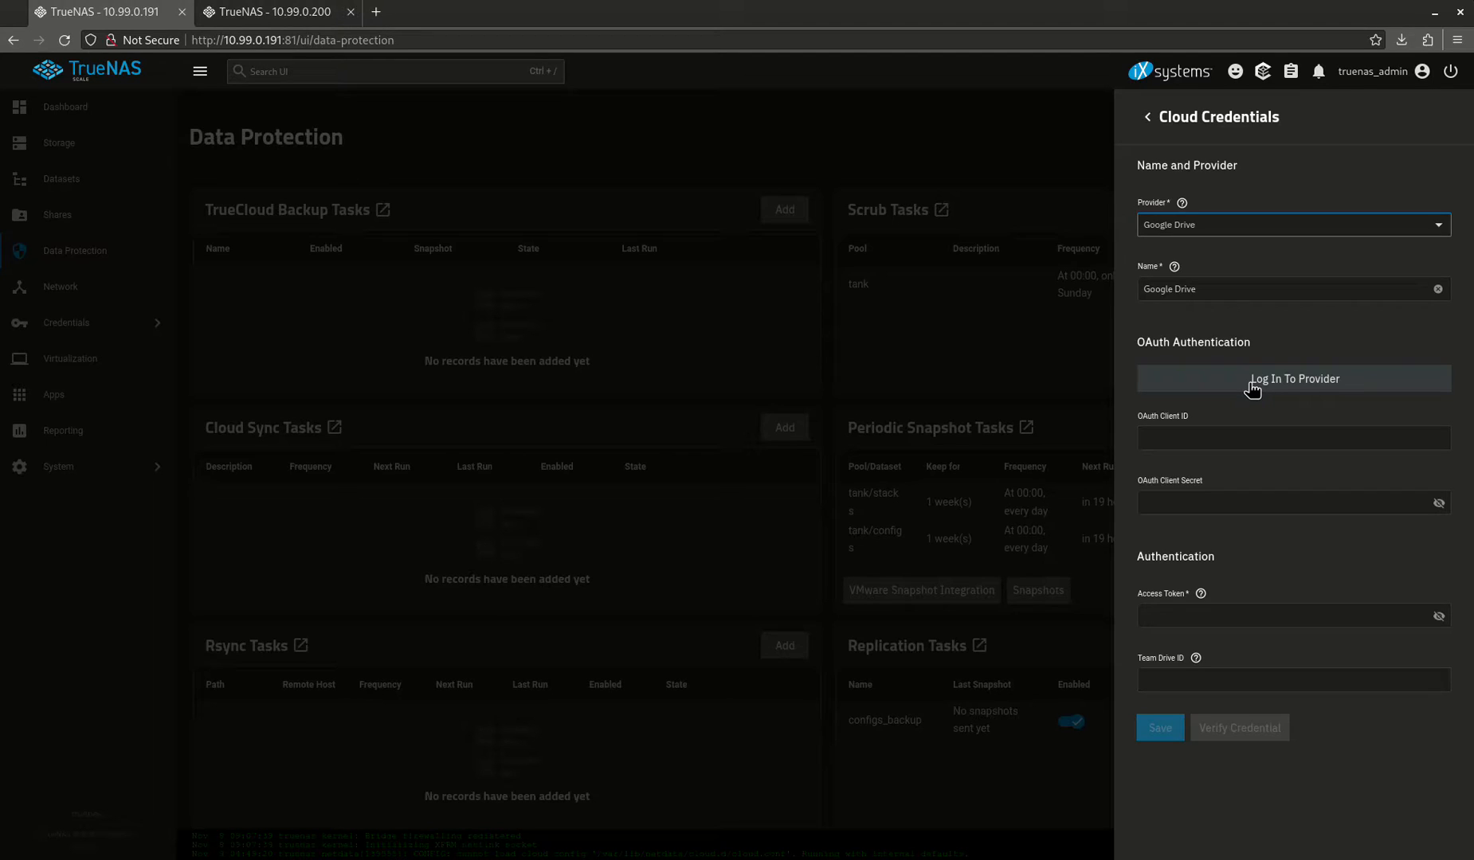
pyautogui.moveTo(1214, 381)
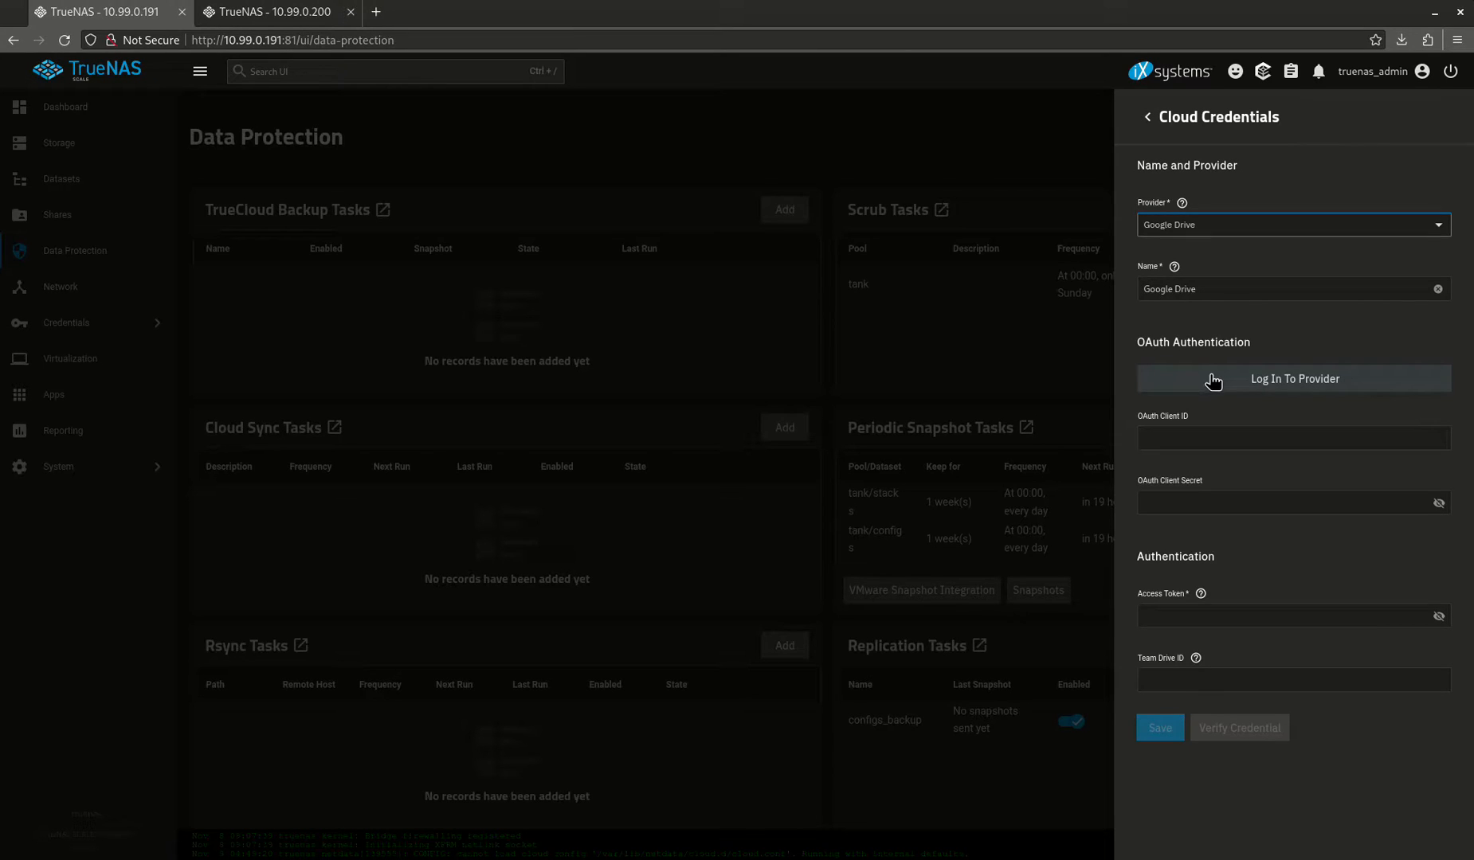
pyautogui.moveTo(1189, 387)
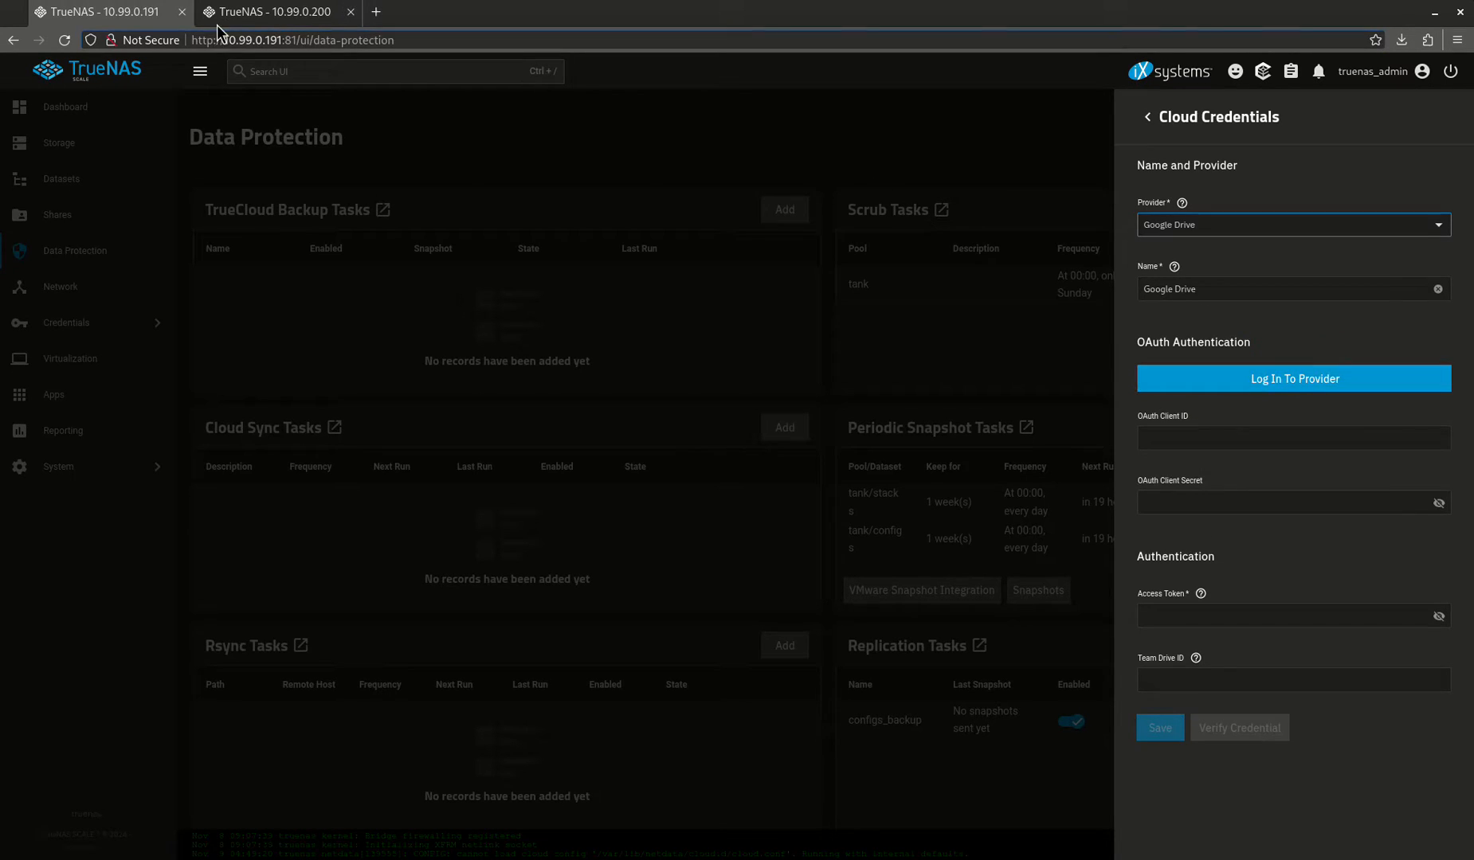
# View the second server's Backup Credentials and inspect its Google Drive credential
pyautogui.click(270, 11)
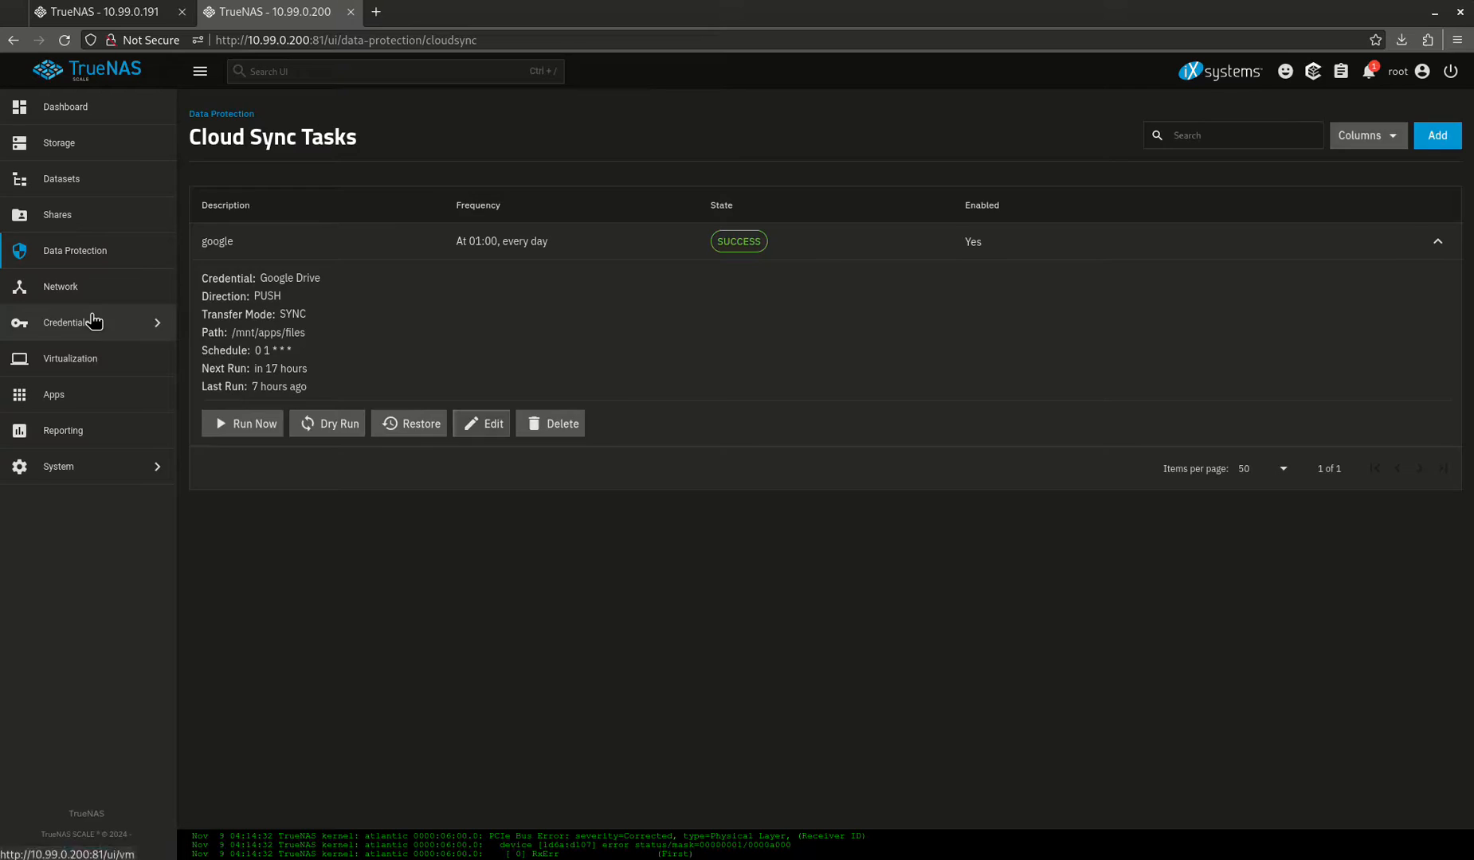
pyautogui.click(66, 322)
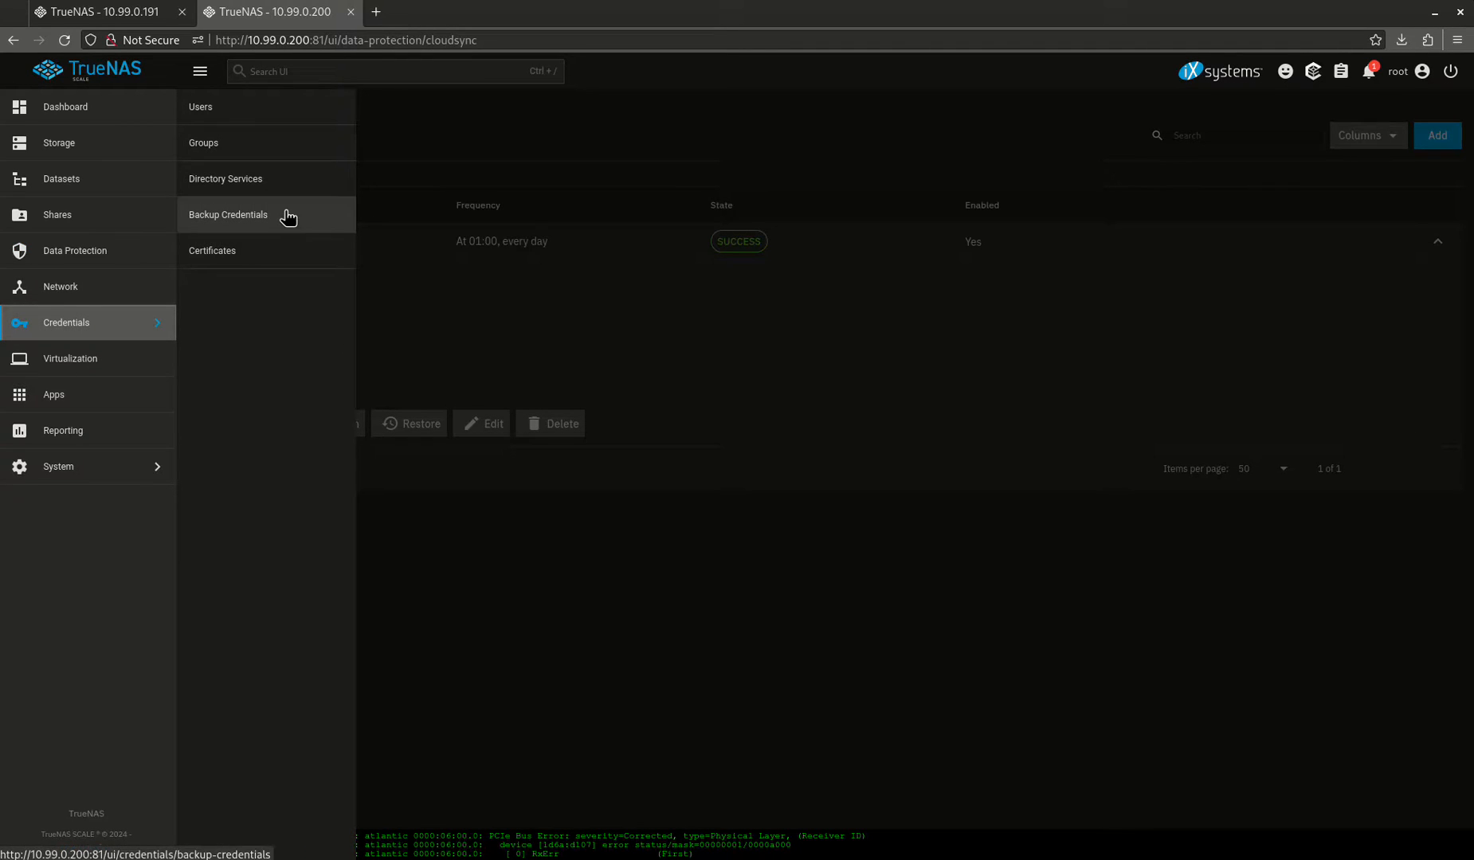
pyautogui.click(228, 215)
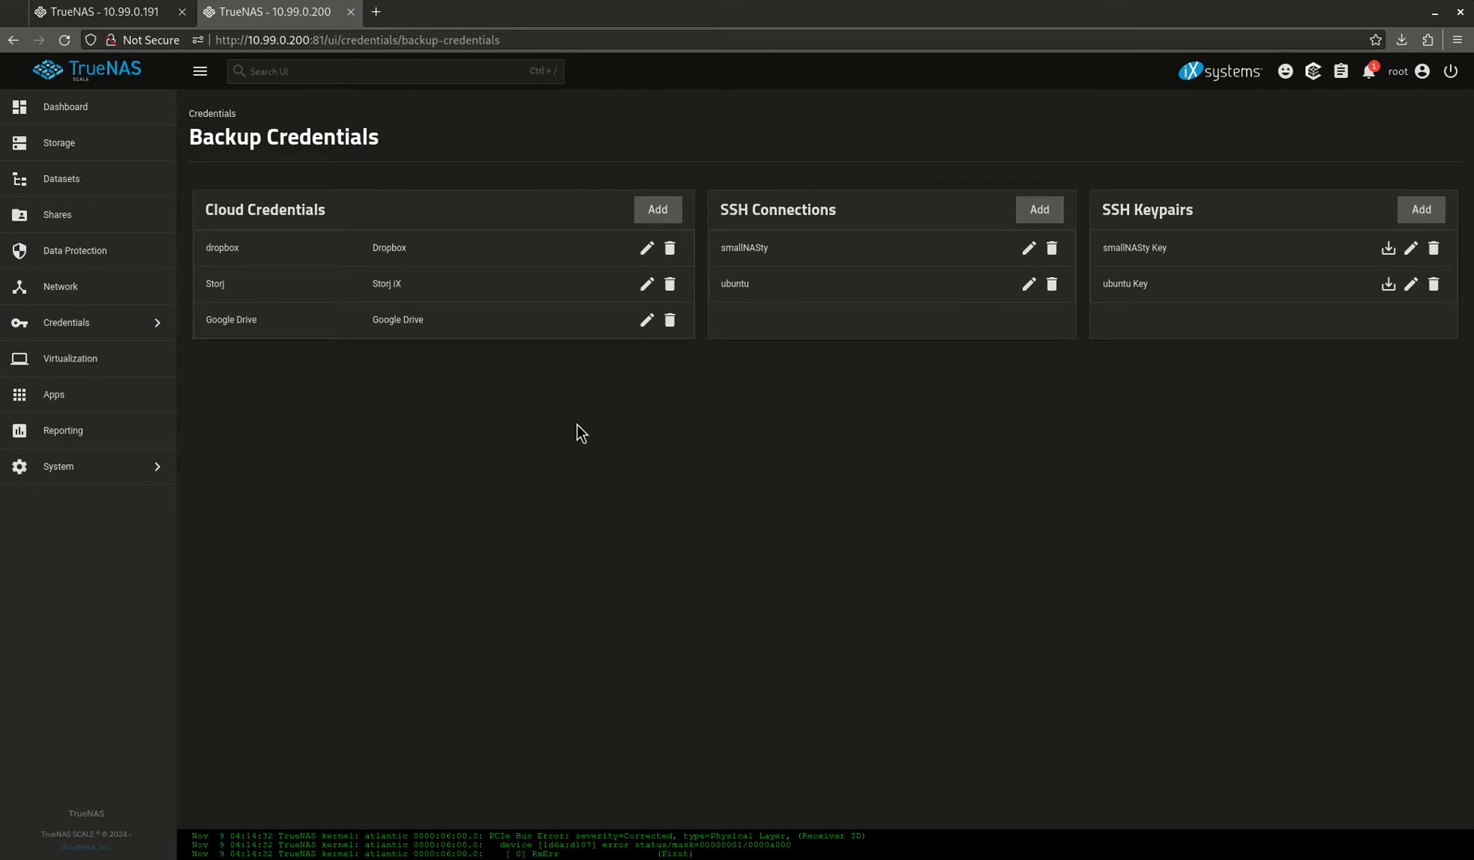
pyautogui.moveTo(1232, 391)
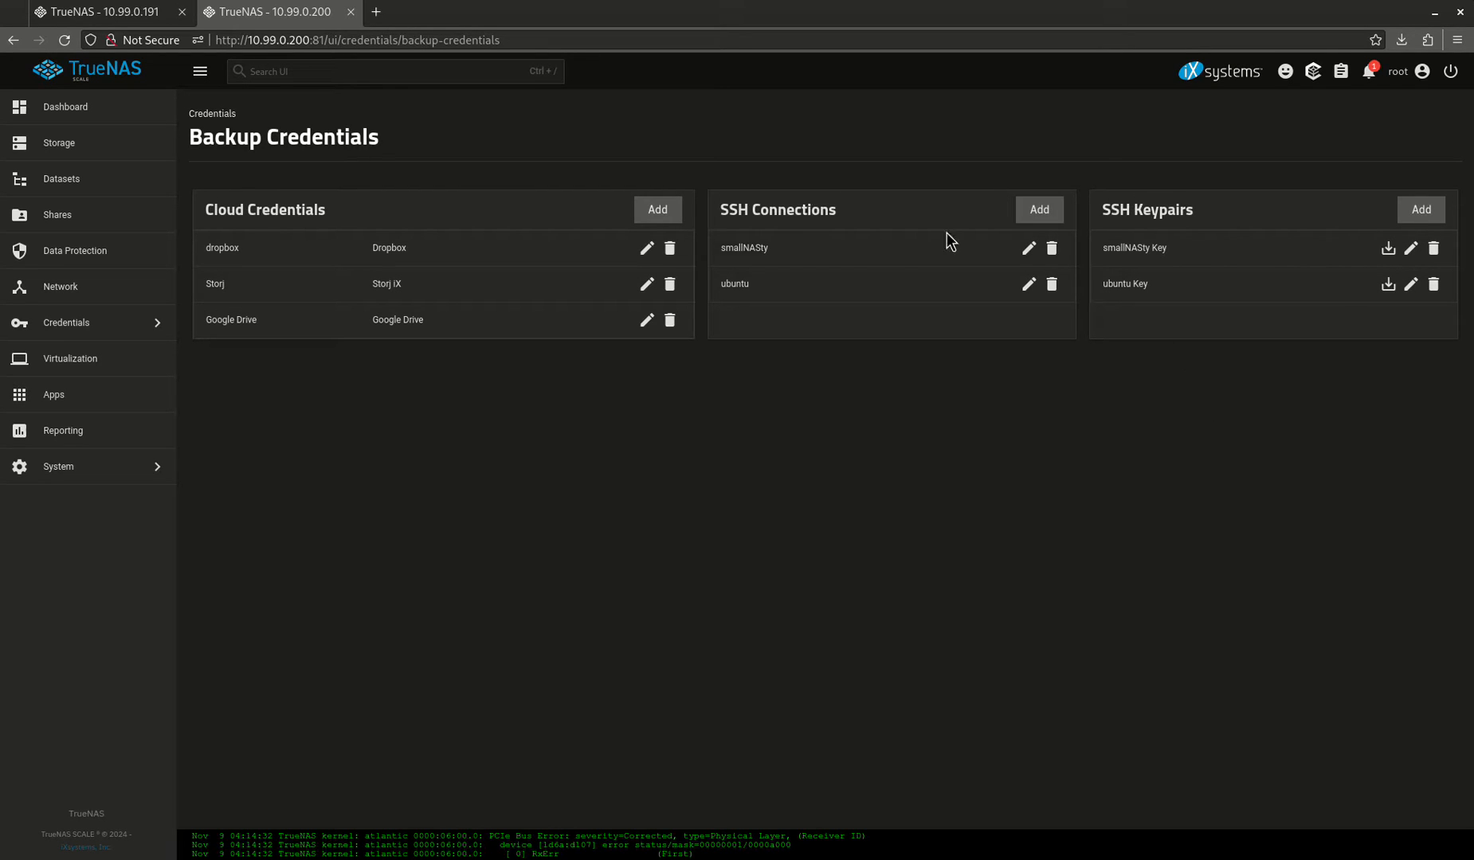
pyautogui.moveTo(917, 449)
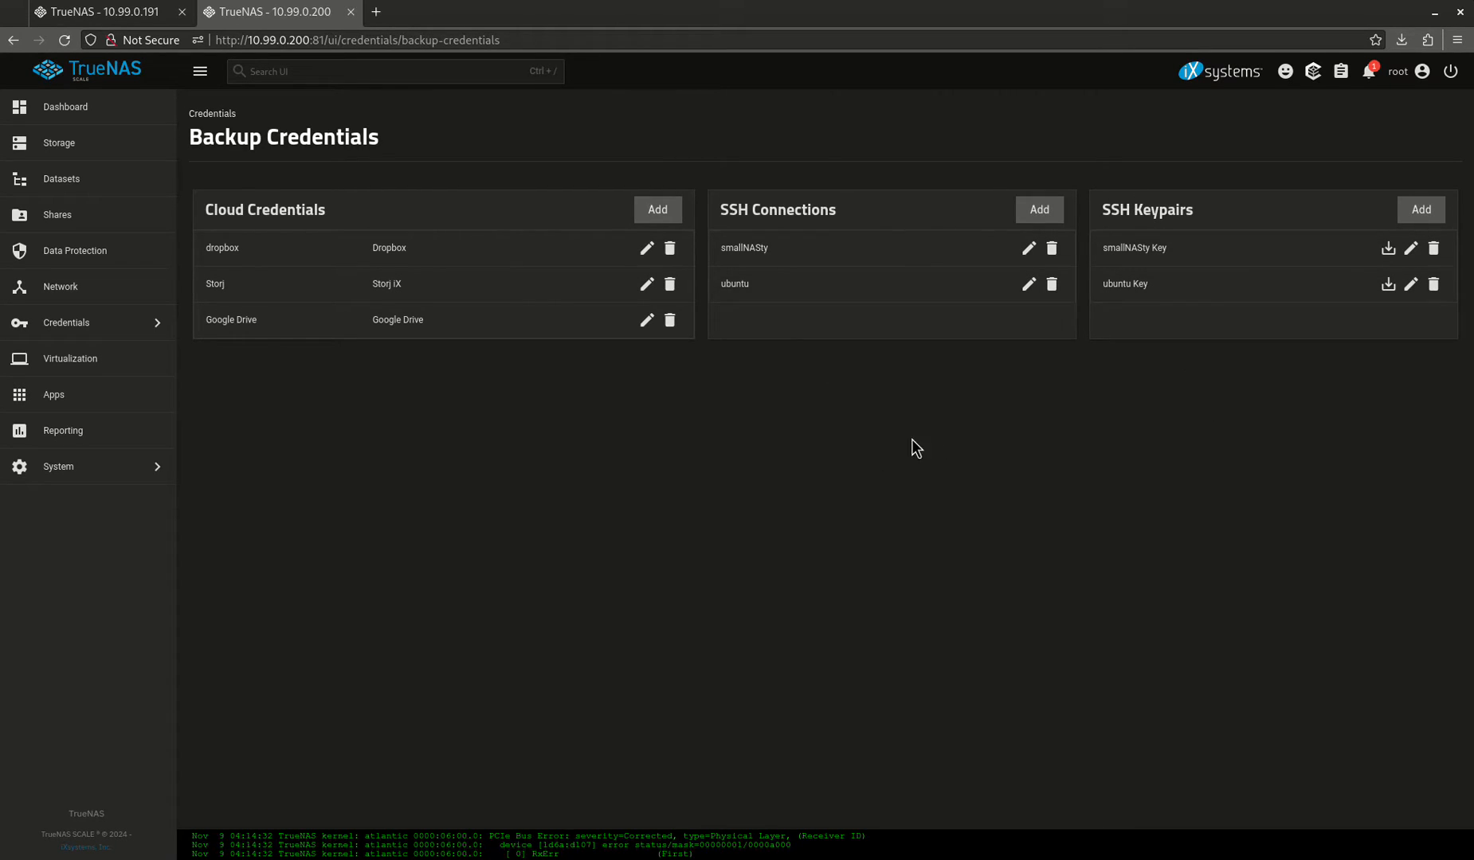
pyautogui.moveTo(624, 331)
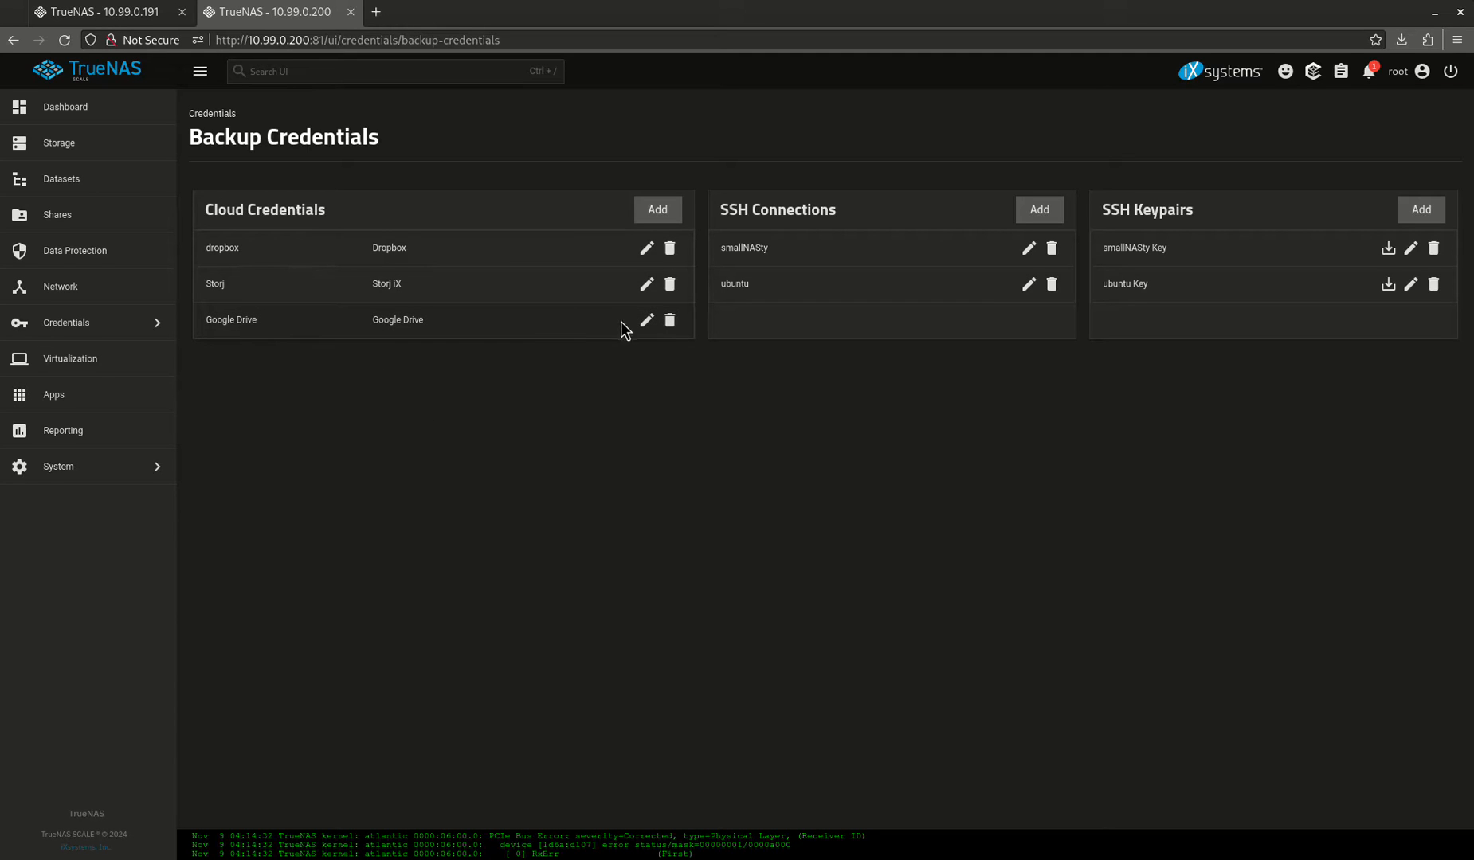
pyautogui.click(647, 321)
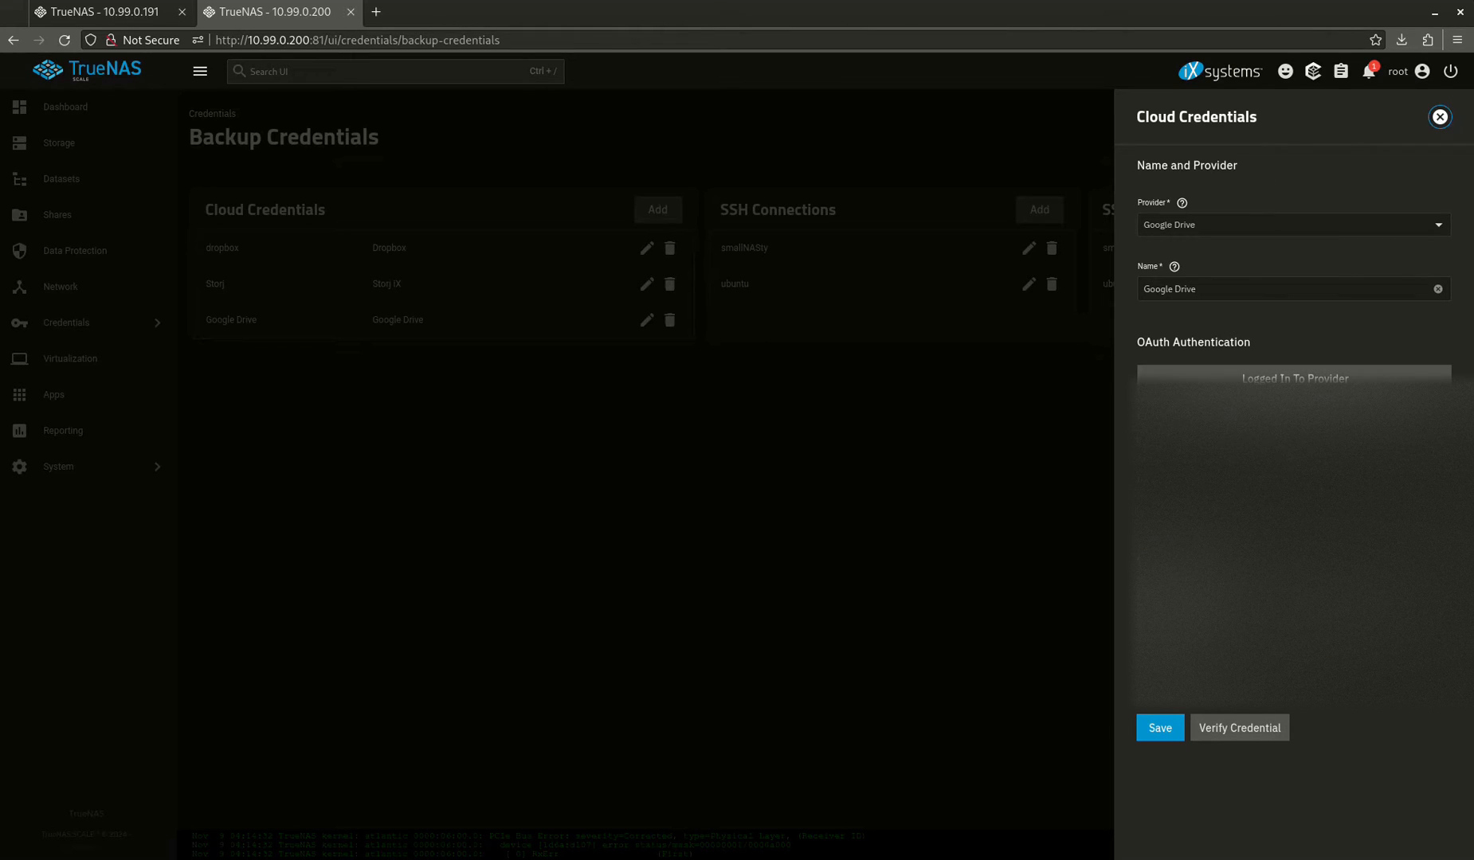
pyautogui.click(1439, 117)
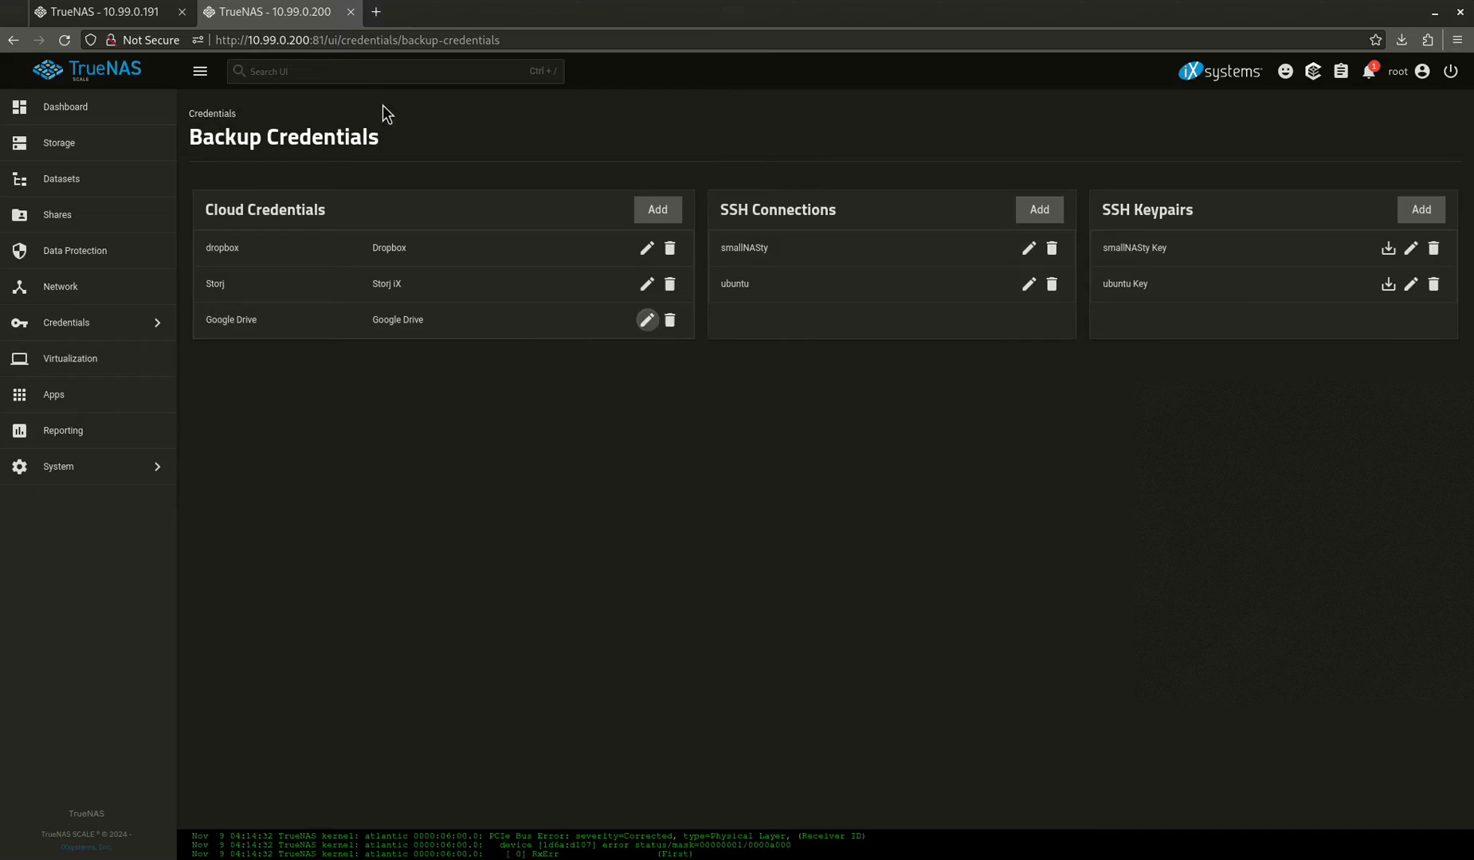
# Return to the first server, discard the unfinished credential form and begin a new cloud sync task
pyautogui.click(647, 320)
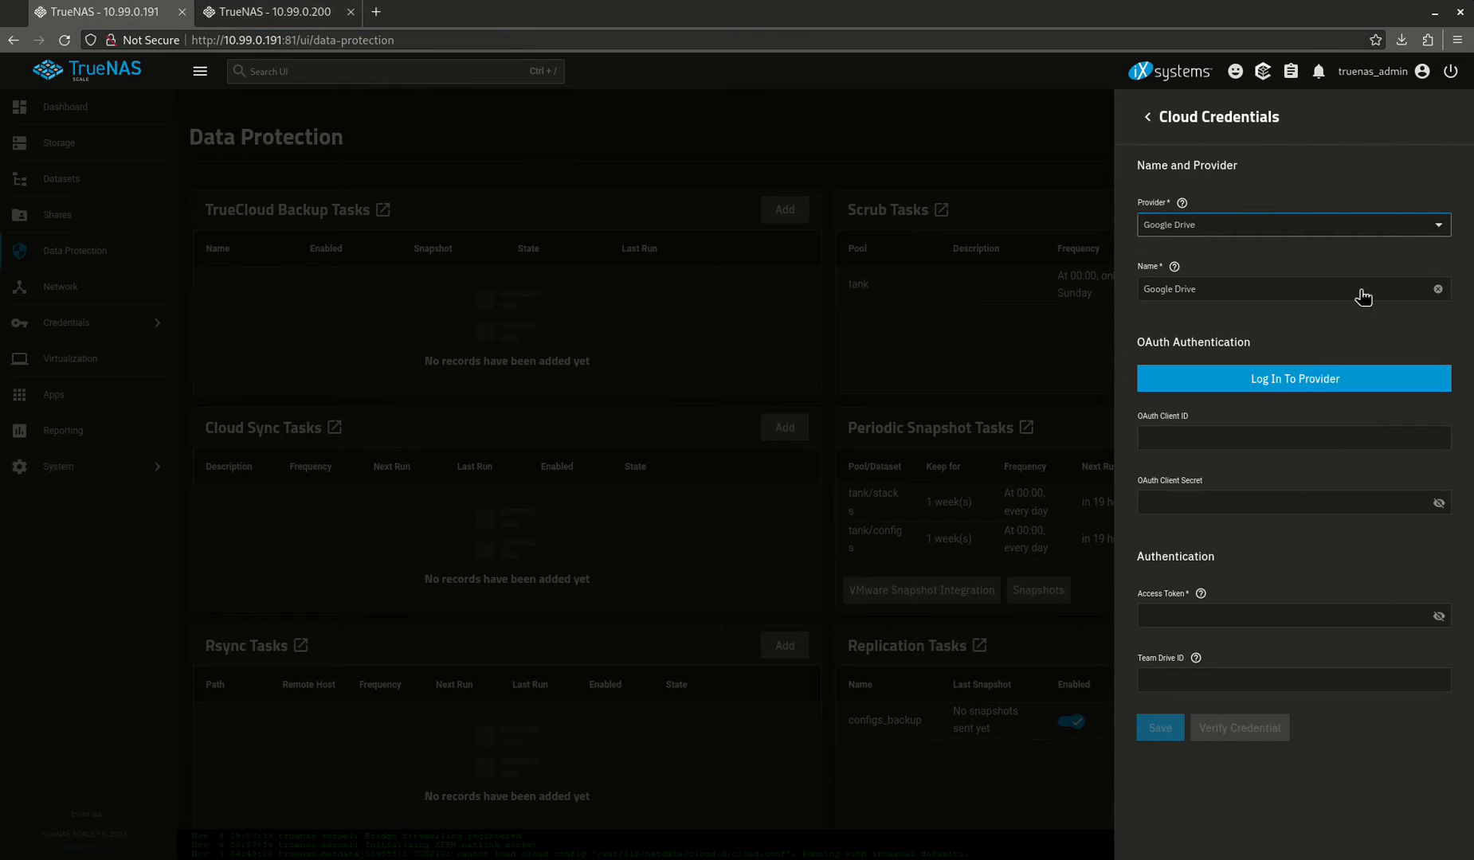
pyautogui.click(784, 427)
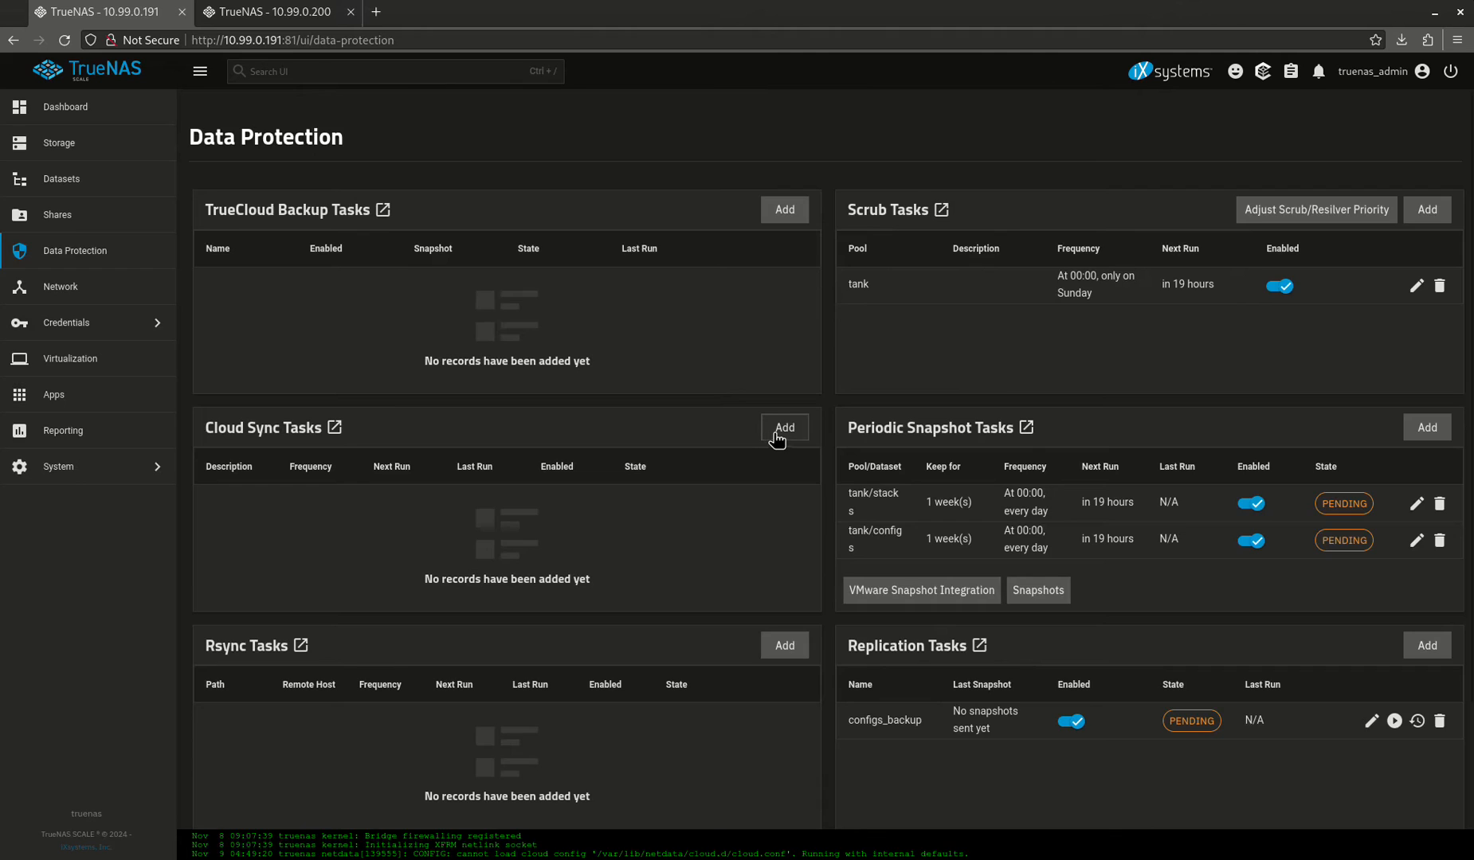
pyautogui.click(784, 427)
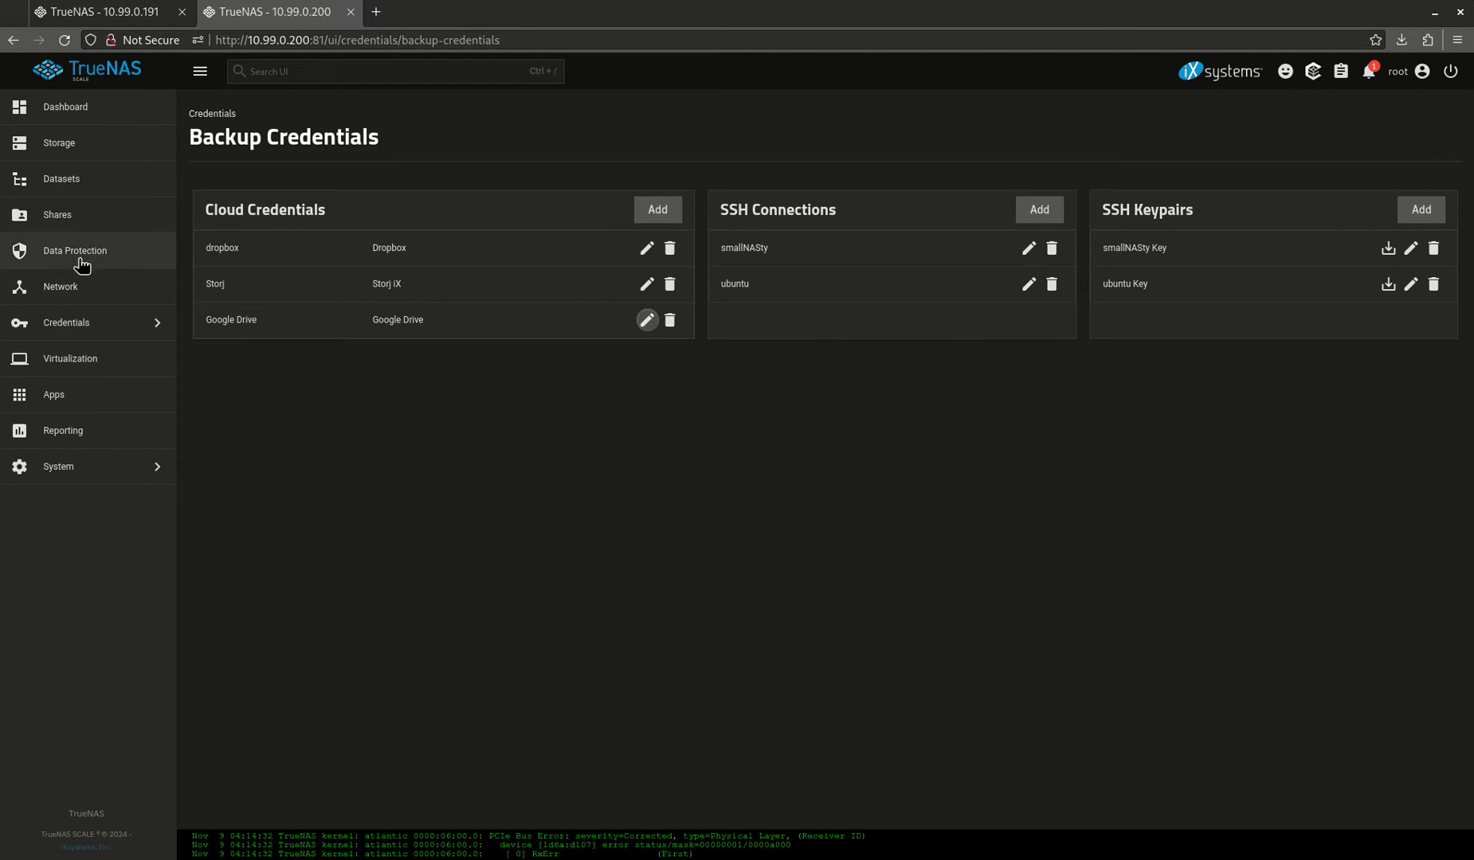
# Draft a Dropbox sync task from Data Protection through to its What and When step, then switch servers
pyautogui.click(75, 250)
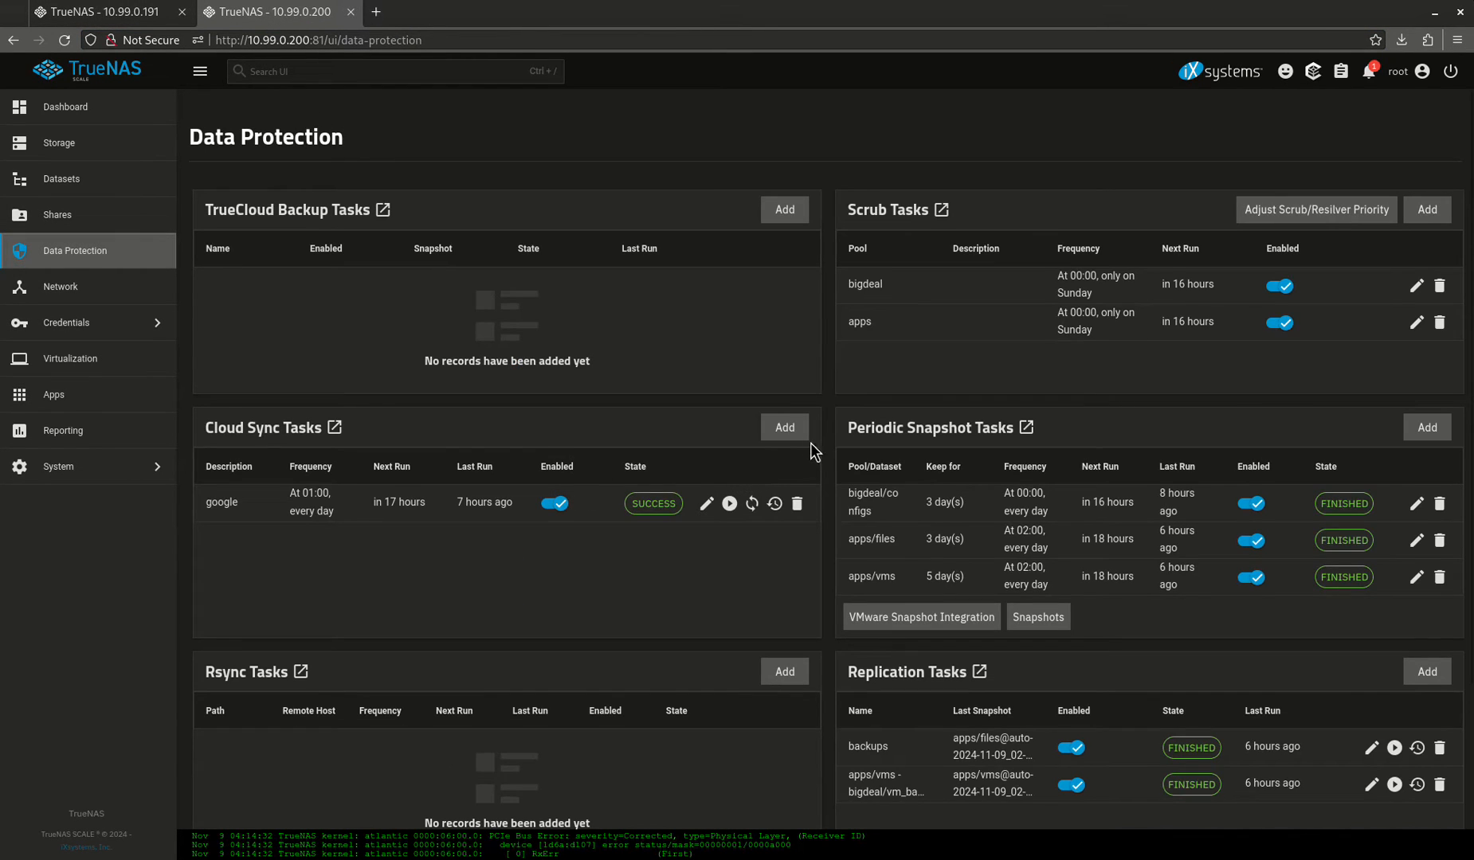
pyautogui.click(782, 427)
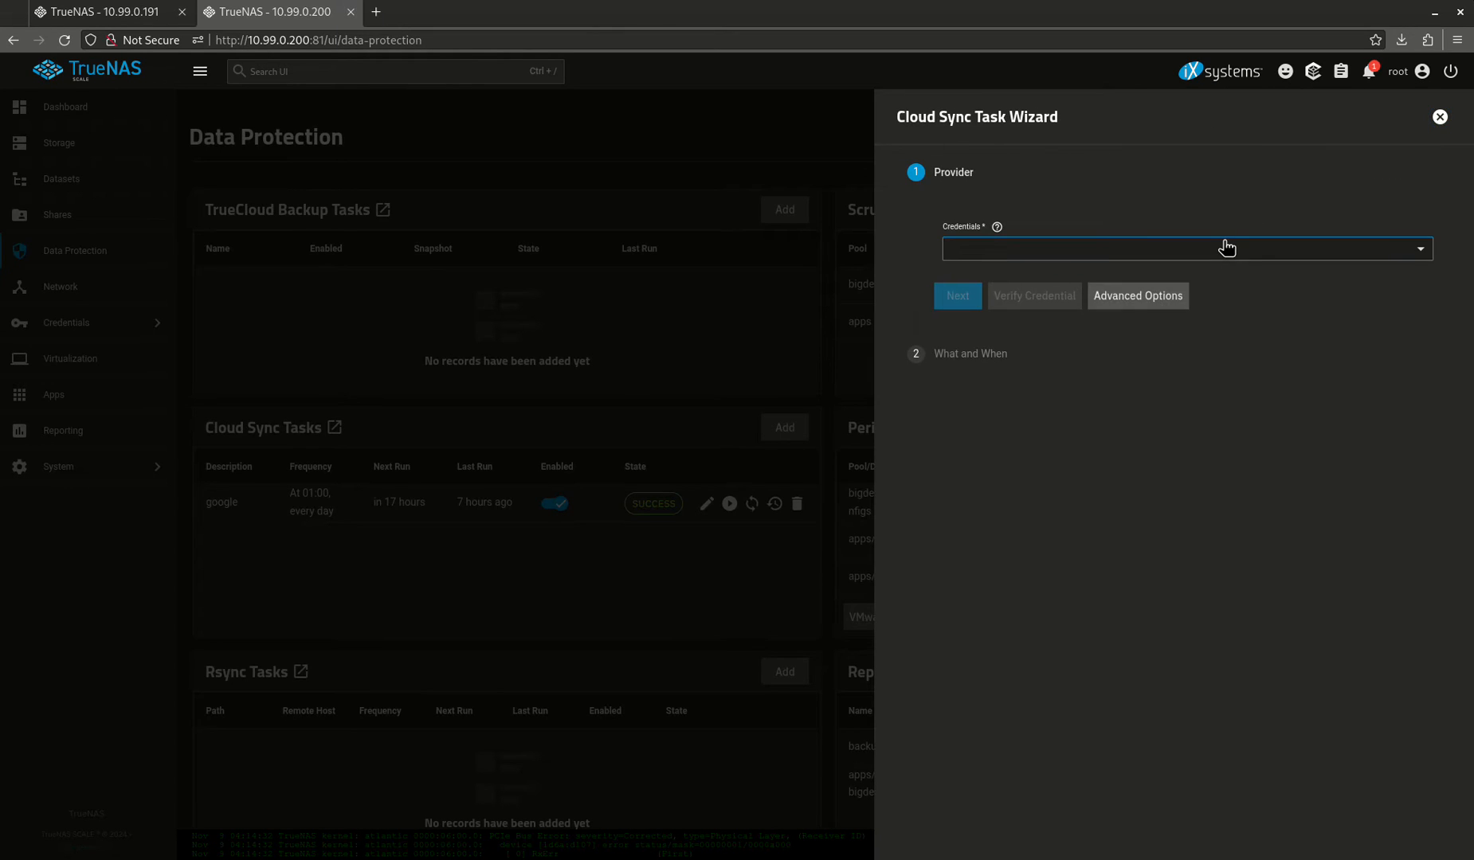
pyautogui.click(1184, 248)
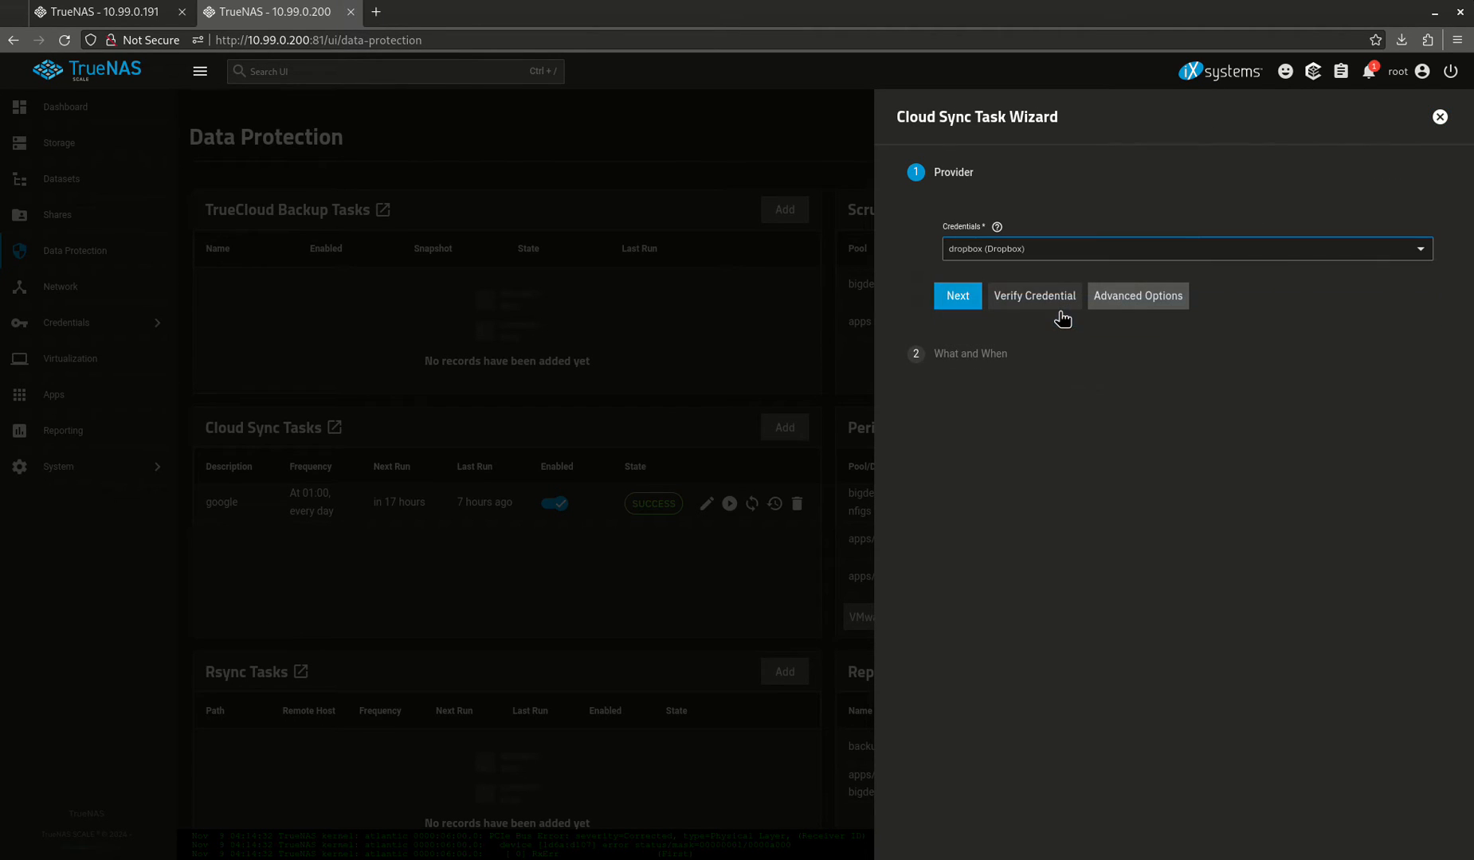
pyautogui.click(958, 295)
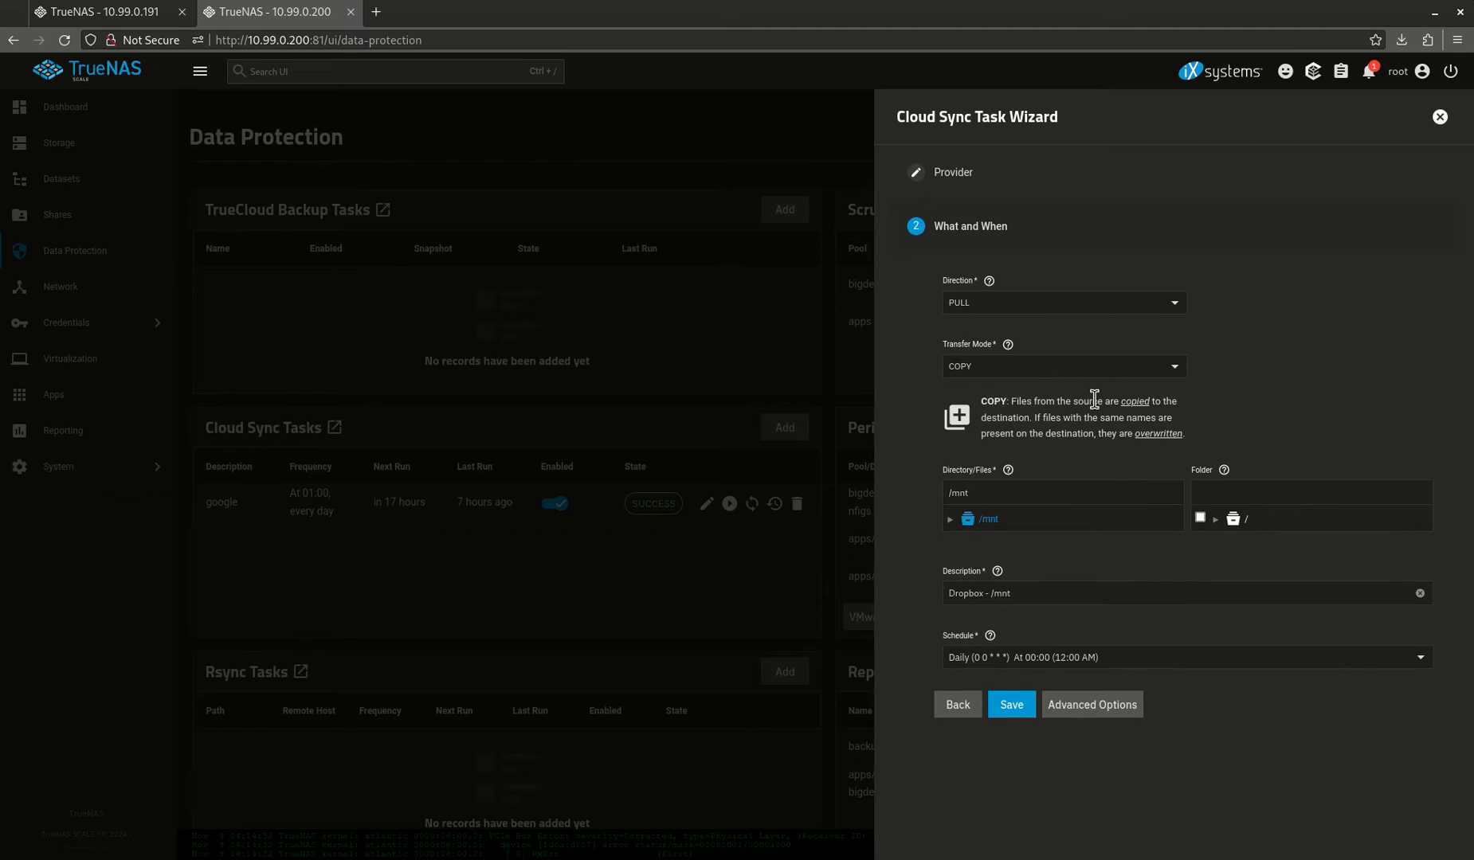
pyautogui.moveTo(1201, 545)
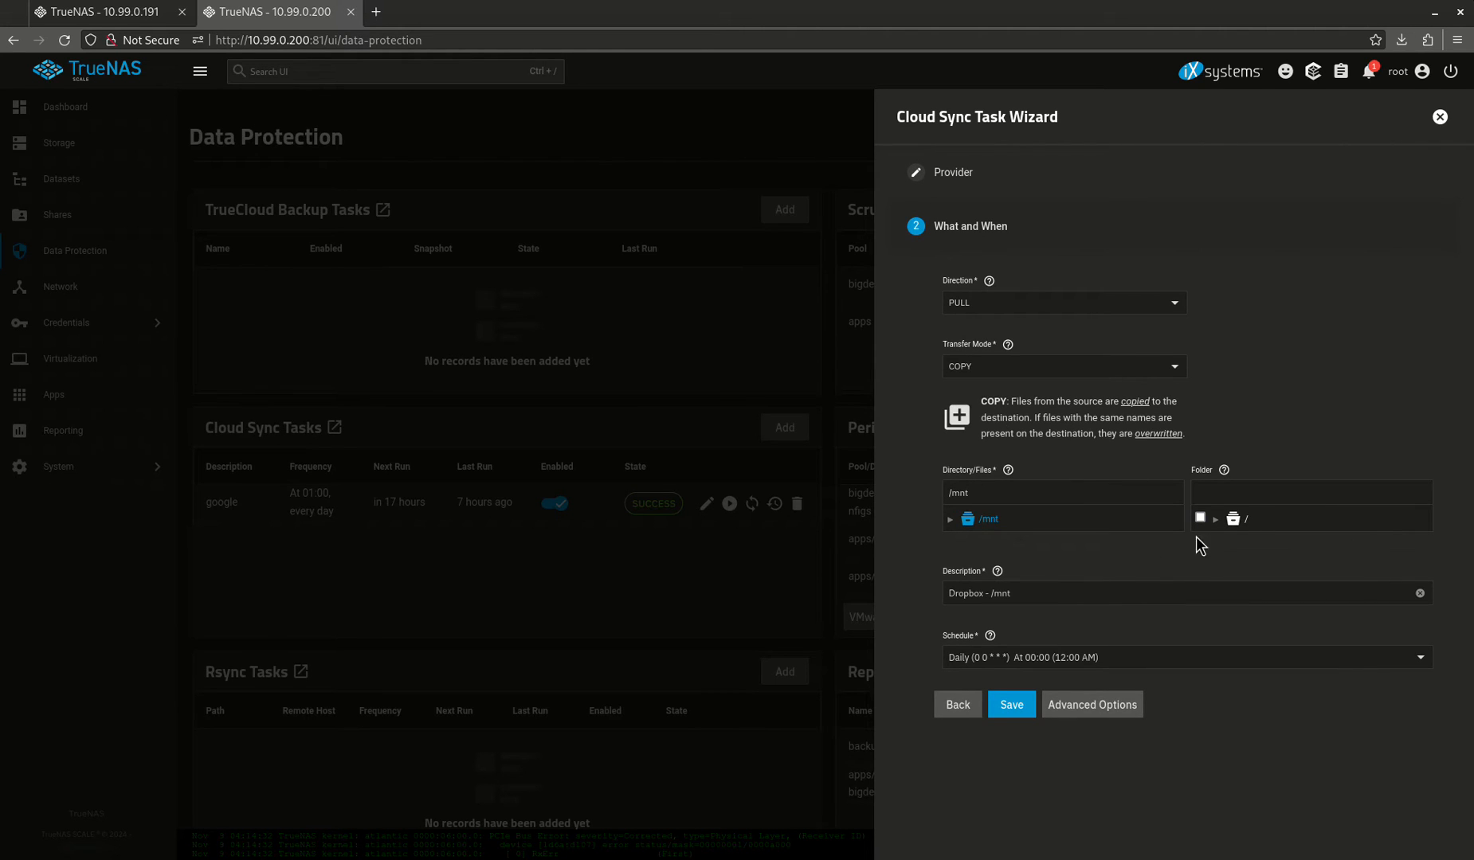
pyautogui.click(1439, 116)
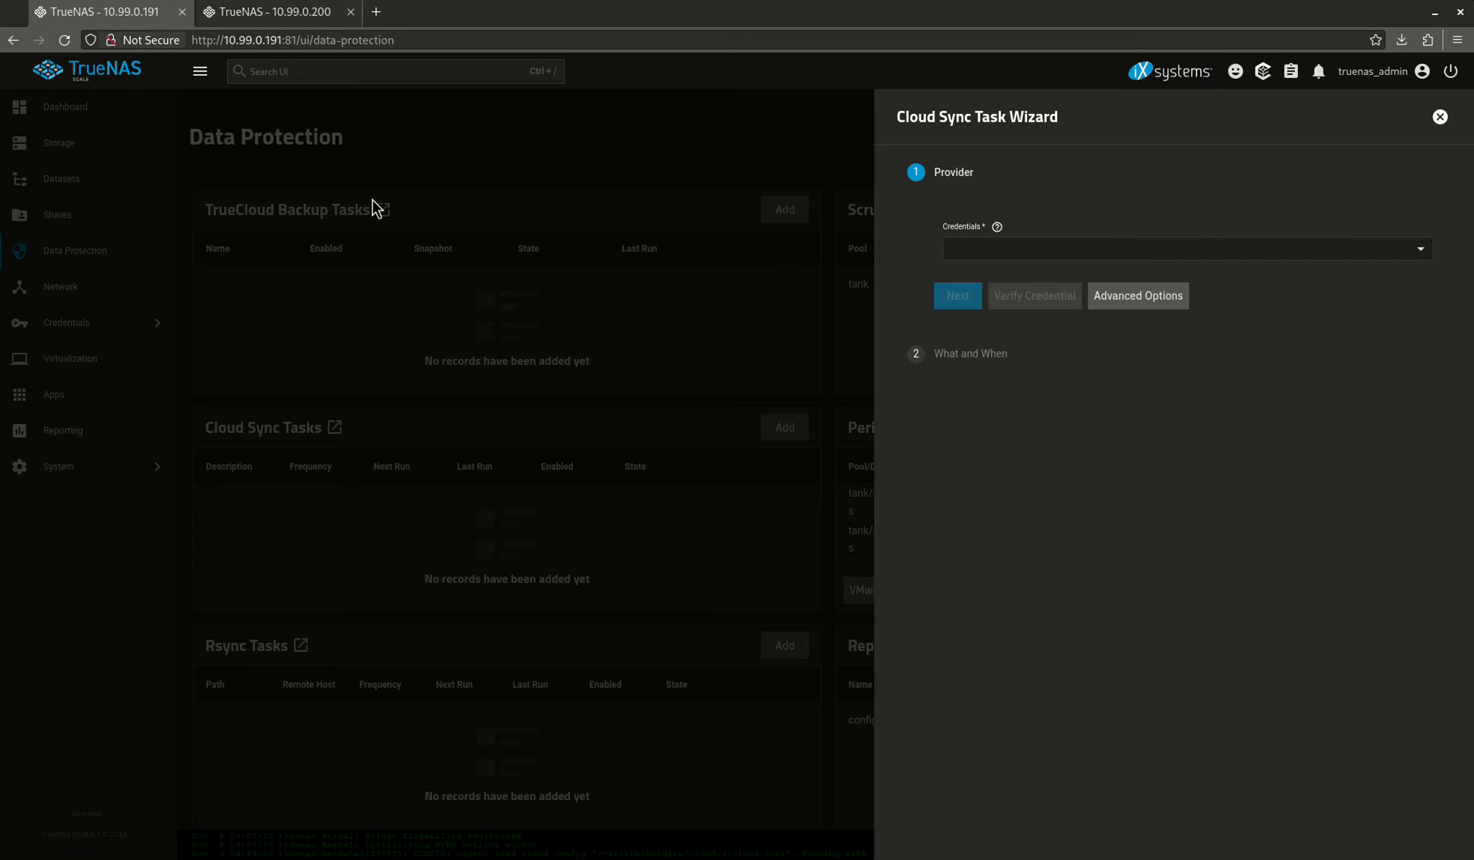
# Close the empty Cloud Sync Task Wizard and review the Data Protection overview
pyautogui.click(1439, 116)
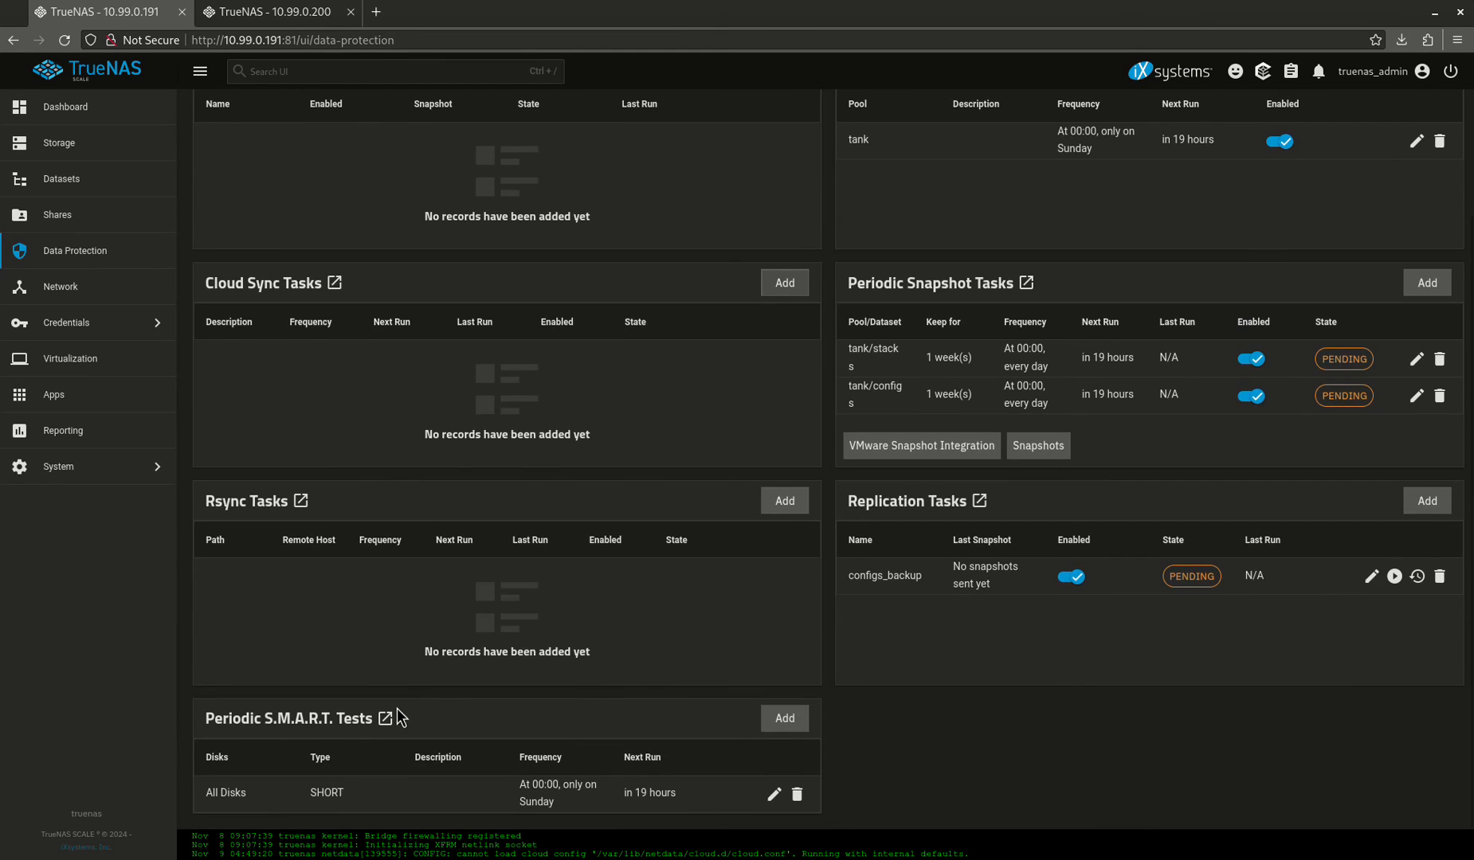
pyautogui.moveTo(929, 292)
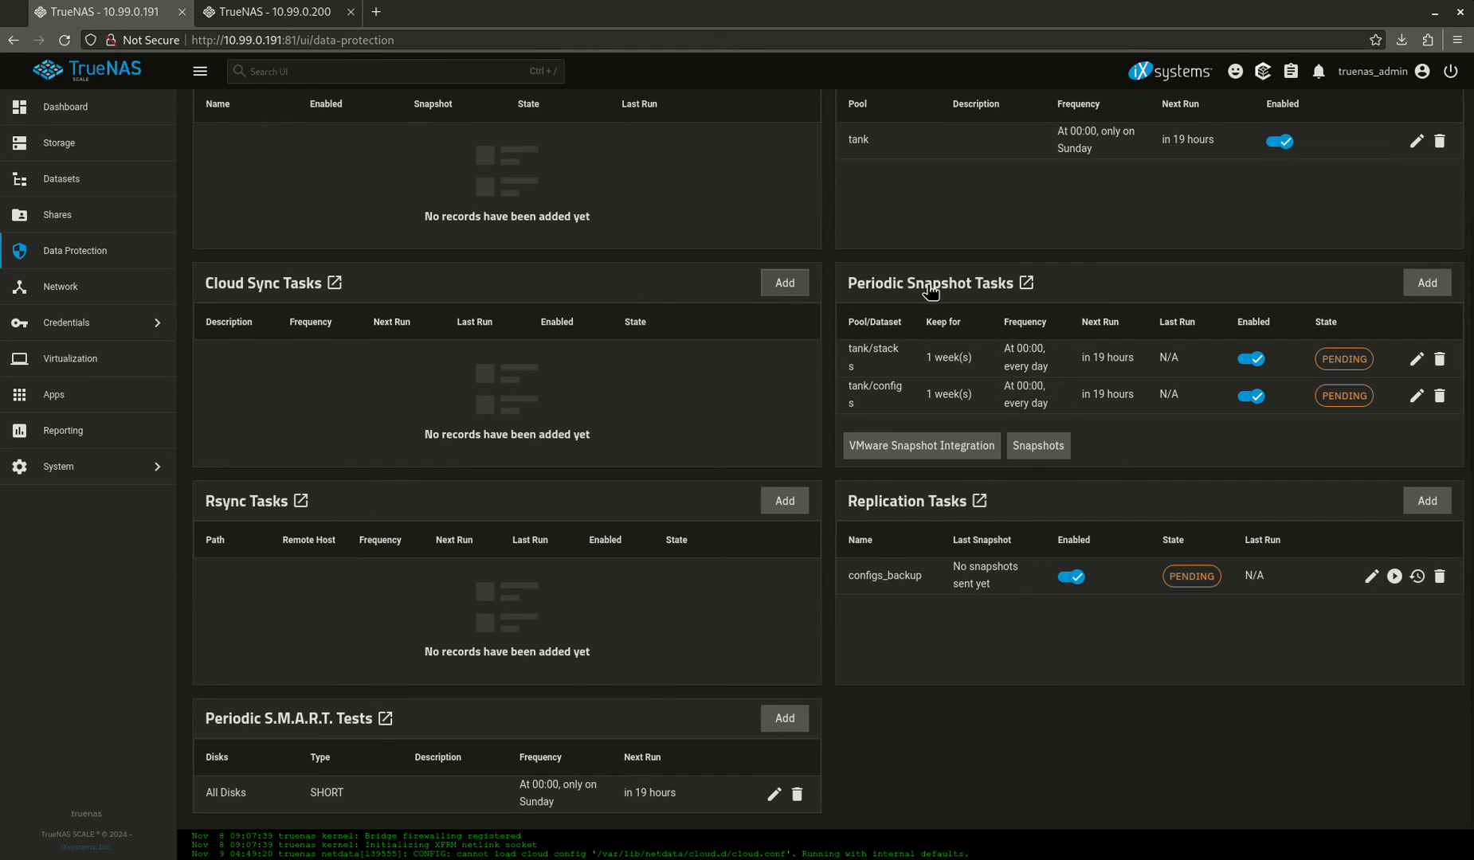
pyautogui.moveTo(1014, 550)
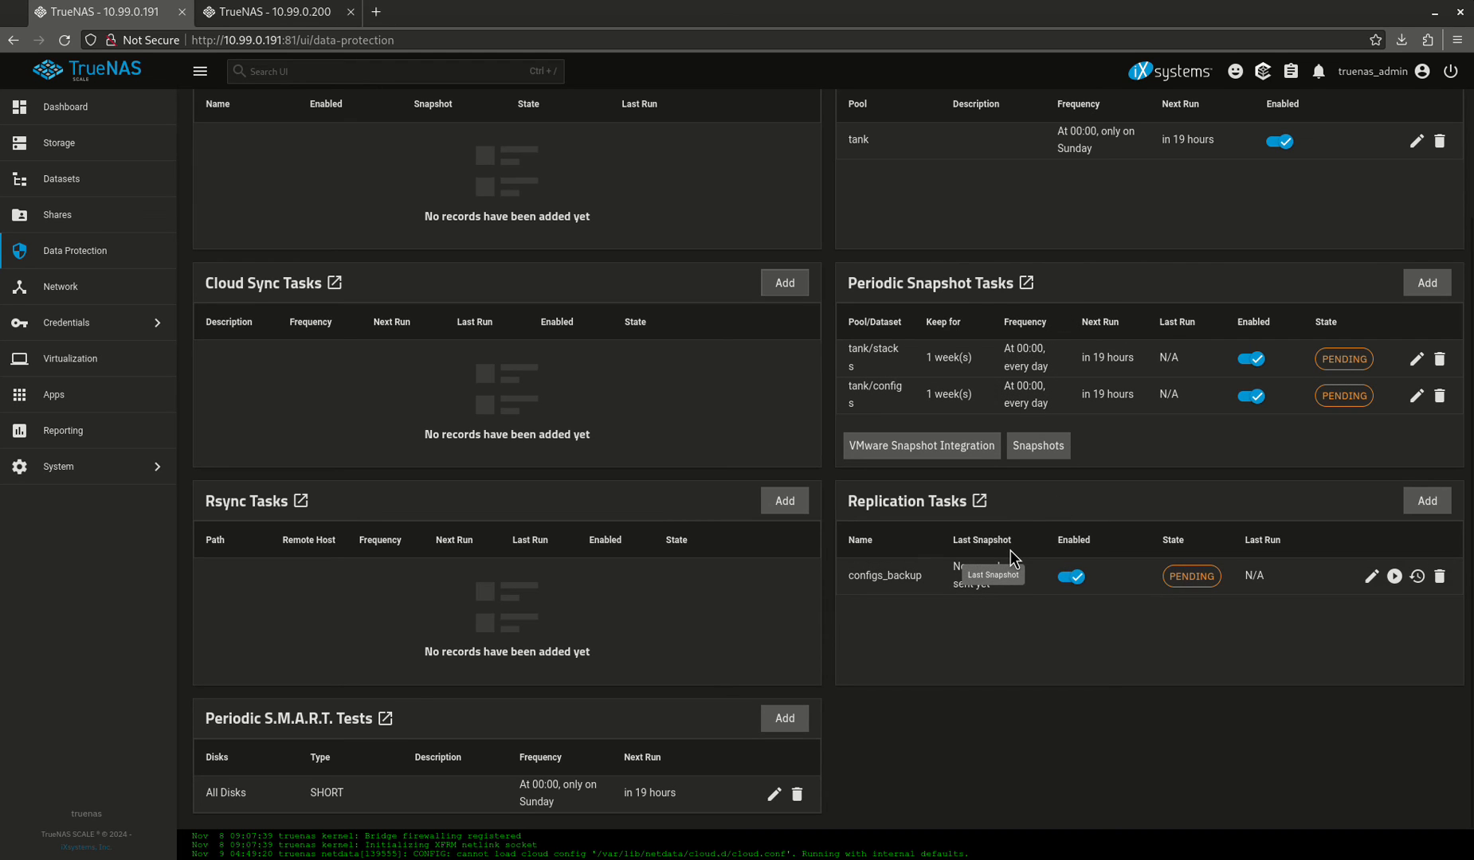
pyautogui.scroll(3)
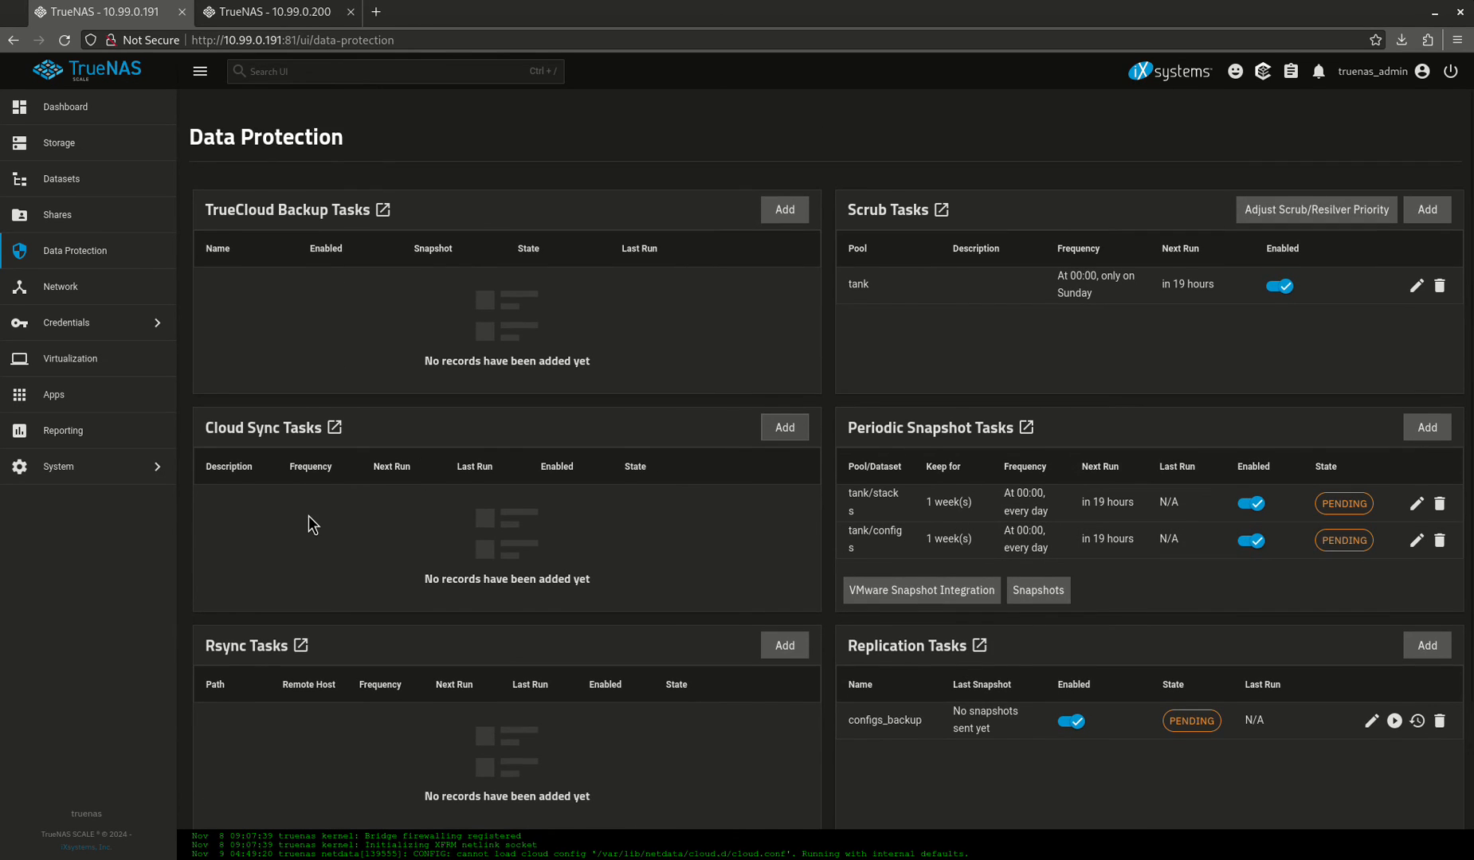